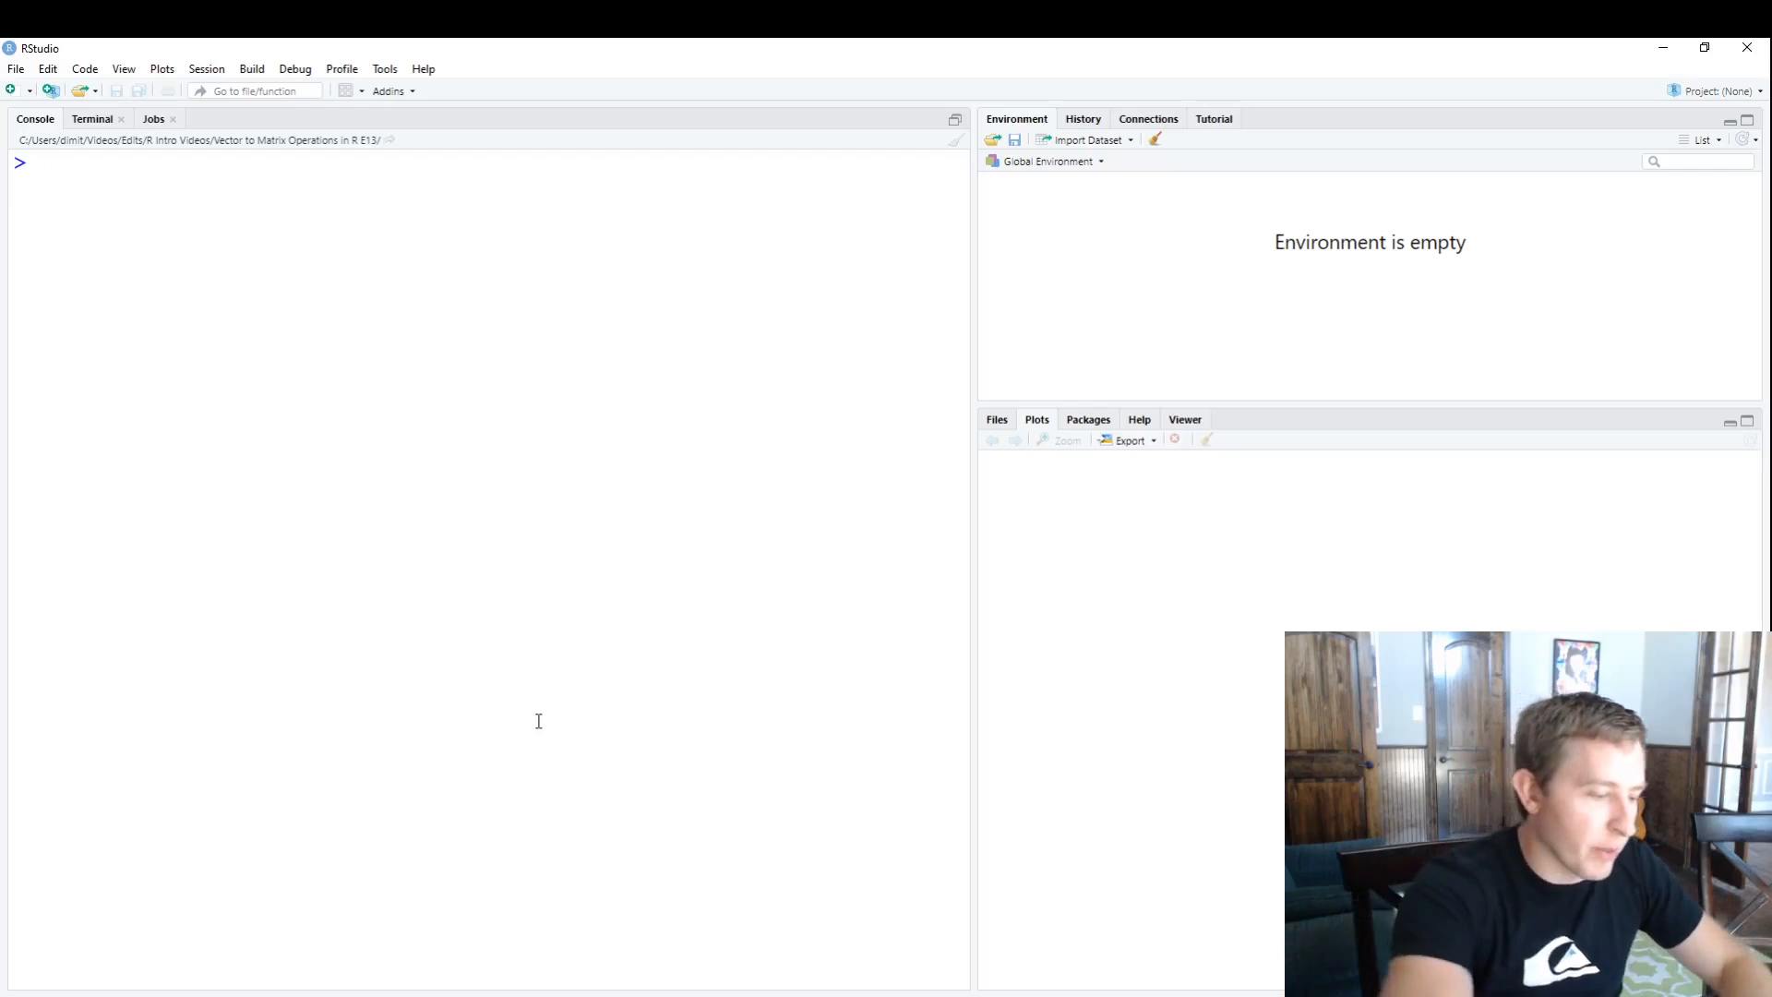
Start a new R script with comments recalling E7 vector work and an inches-to-centimeters reminder.
text(#)
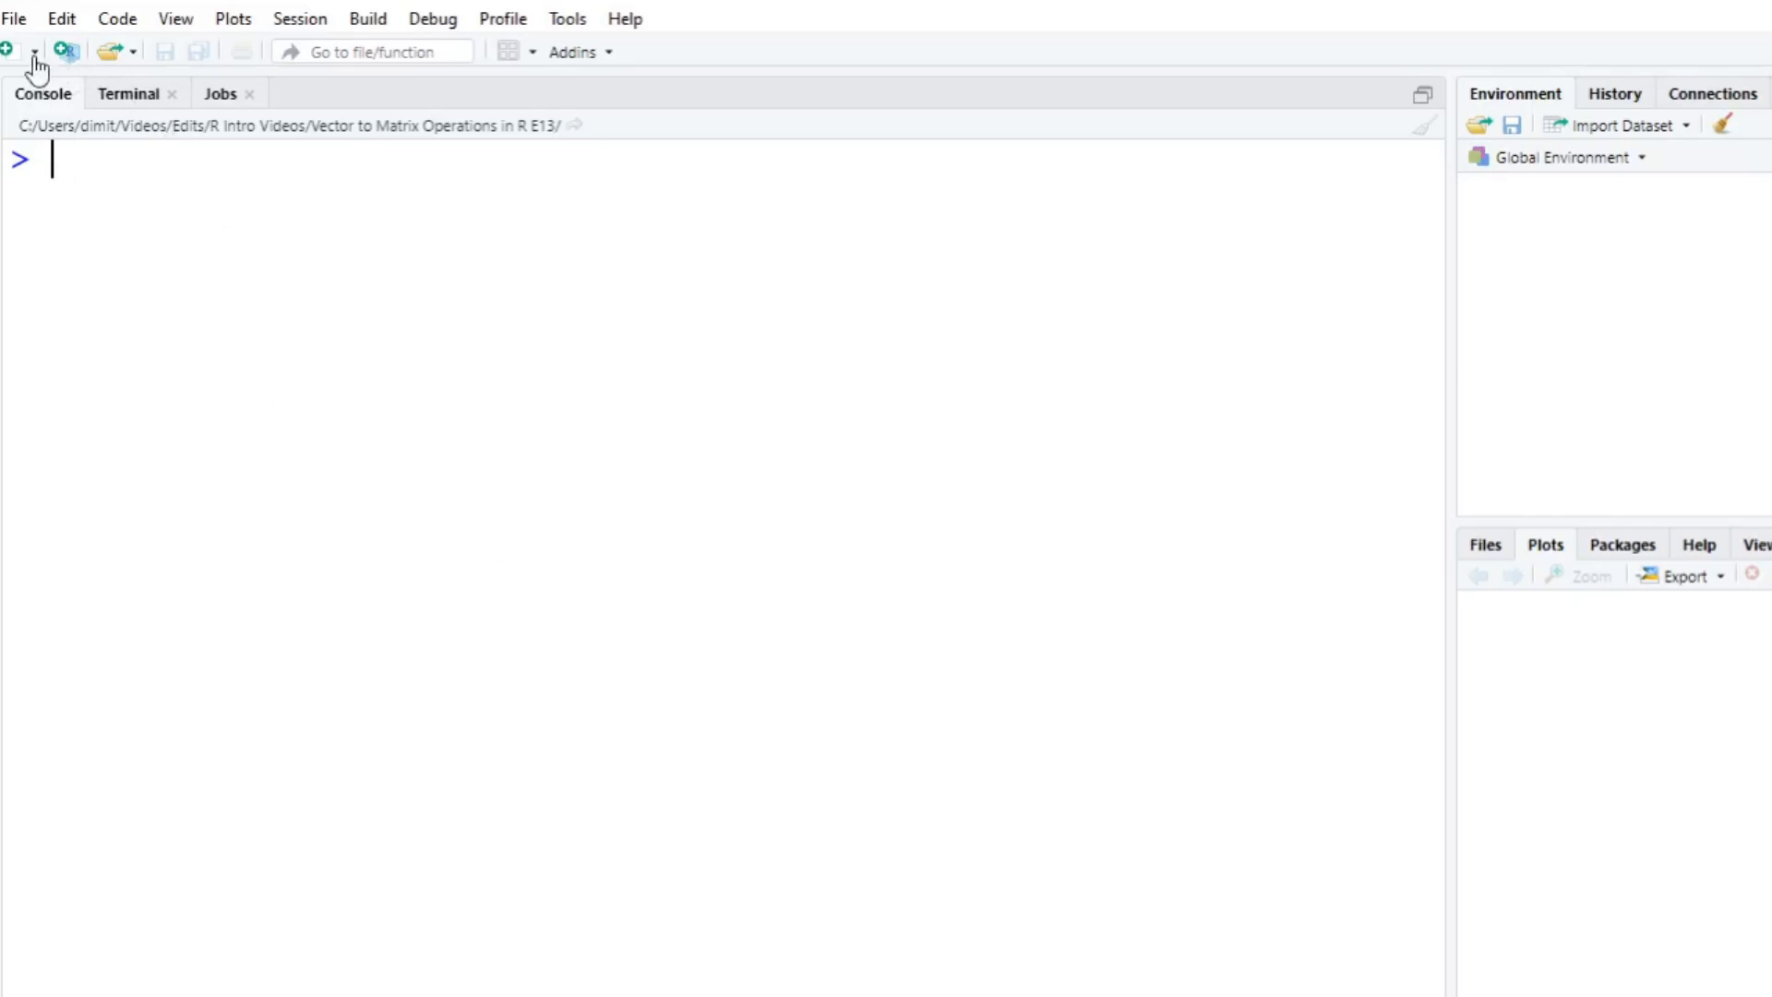
click(13, 47)
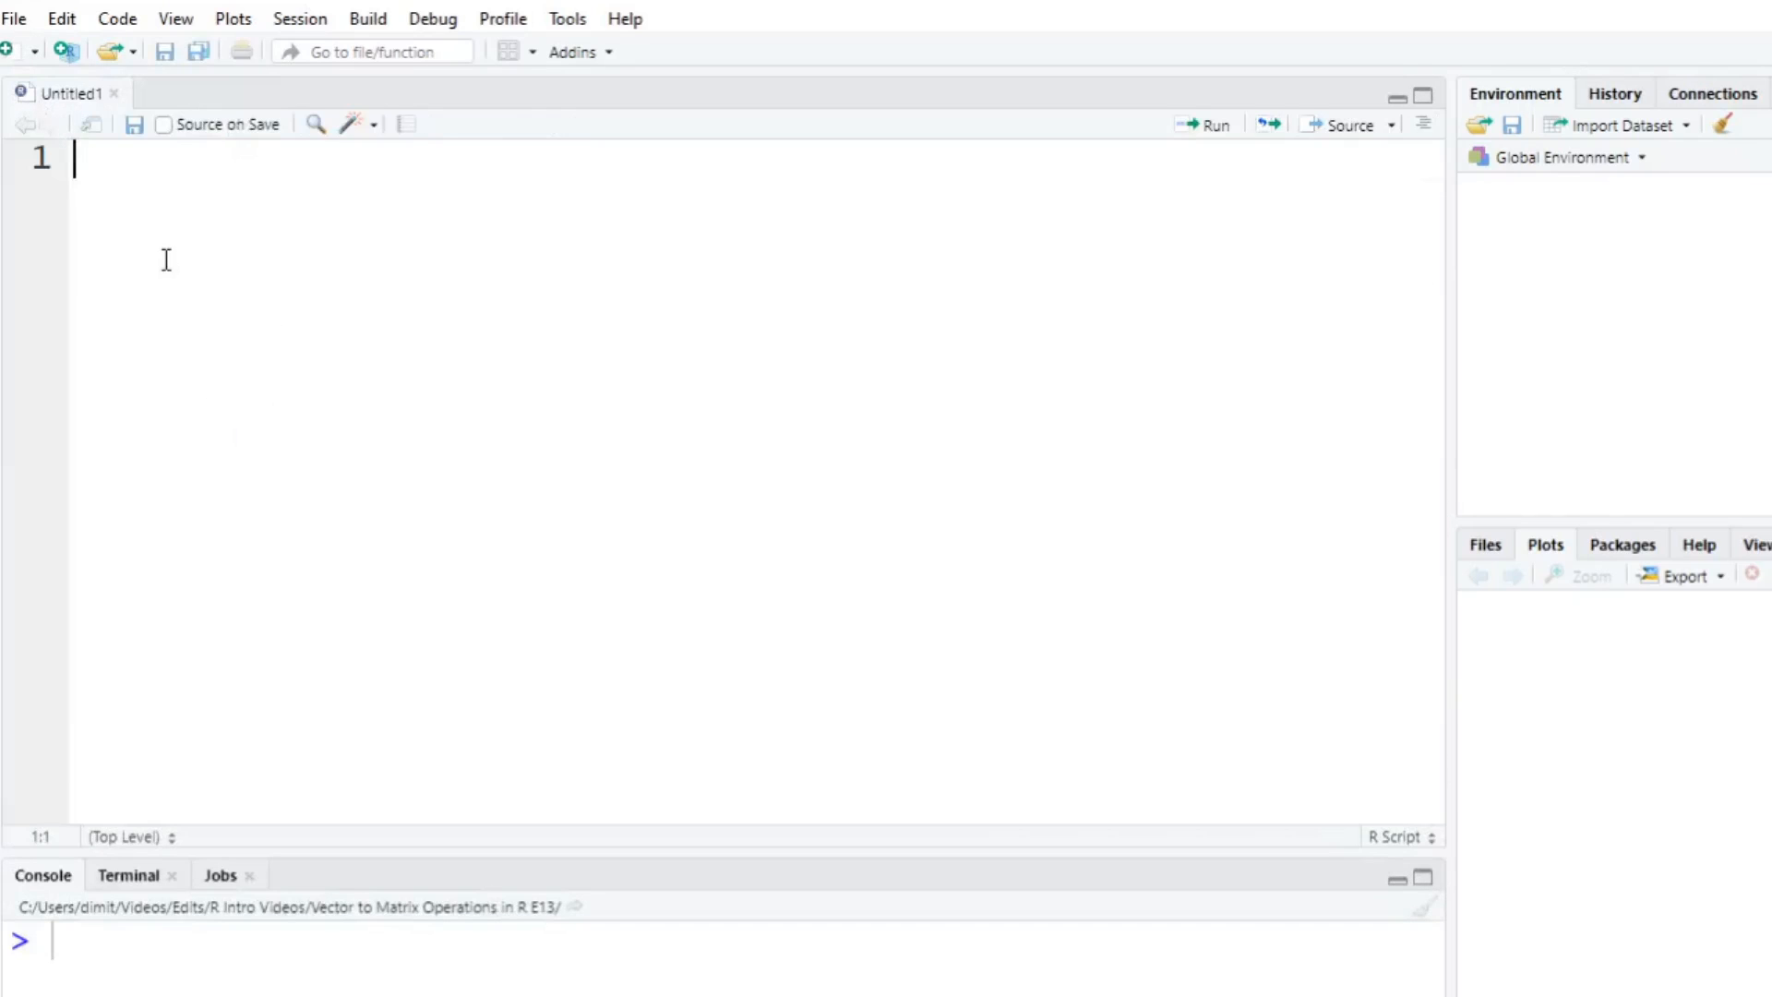
text(#)
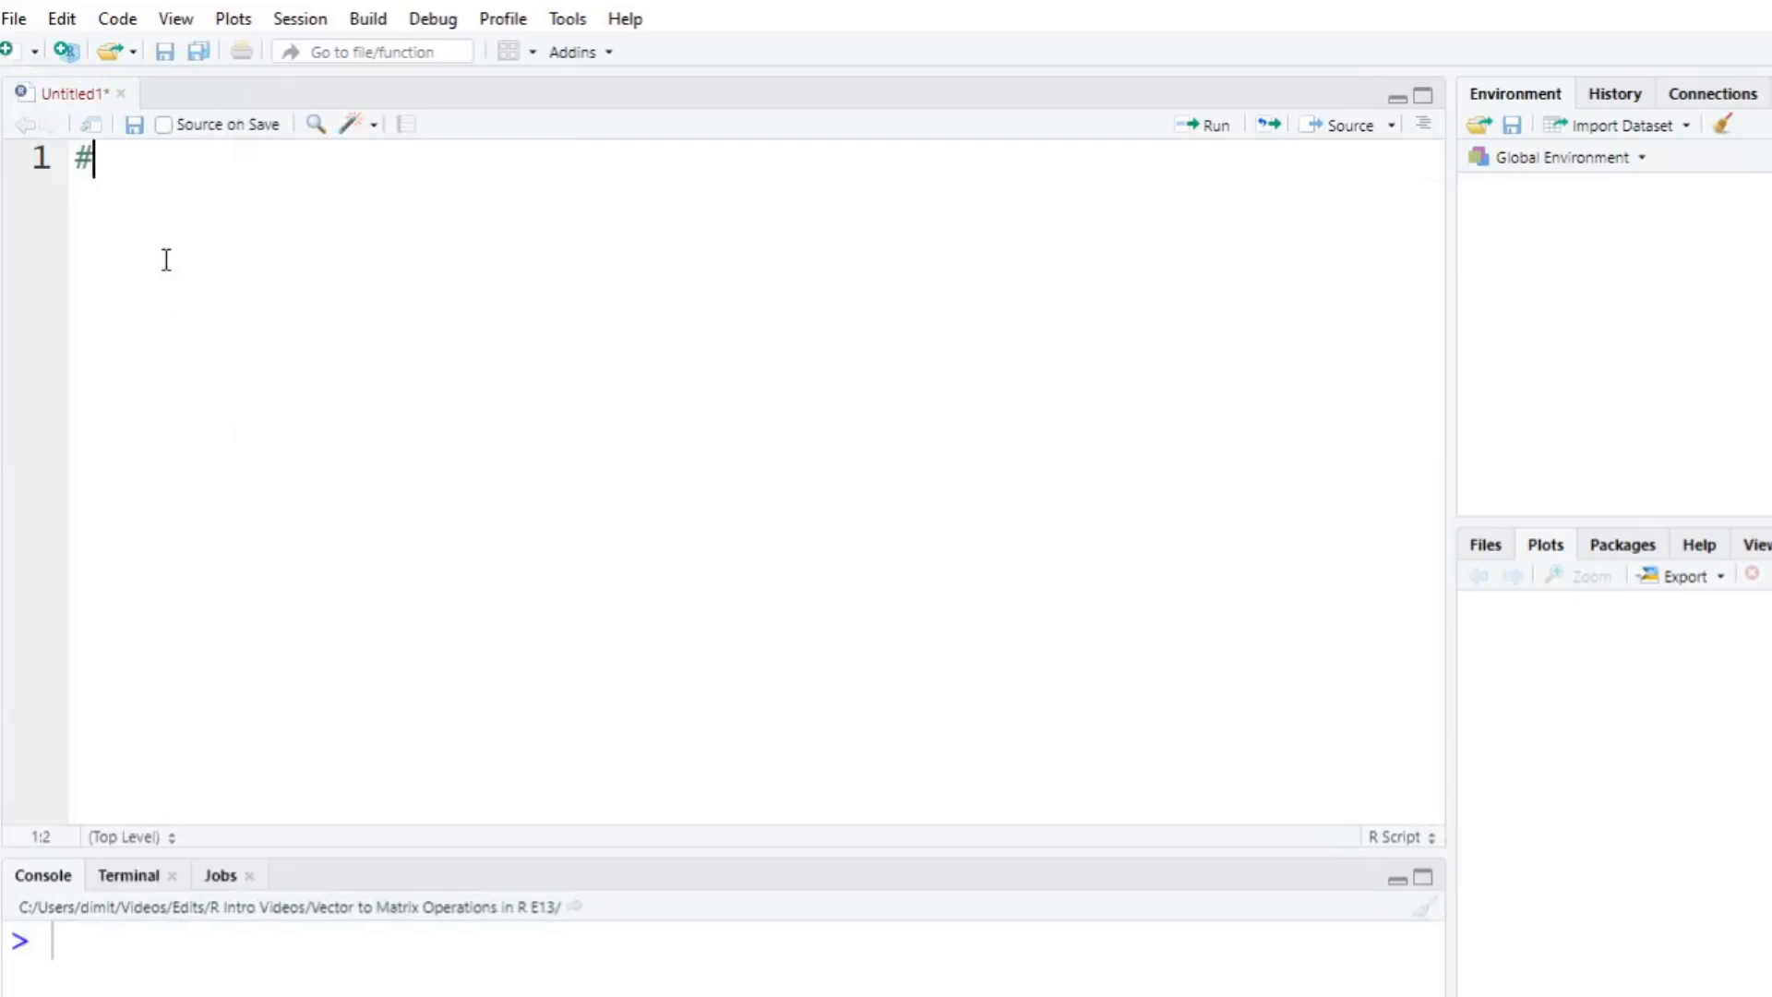
text(In)
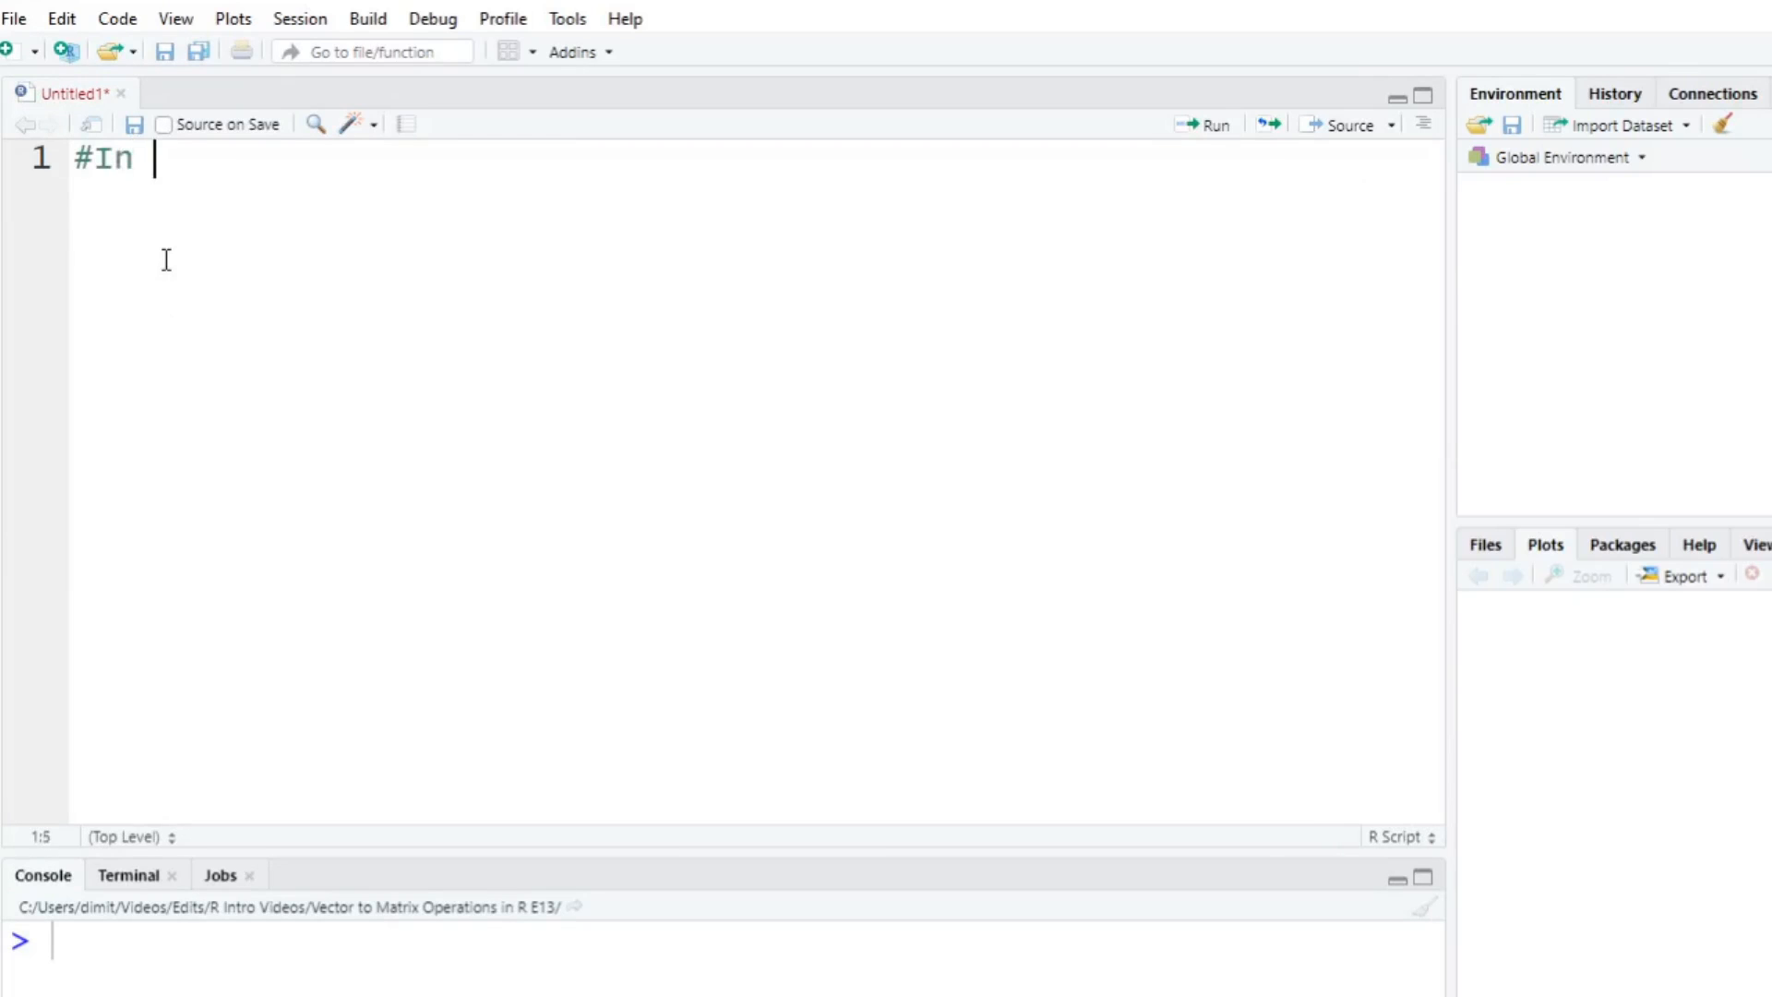
text(E7 we)
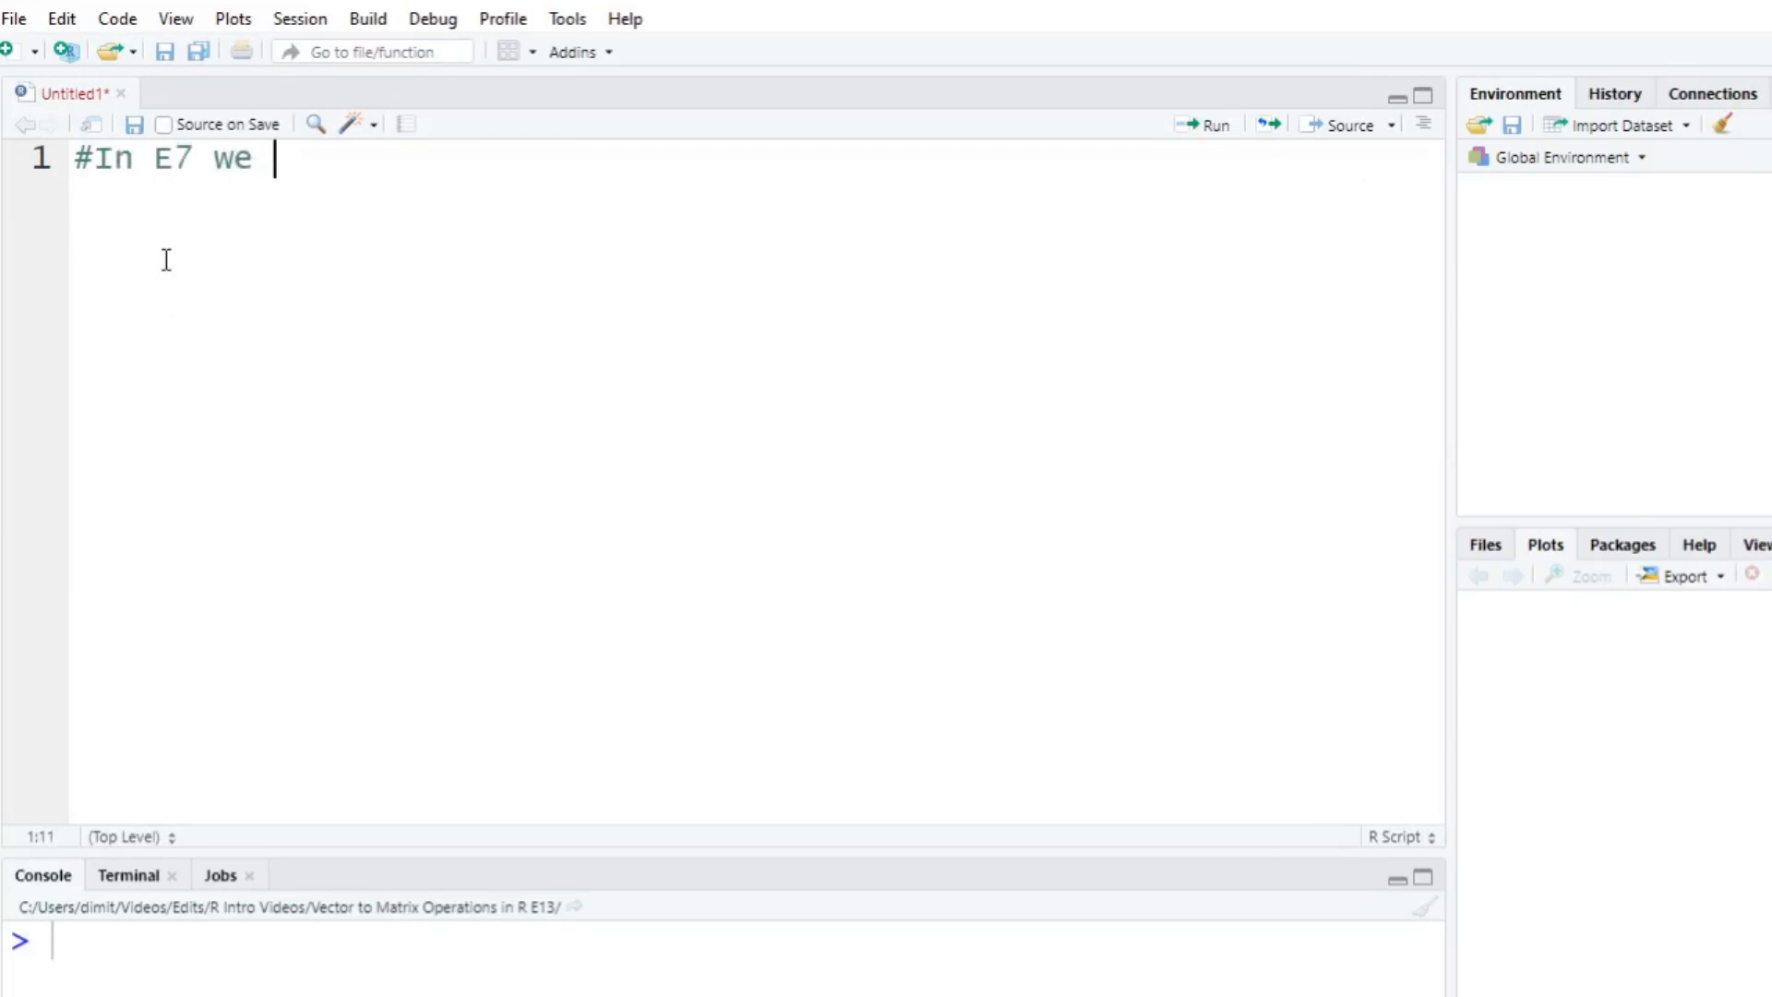
text(did vector operations.)
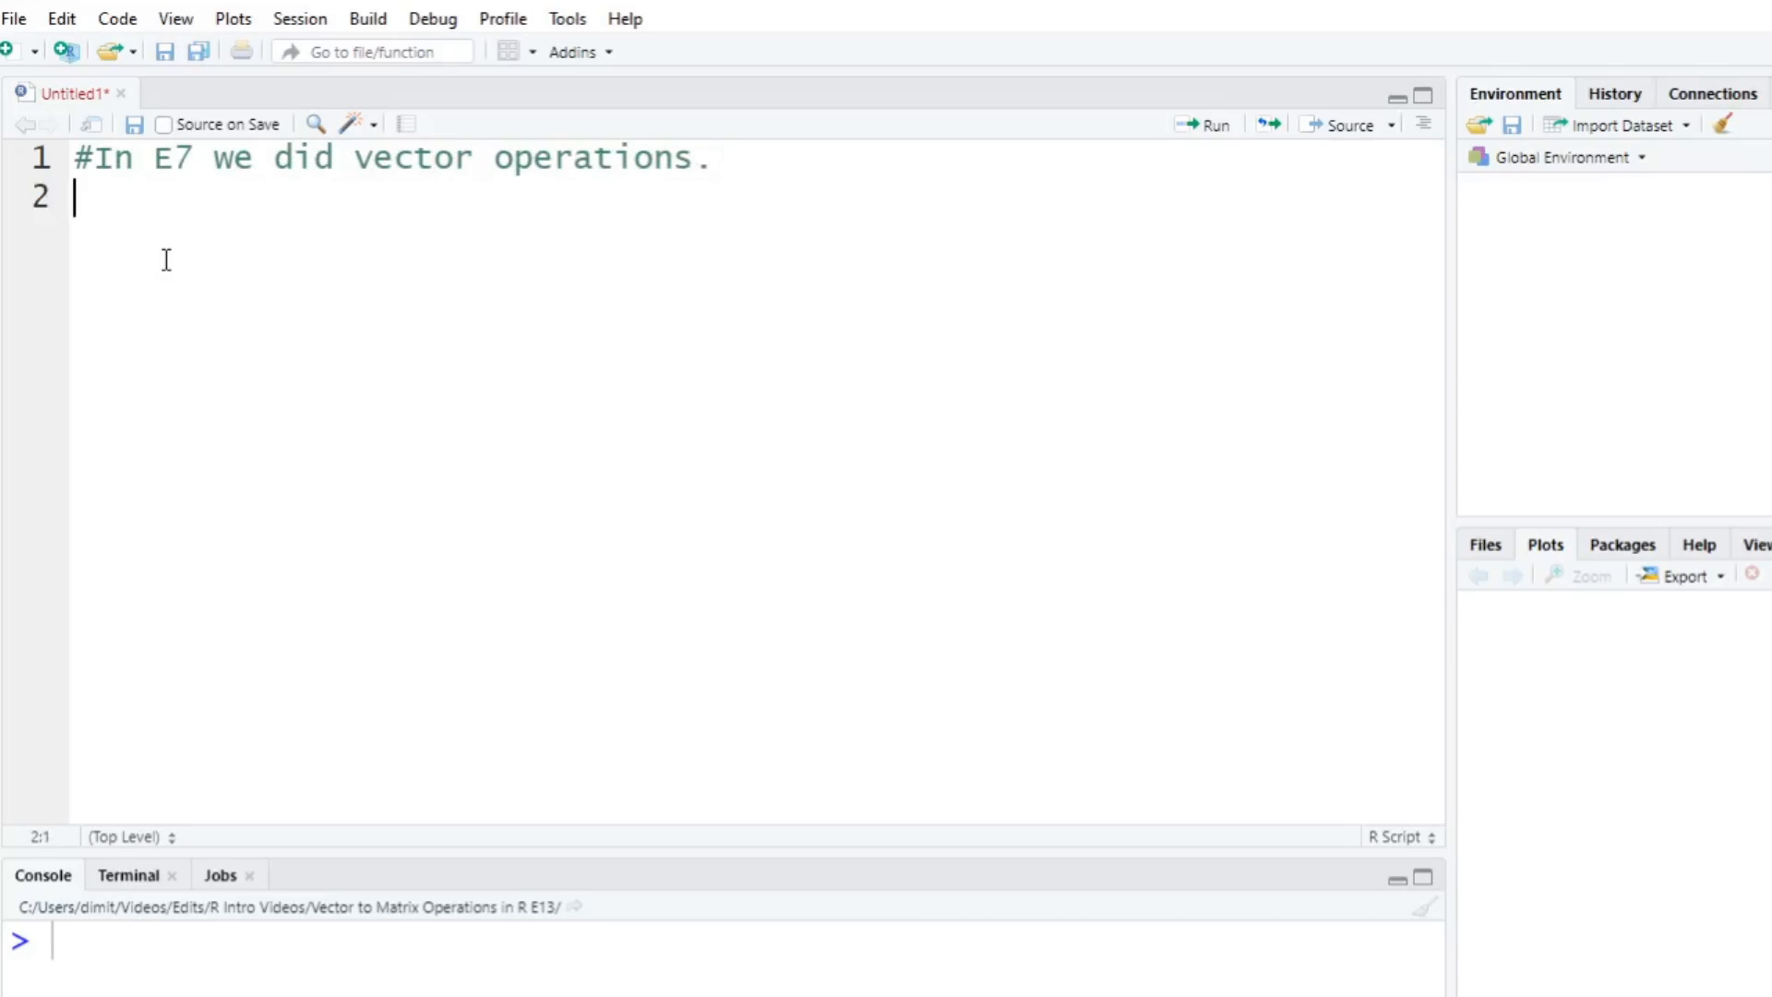
text(#)
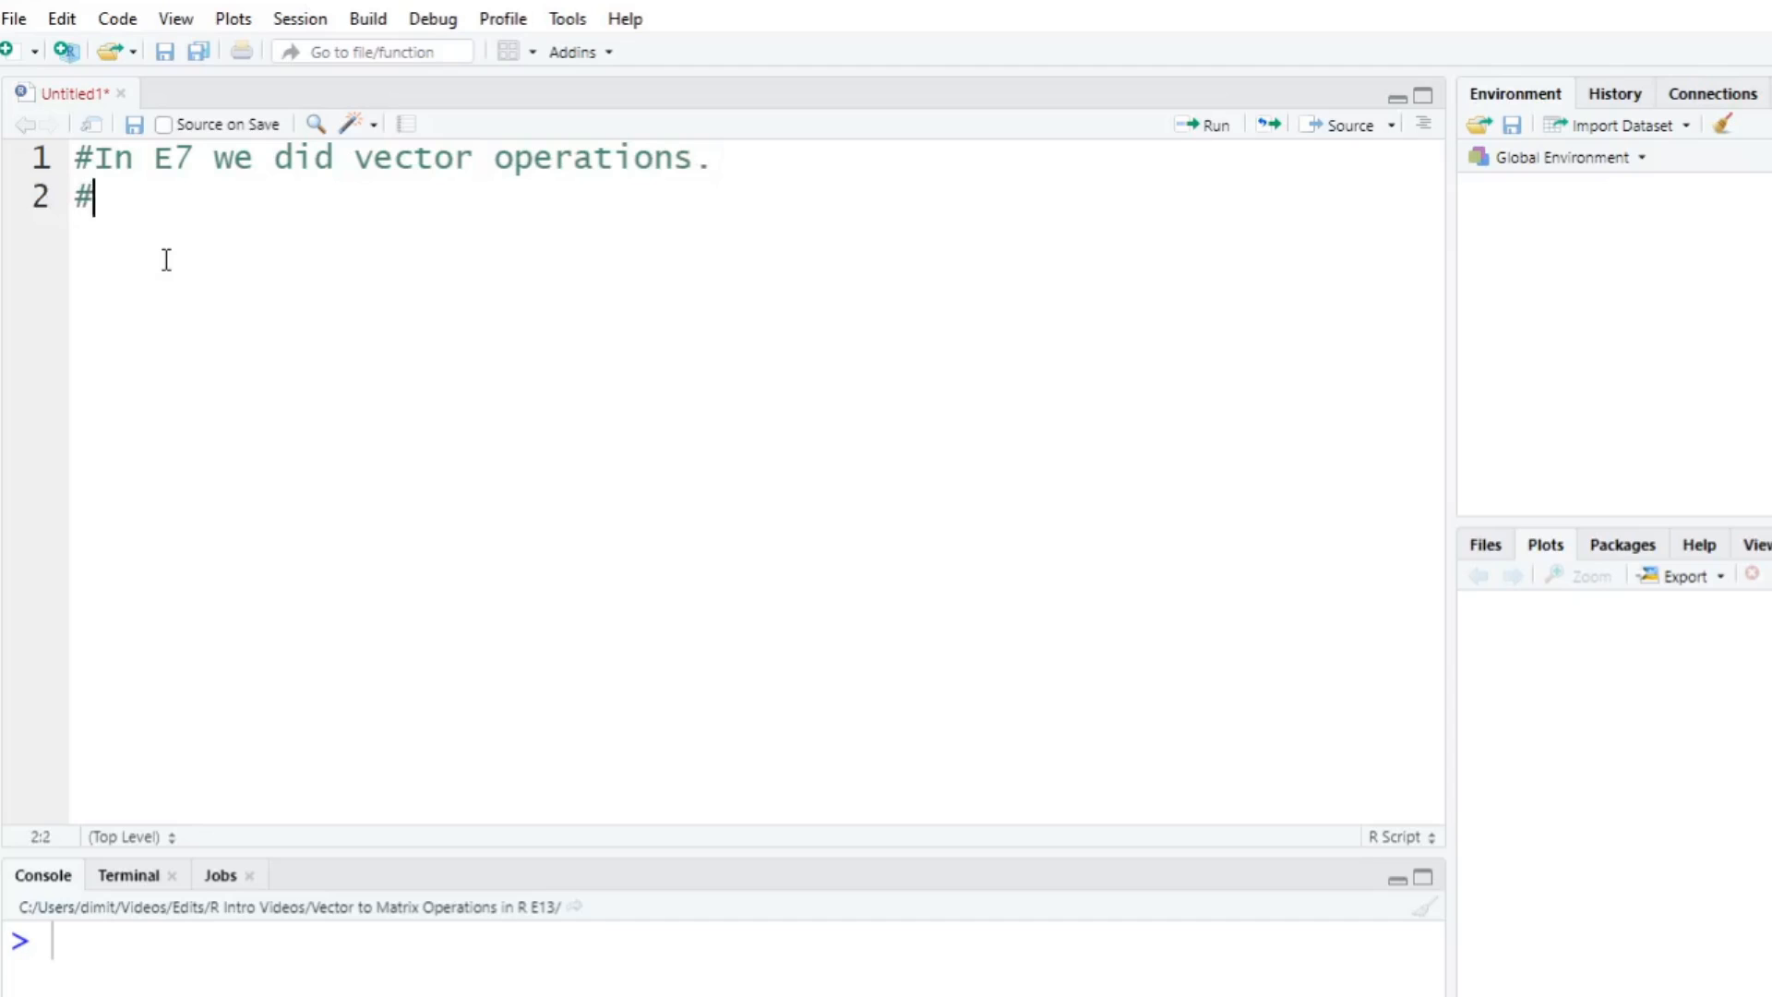
text(As remin)
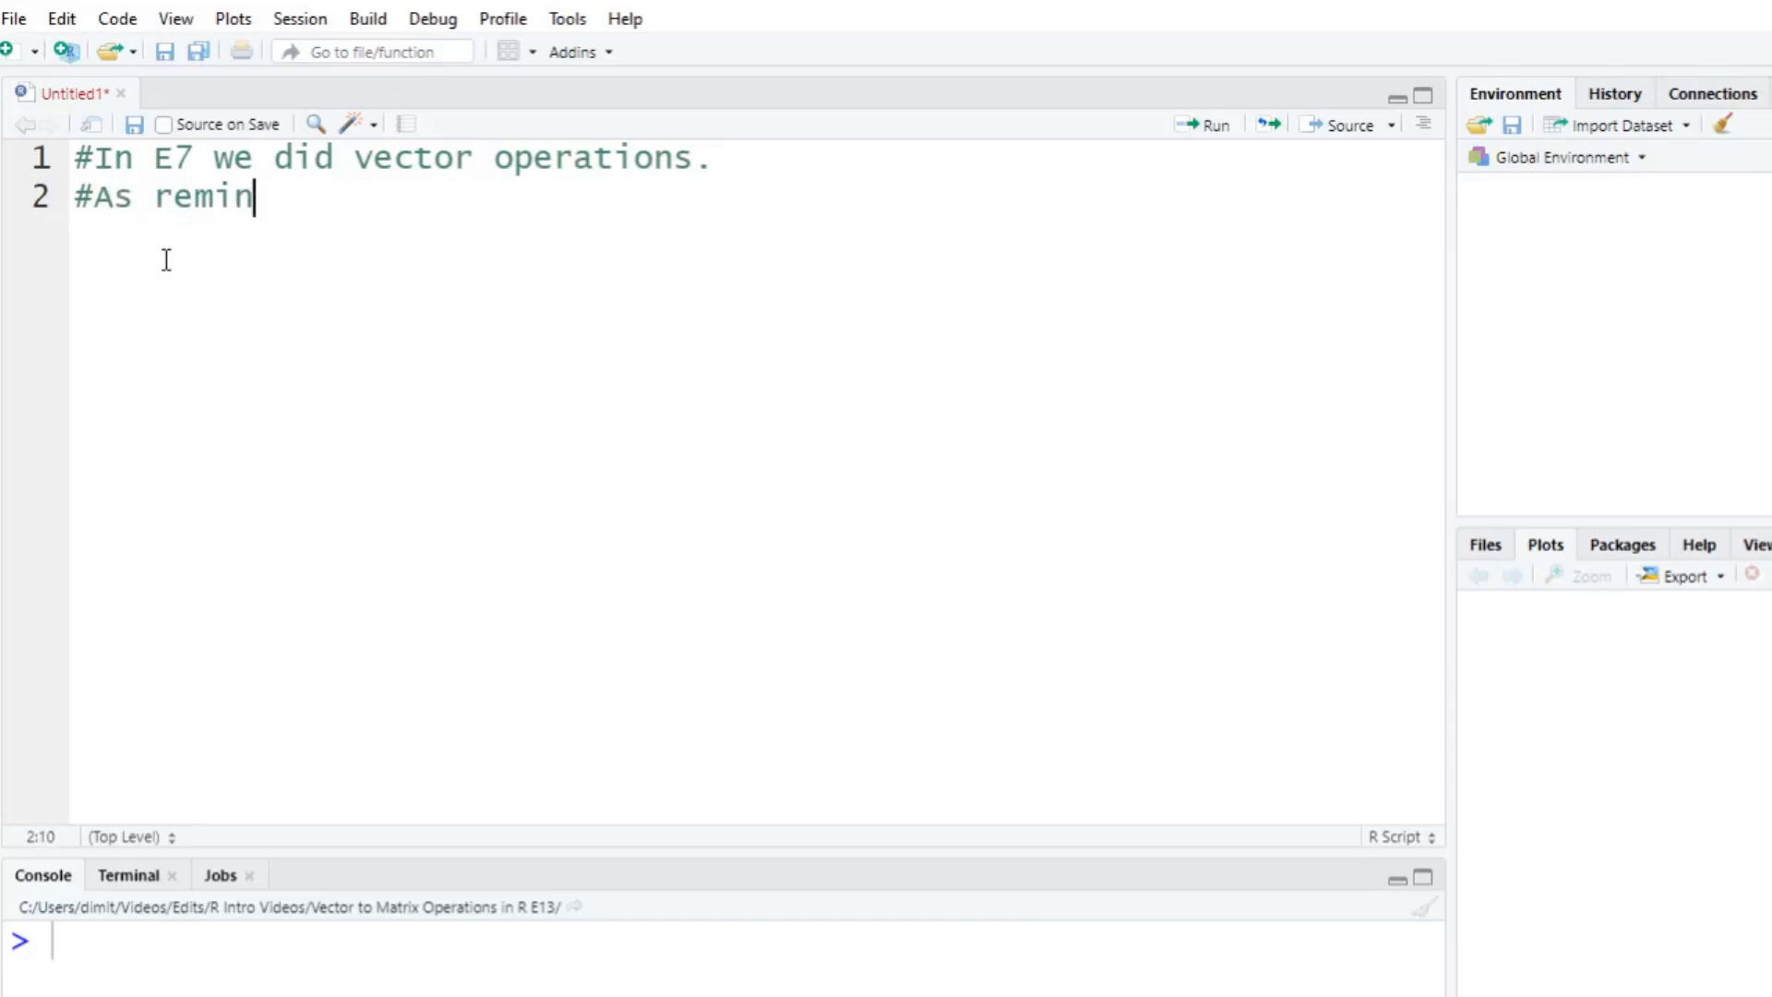
text(der we'l d)
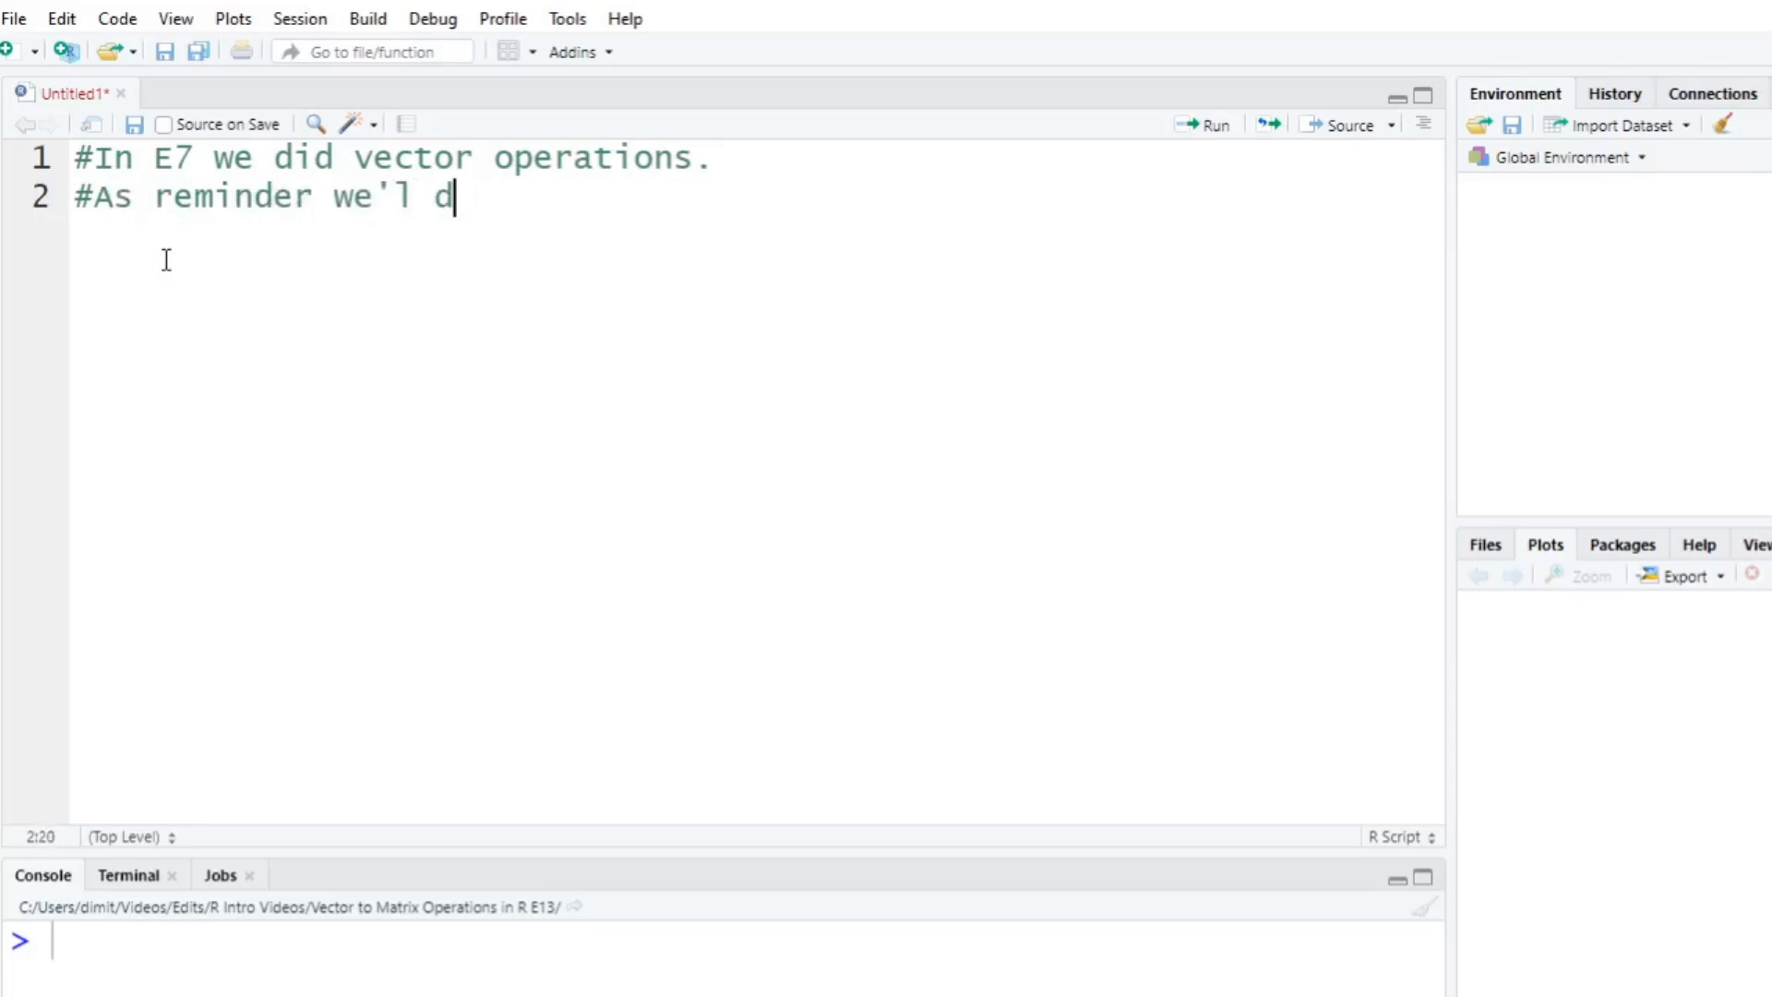
text(o inc)
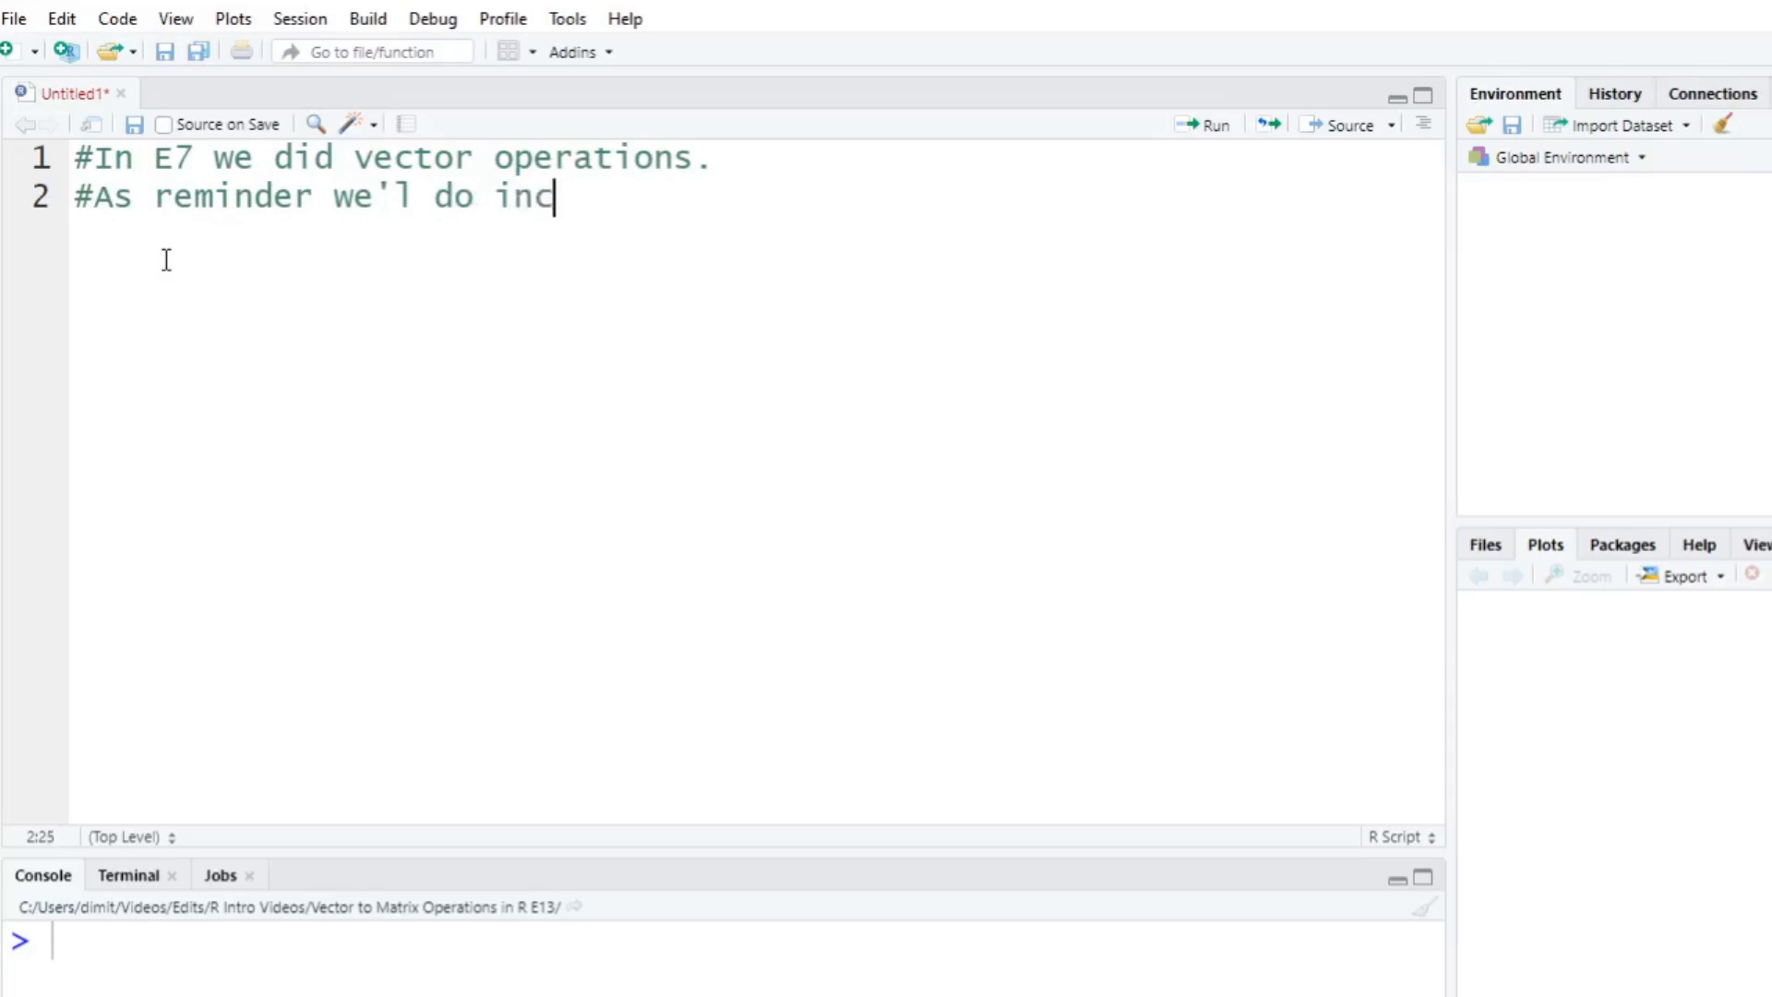
text(hes to cen)
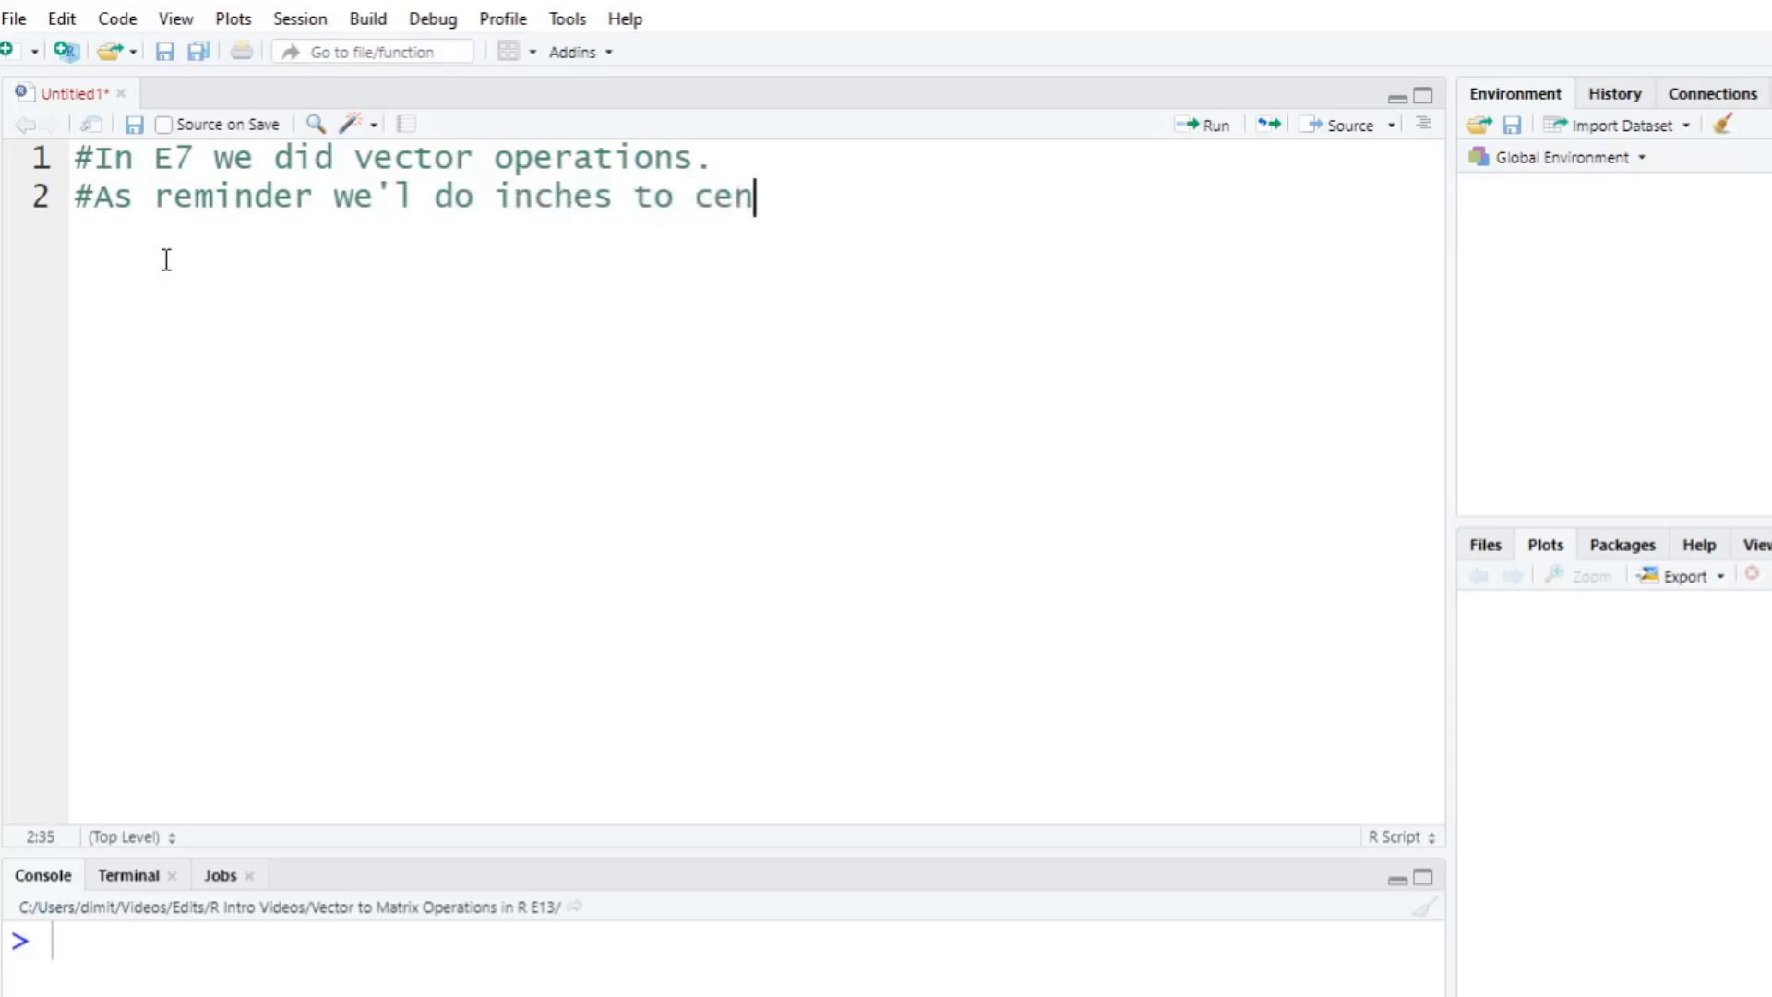
text(timeters)
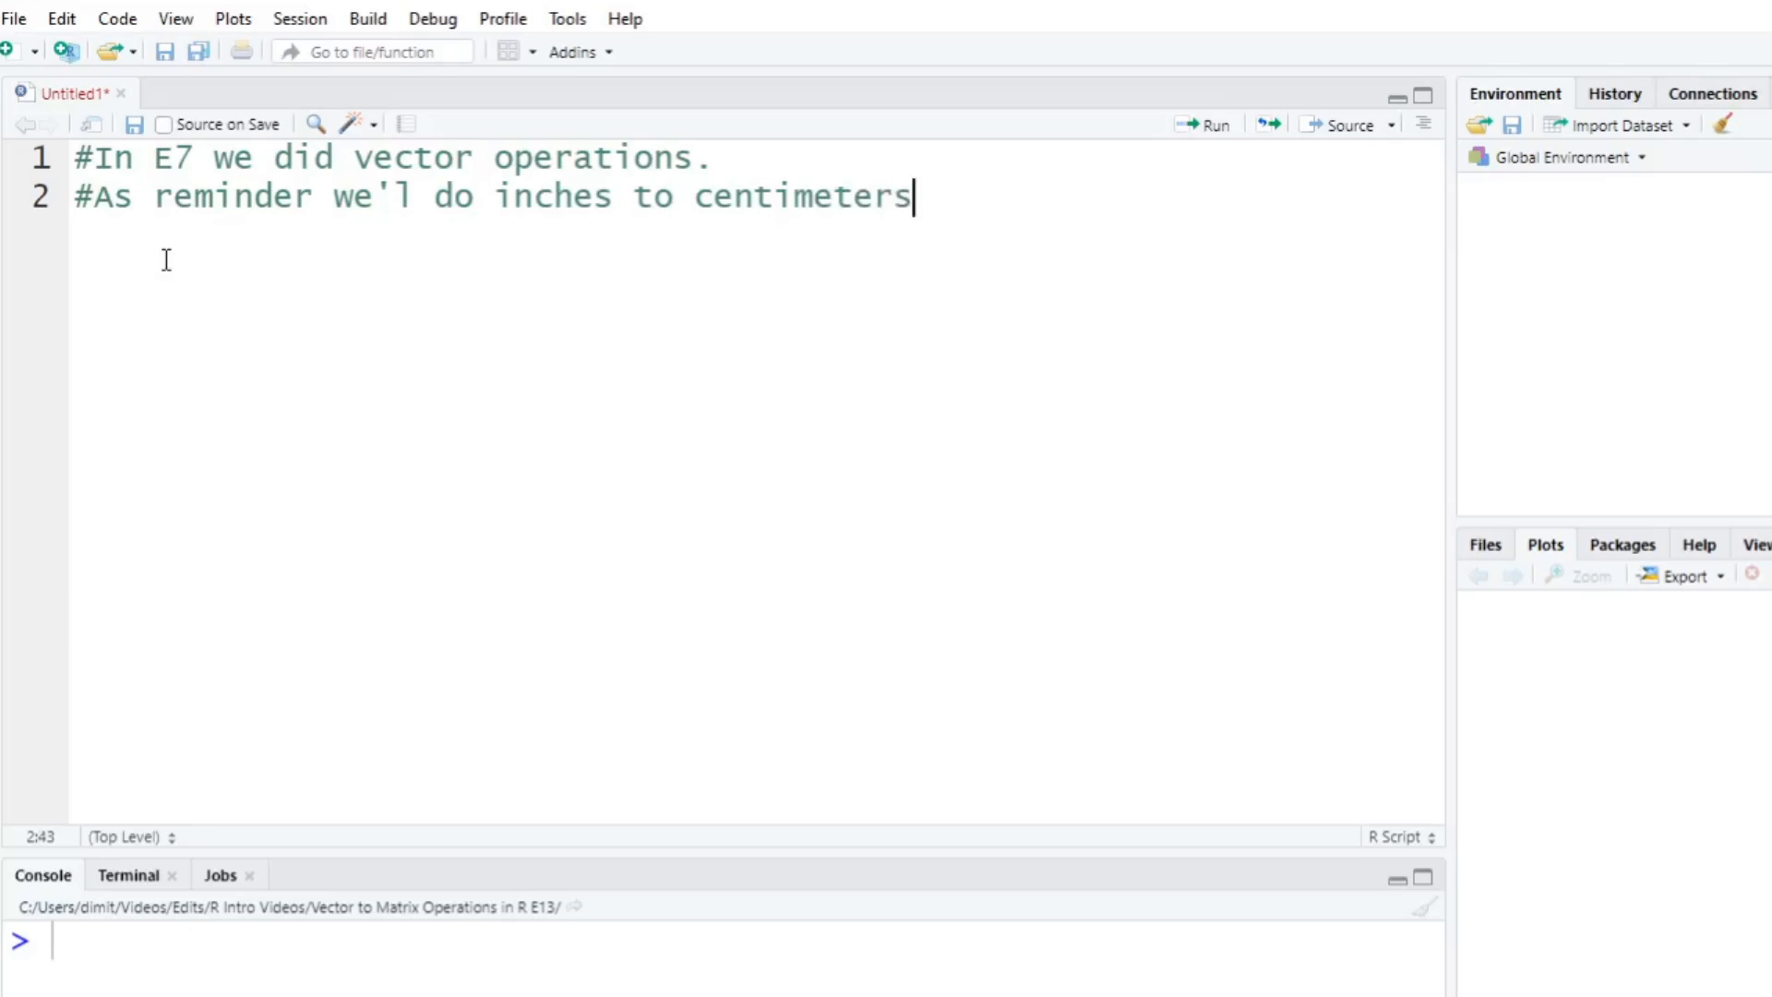
key(Enter)
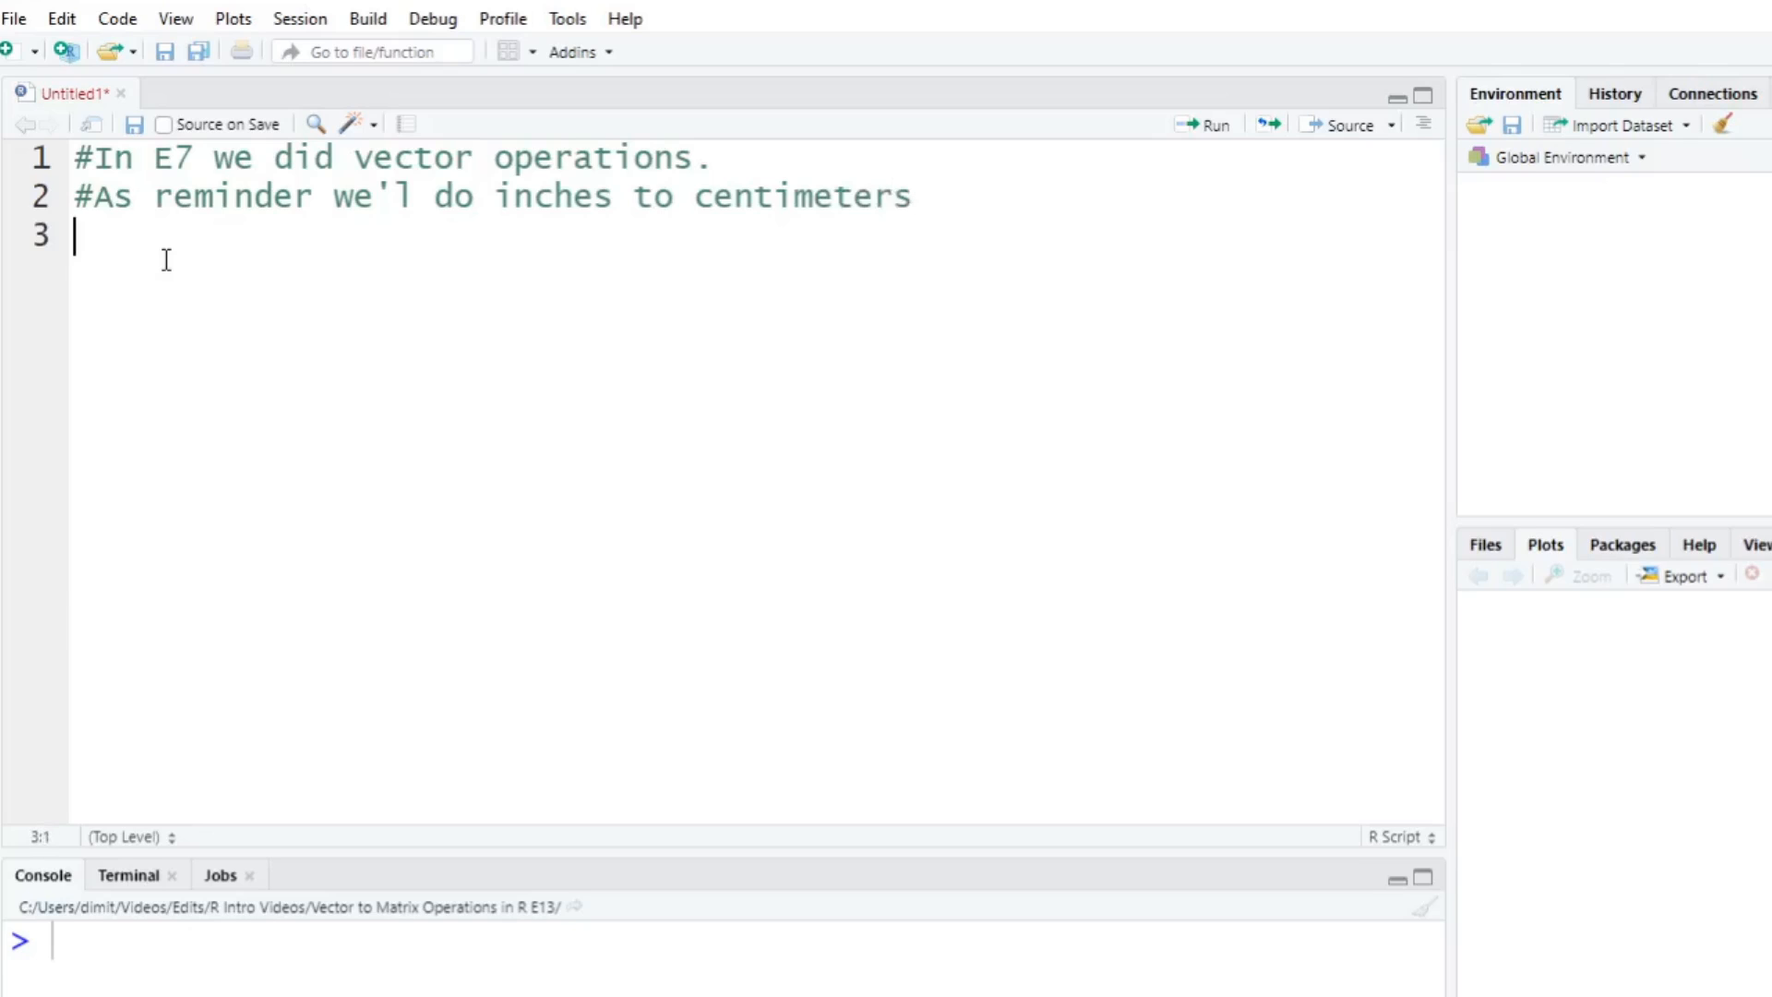
Add the comment line '# 1 inch = 2.54 cm' followed by a blank line.
text(#)
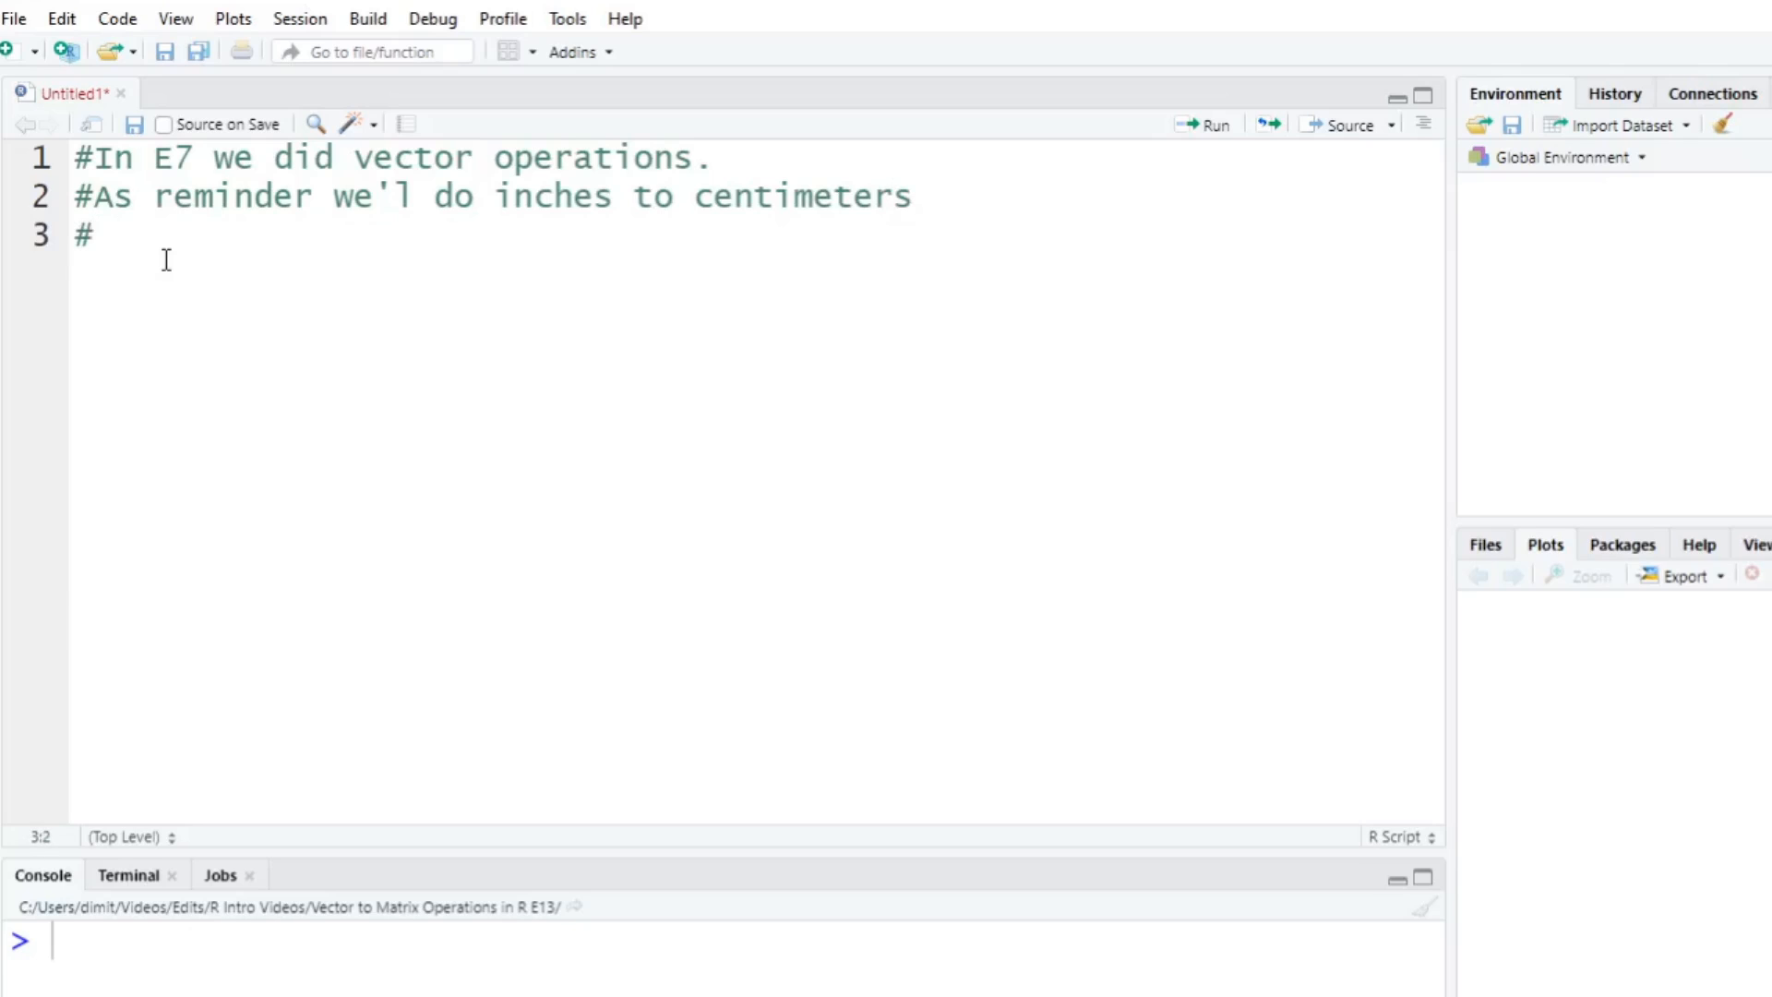
text(1 inch =)
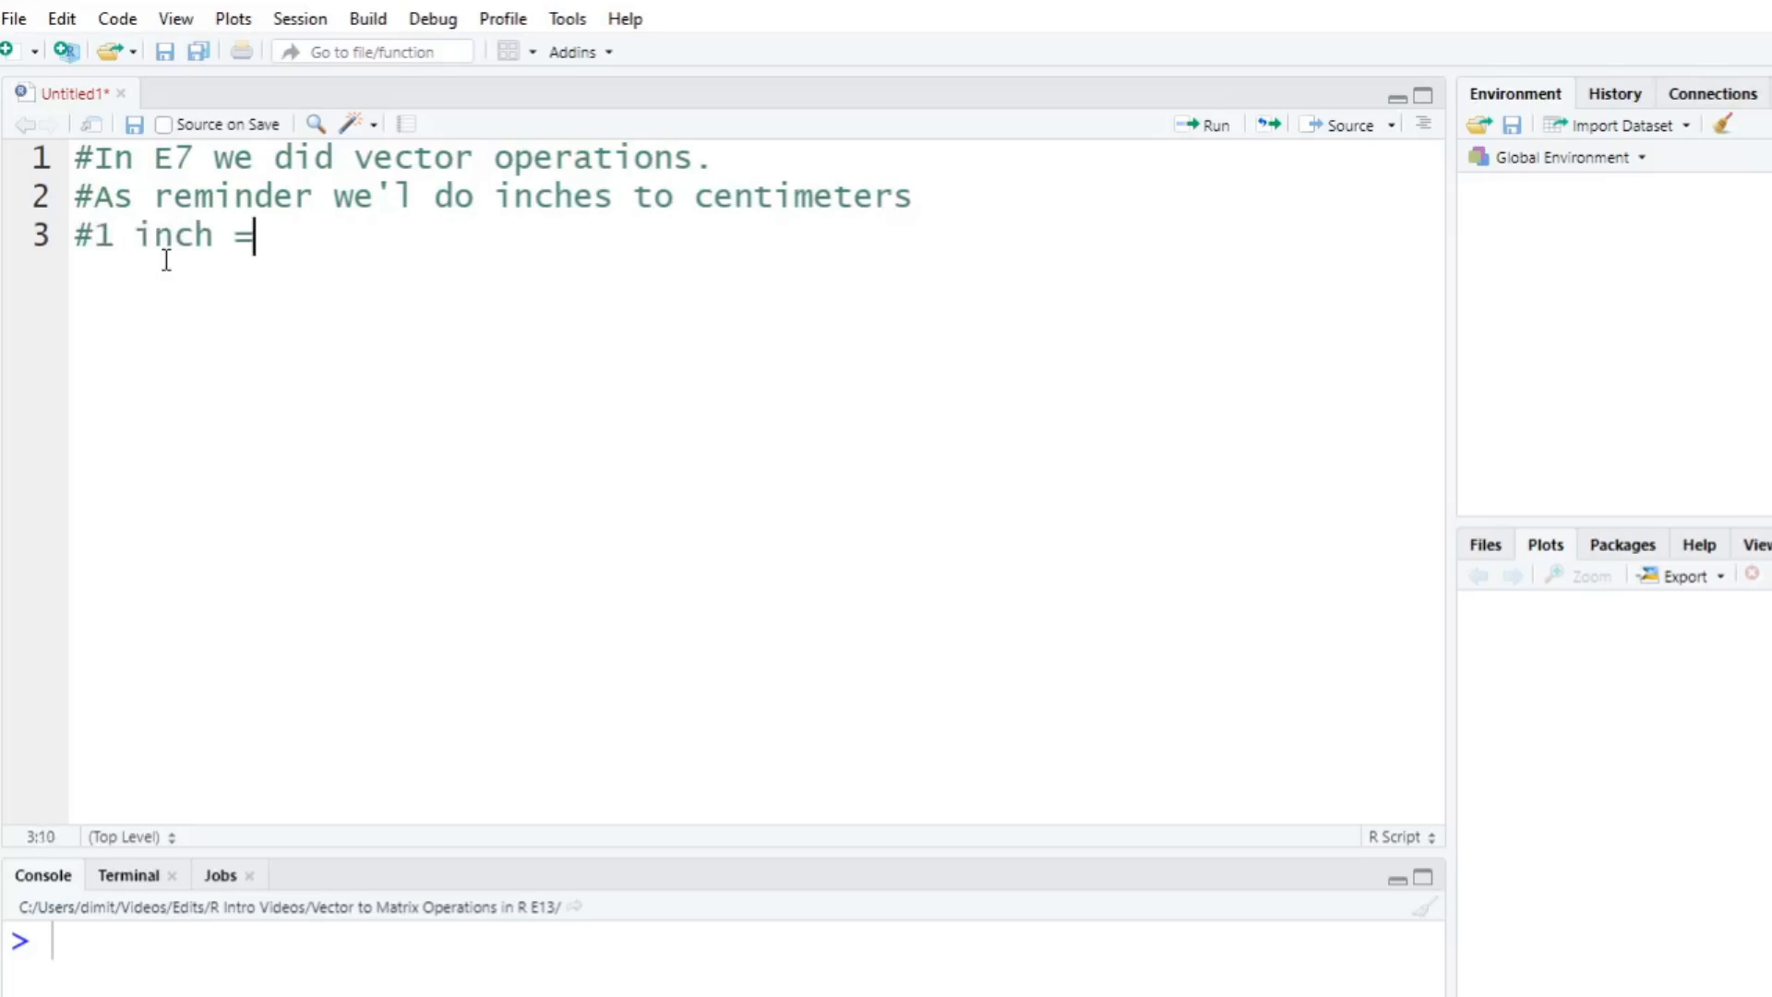
text(2.5)
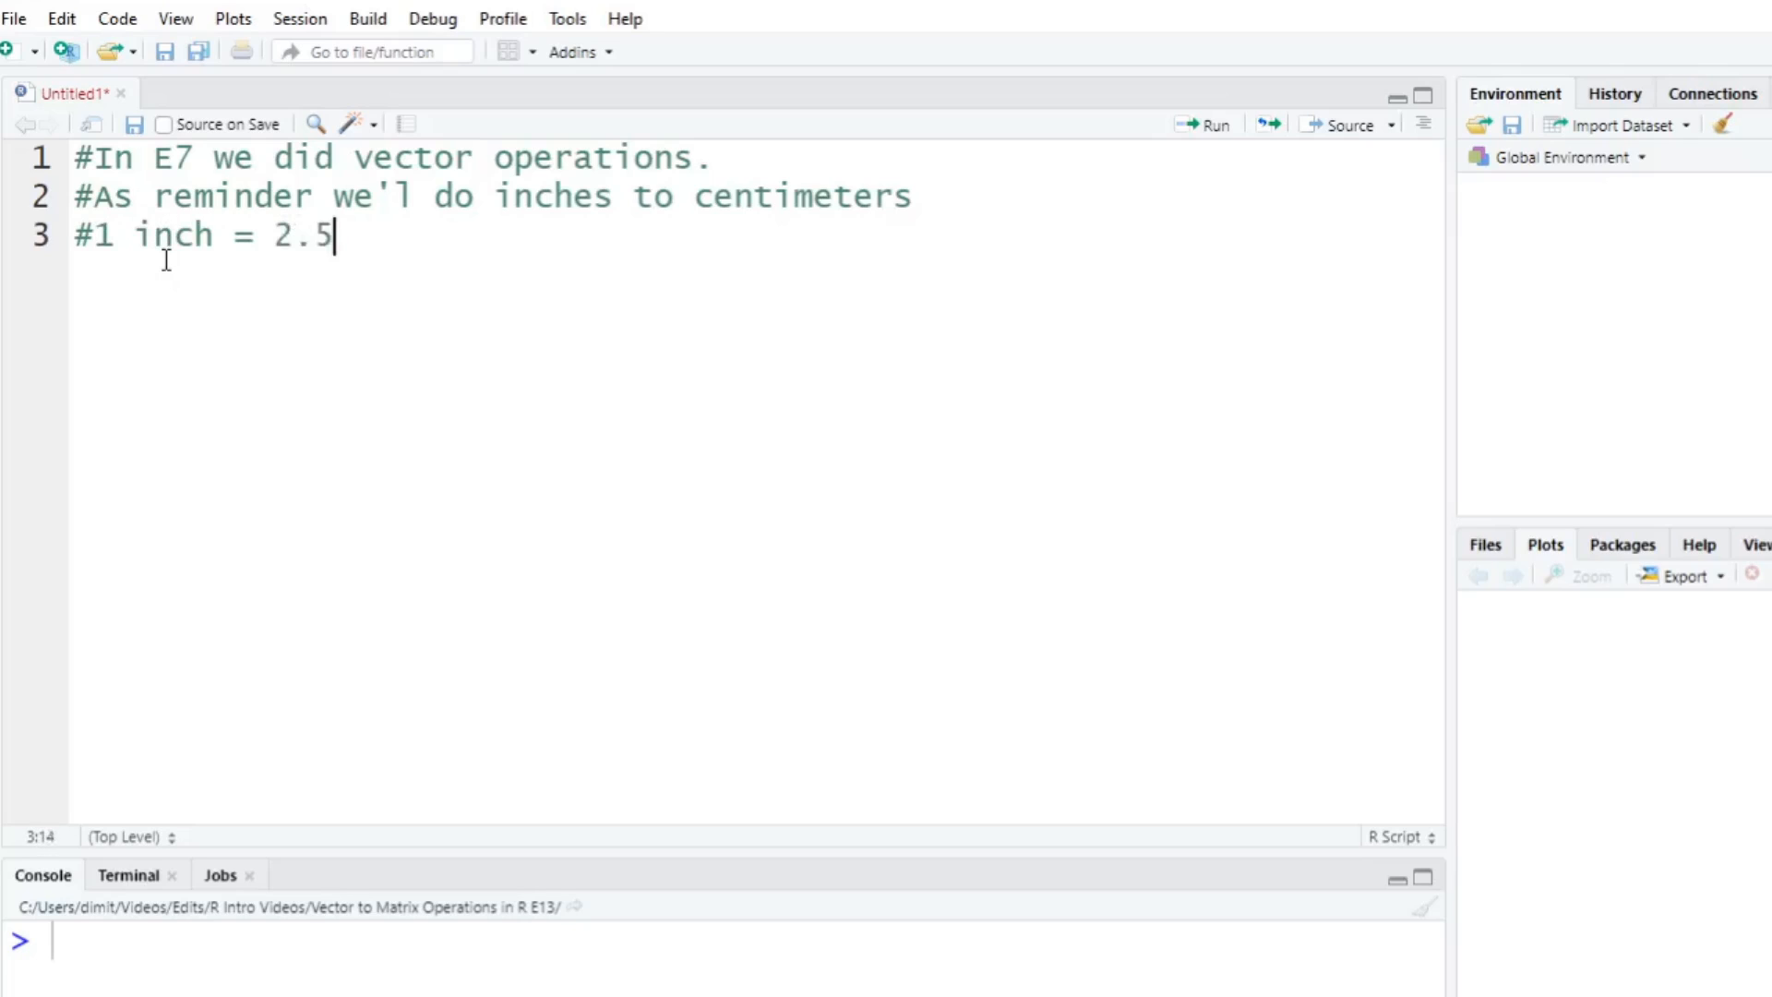
text(4 cm)
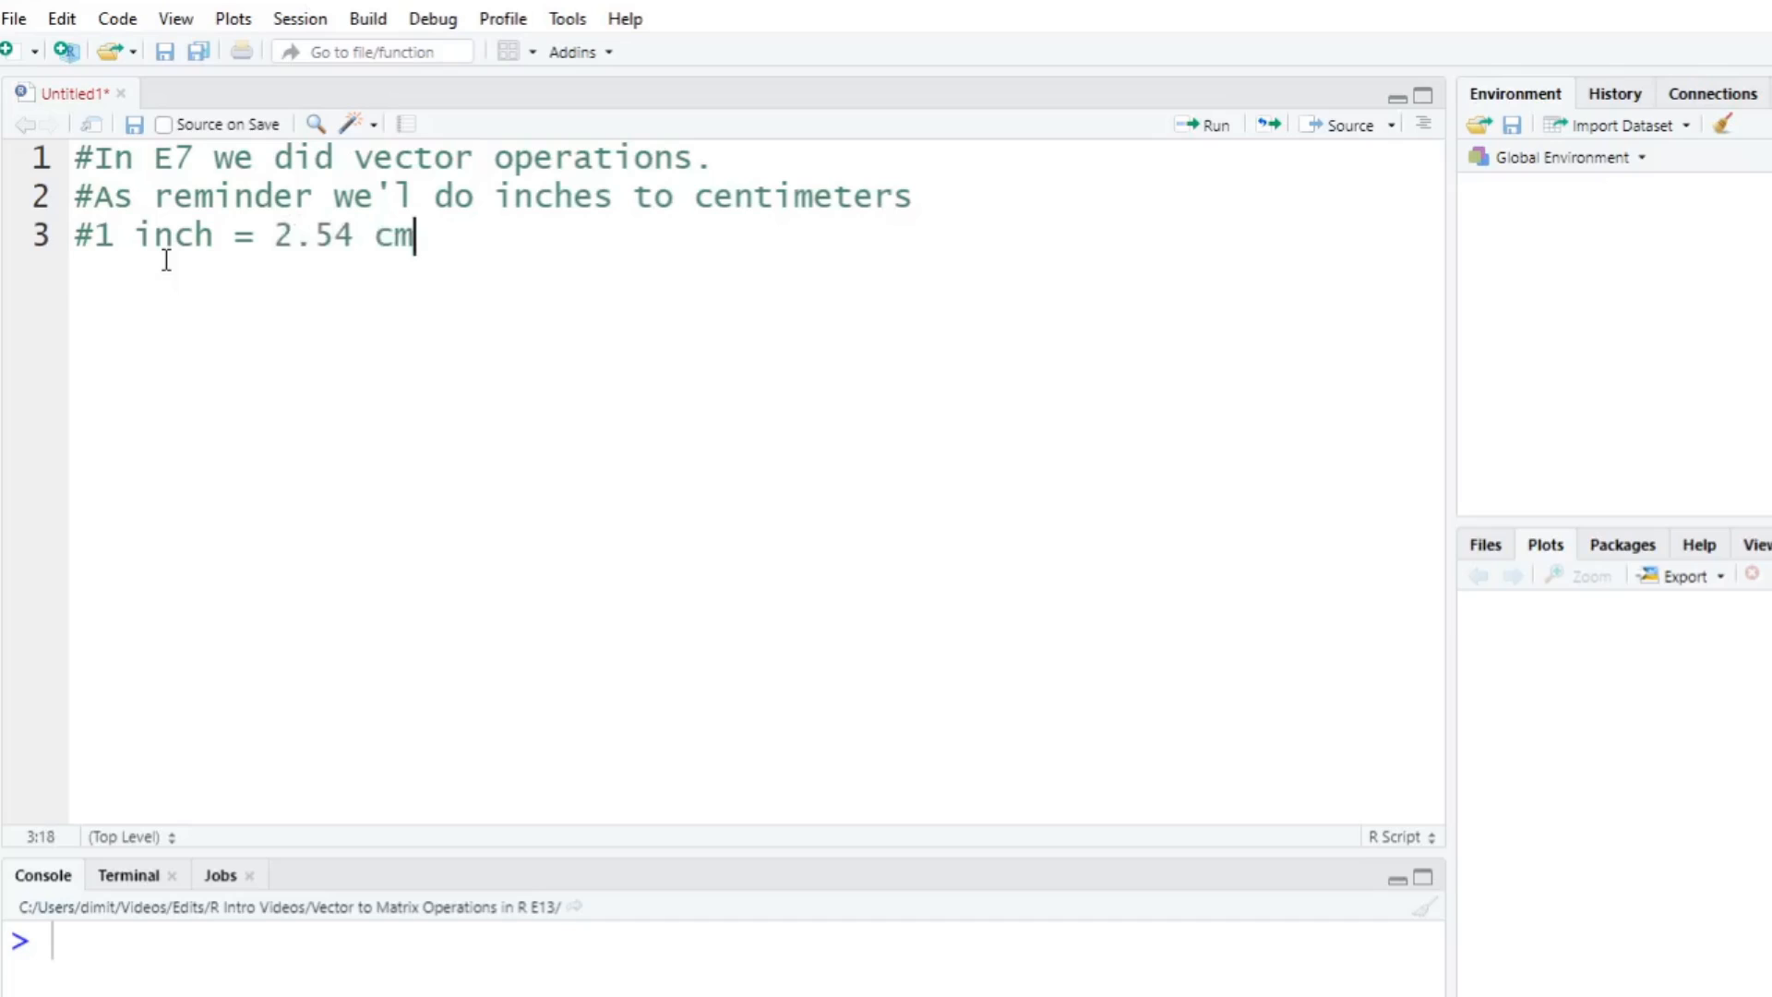
key(Enter)
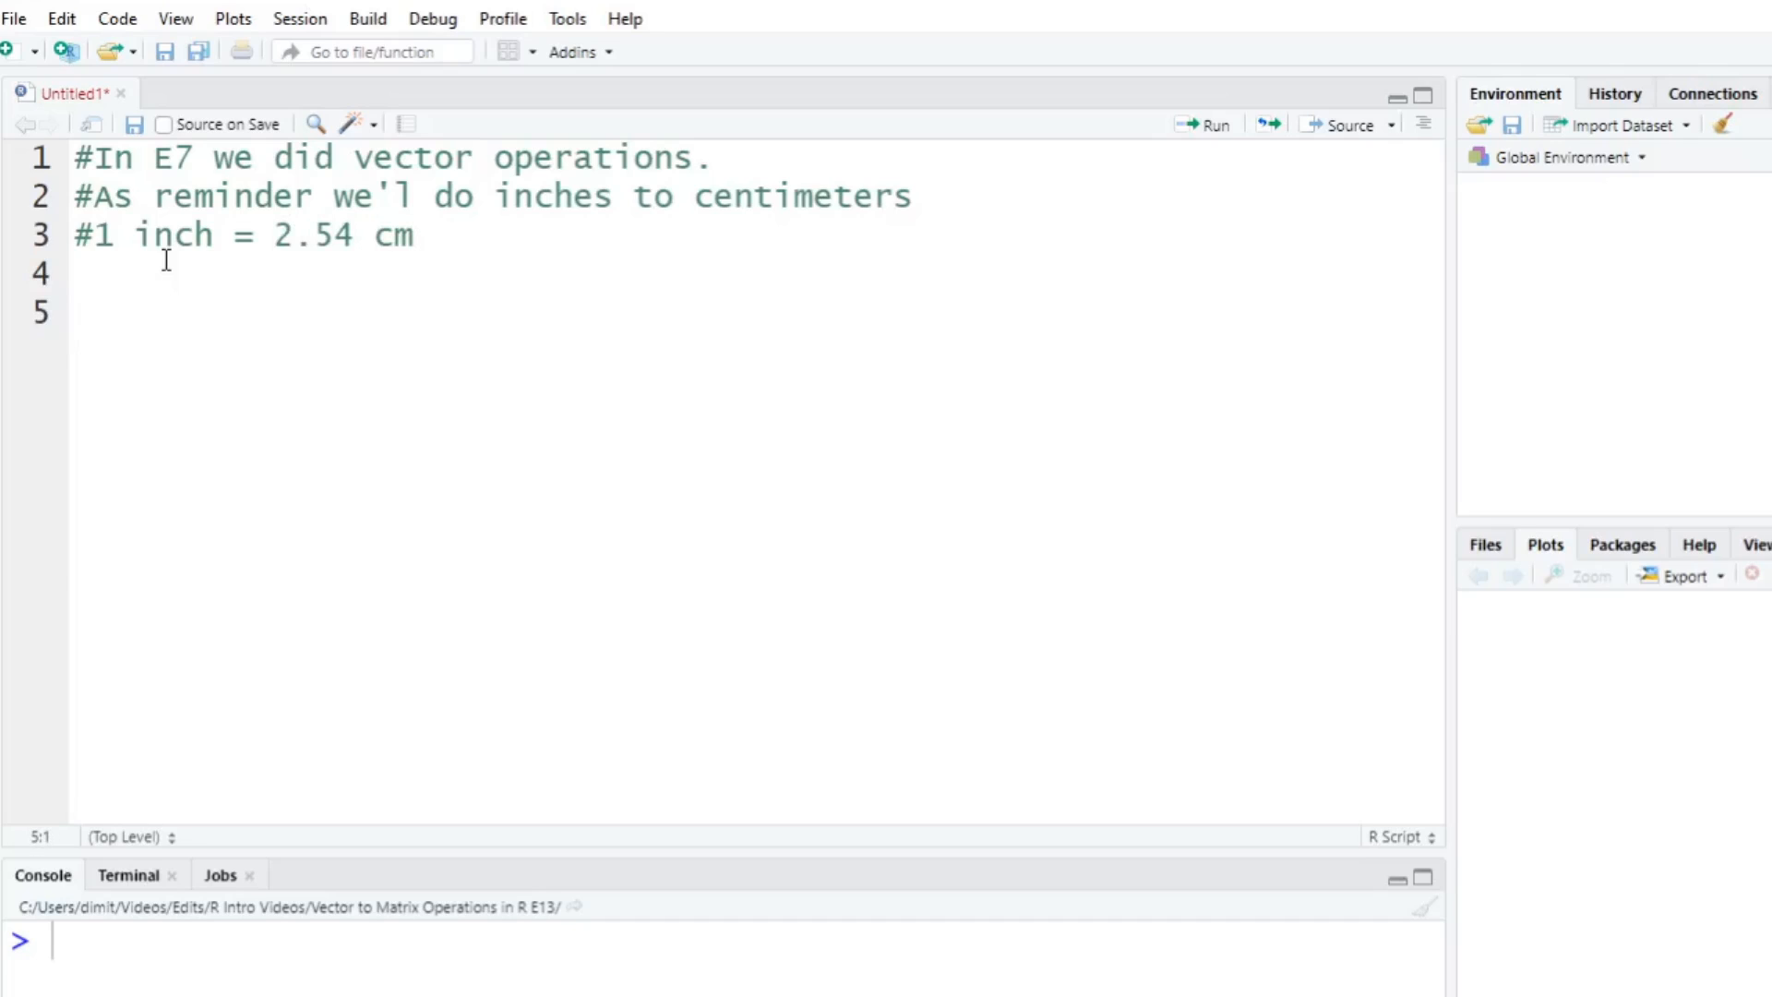
Add the comment '#Create the numbers 1:10' and the line x <- 1:10.
text(#Creater)
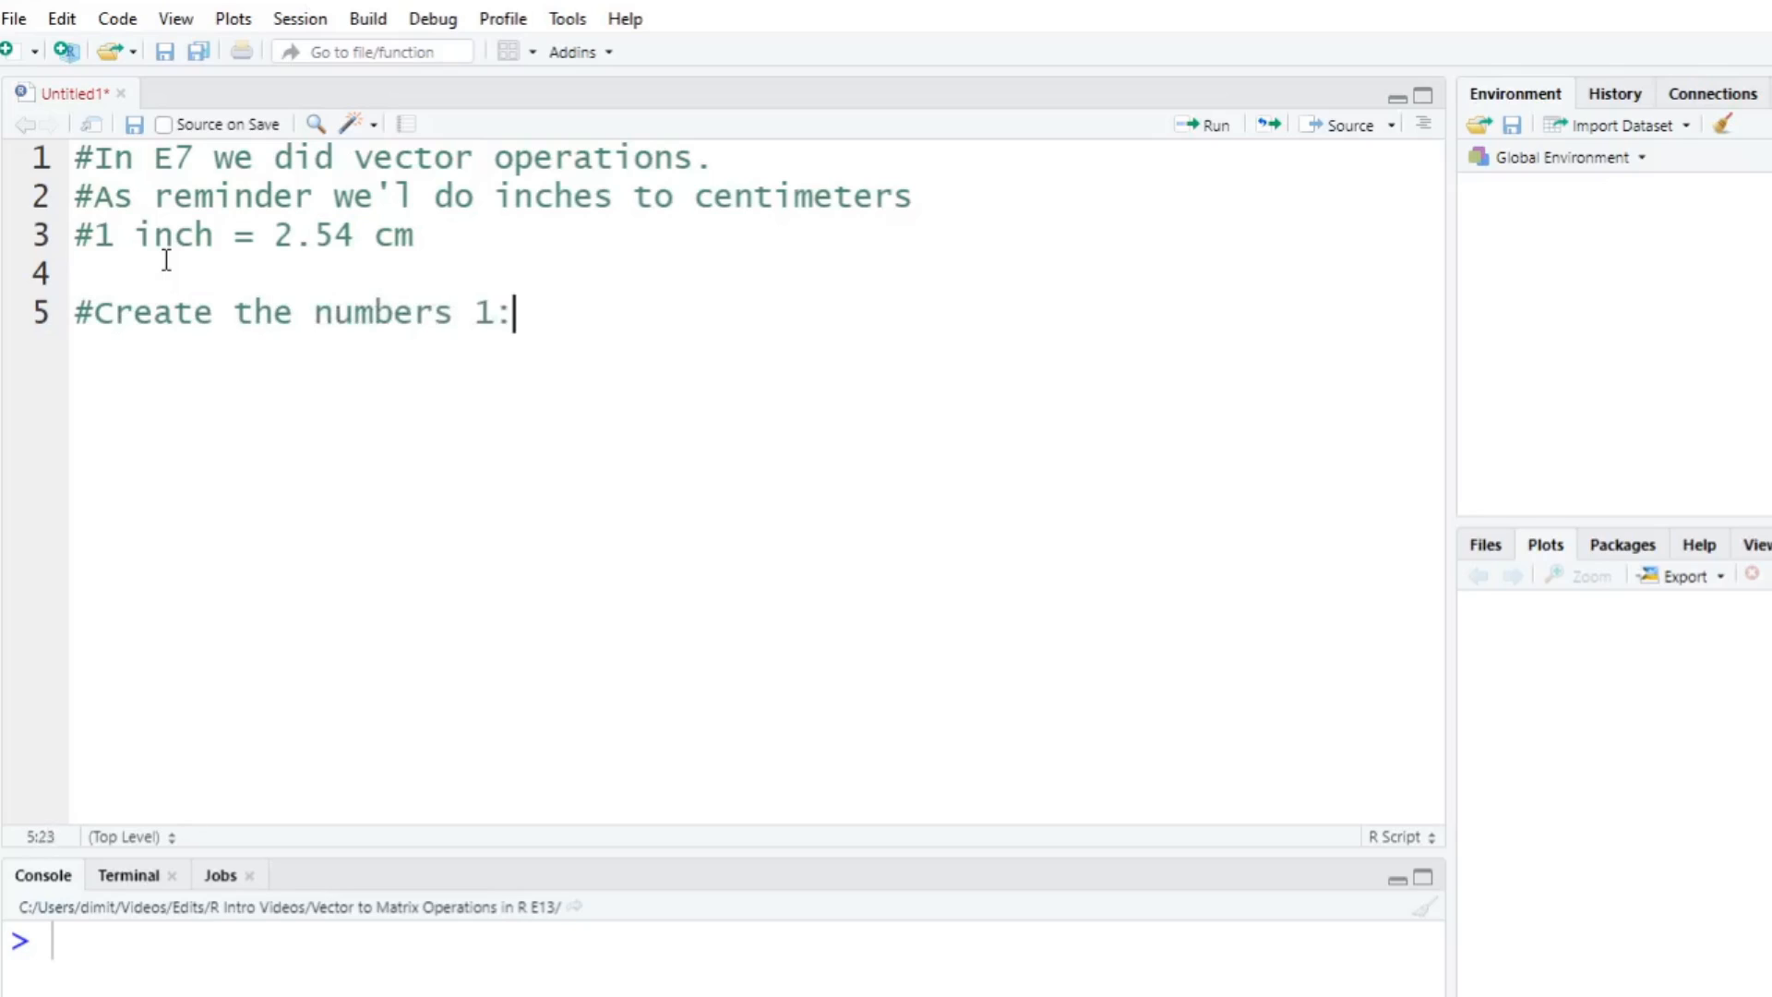
text(10)
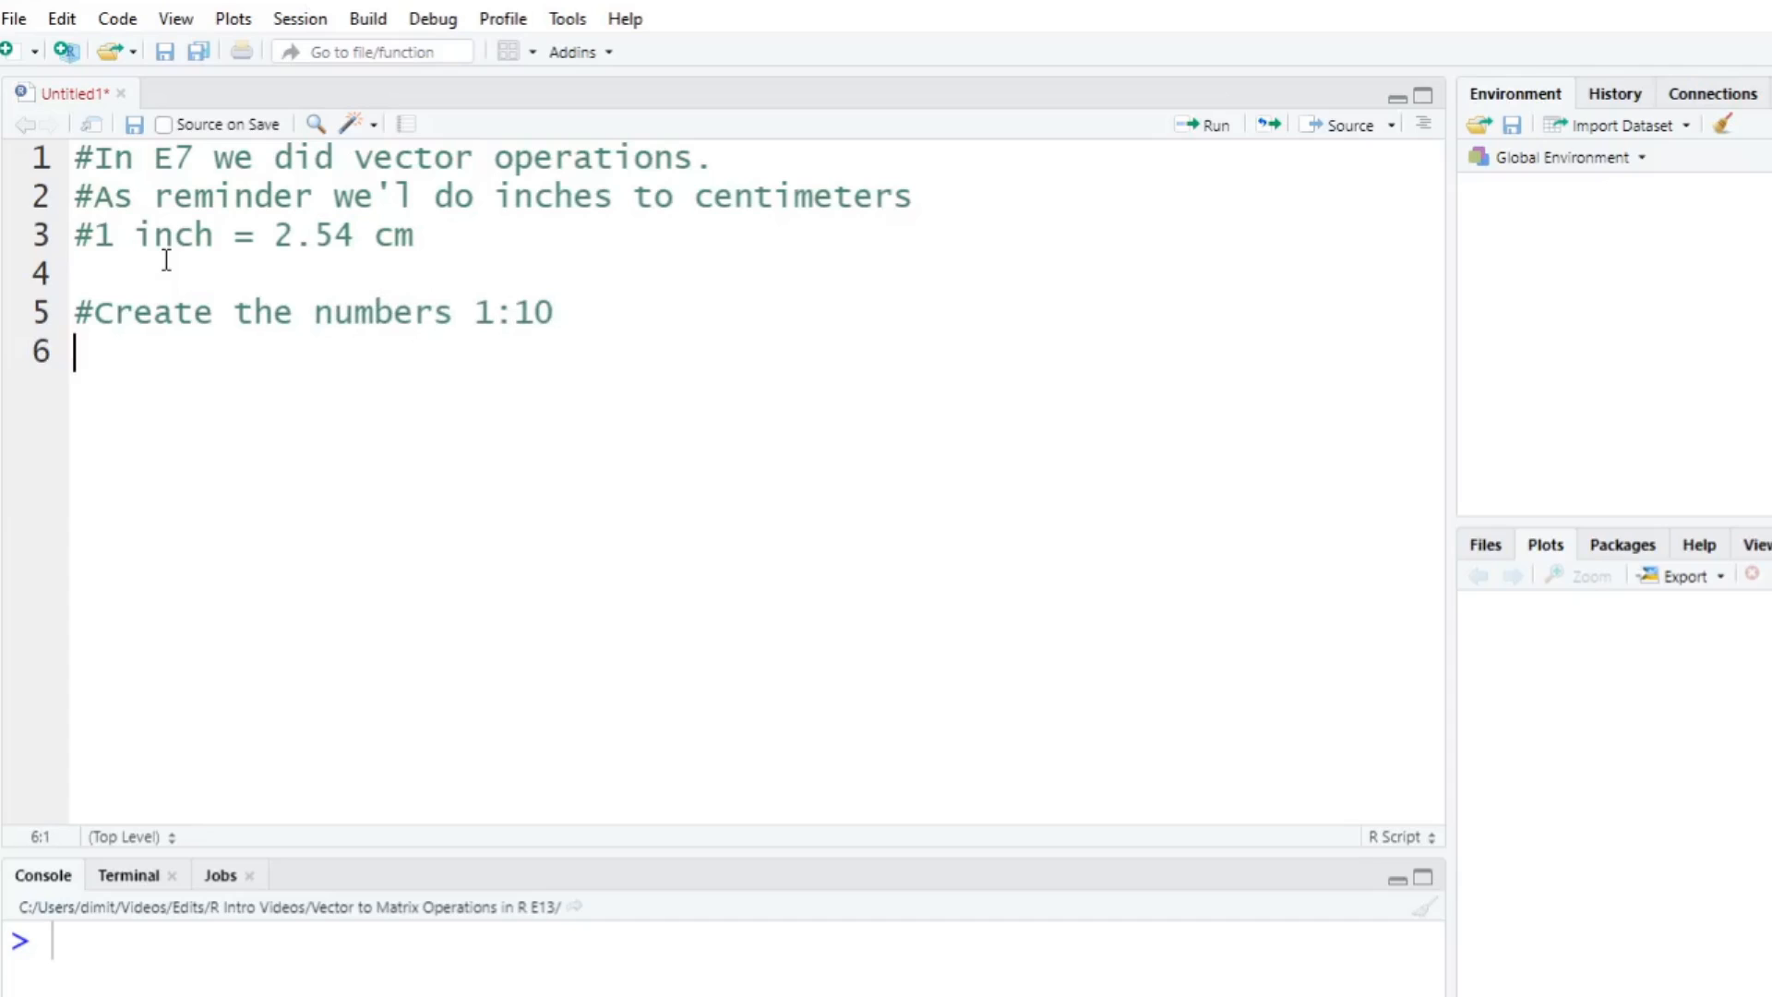
text(x <-)
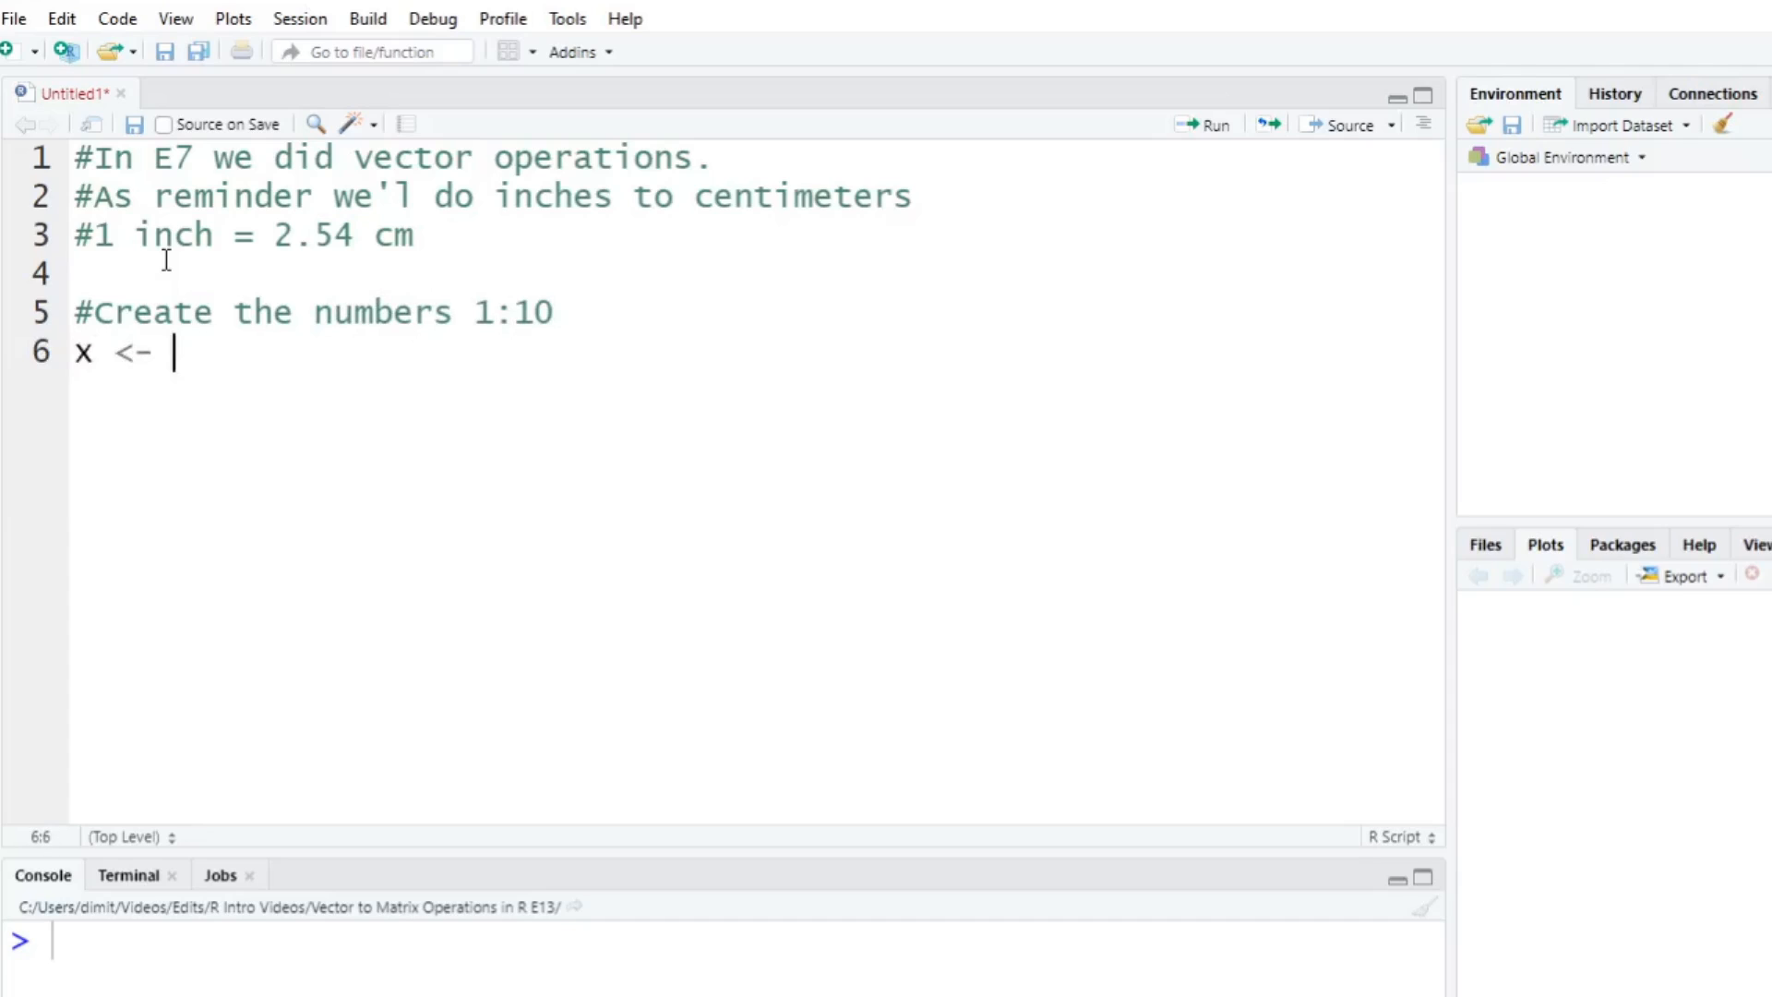
text(1:10)
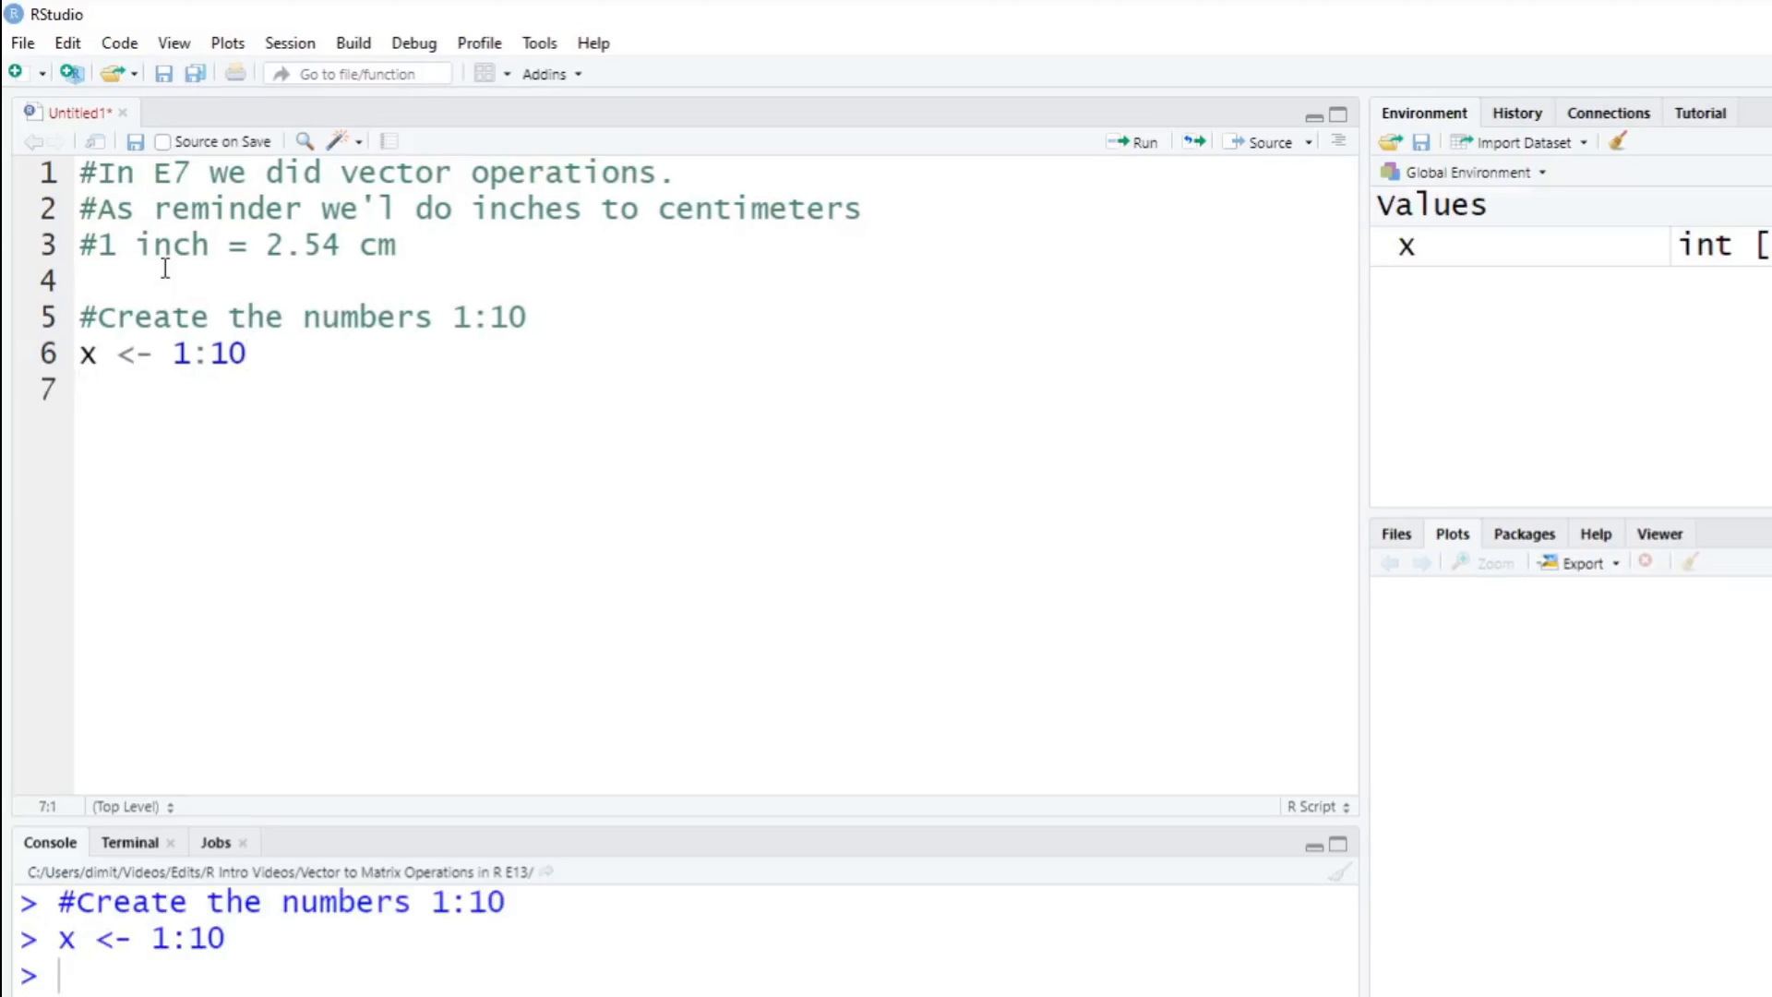
key(Enter)
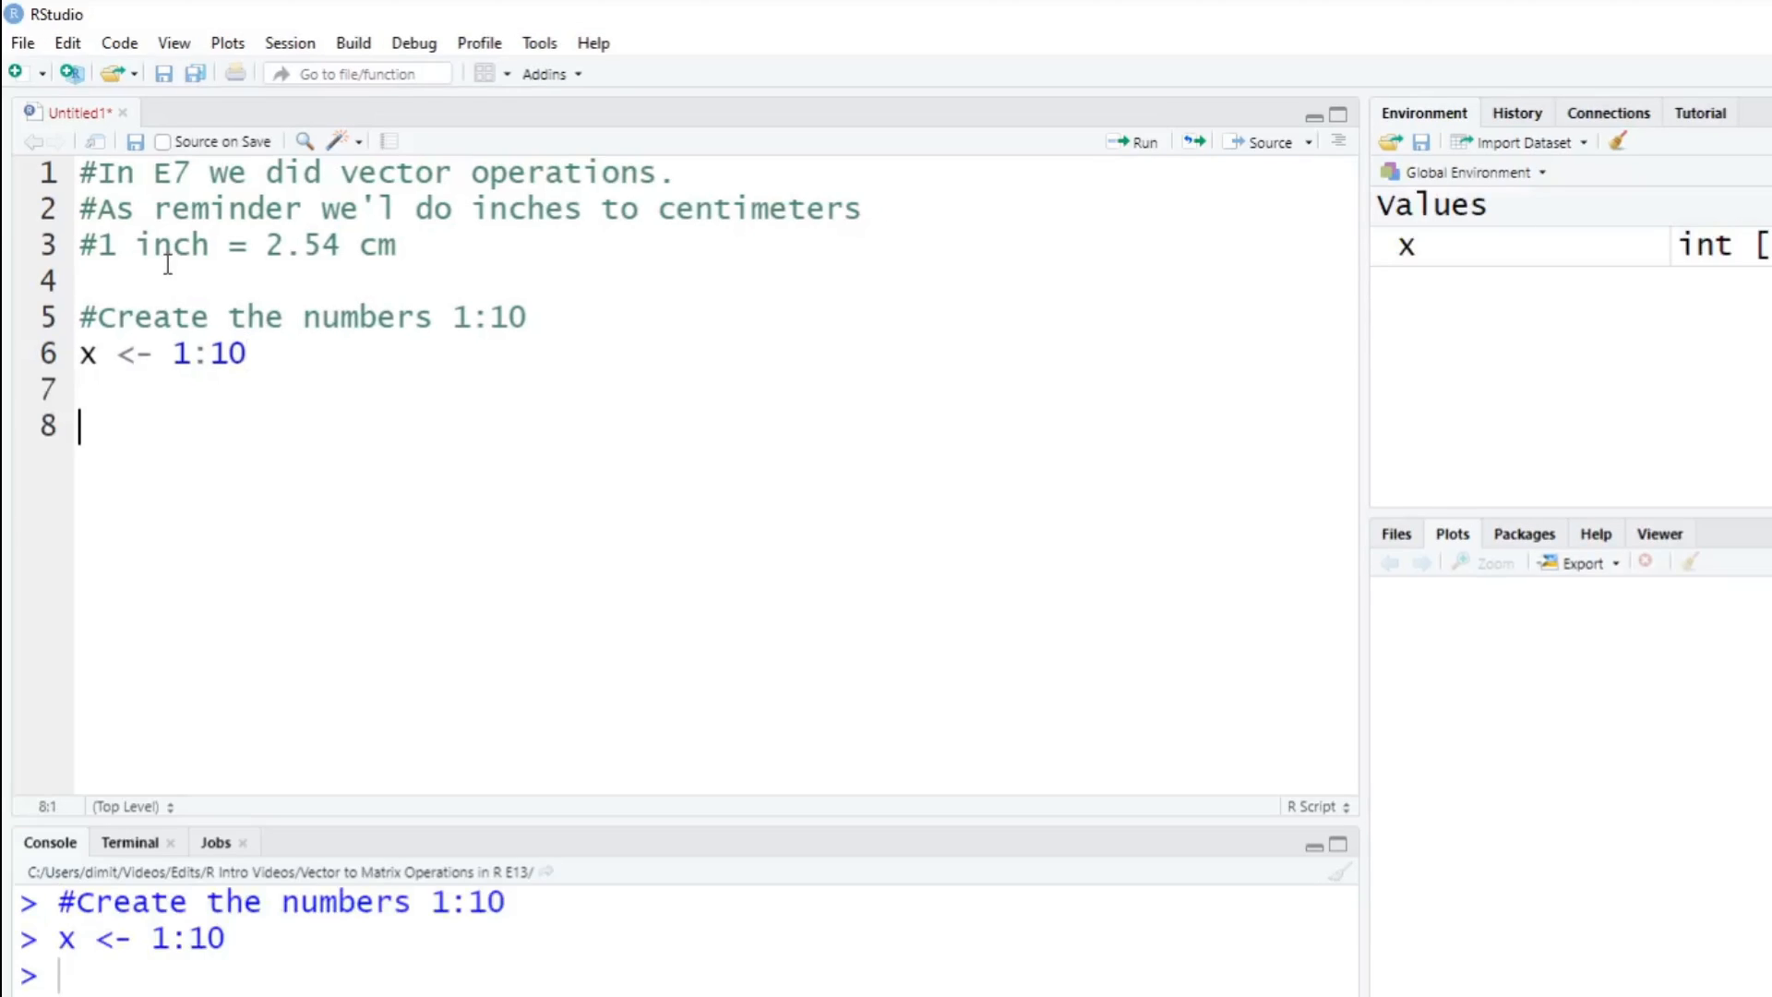
Write a comment describing a function converting inches to cm by multiplying by 2.54.
text(#Create the fun)
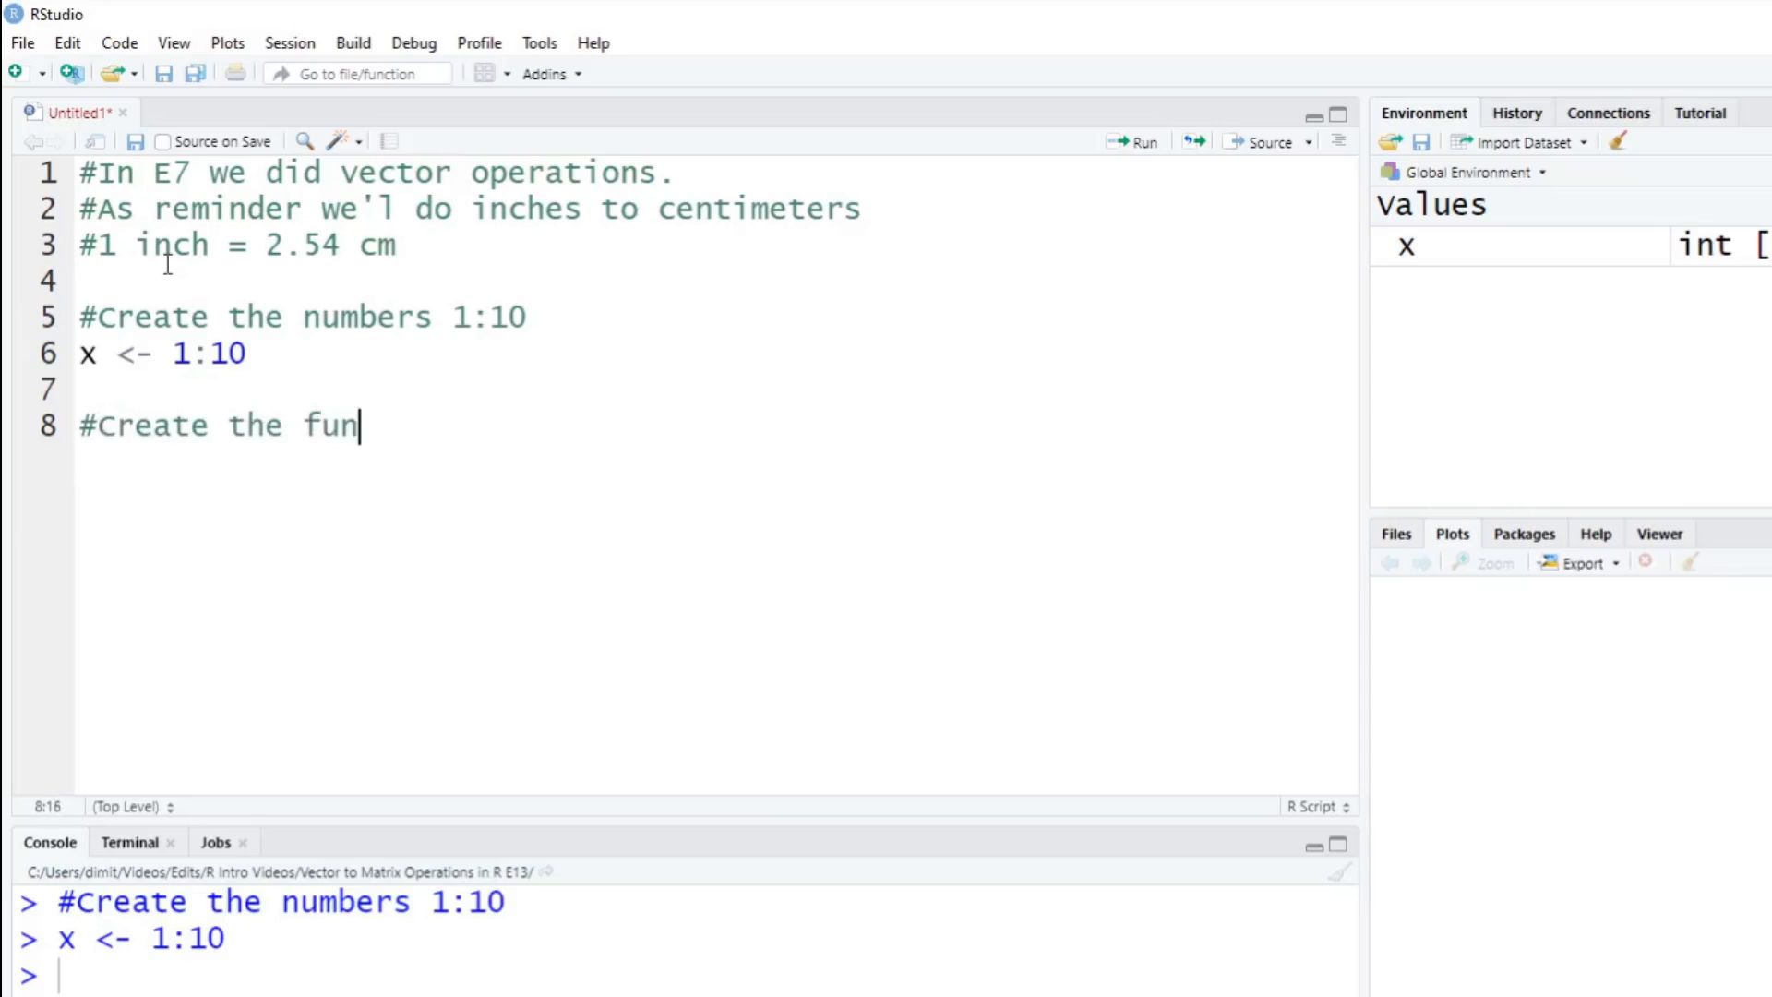
text(ction to)
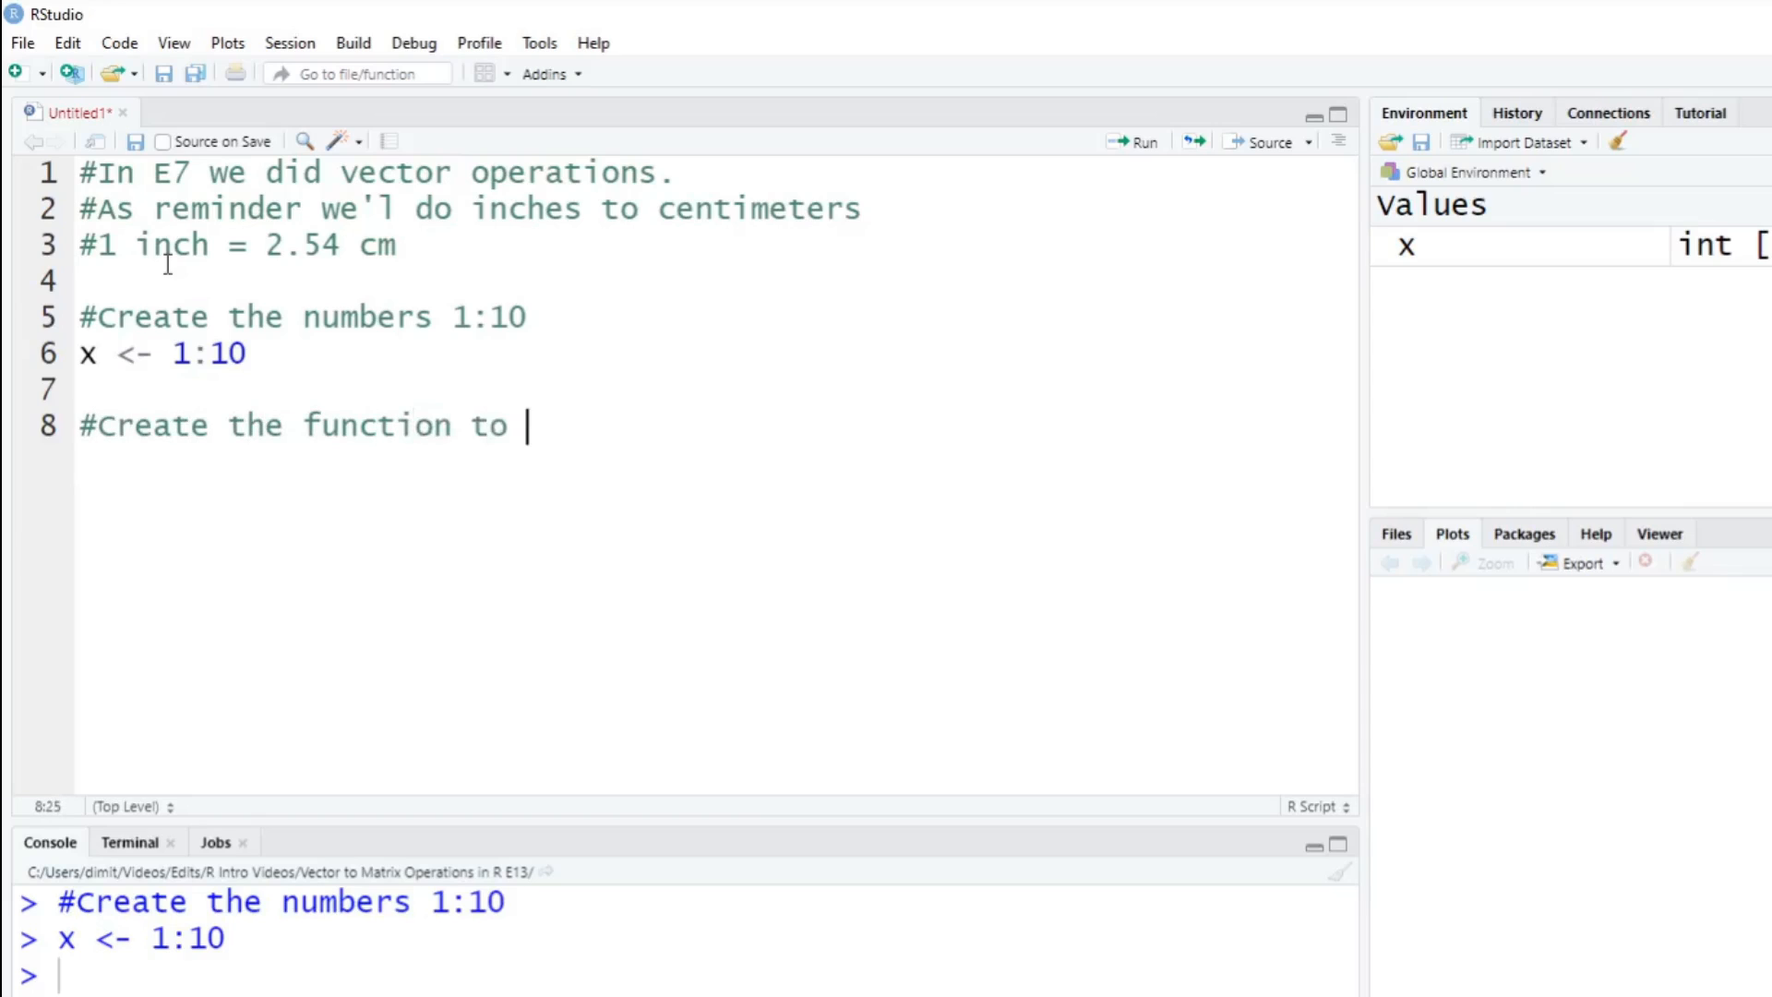
text(convert inche)
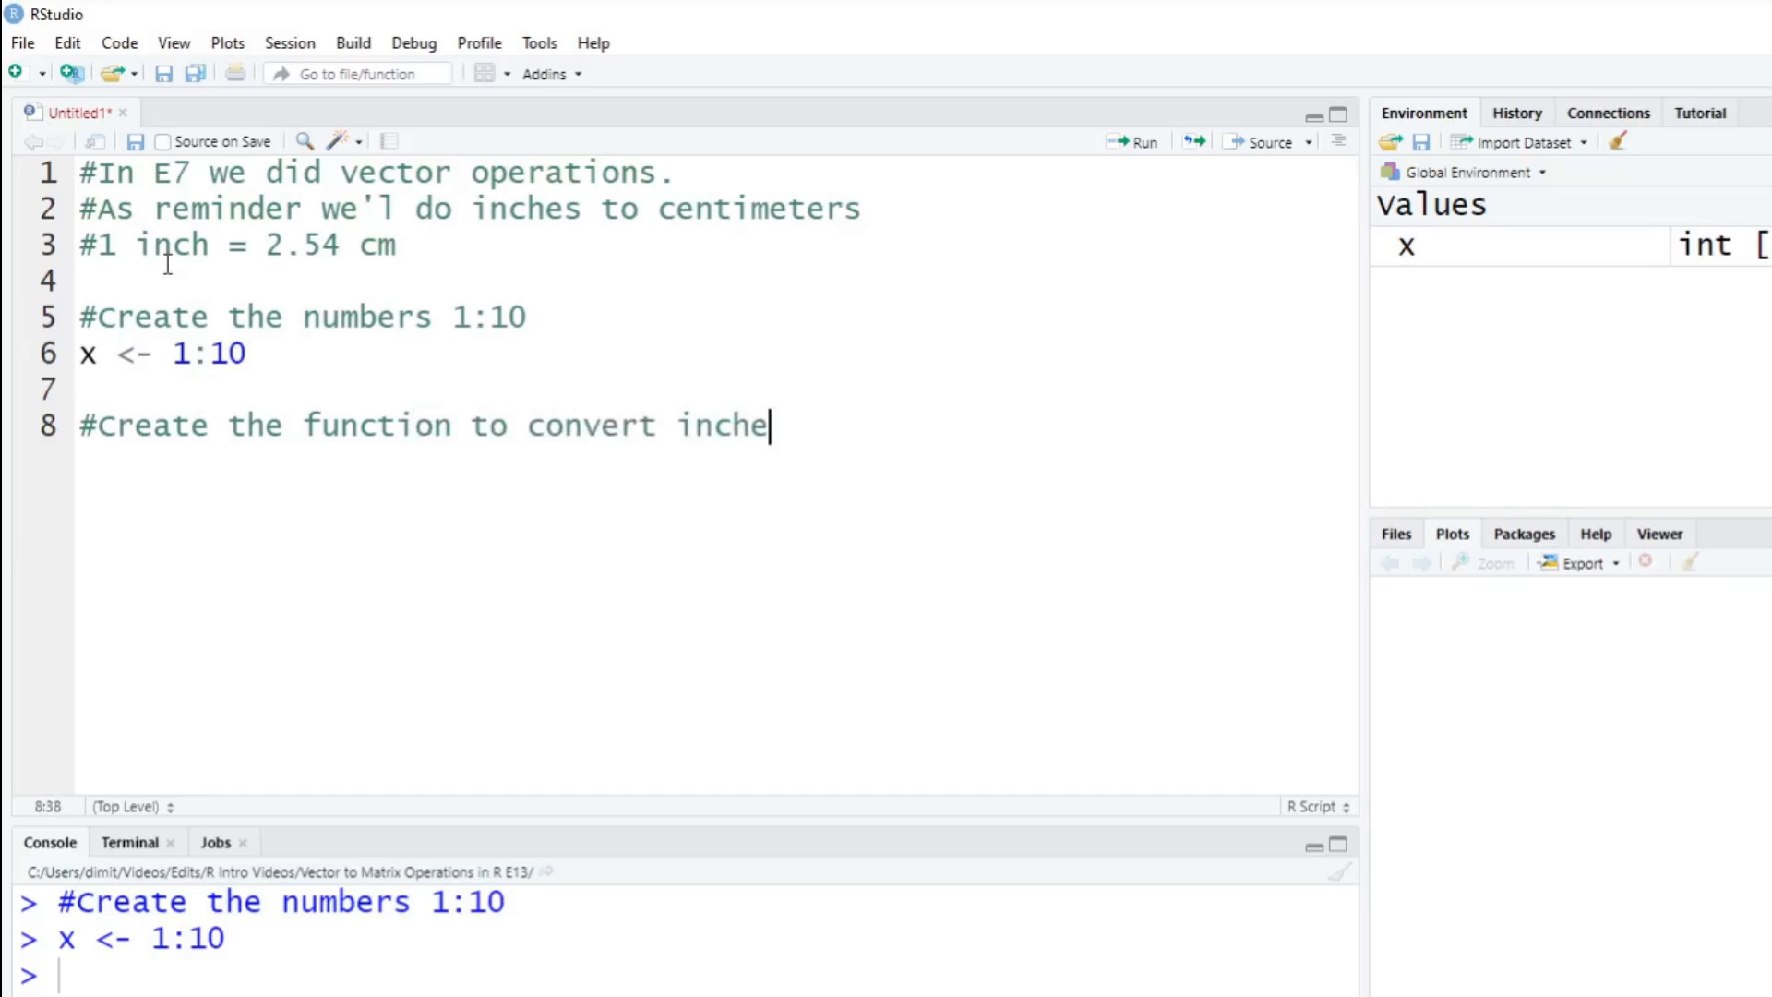
text(s to cm by multipl)
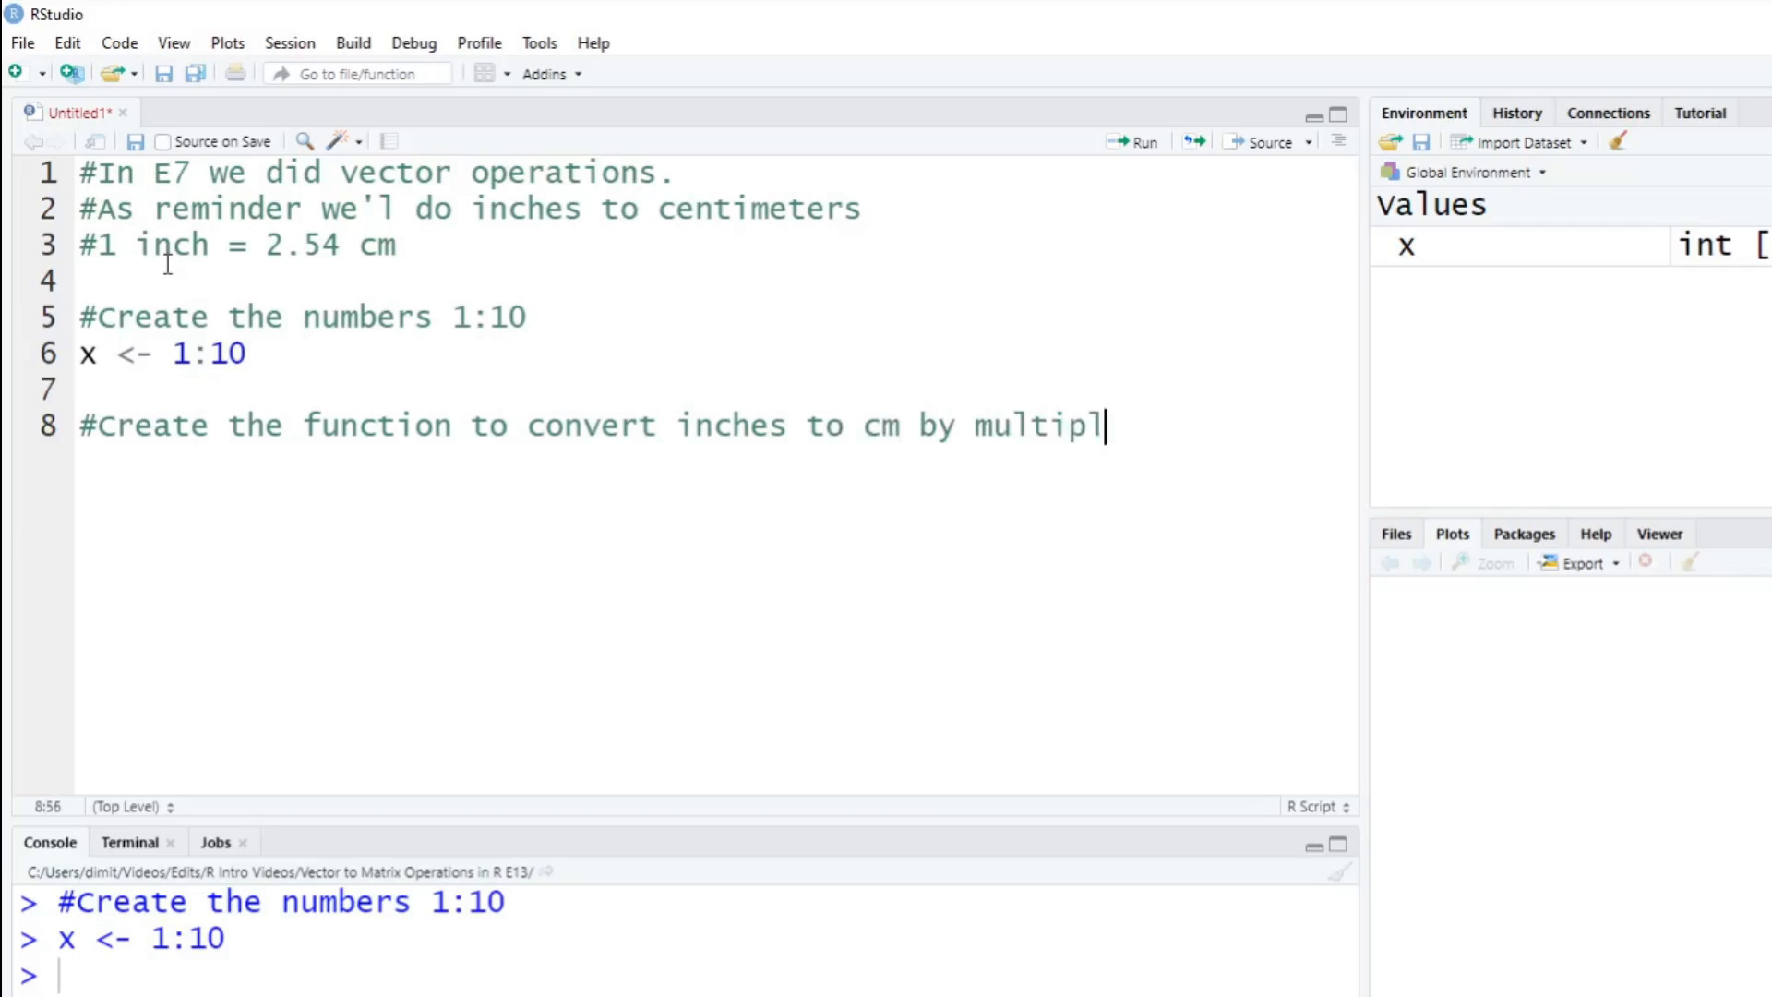
text(ying by 2.54)
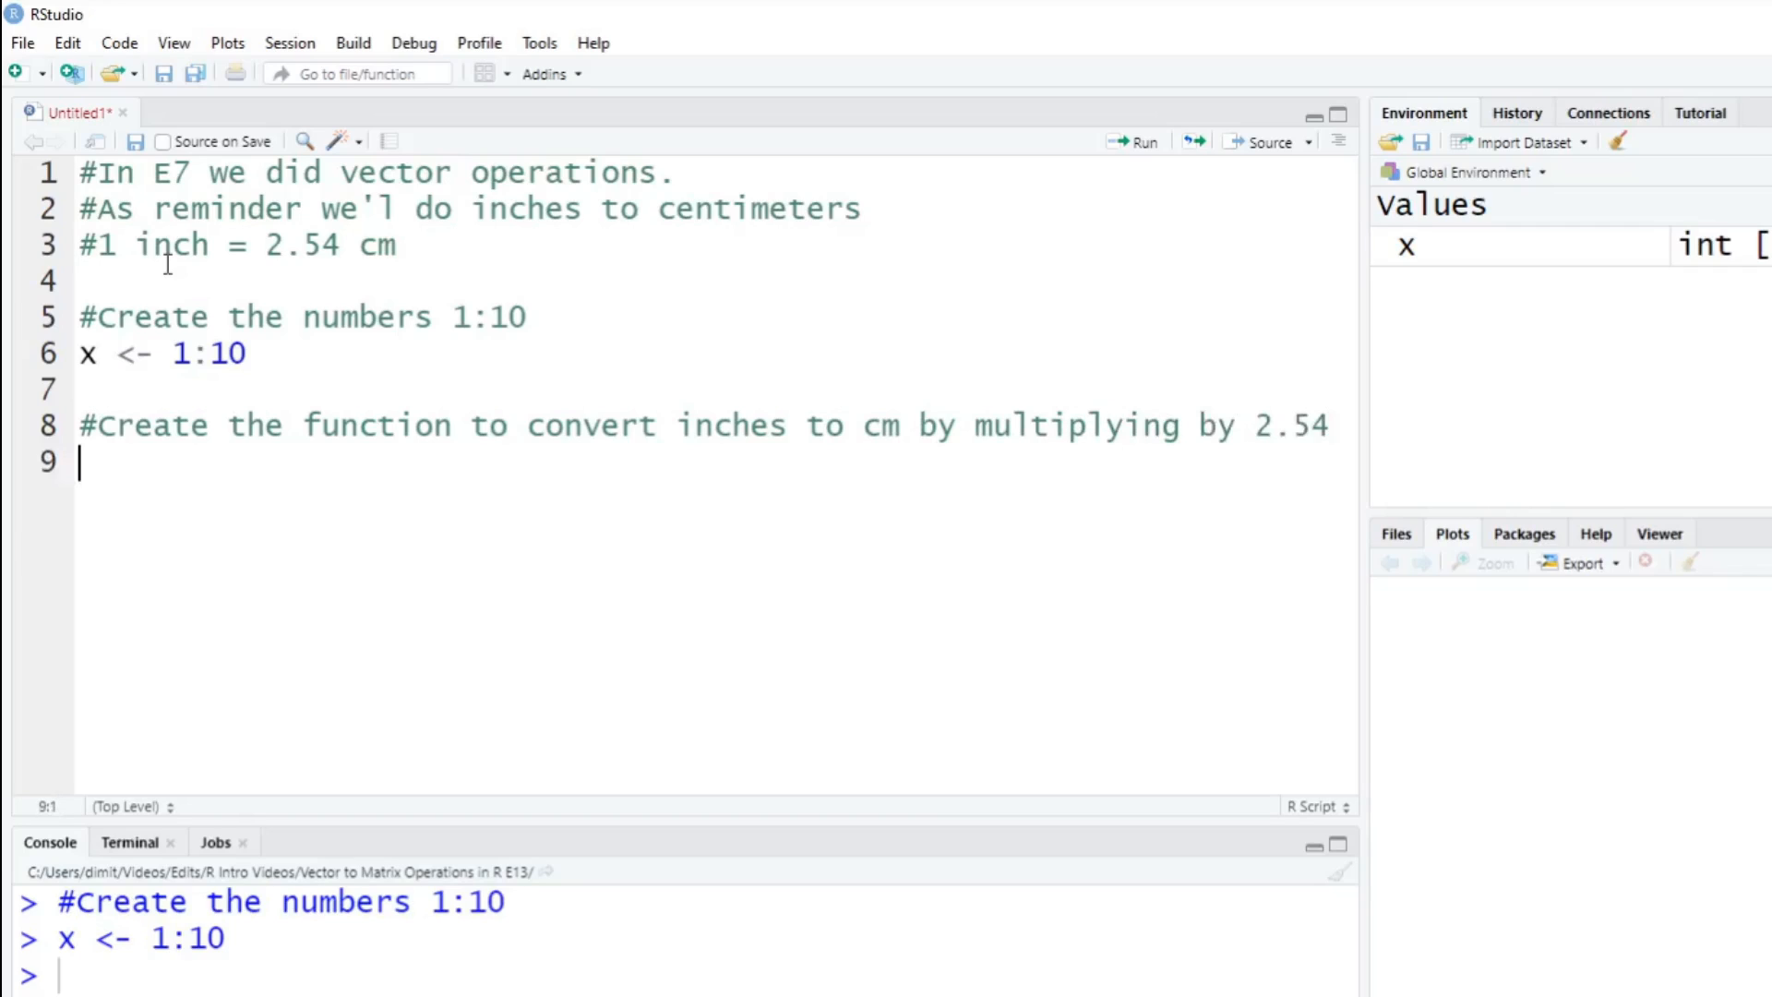
Define in_cm <- function(a) return(a*2.54).
text(in_cm <-)
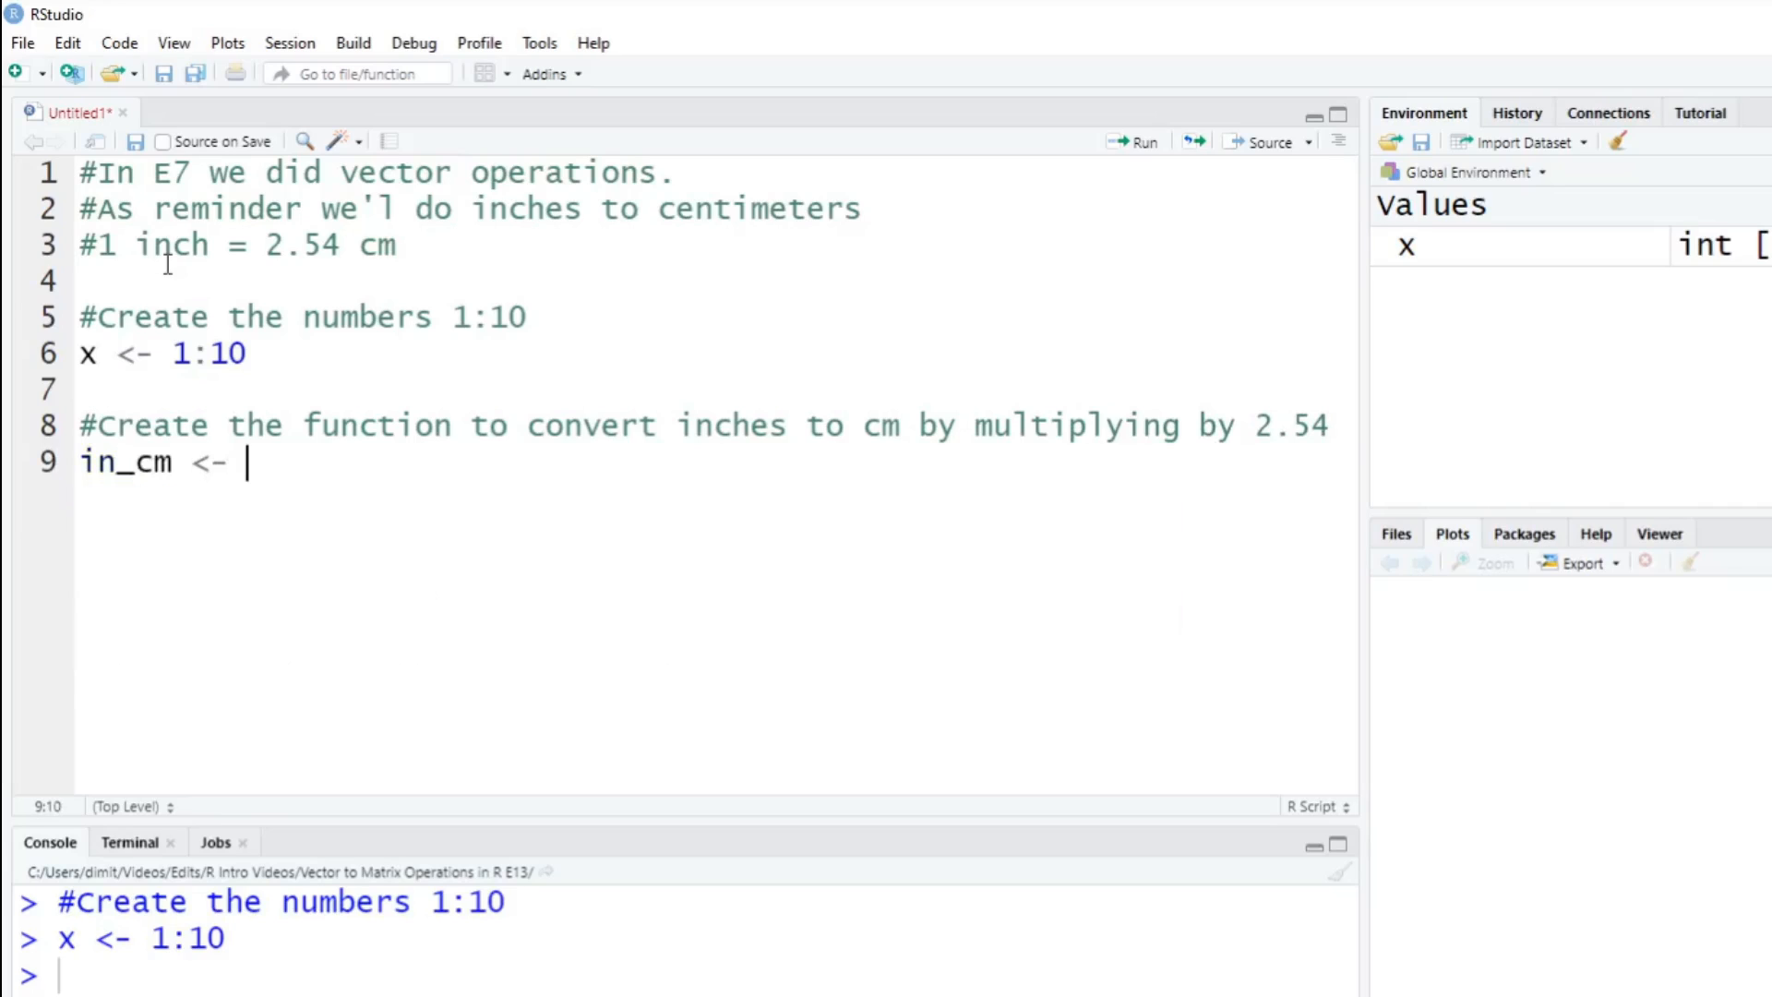
text(functio)
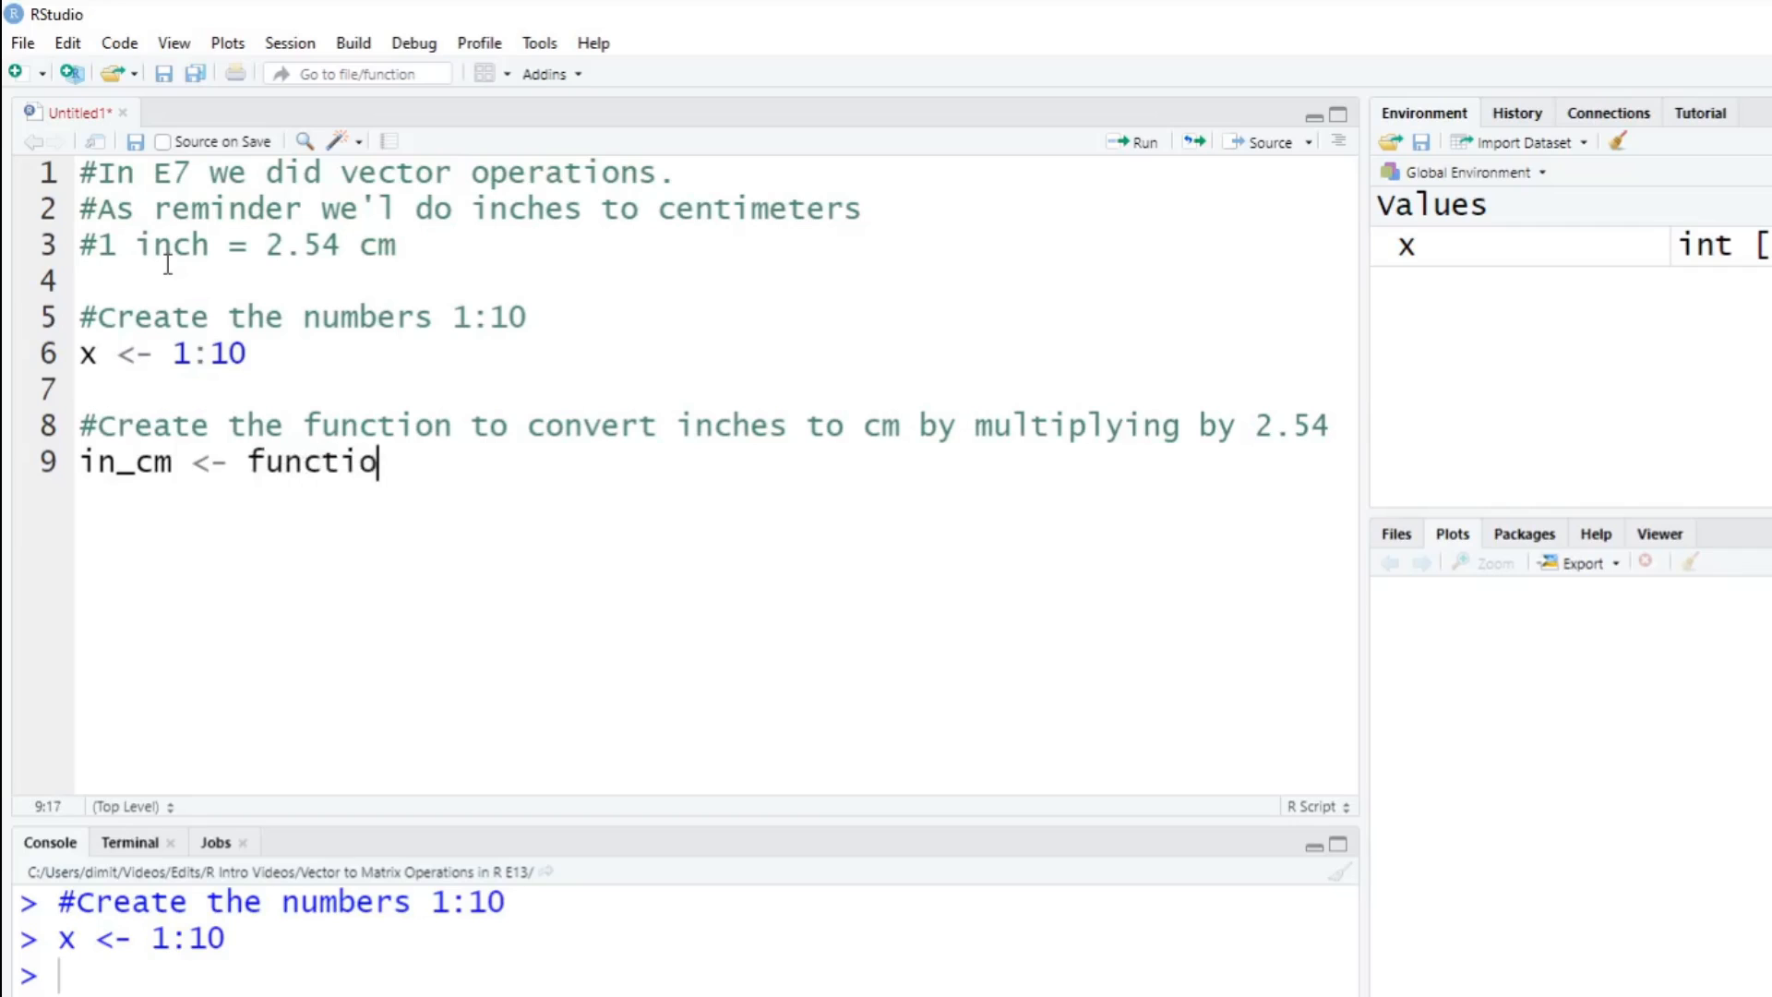
text(n())
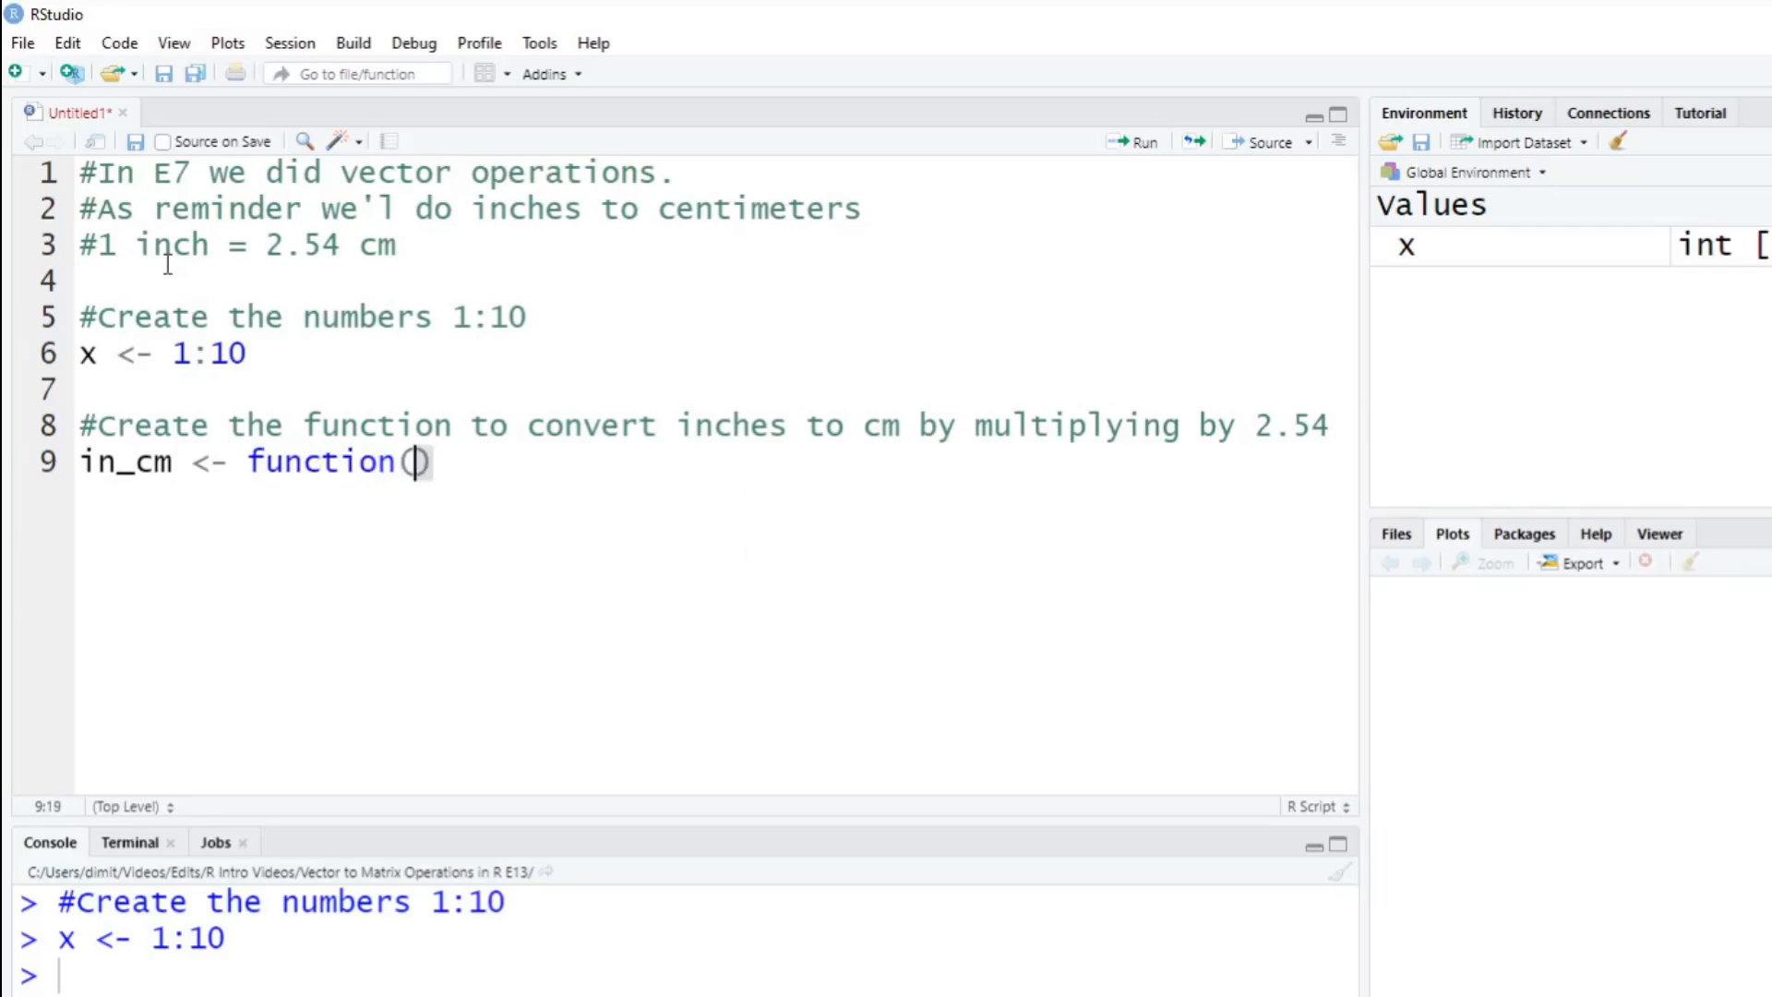
text(x)
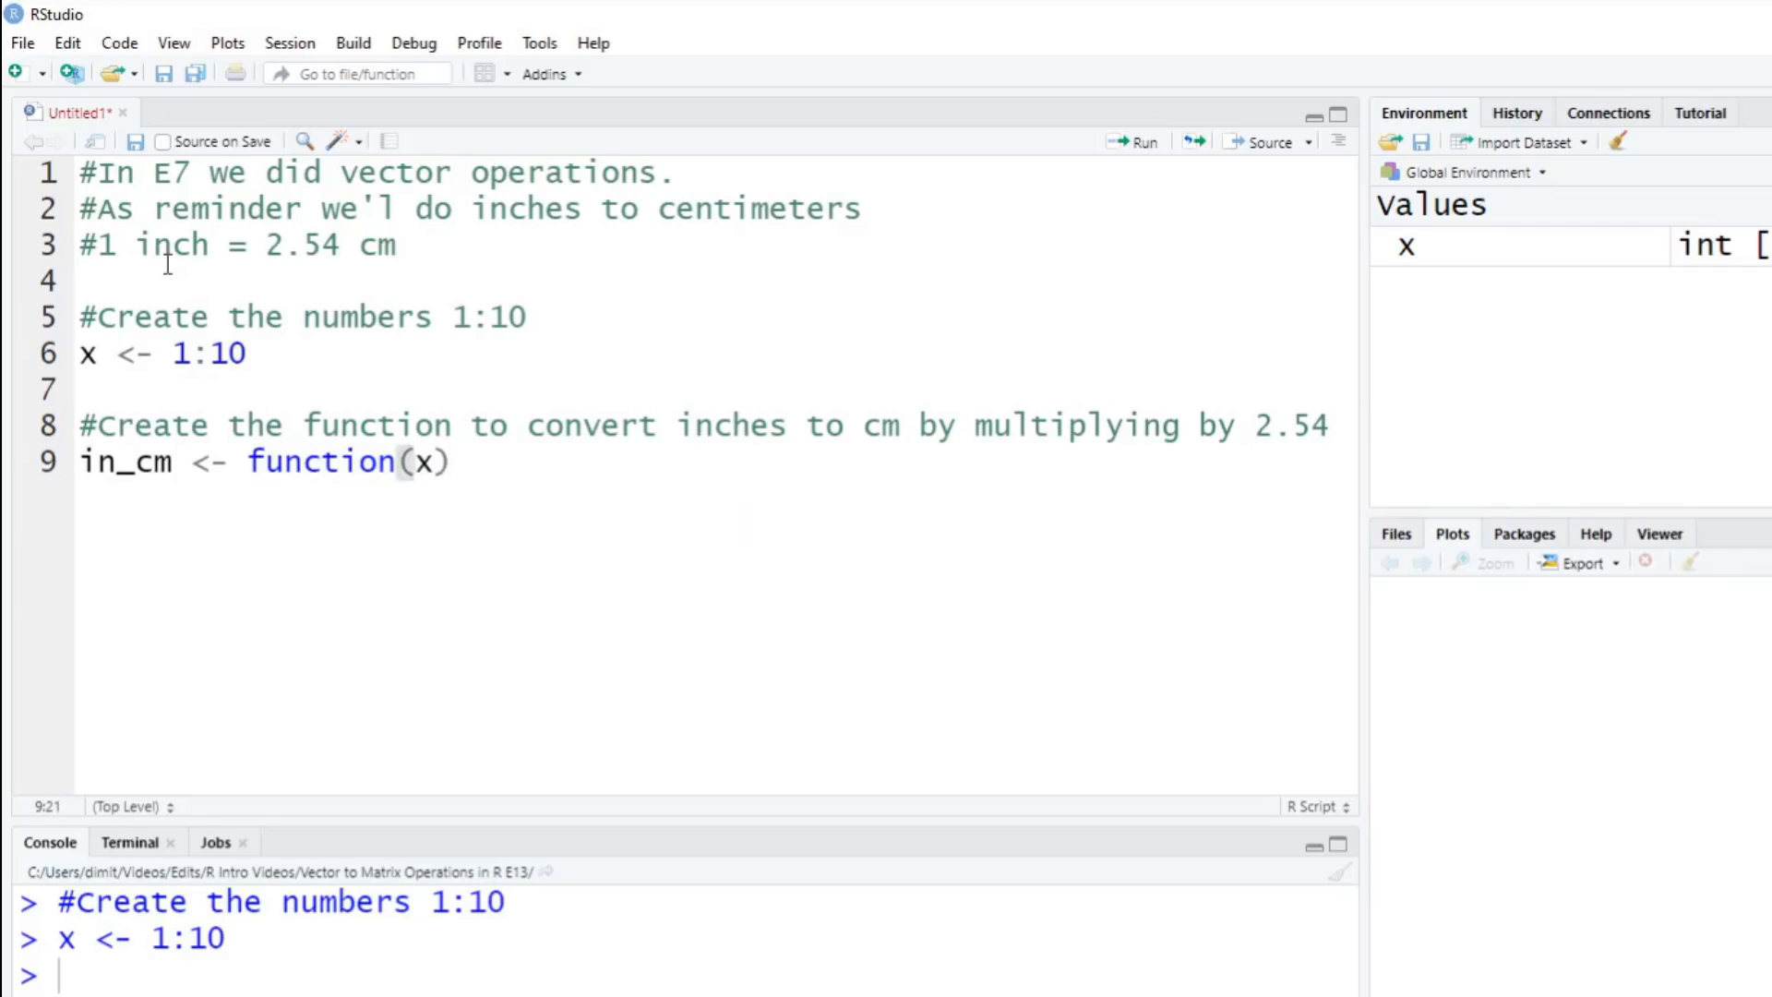
text(a)
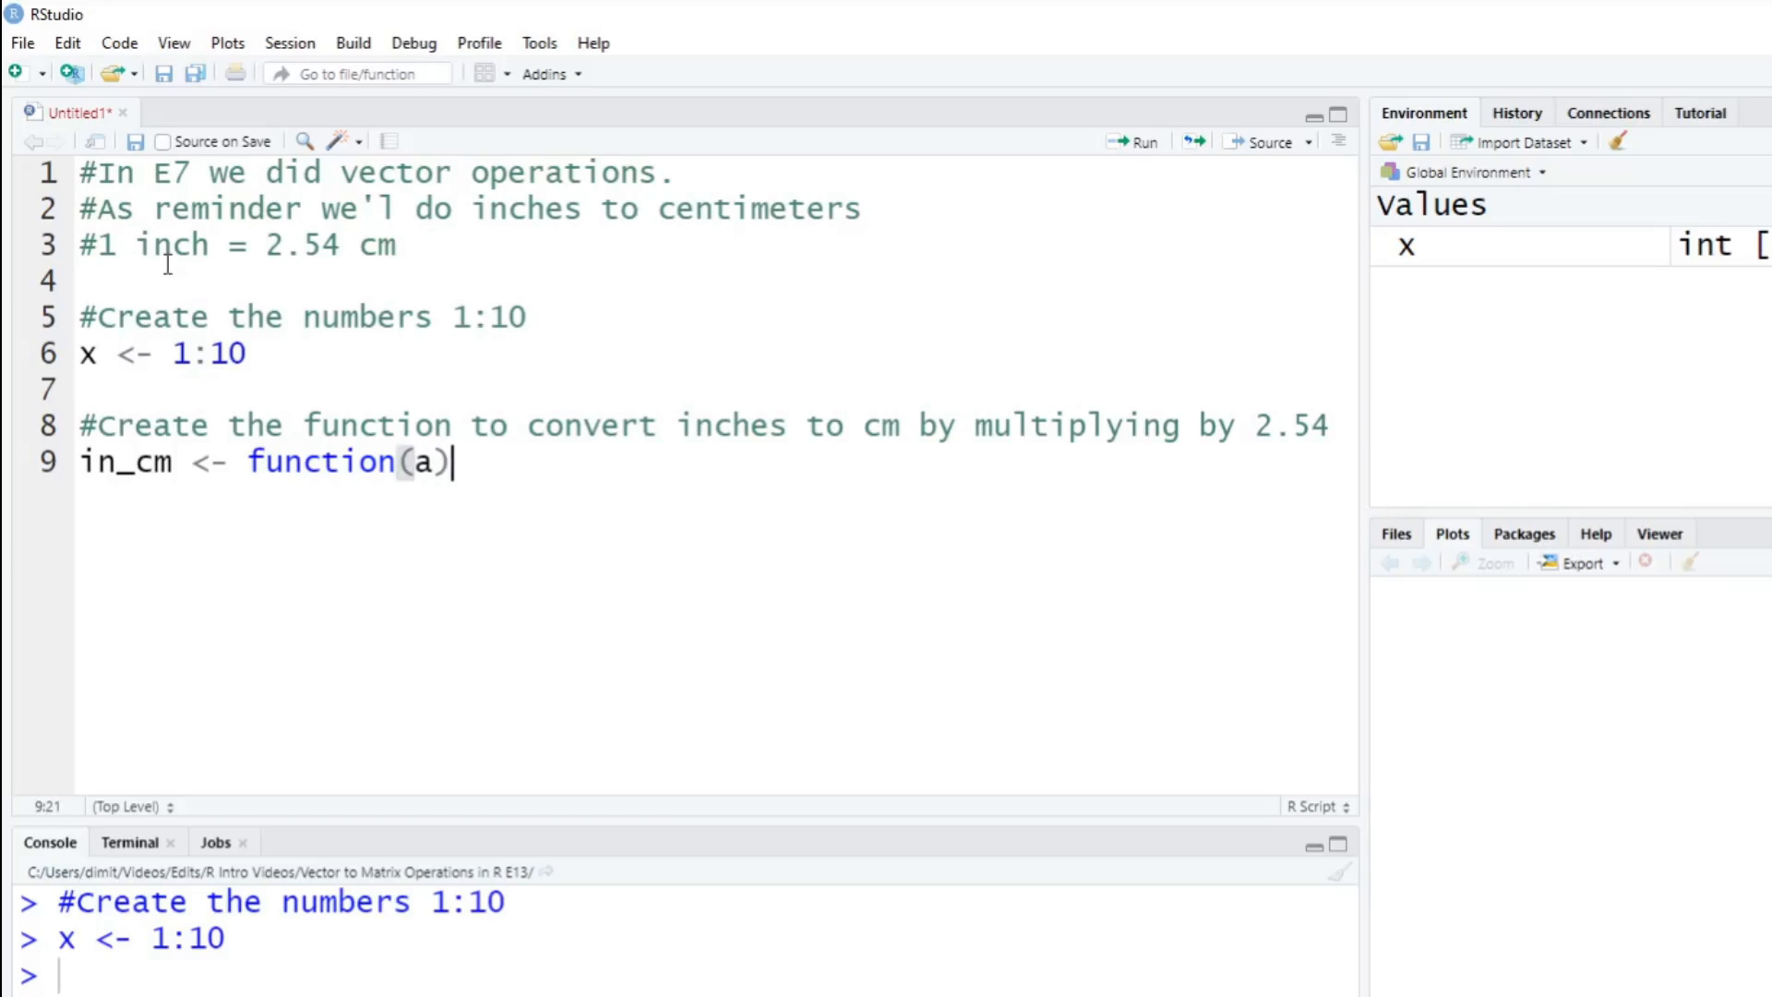
text(retu)
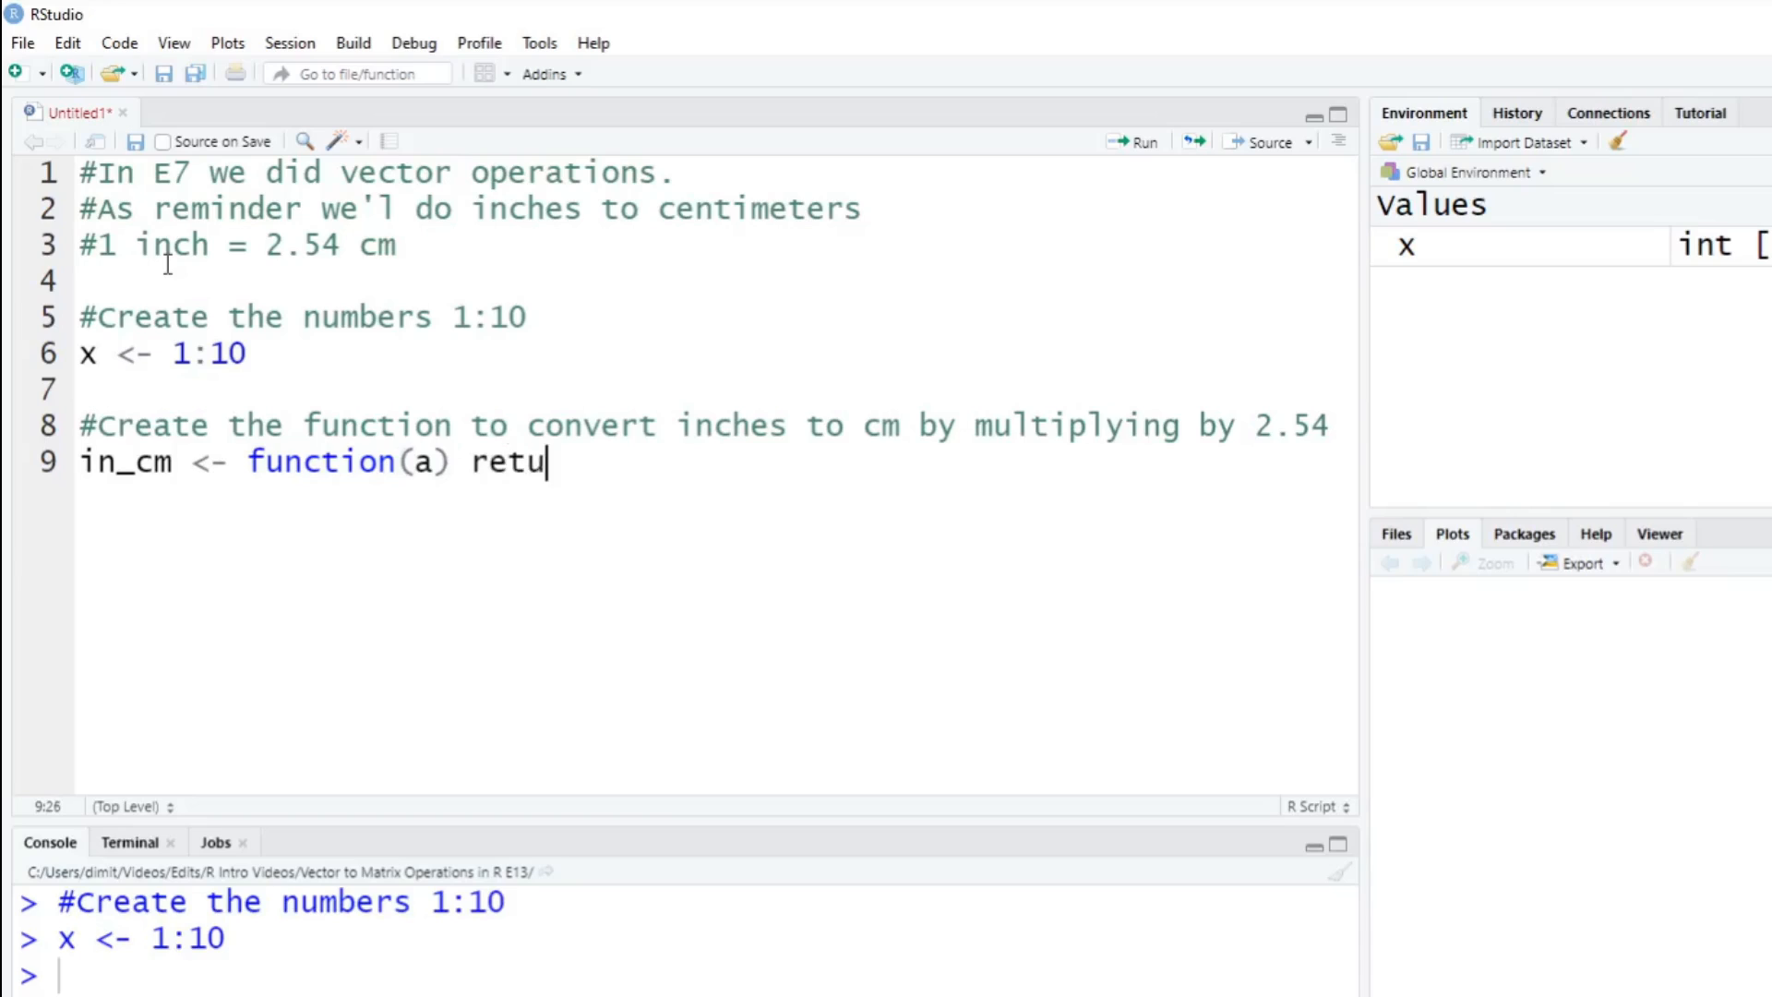
text(rn())
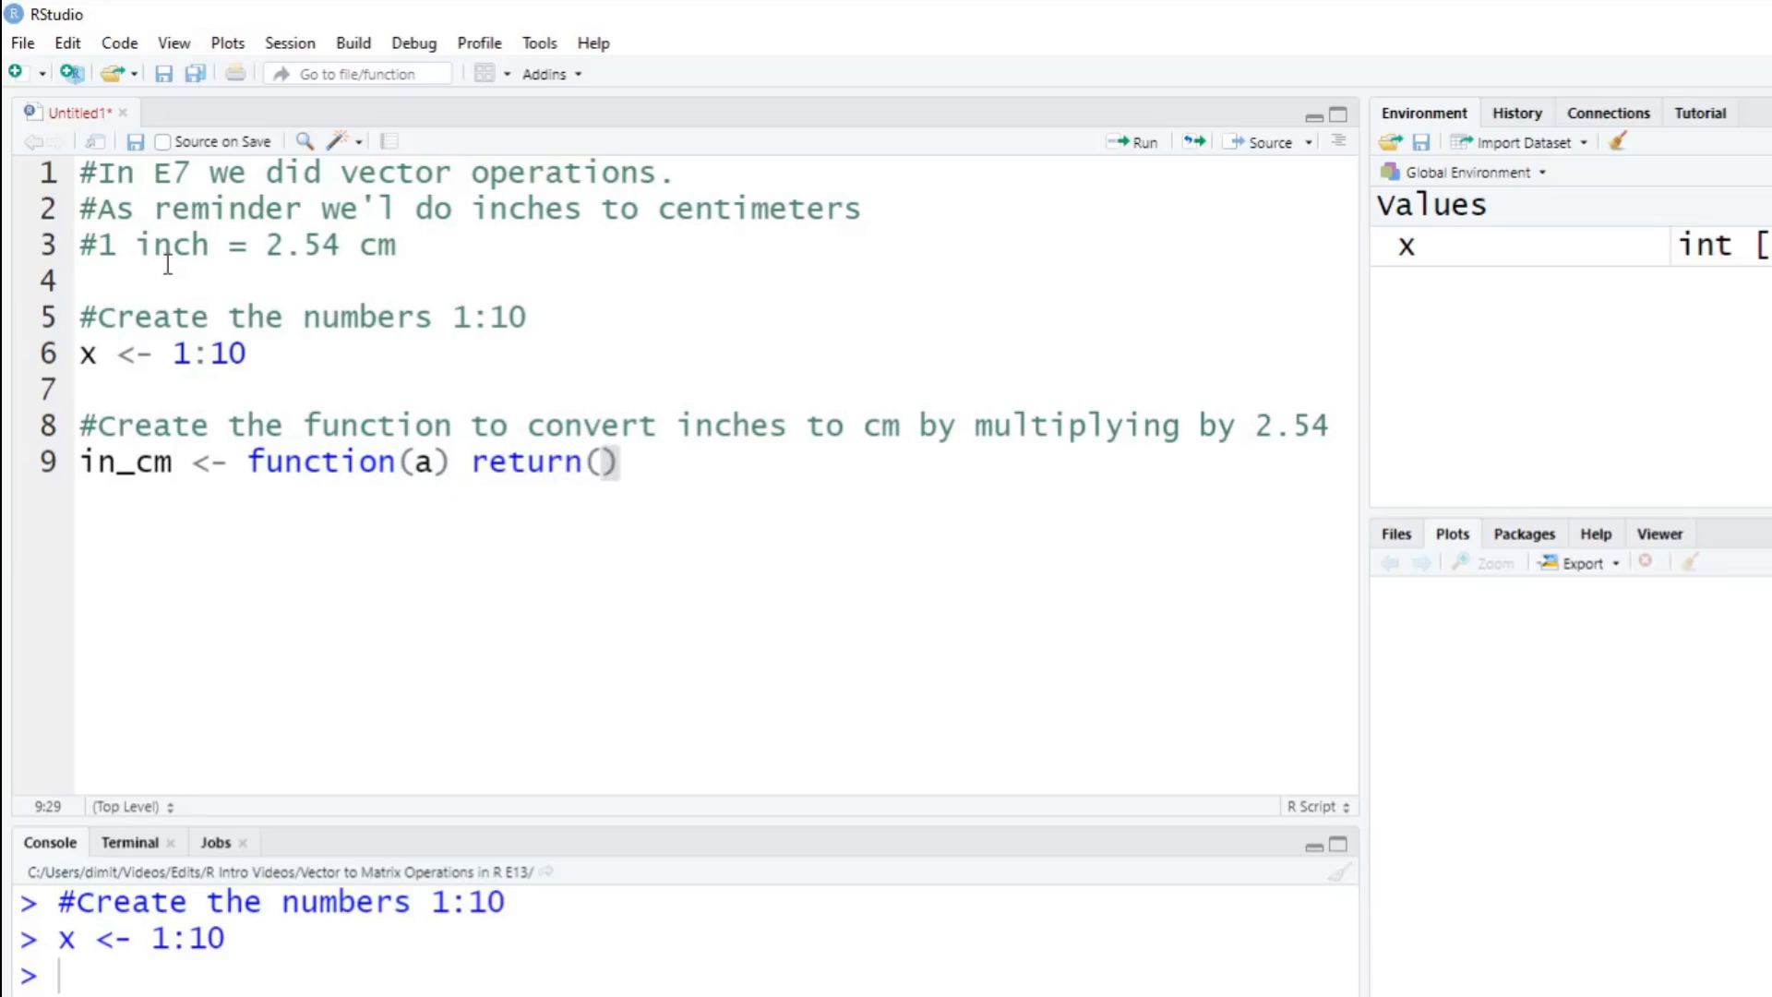
text(a*)
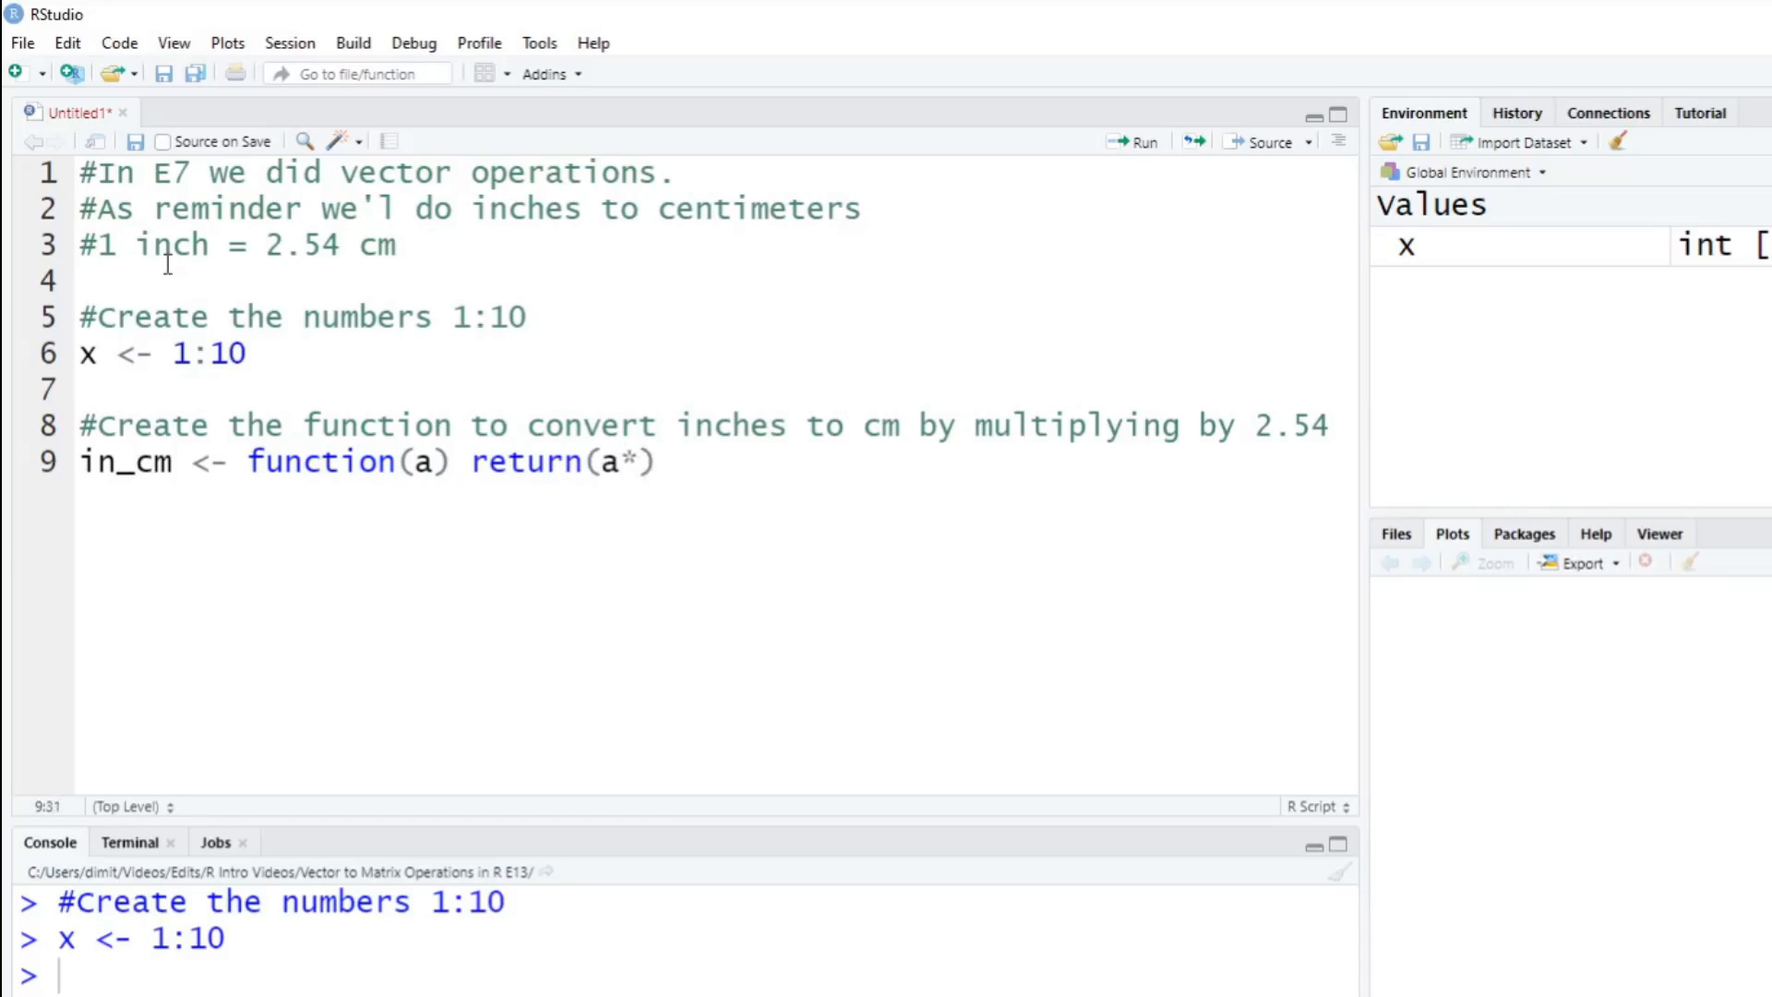
text(2.54)
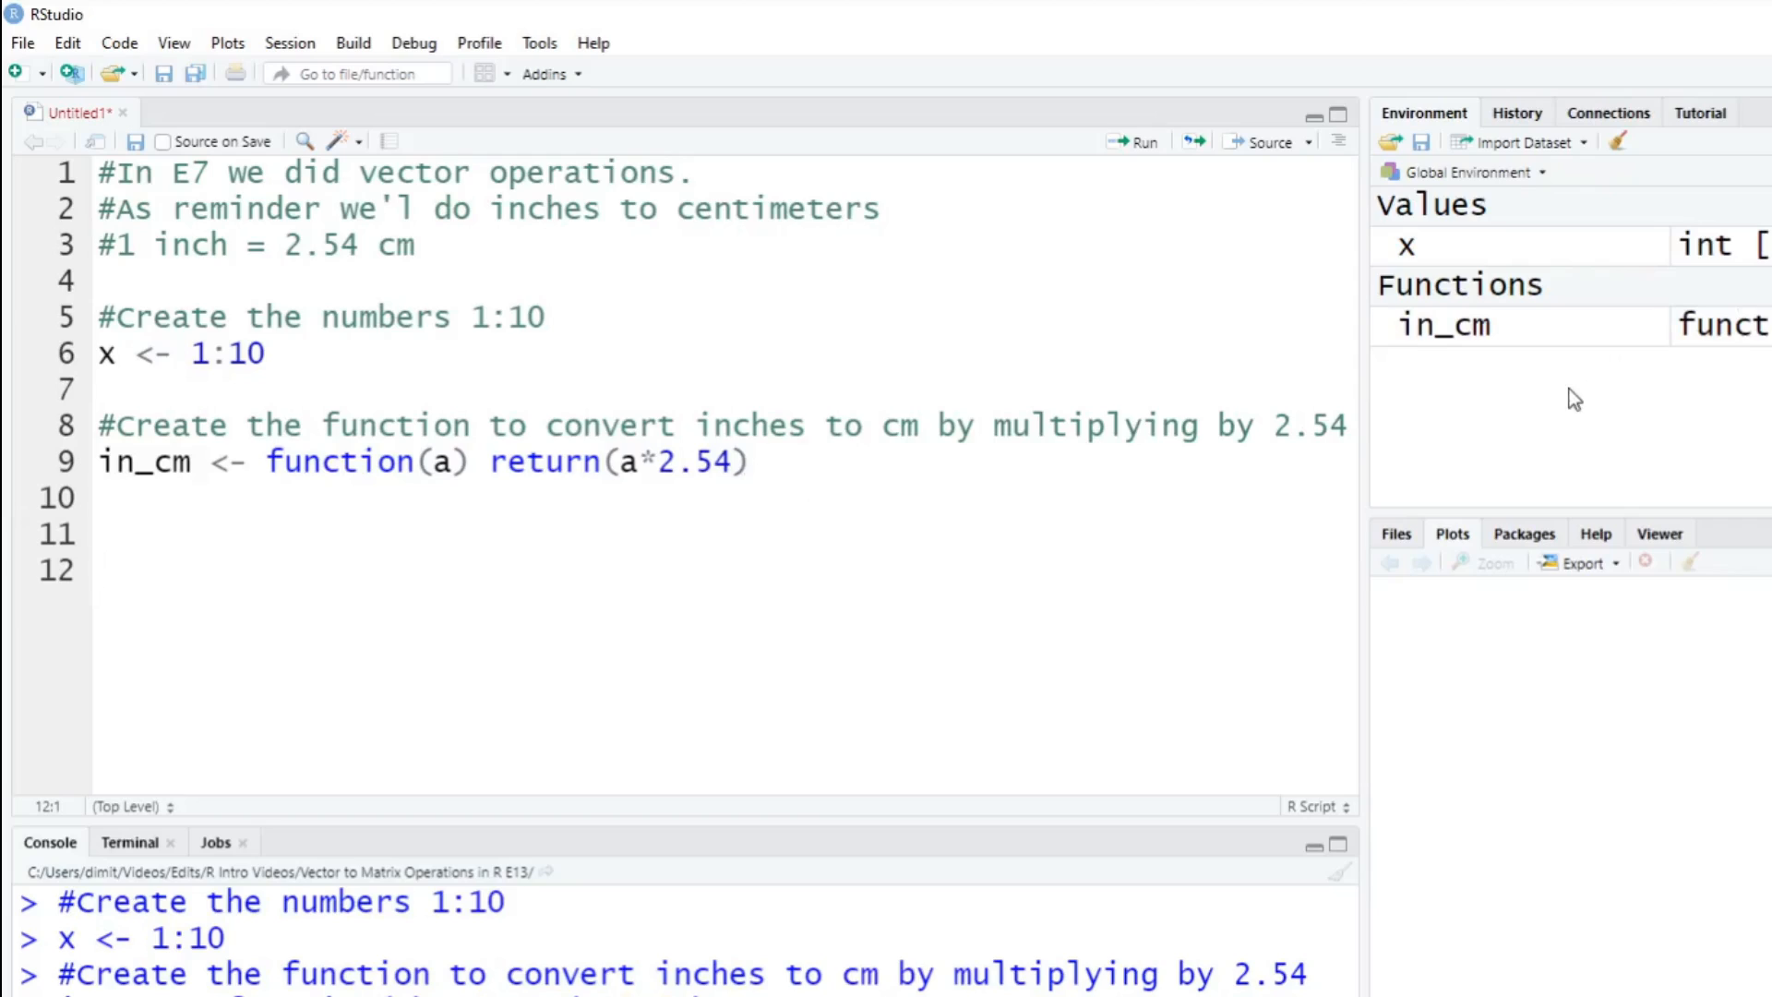
Call in_cm(x) and highlight the last converted value, 25.40, in the console.
text(in_)
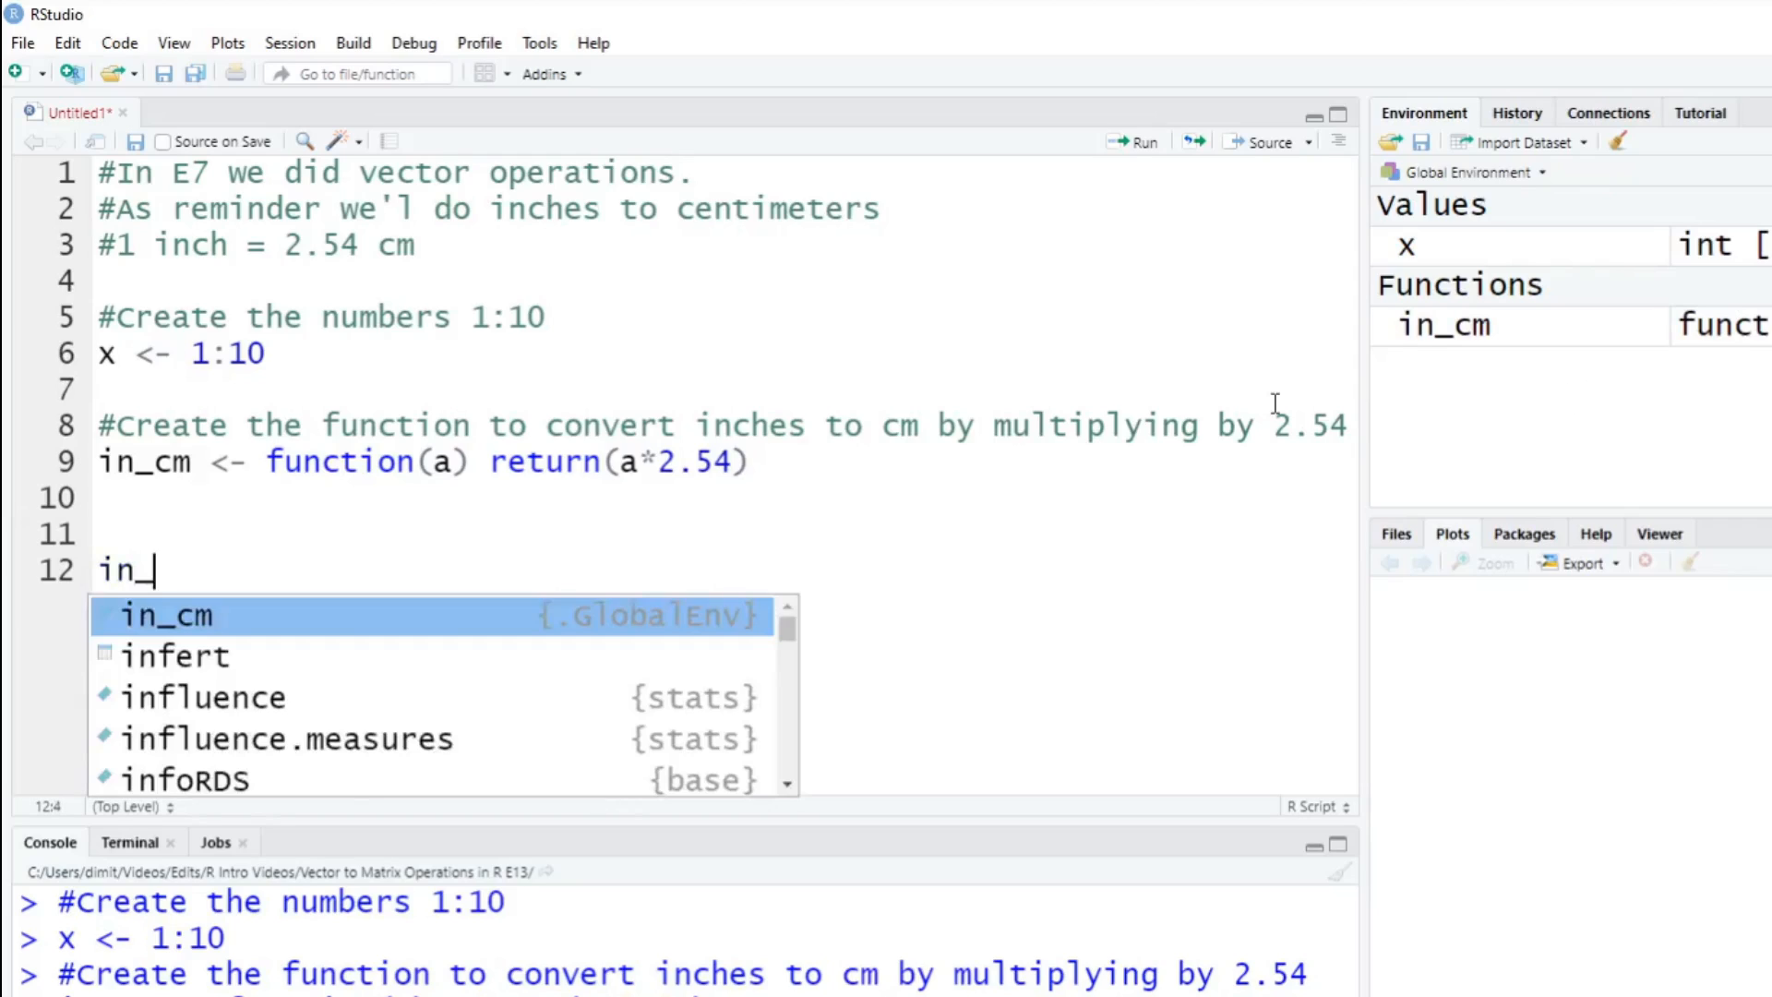
key(Tab)
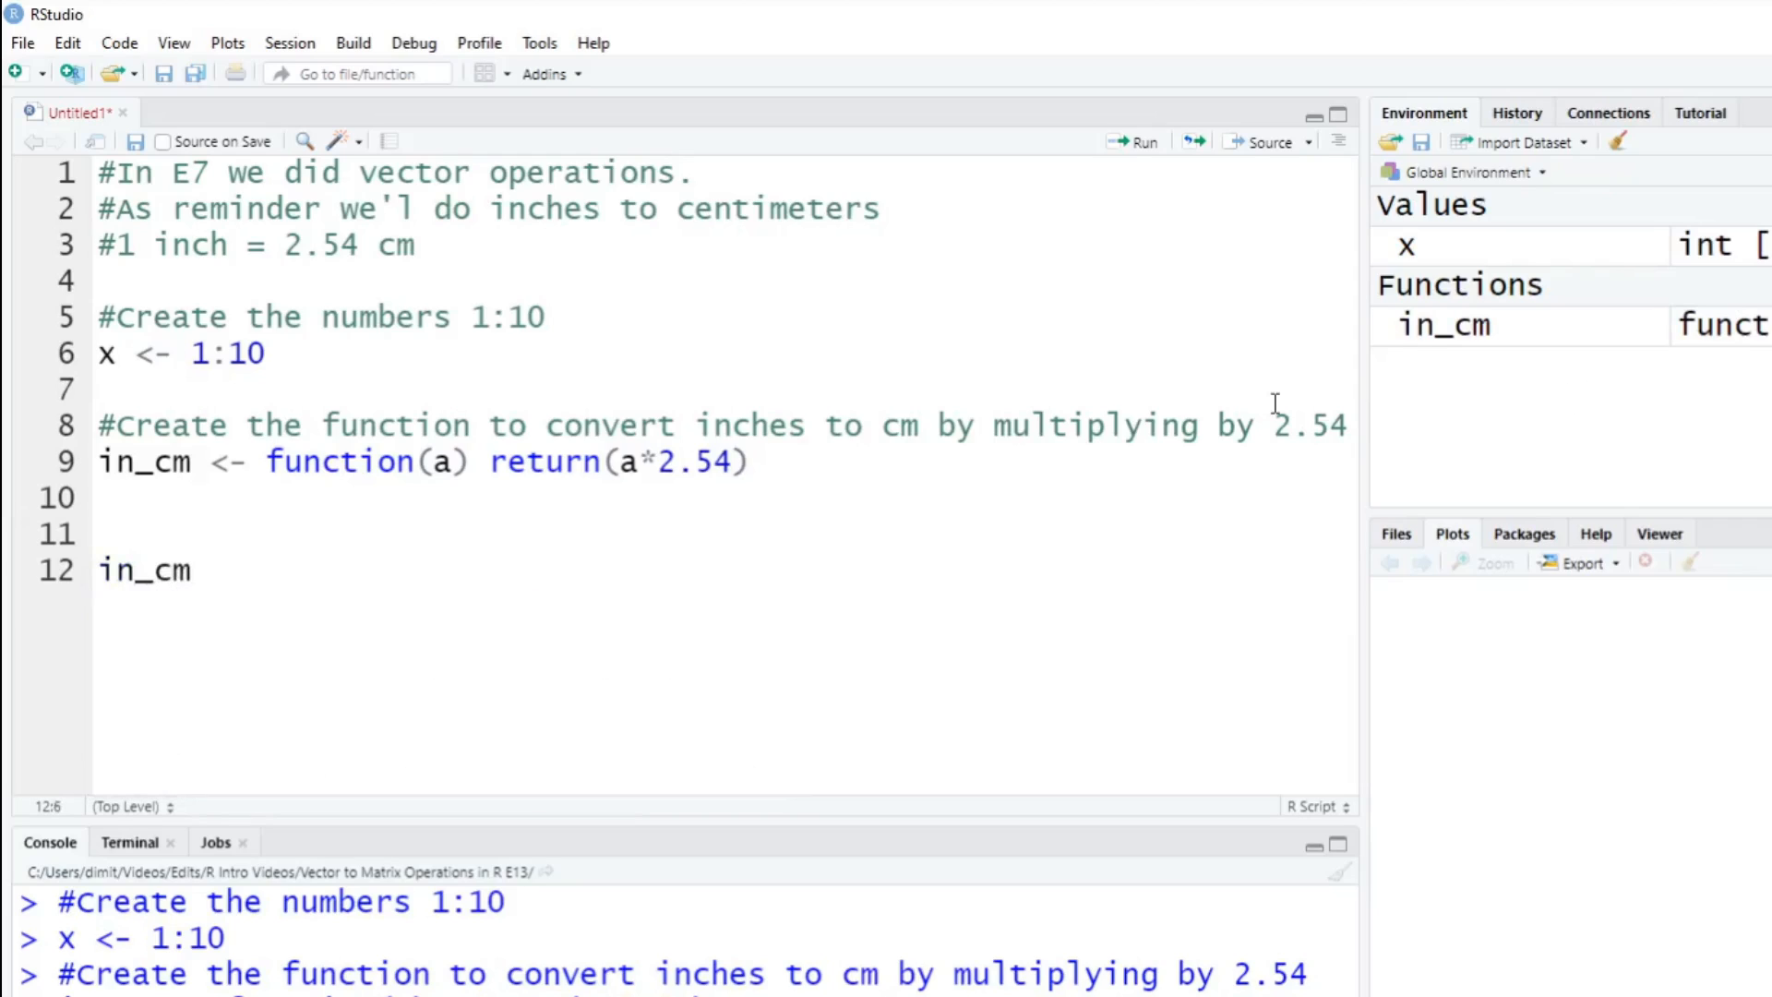
text(())
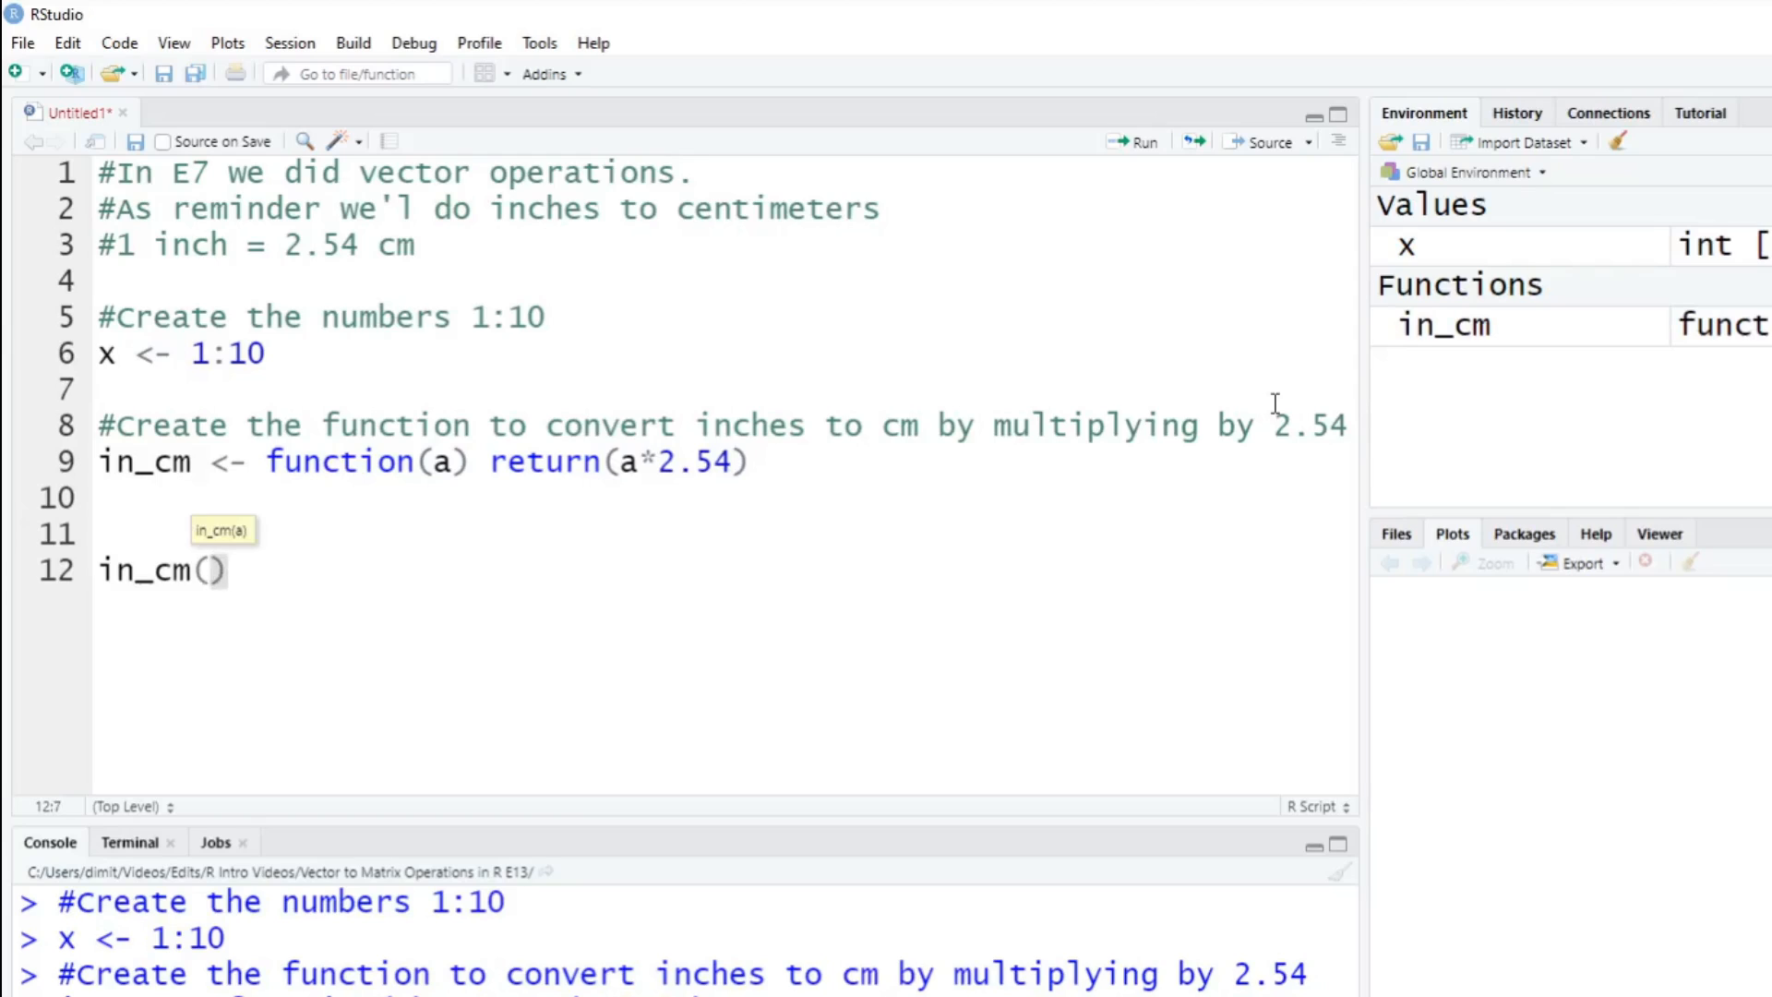
text(x)
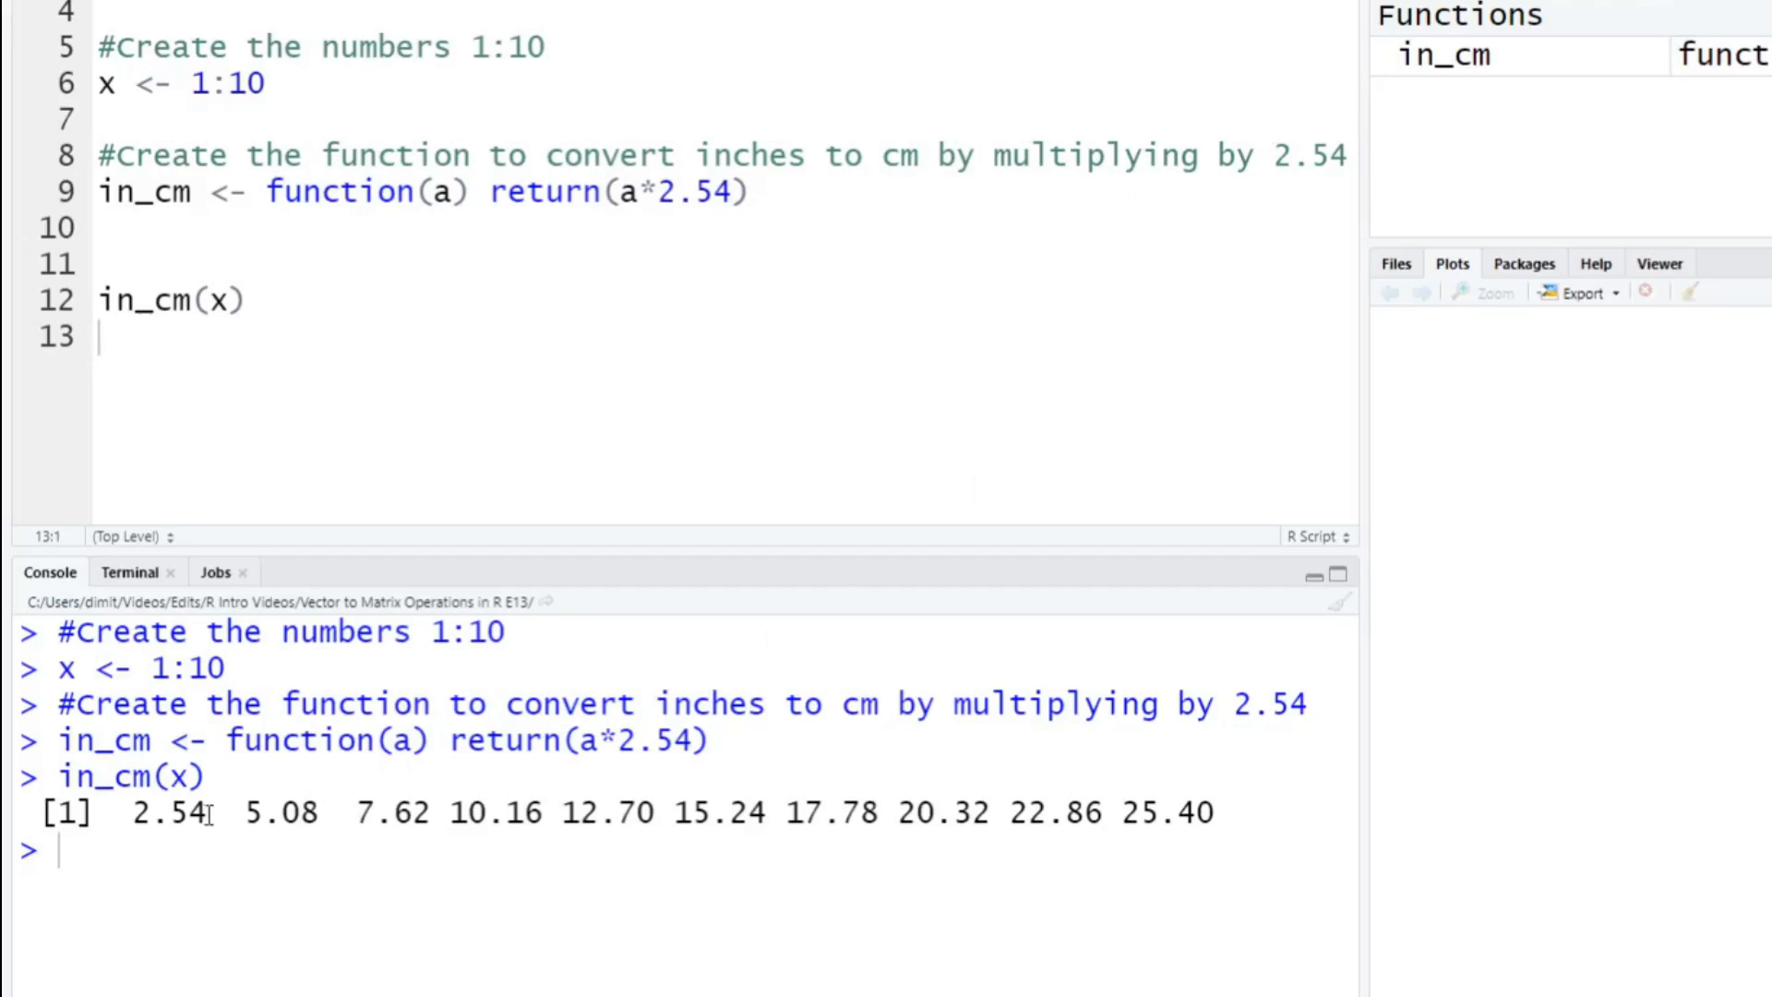
double_click(171, 812)
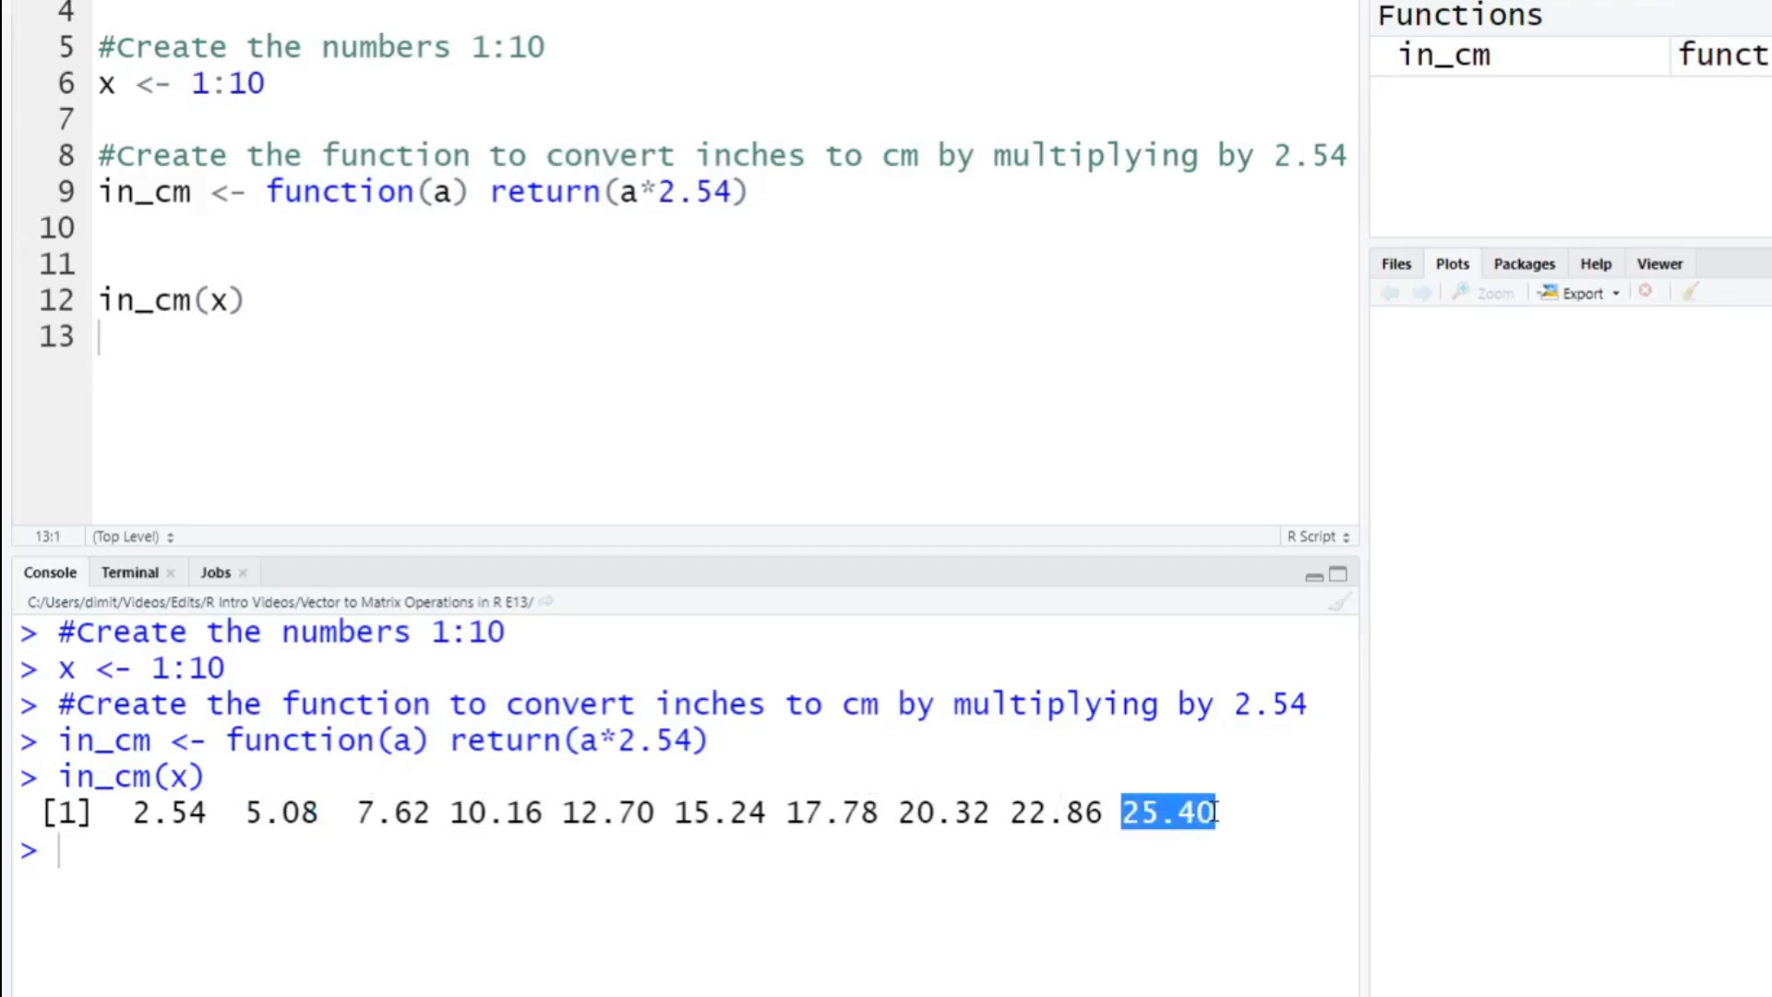
mouse_move(1259, 779)
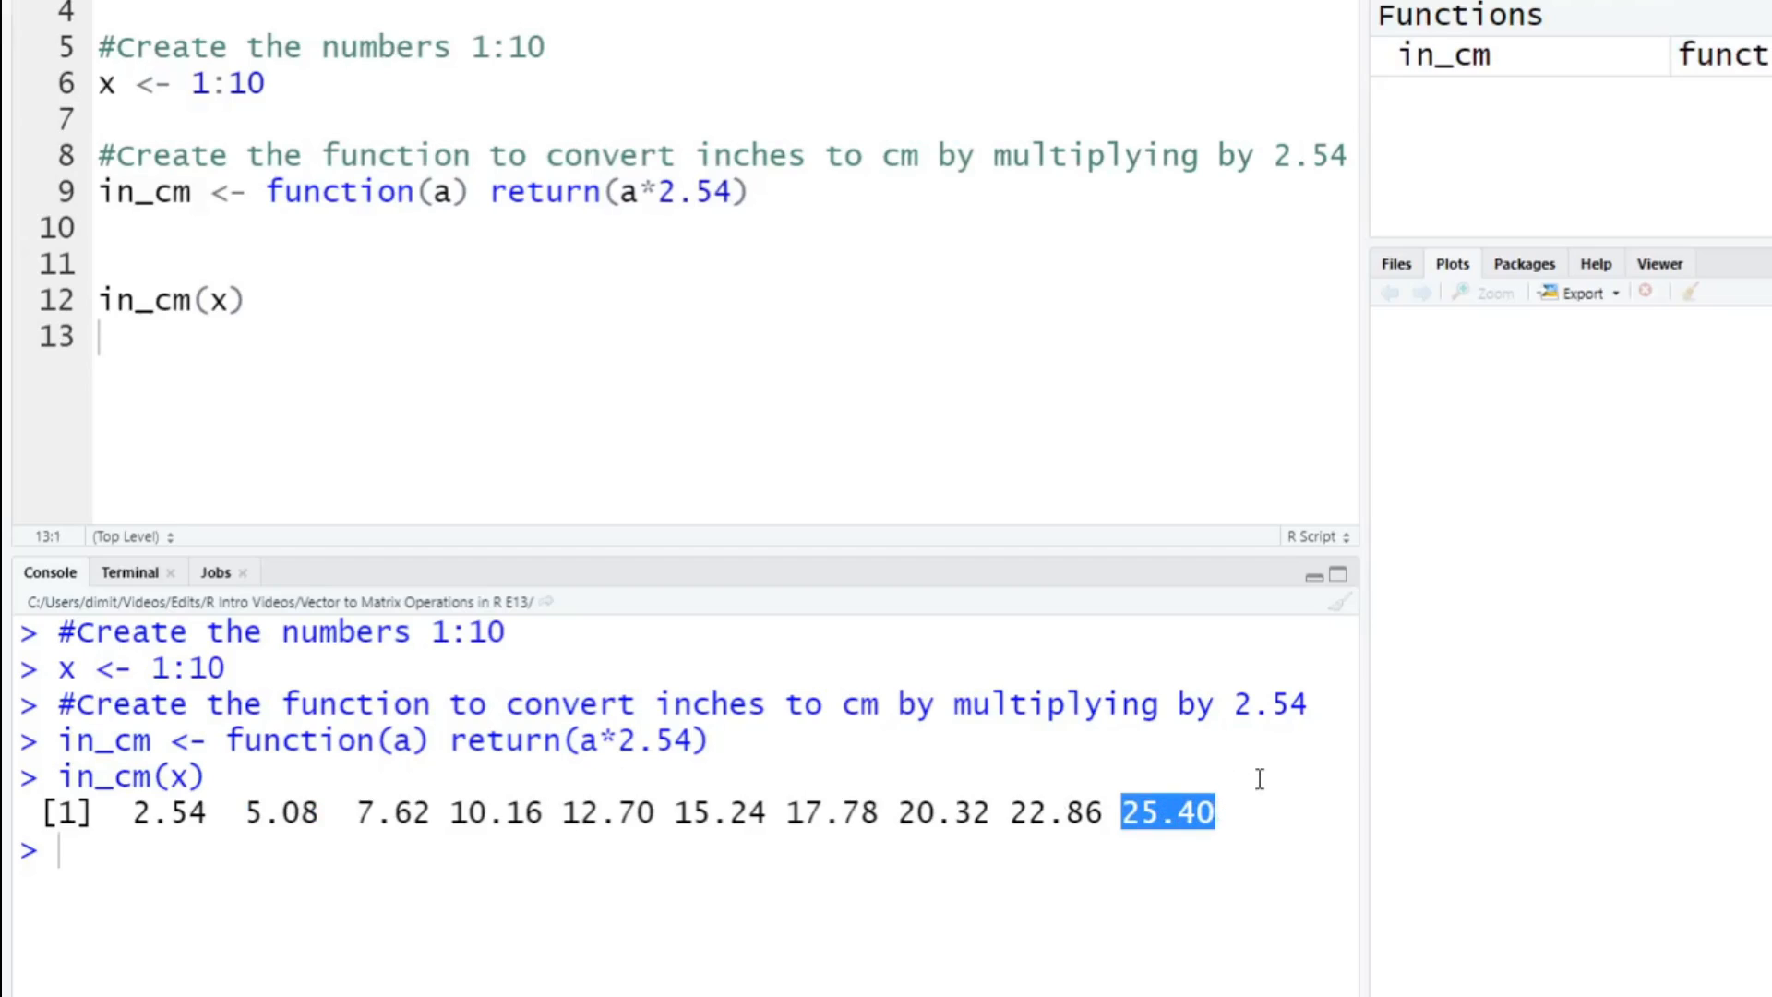
mouse_move(208, 332)
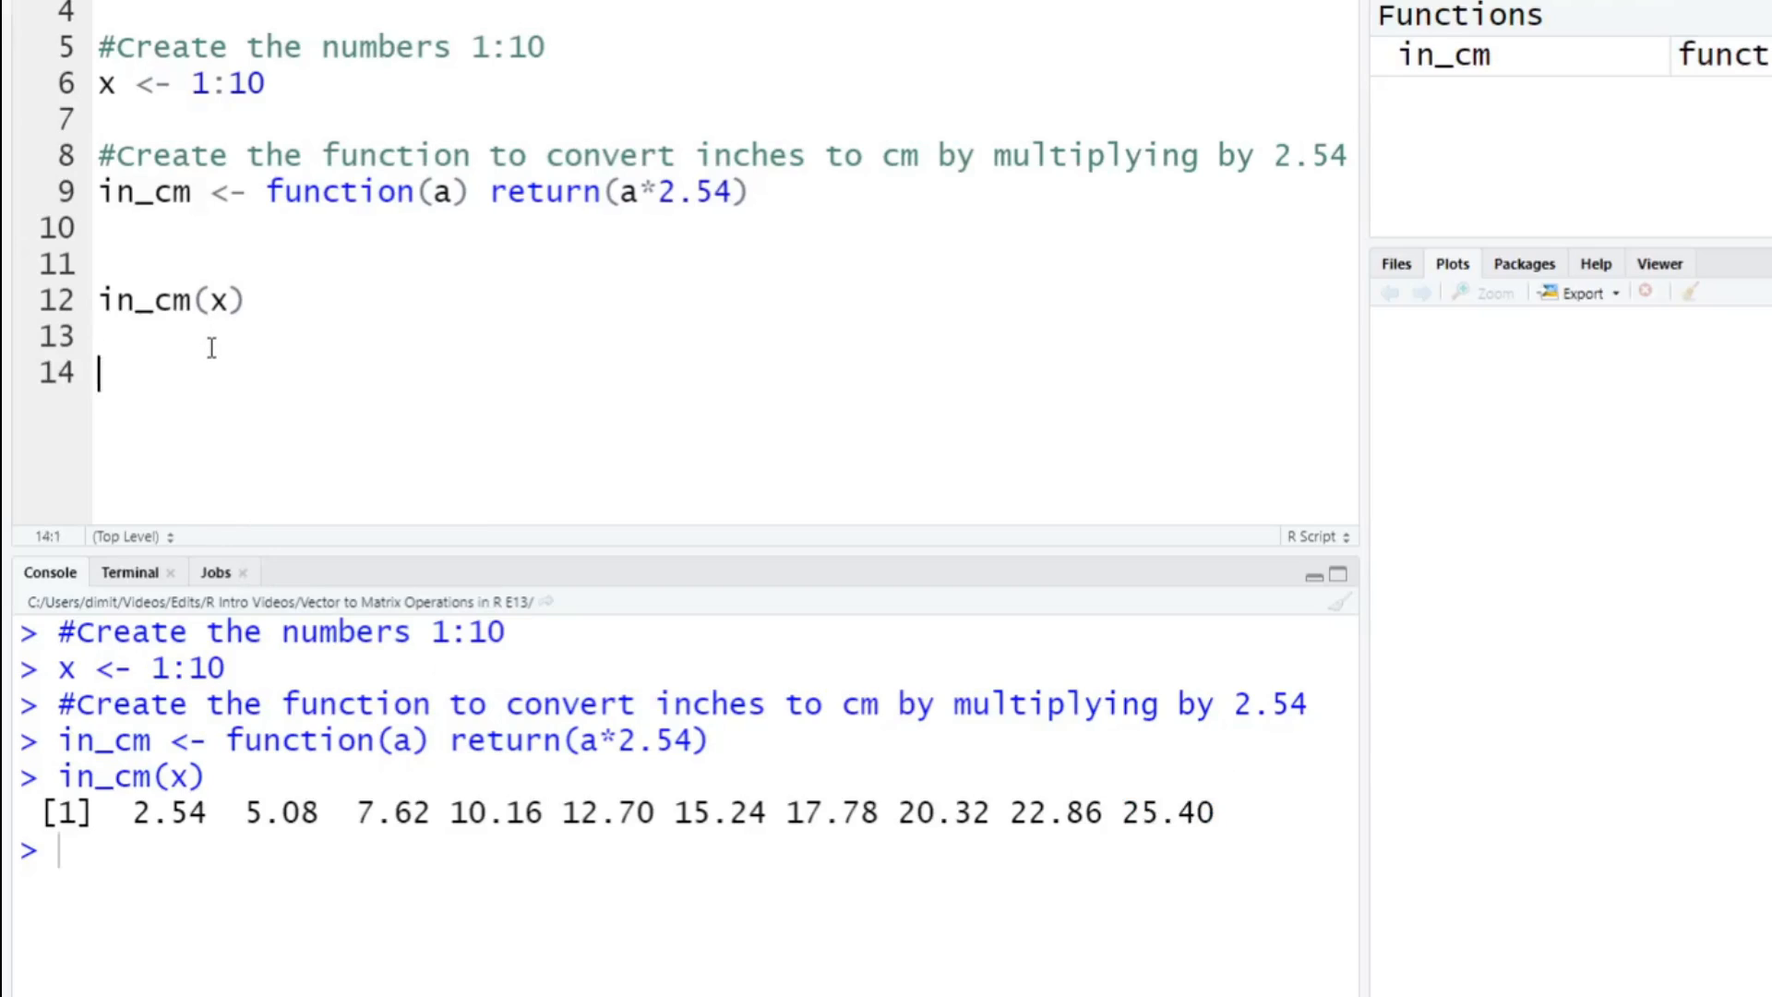
Add comments '#Vector to matrix function' and '#Create the function that returns 2 values', noting 5.08 in the console.
text(#Vector to)
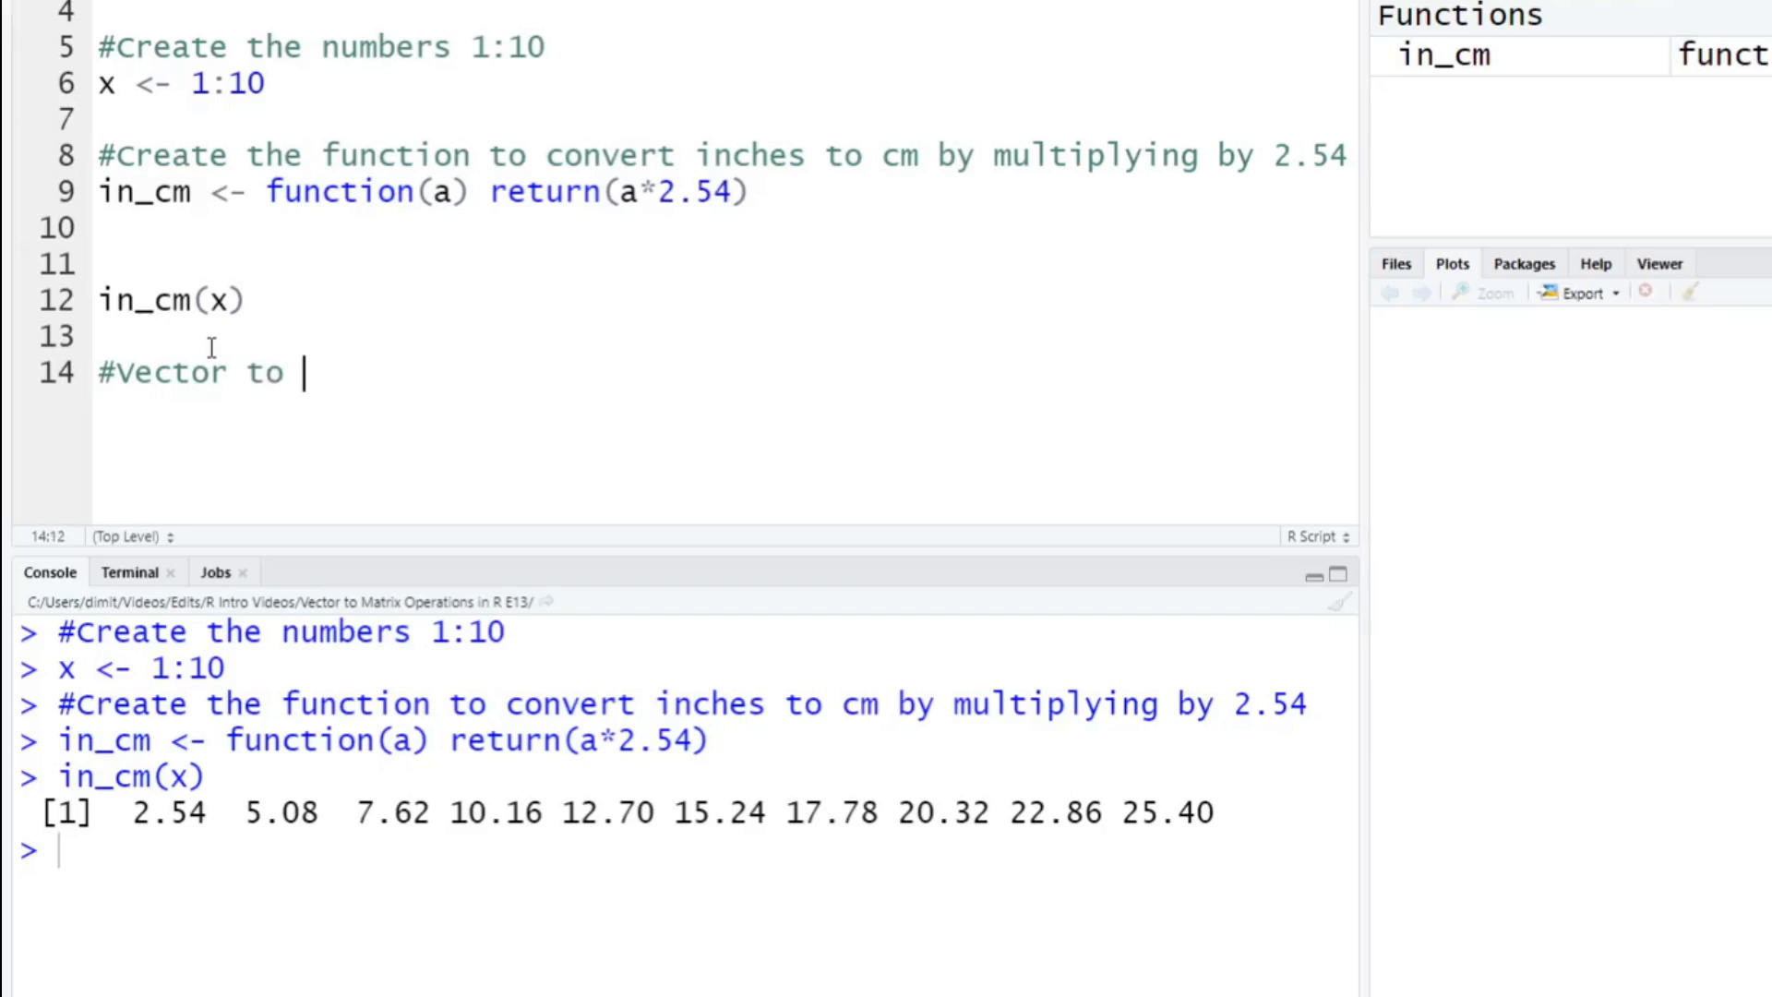
text(matrix function)
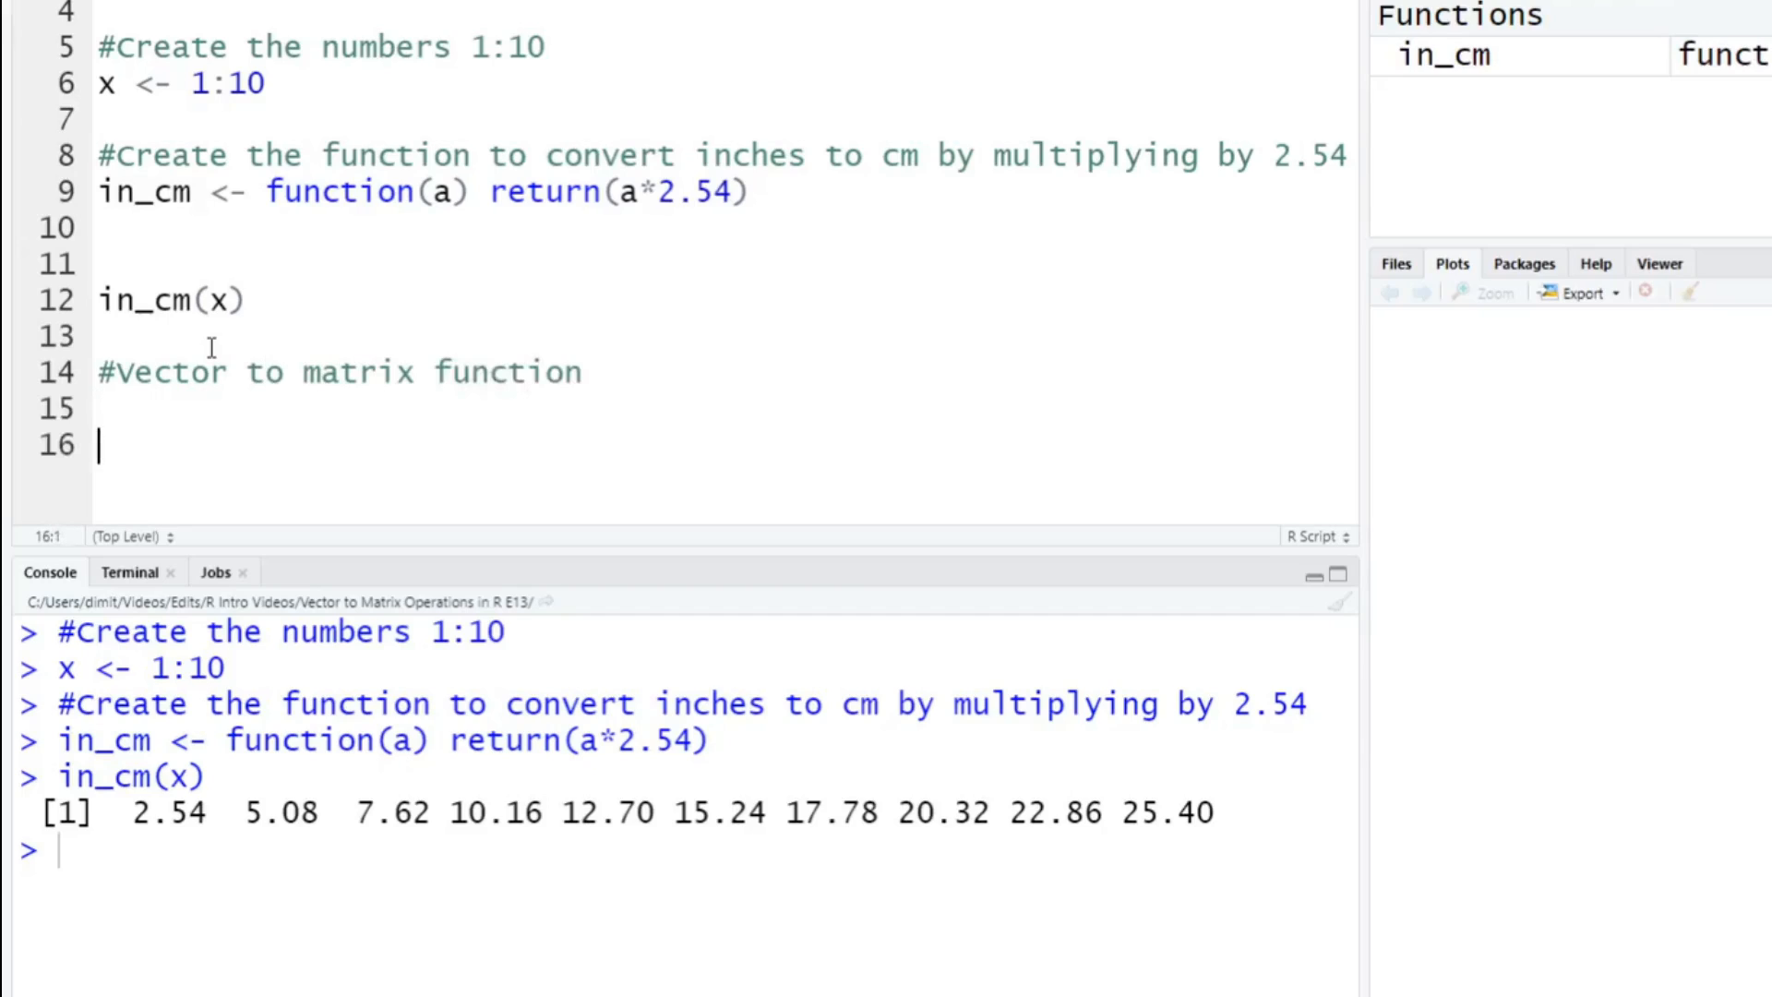
text(#Create the)
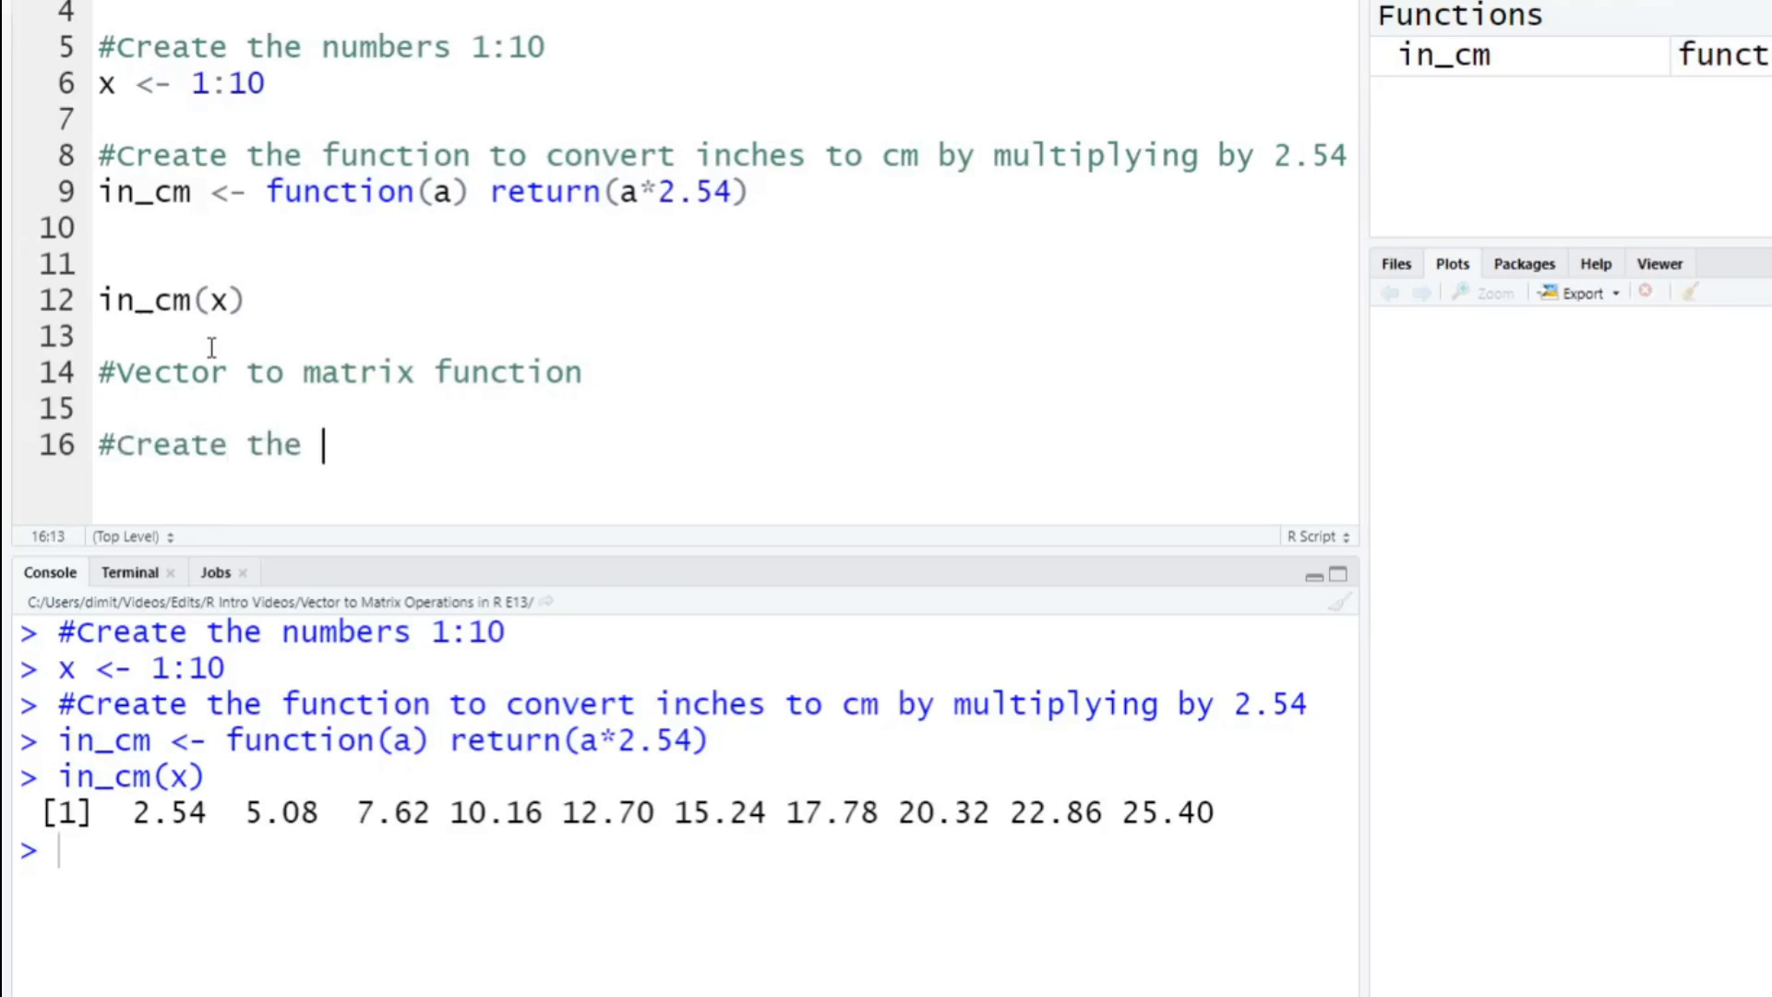
text(function that returns 2)
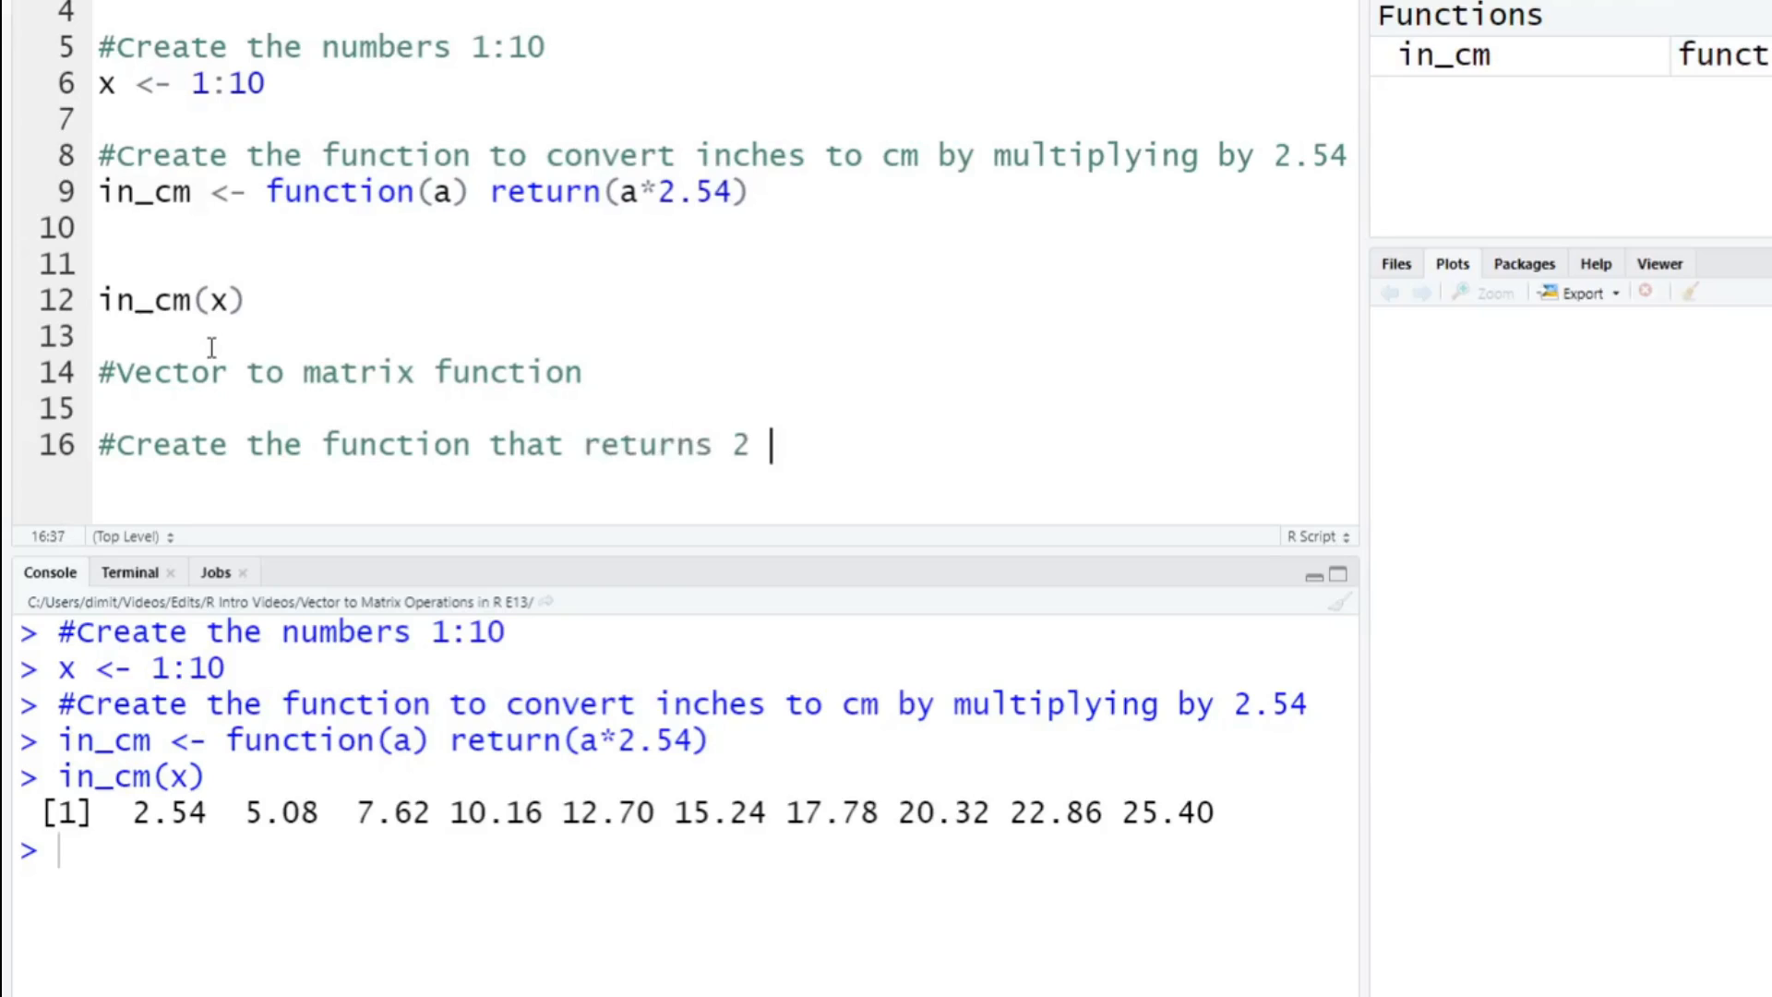
text(values)
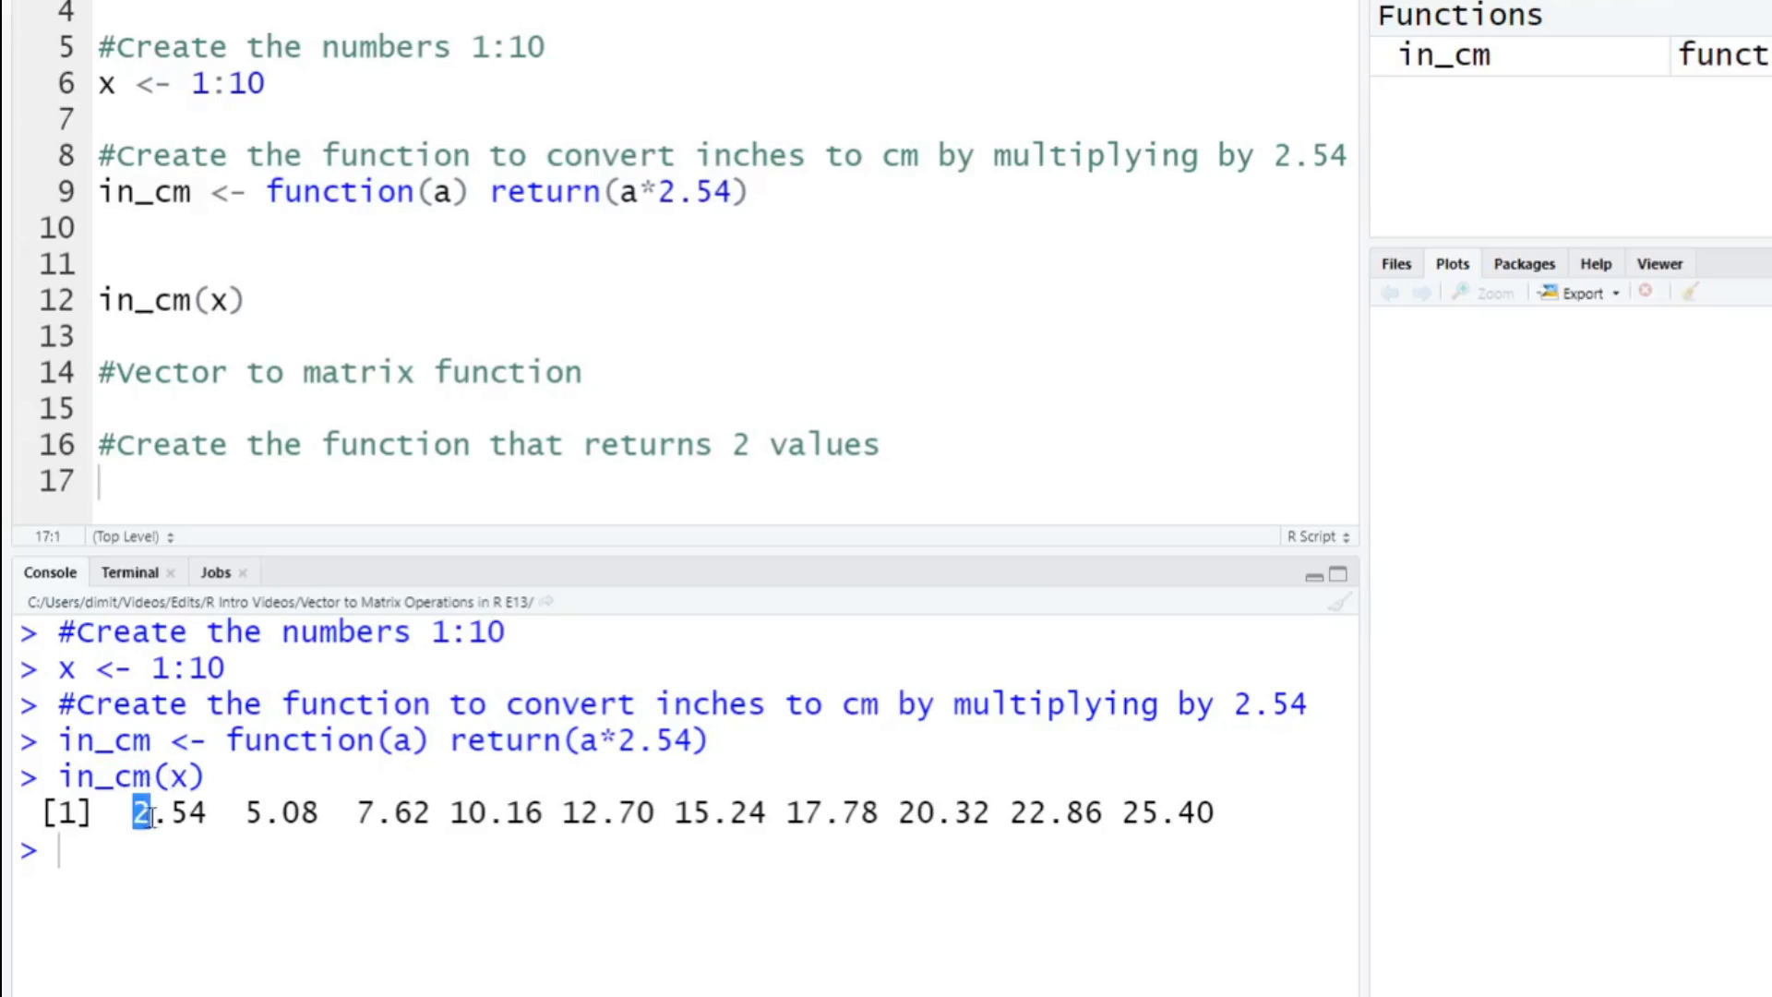
double_click(277, 810)
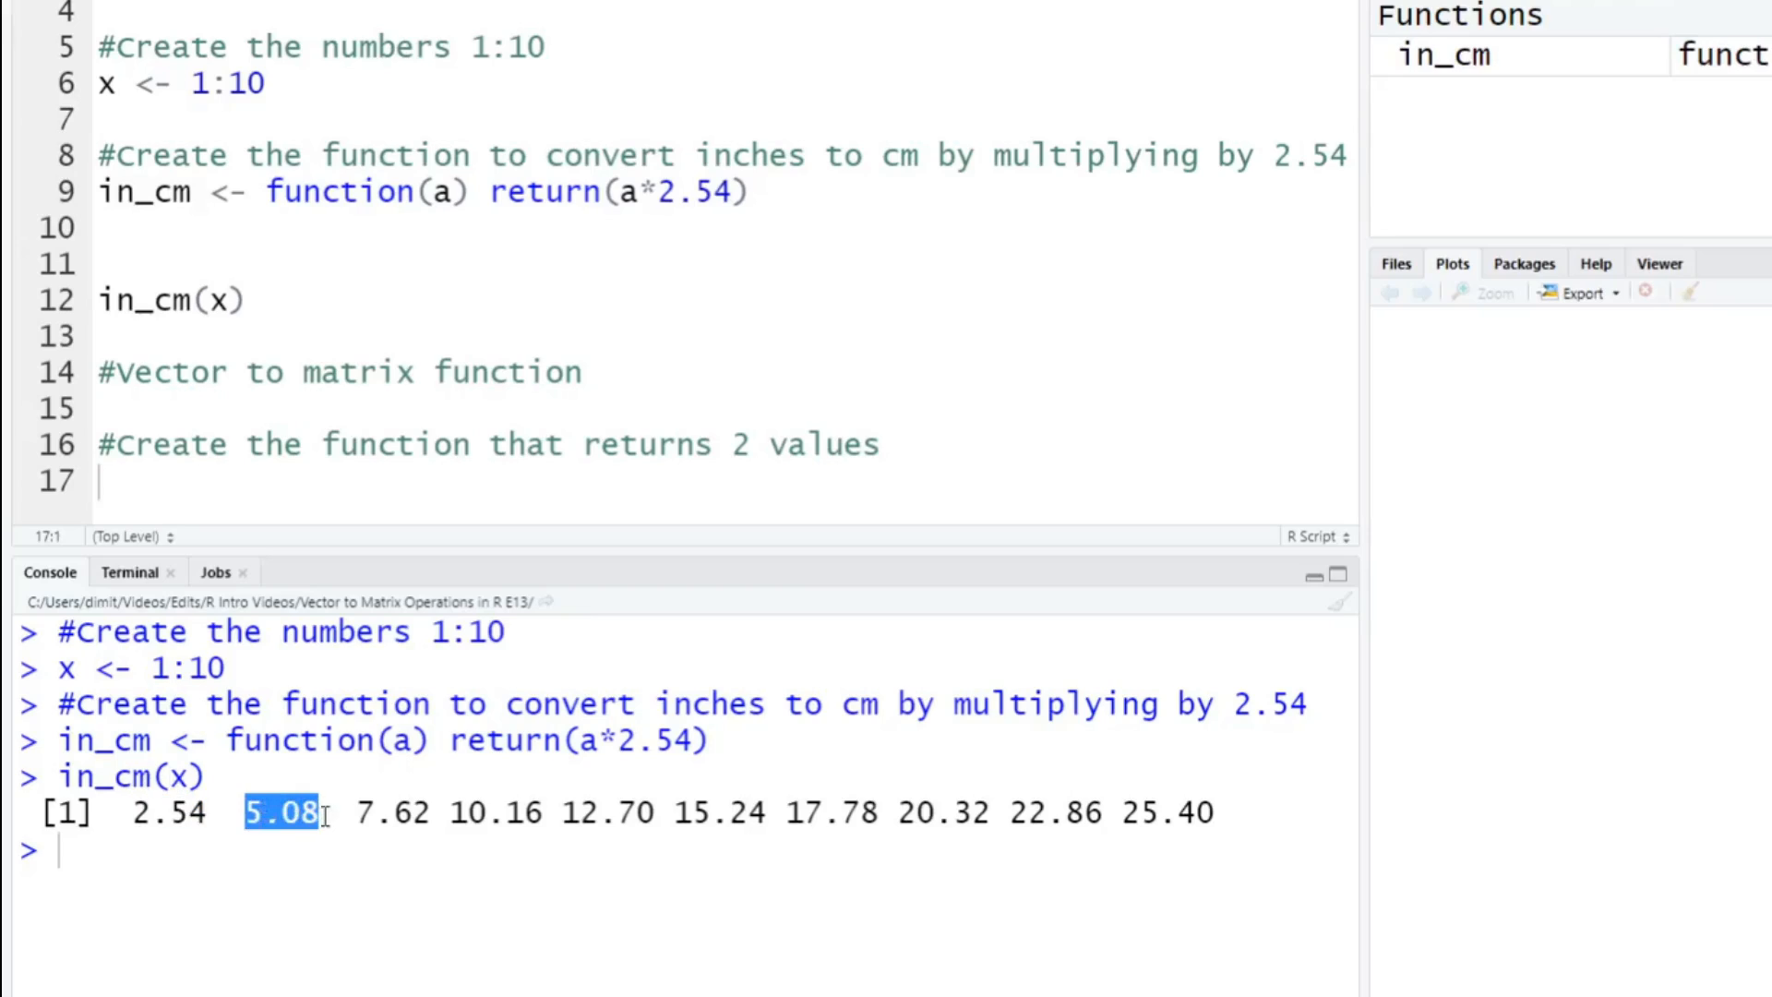
mouse_move(458, 812)
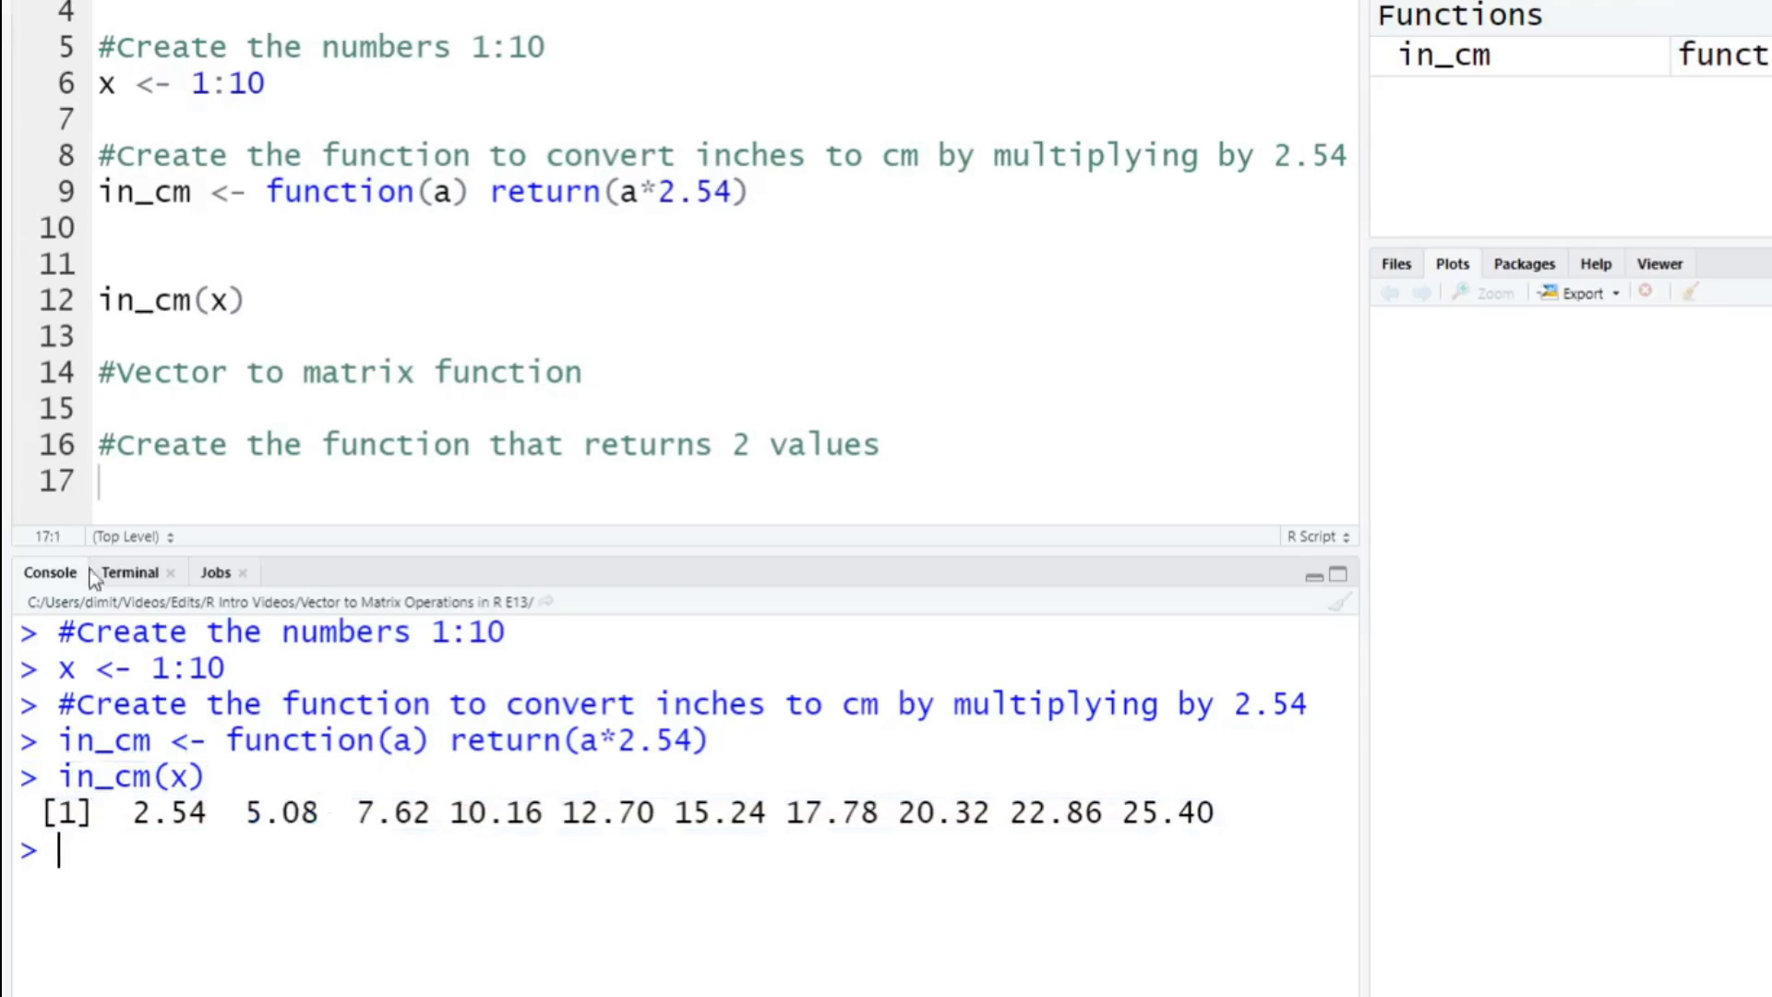
Add the comment about wanting to see the input and output side by side.
text(#We might want to see)
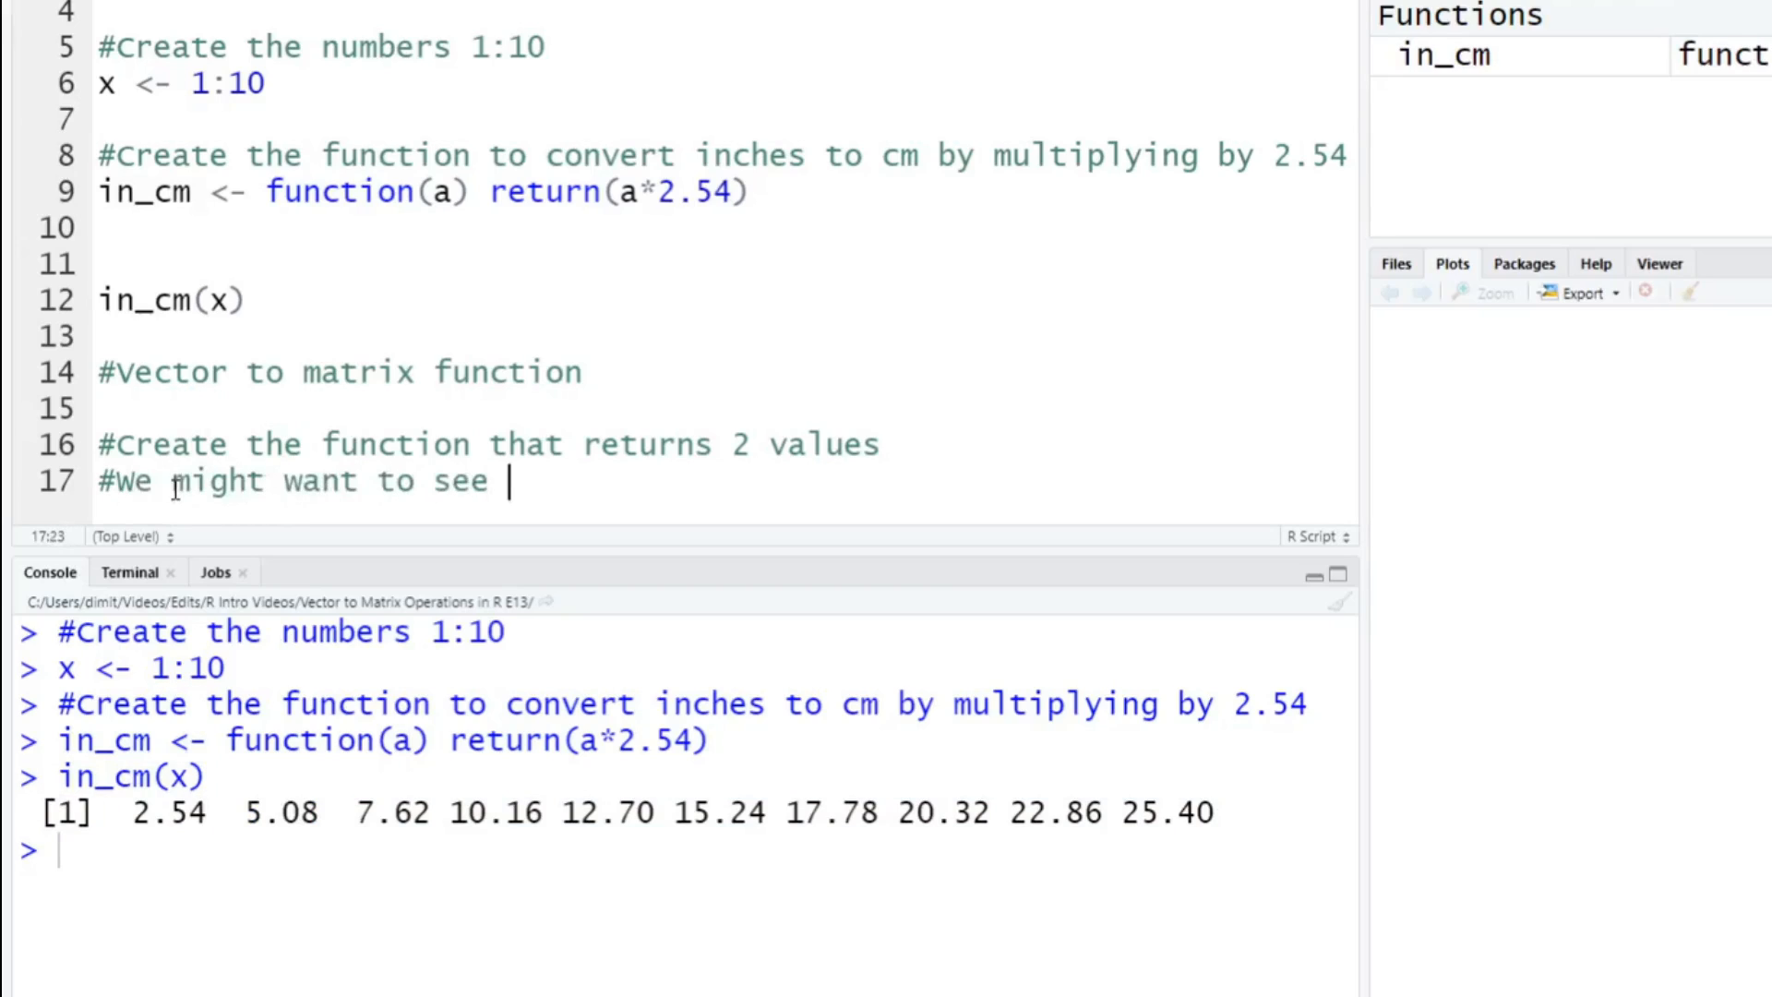
text(the input and the ou)
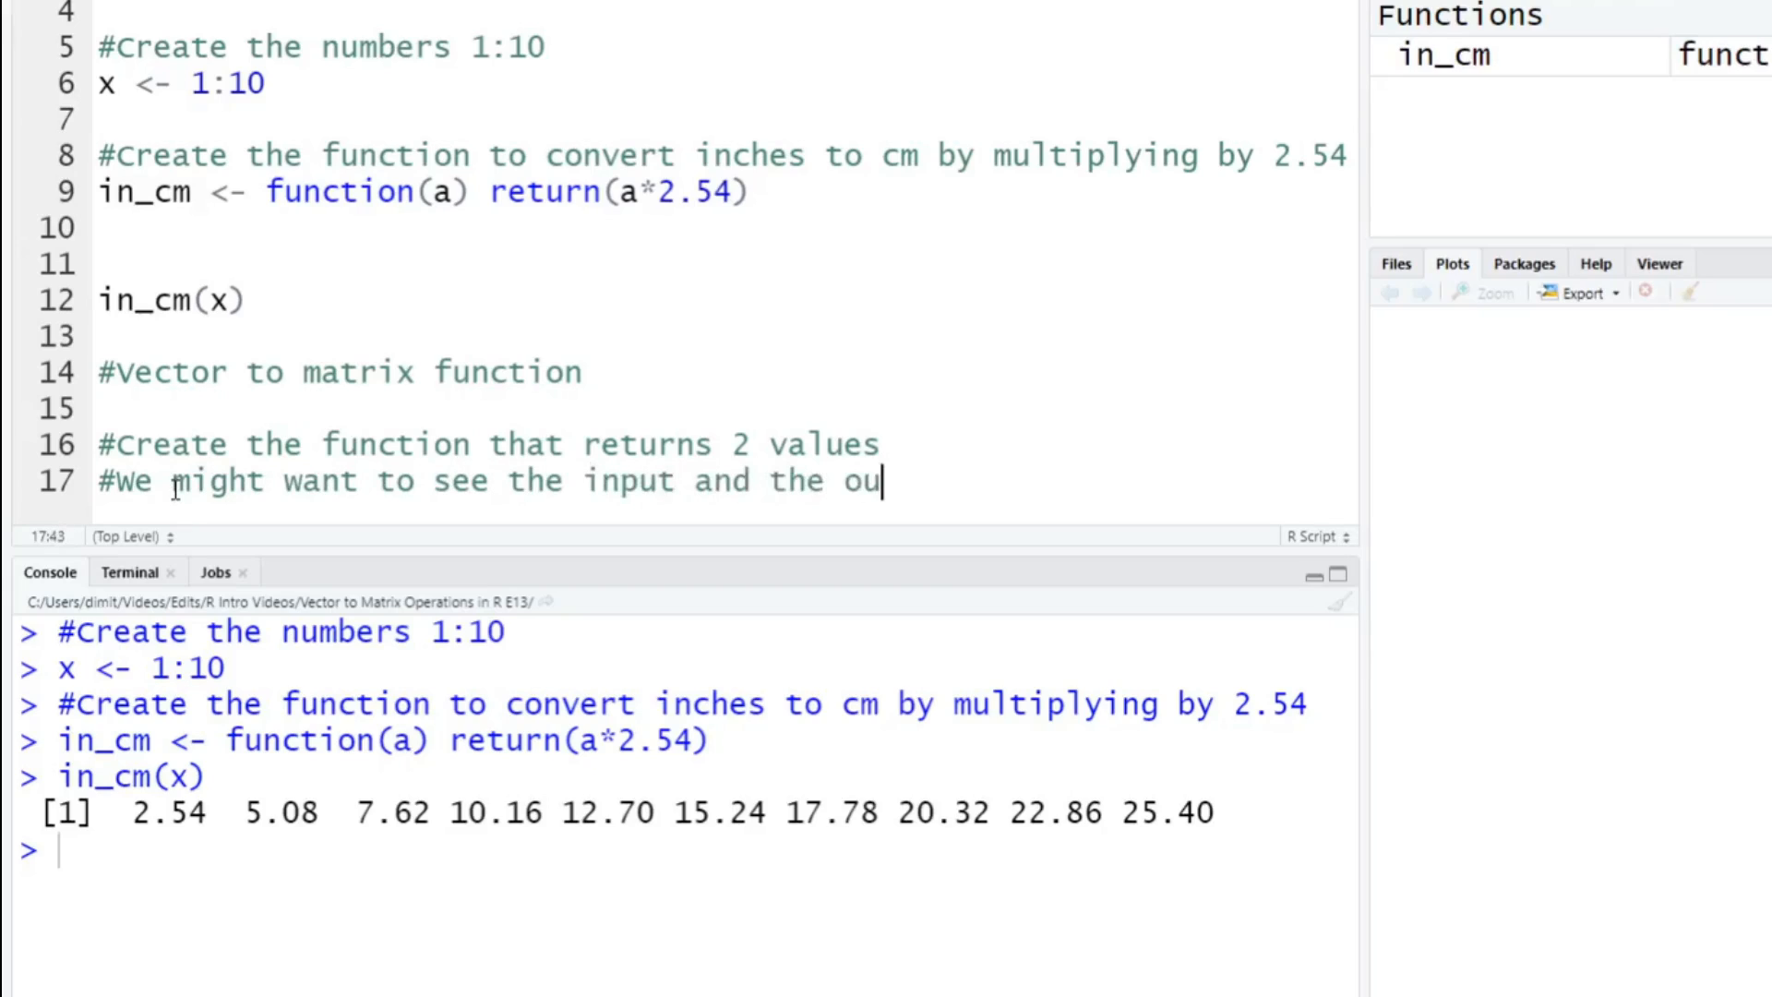
text(tput s)
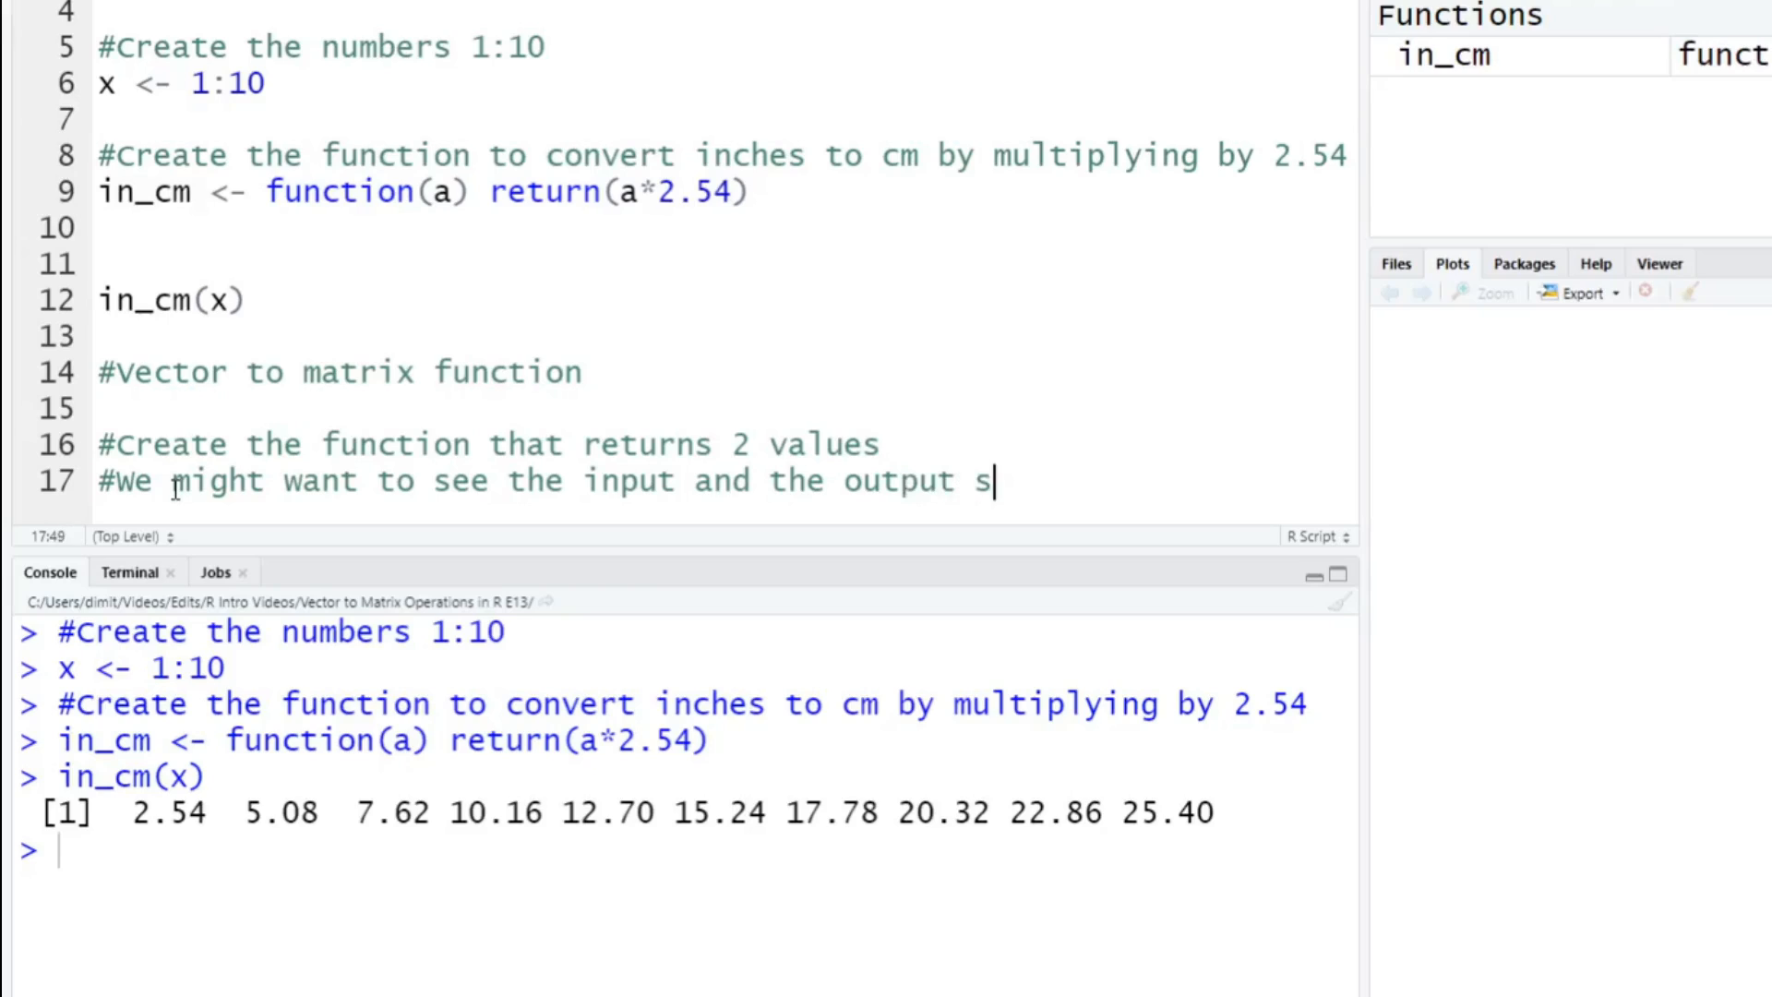
text(ide by side)
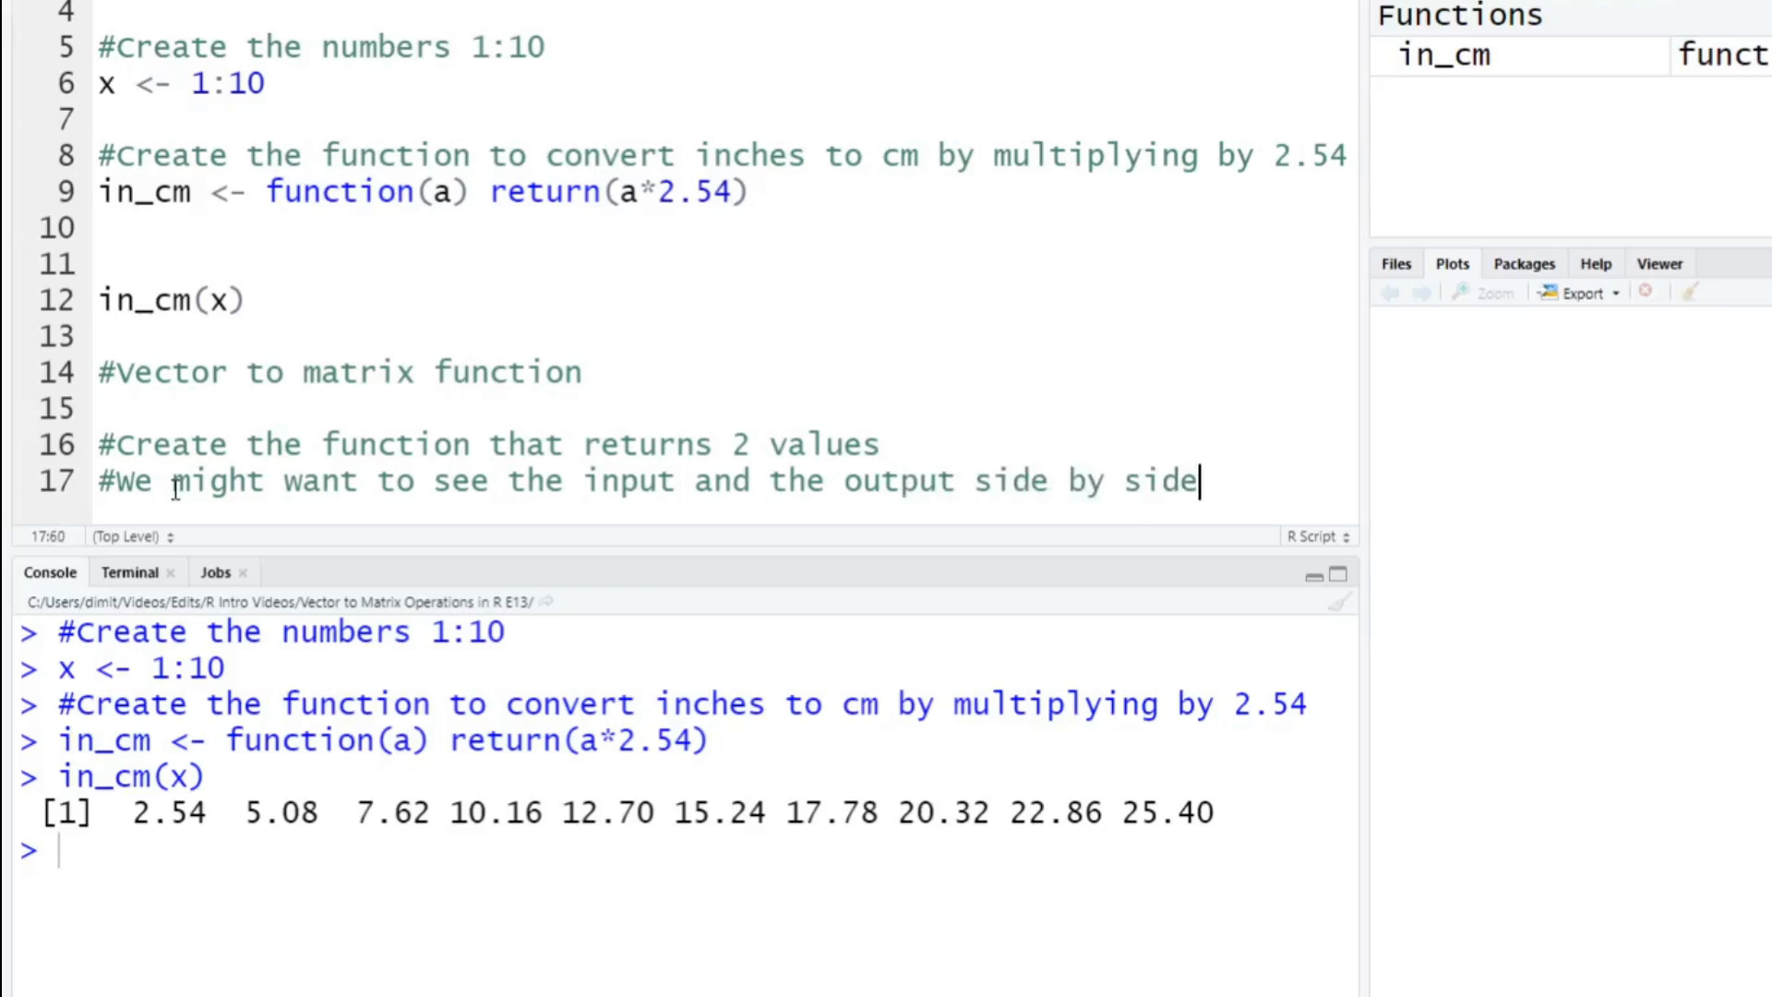
key(Enter)
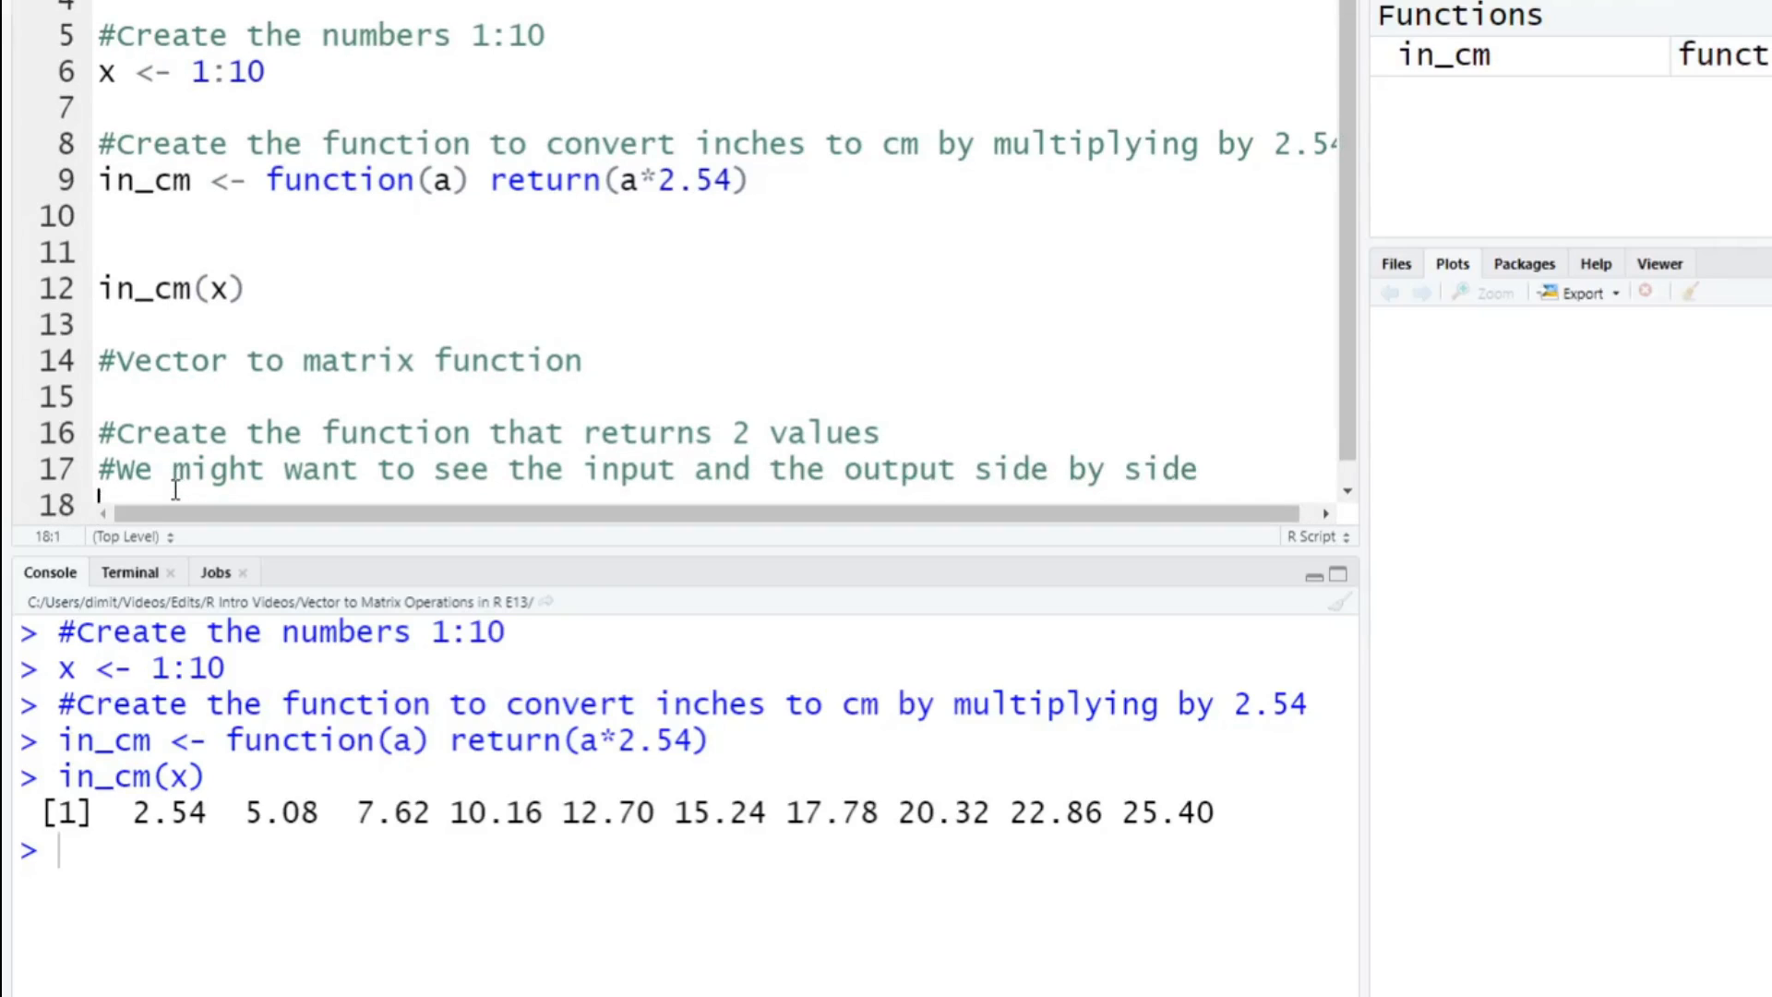
Write in_cm_both <- function(a) return(c(a, a*2.54)).
text(in_)
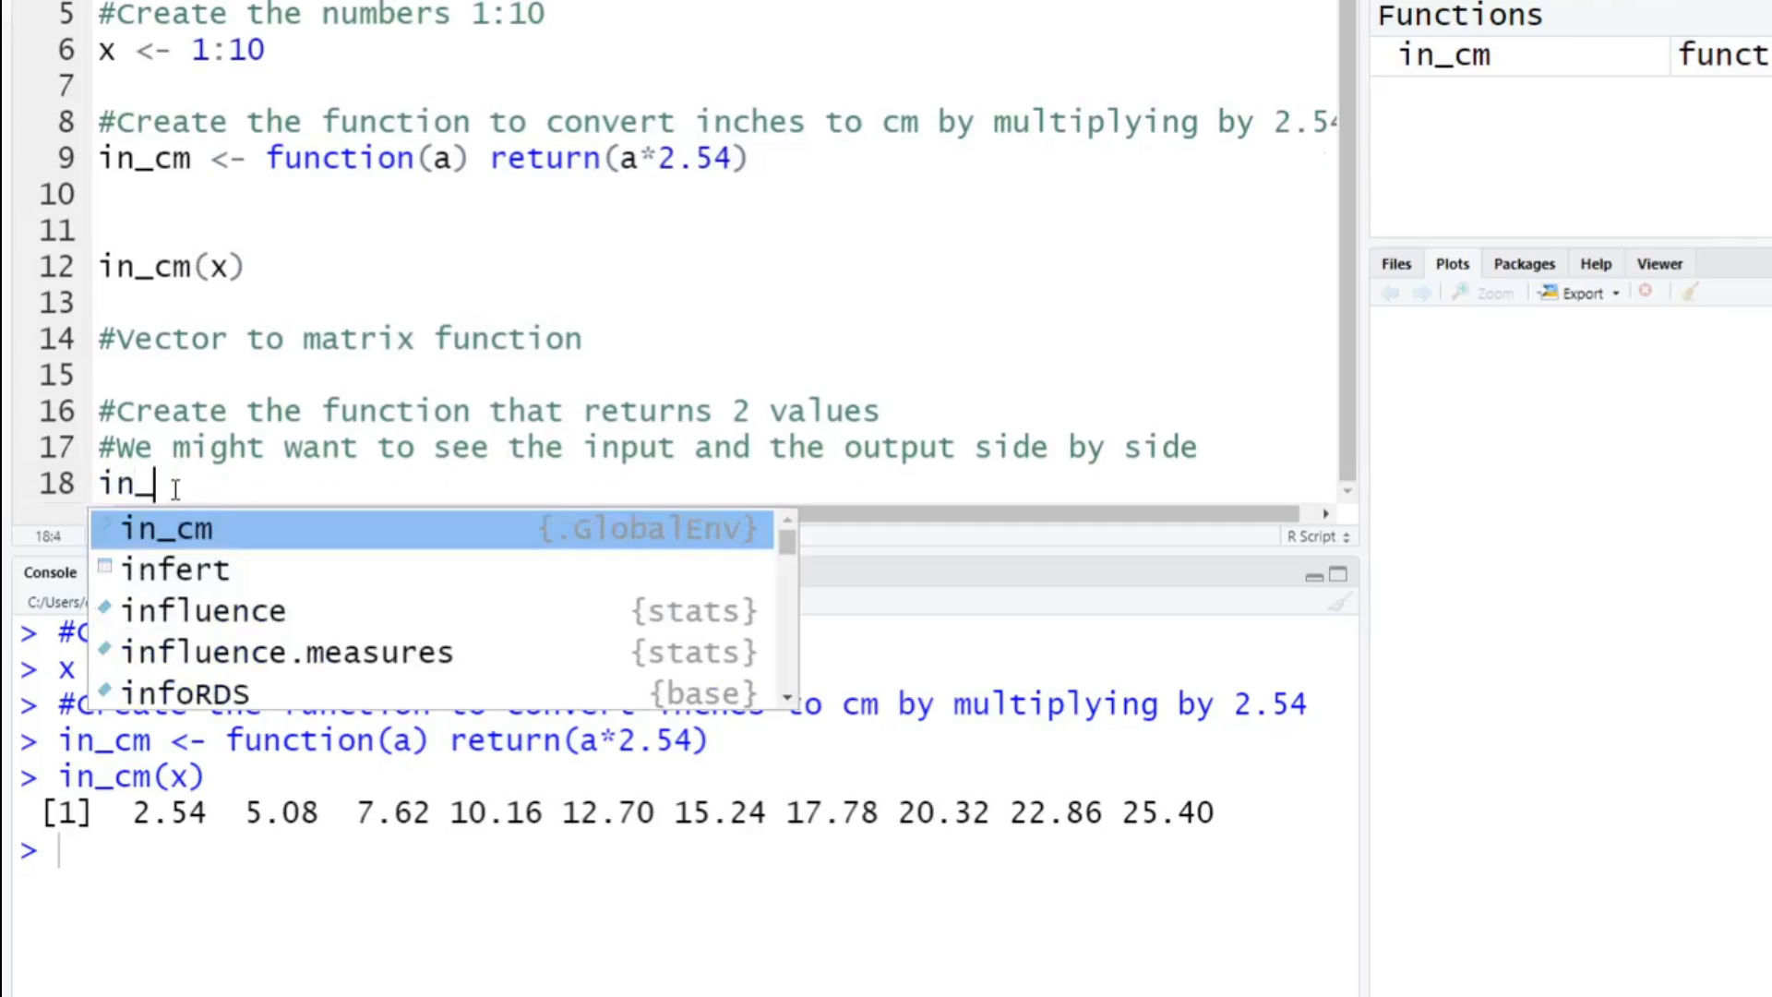
text(cm_both)
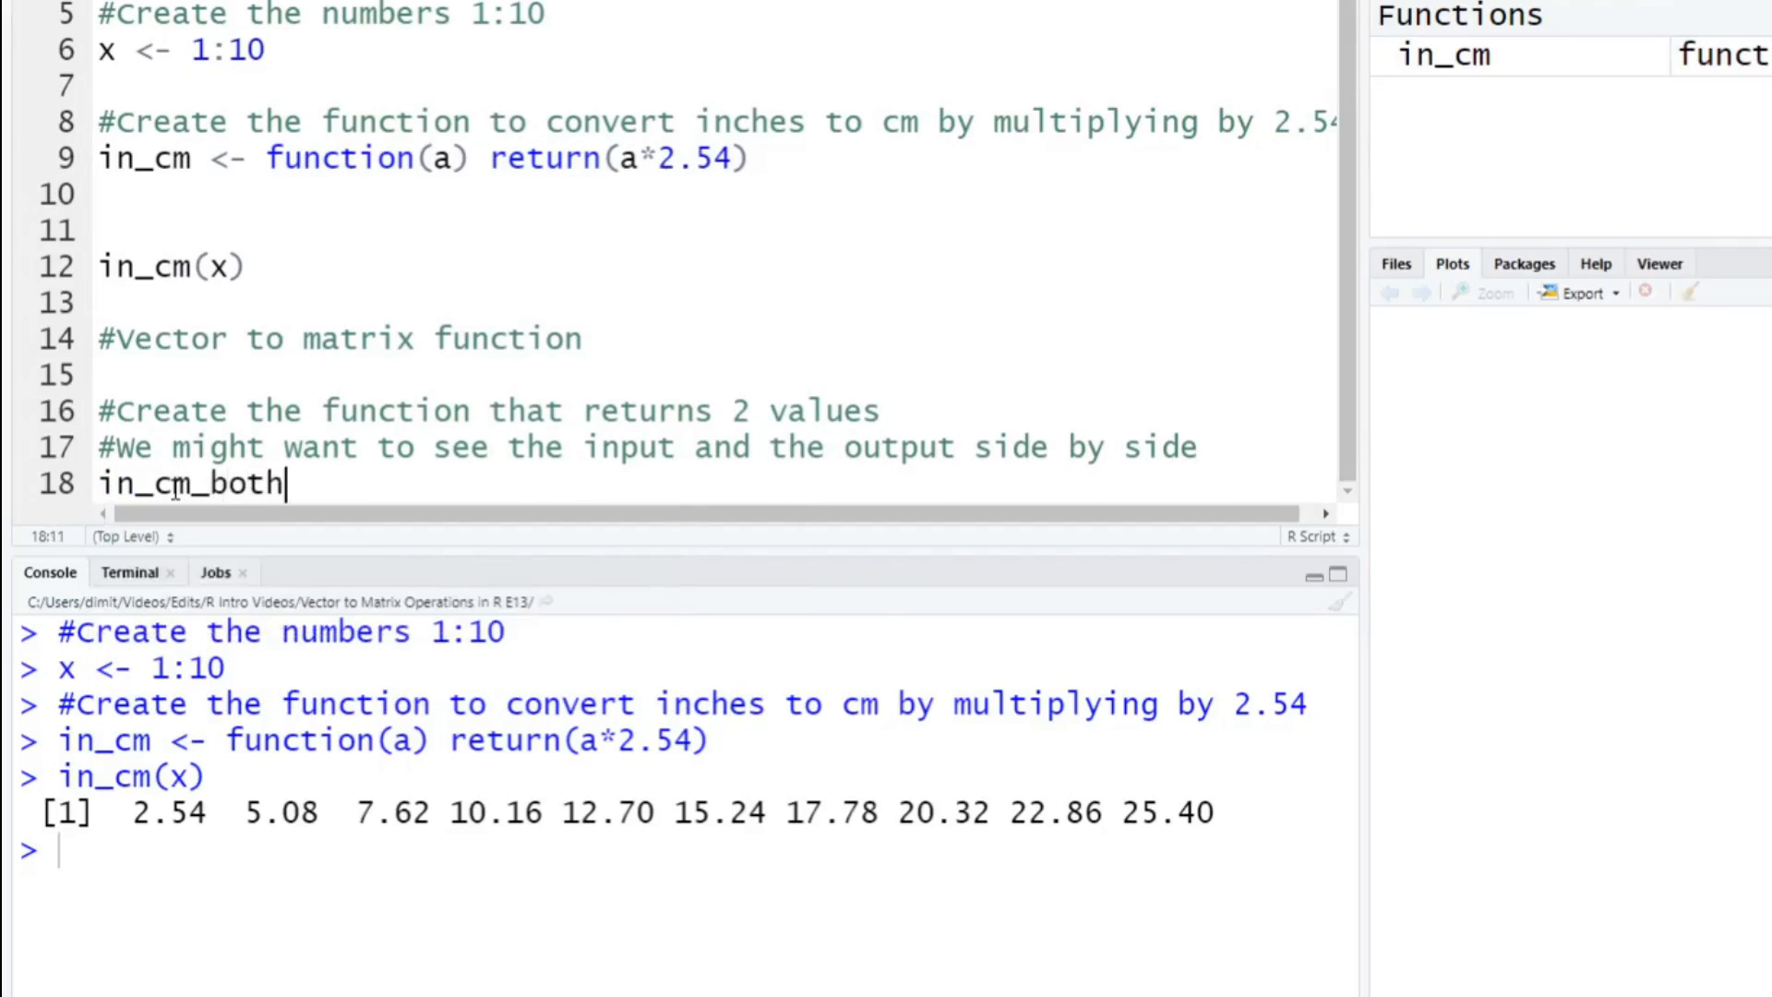
text(<-)
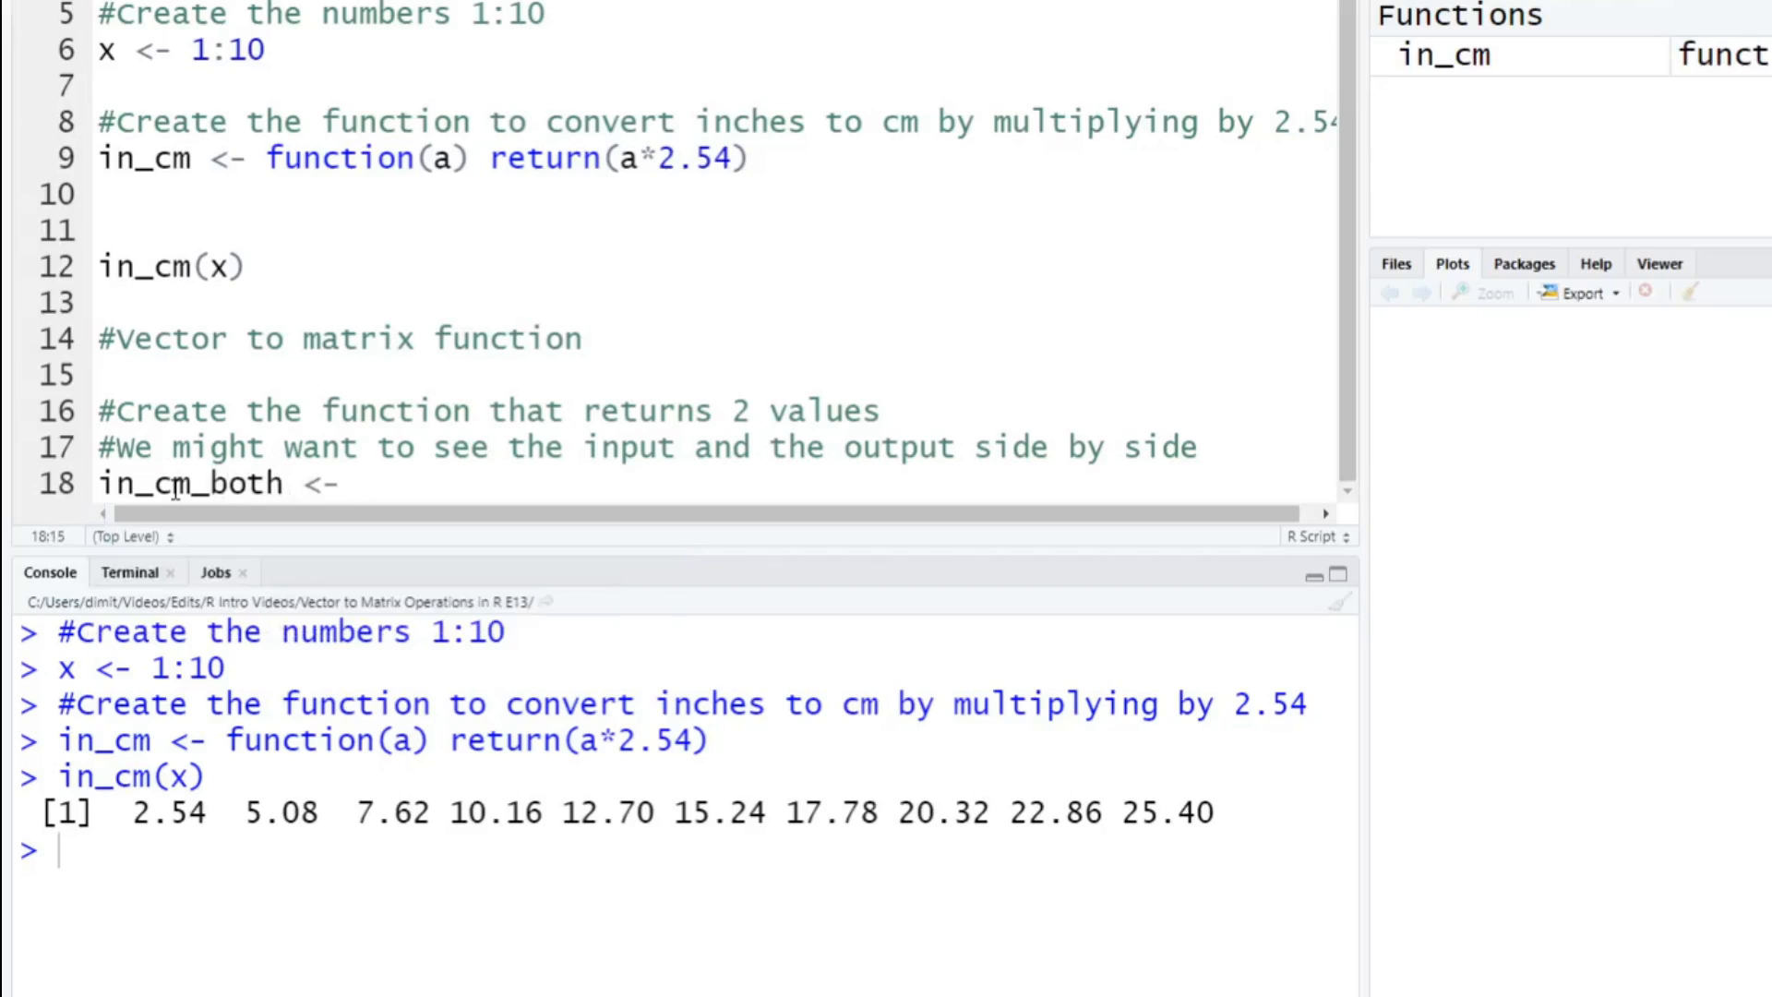
text(function(a)
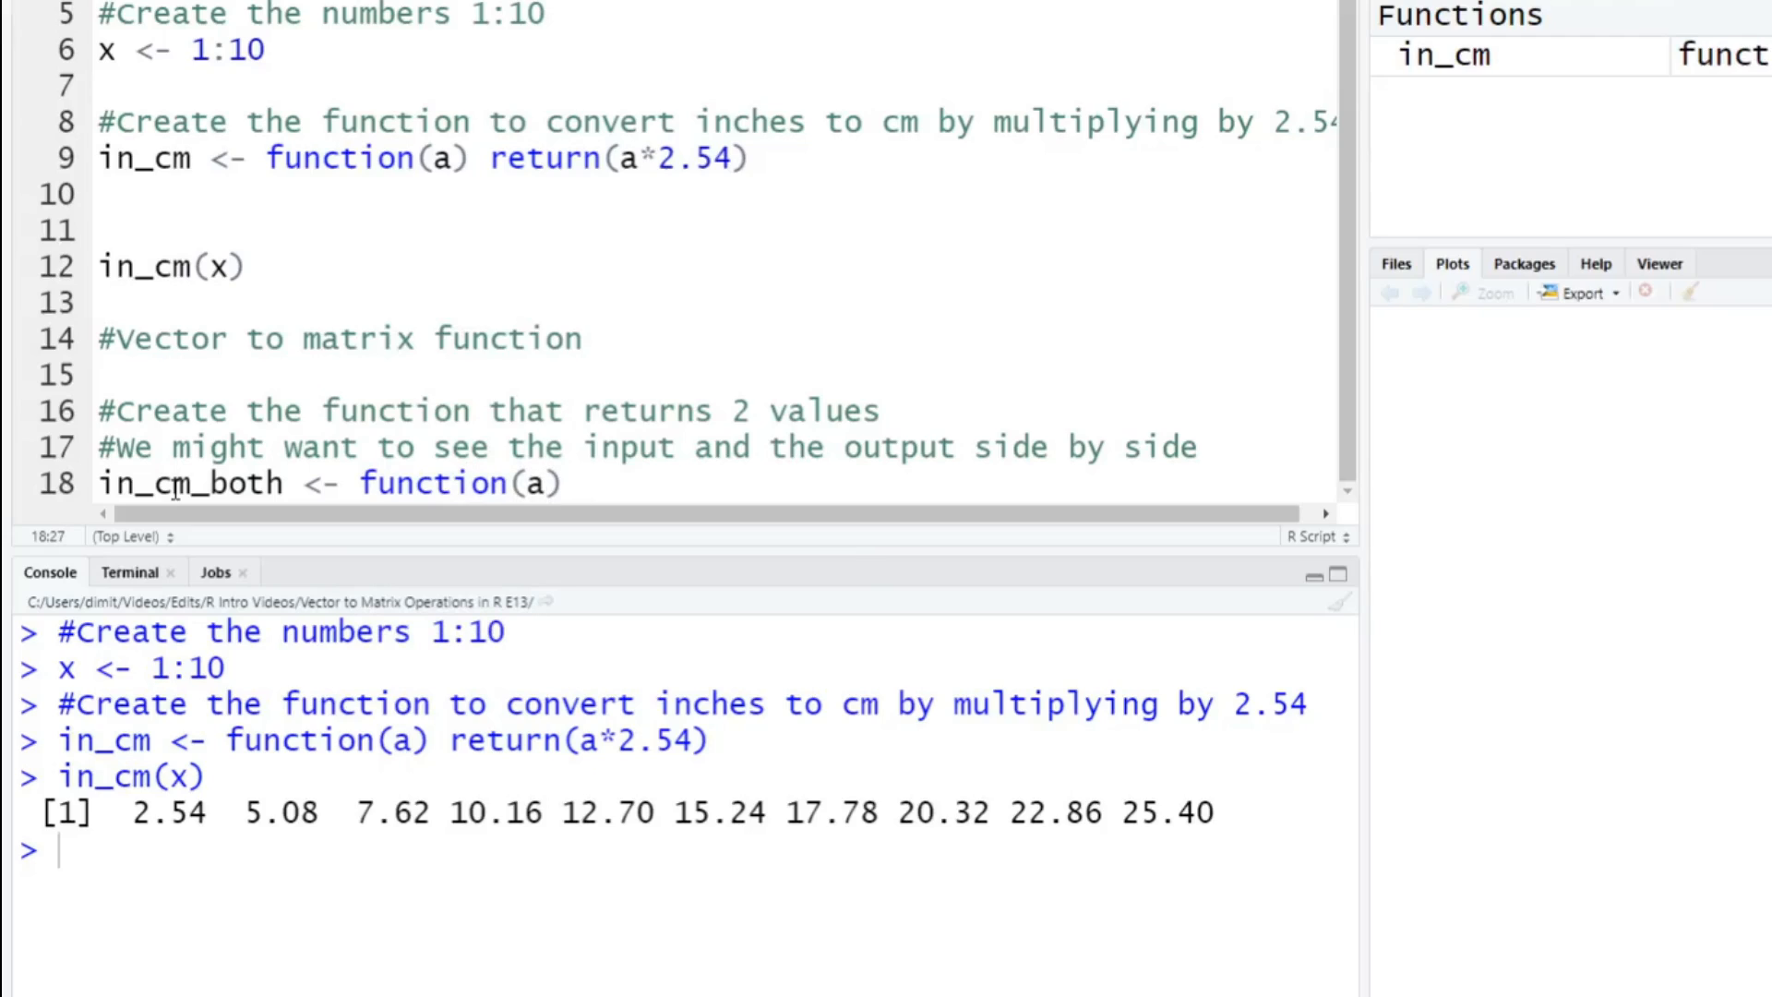
text(return()
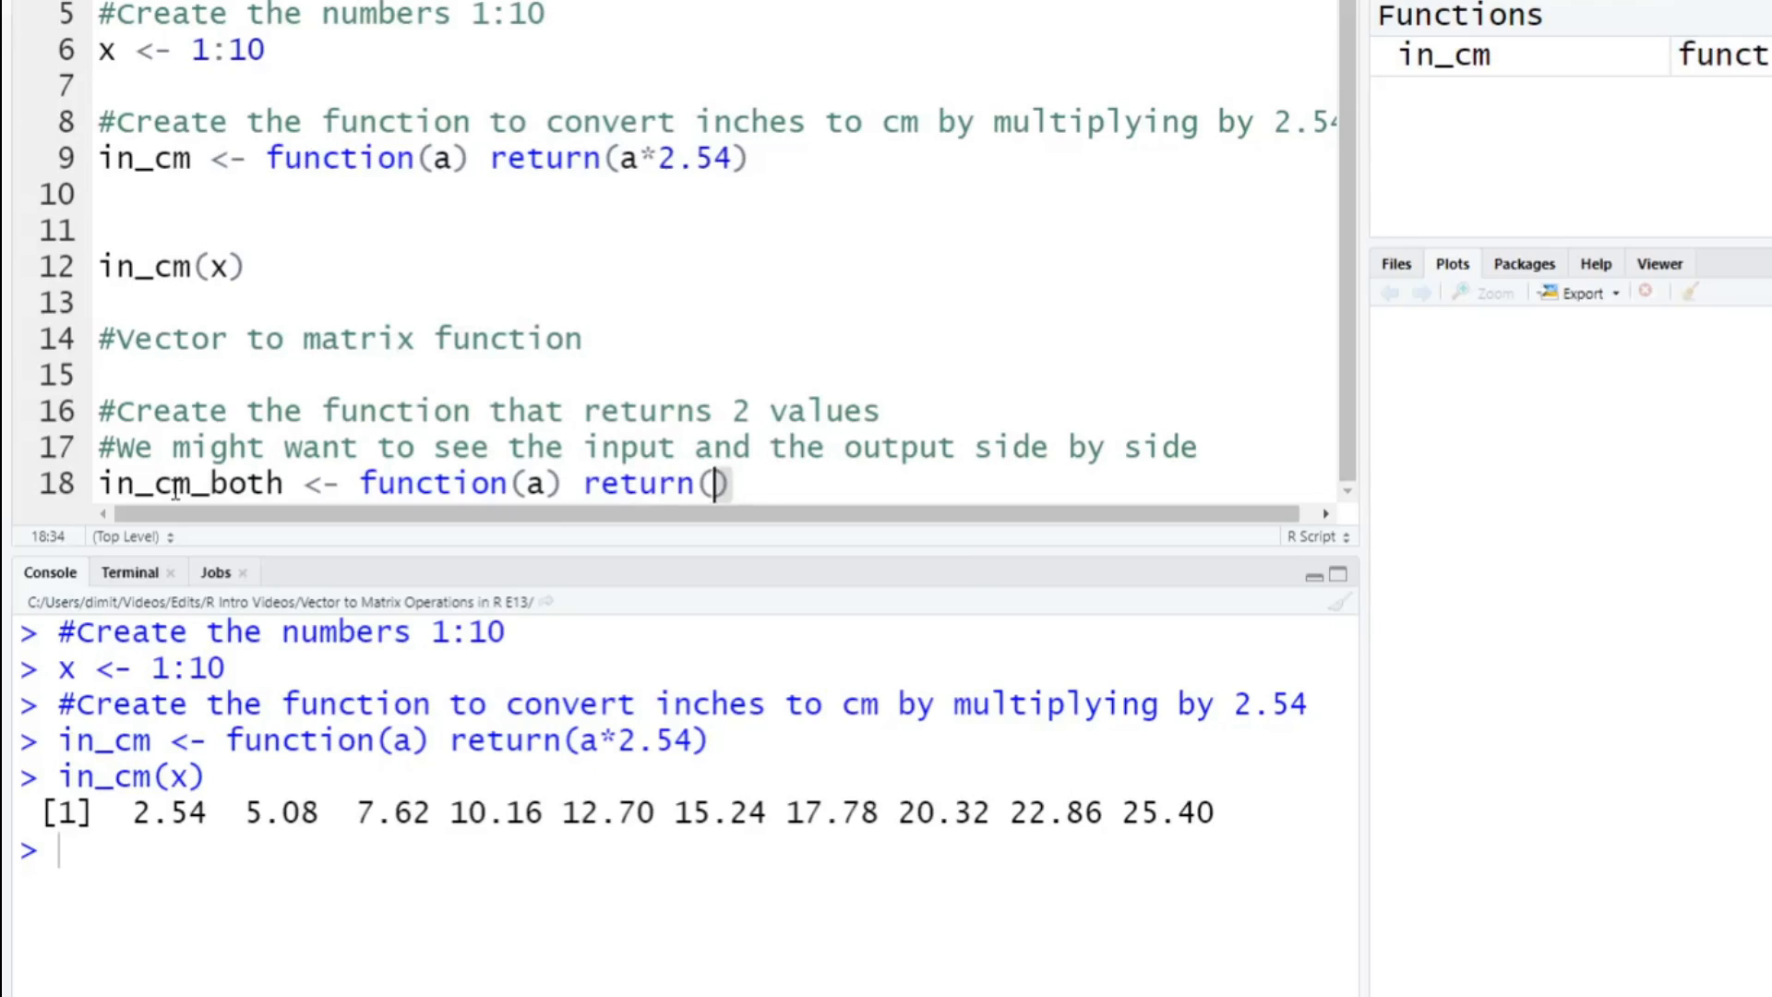
text(c)
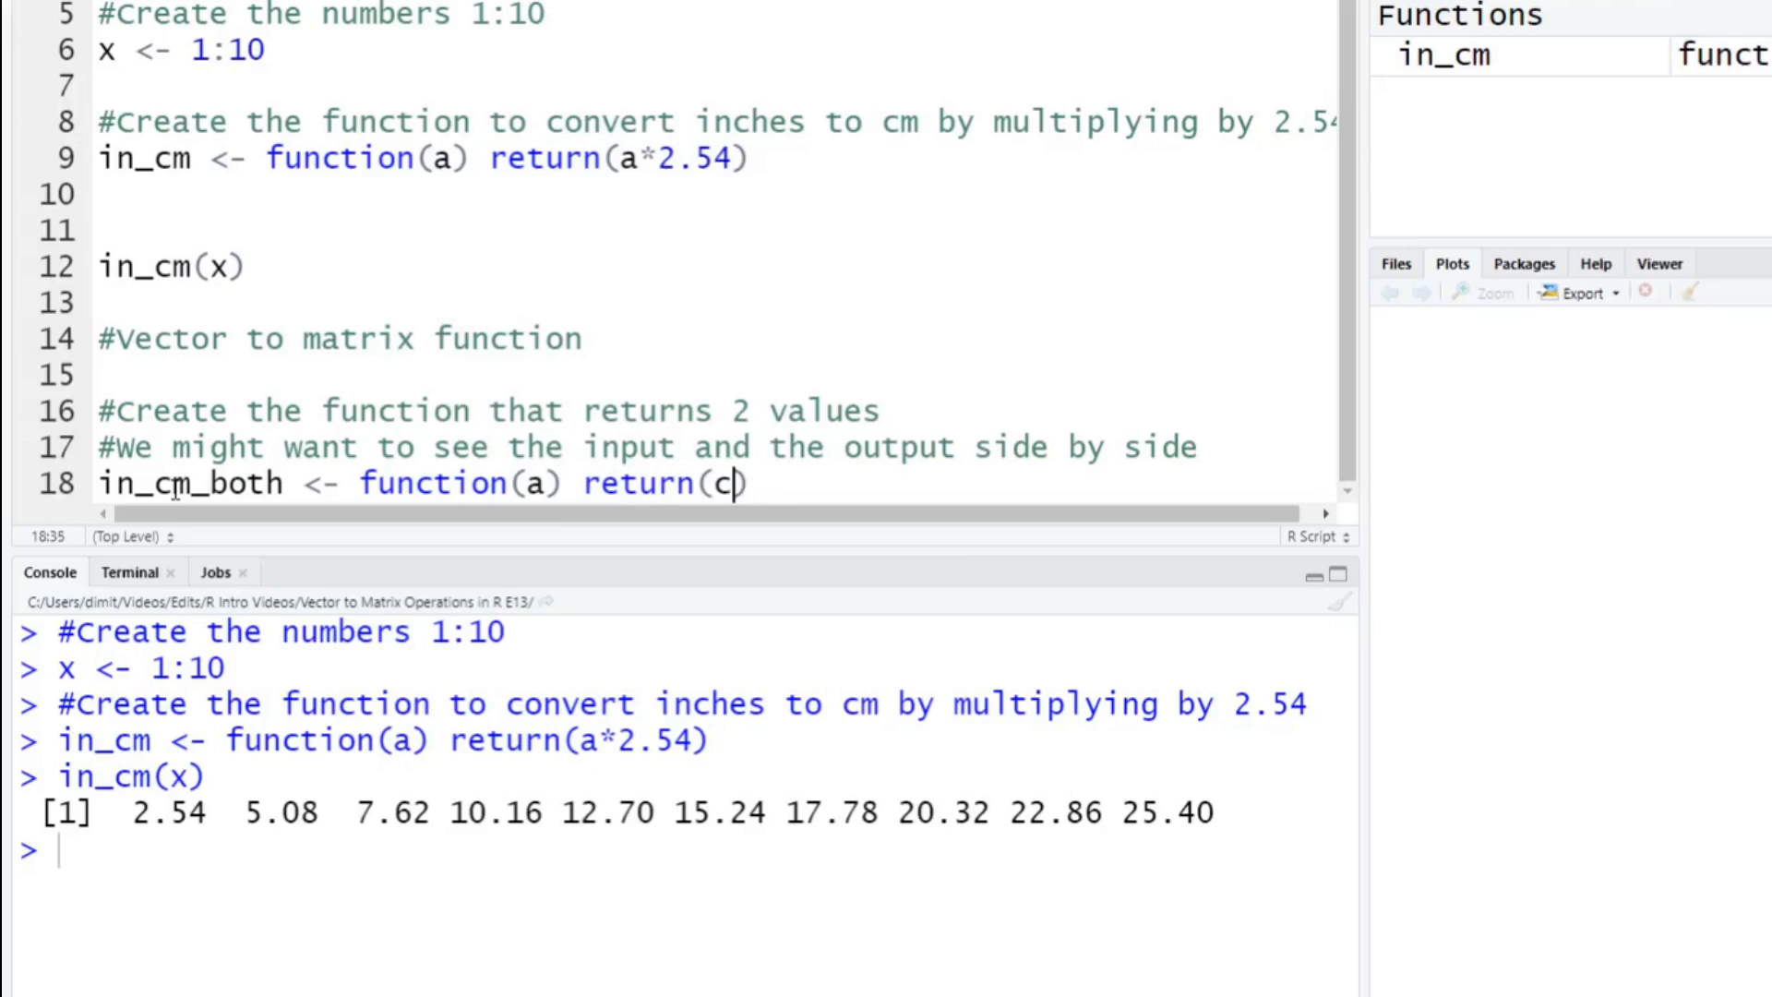
text(())
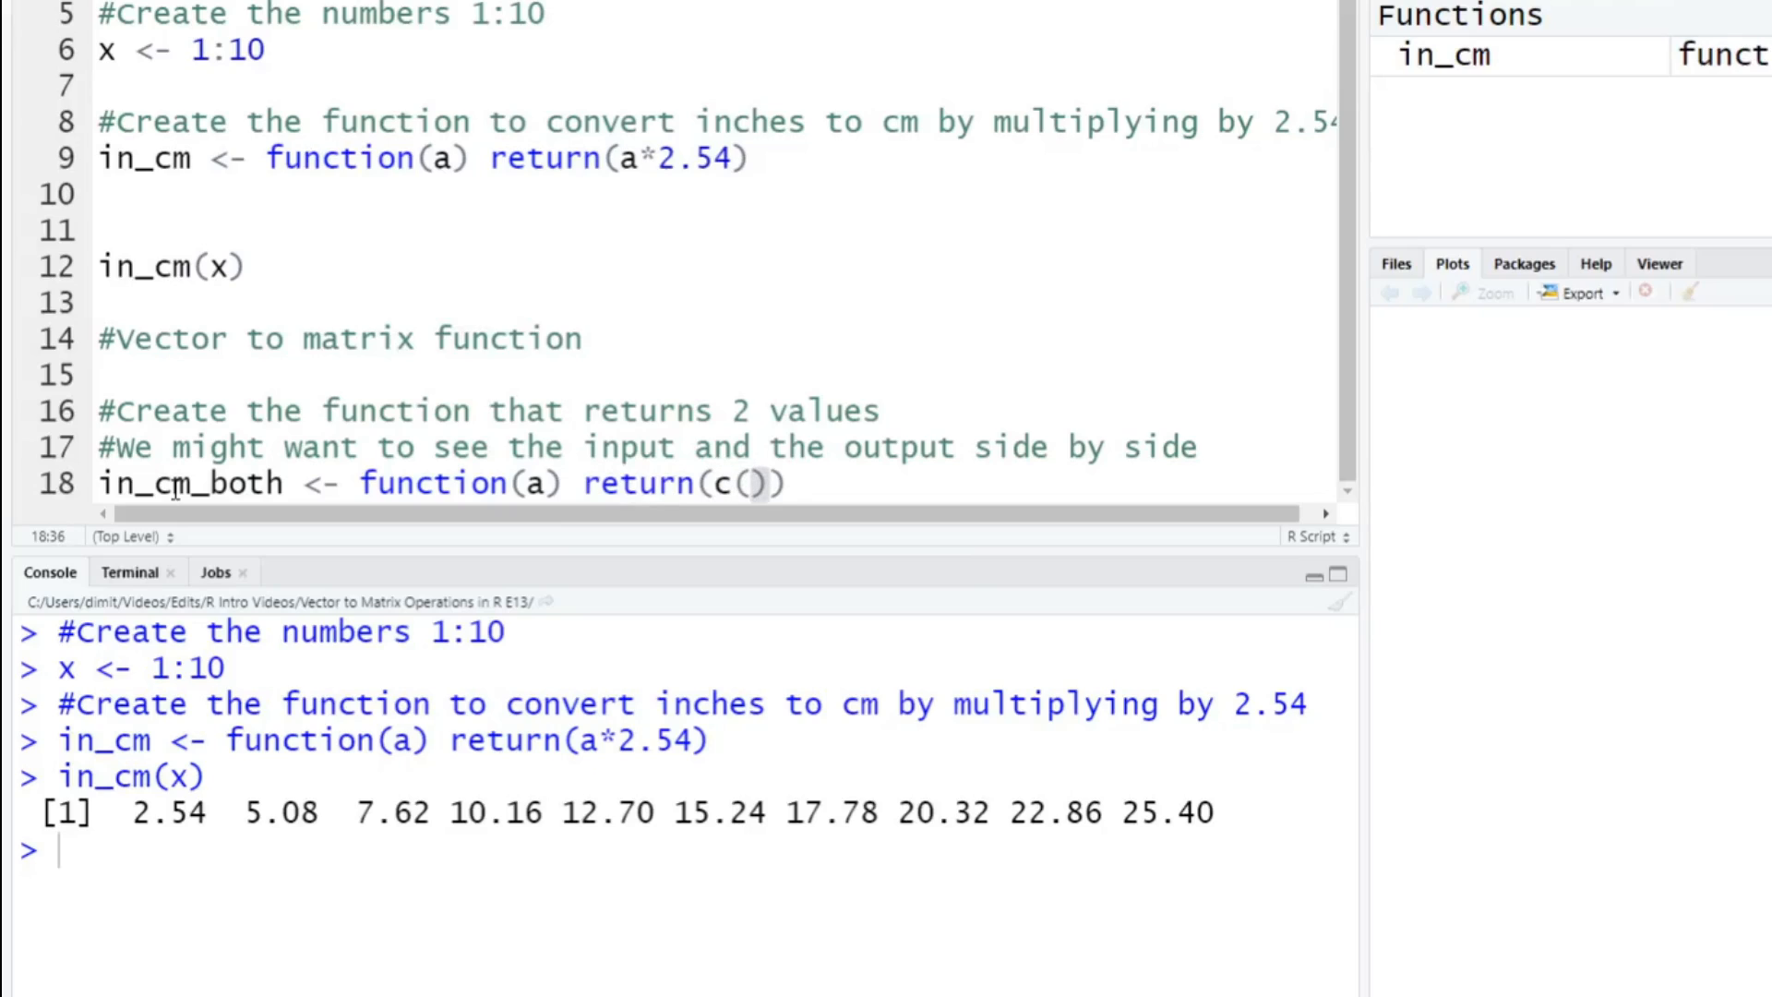
text(a,)
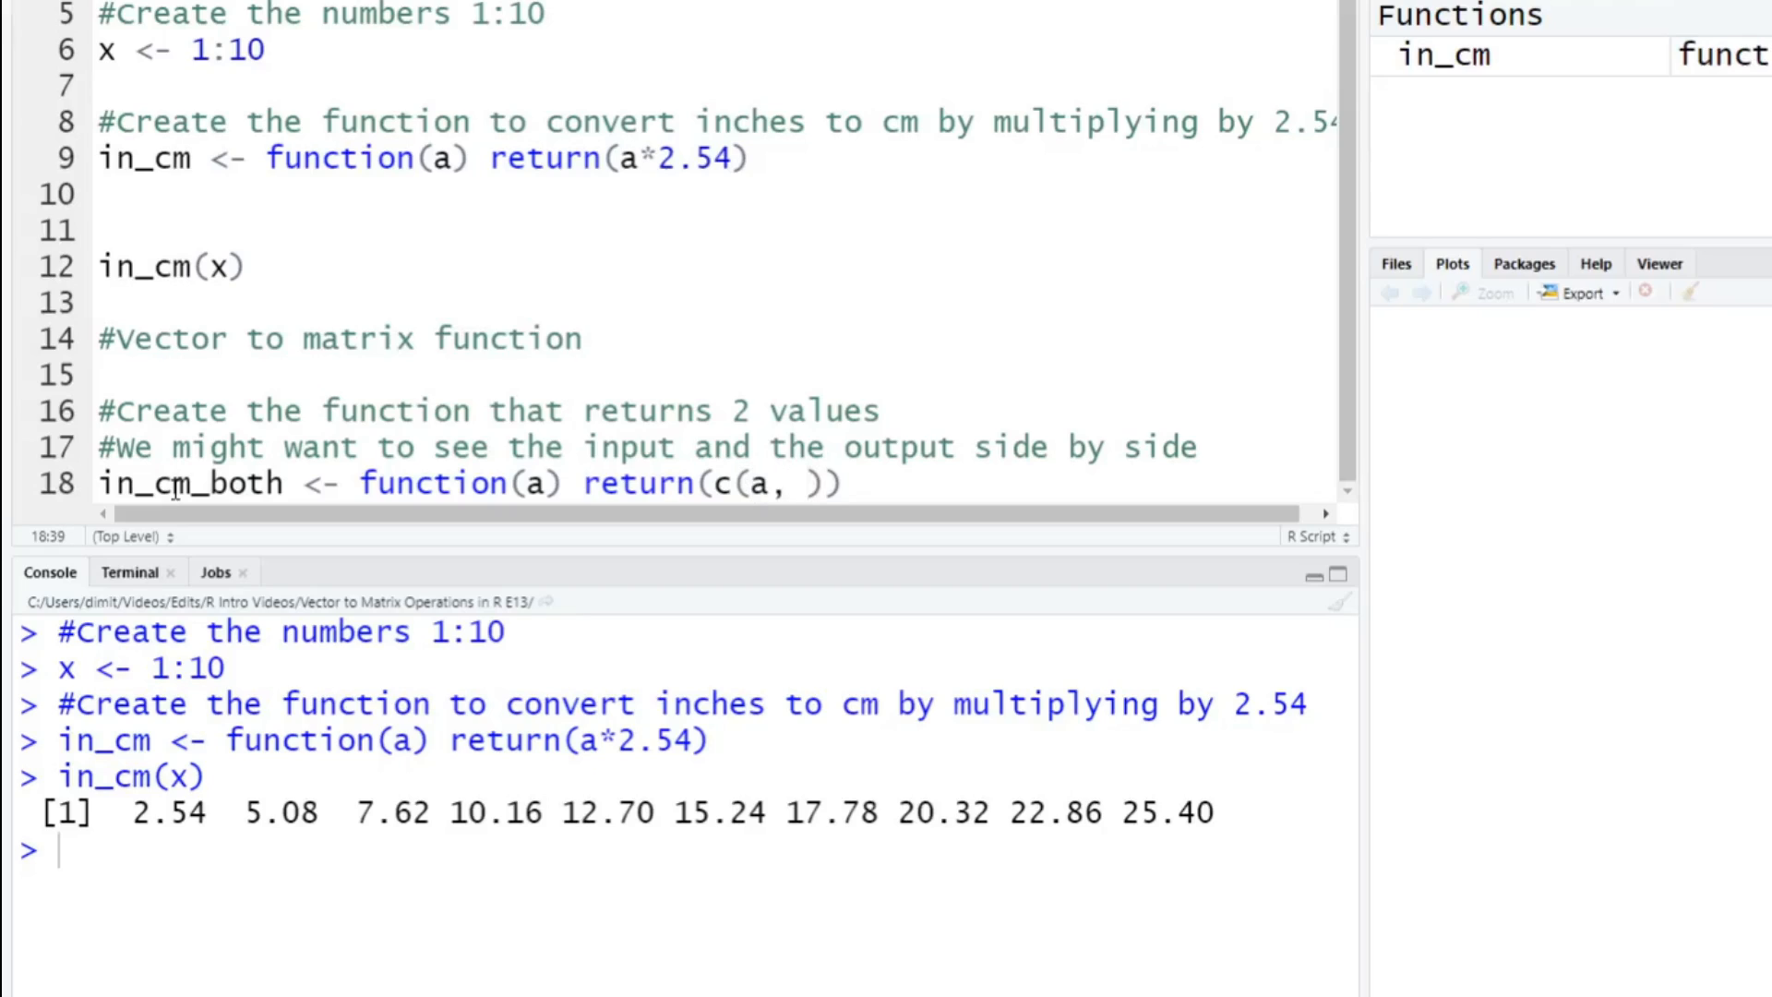
text(a*2)
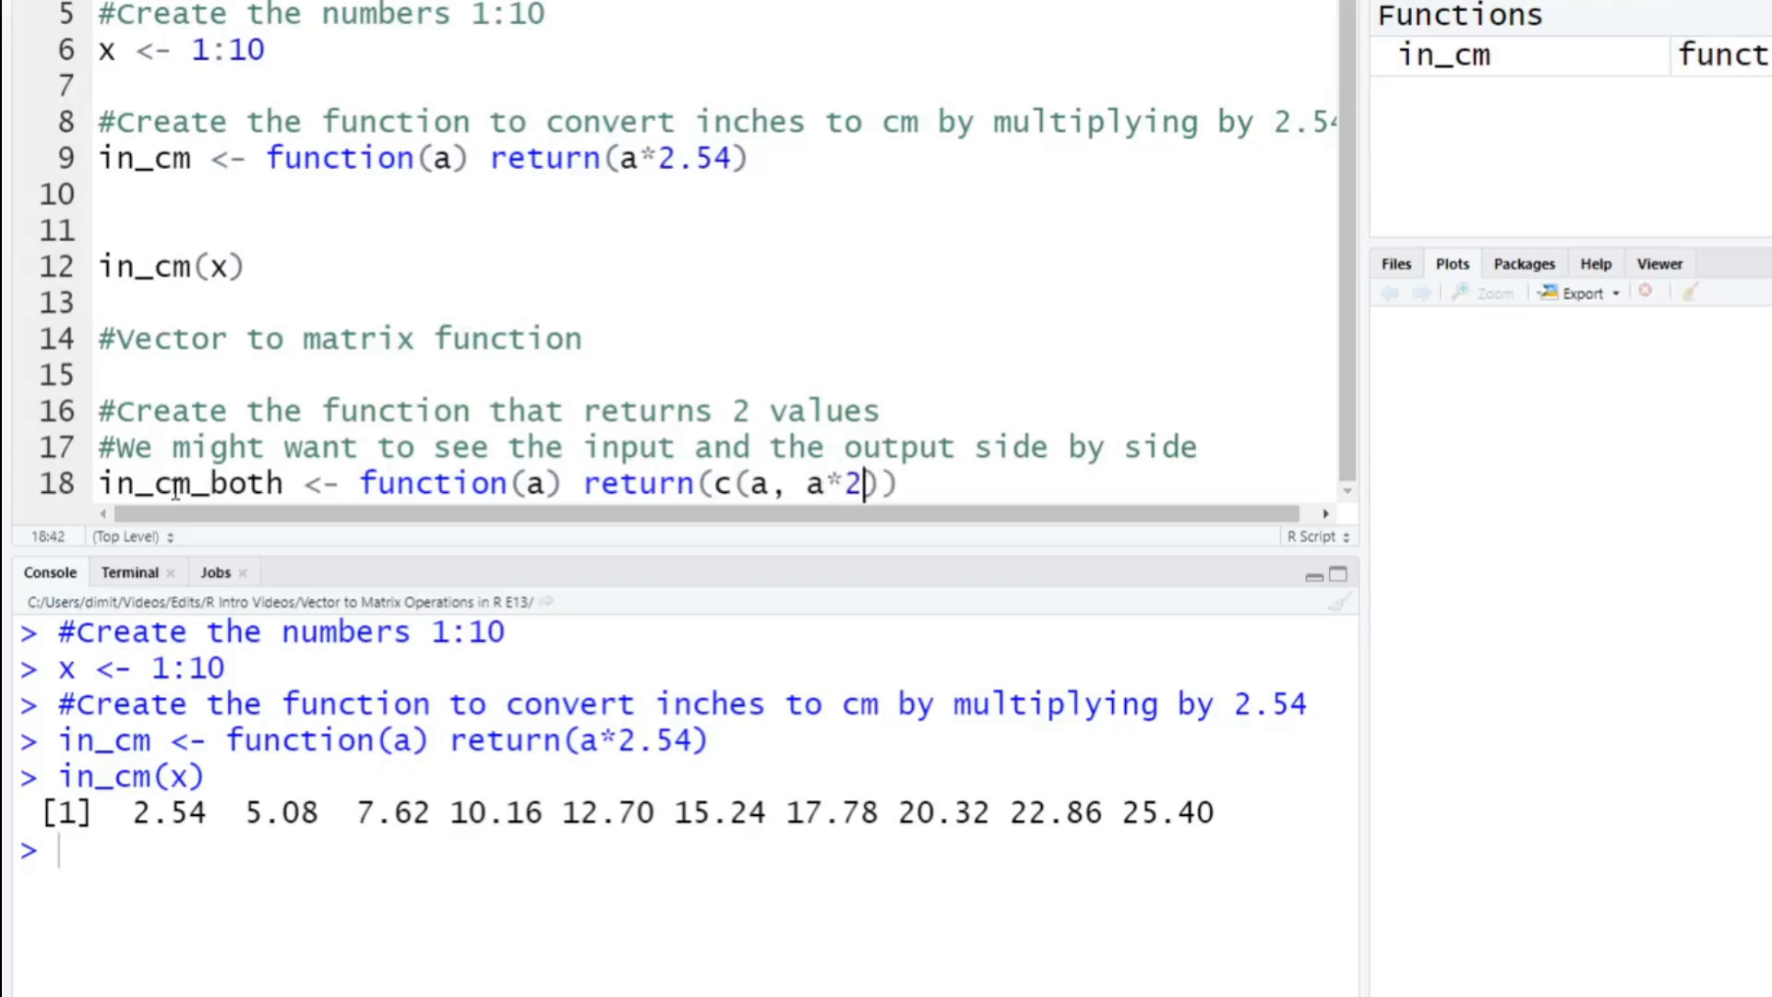
text(.54)
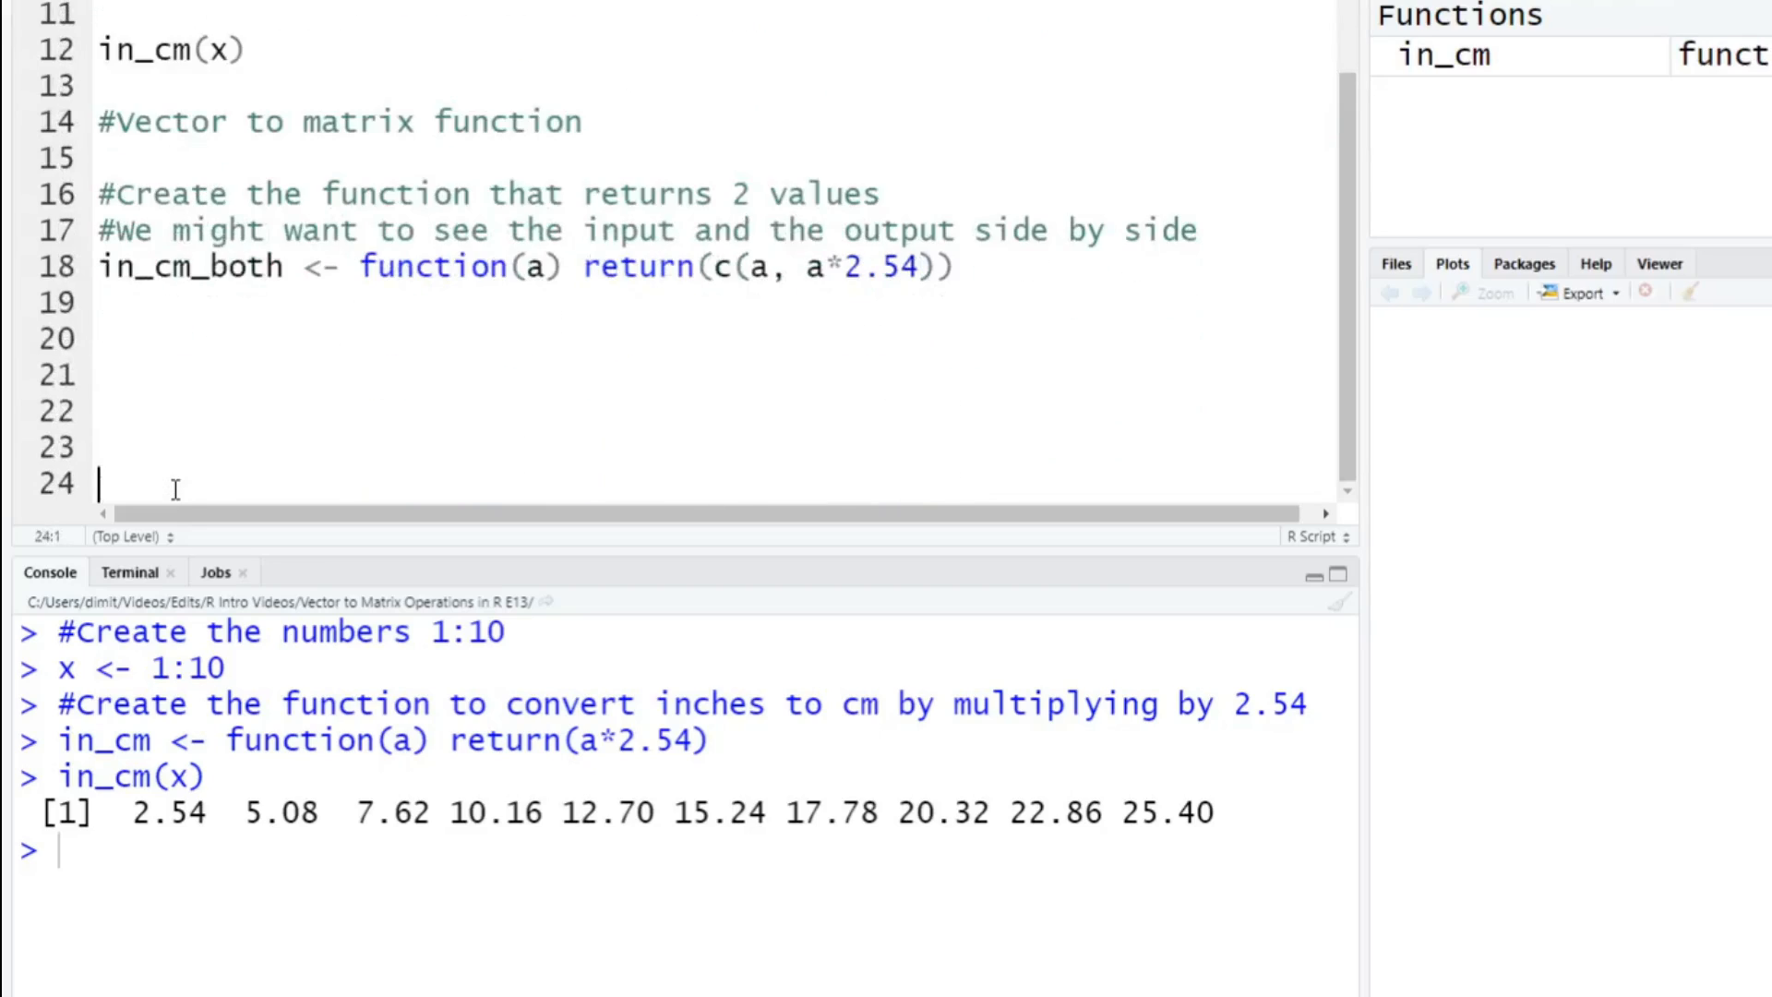
click(702, 265)
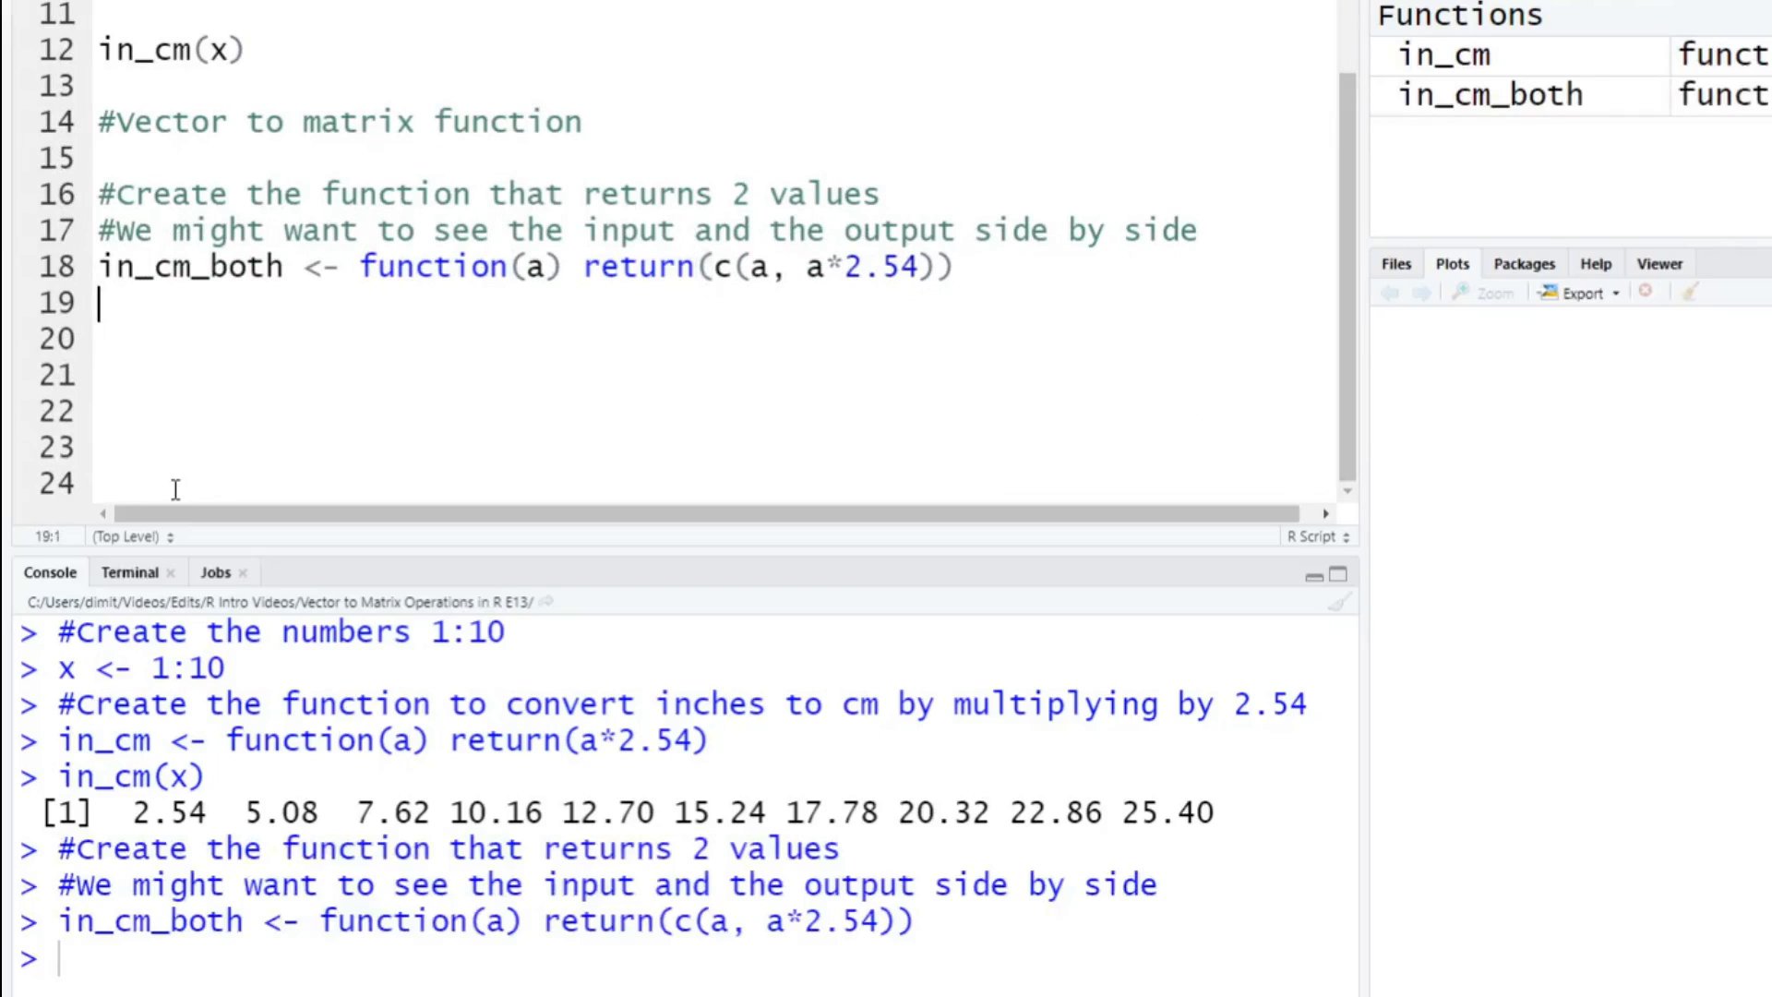
Call in_cm_both(5) and highlight the 12.70 and 5.0 12.7 results in the console.
text(in_)
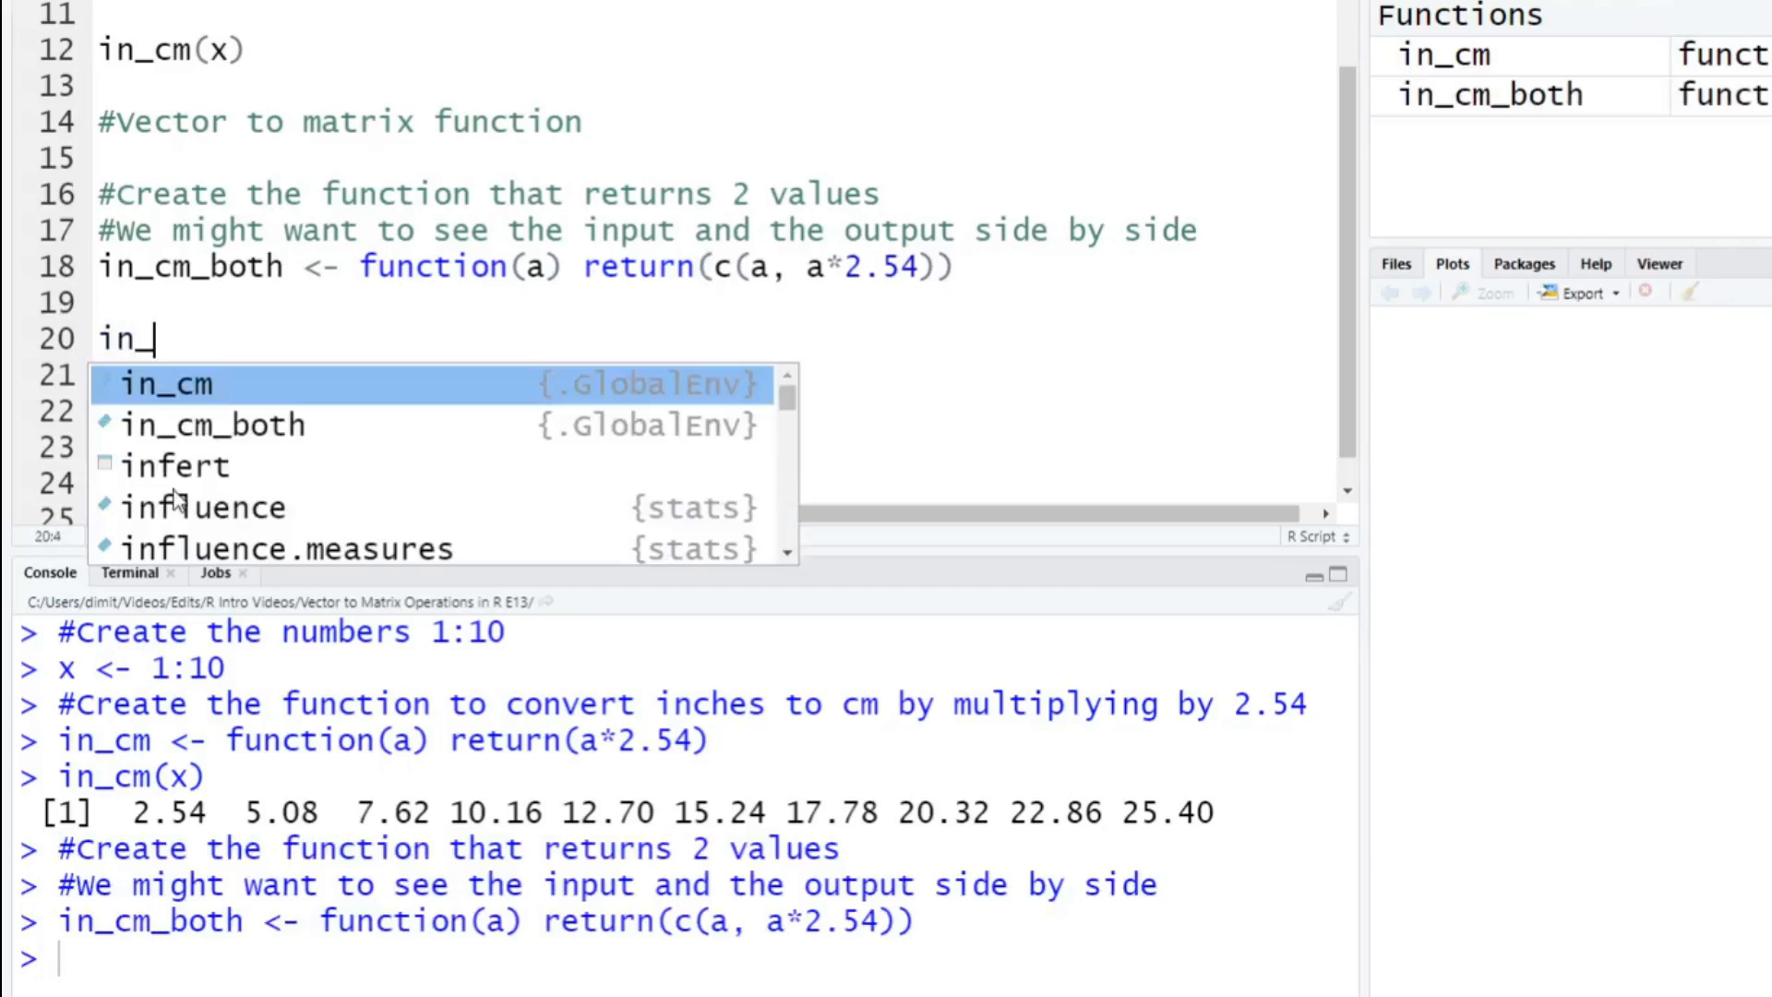
text(cm_both()
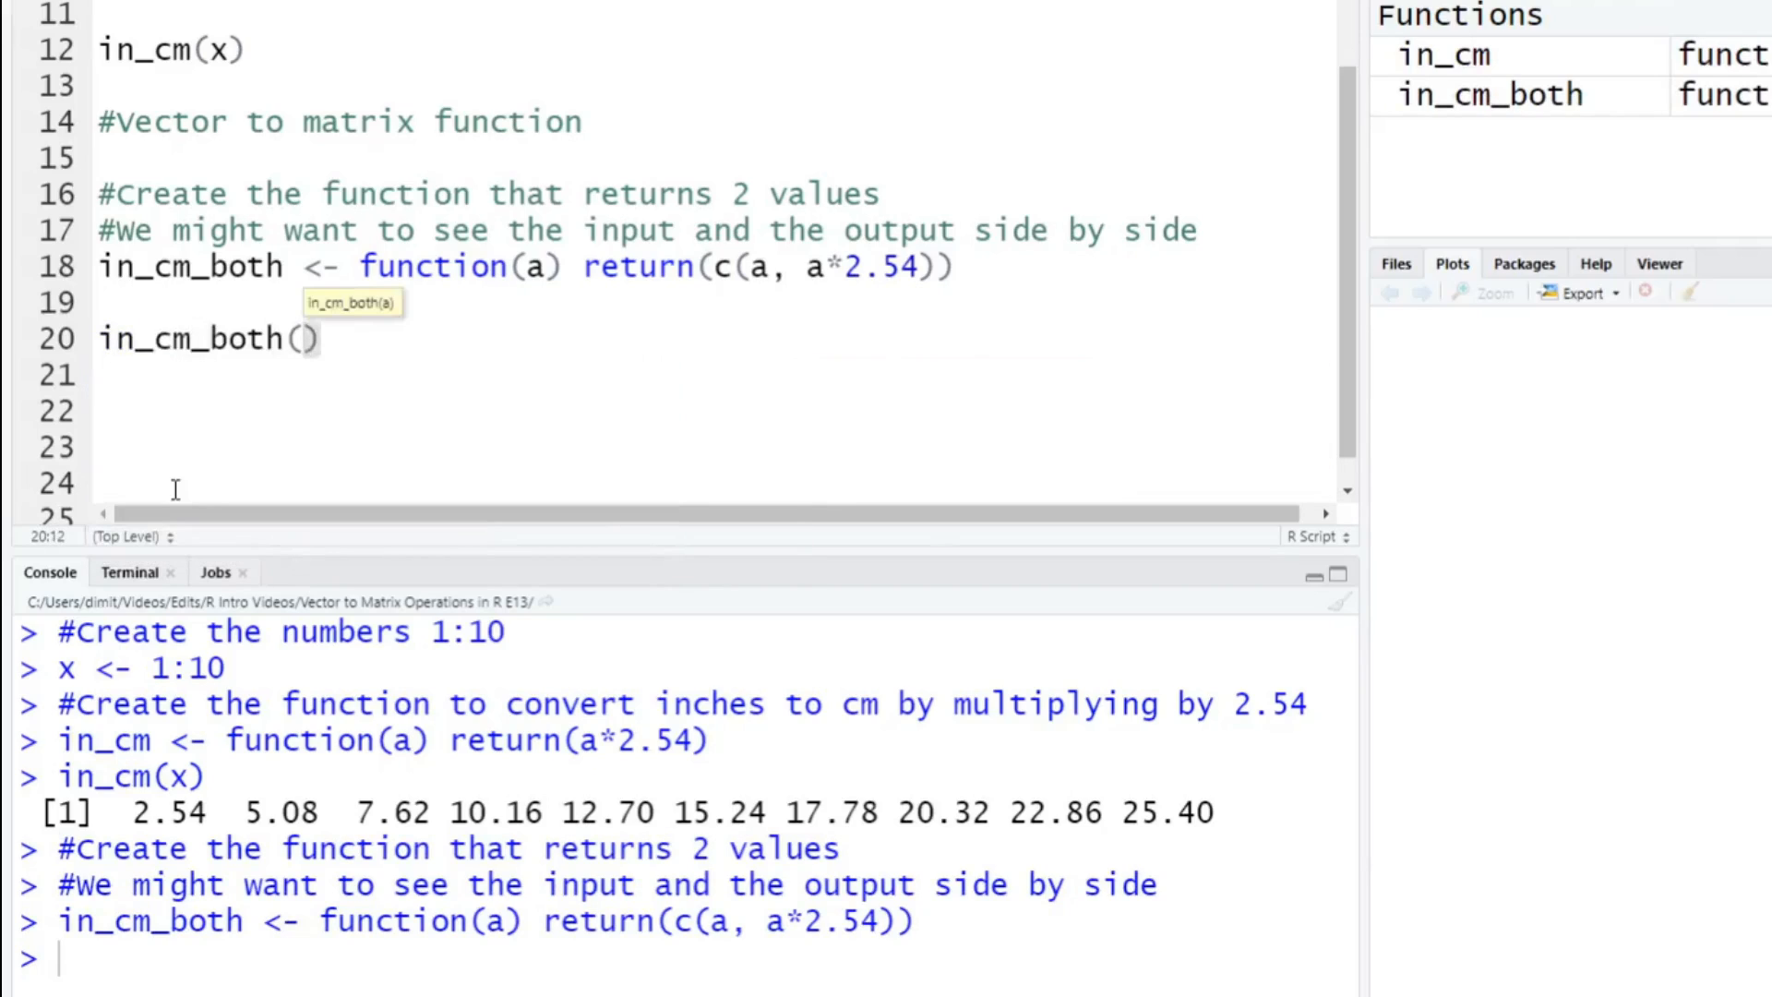
text(5)
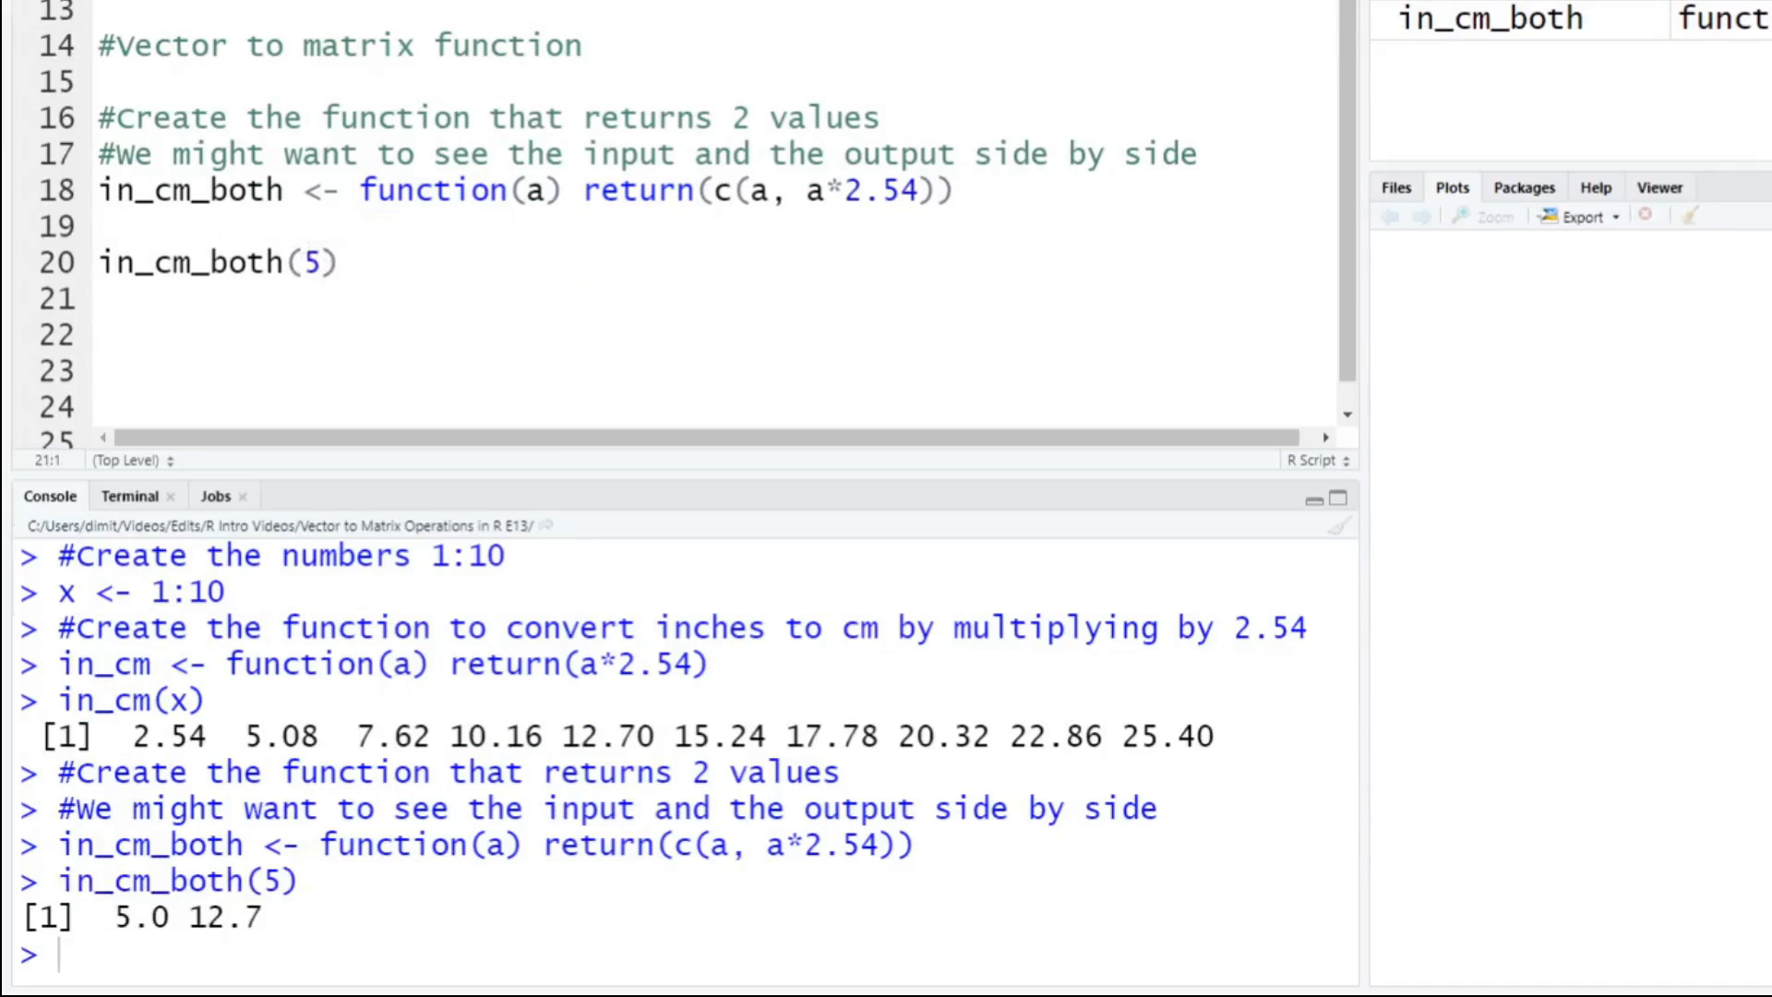
drag(116, 915, 260, 916)
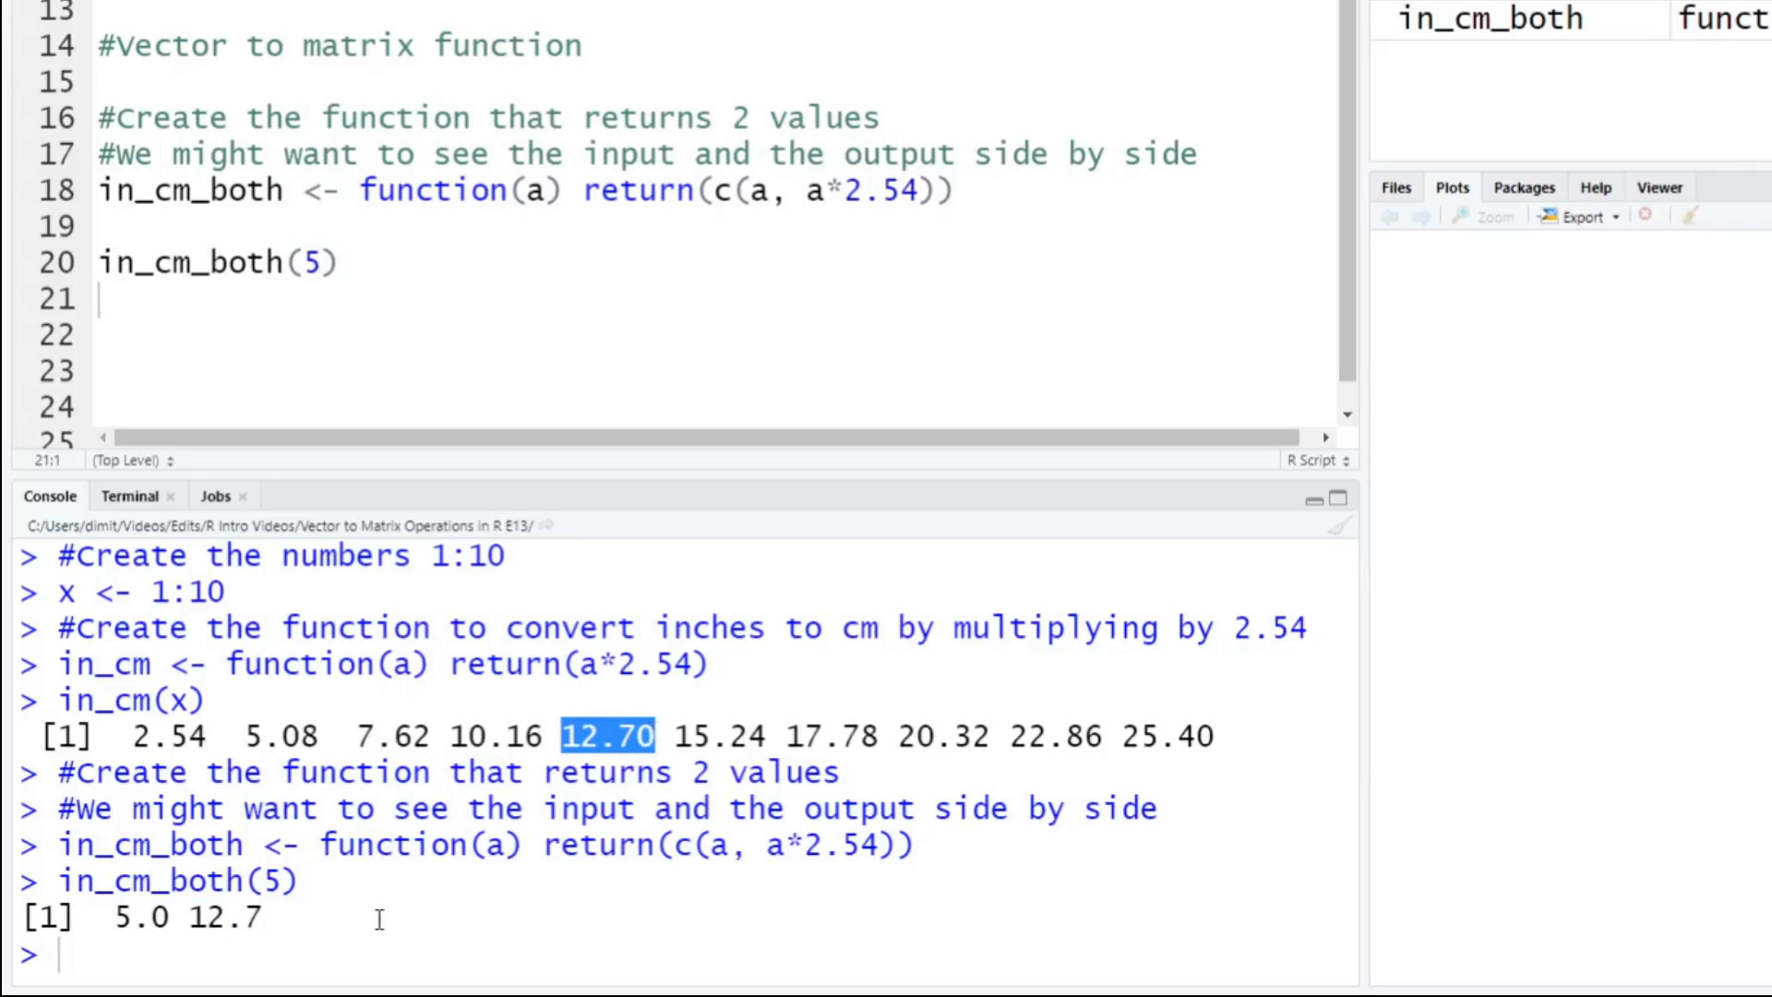
double_click(142, 918)
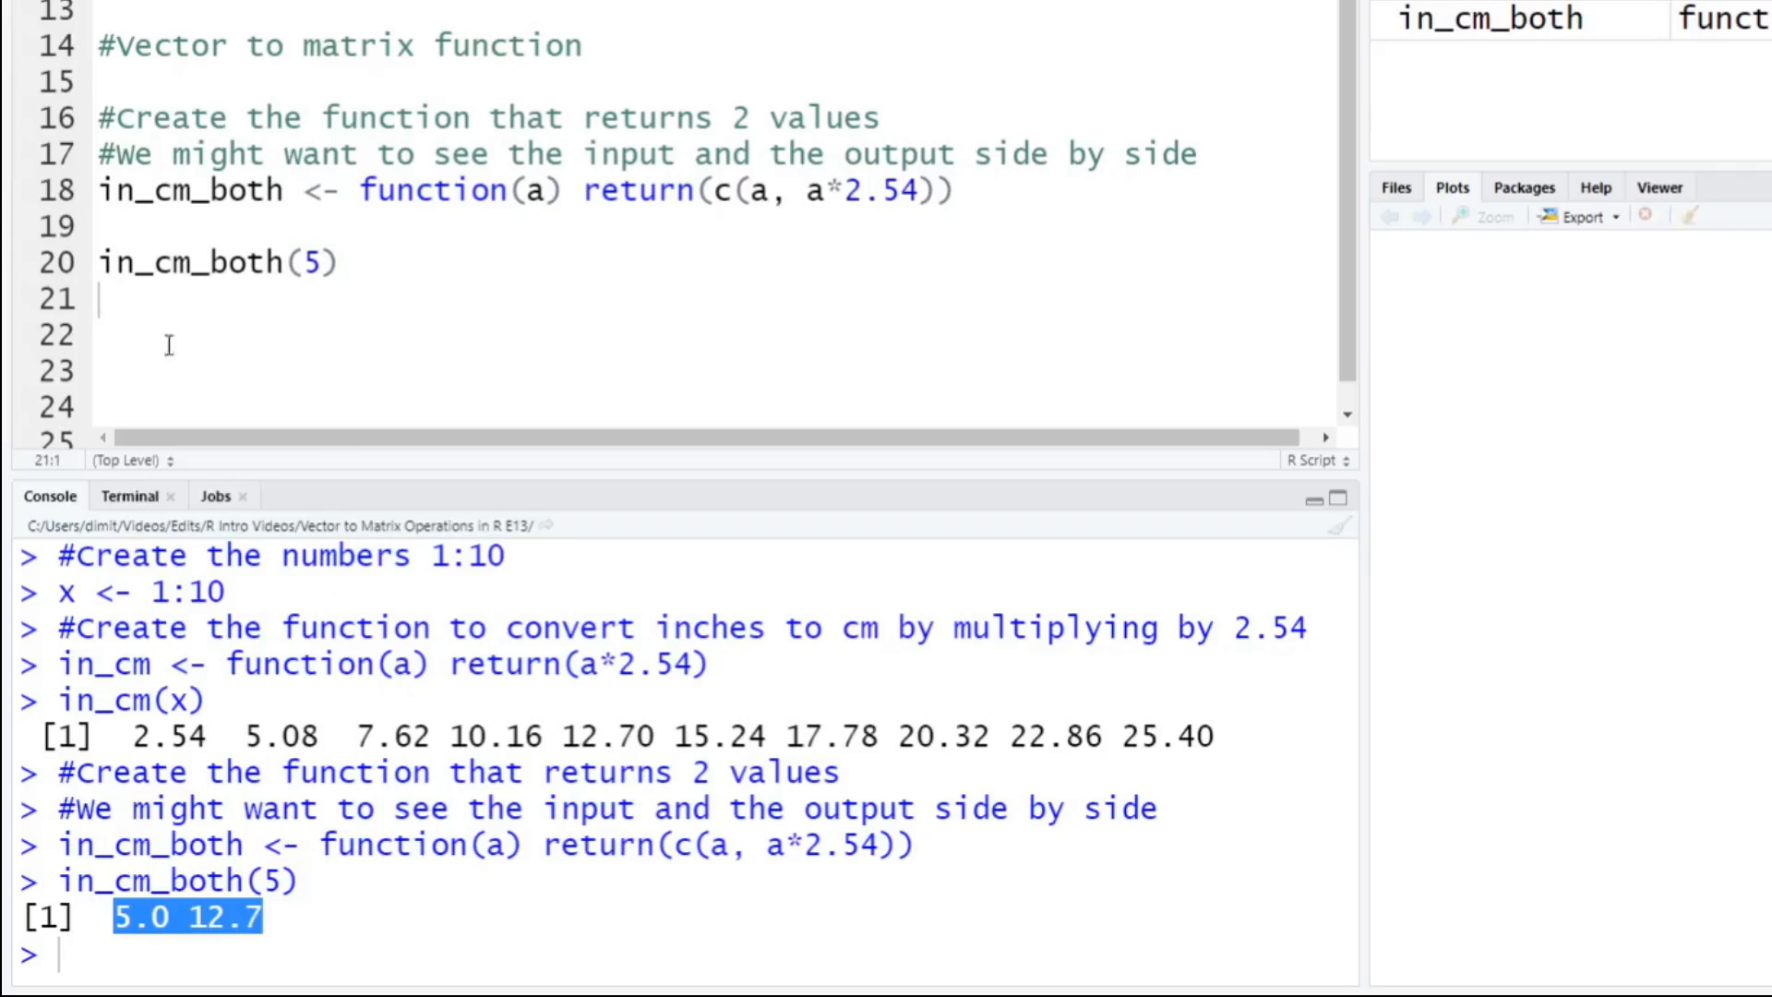
Add comments saying this is exactly what we wanted and to use the whole vector "x".
text(#This is exa)
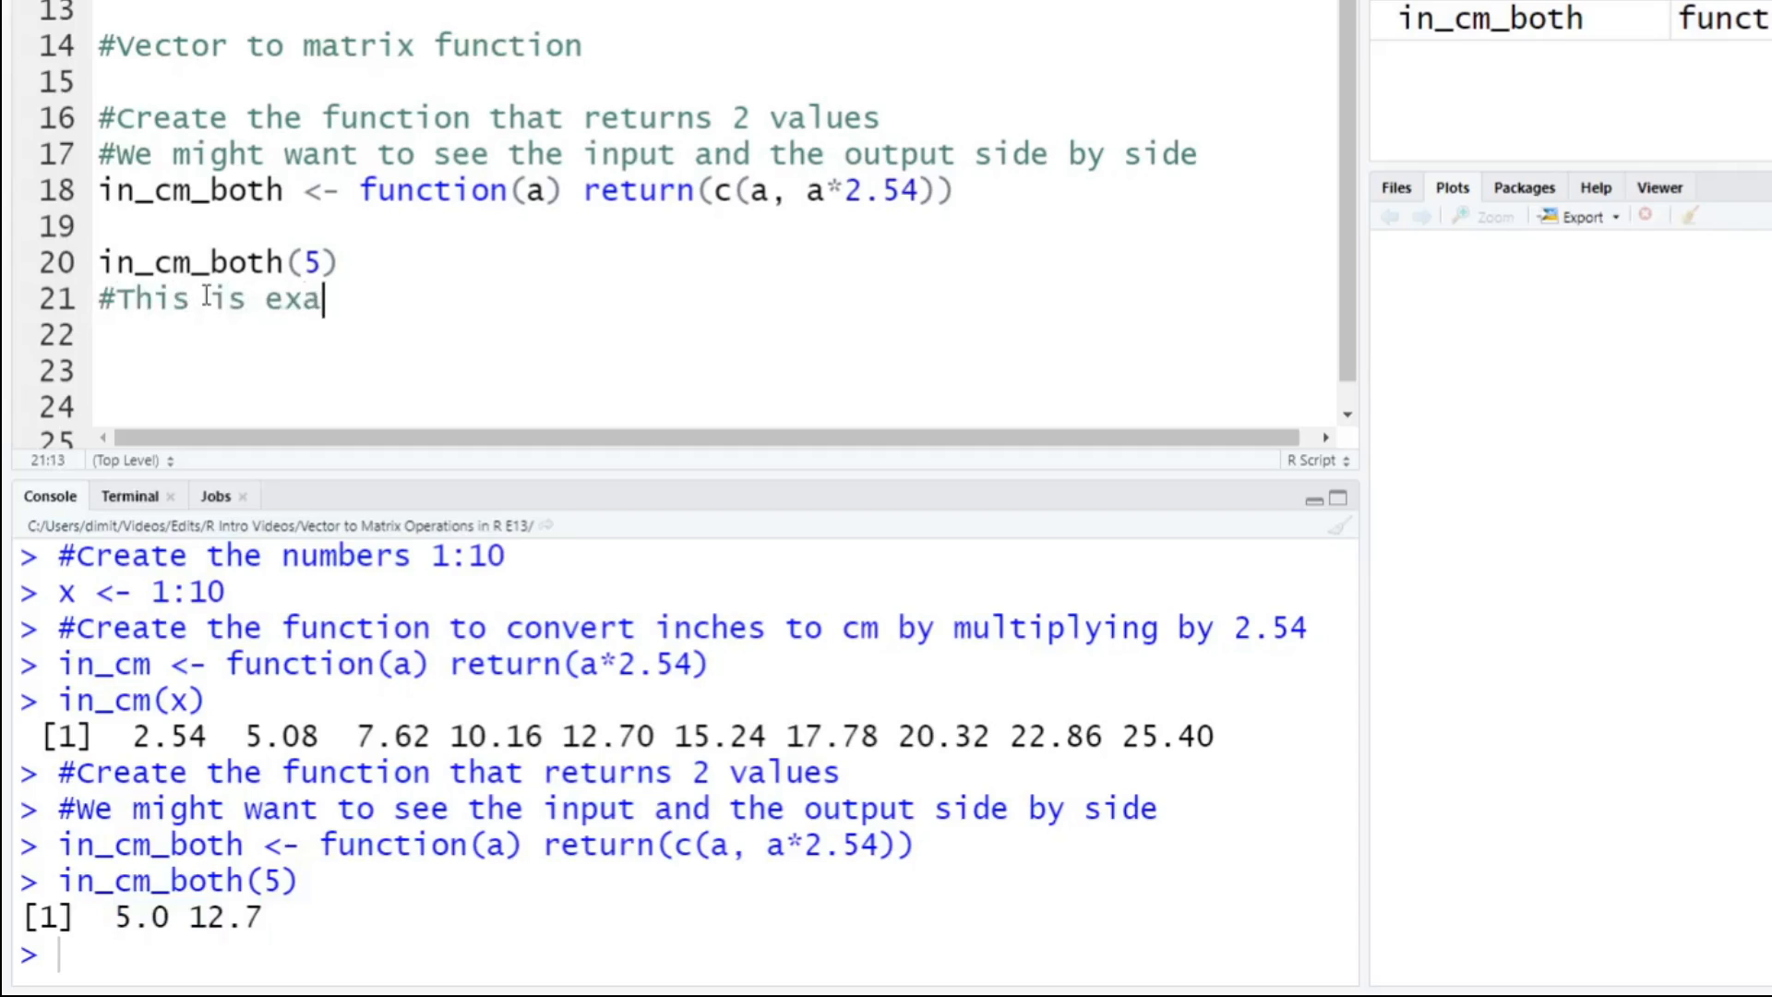
text(ctly what we wanted!)
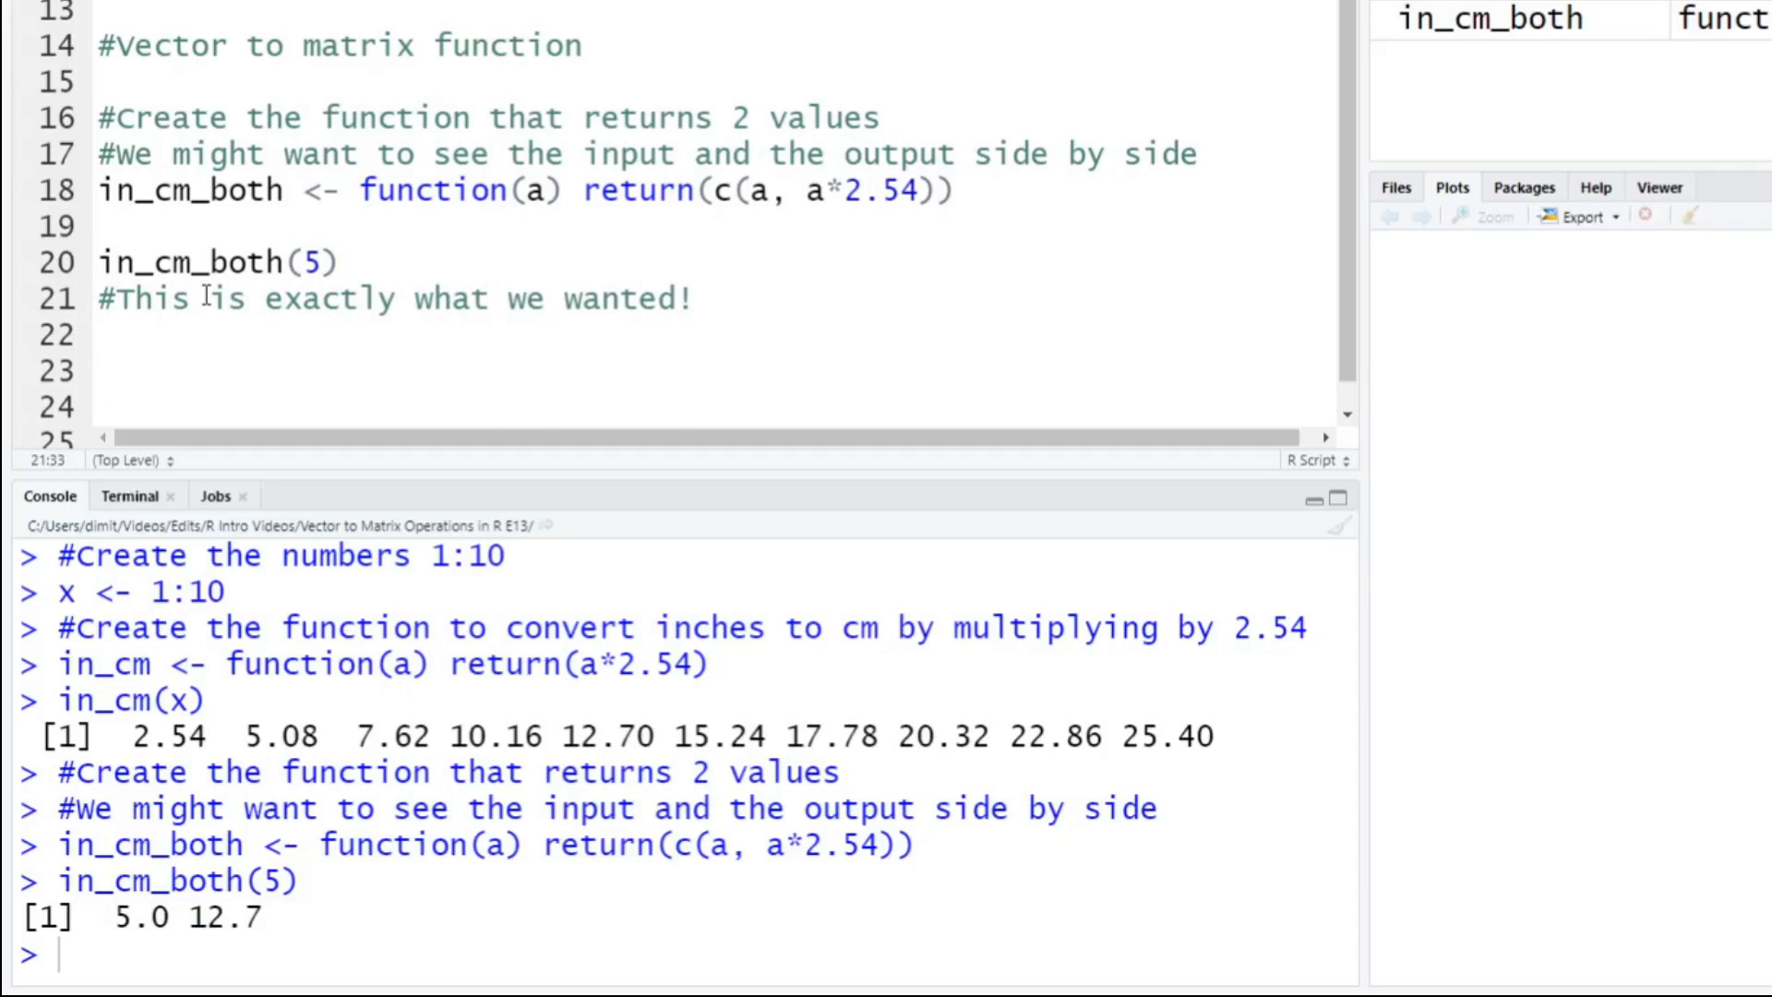
text(#)
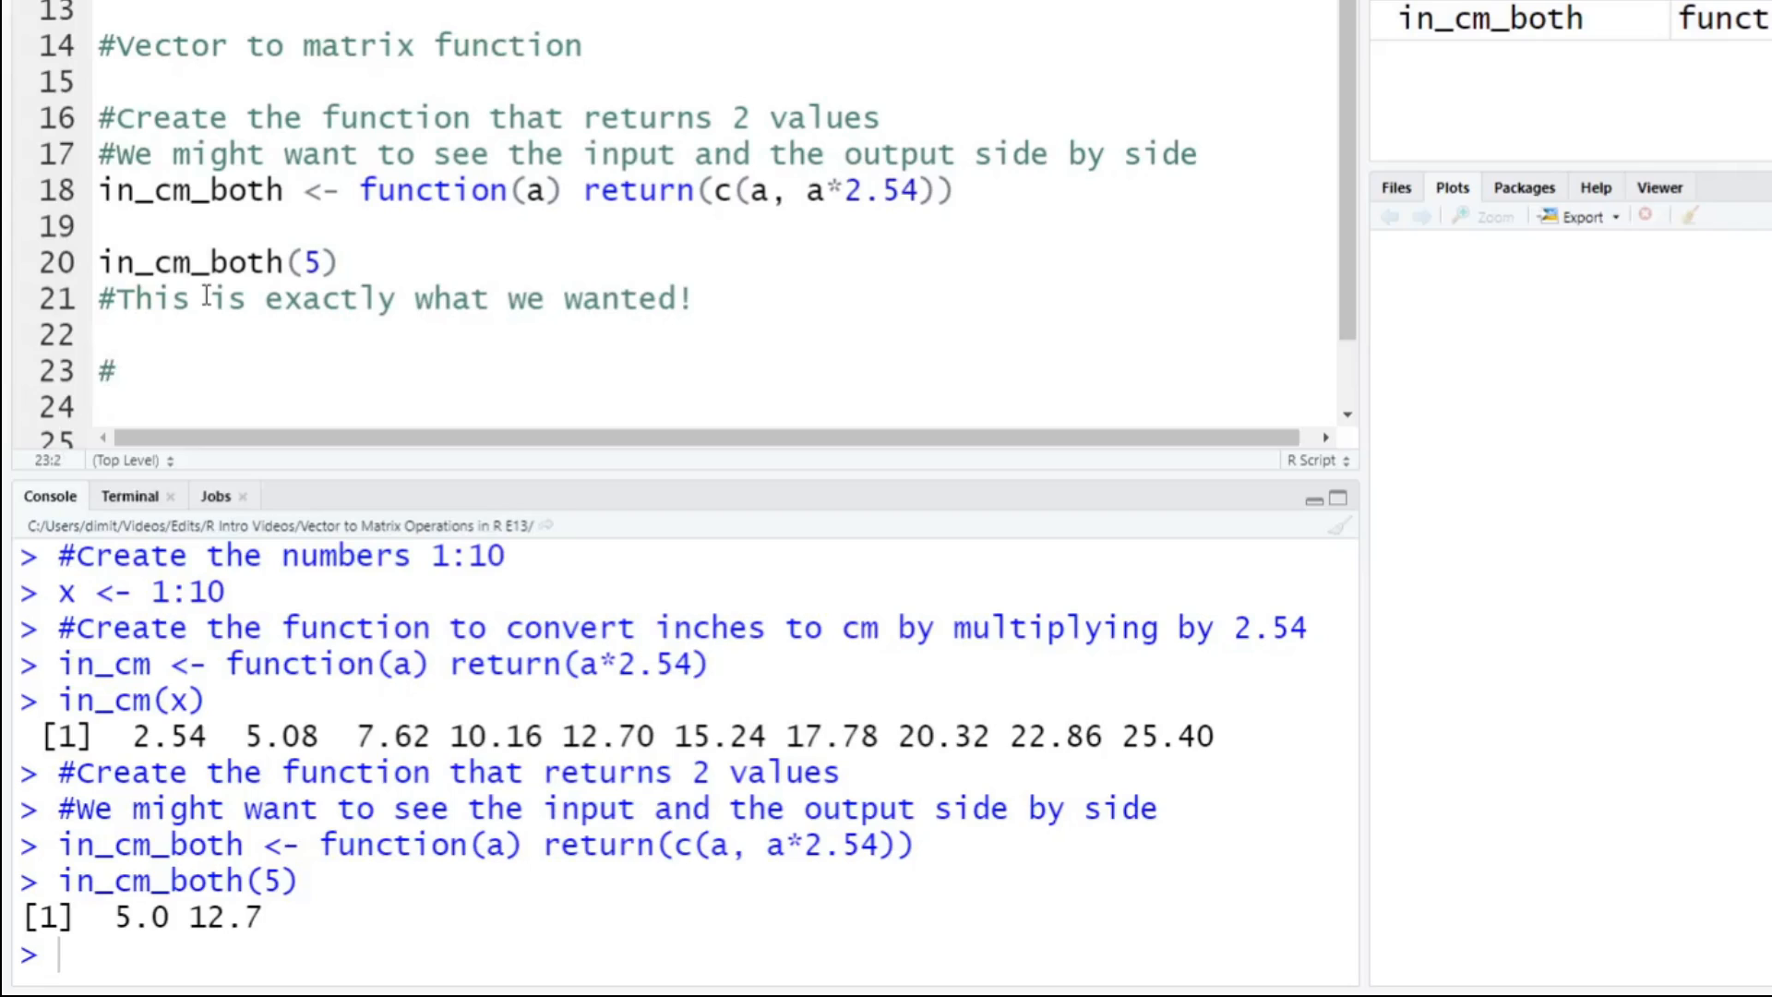
text(We ea)
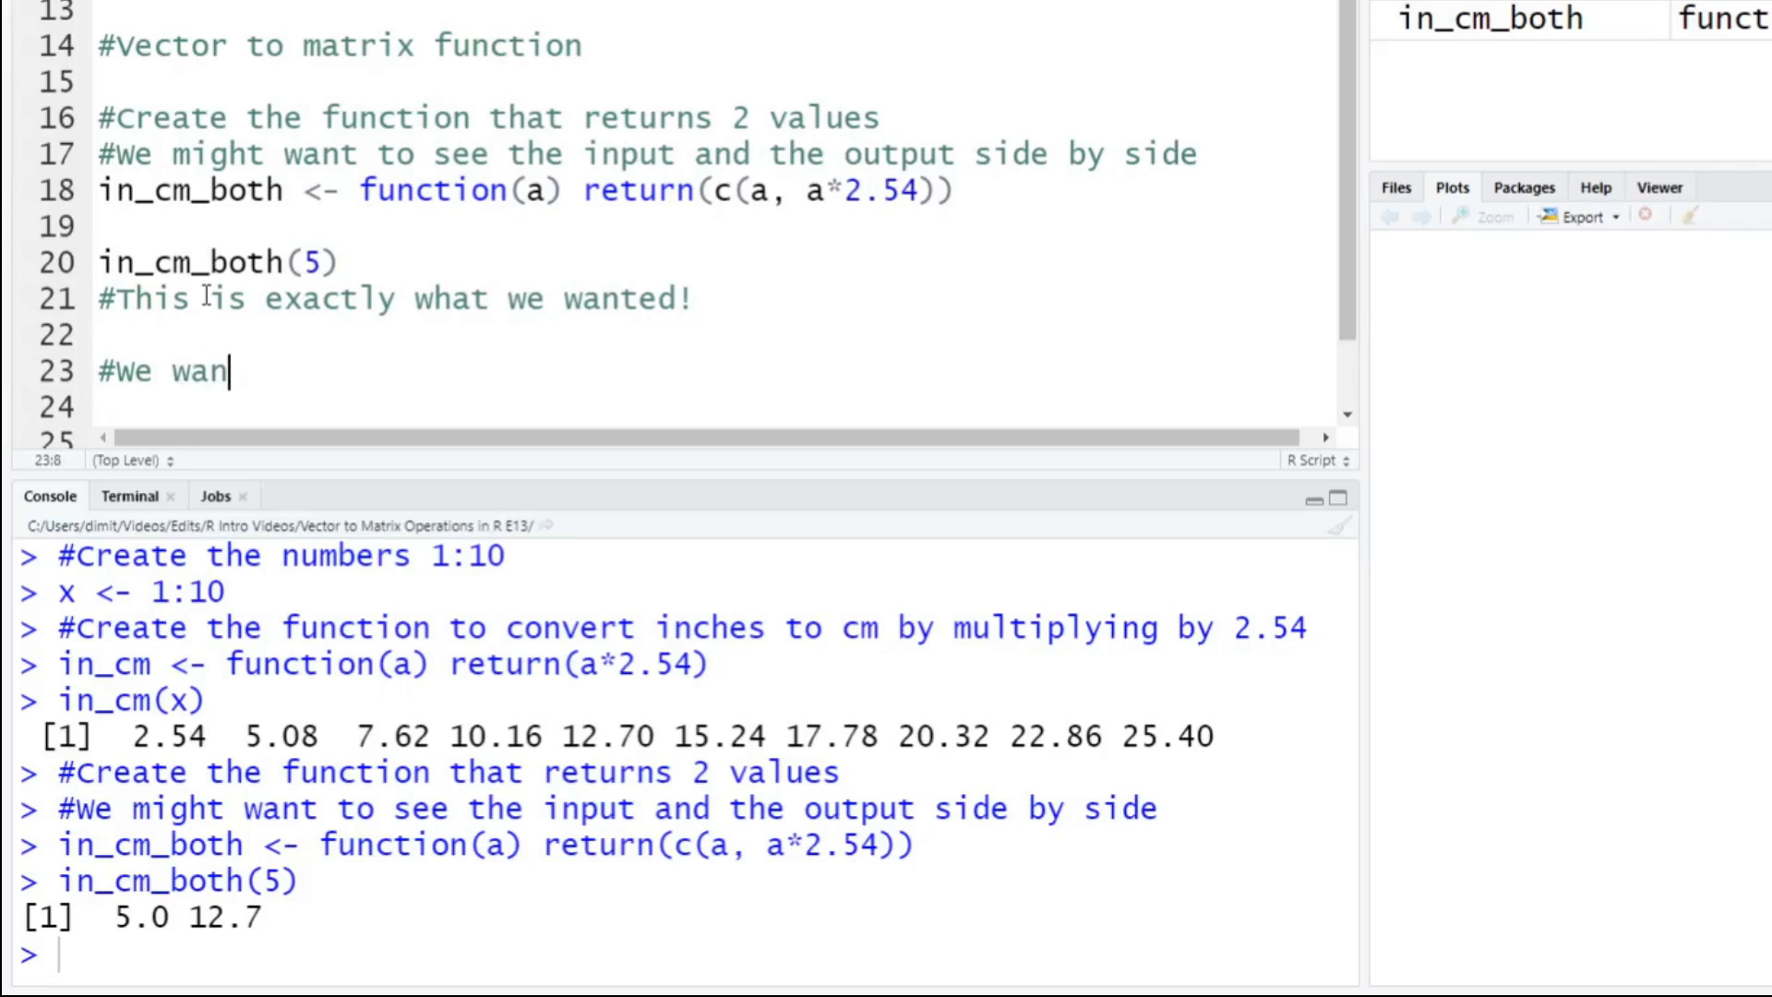
text(t an entire vector.)
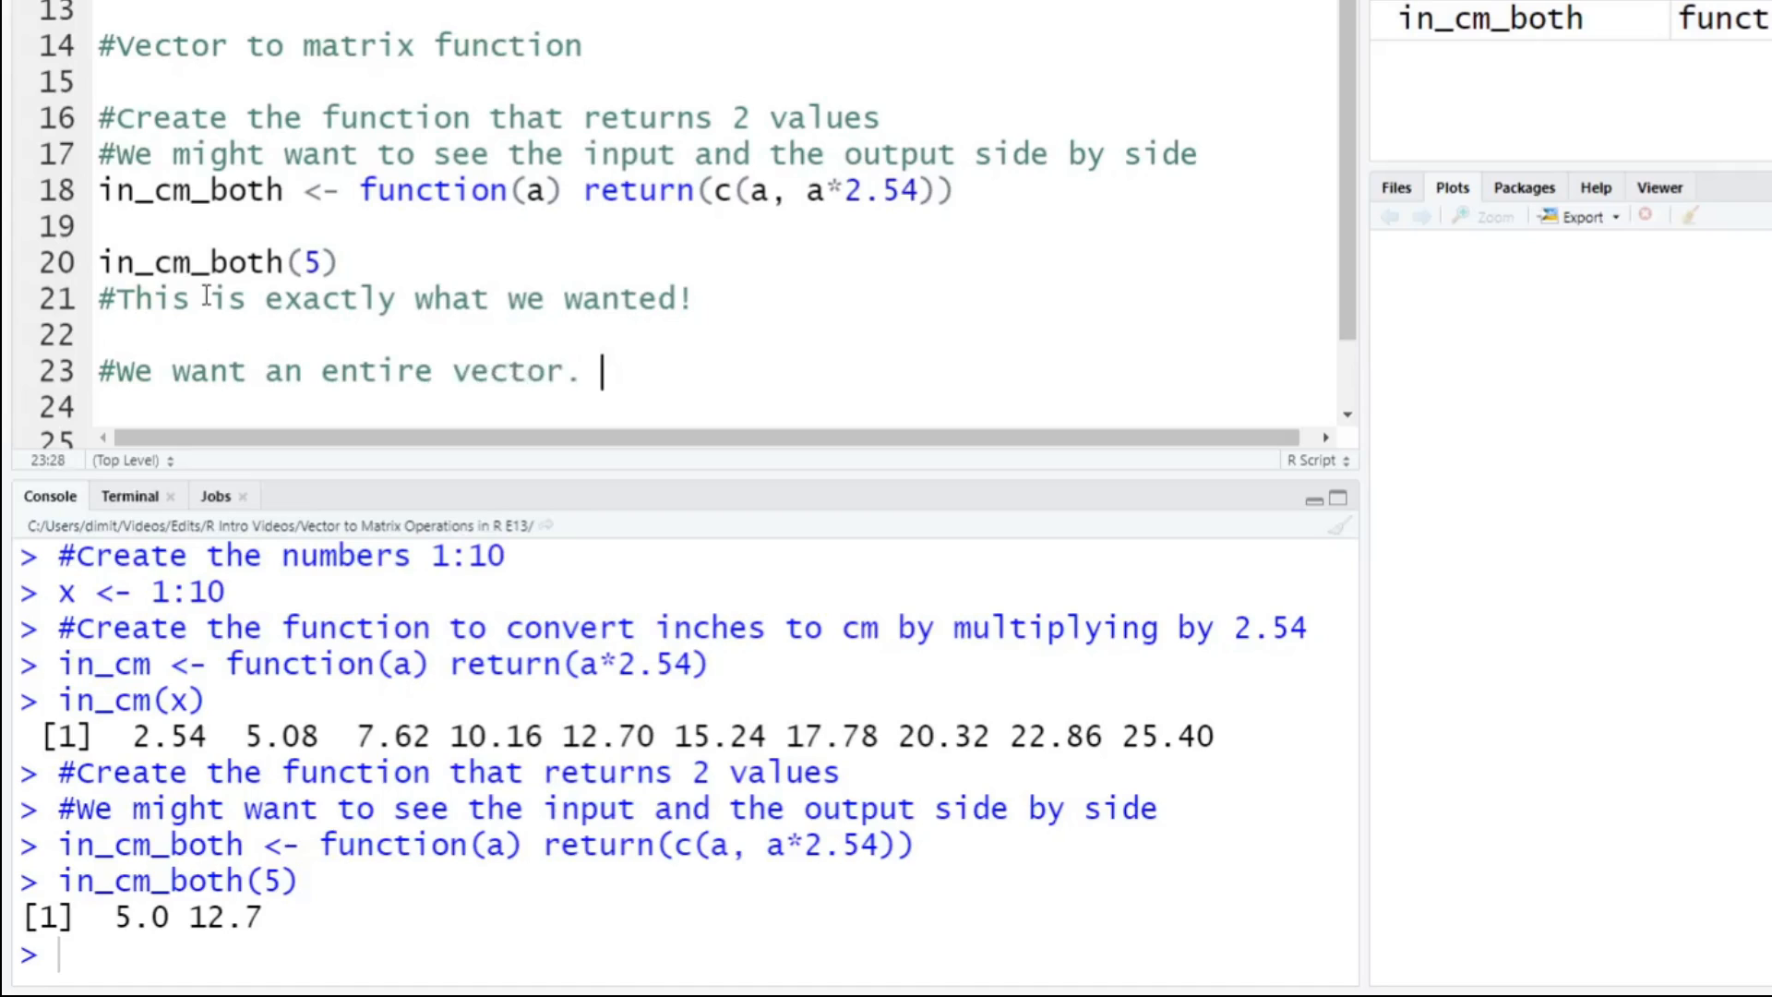
text(Use "x)
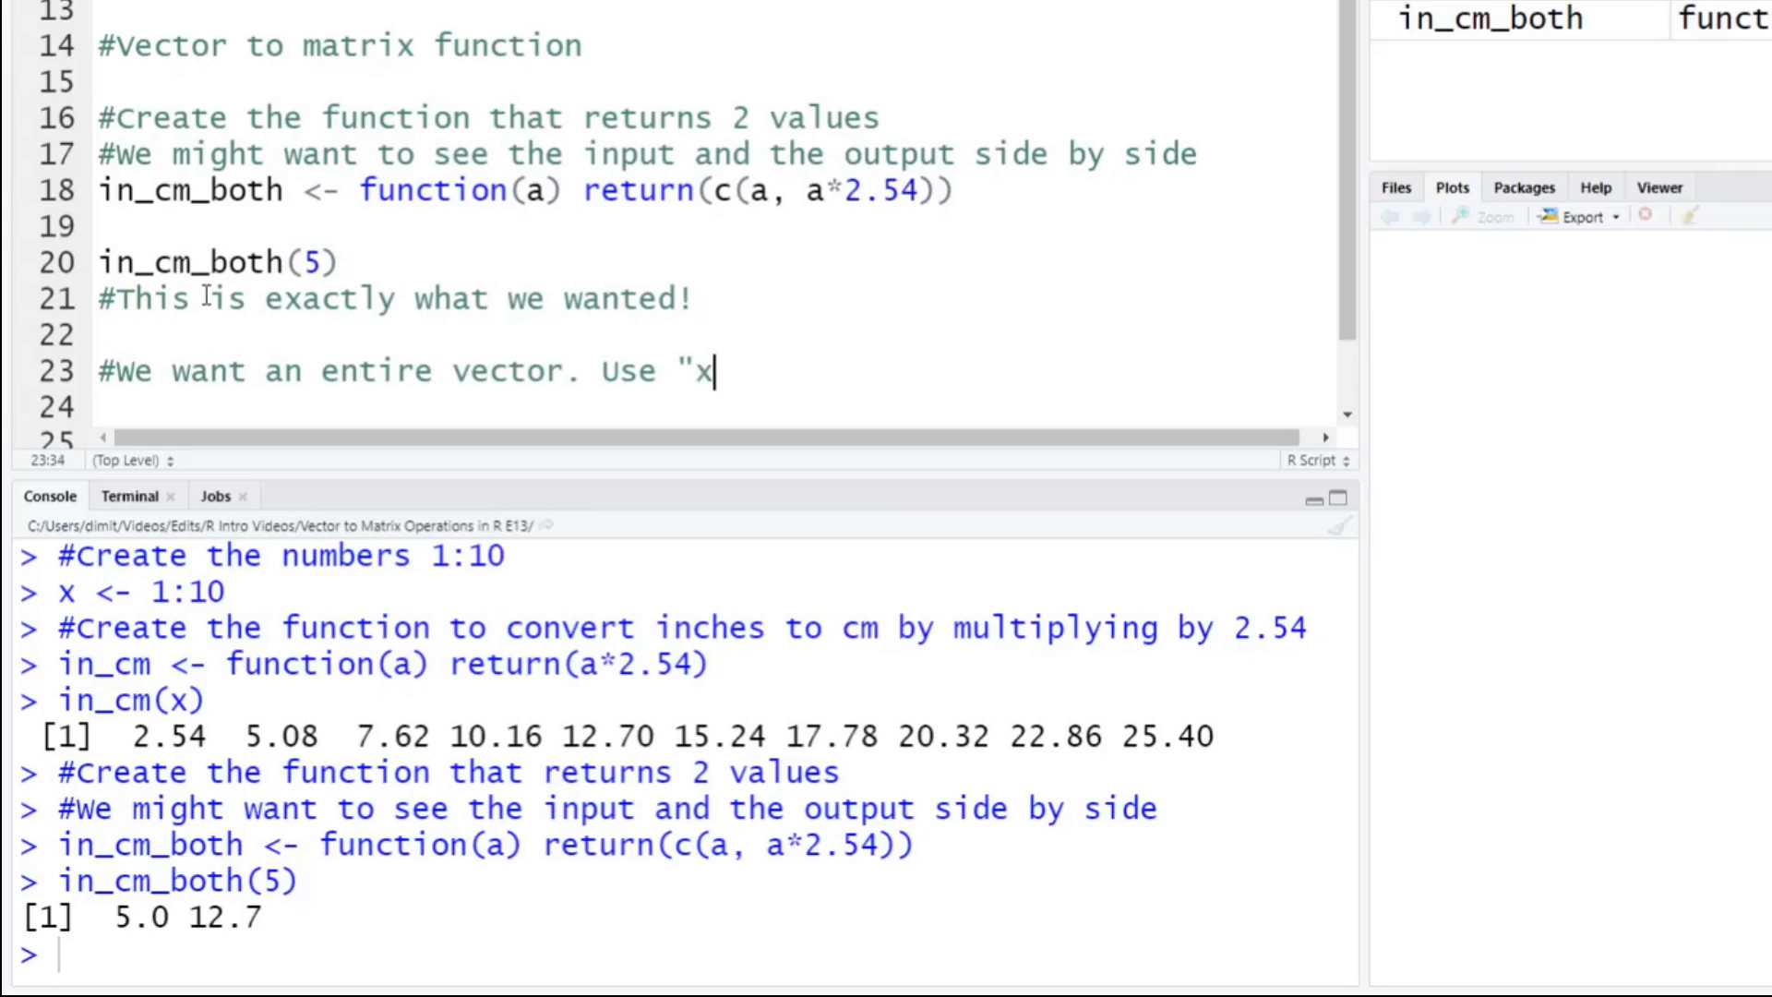
text(.")
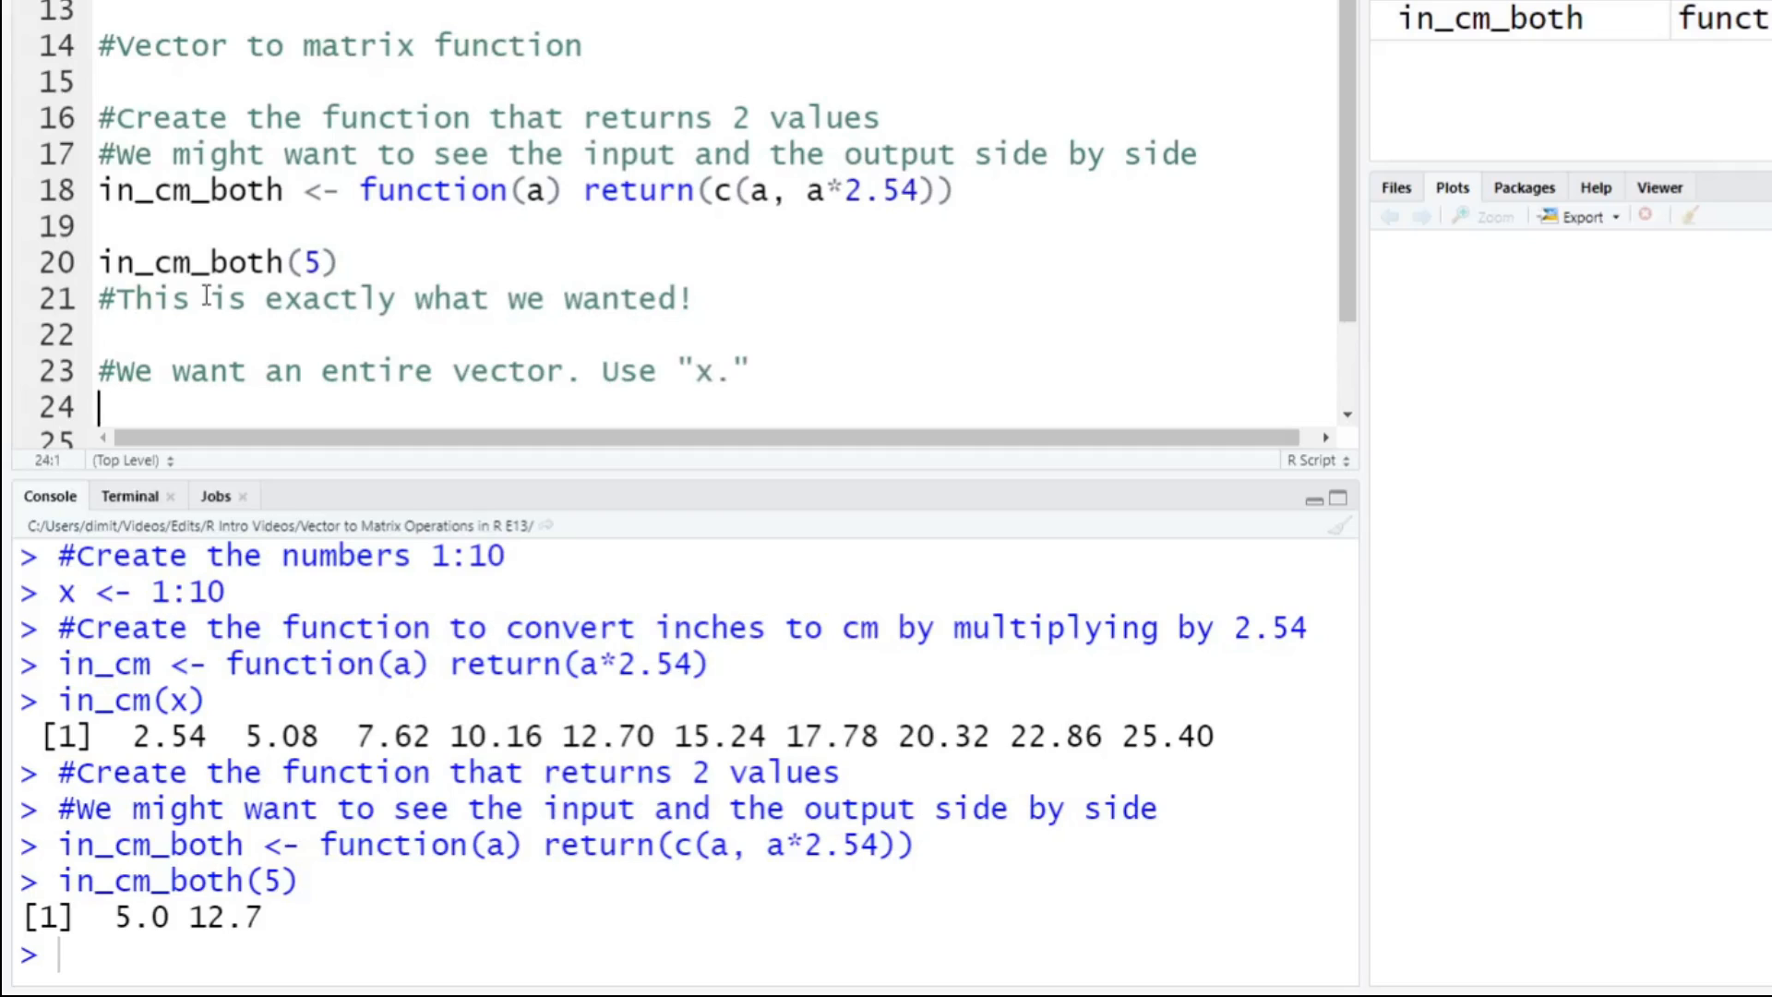
Call in_cm_both(x) to print 1–10 followed by their centimetre values.
text(in_c)
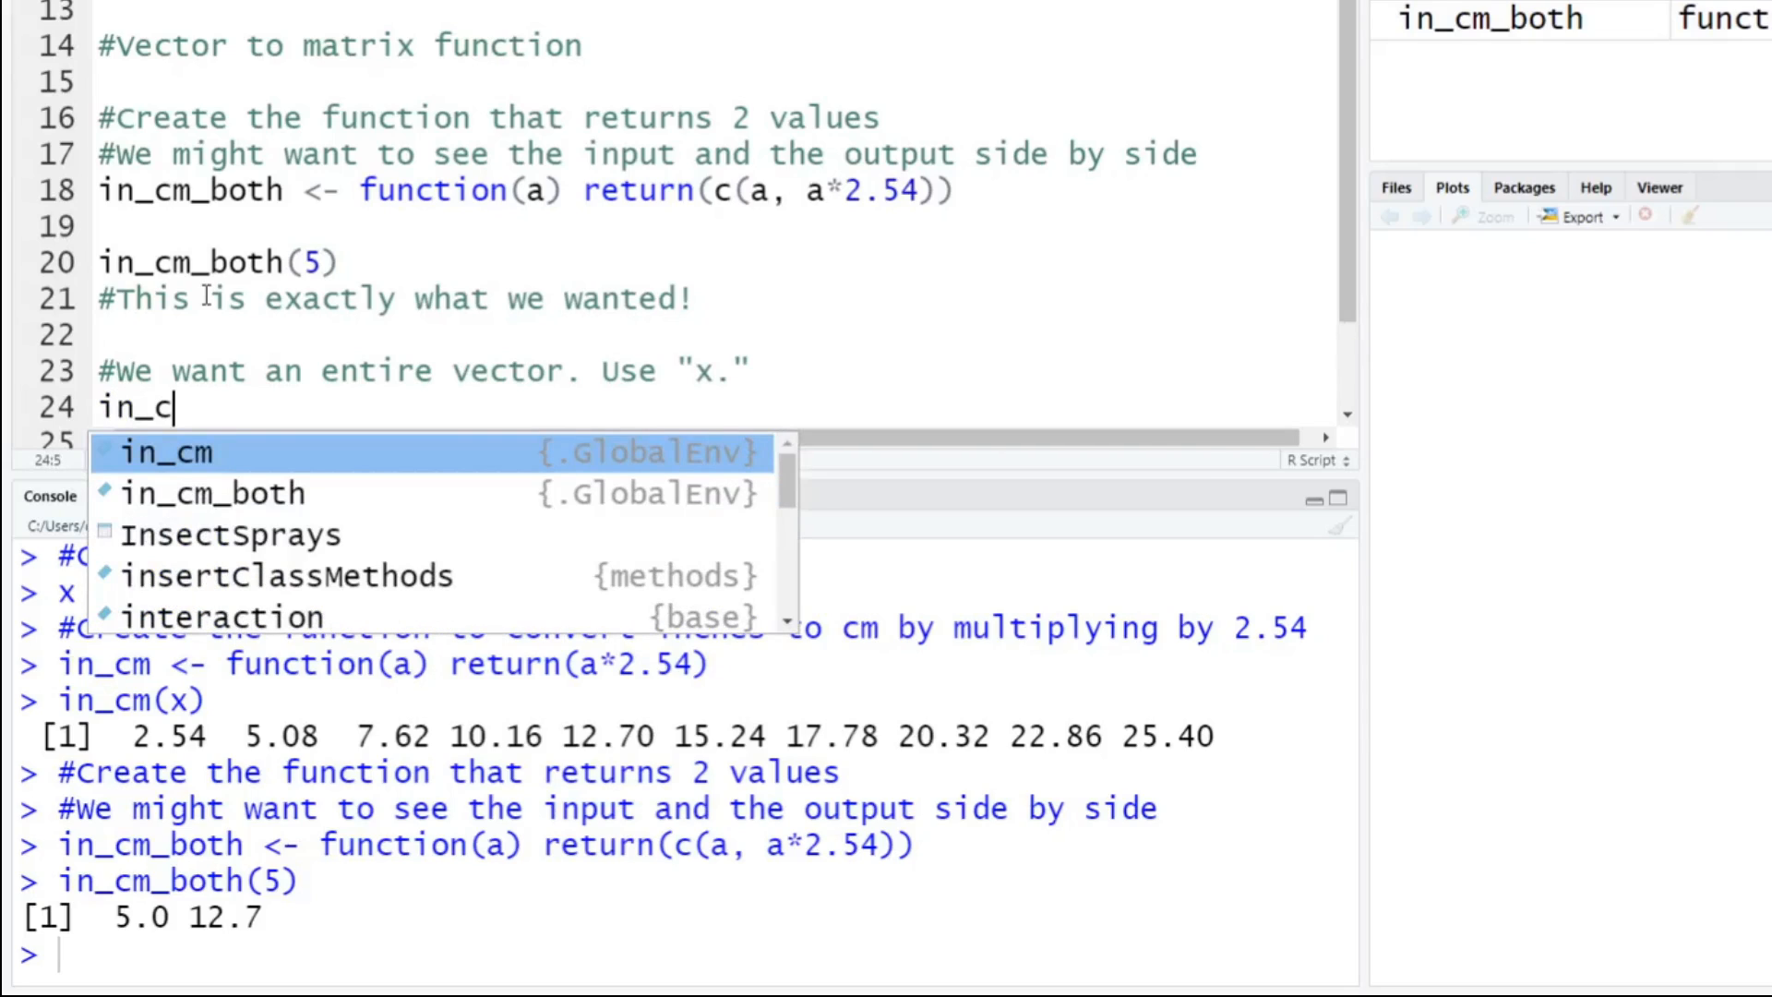
click(232, 493)
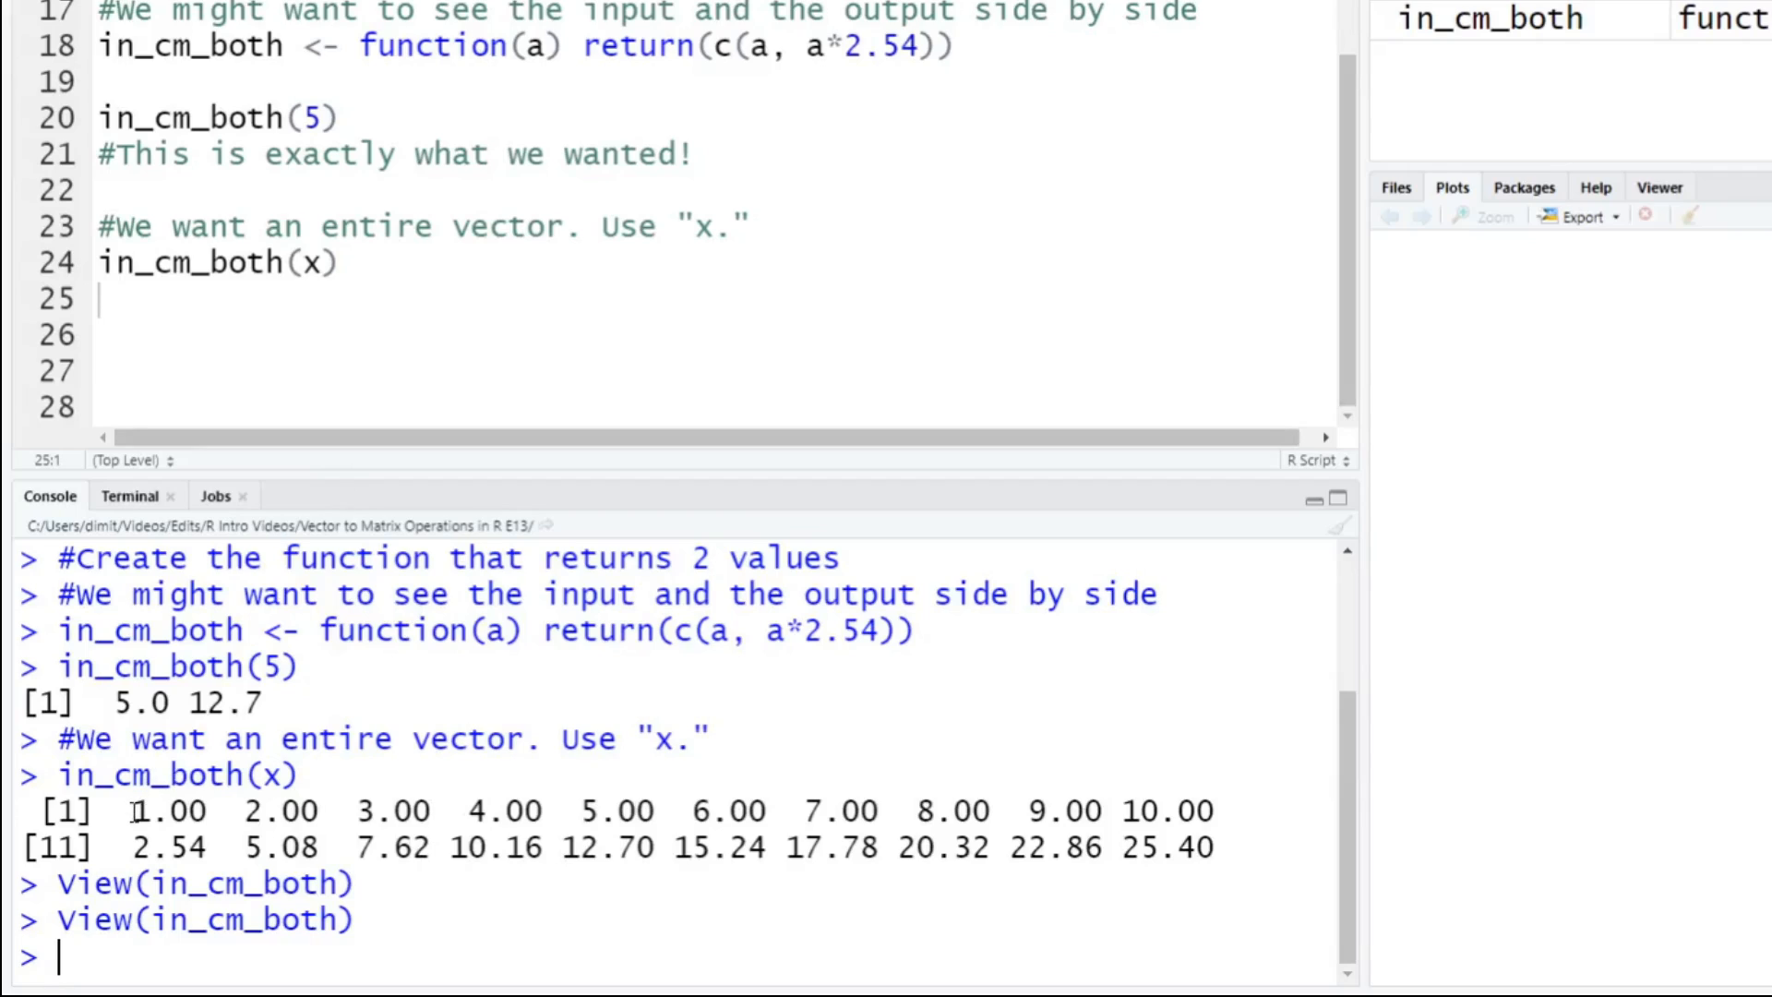
mouse_move(142, 849)
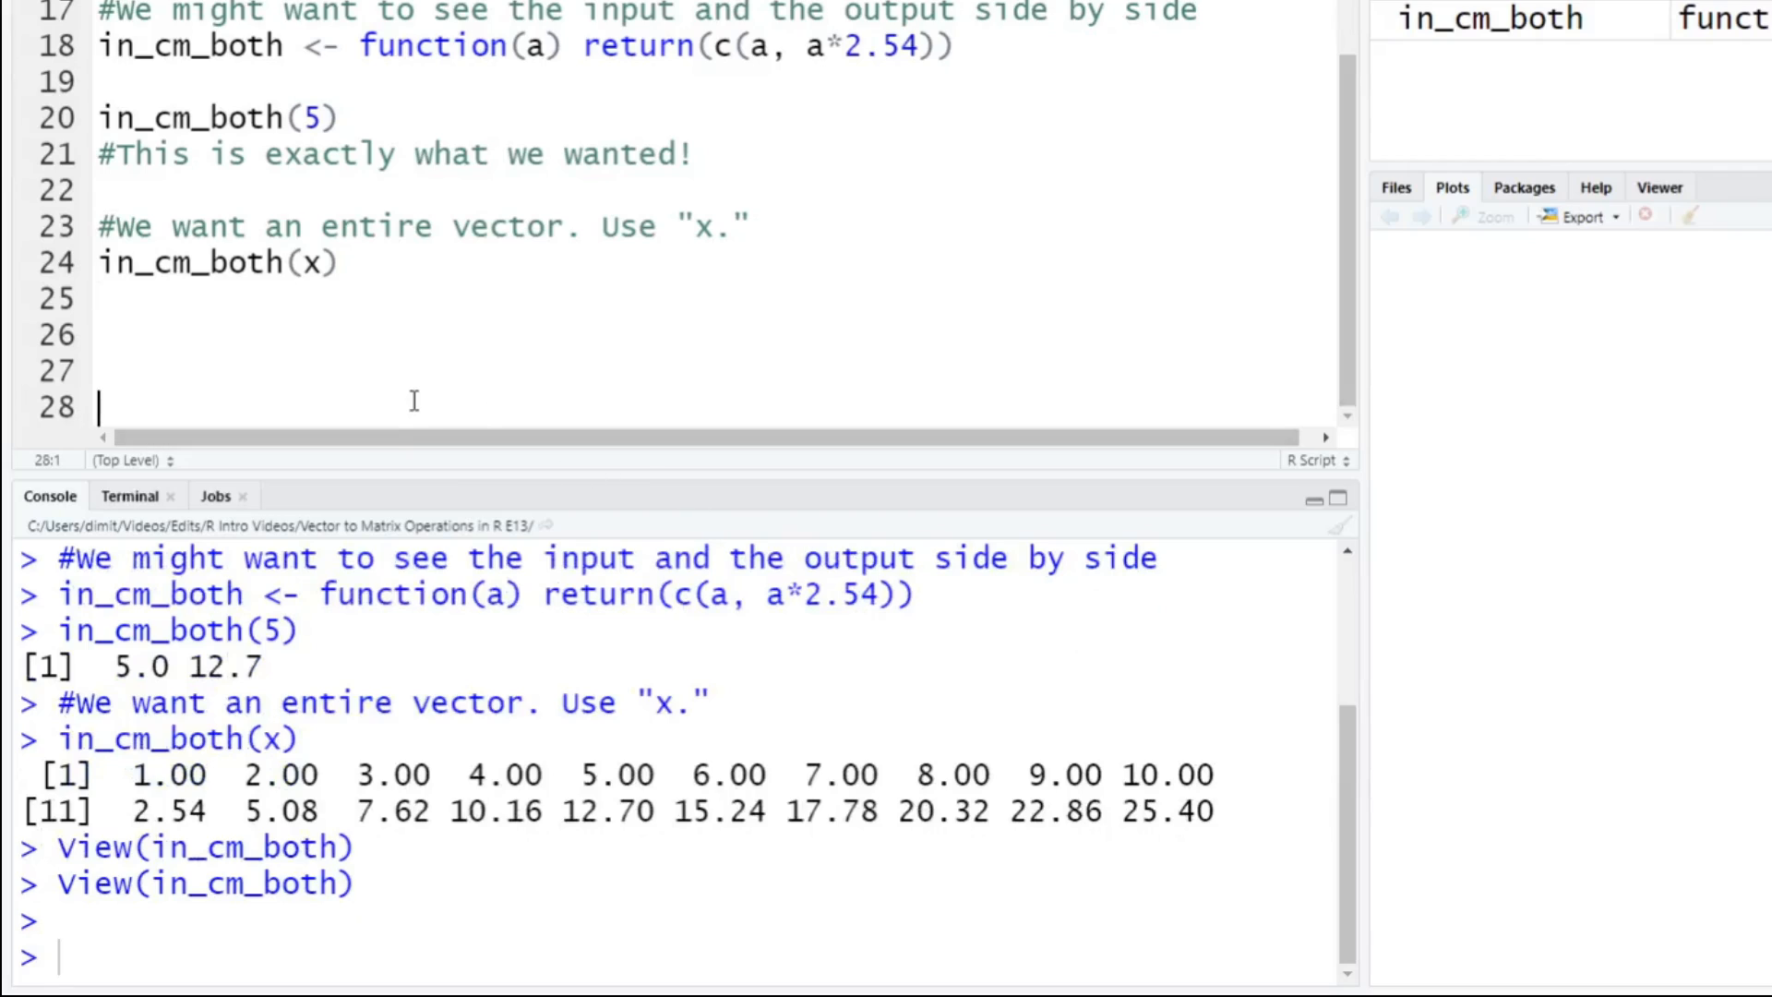
Add a comment about needing a matrix to see these side by side.
text(#We really wan)
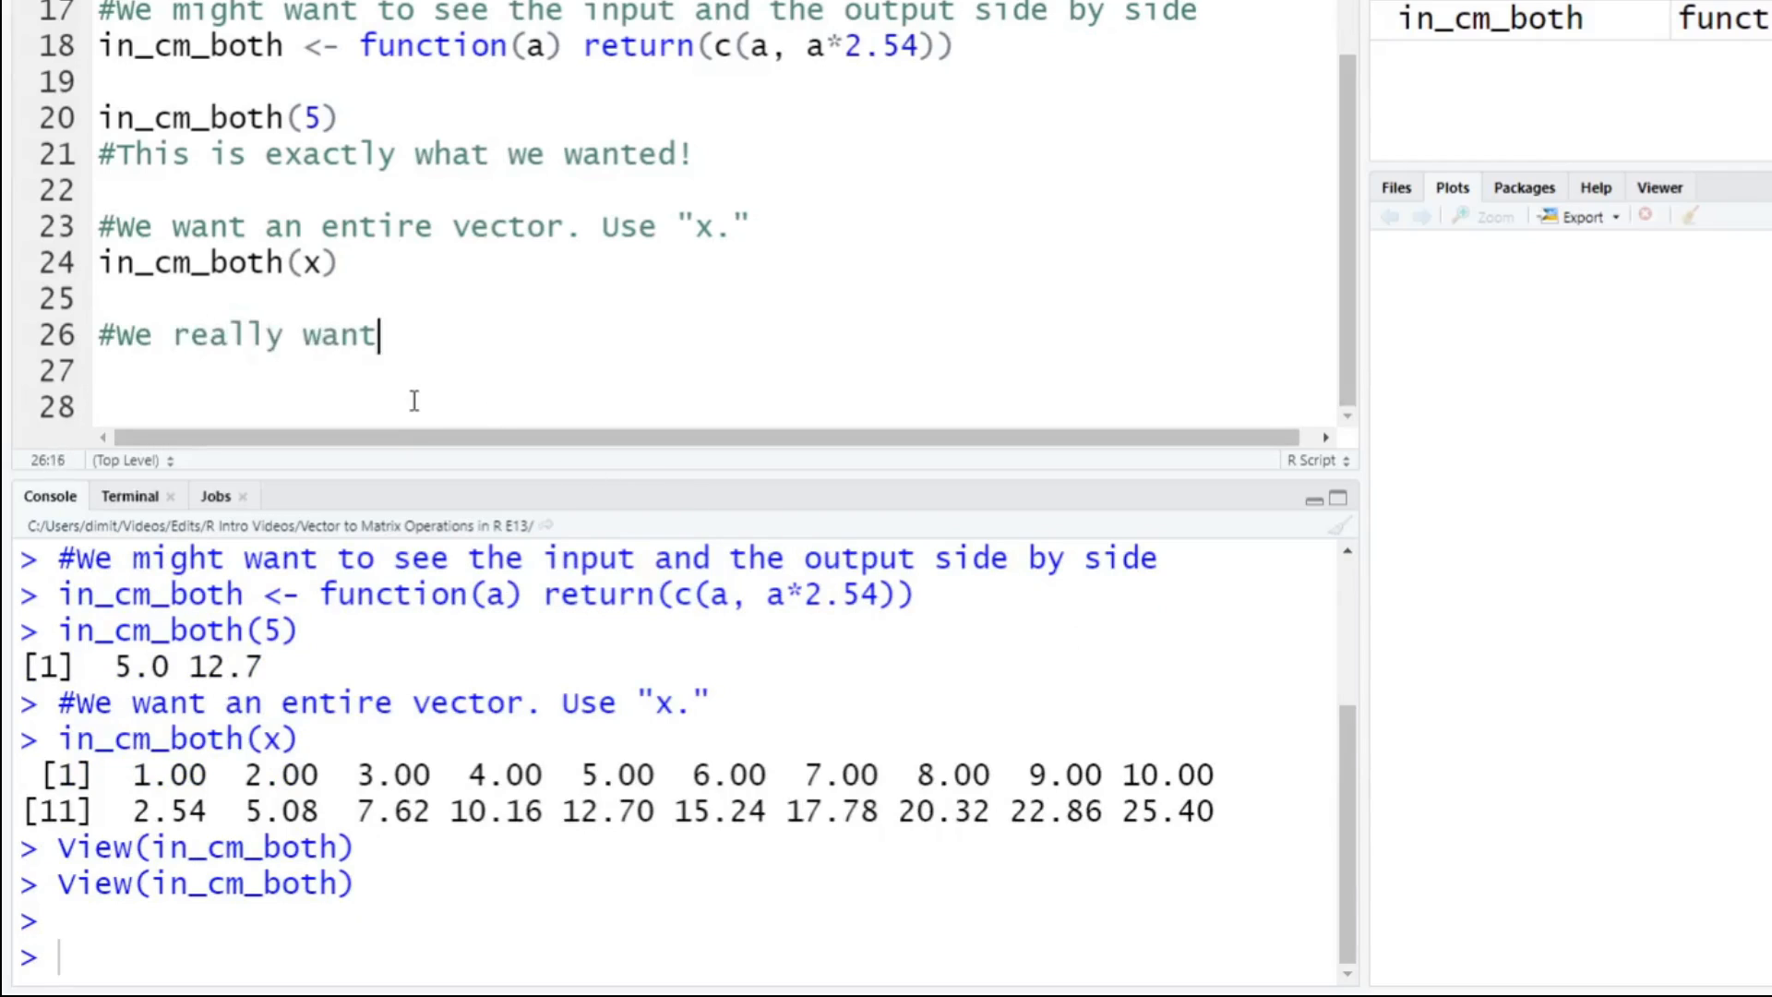
text(to see these)
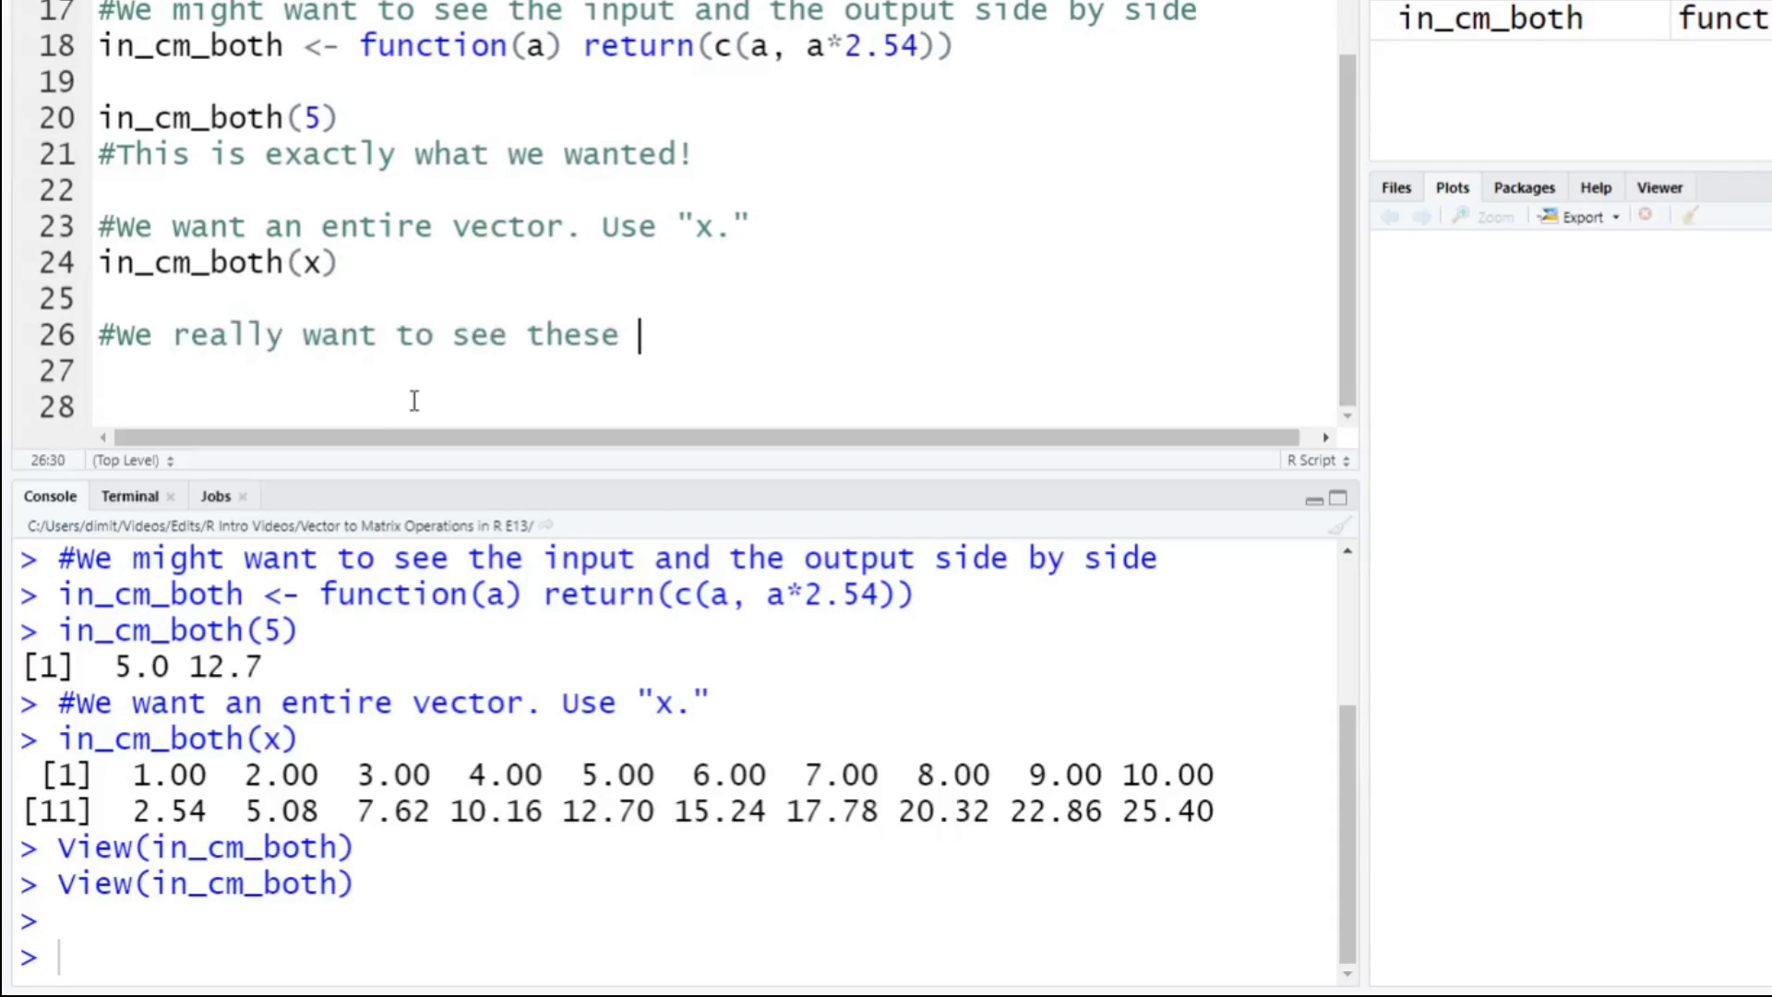
text(, side by side)
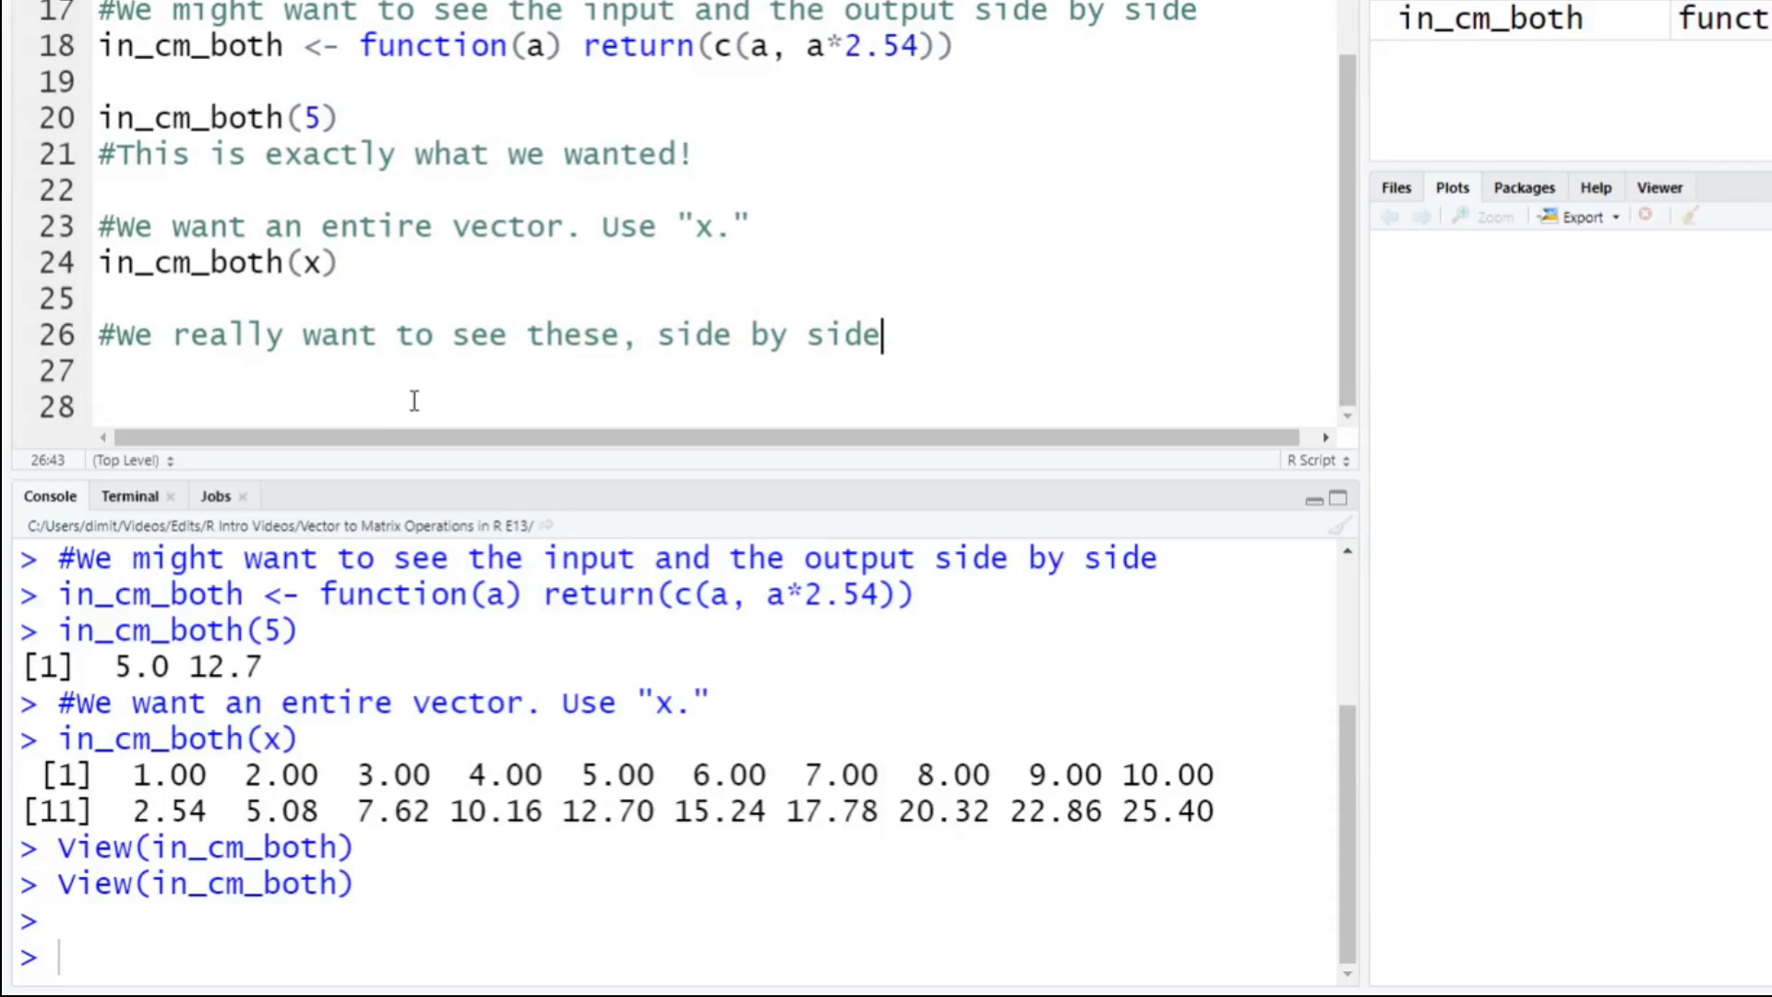
text(.)
text(easy)
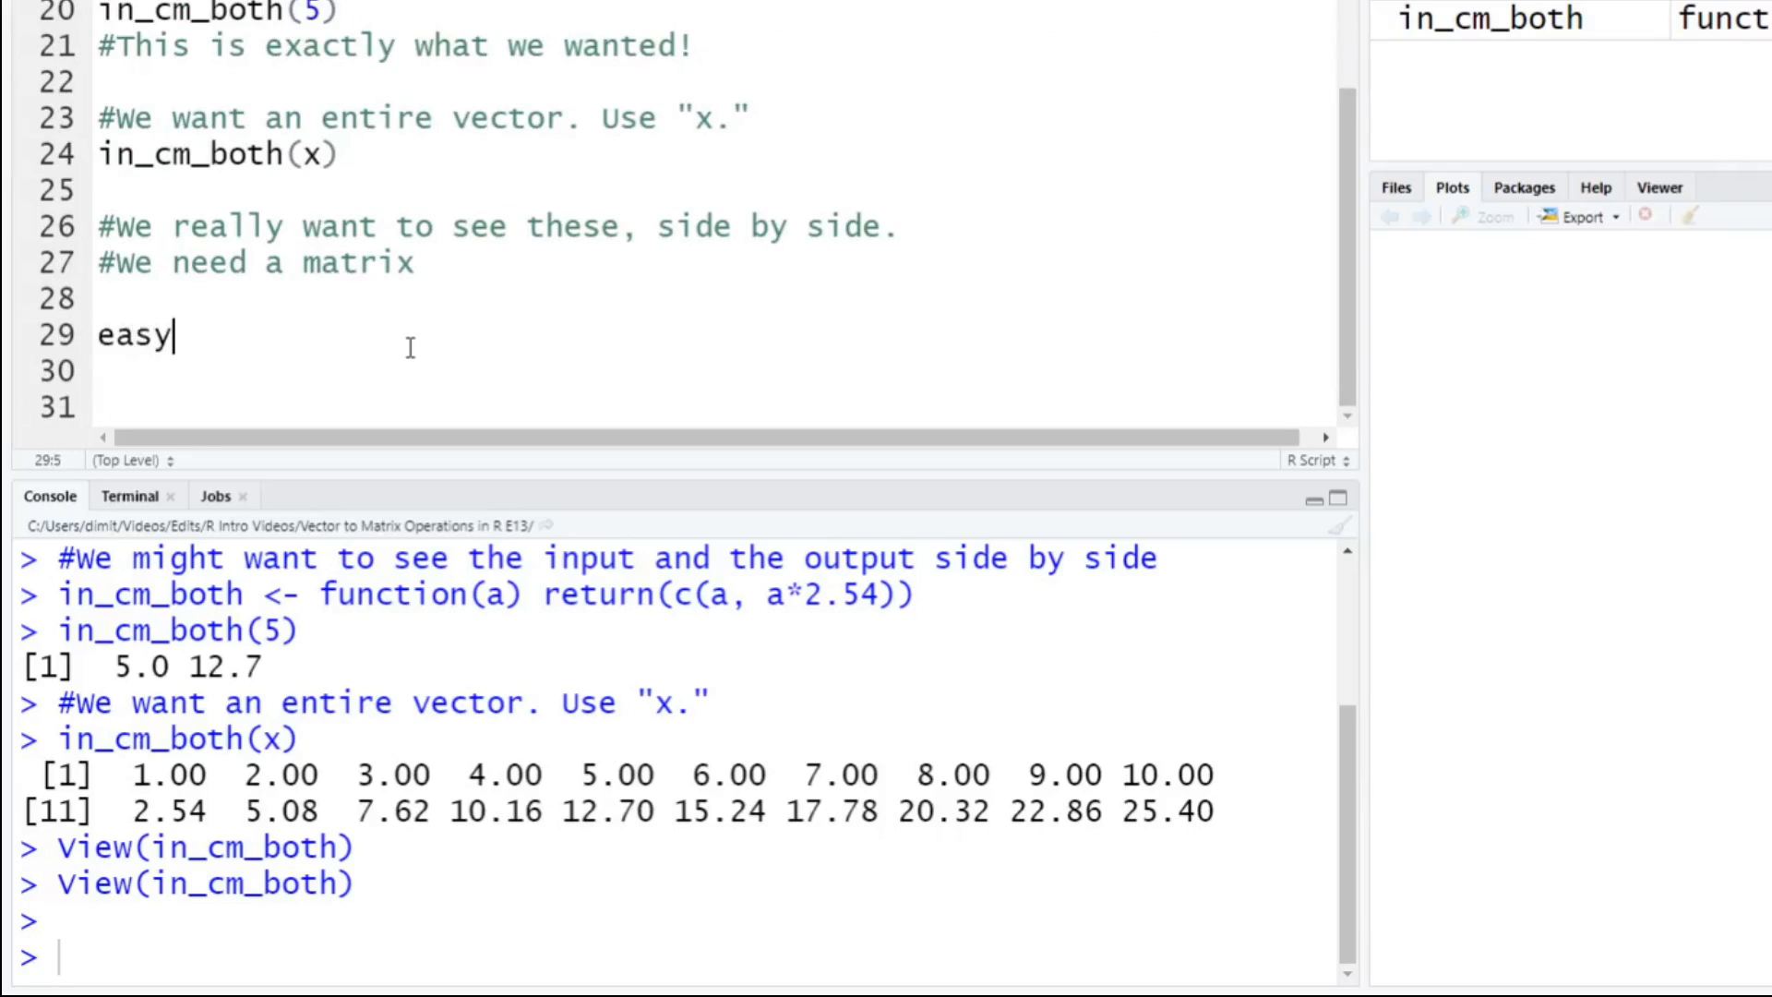
Store the result as easy_read <- matrix(in_cm_both(x), ncol=2).
text(_read <)
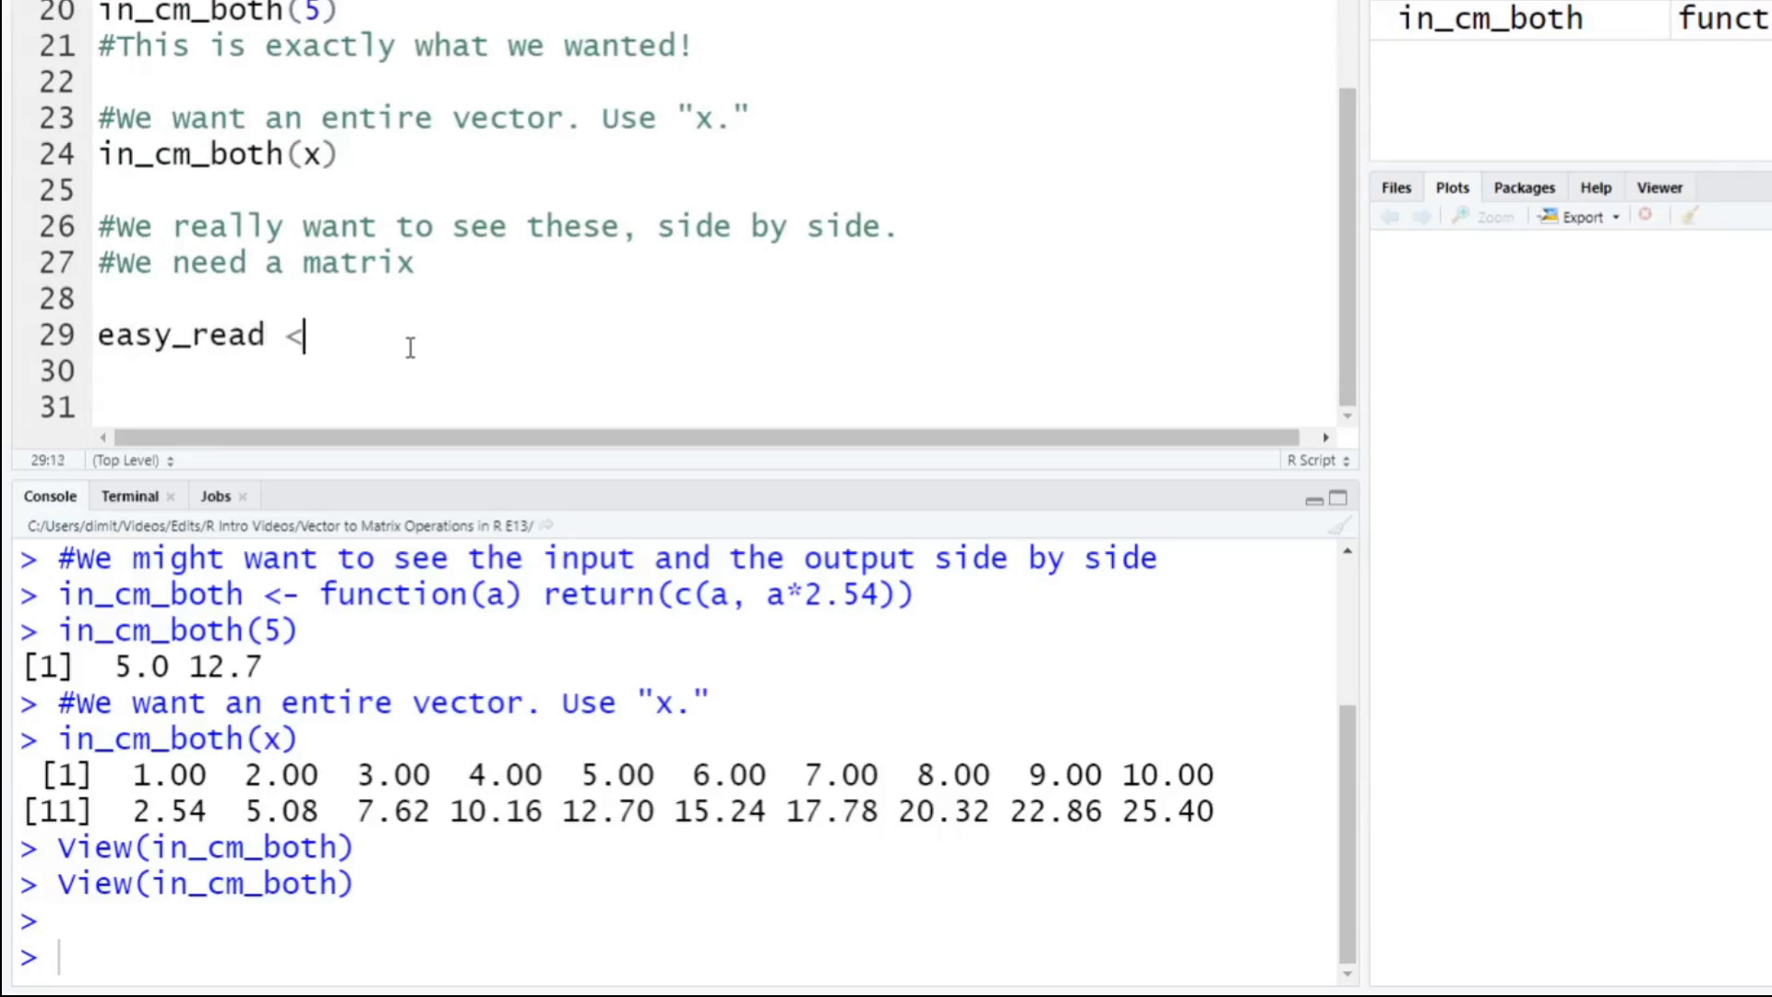
text(-)
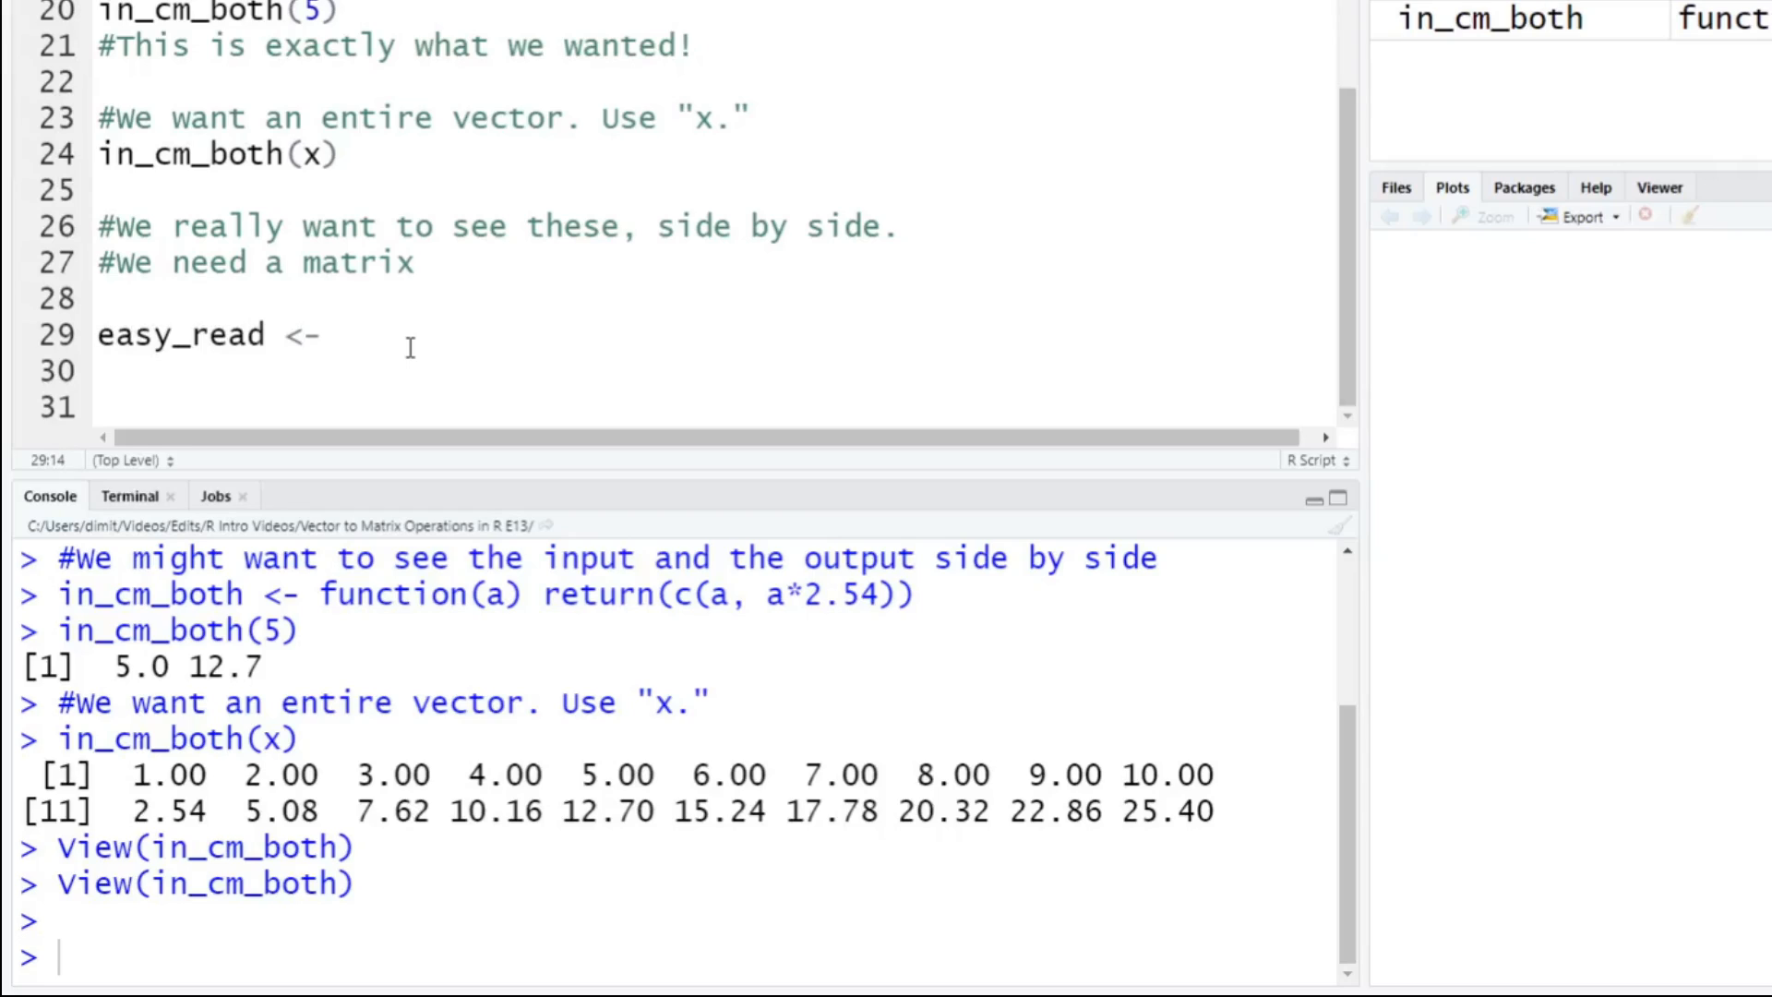
text(matrix)
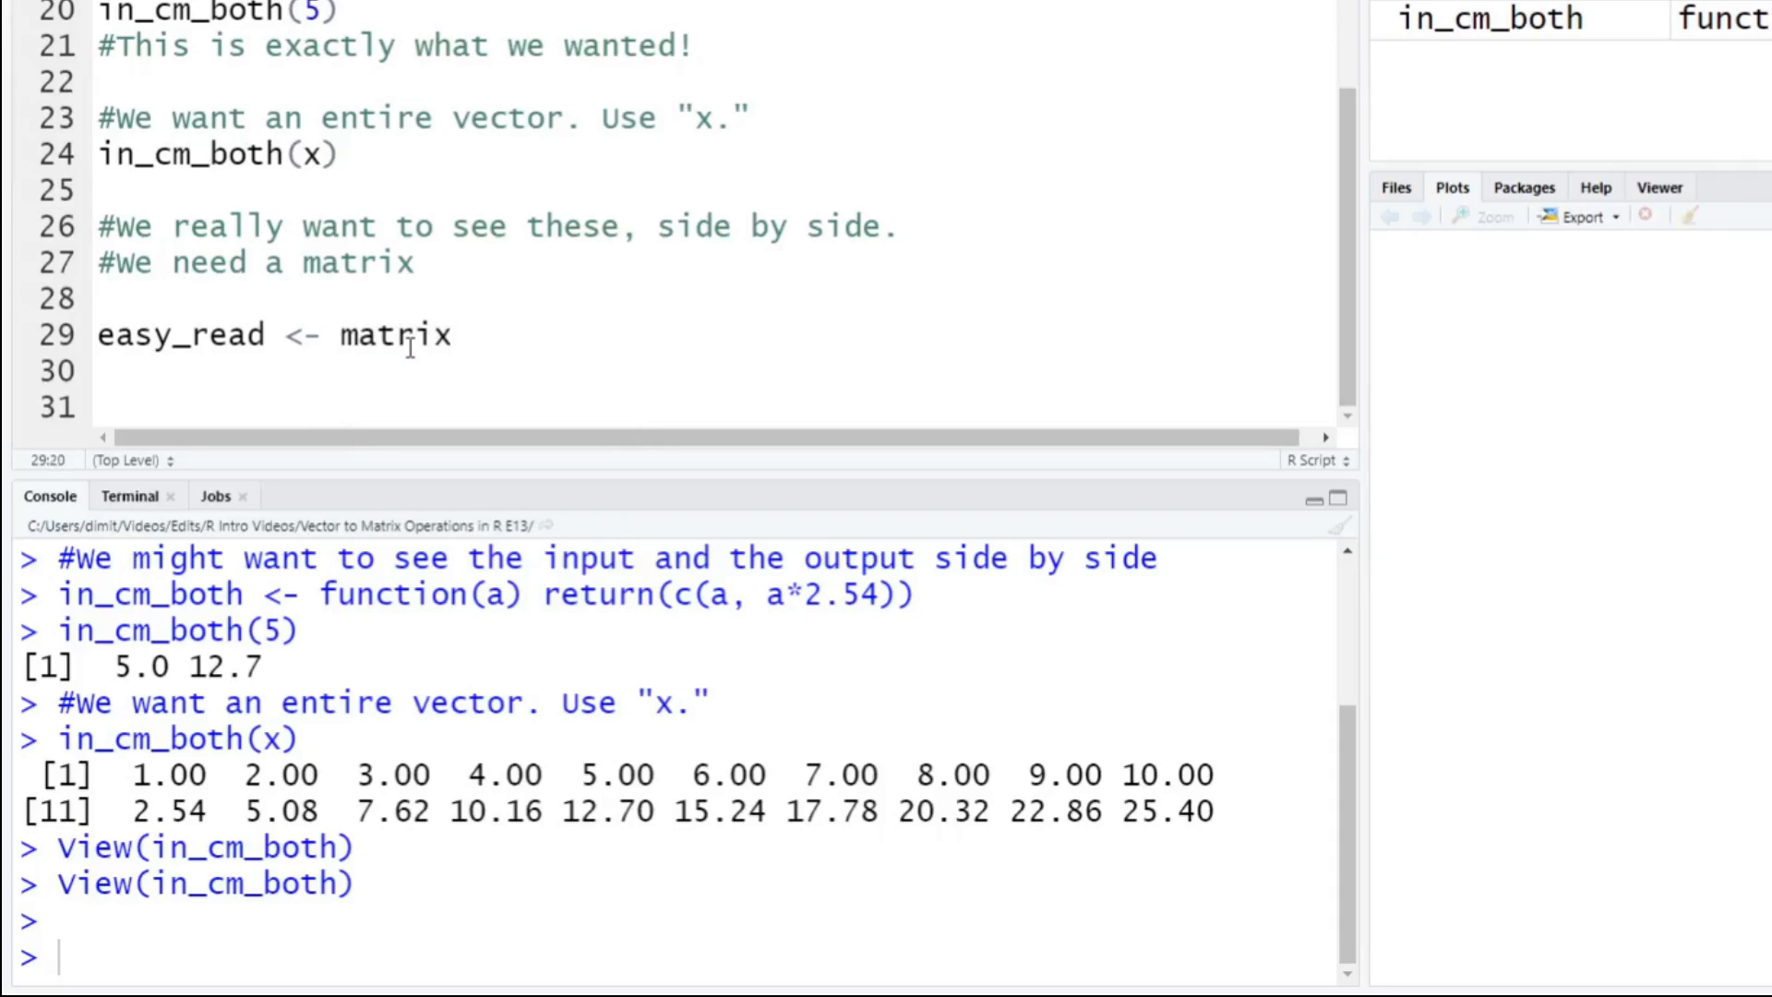
text(()
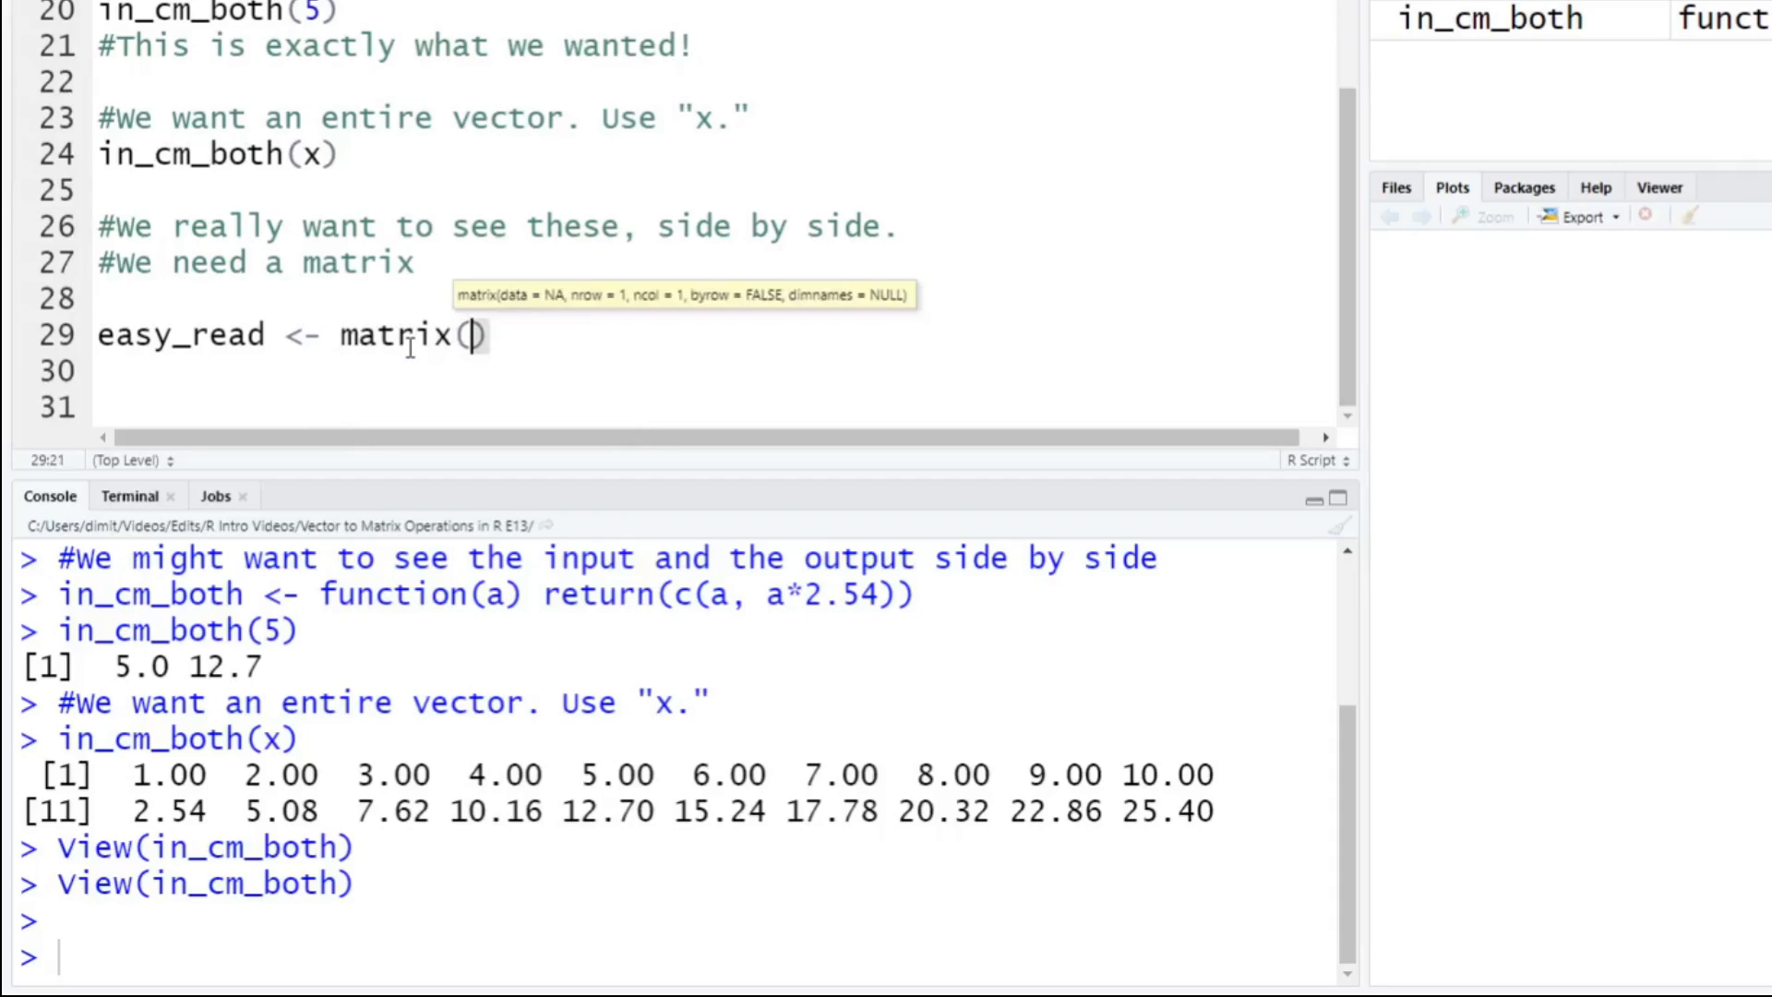
text(in_)
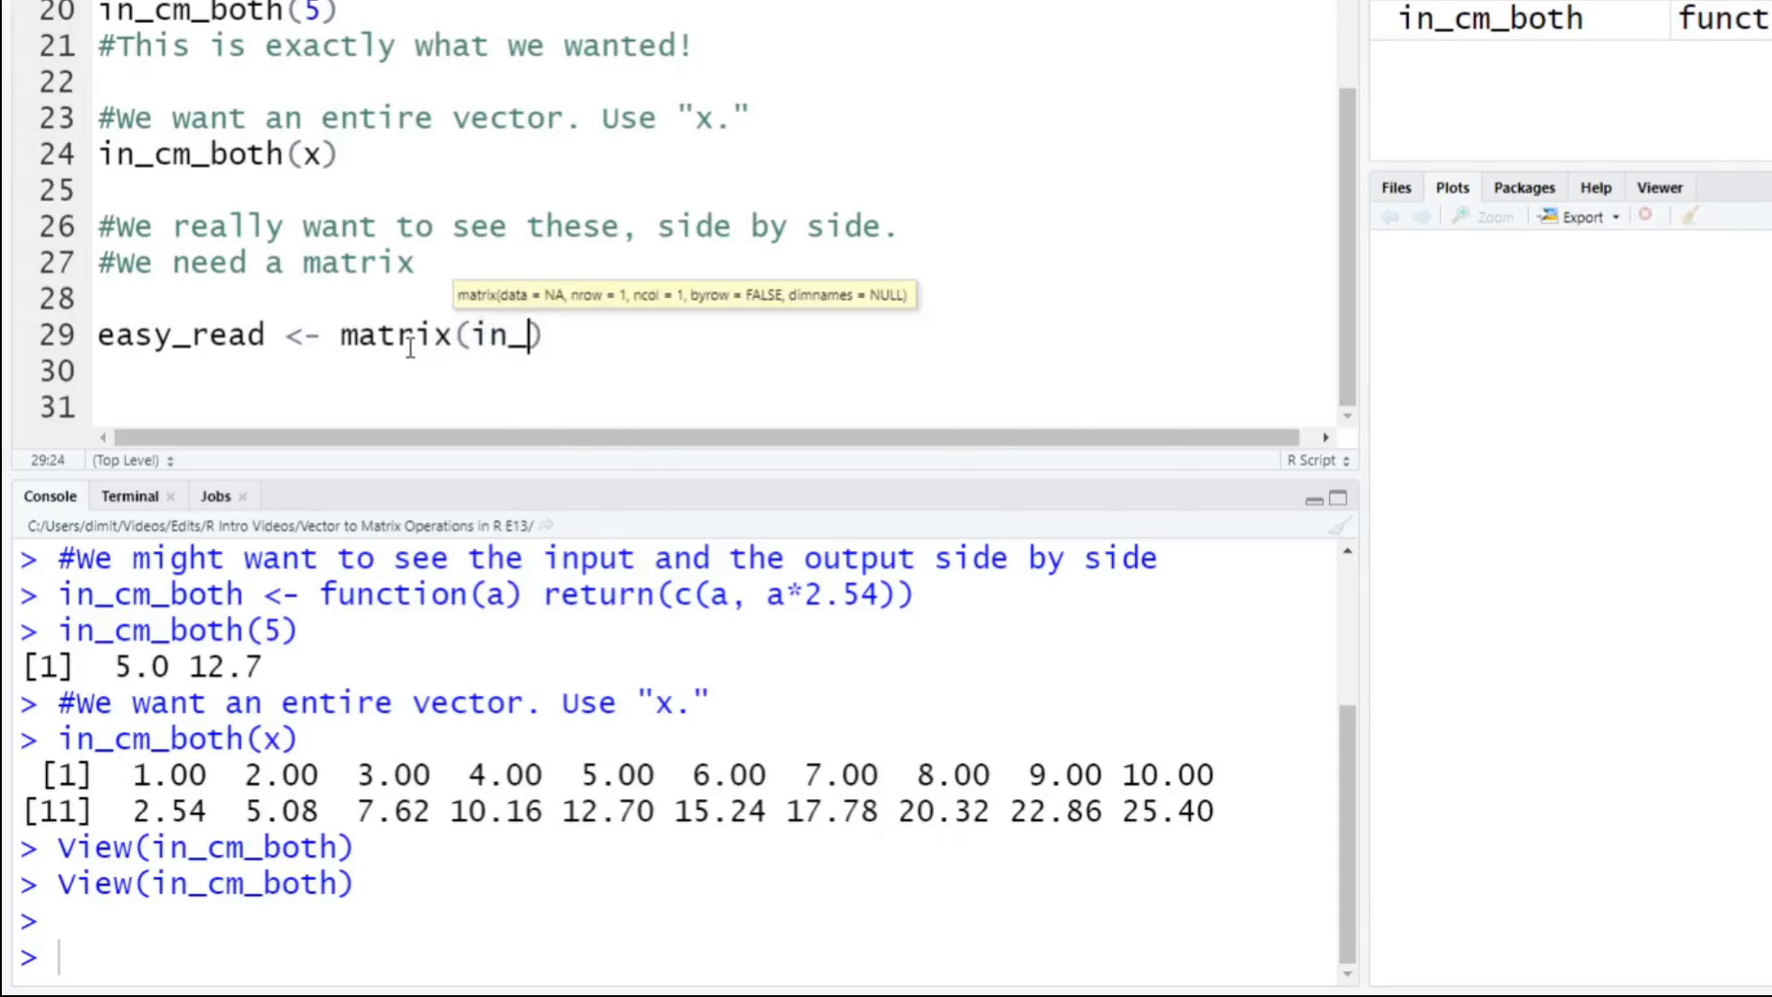
text(cm_both)
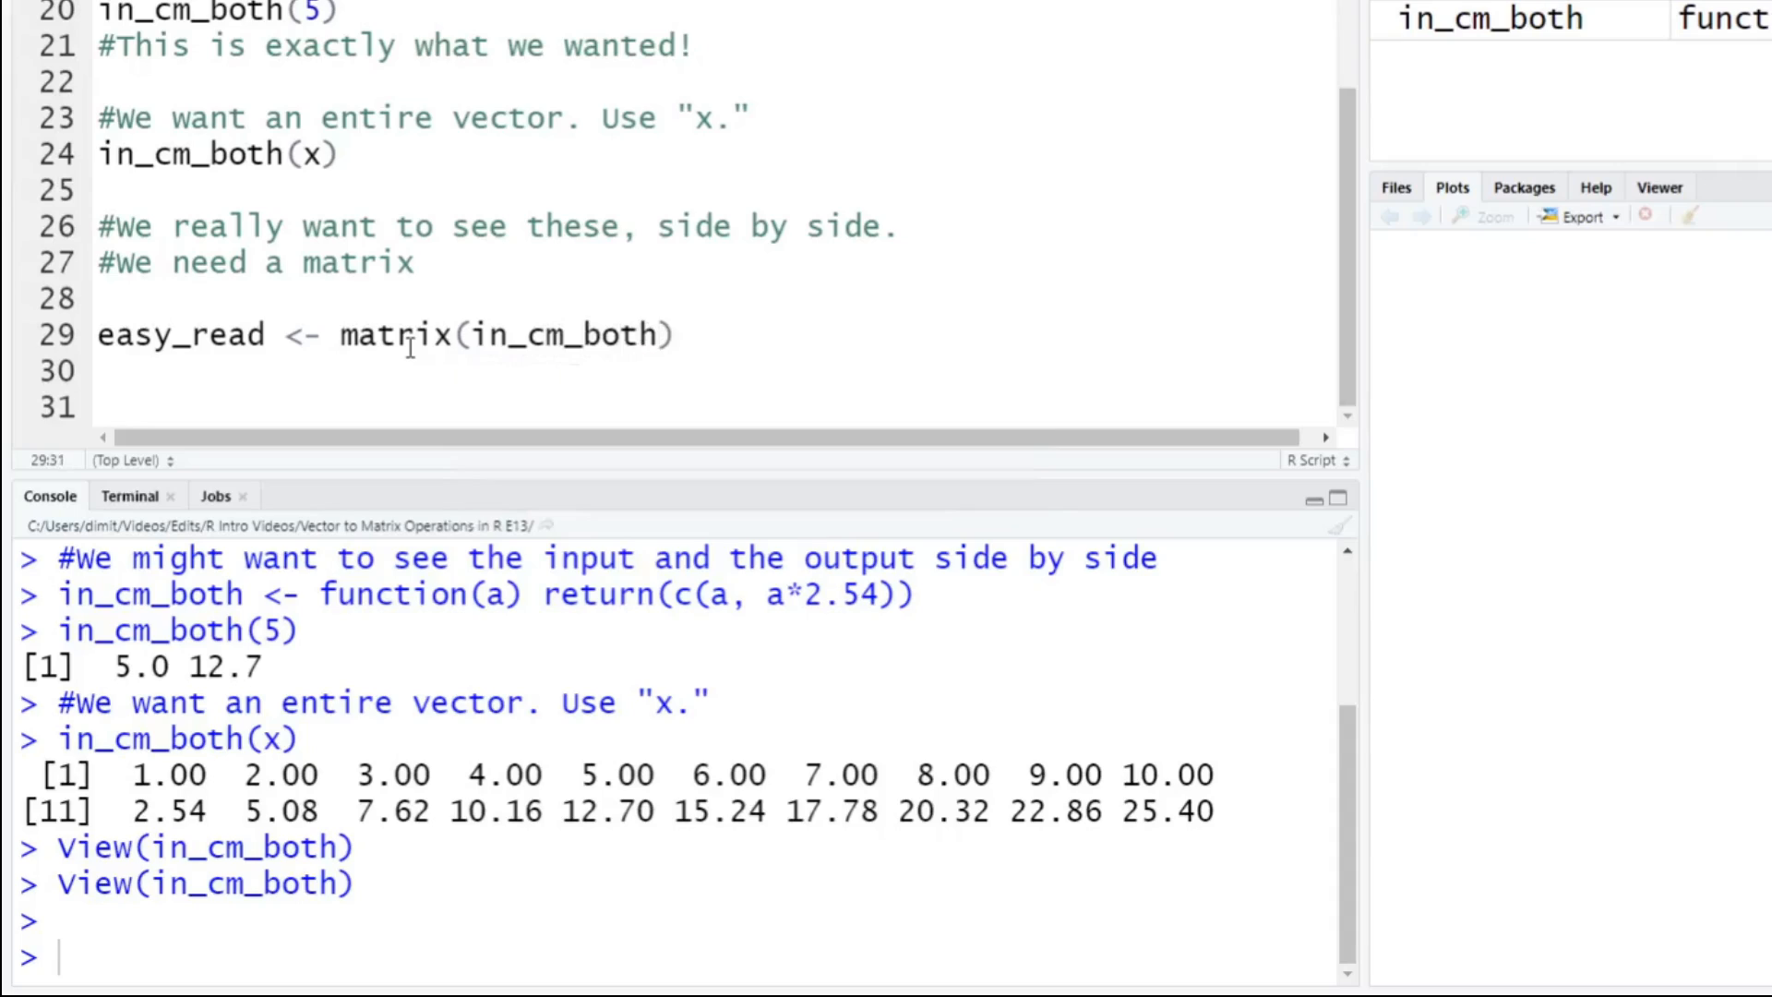
text((x)
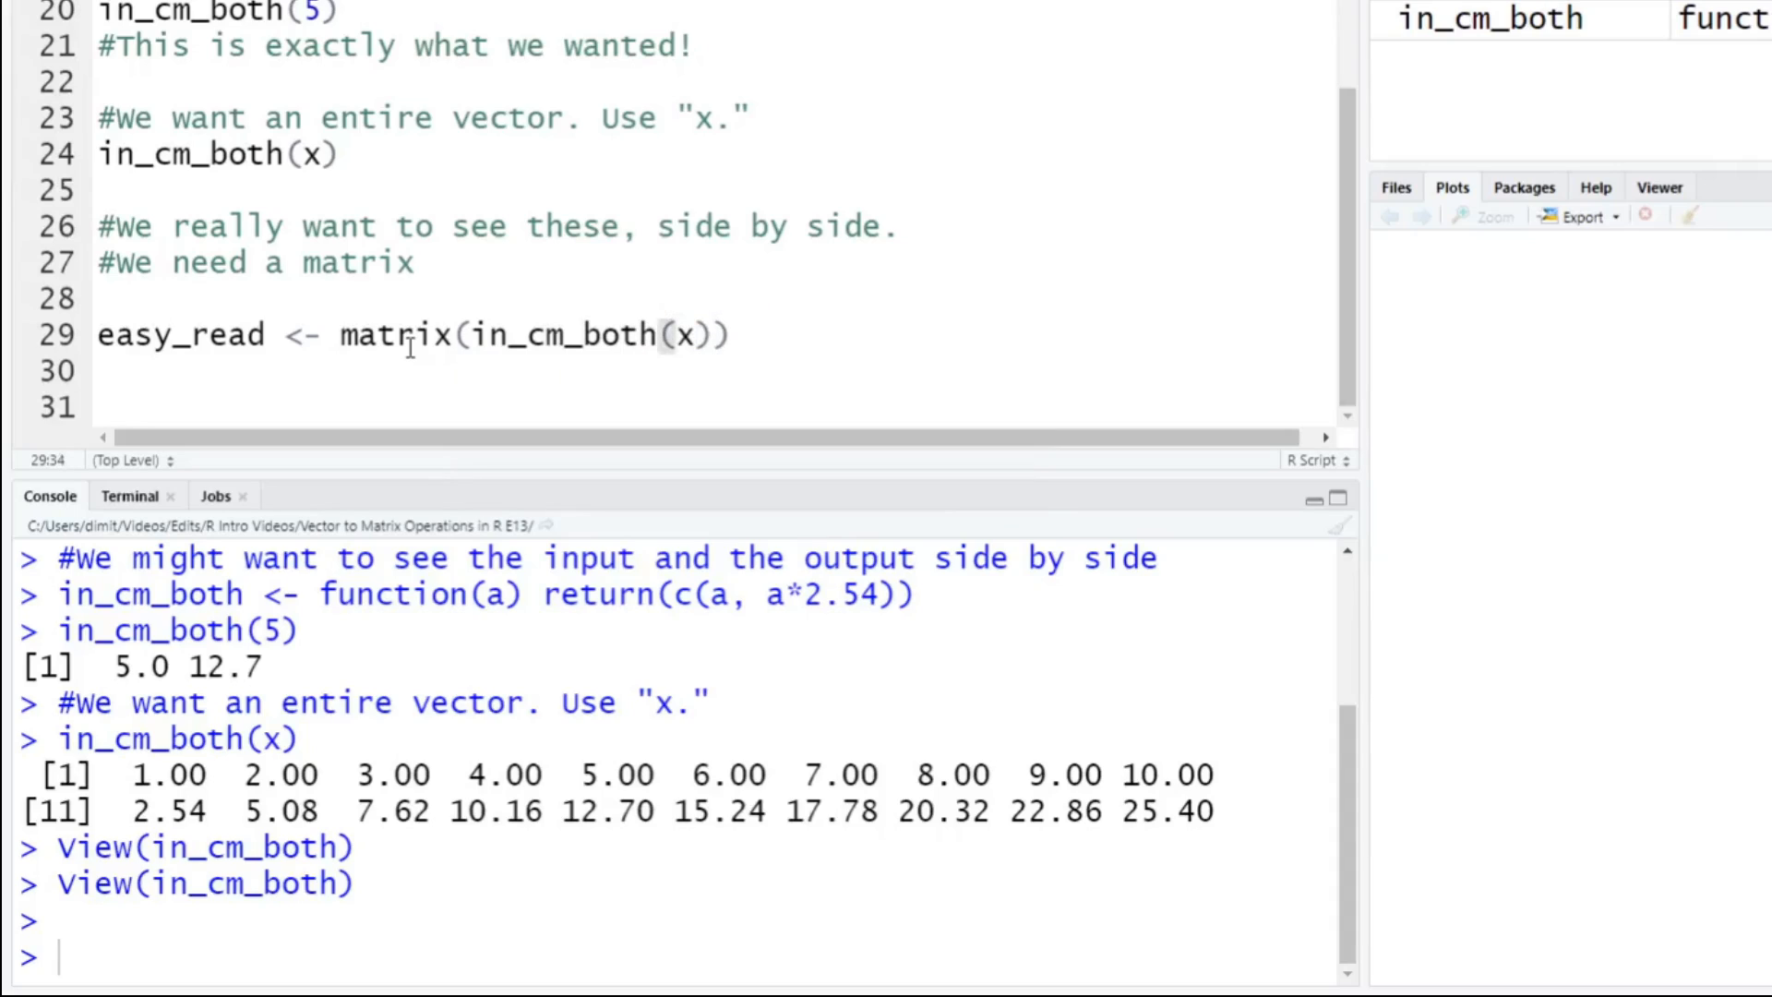
text(,)
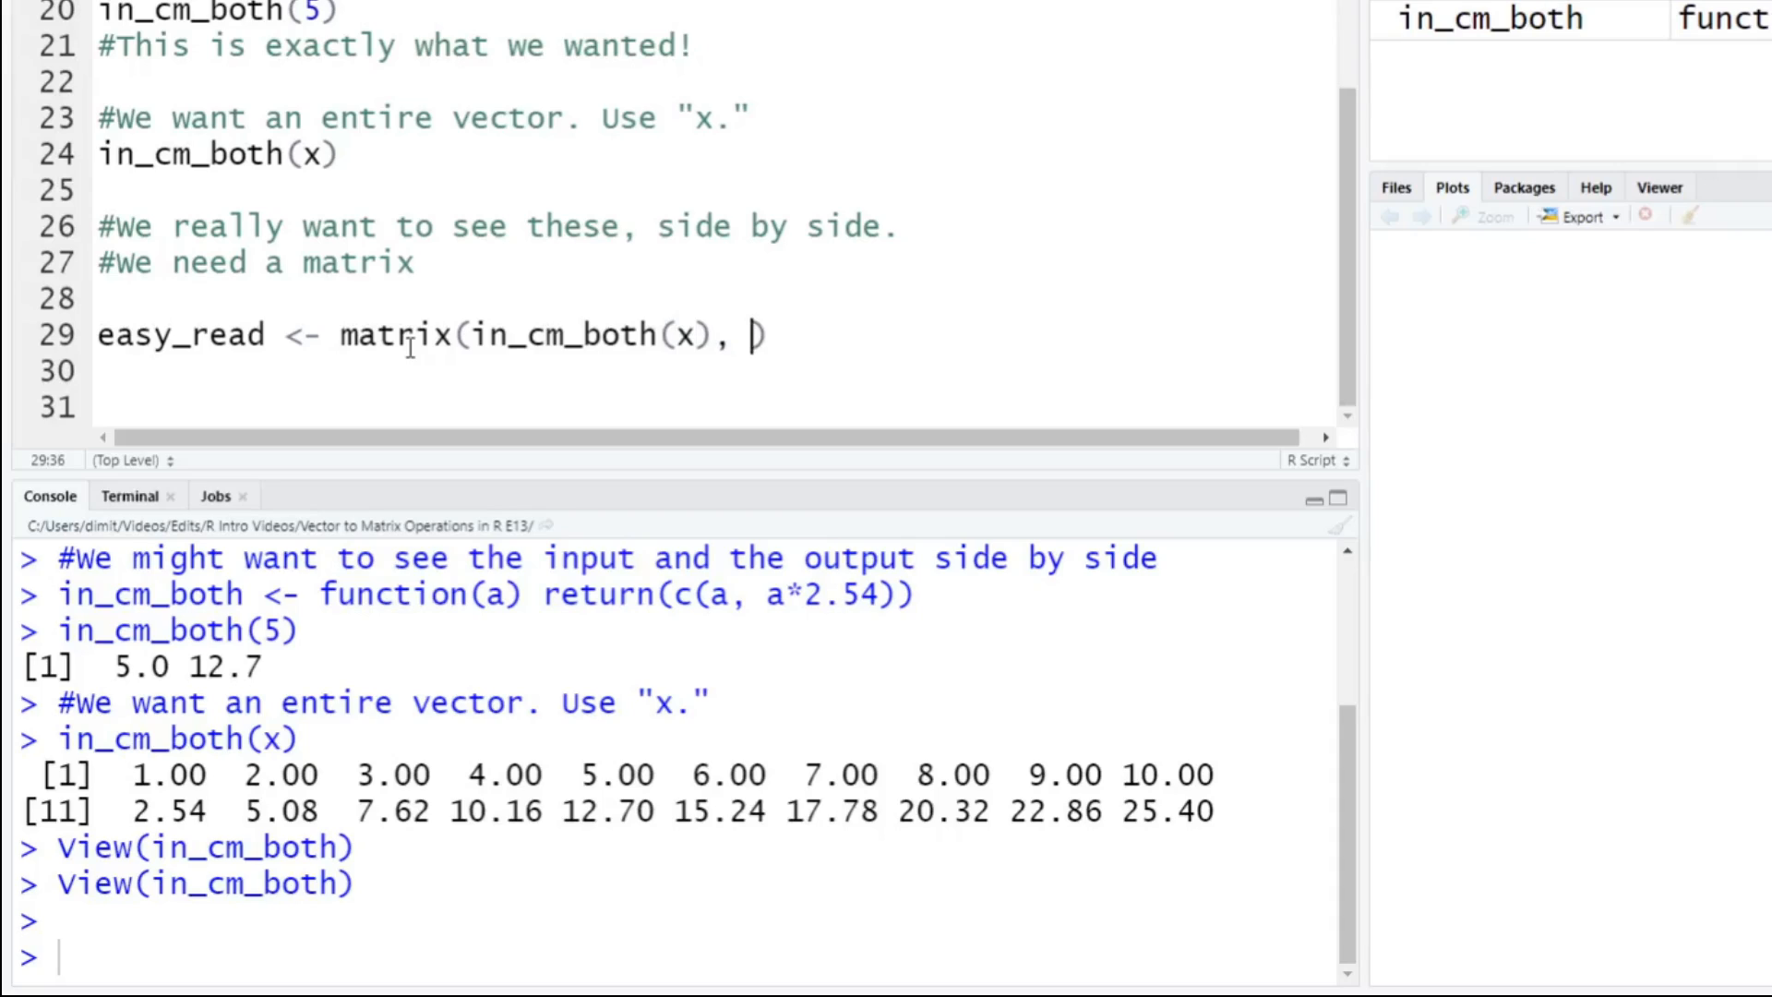
text(ncol=)
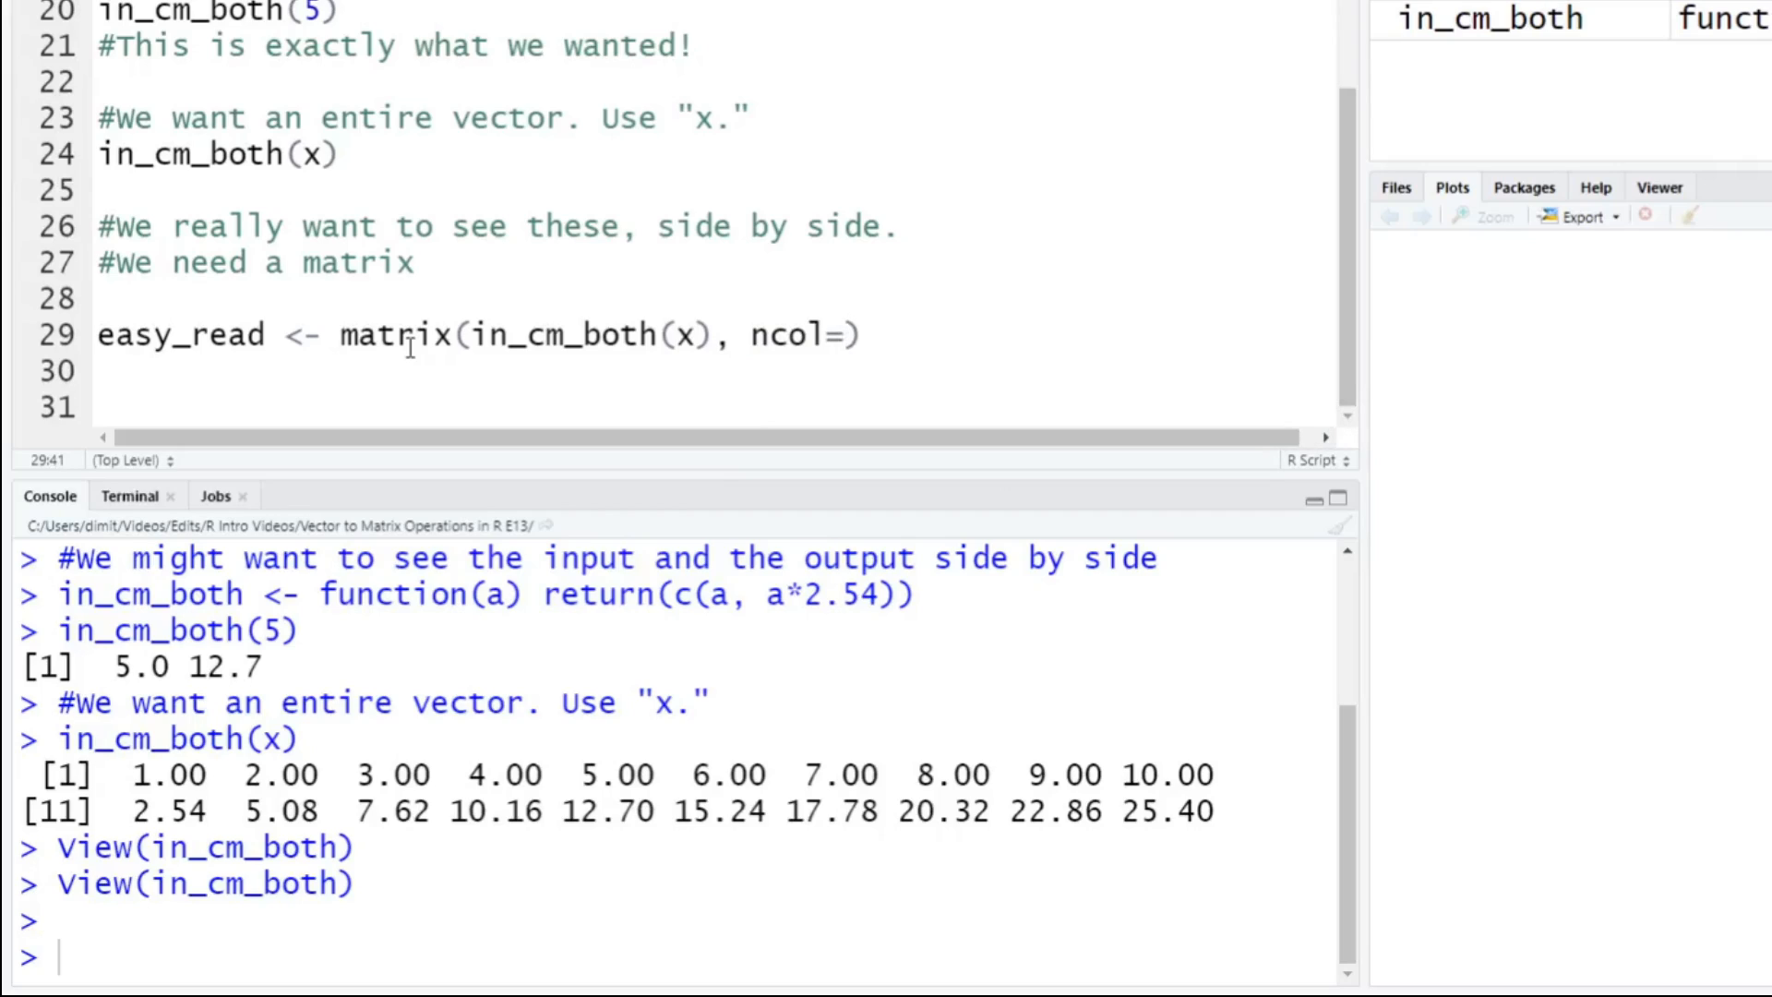
text(2)
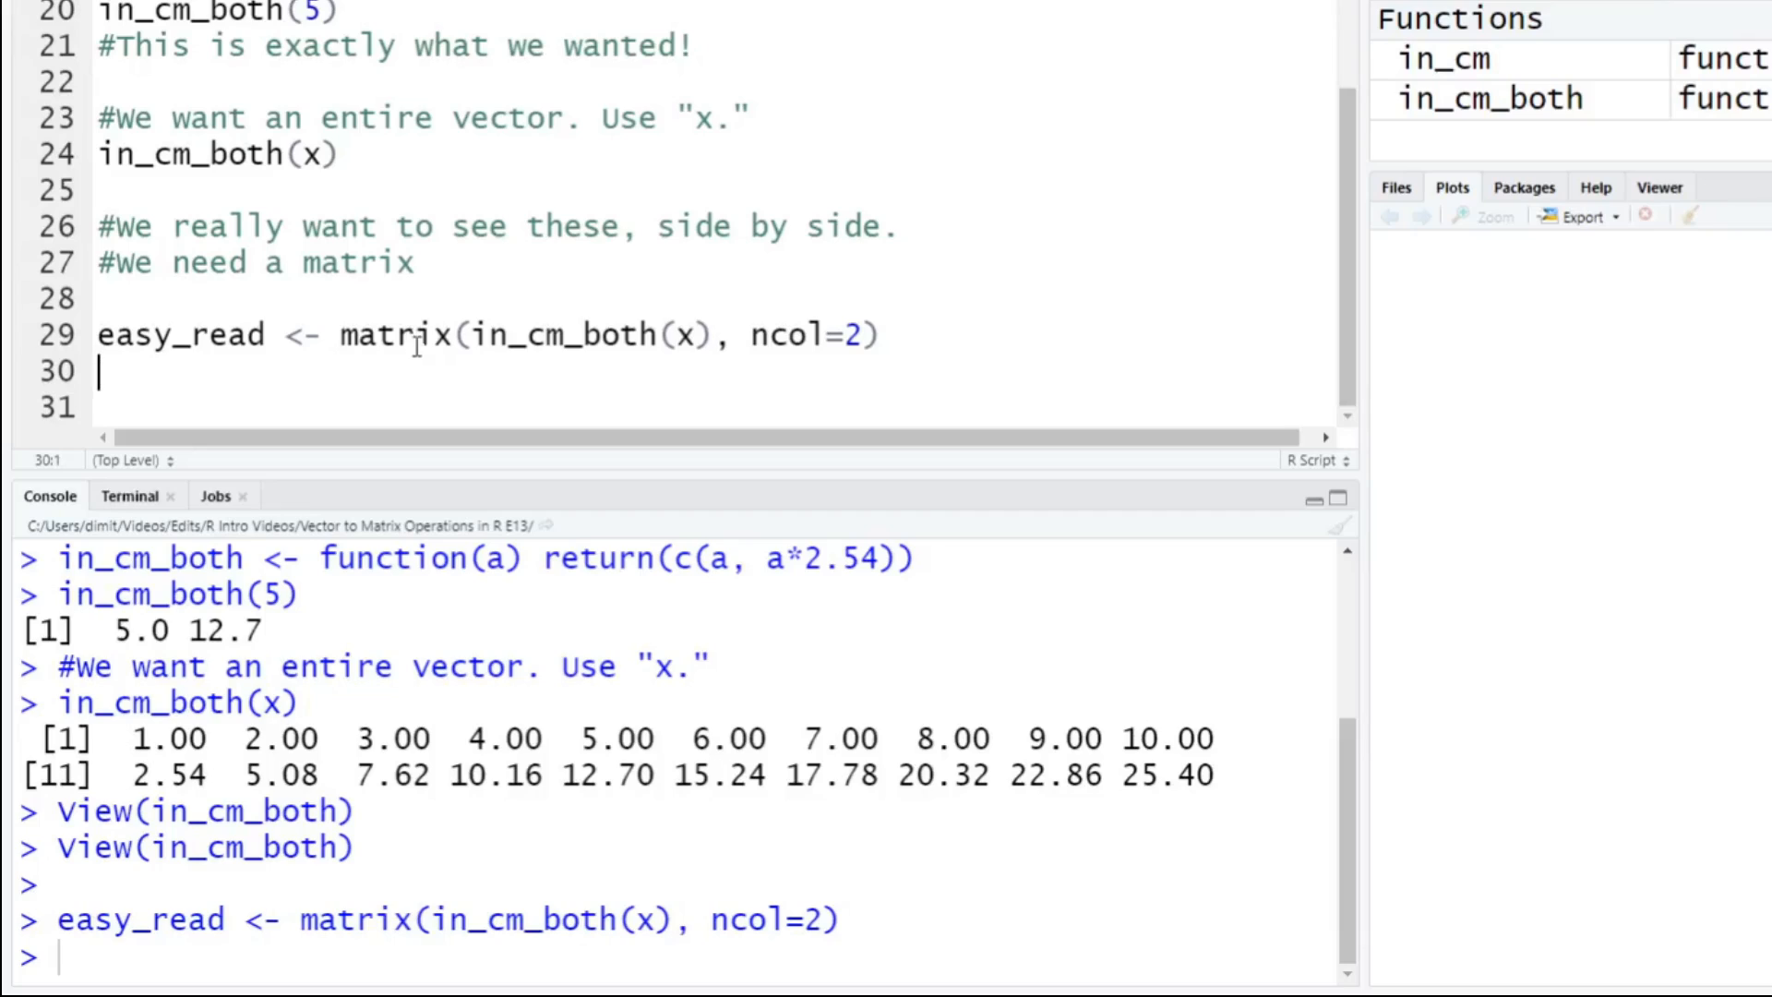
Print easy_read and view the two-column inches/centimetres matrix as a table.
text(print()
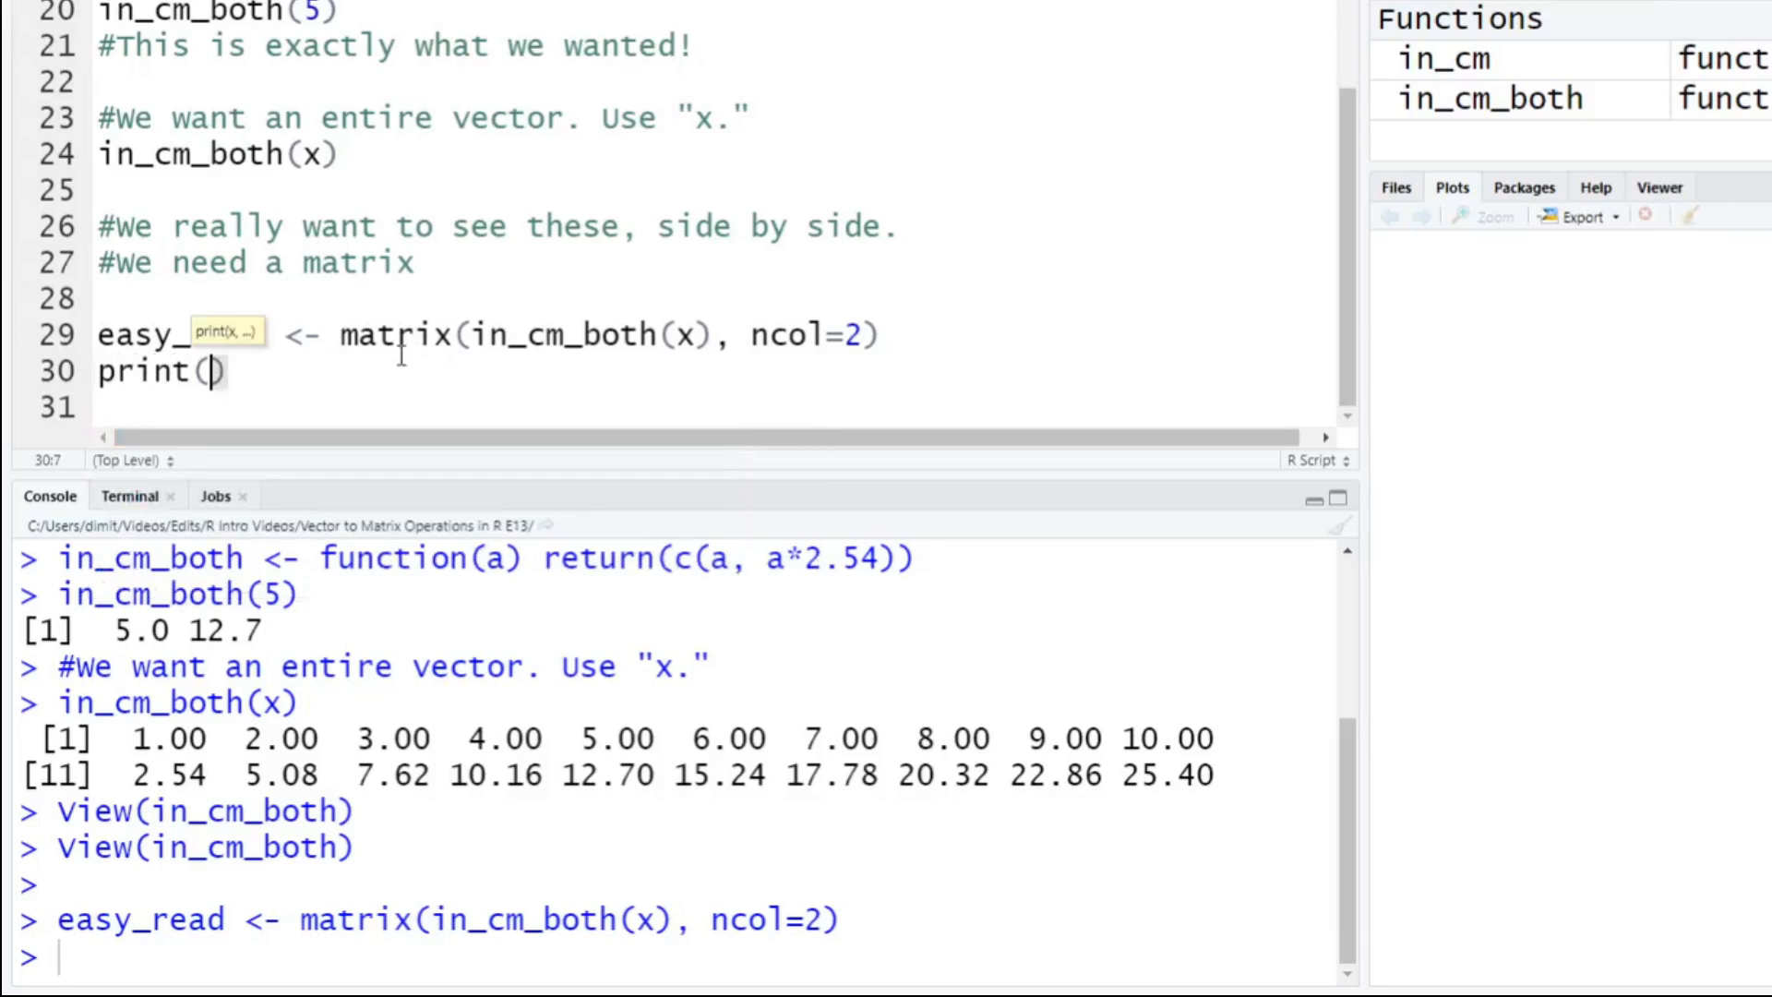
text(easy_read)
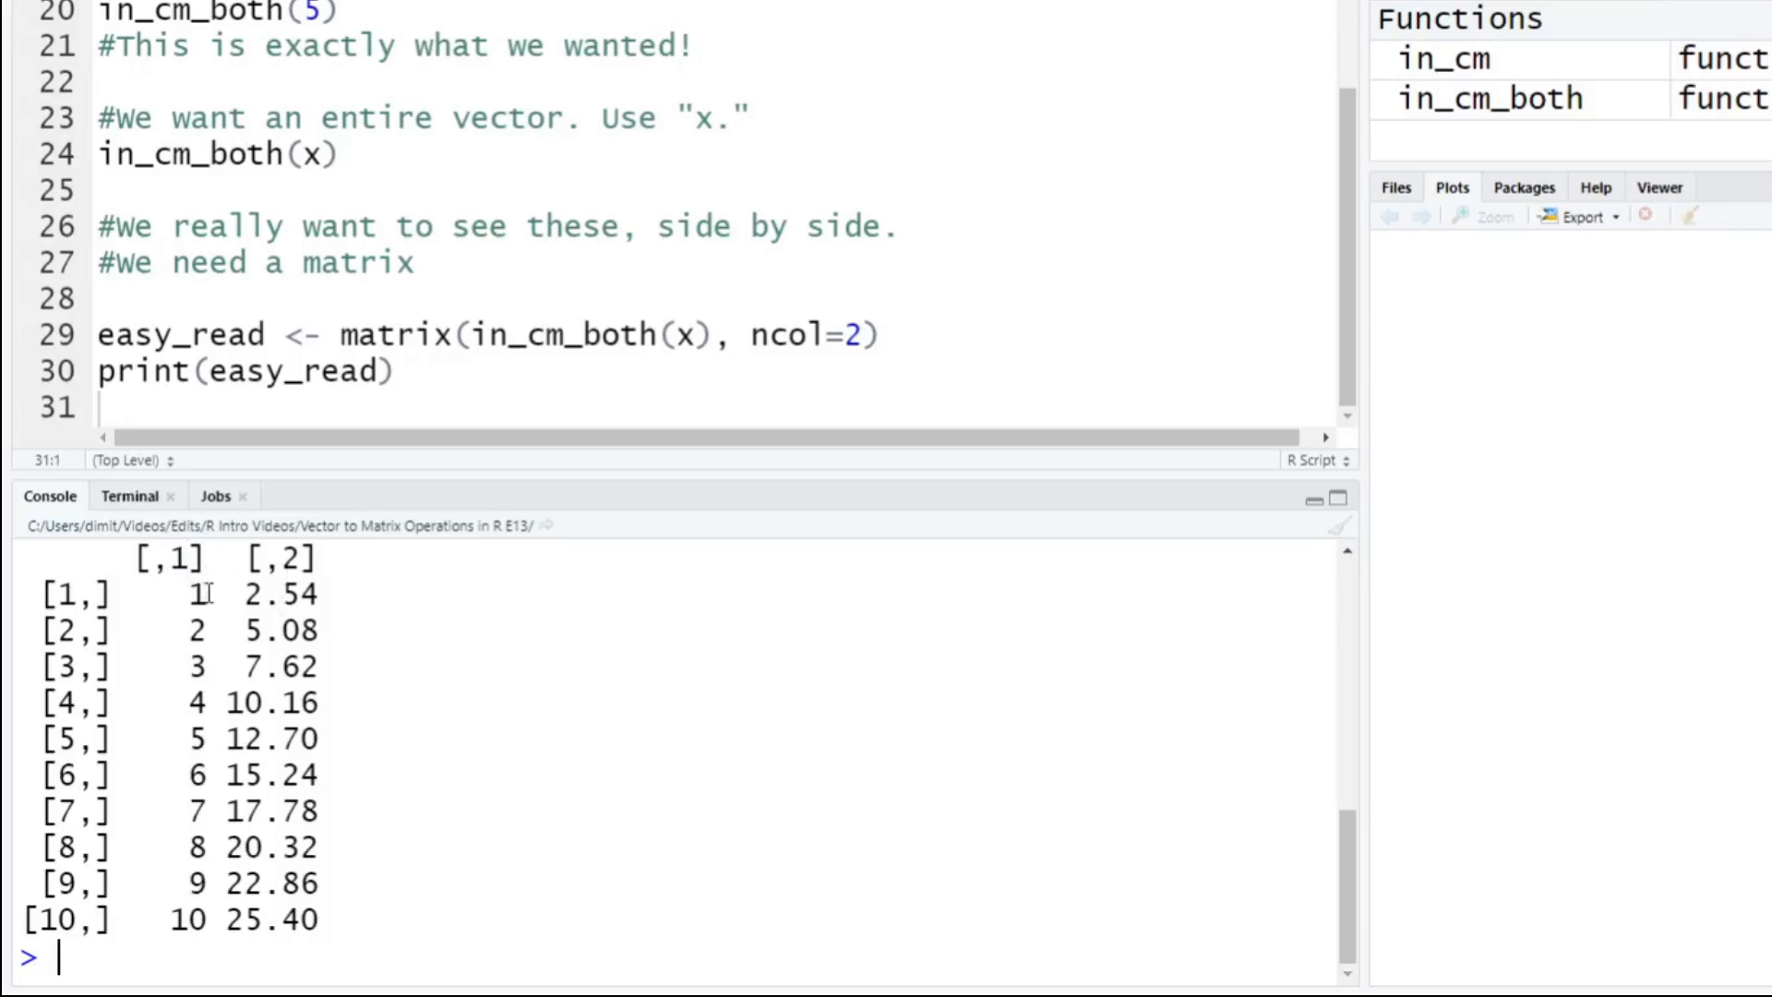
double_click(288, 558)
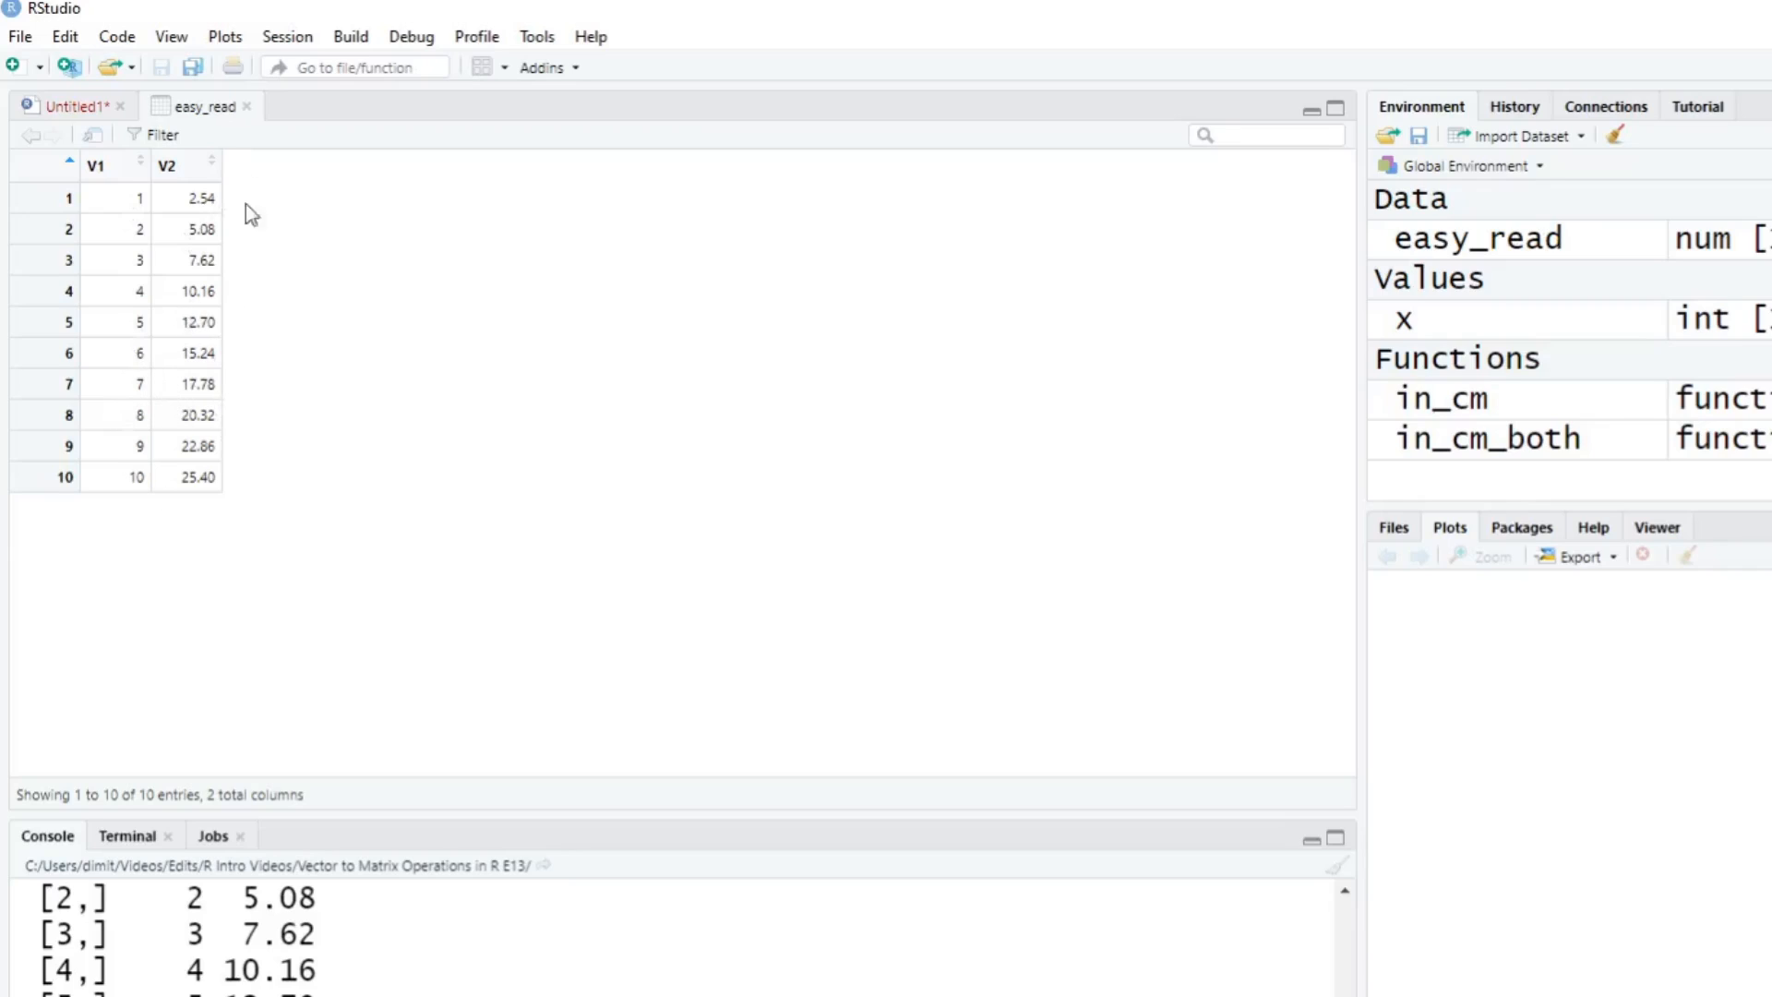
mouse_move(155, 450)
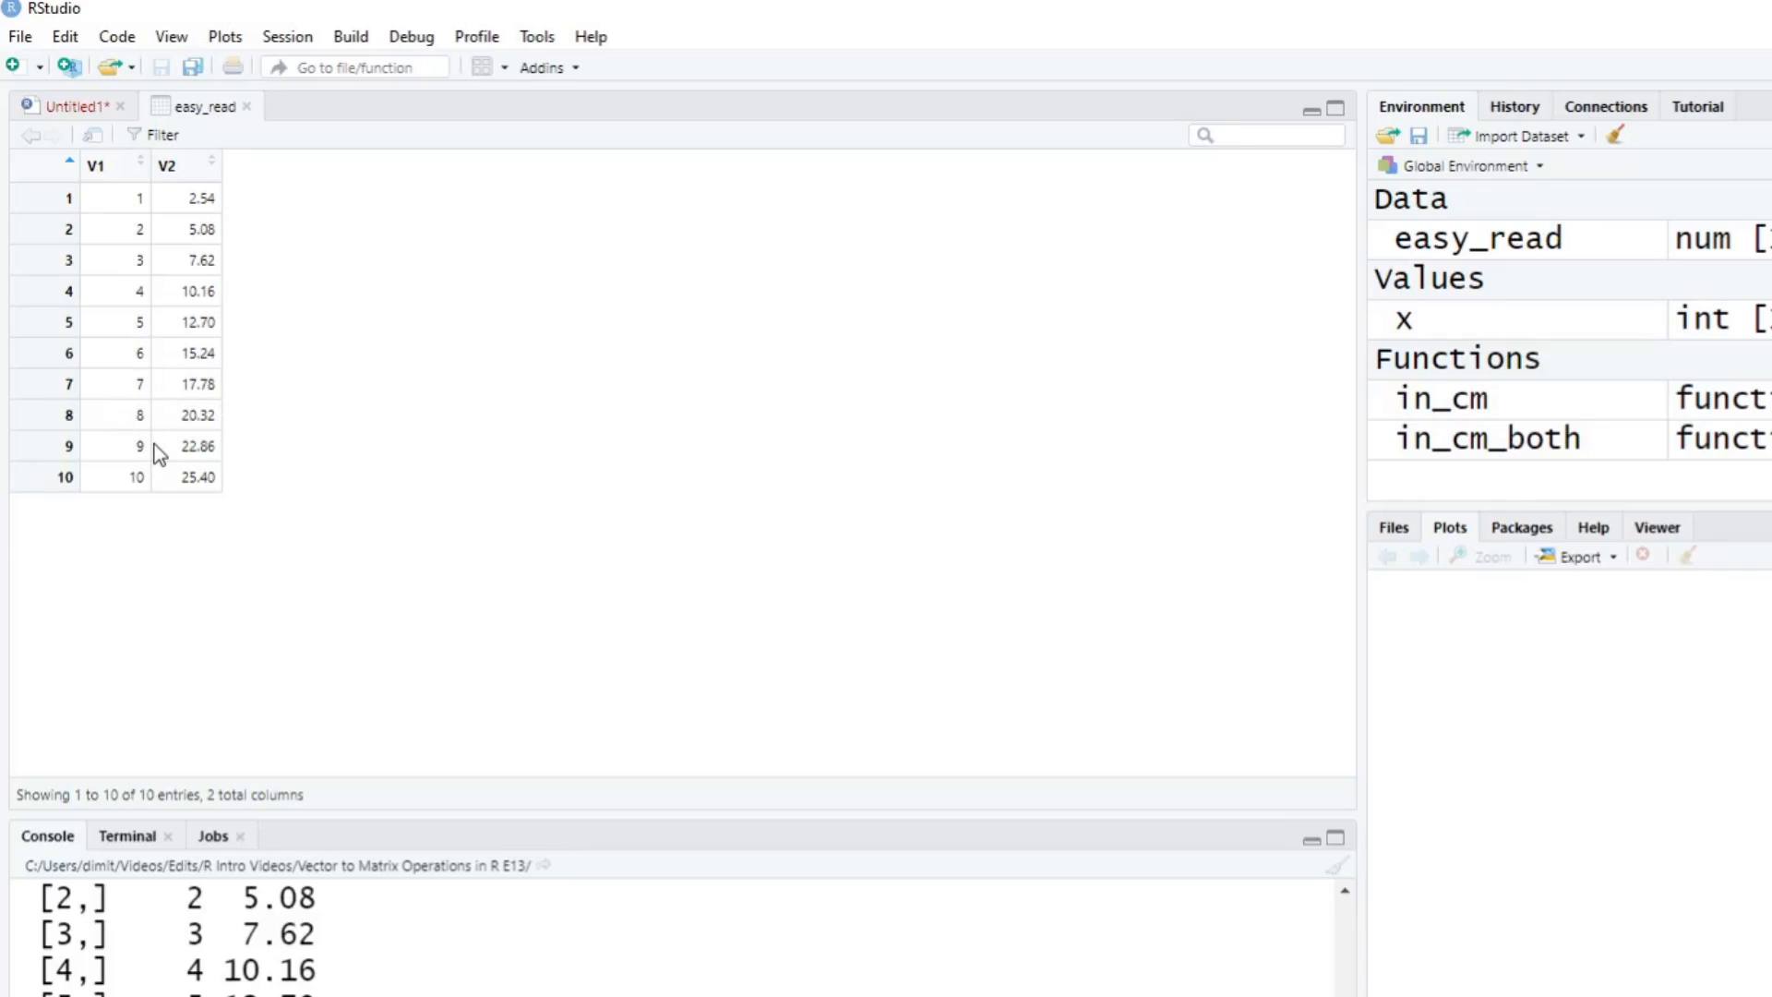
mouse_move(242, 181)
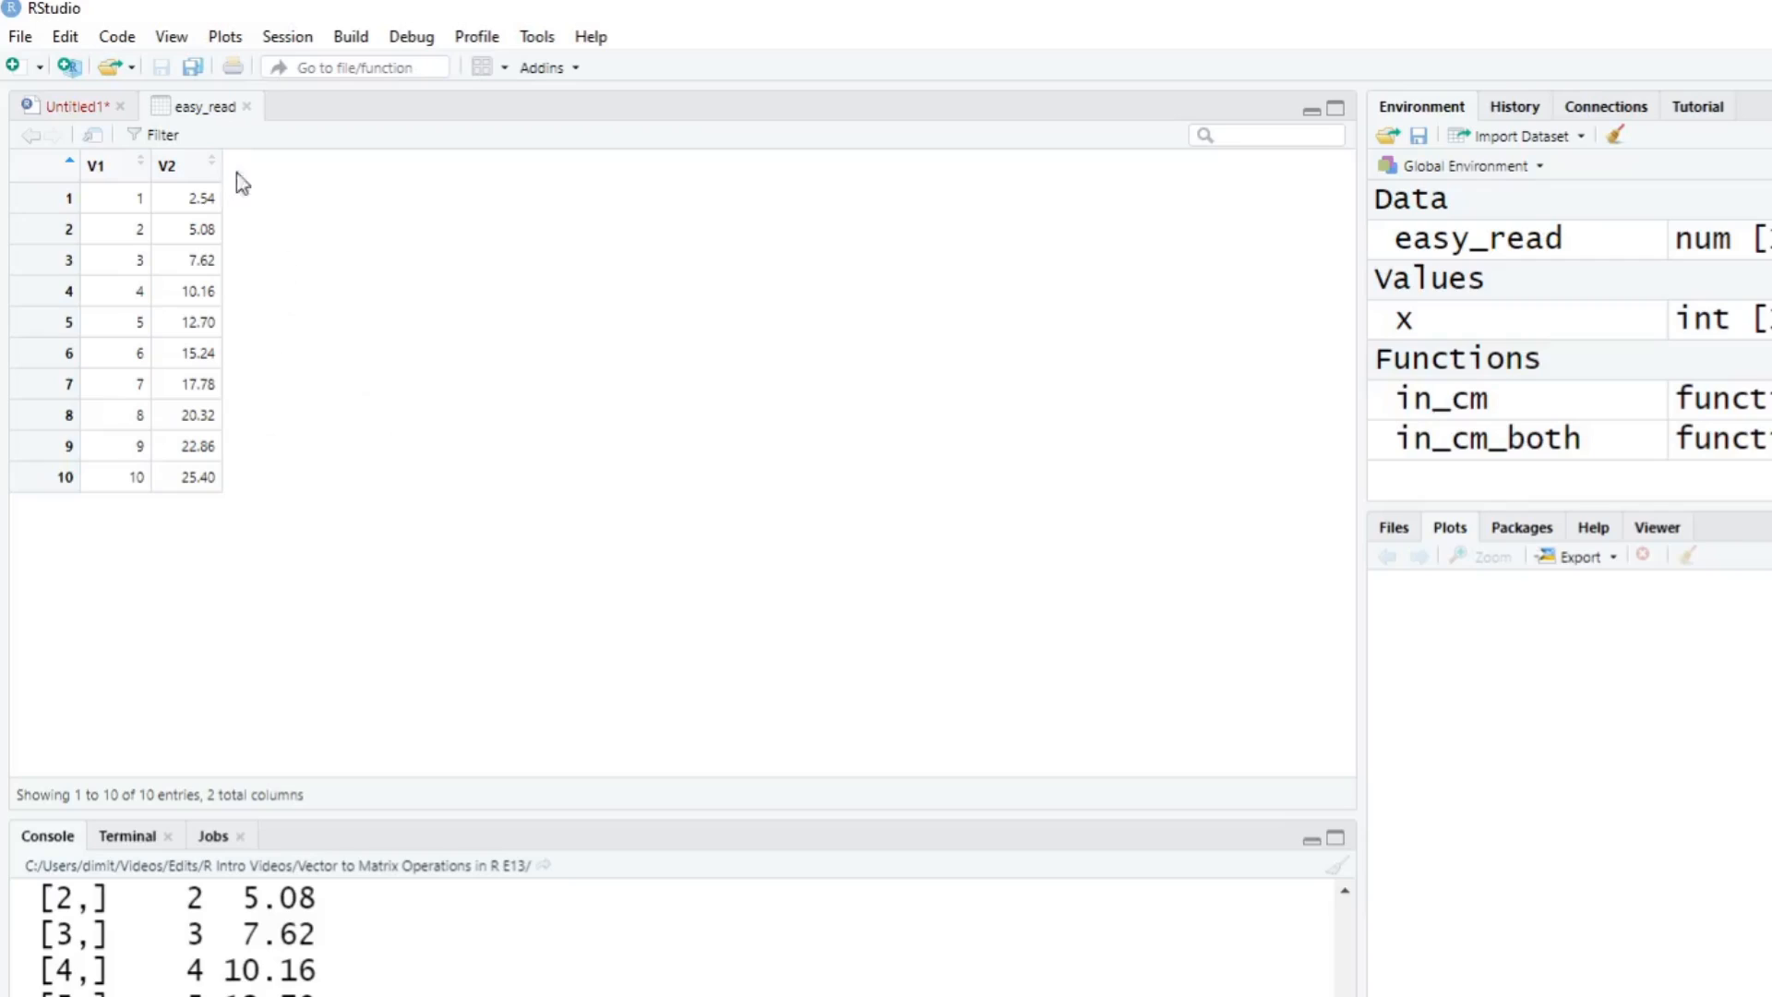
Return from the easy_read table view to the Untitled1 script tab.
click(74, 106)
text(#T)
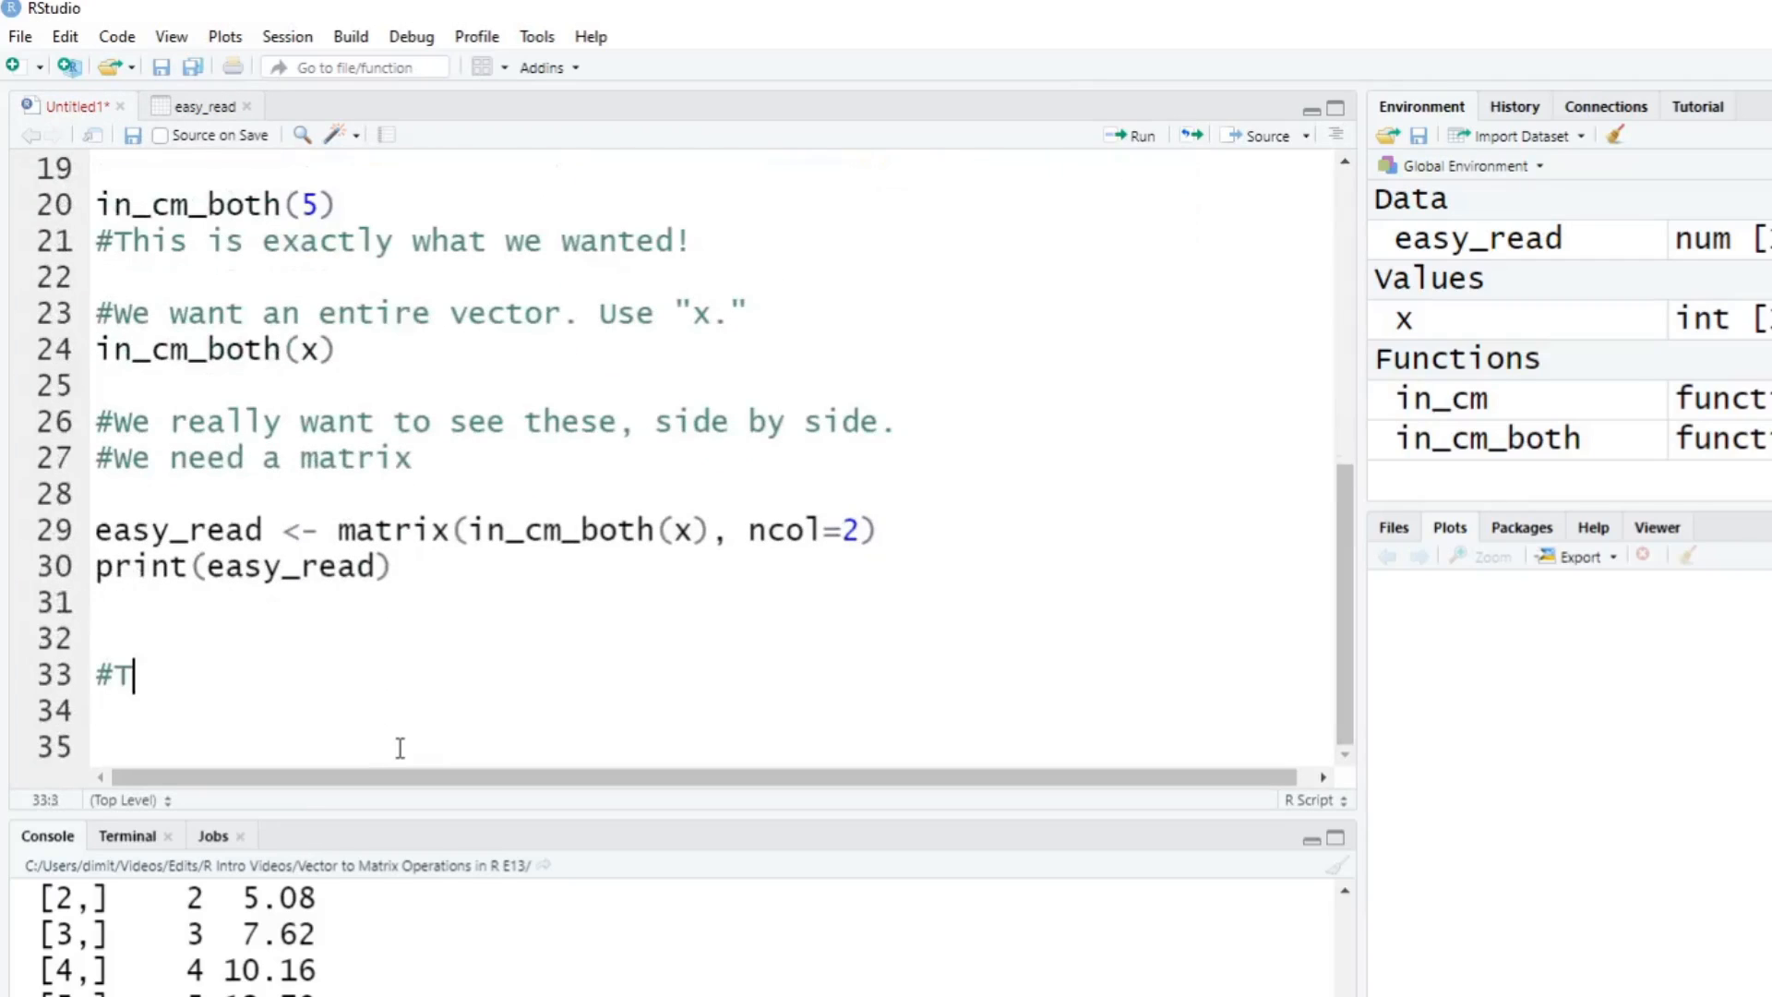
Write the takeaway comment that matrices make life easier.
text(he takeaw)
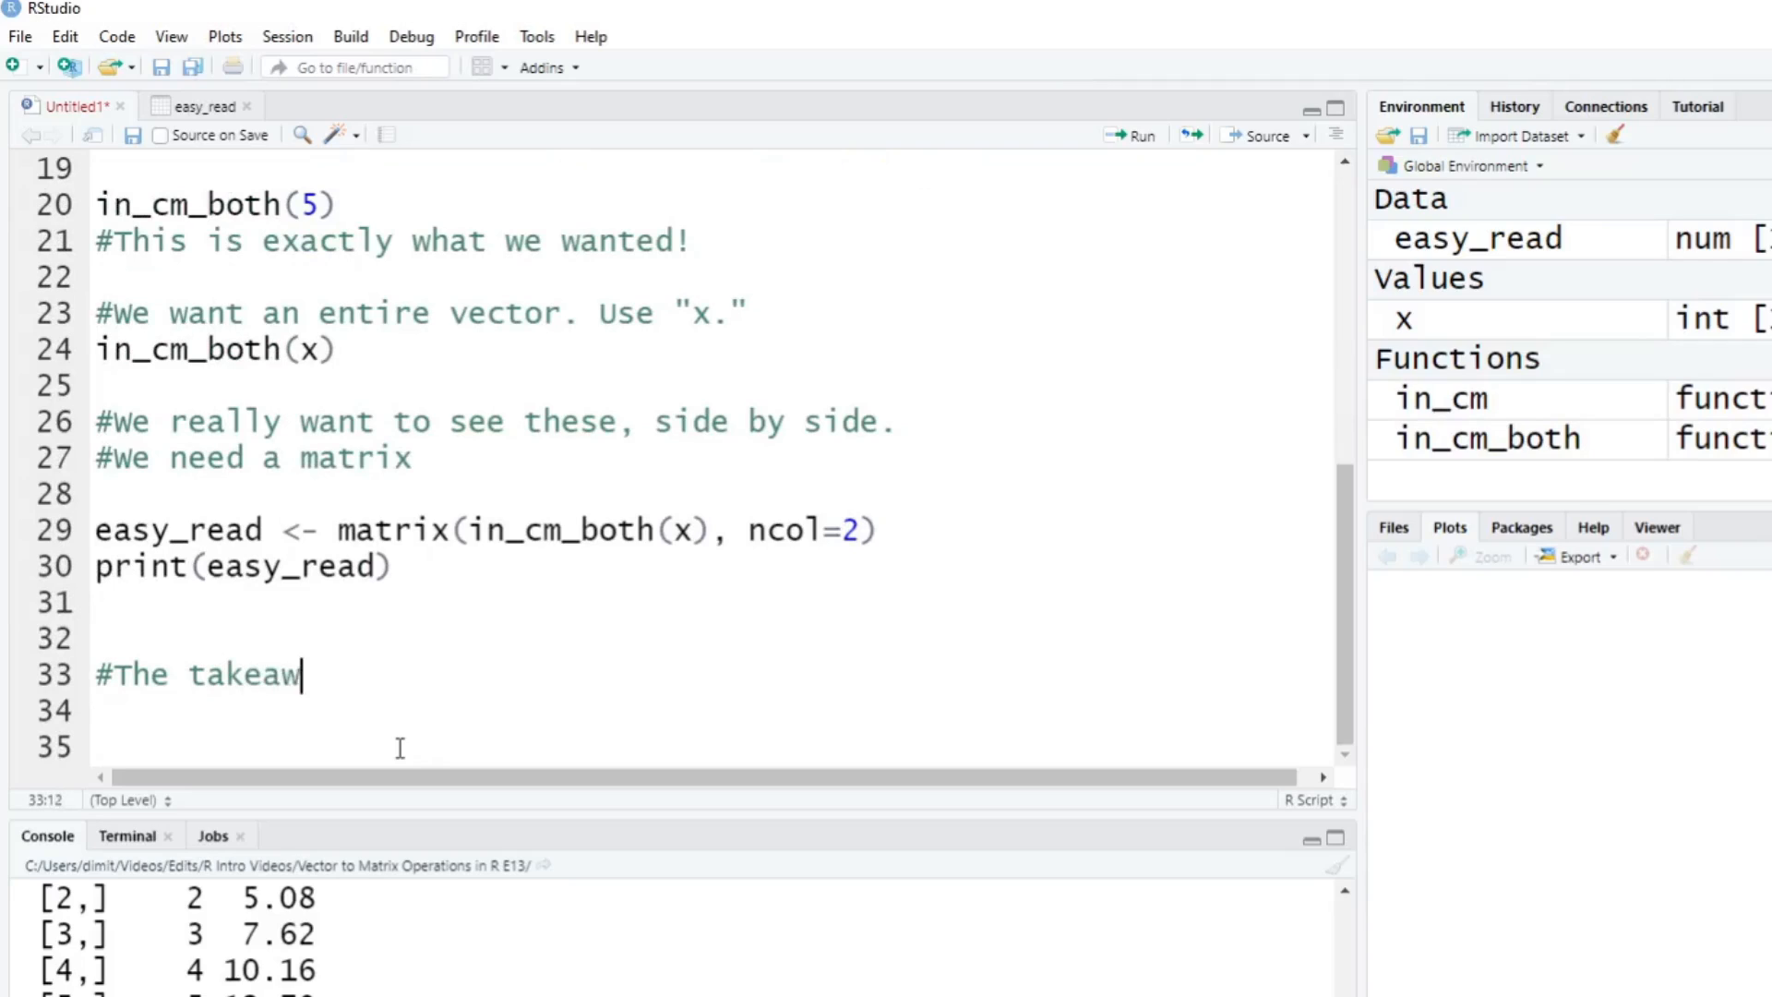
text(ay)
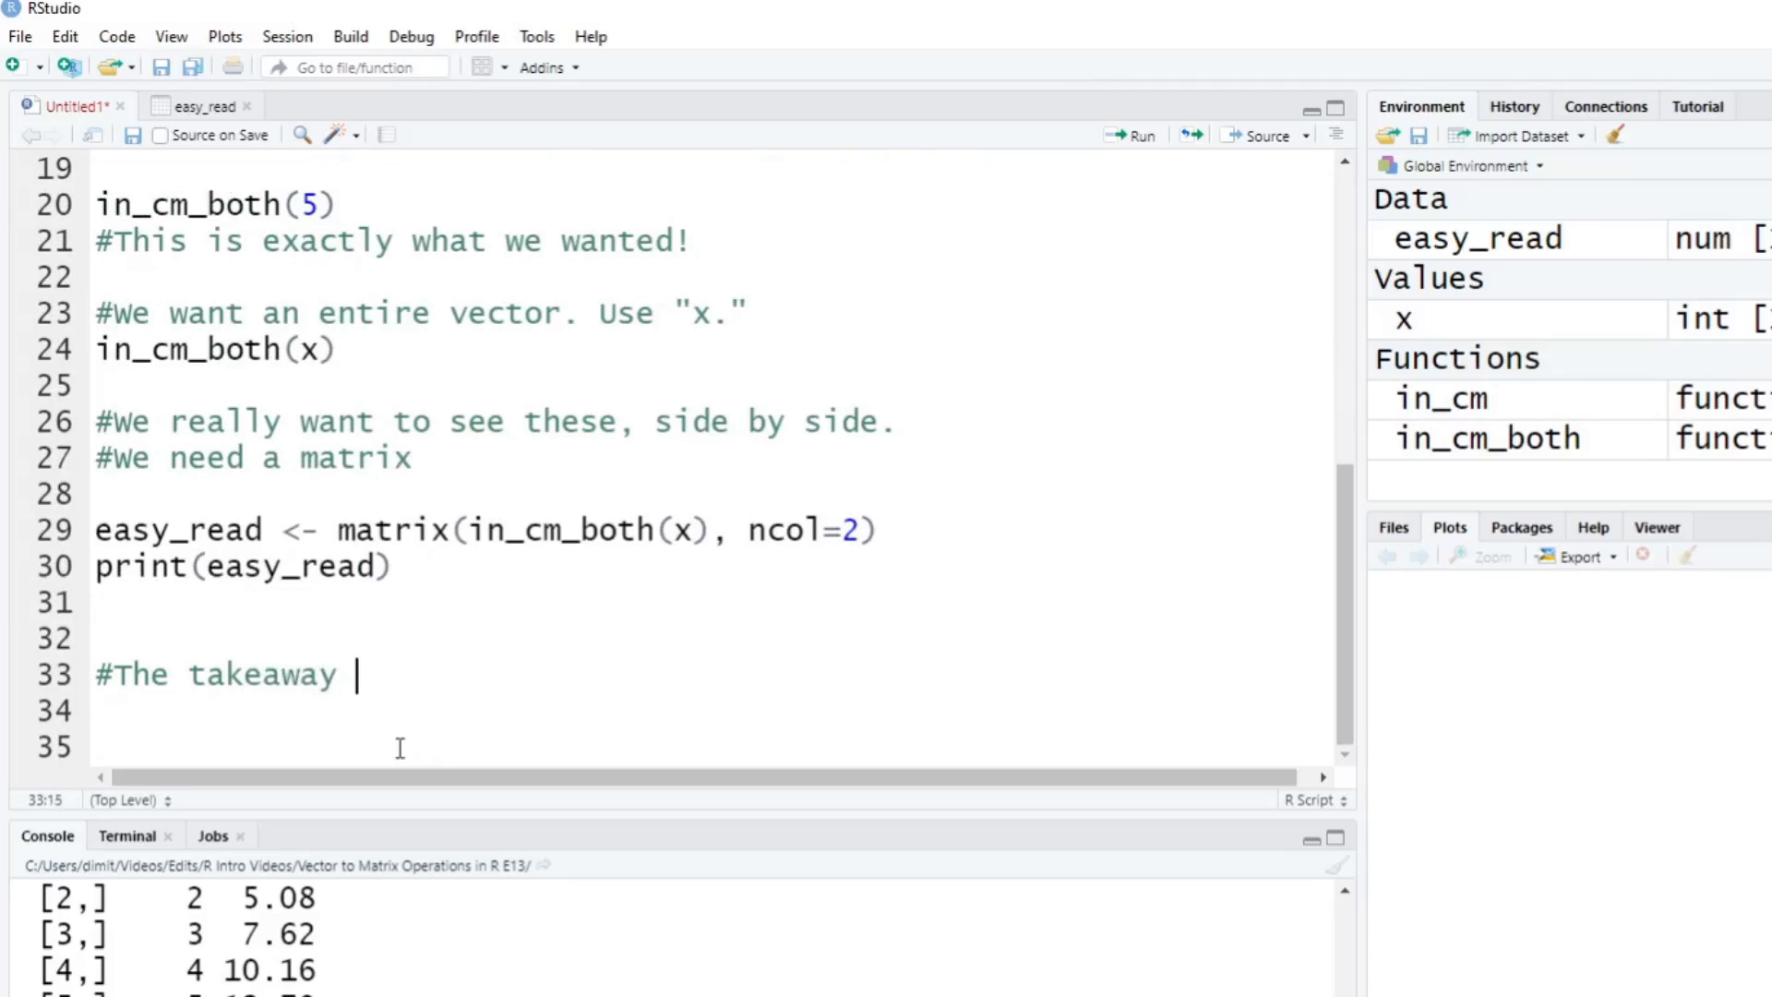
text(of this video is that)
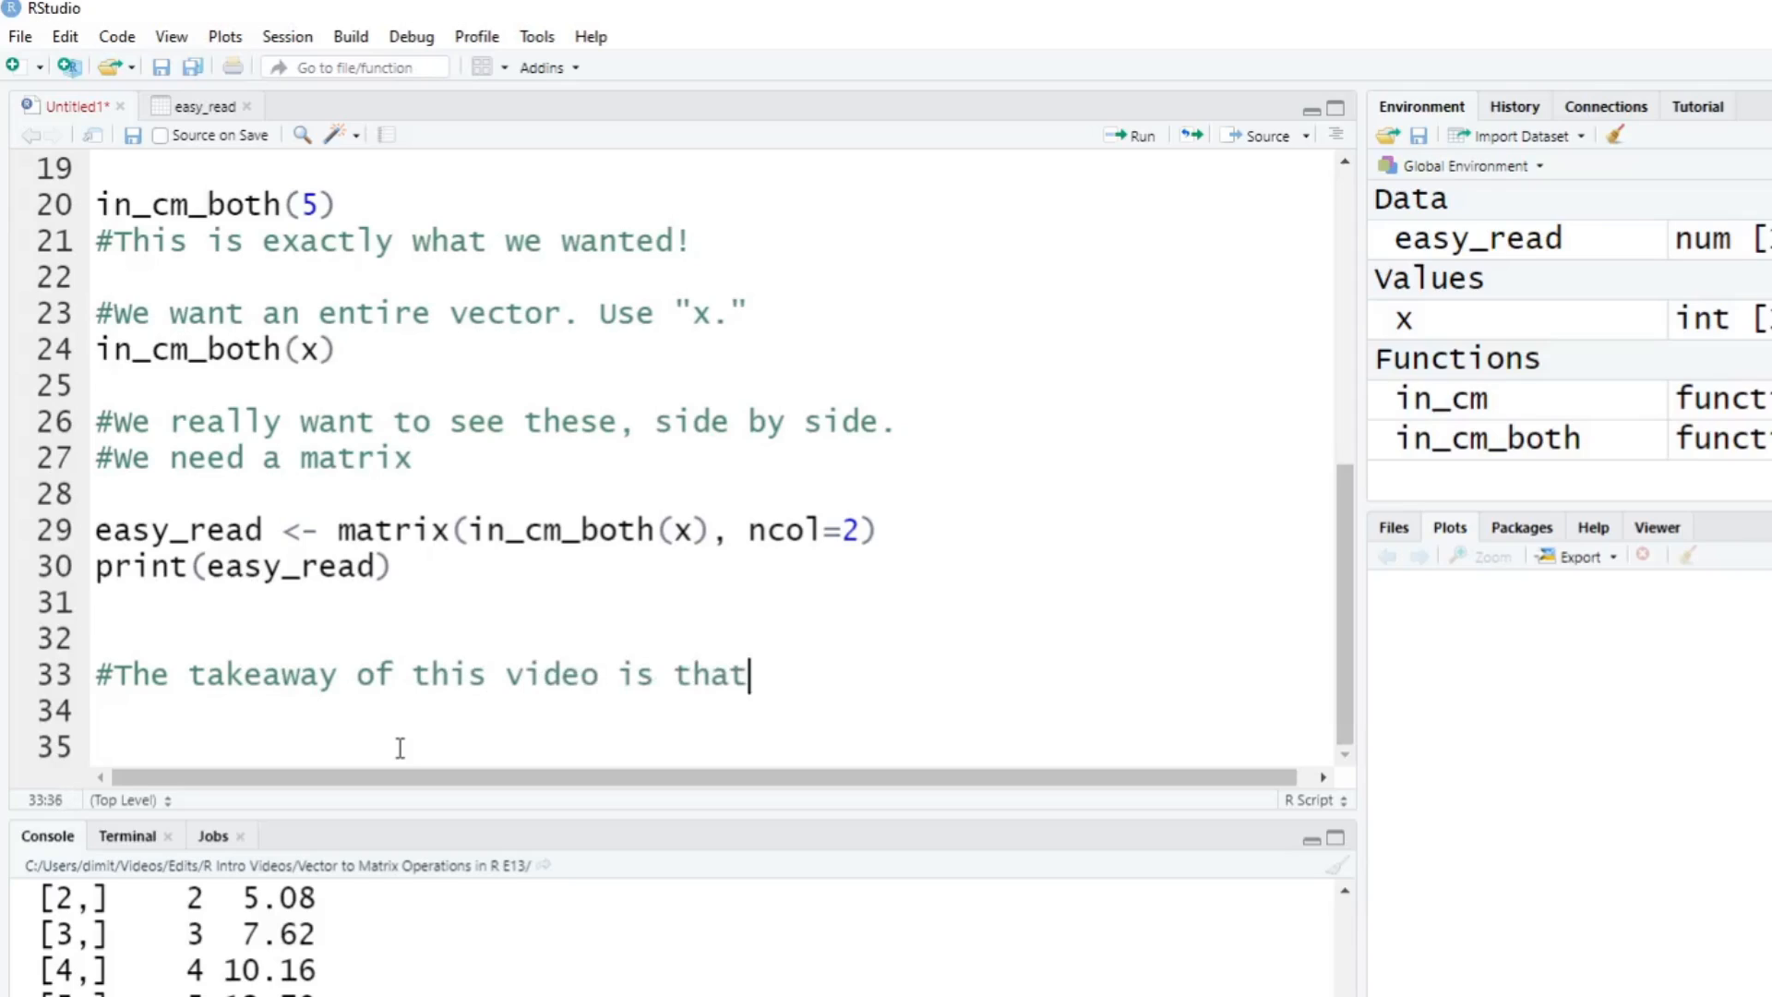
text(matric)
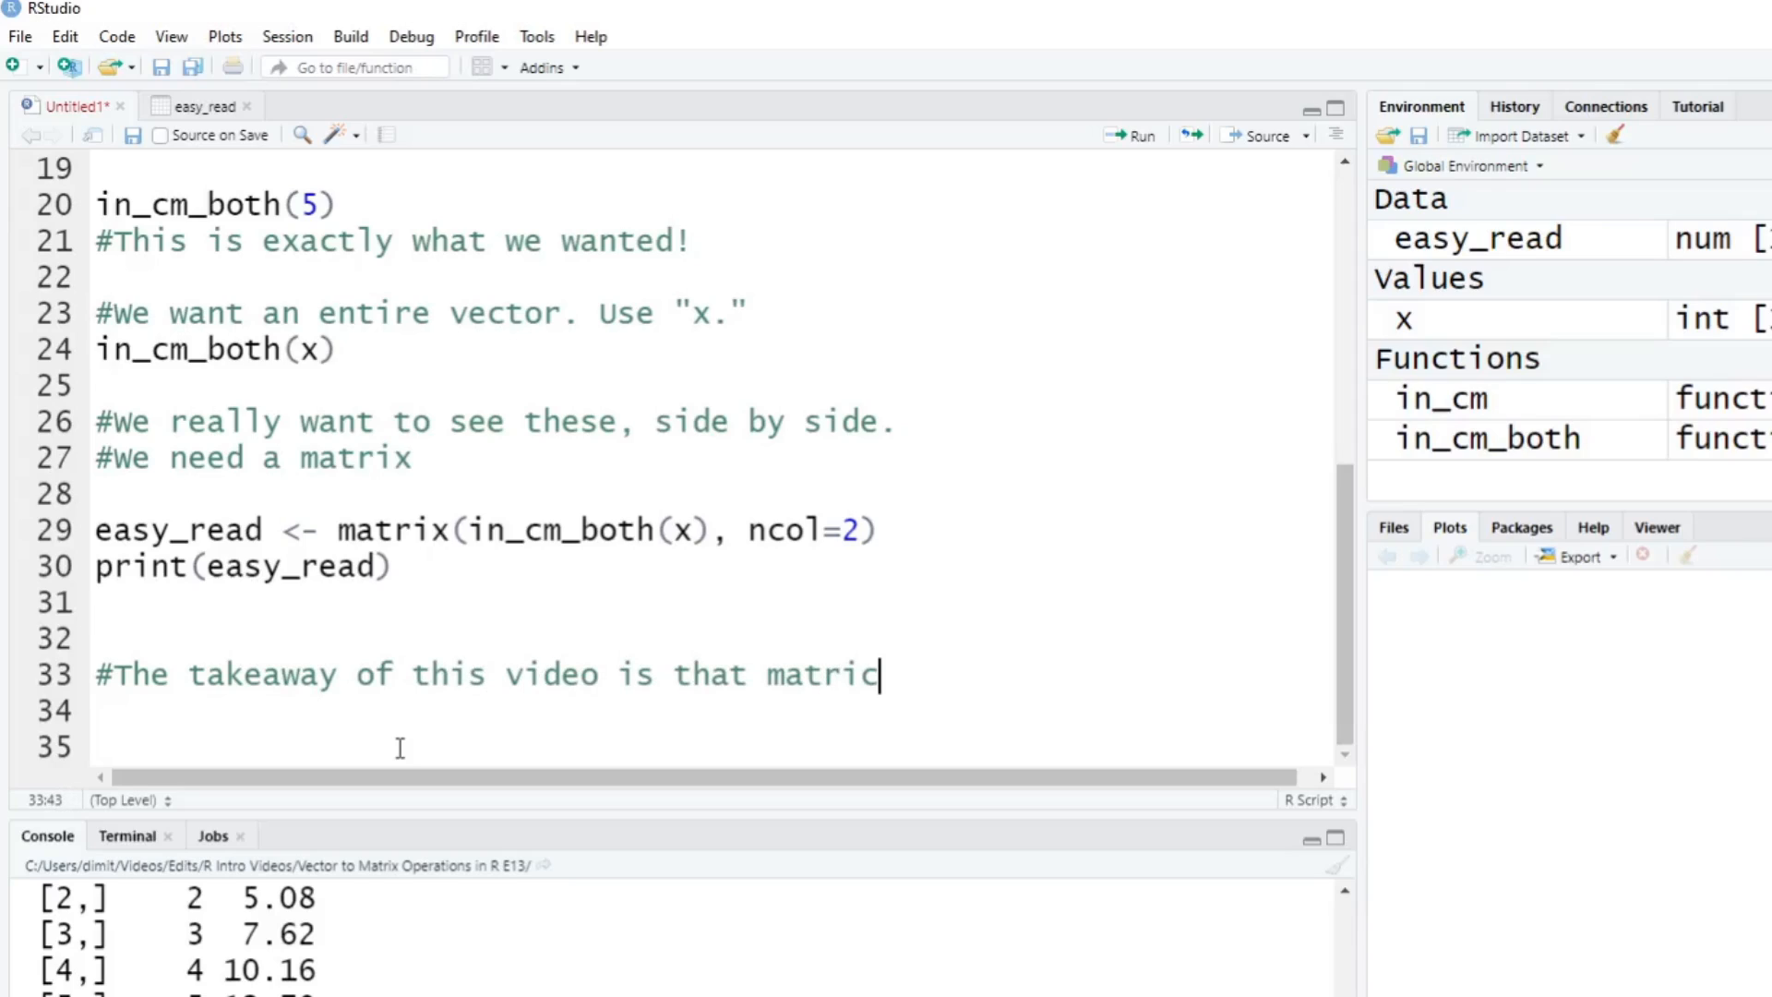
text(ies they make life a lot)
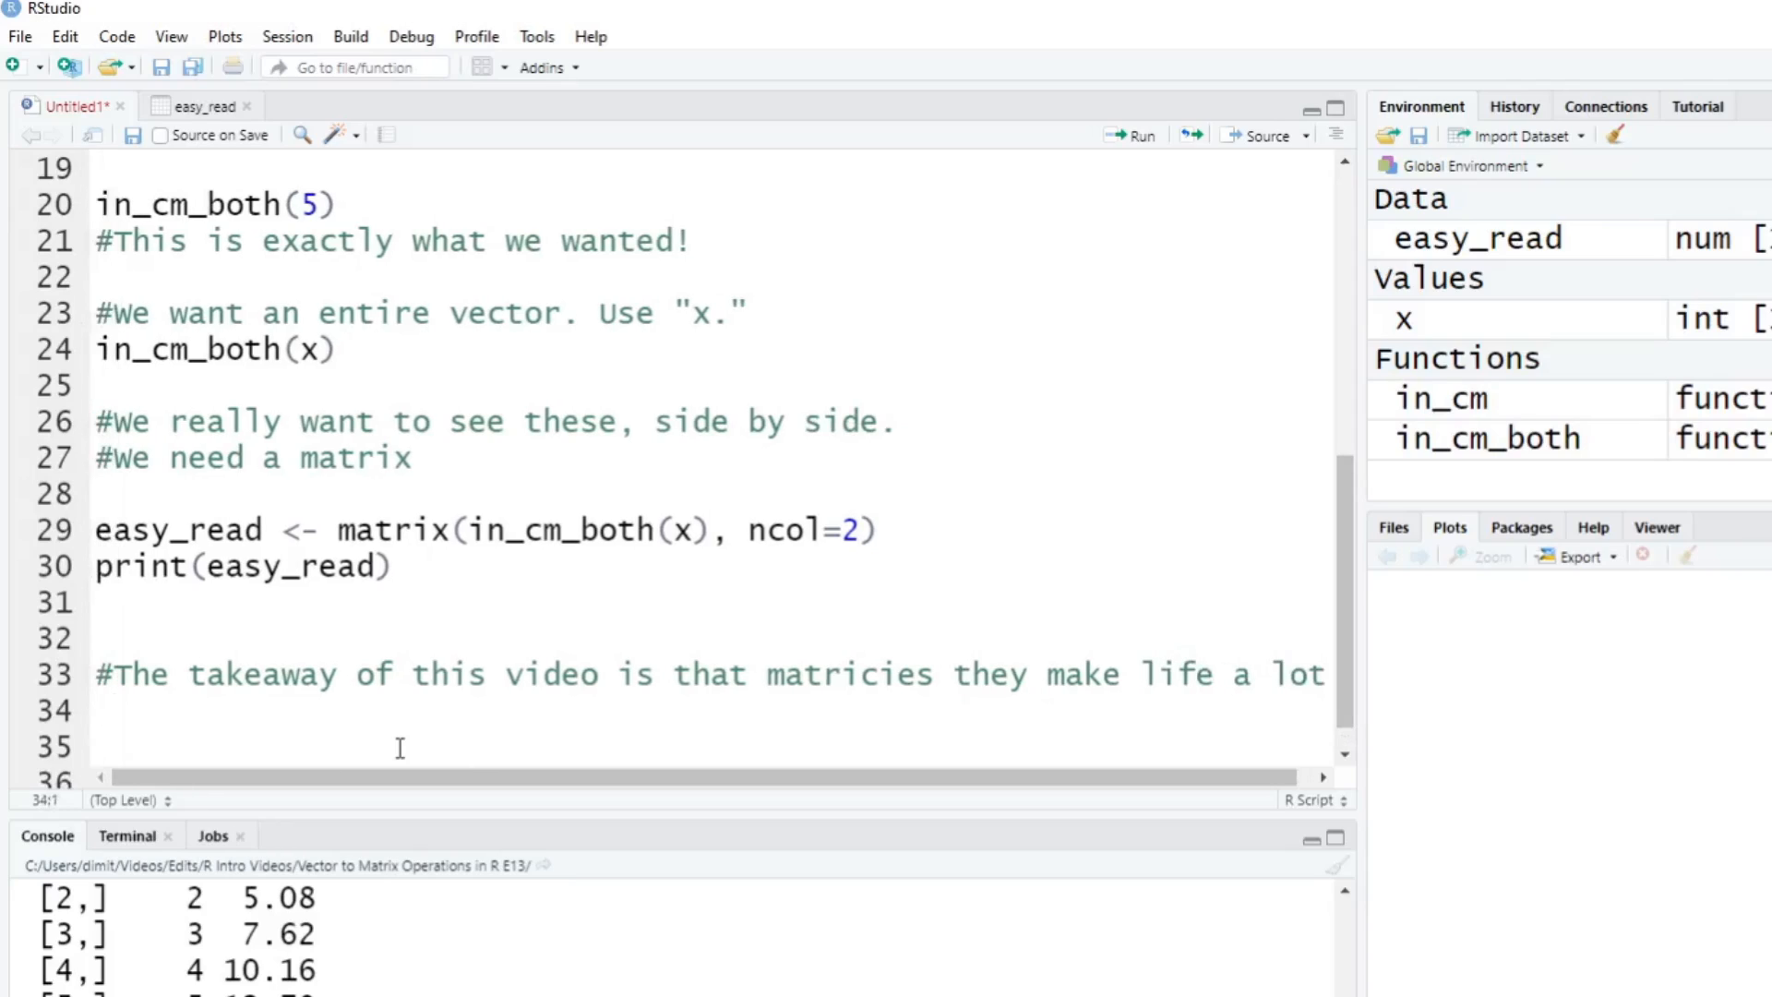
text(#easier.)
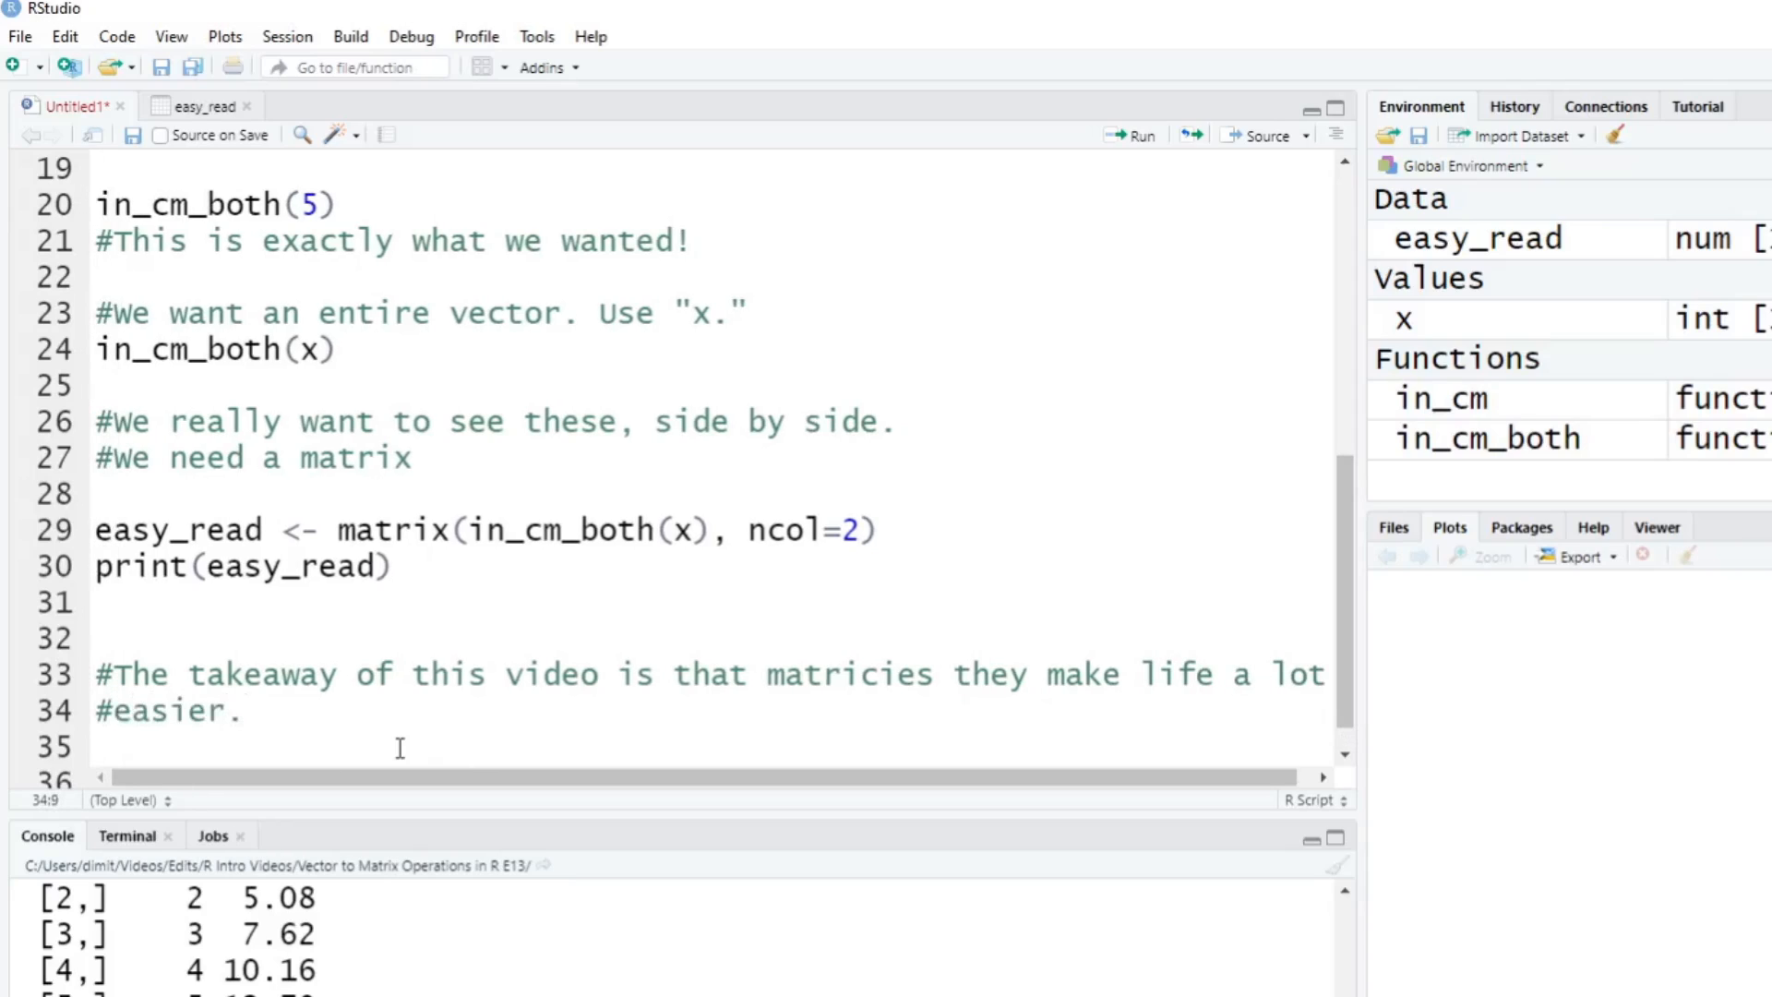
Add comments '# 1) Easy to read as a humna' and '# 2) It's easier to pull objects later on.'.
click(88, 744)
text(#)
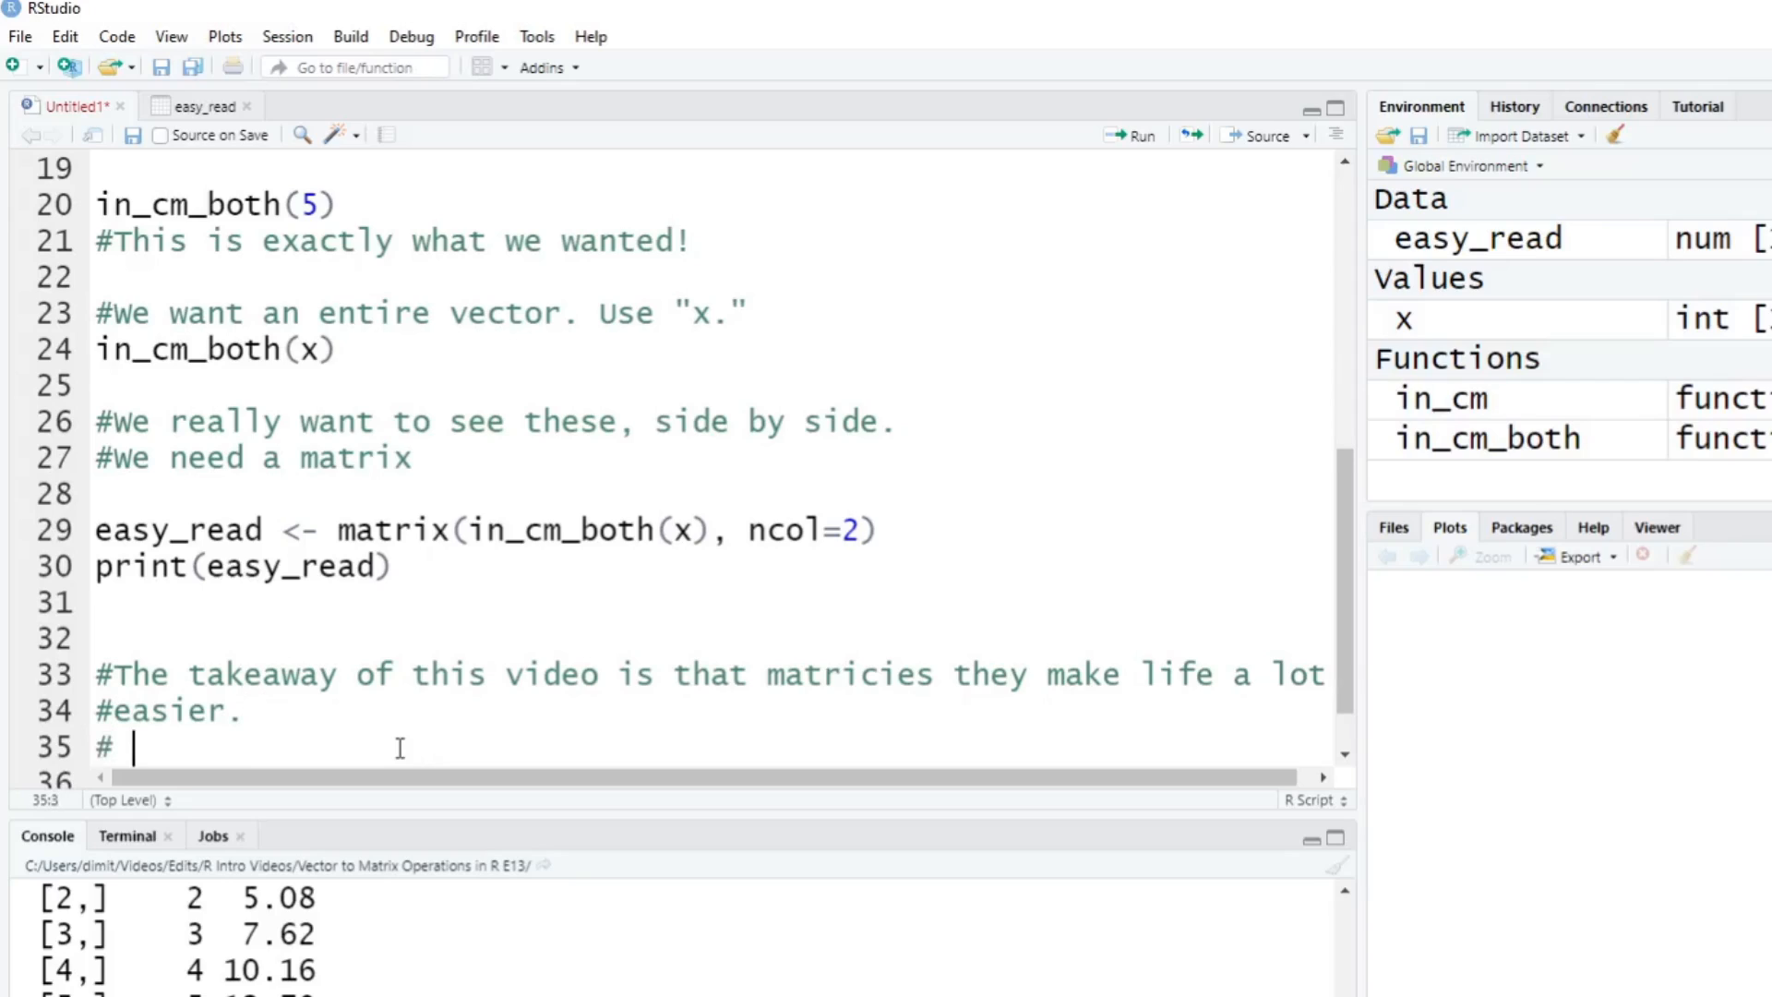
text(1) Easy to read as a humna)
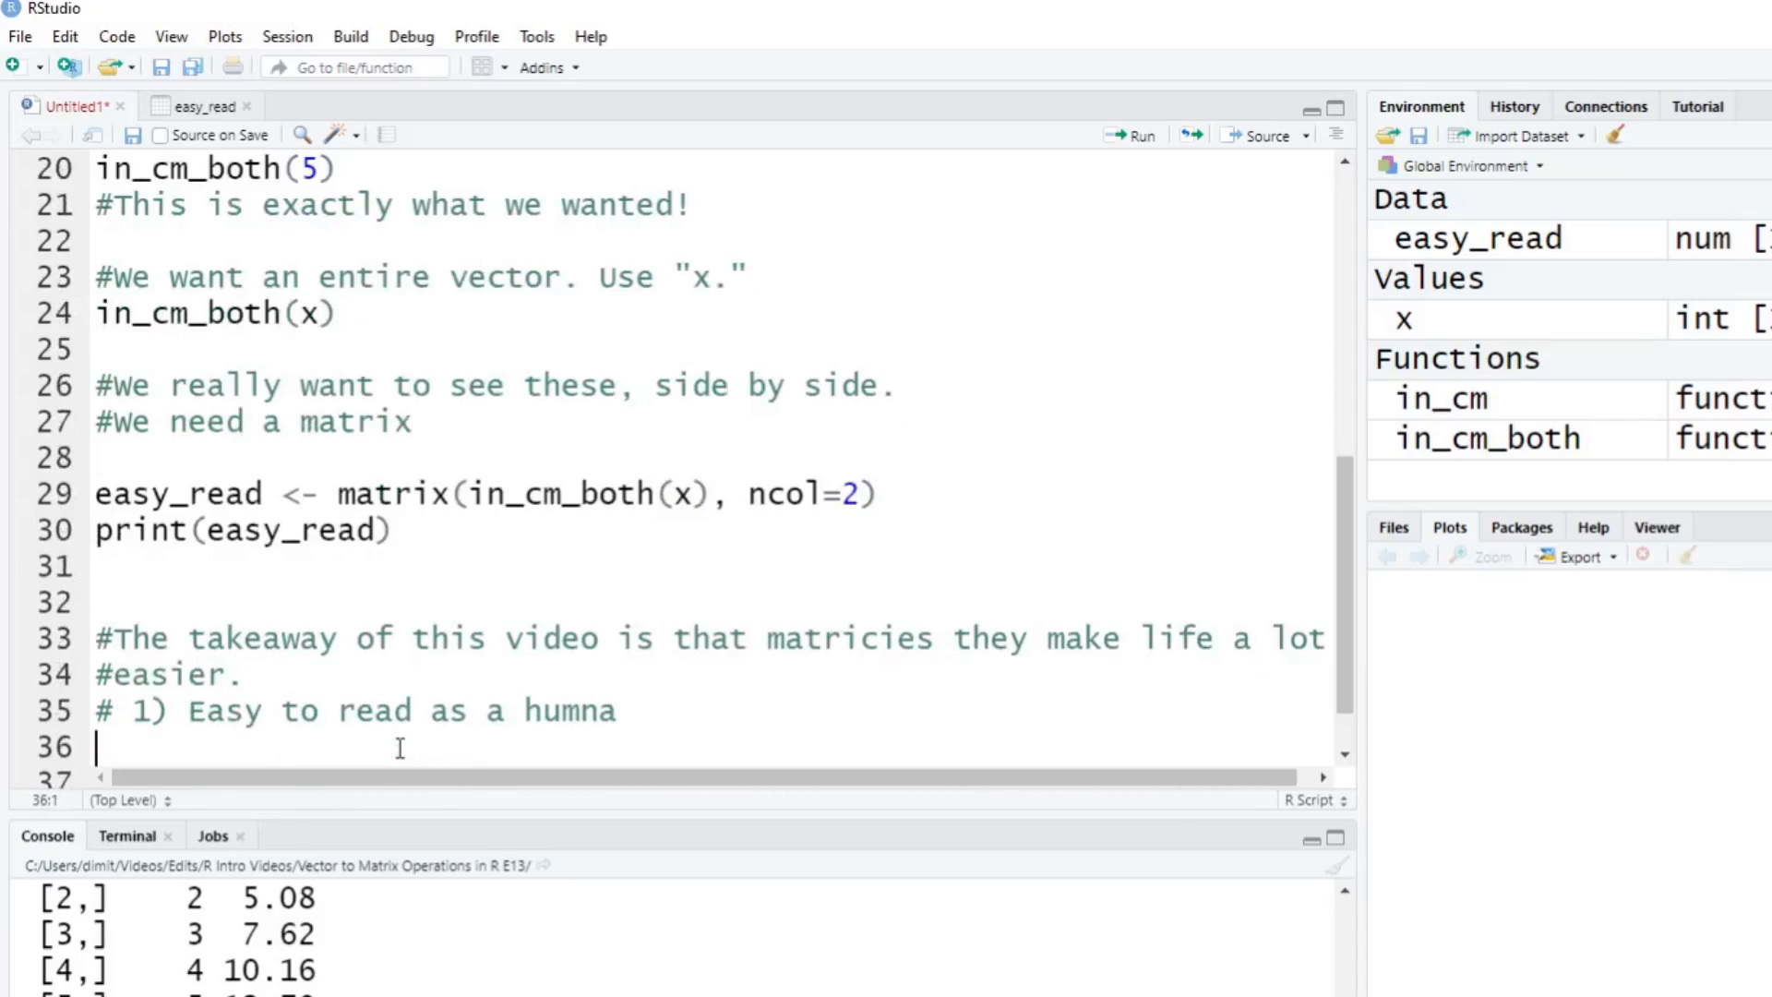
text(# 2))
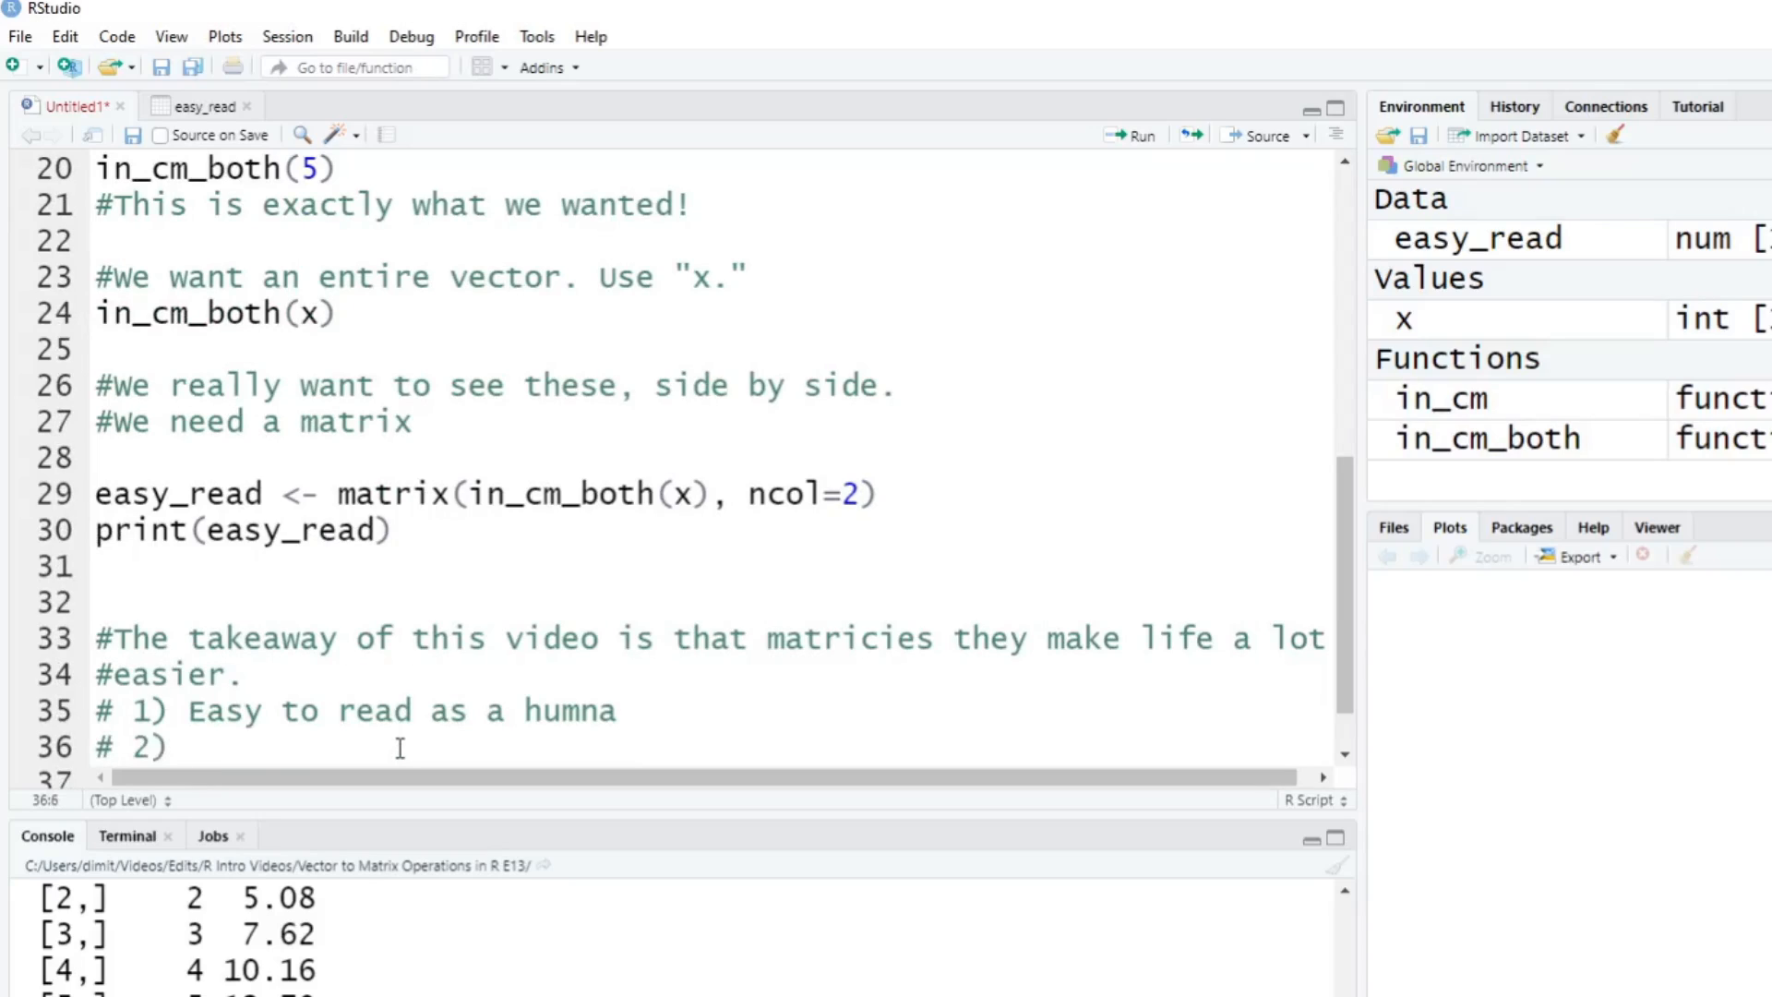
text(It's easier to pull objects l)
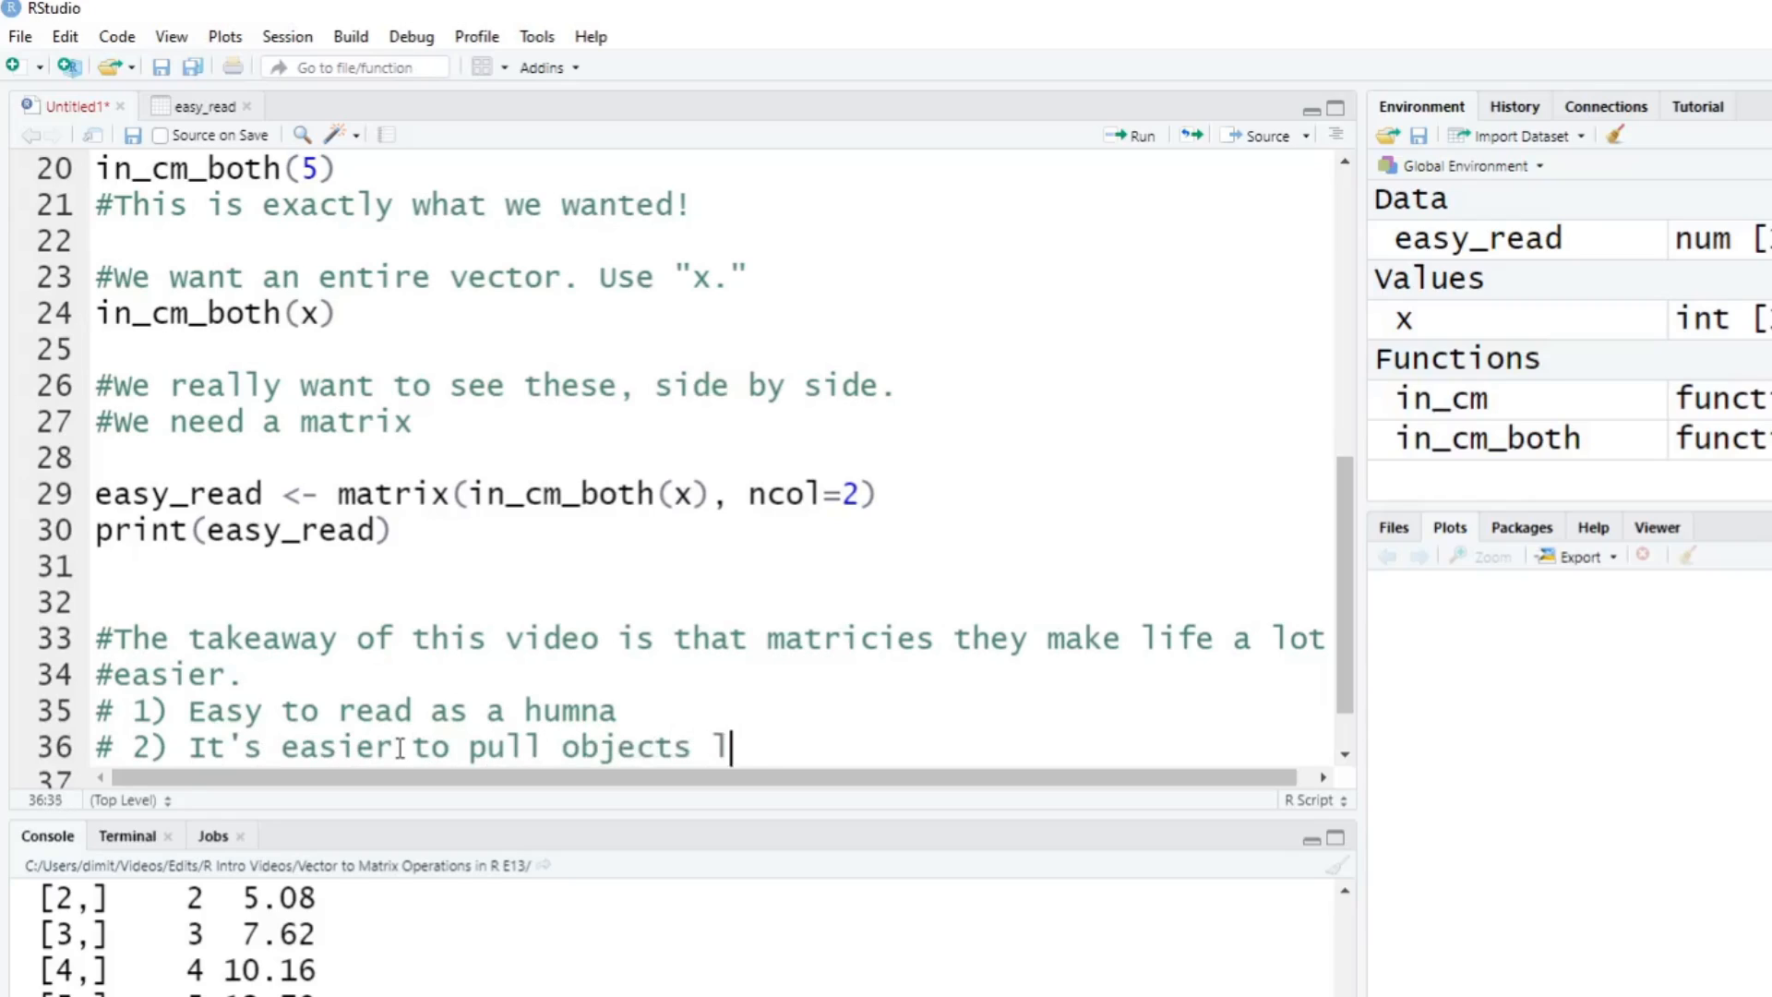
text(ater on.)
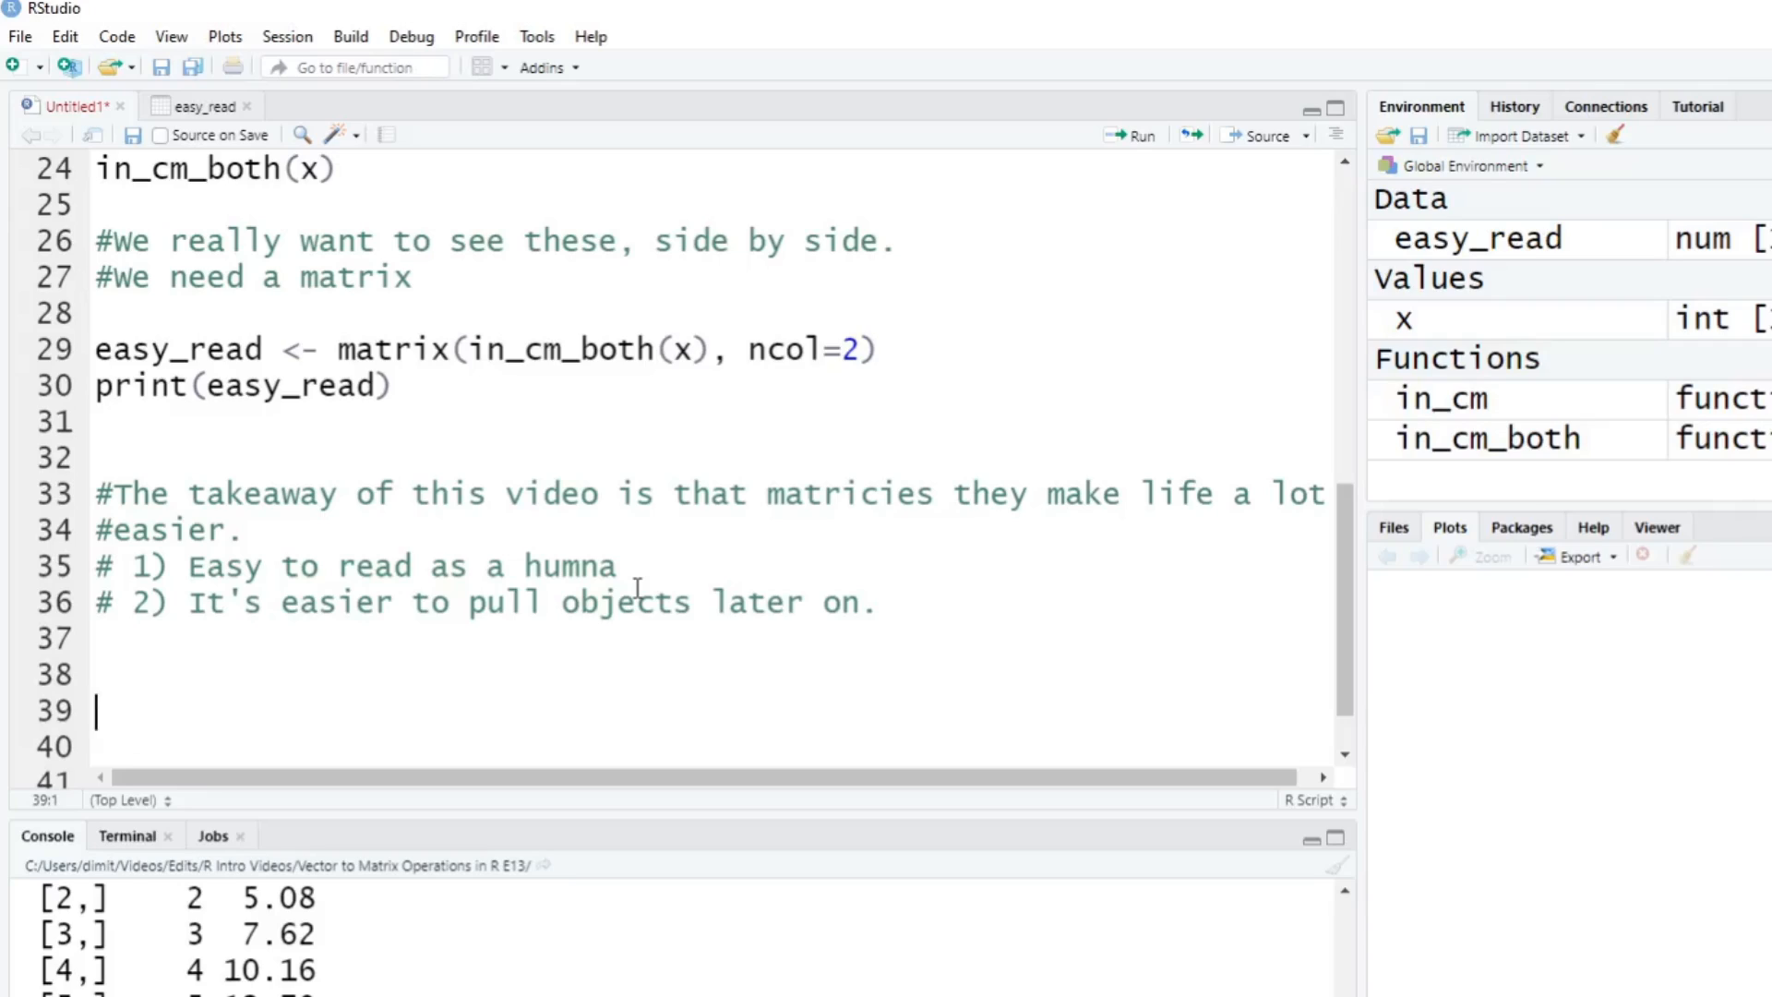
Write a fun-example comment about calculating our age, animal age (7 years) and Jupiter age.
text(#Fun example:)
click(710, 746)
text(#Let')
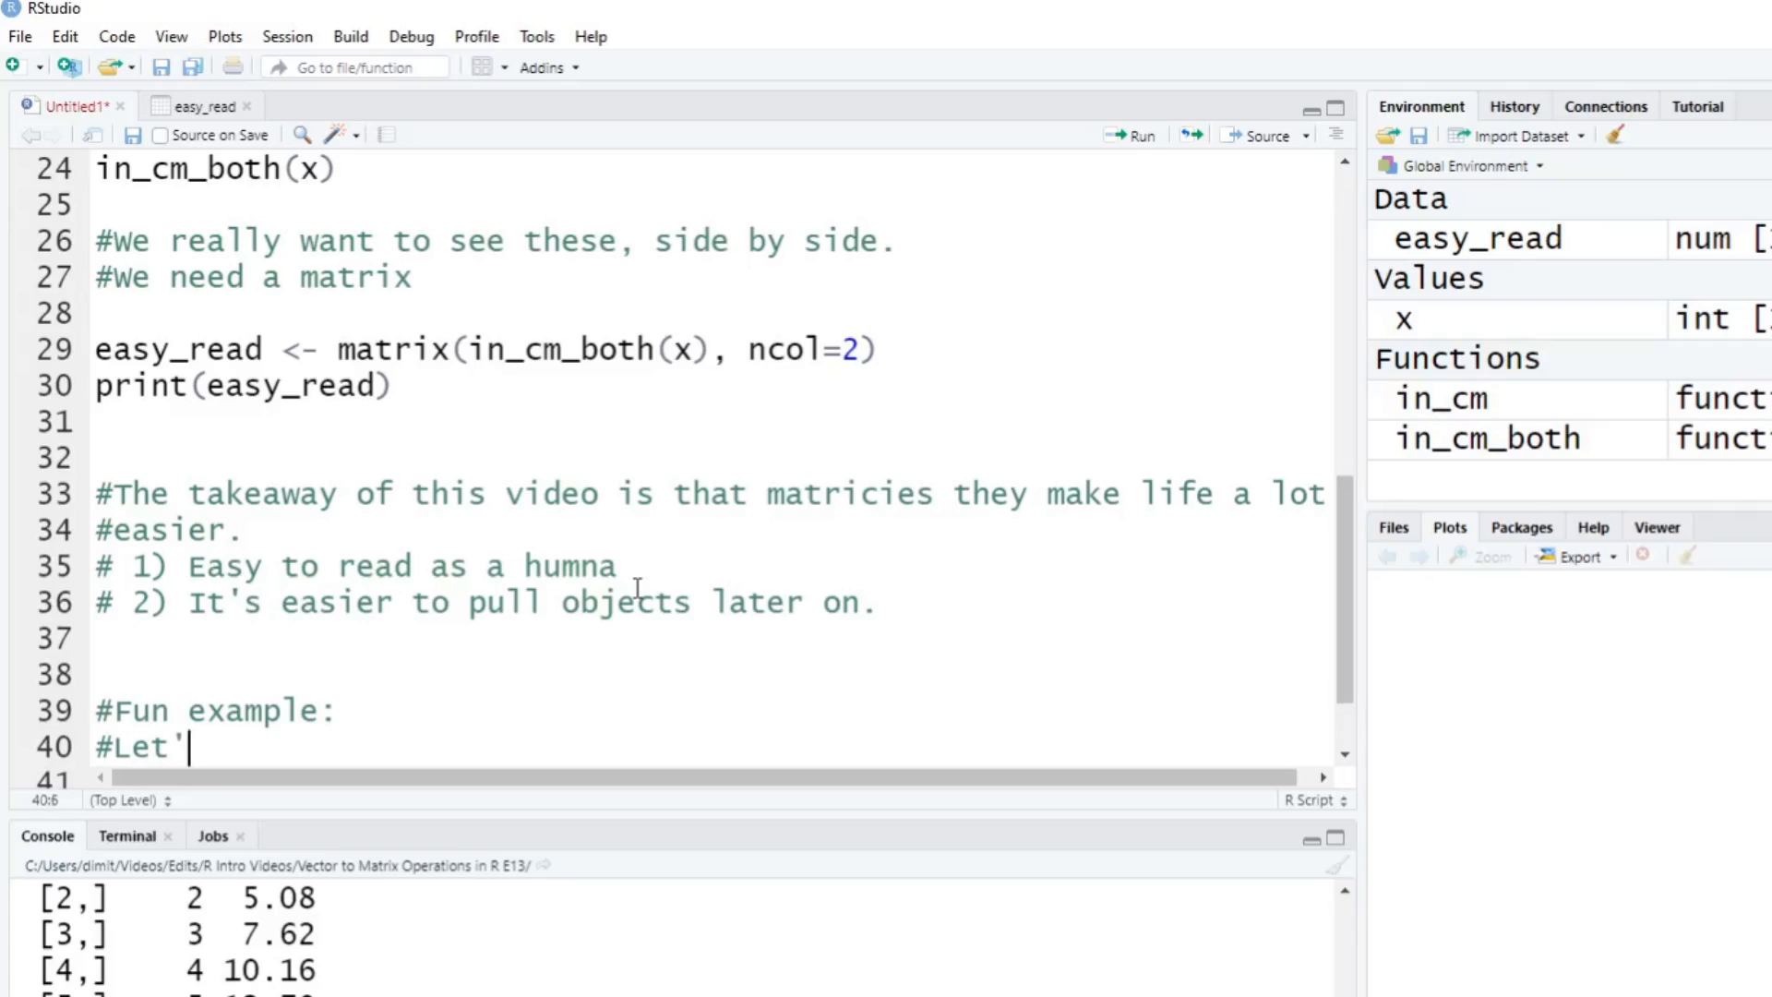
text(s calculate)
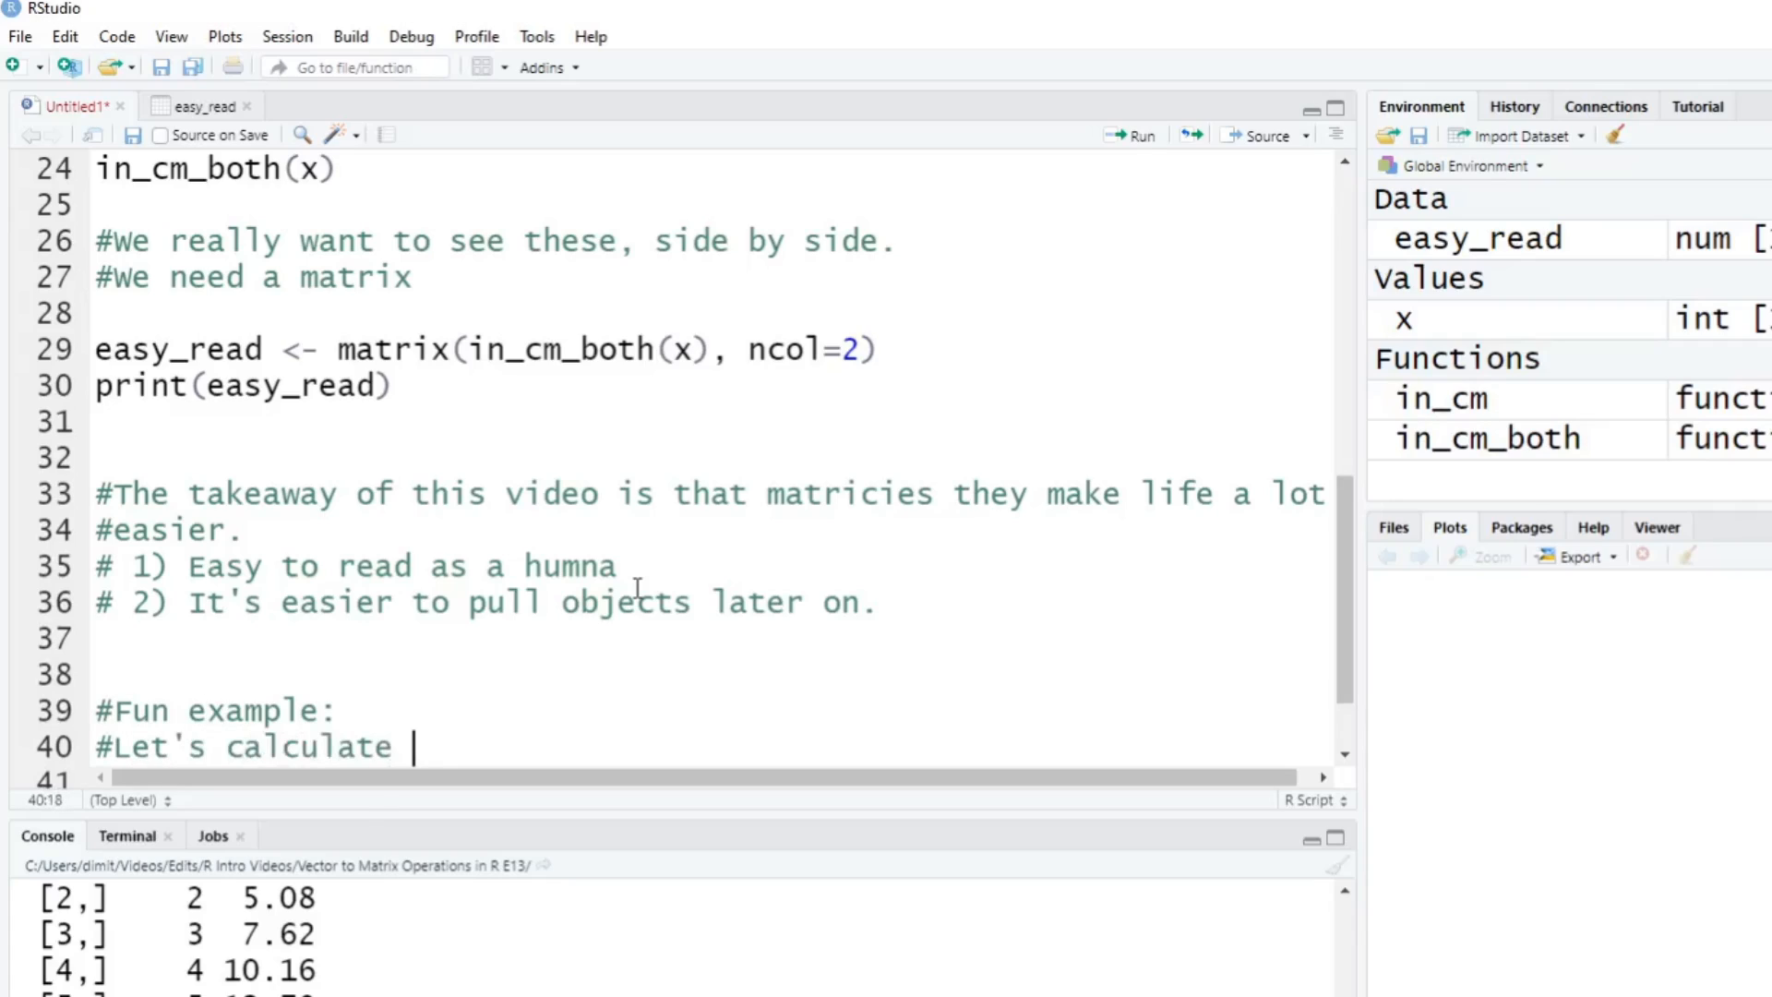
text(our age)
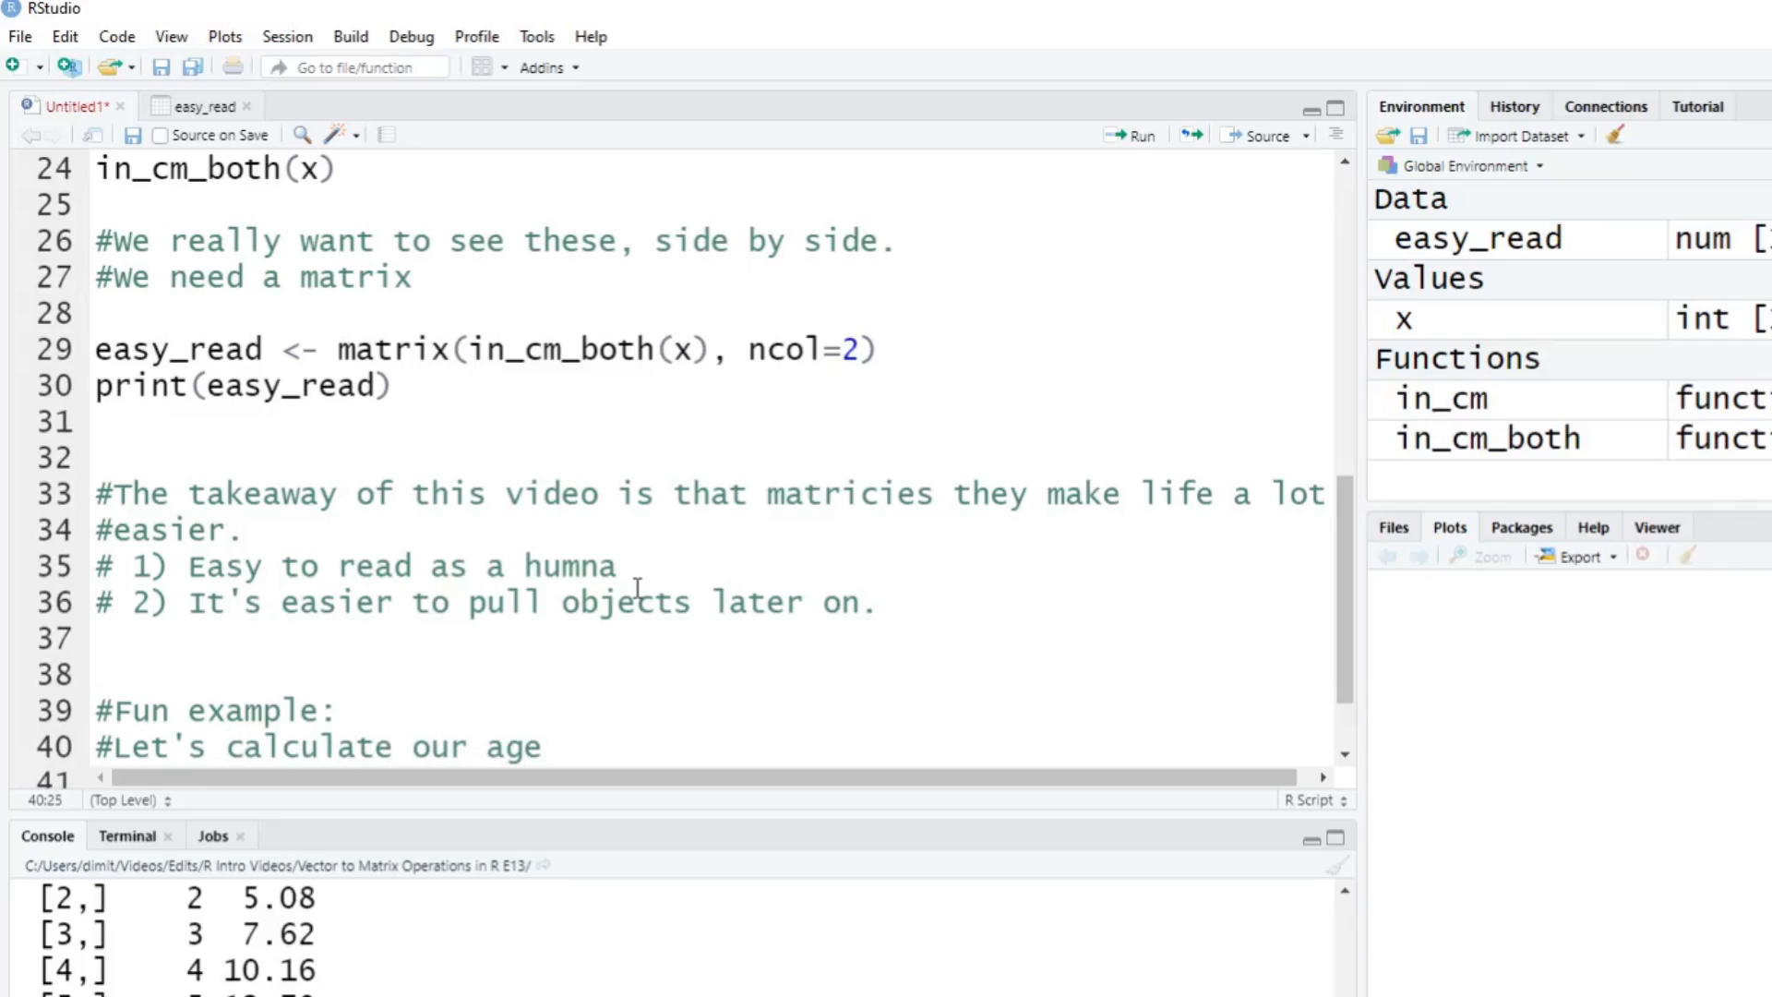
text(, anim)
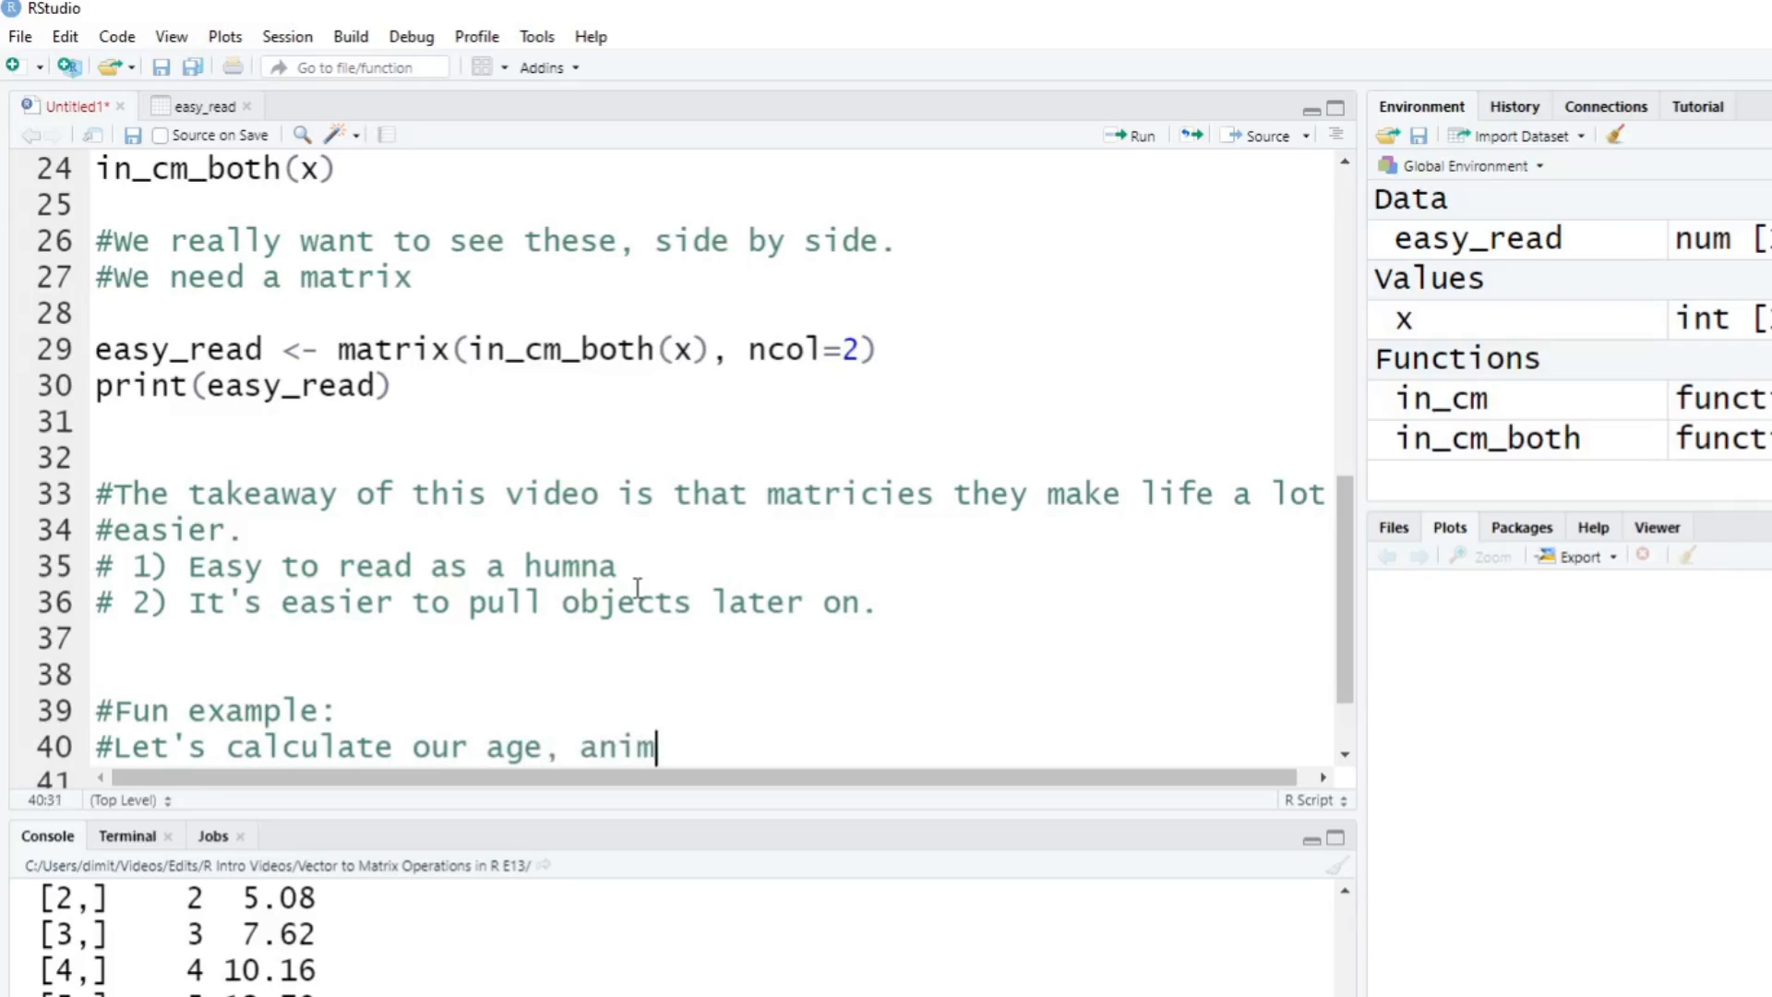
text(al age and)
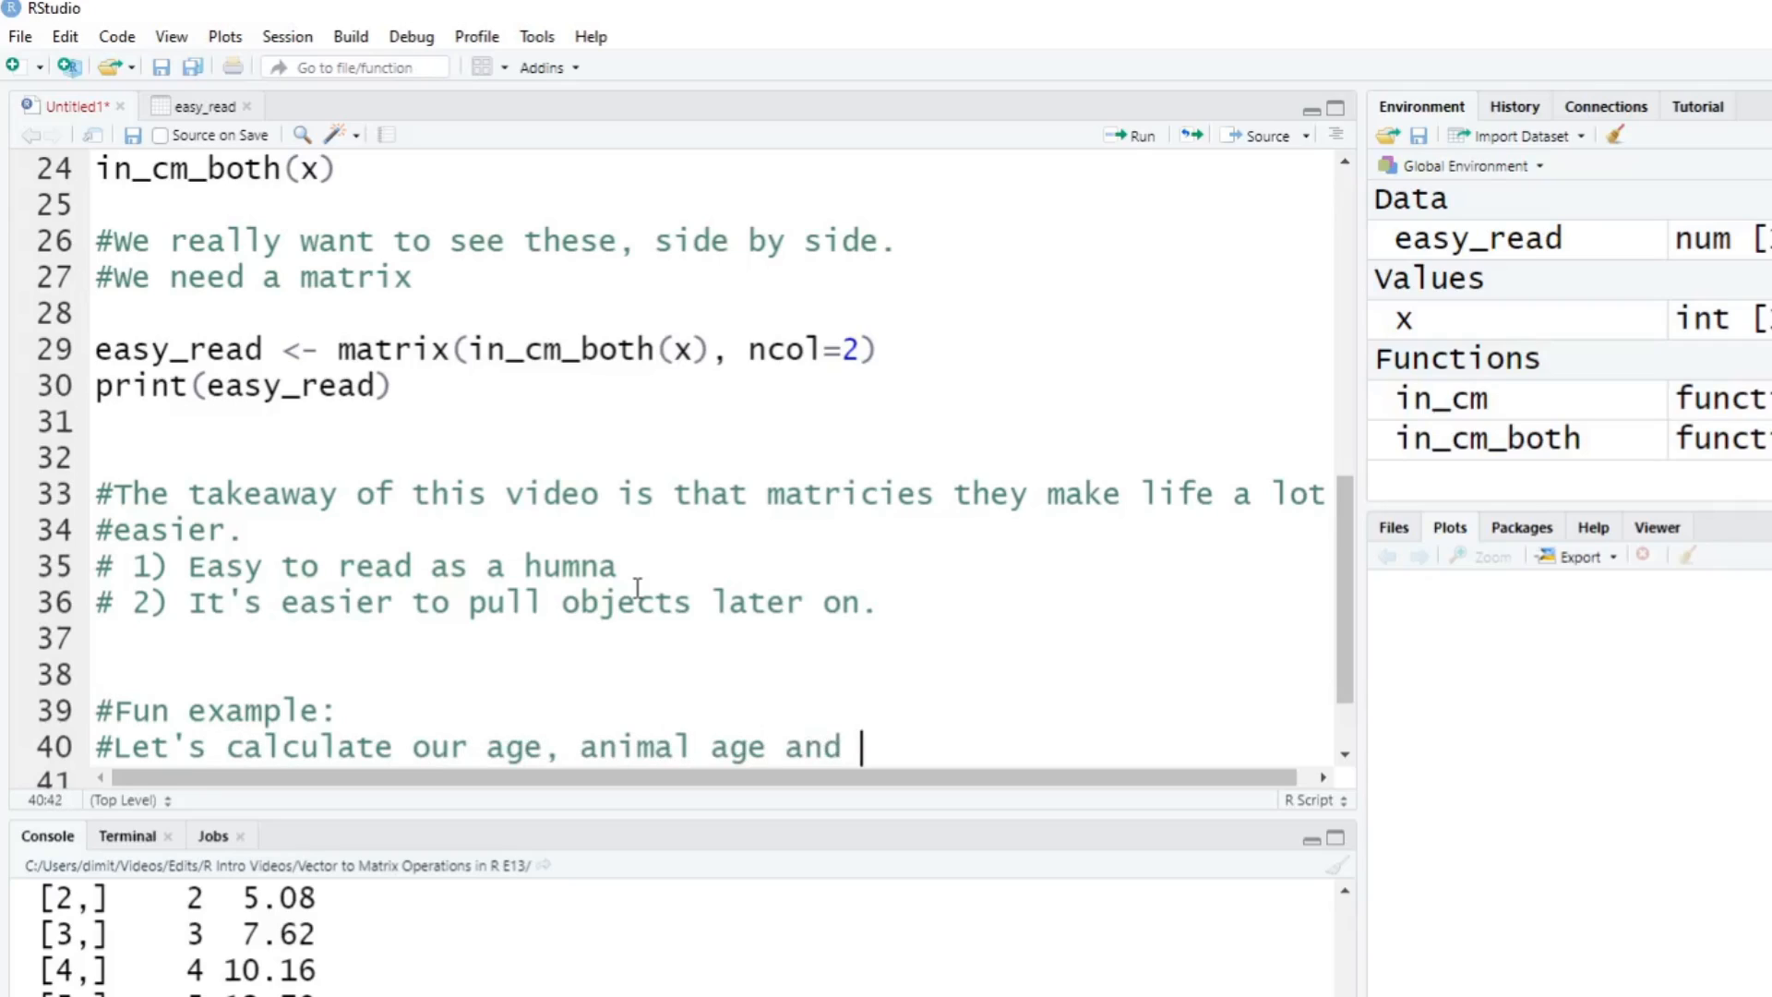
text(Jupiter)
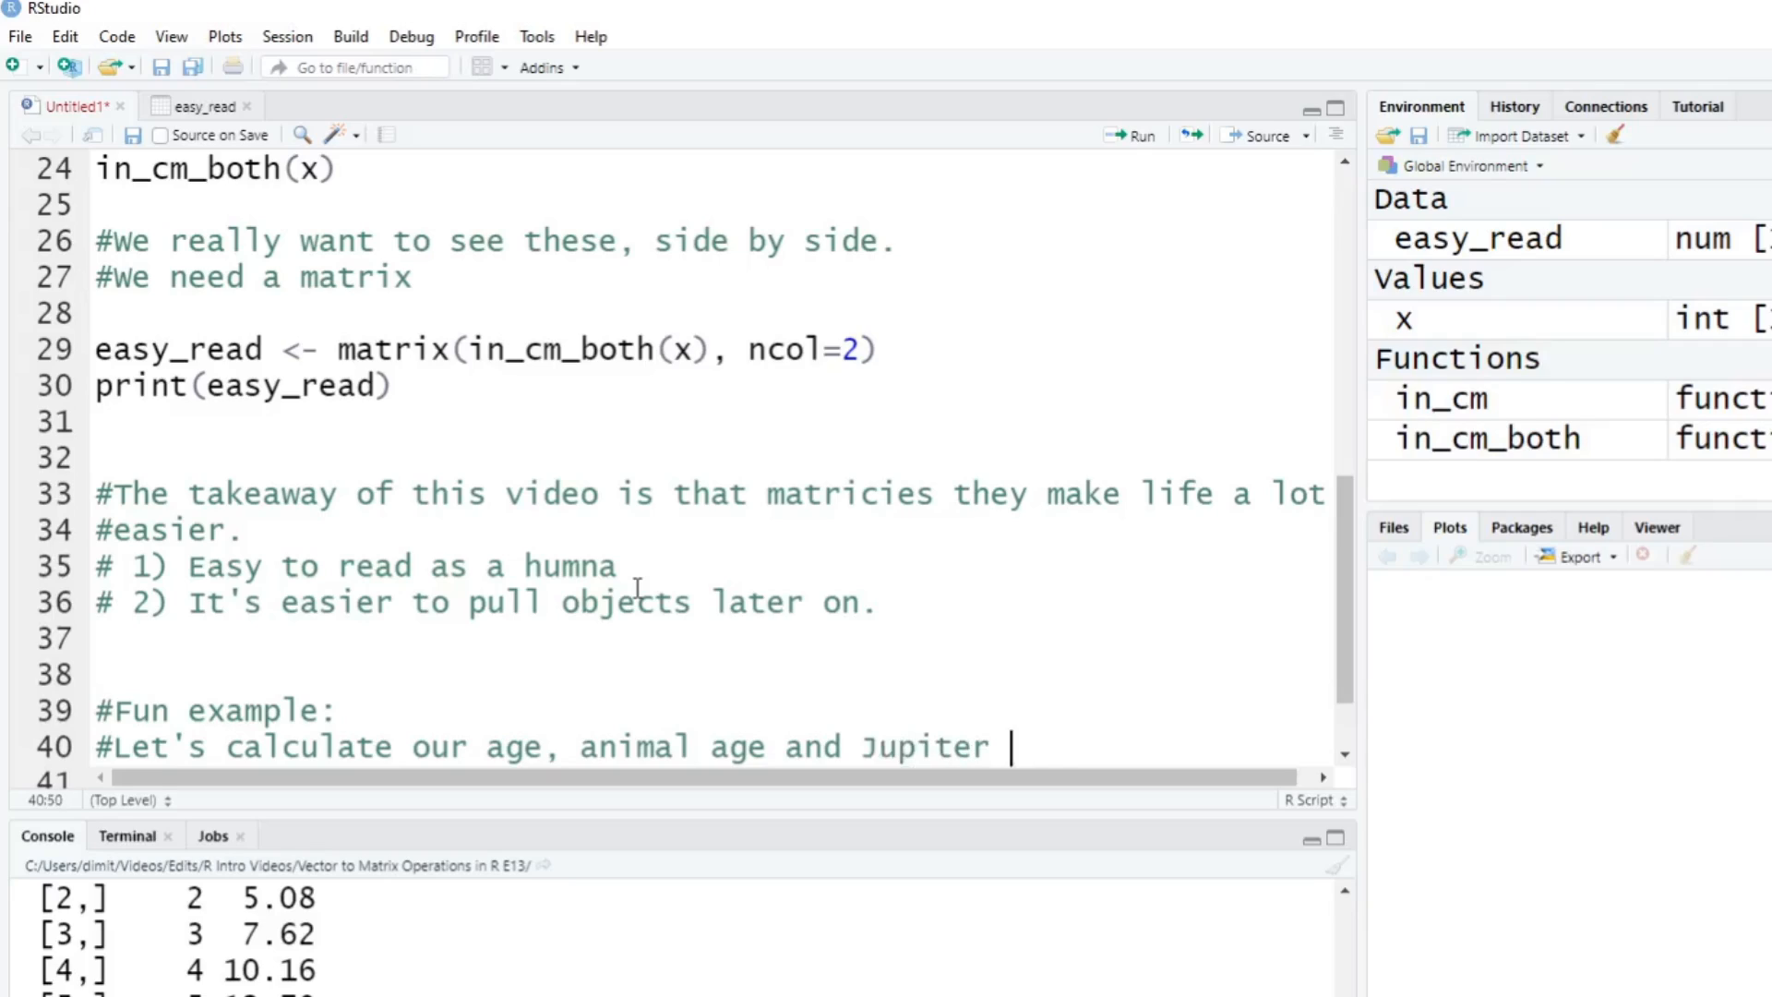
text(age.)
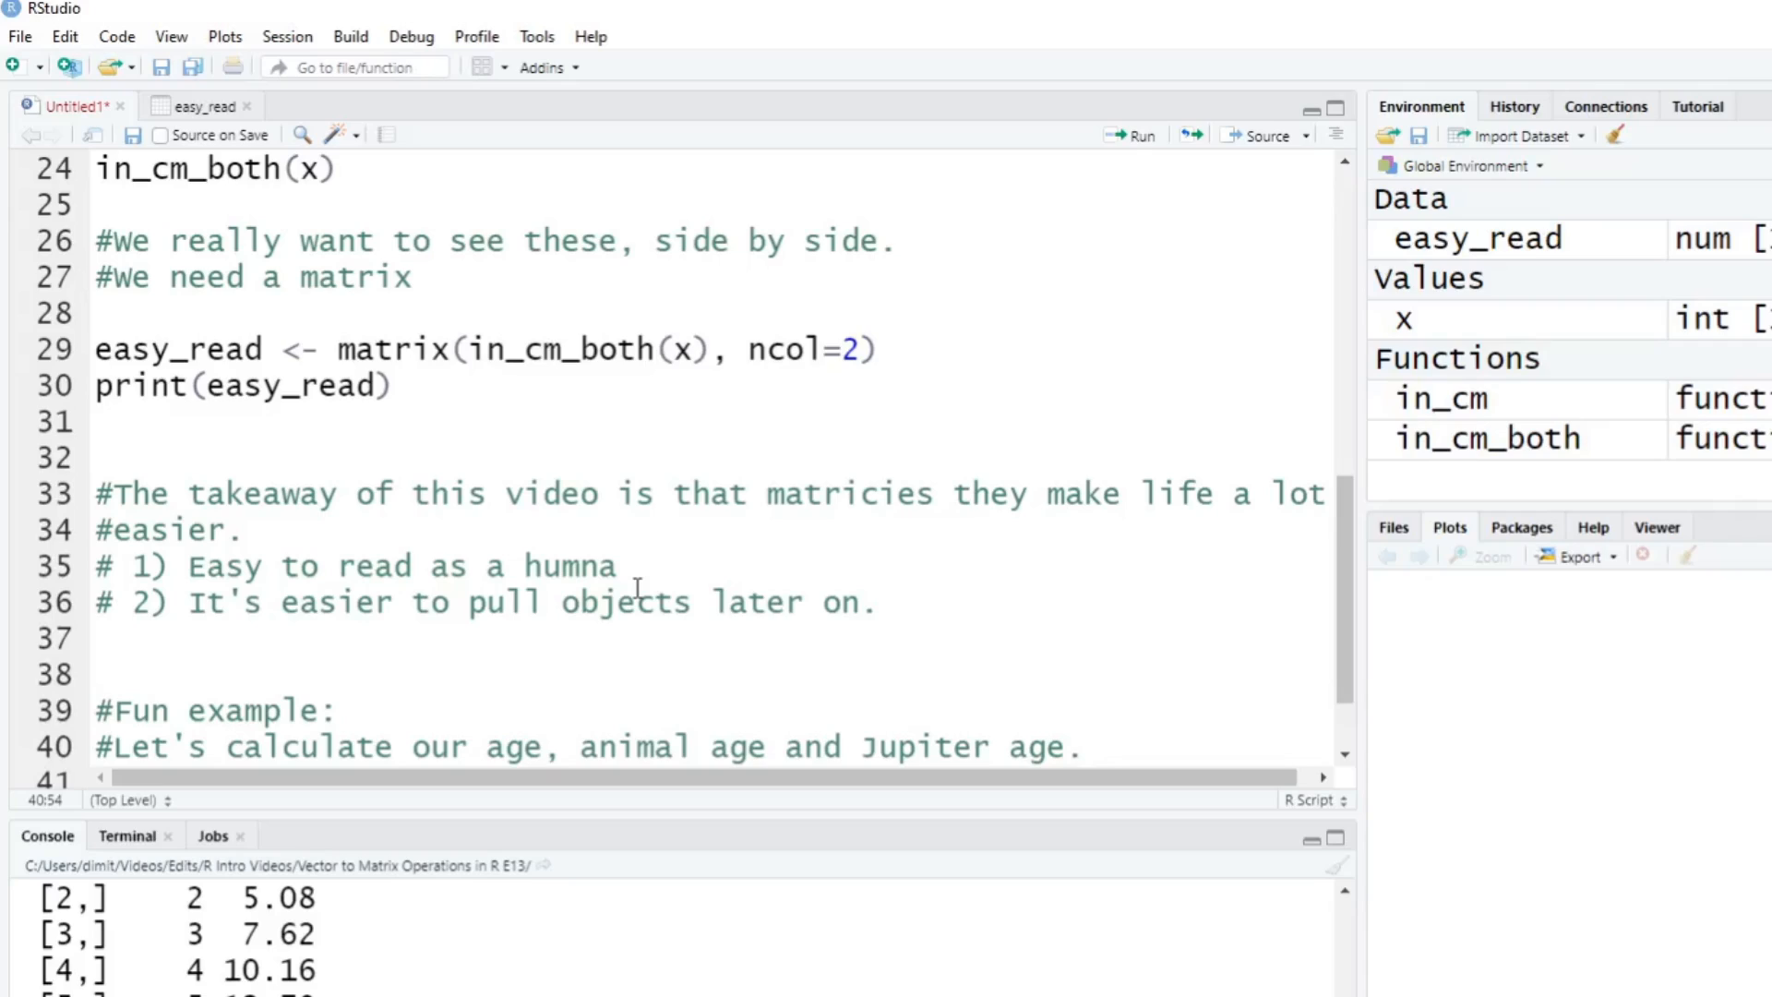
click(770, 746)
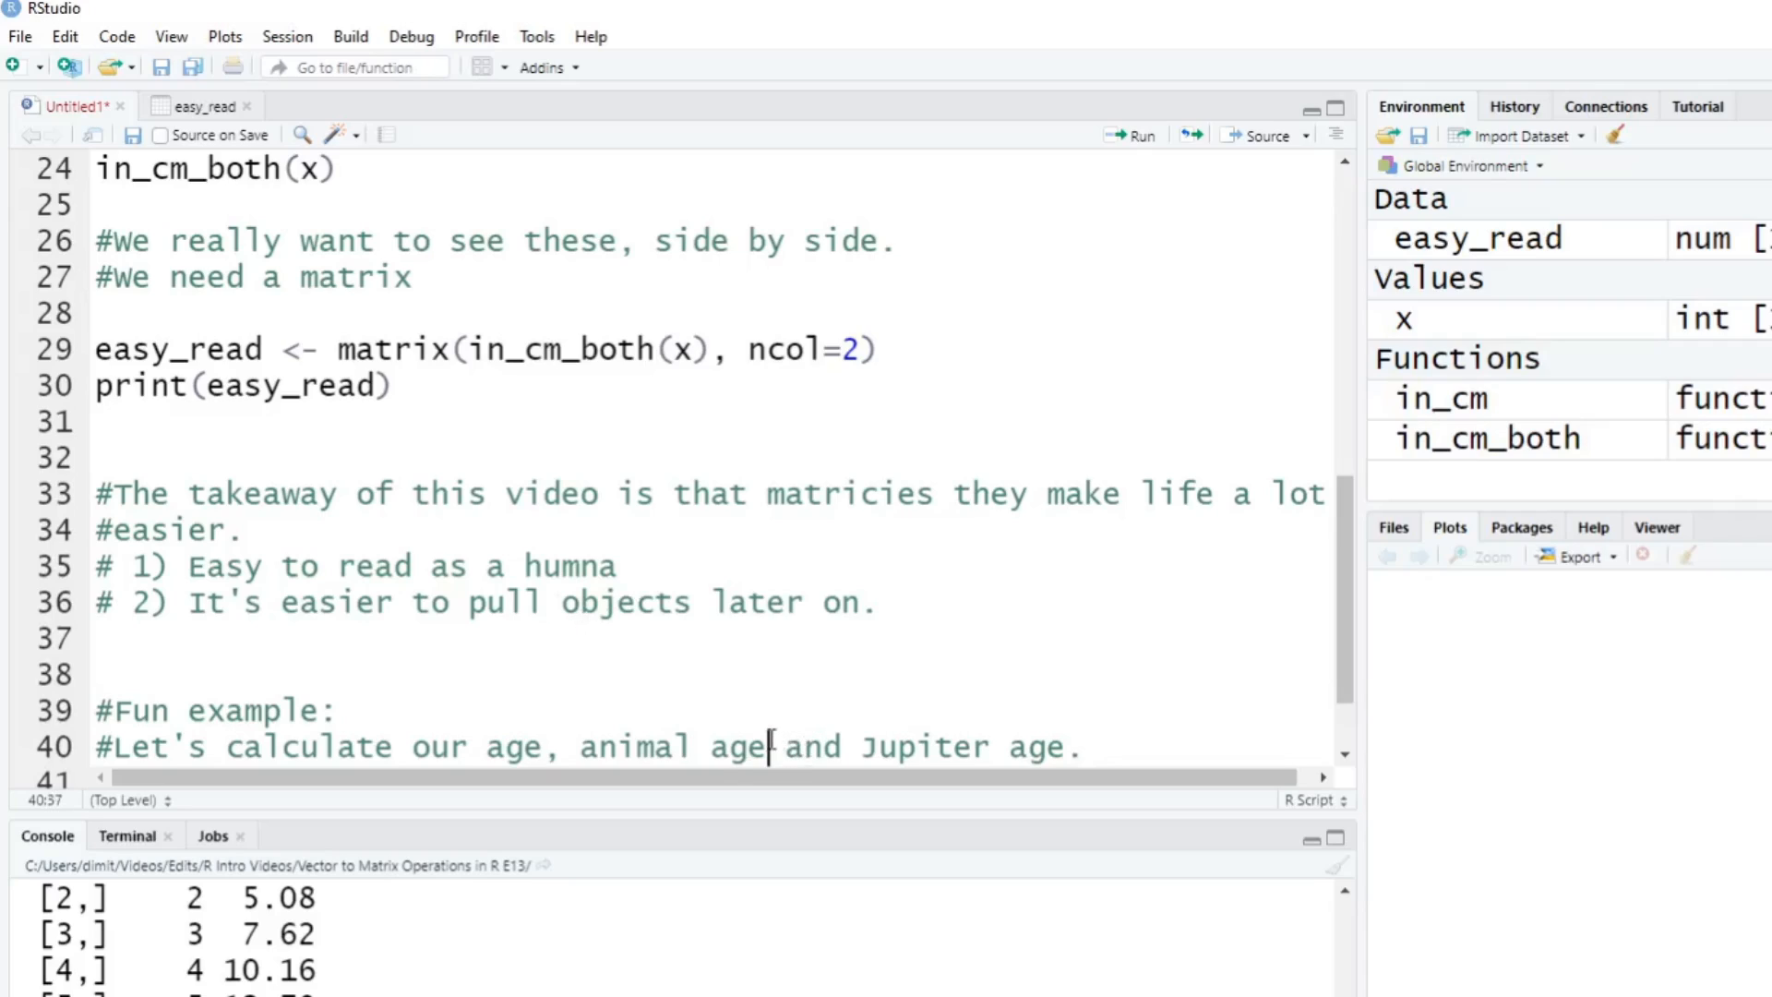
text((7 ))
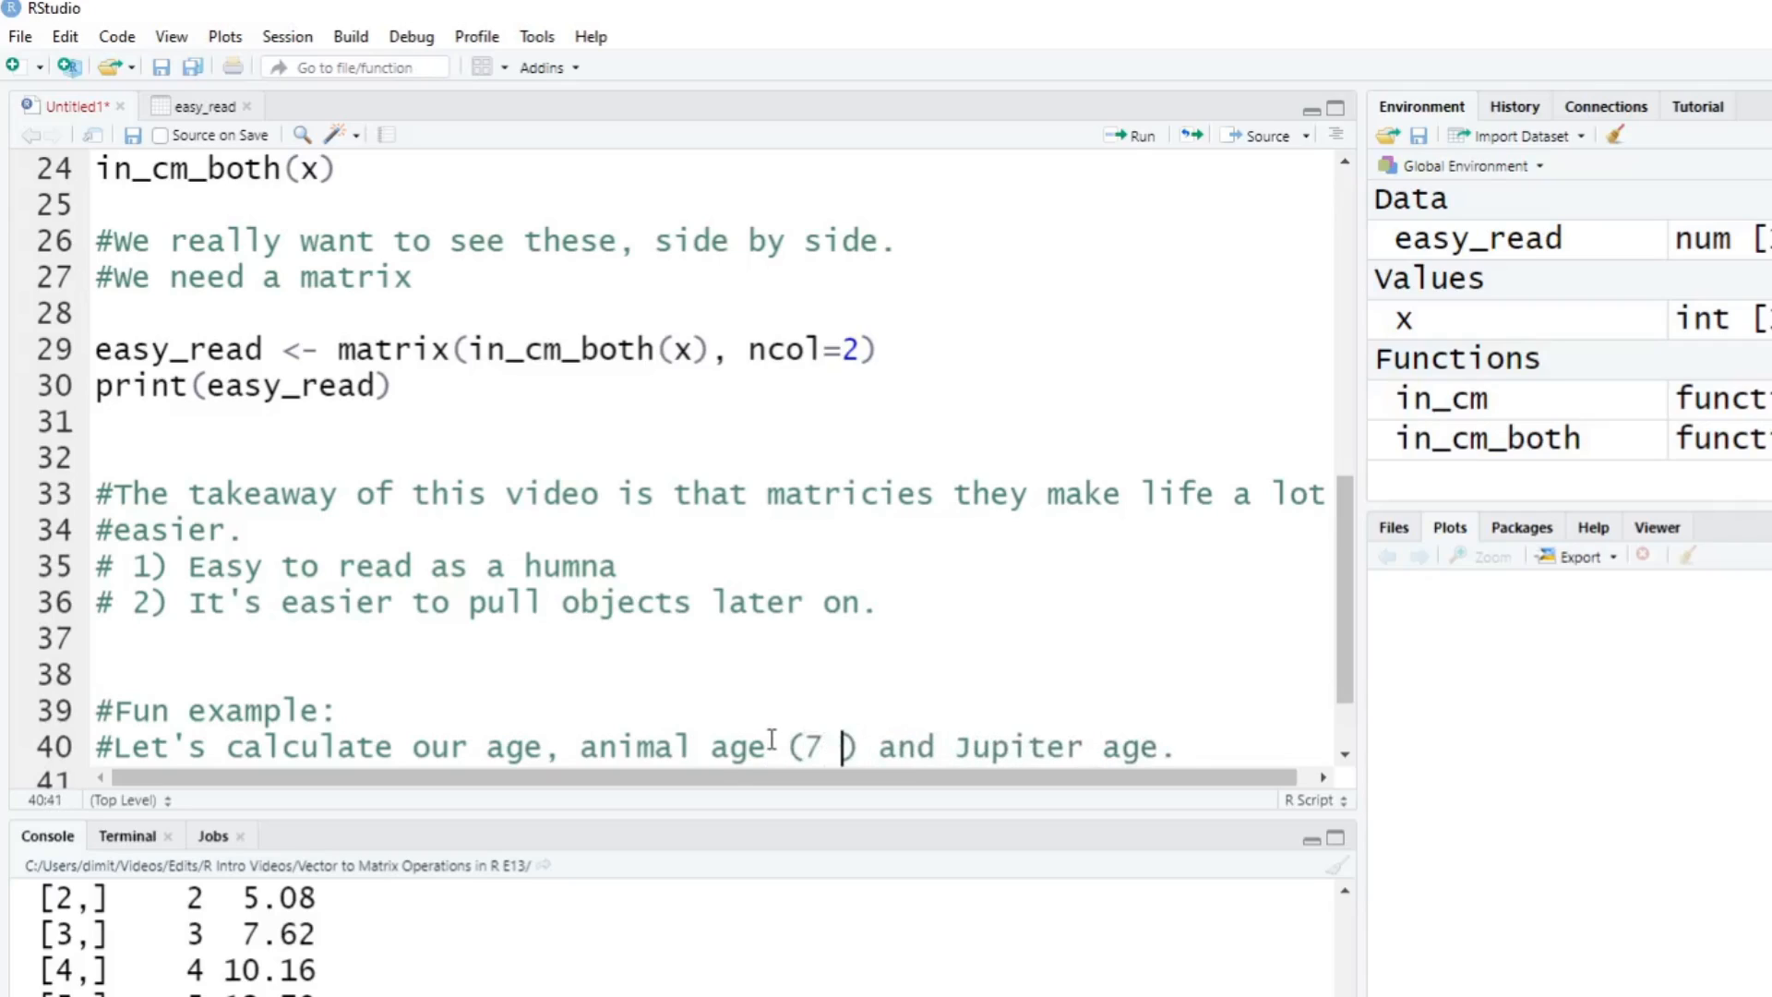
text(years)
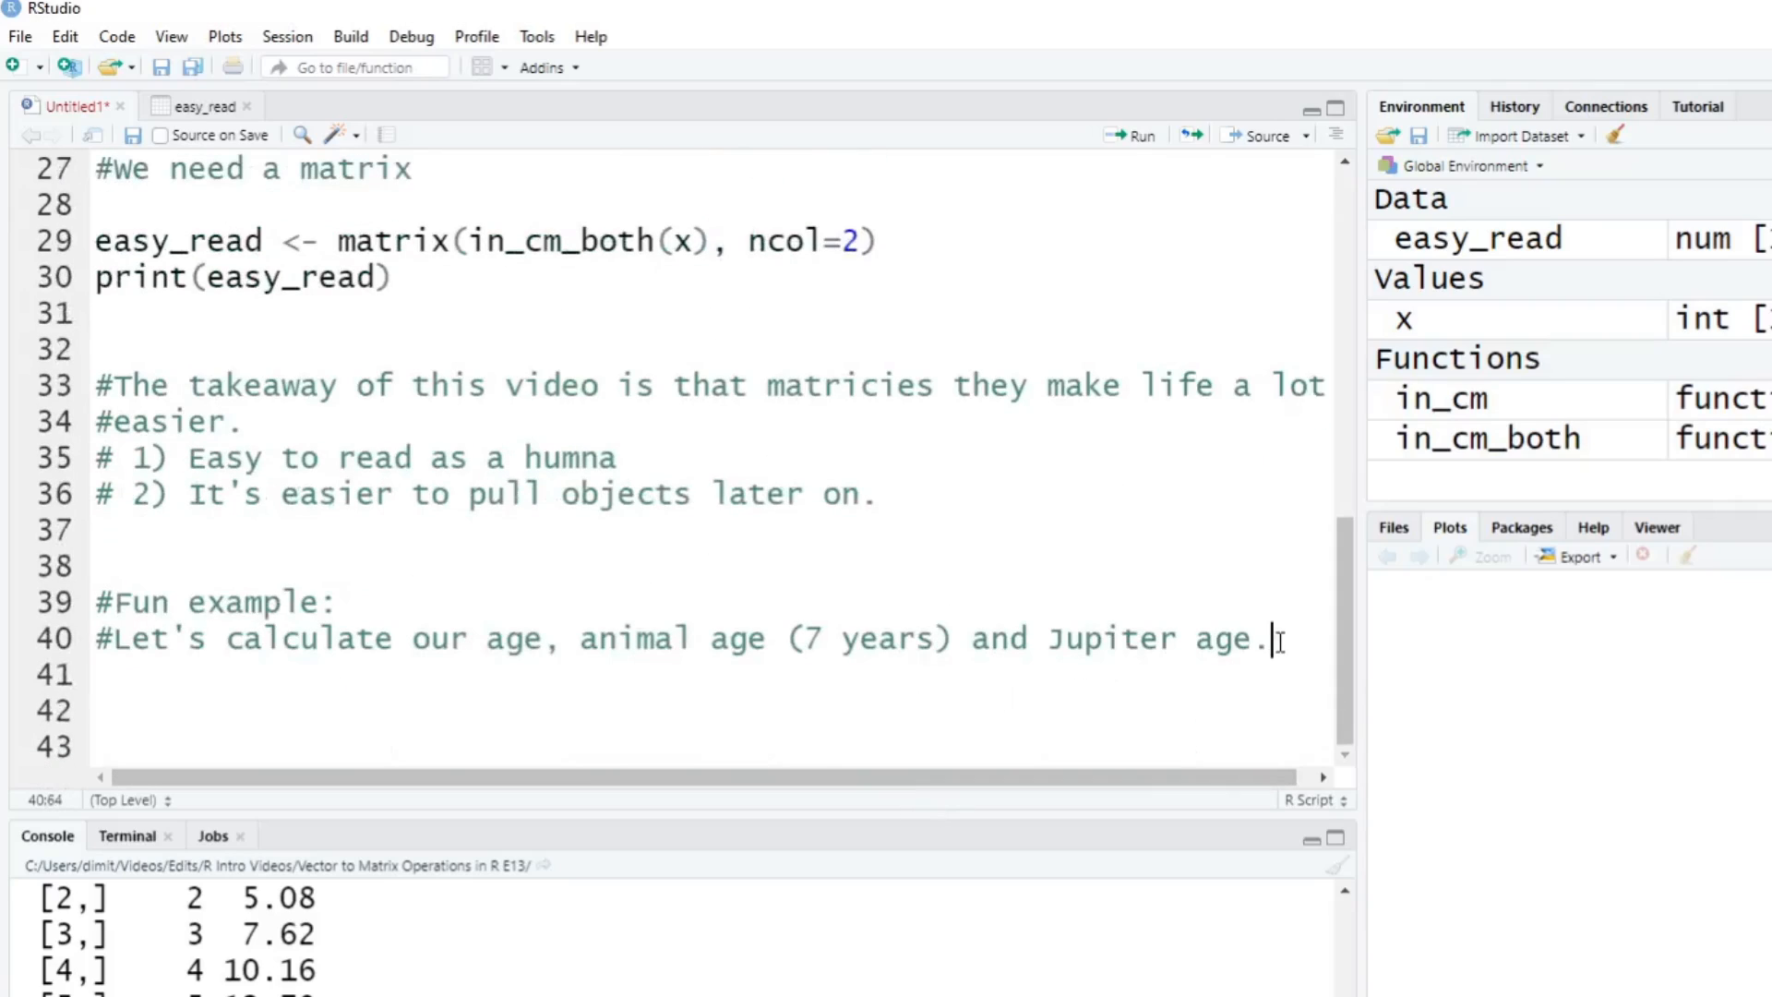
Add the comment '#Jupiter once around the sun = 11.8618'.
text(#)
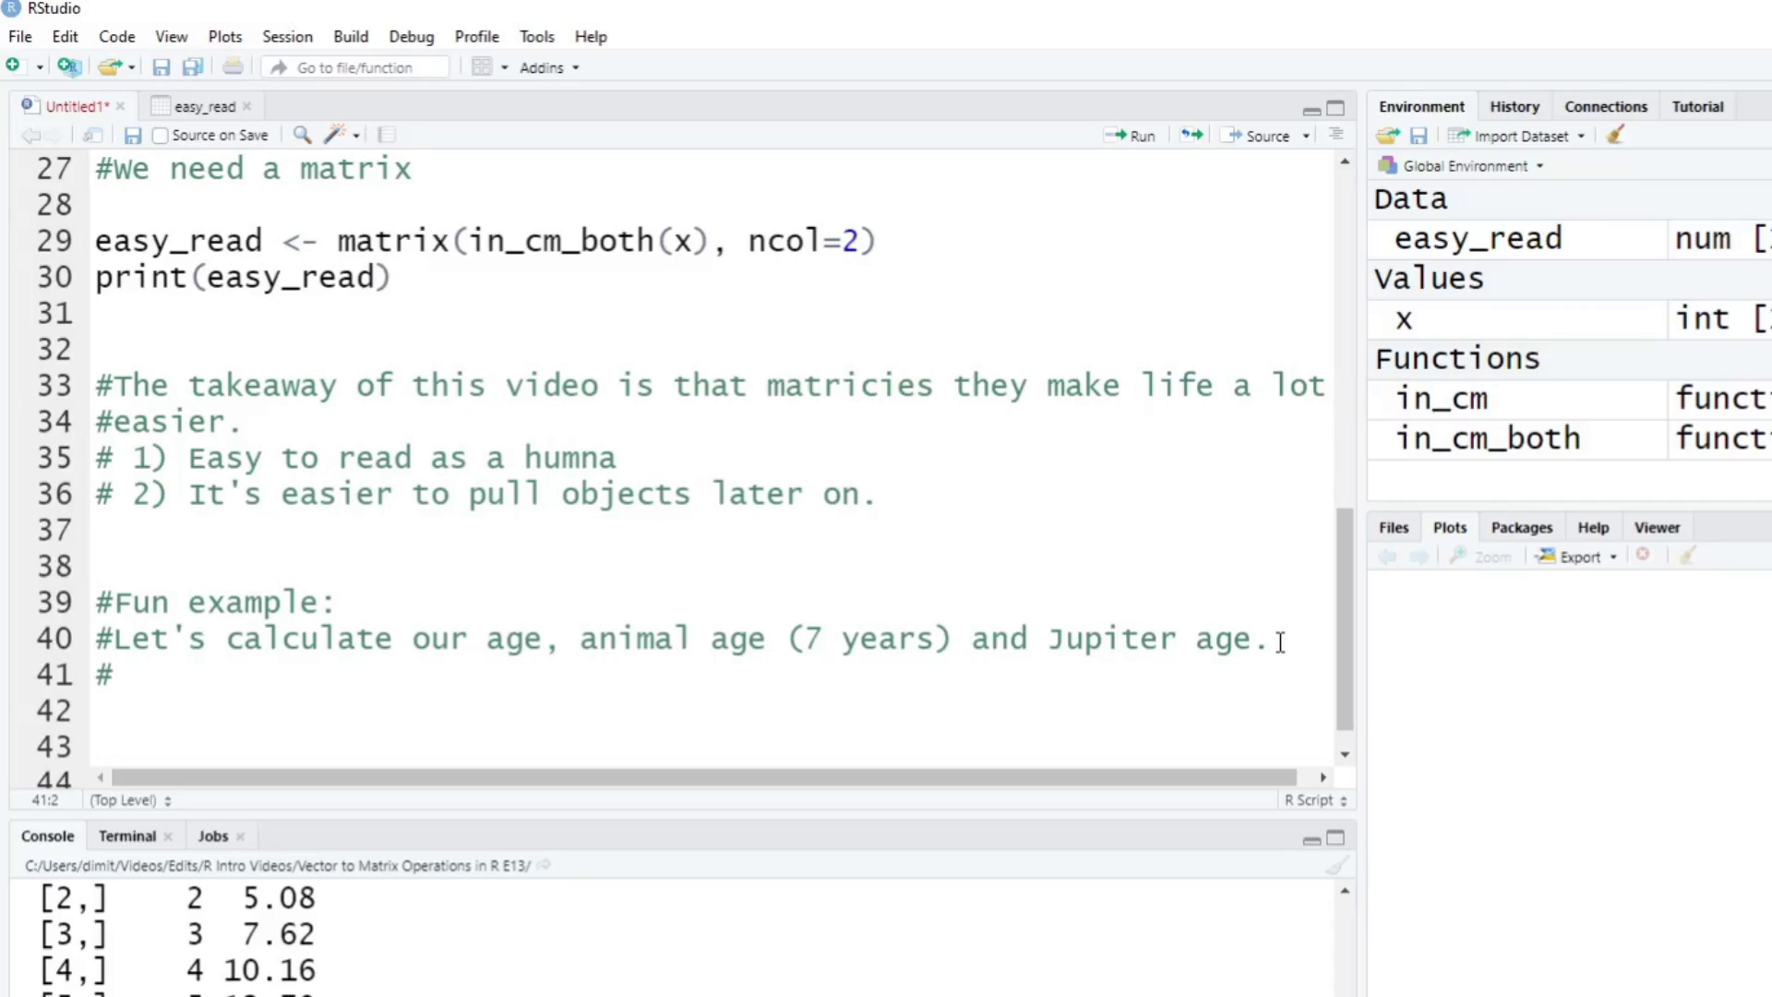
text(Jupiter)
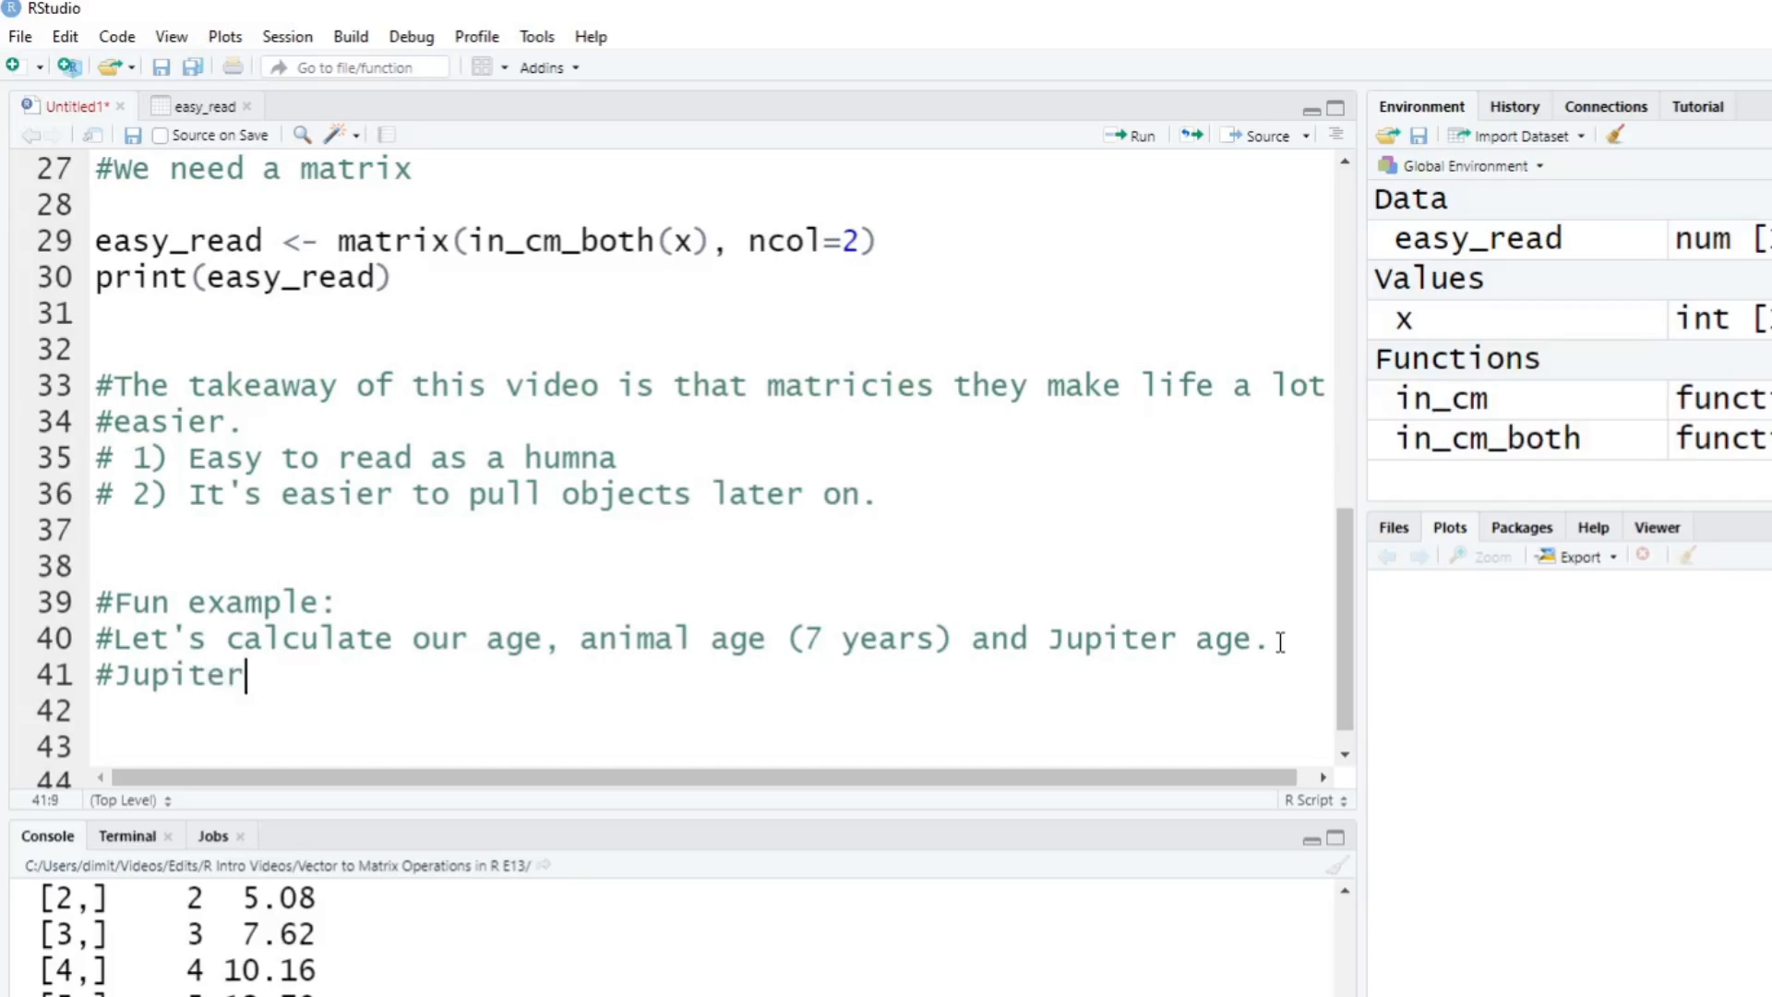
text(once around the sun =)
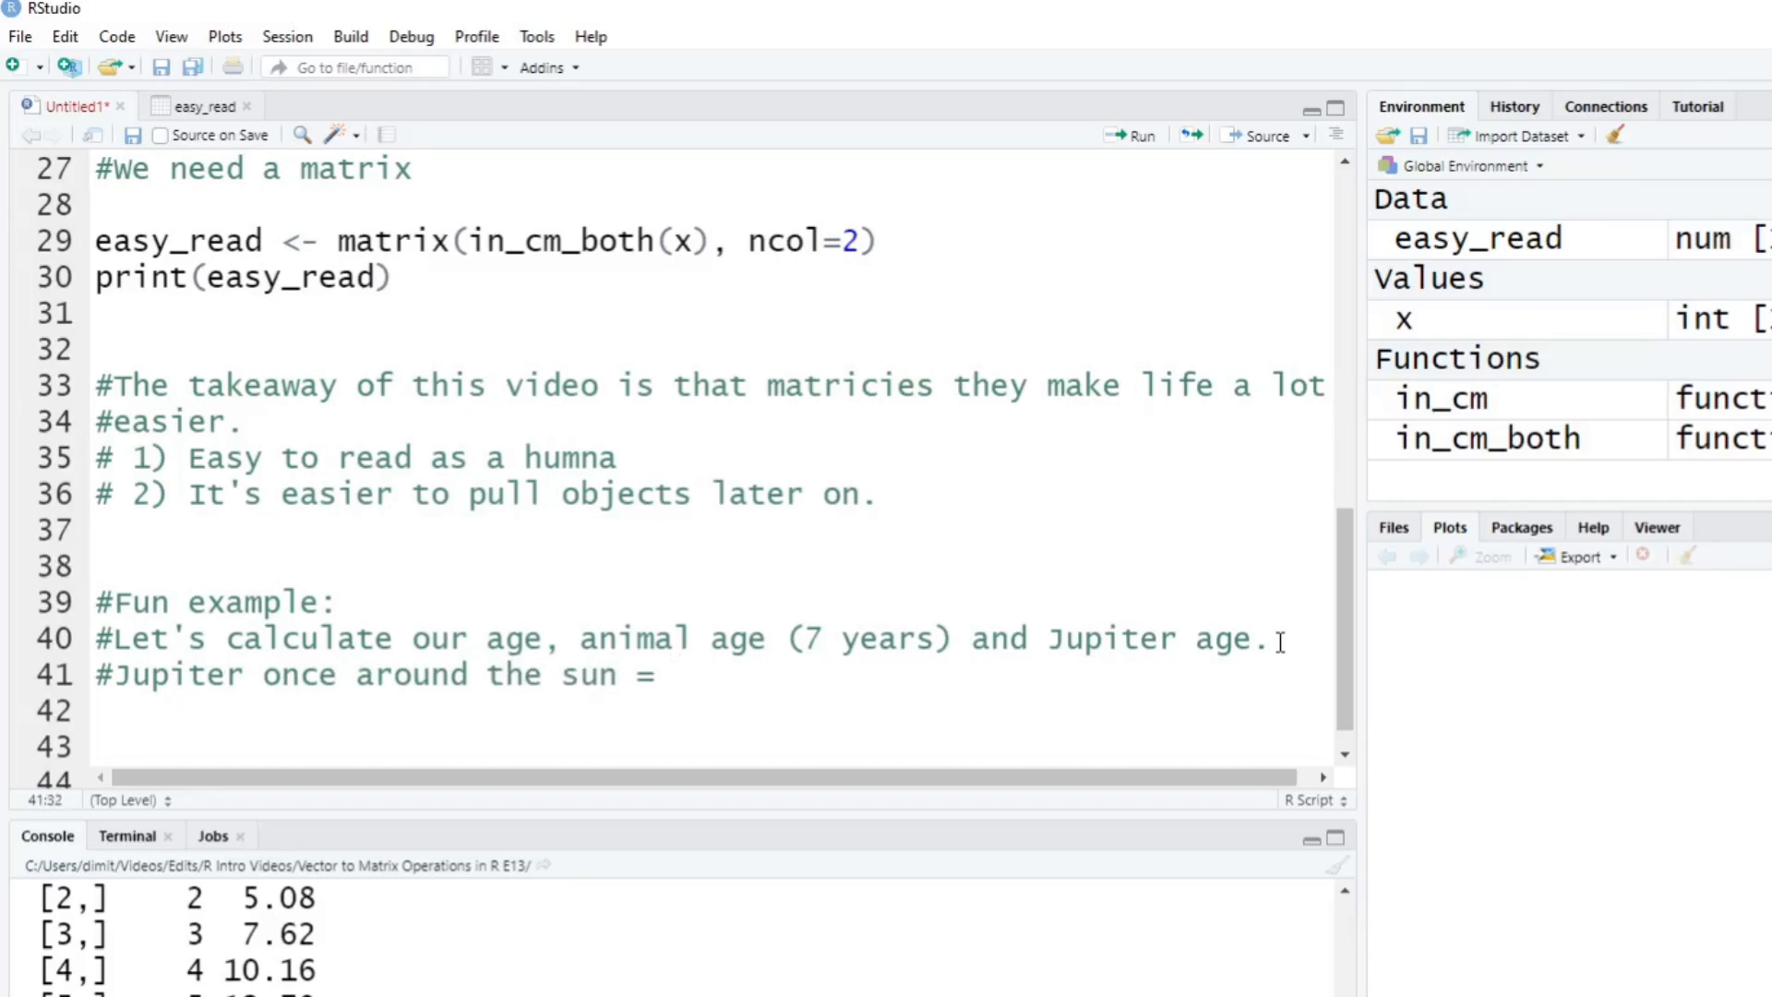
text(11.)
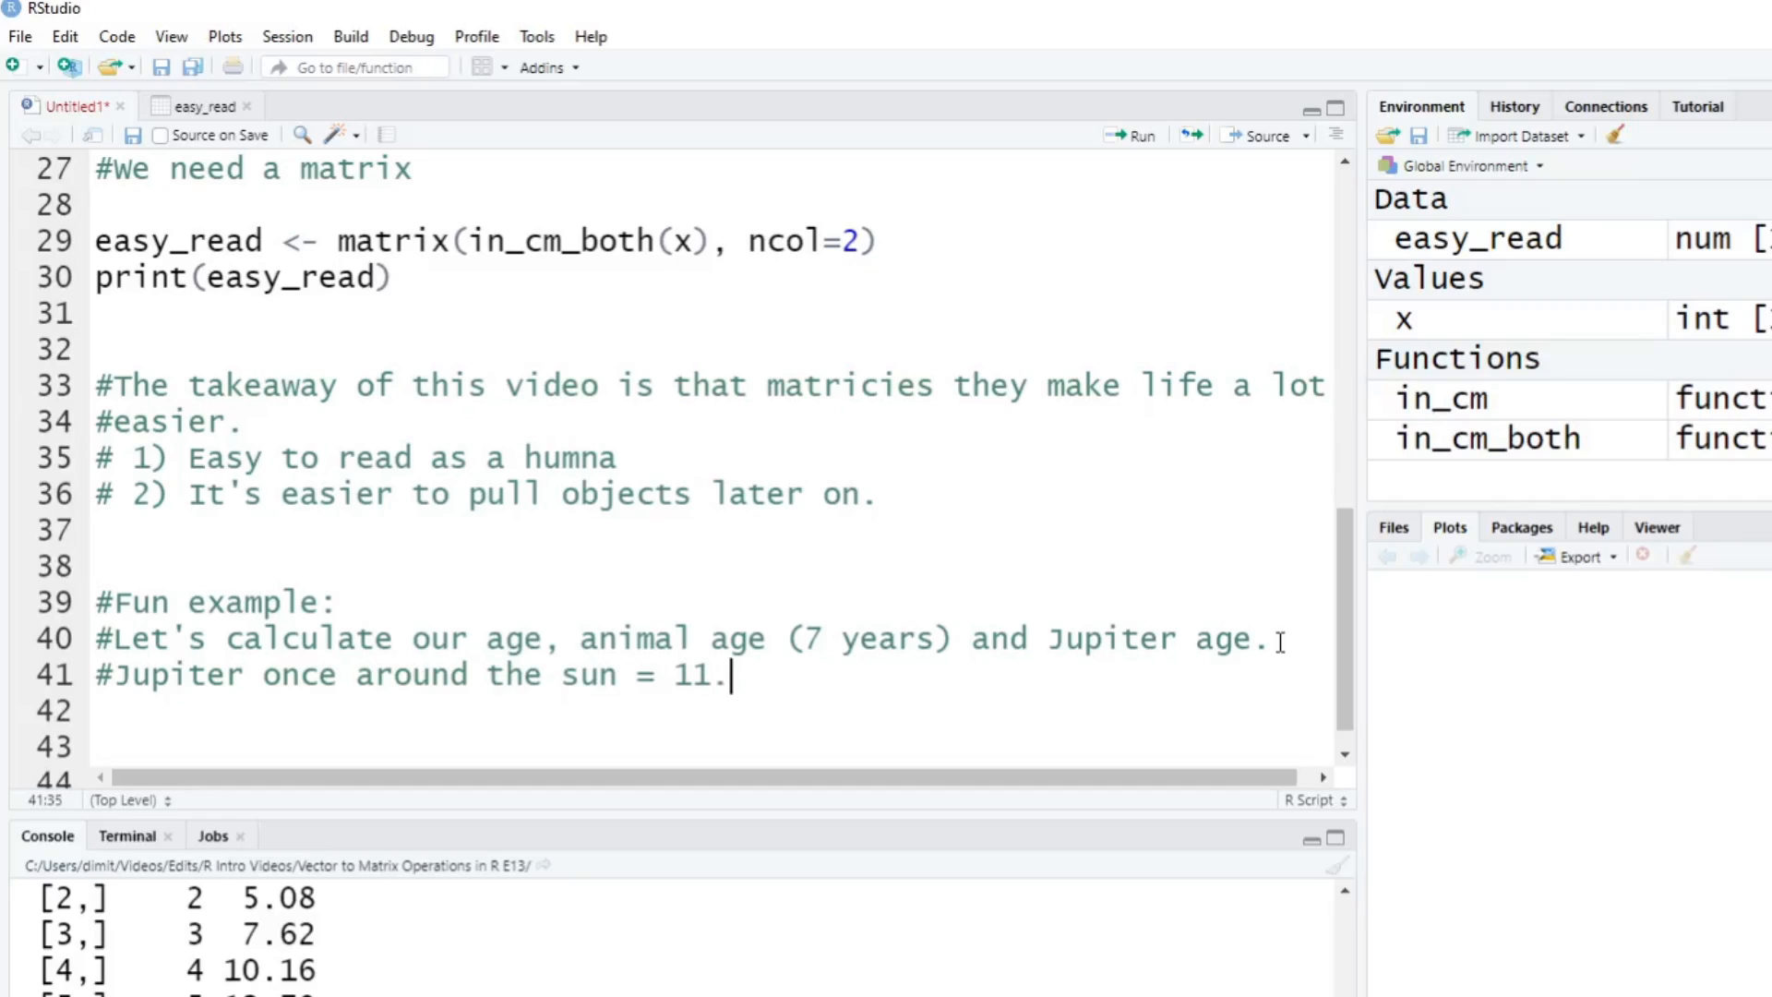
text(8618)
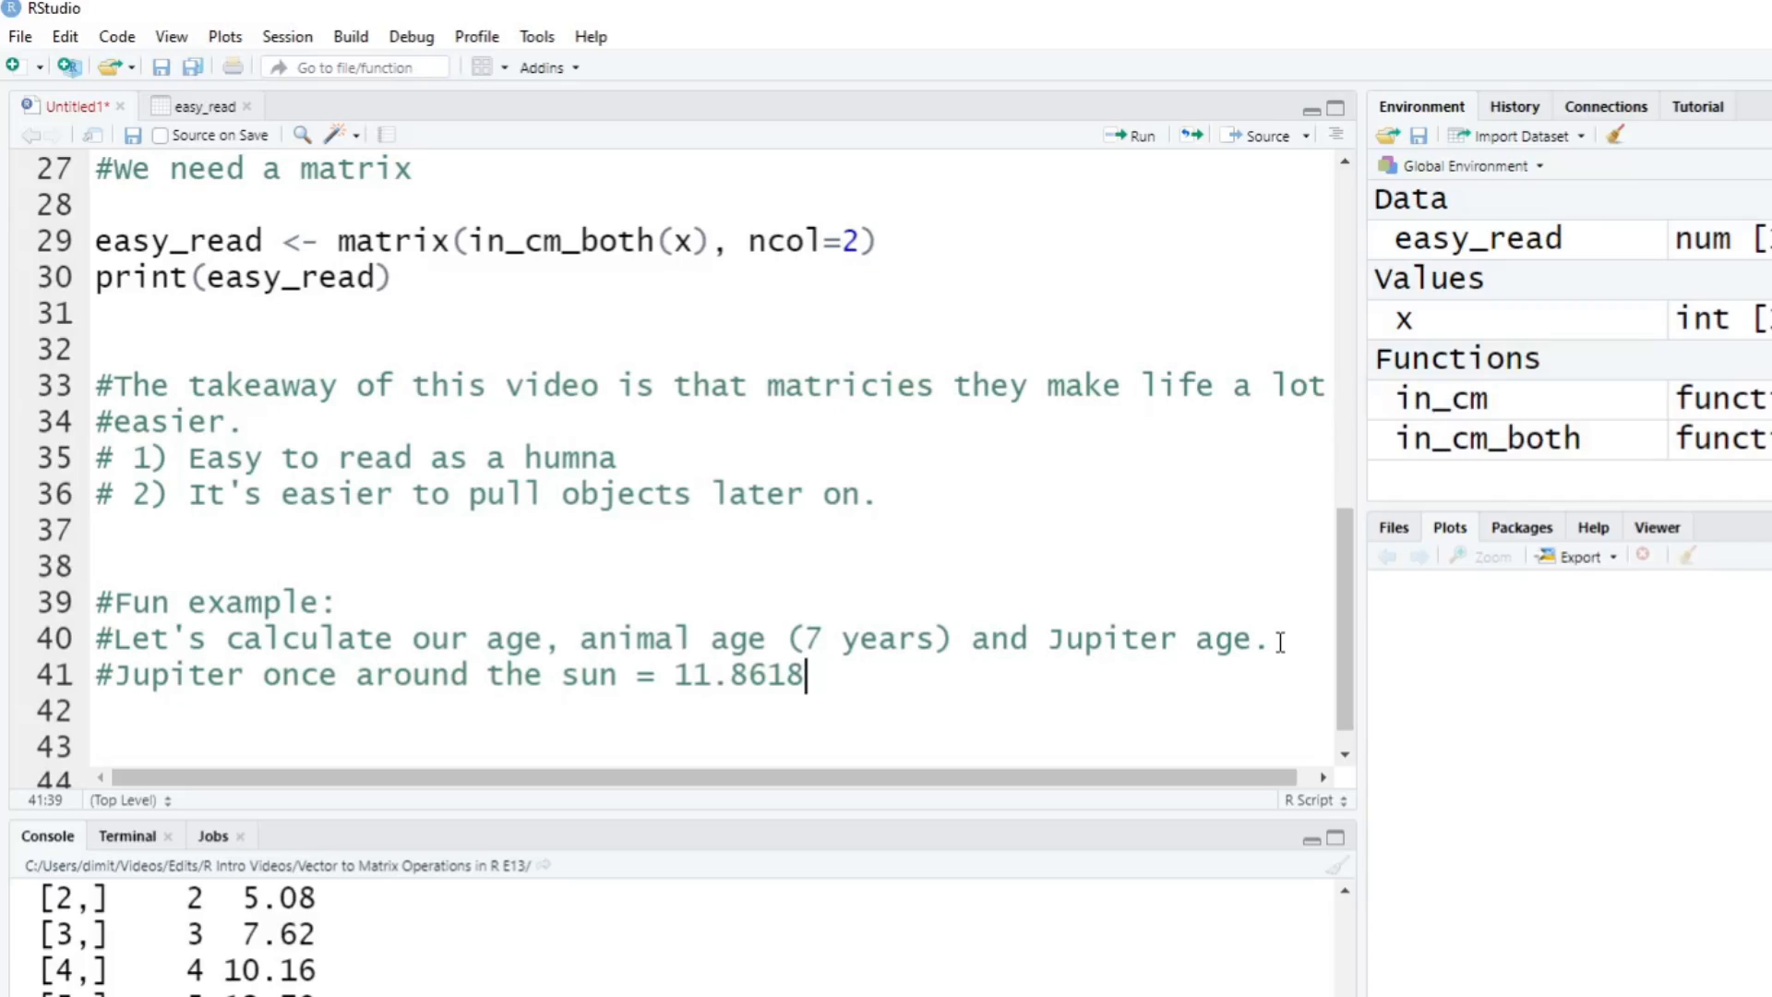
key(Enter)
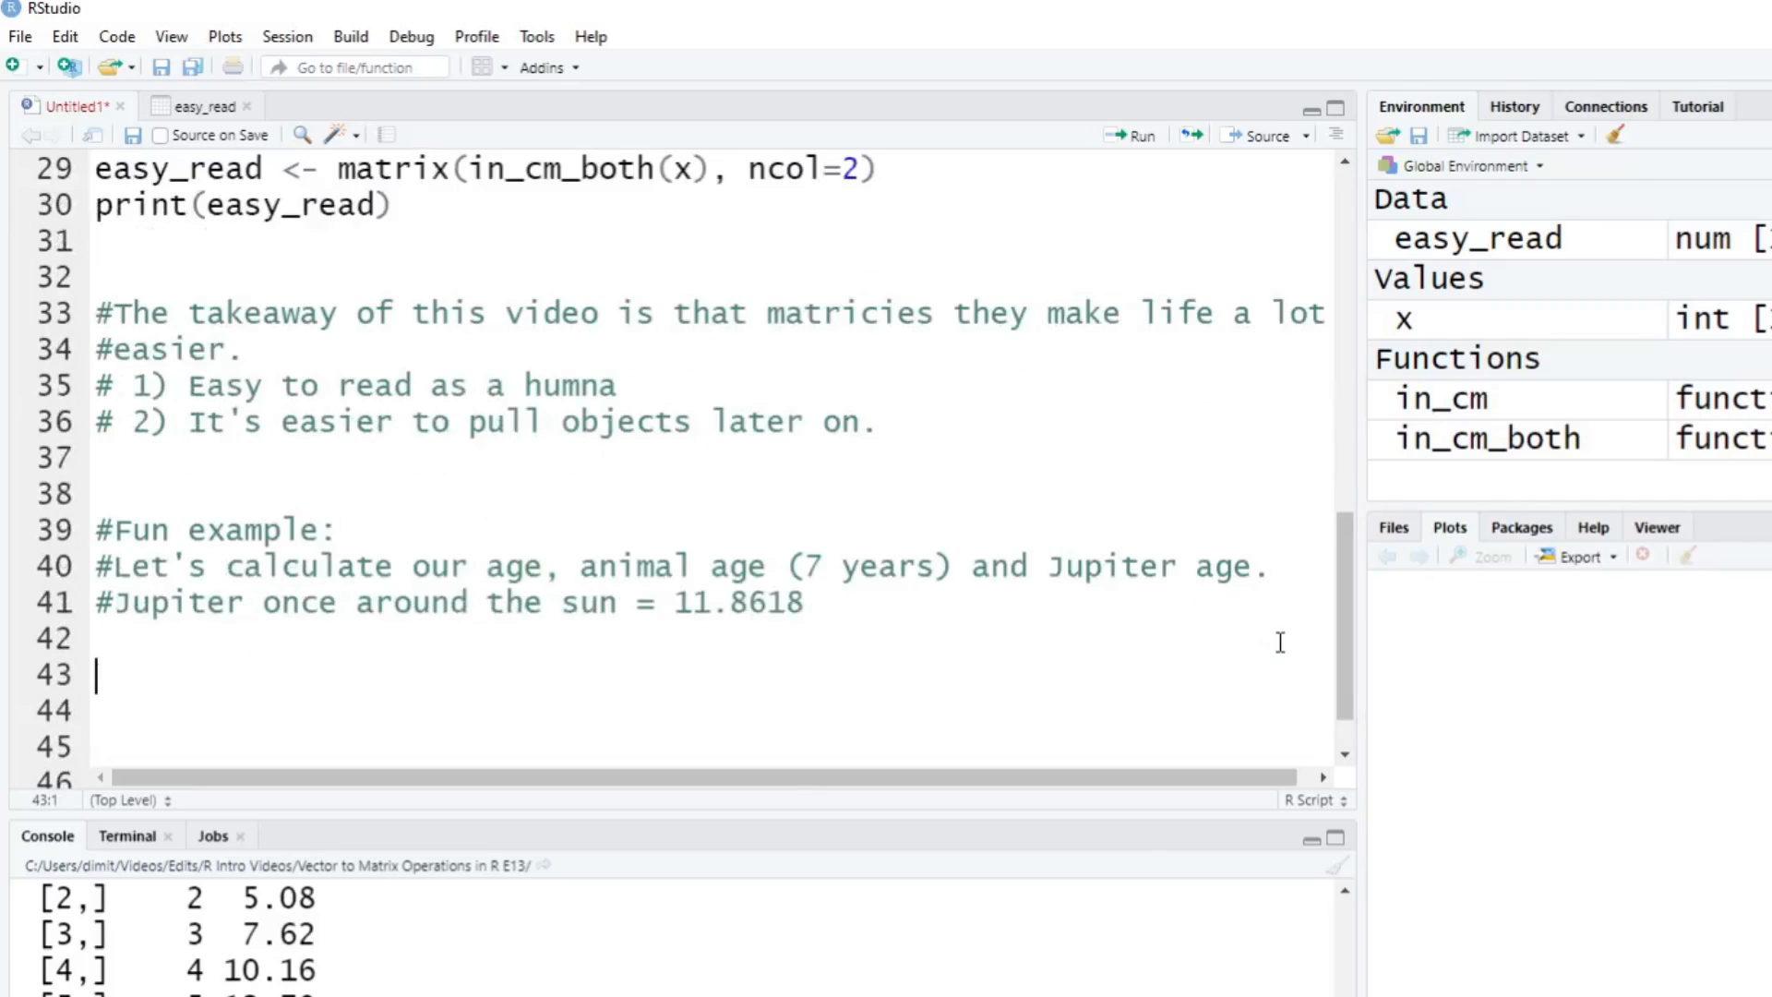
Write and run age_calc <- function(age) return(c(age, age*7, age/11.8618)).
text(age)
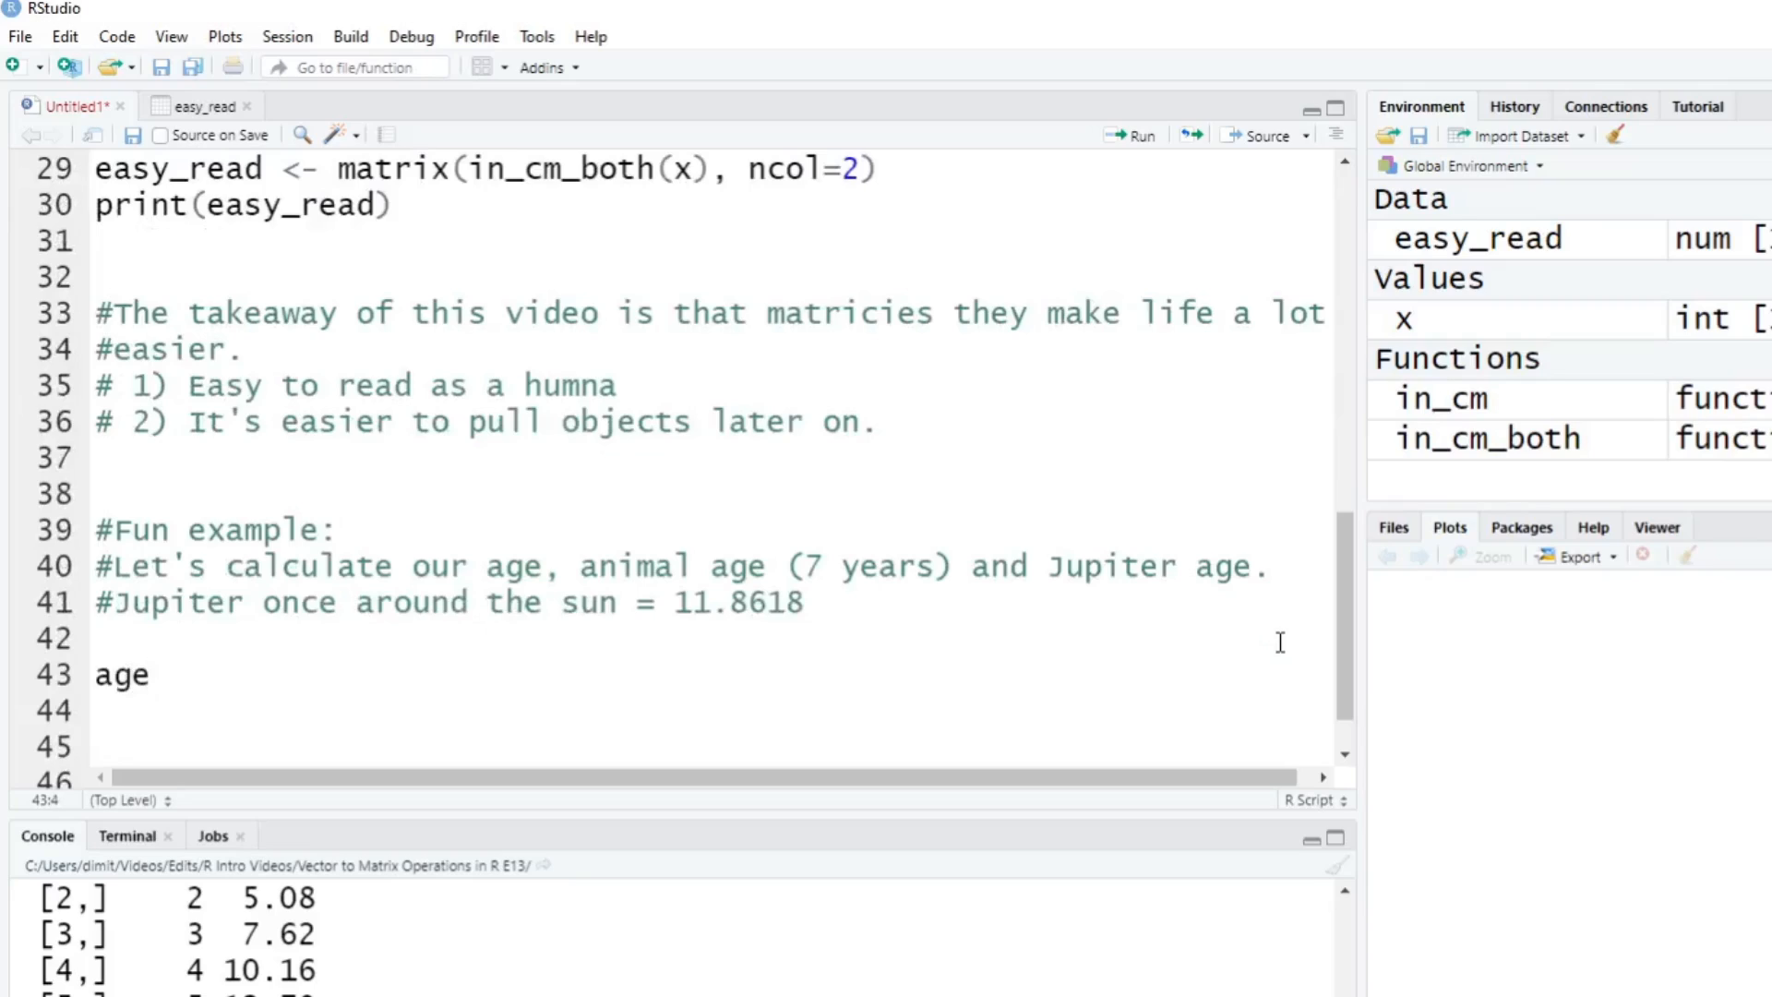
text(_calc)
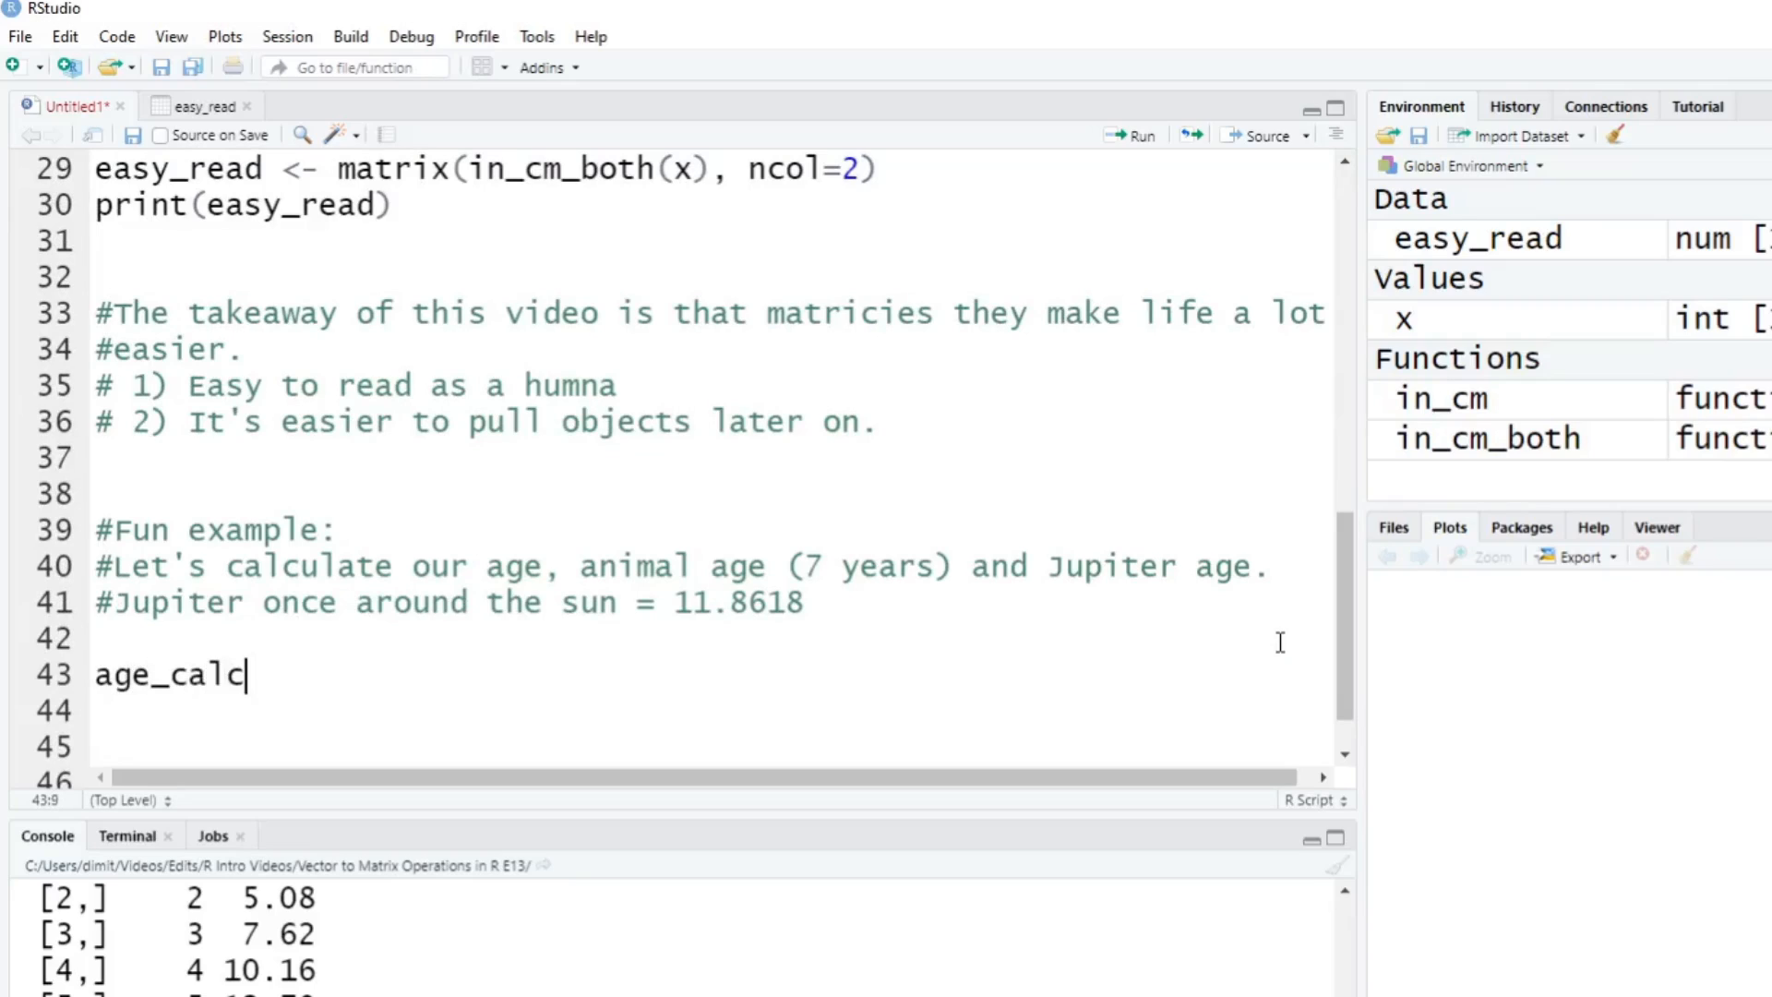
text(<-)
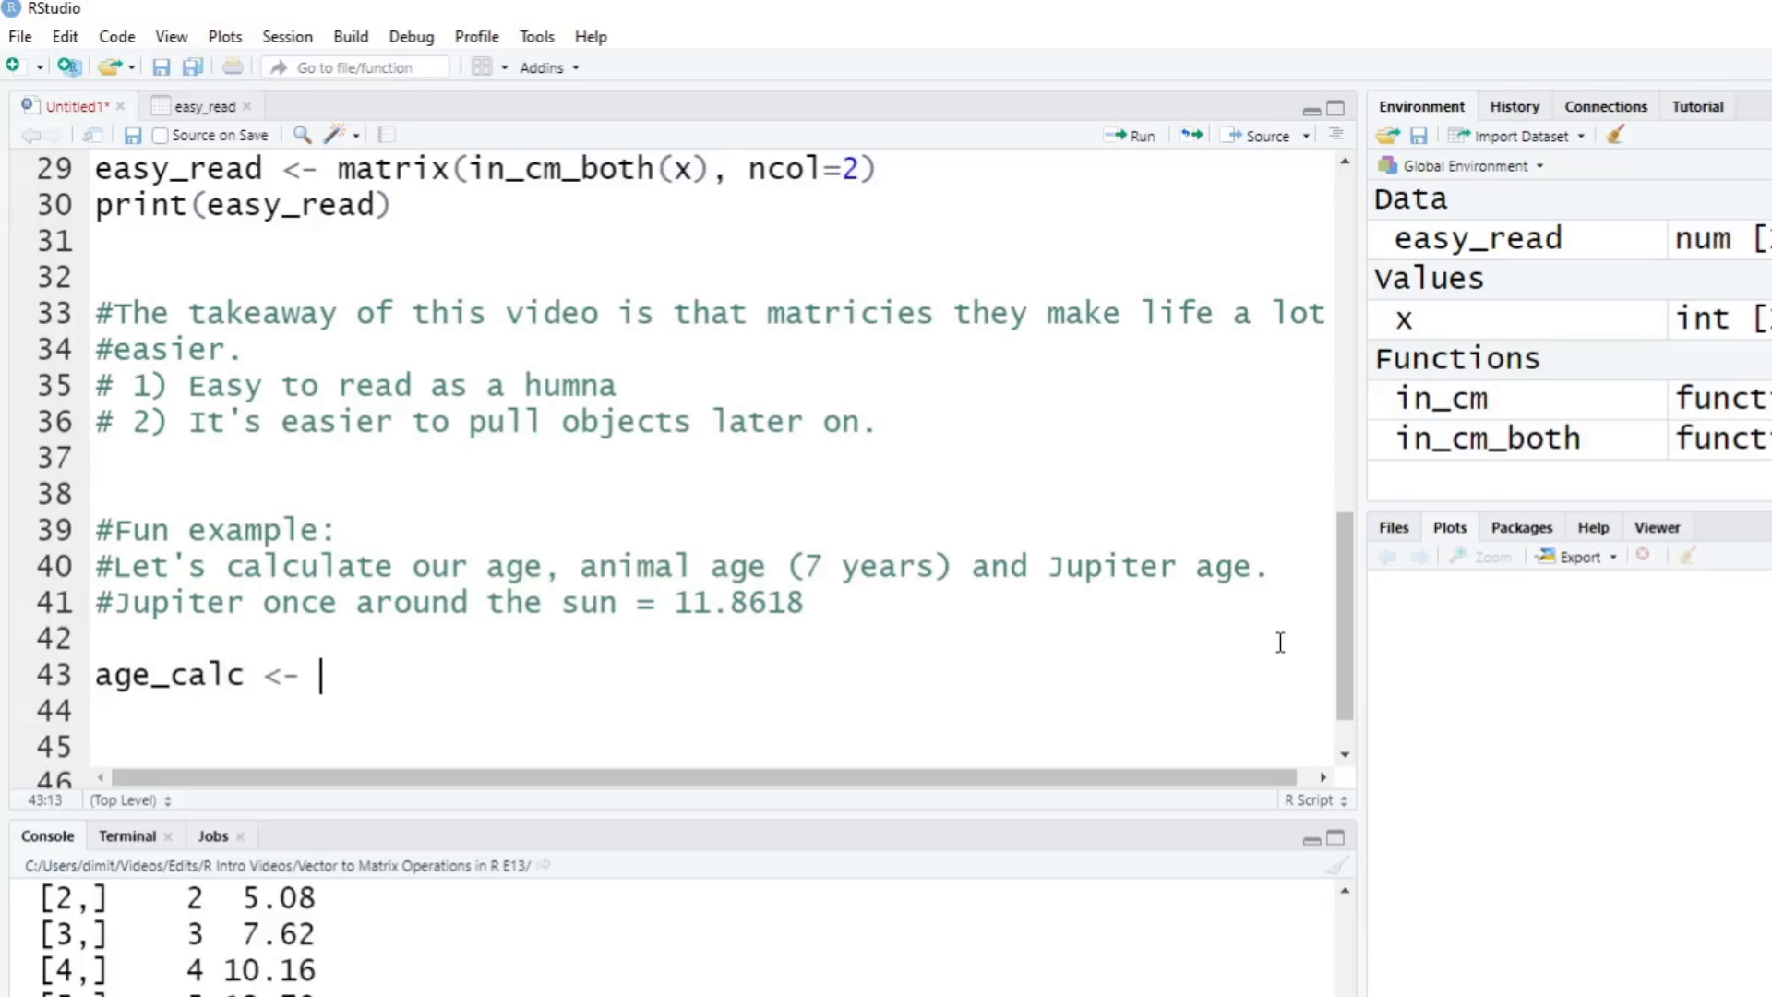
text(function)
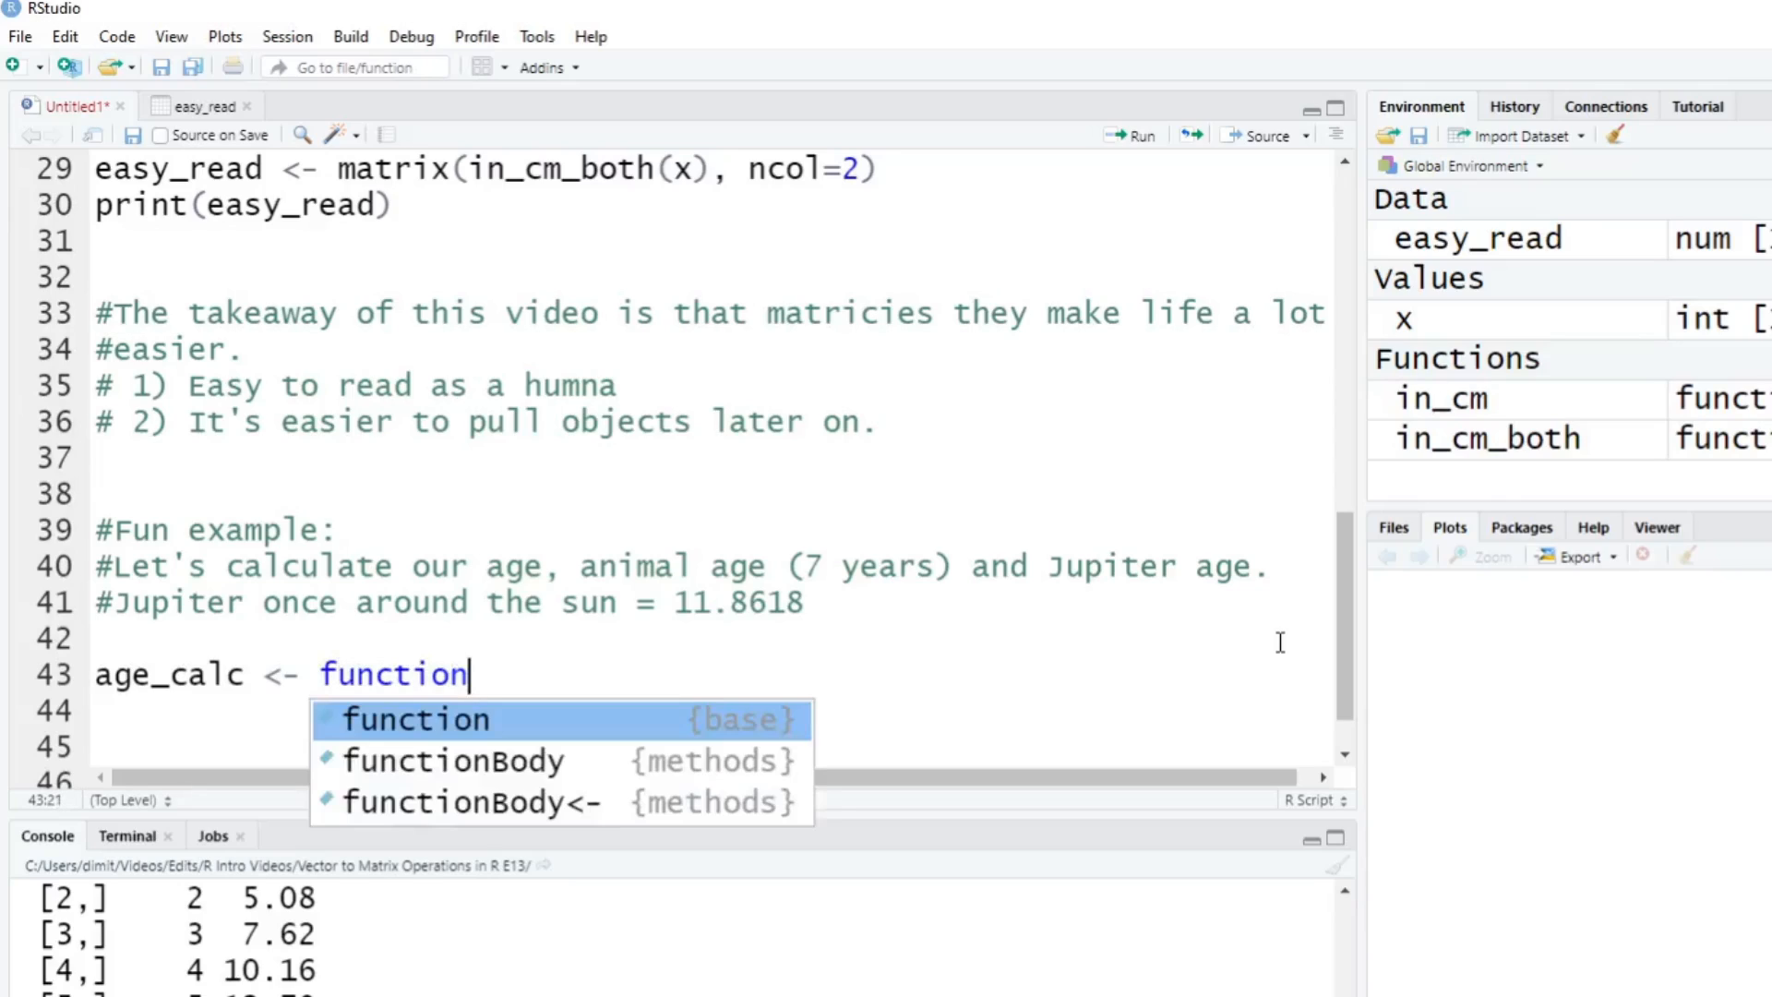
text((age)
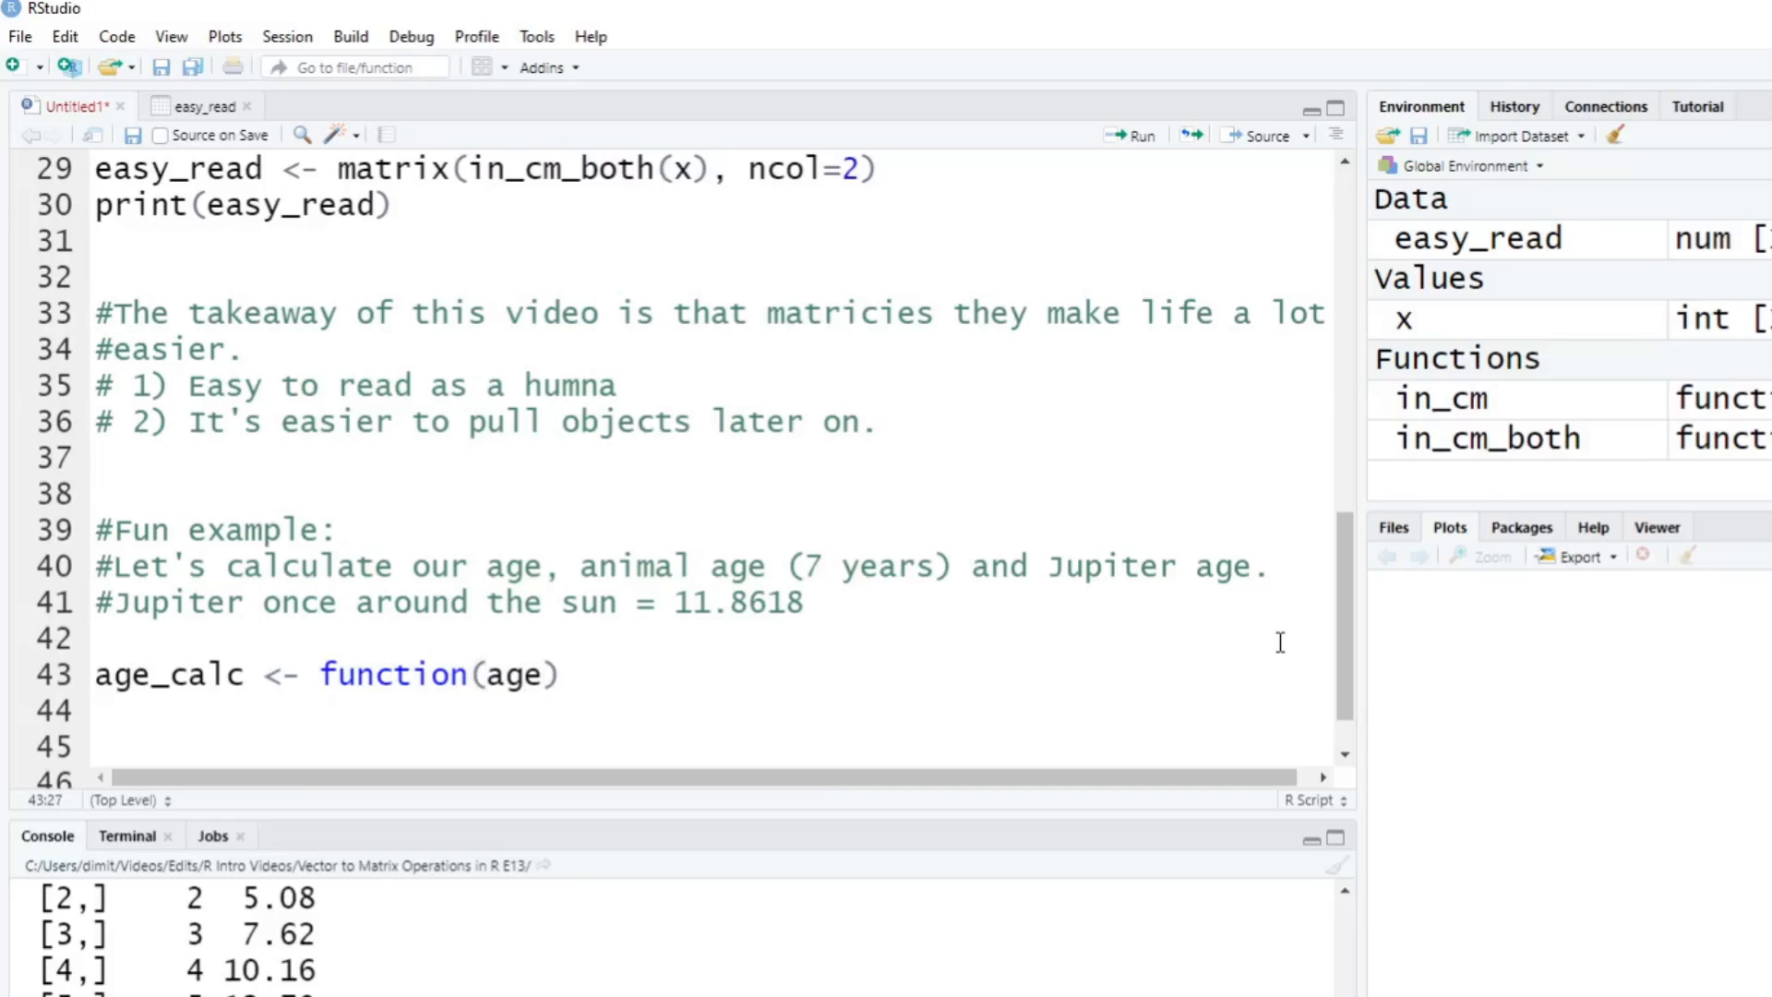
text(return)
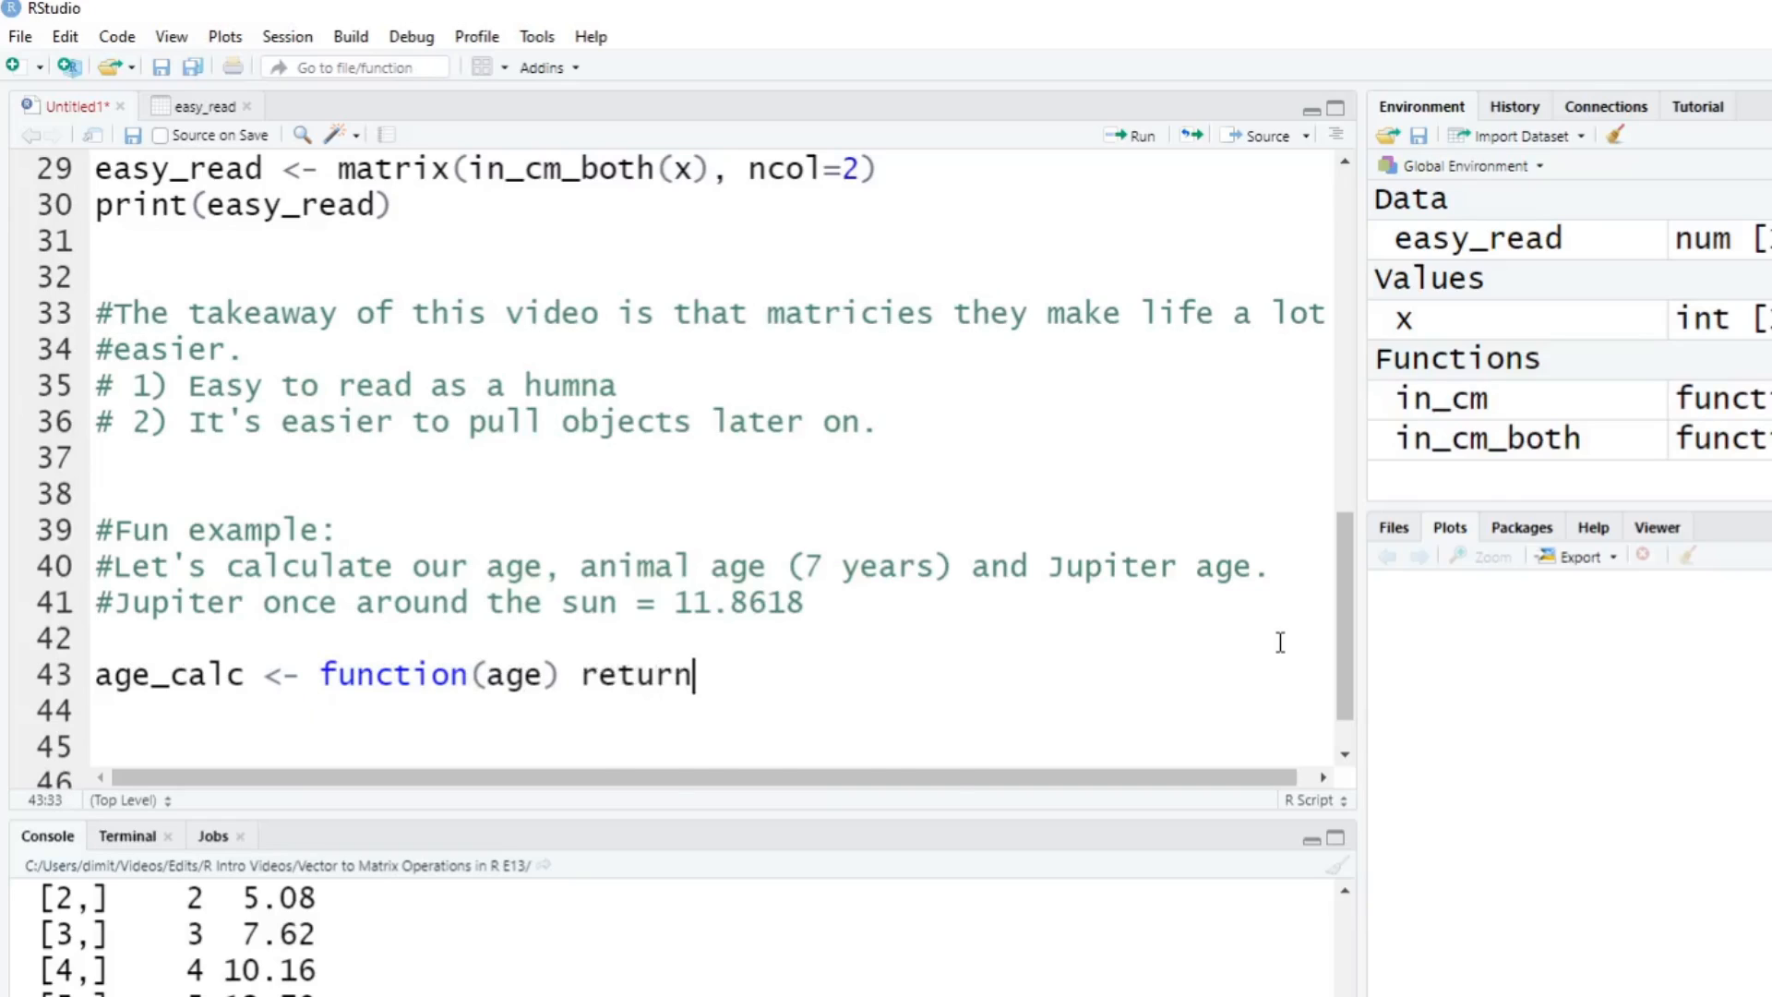
text(())
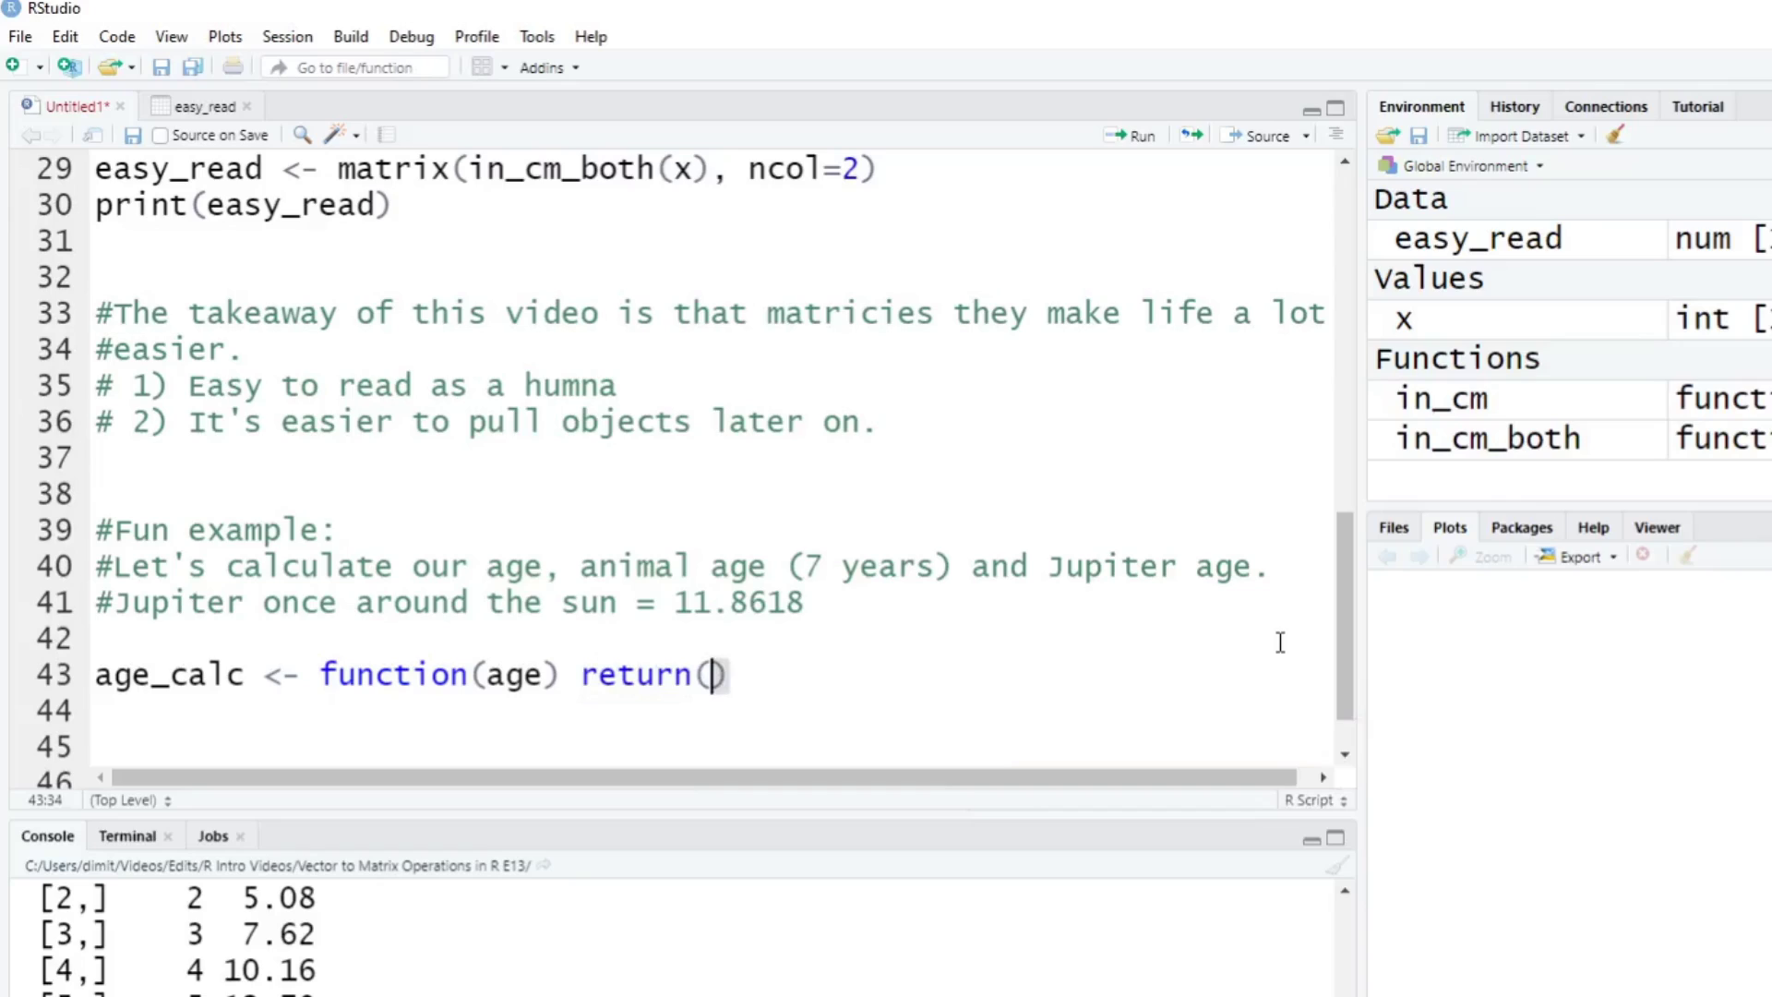
text(c()
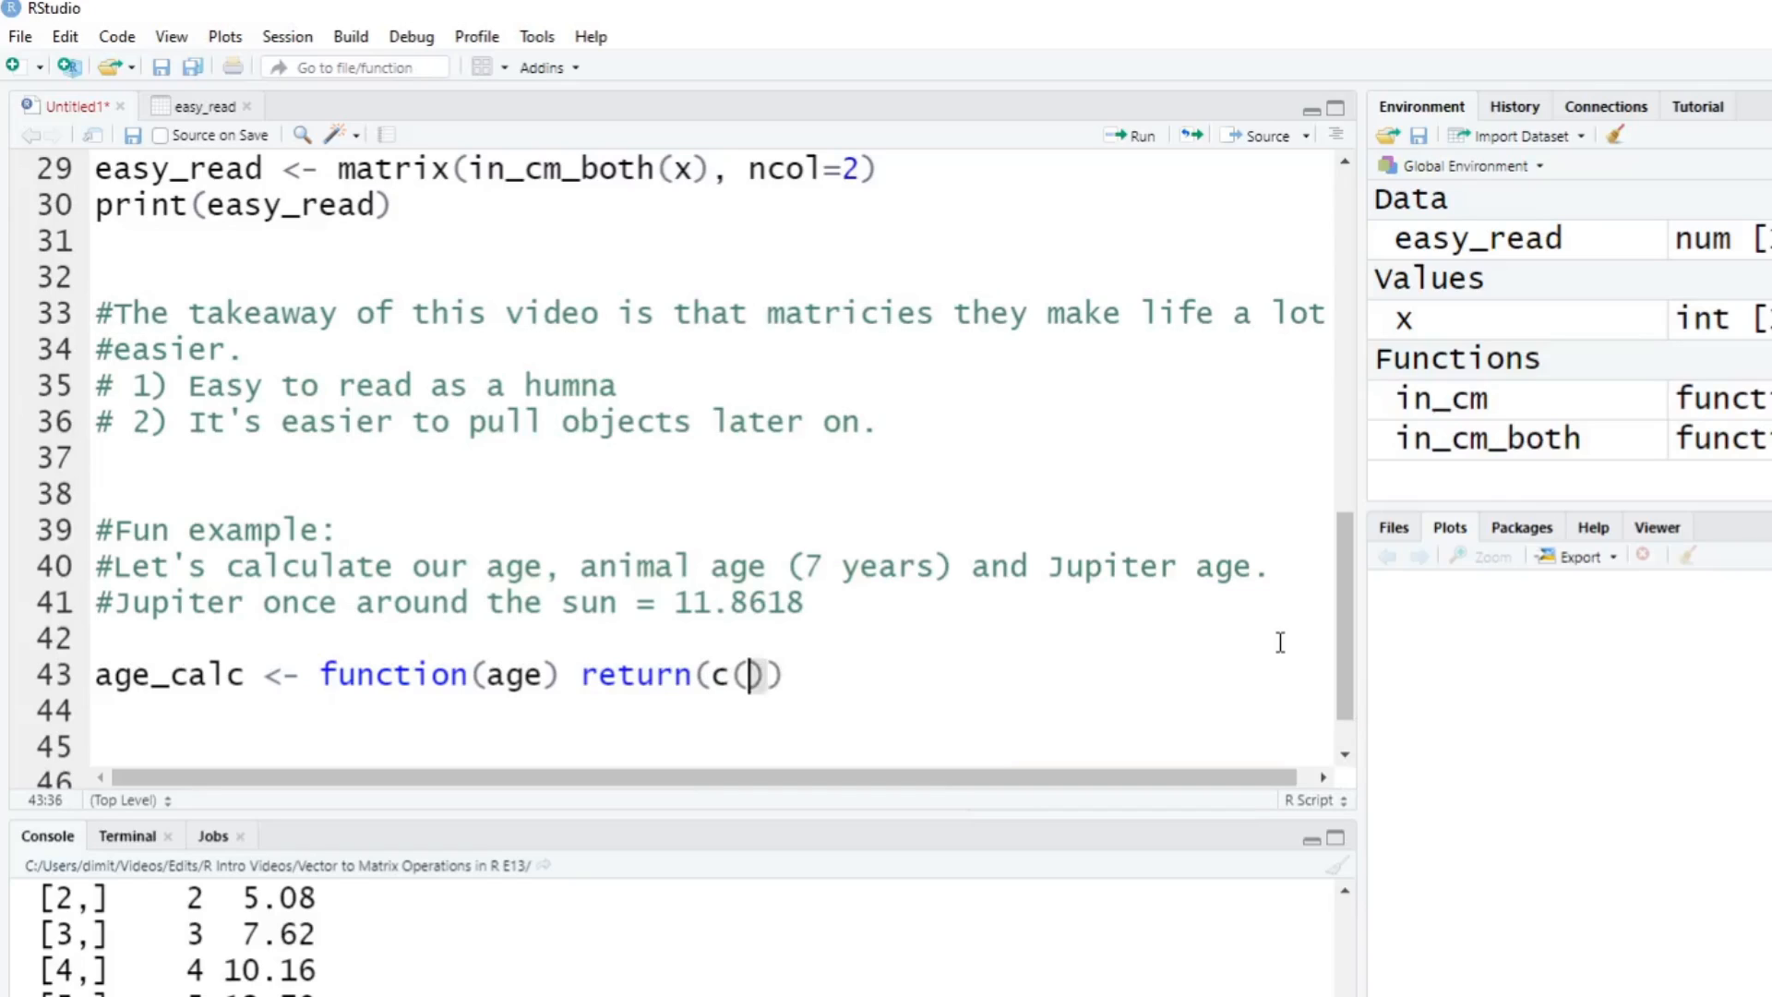
text(age, a)
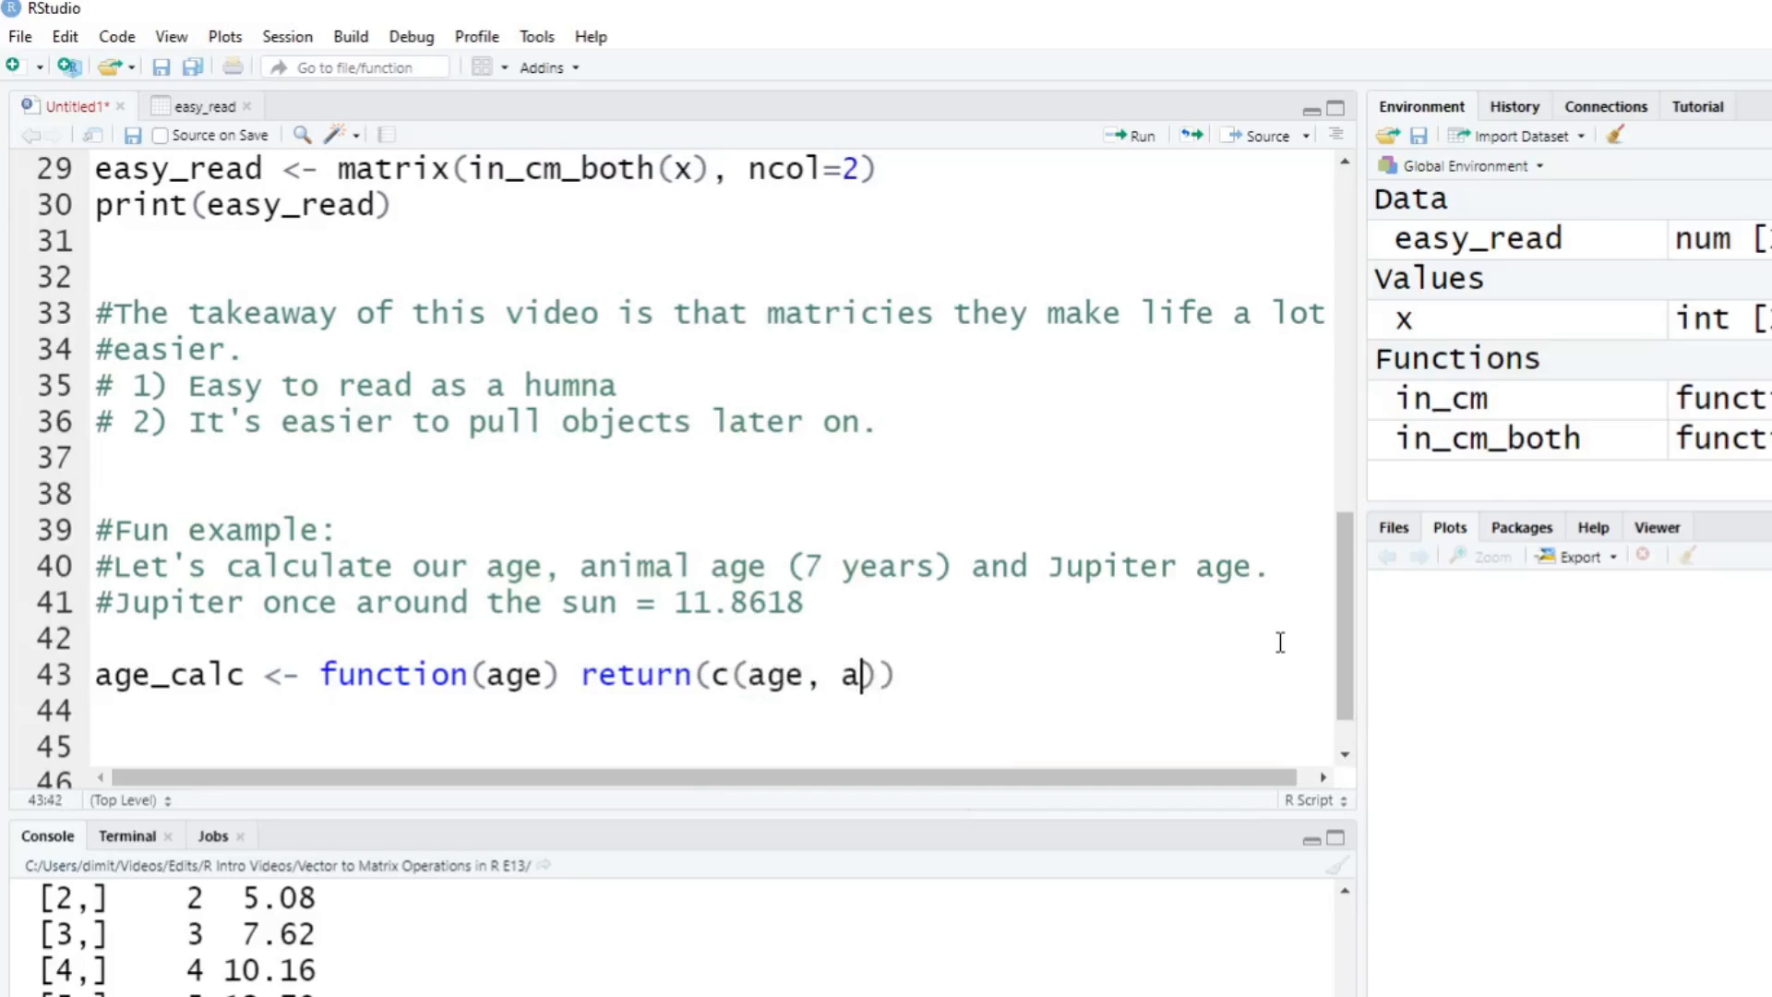
text(ge*)
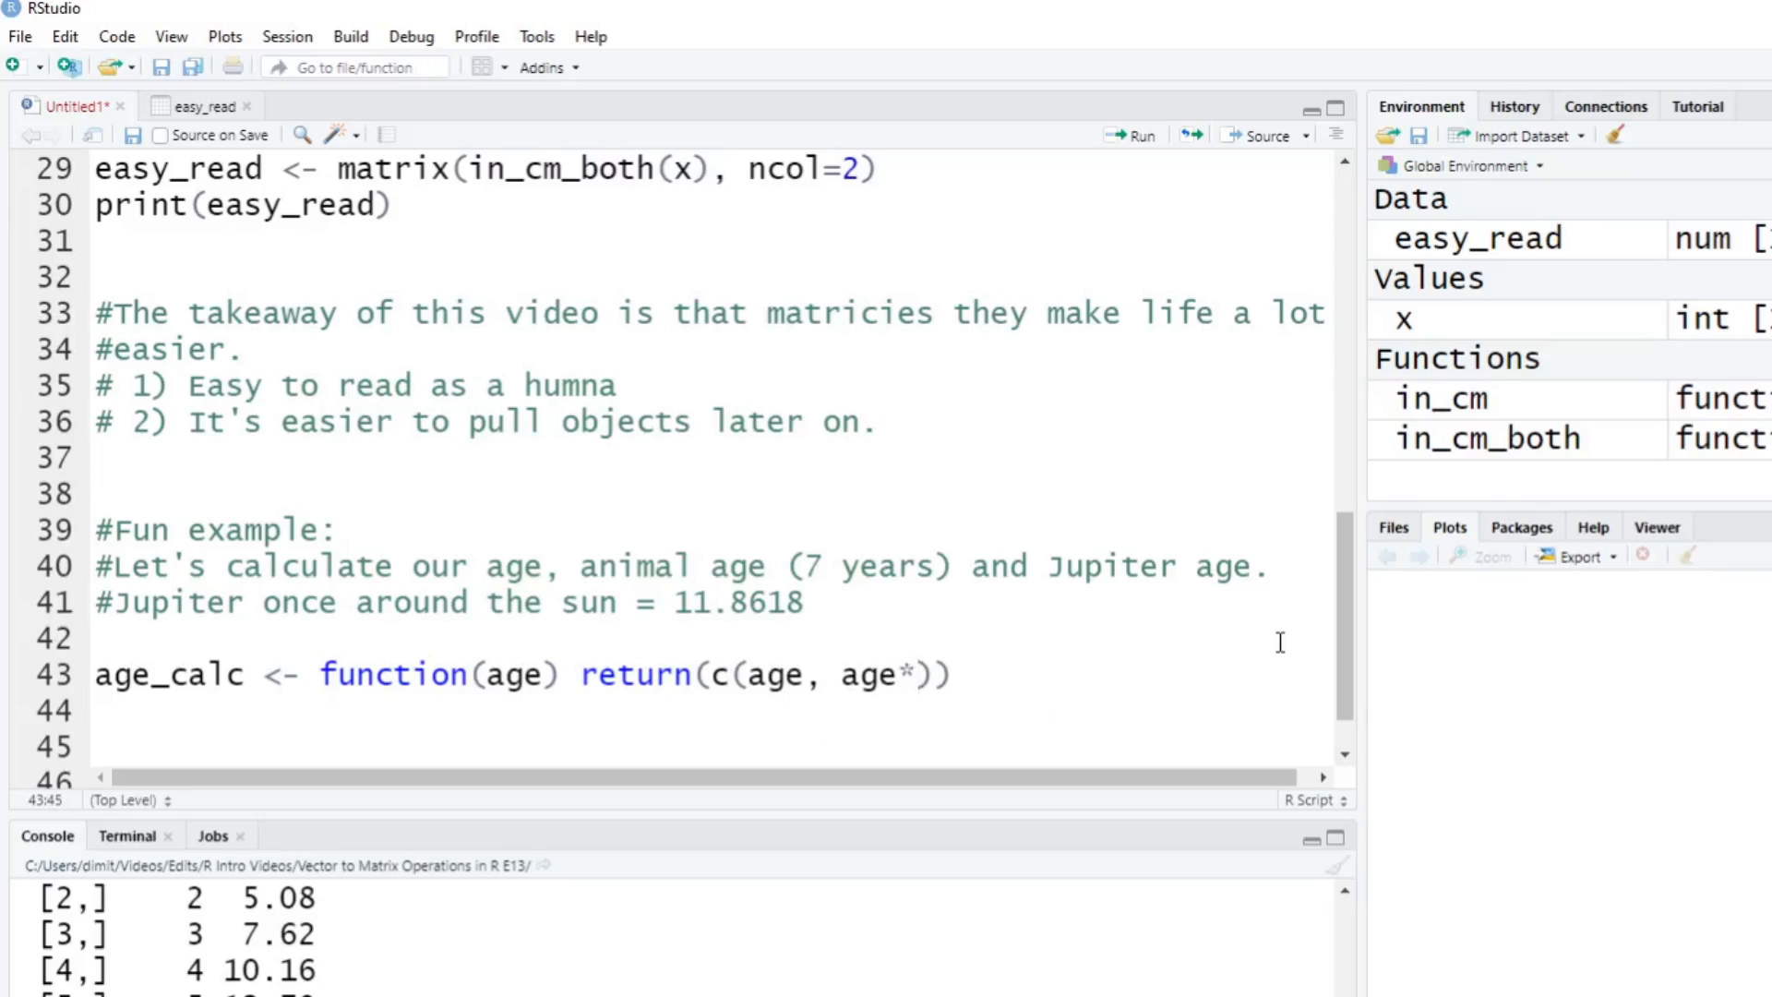
text(7,)
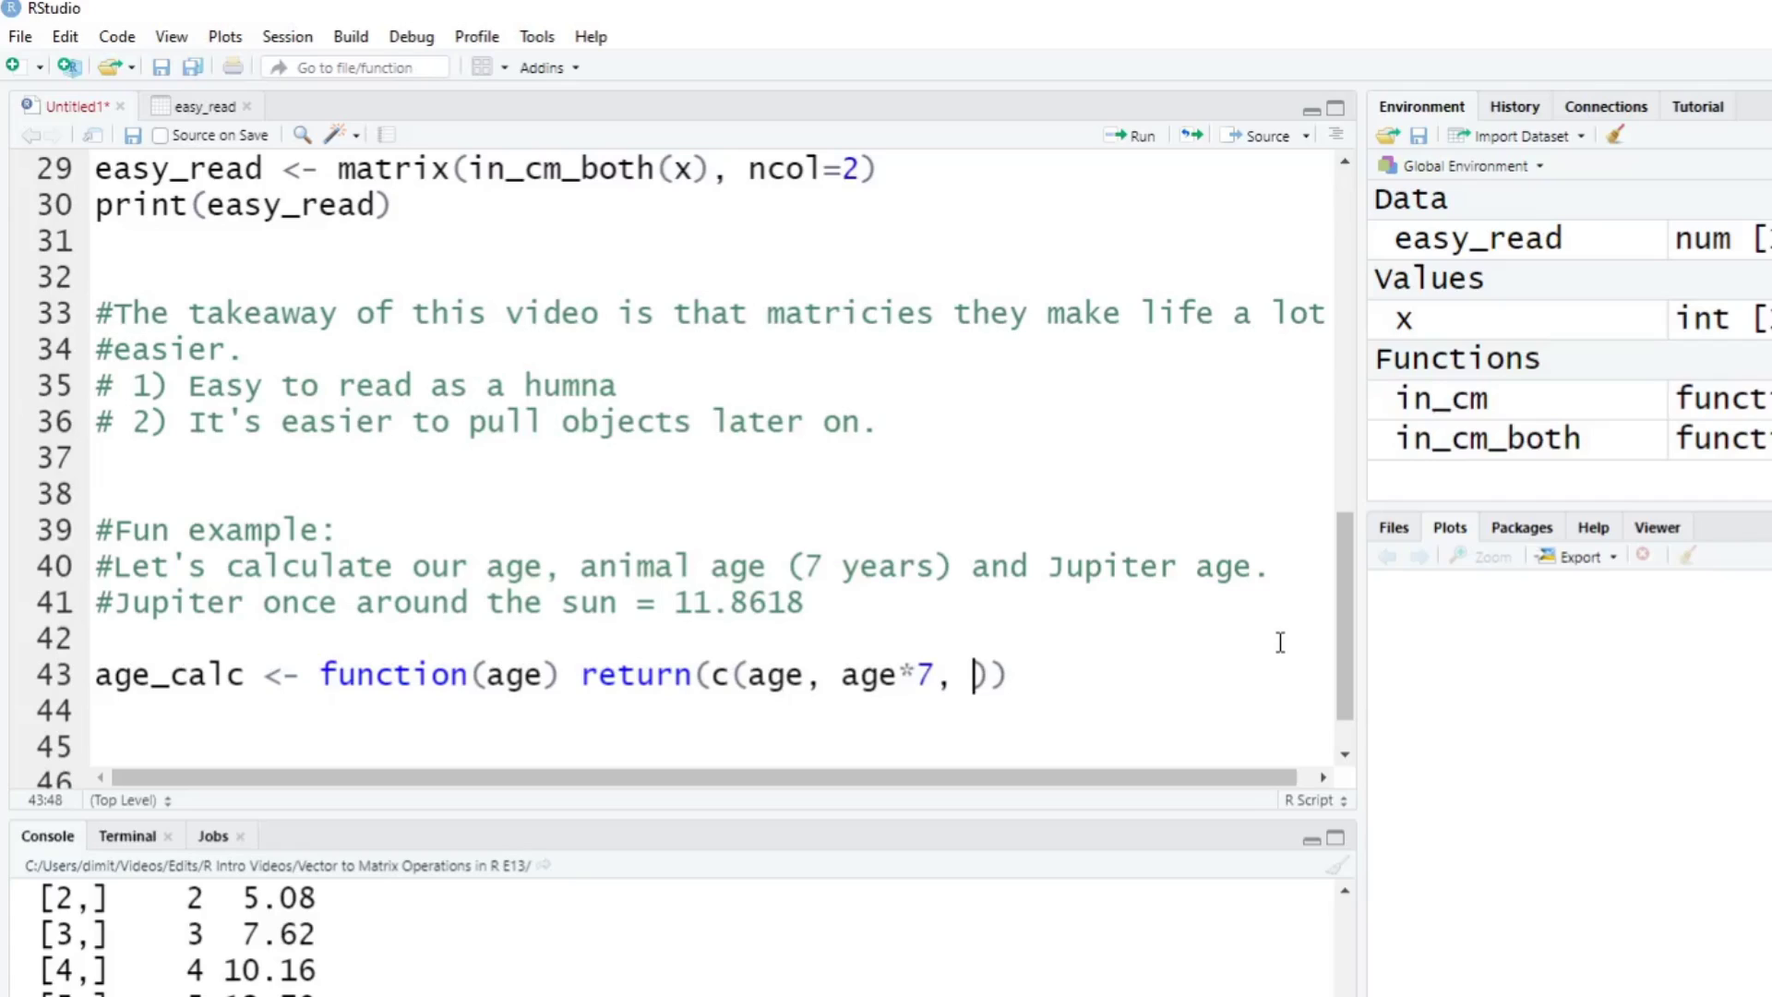
text(age/11)
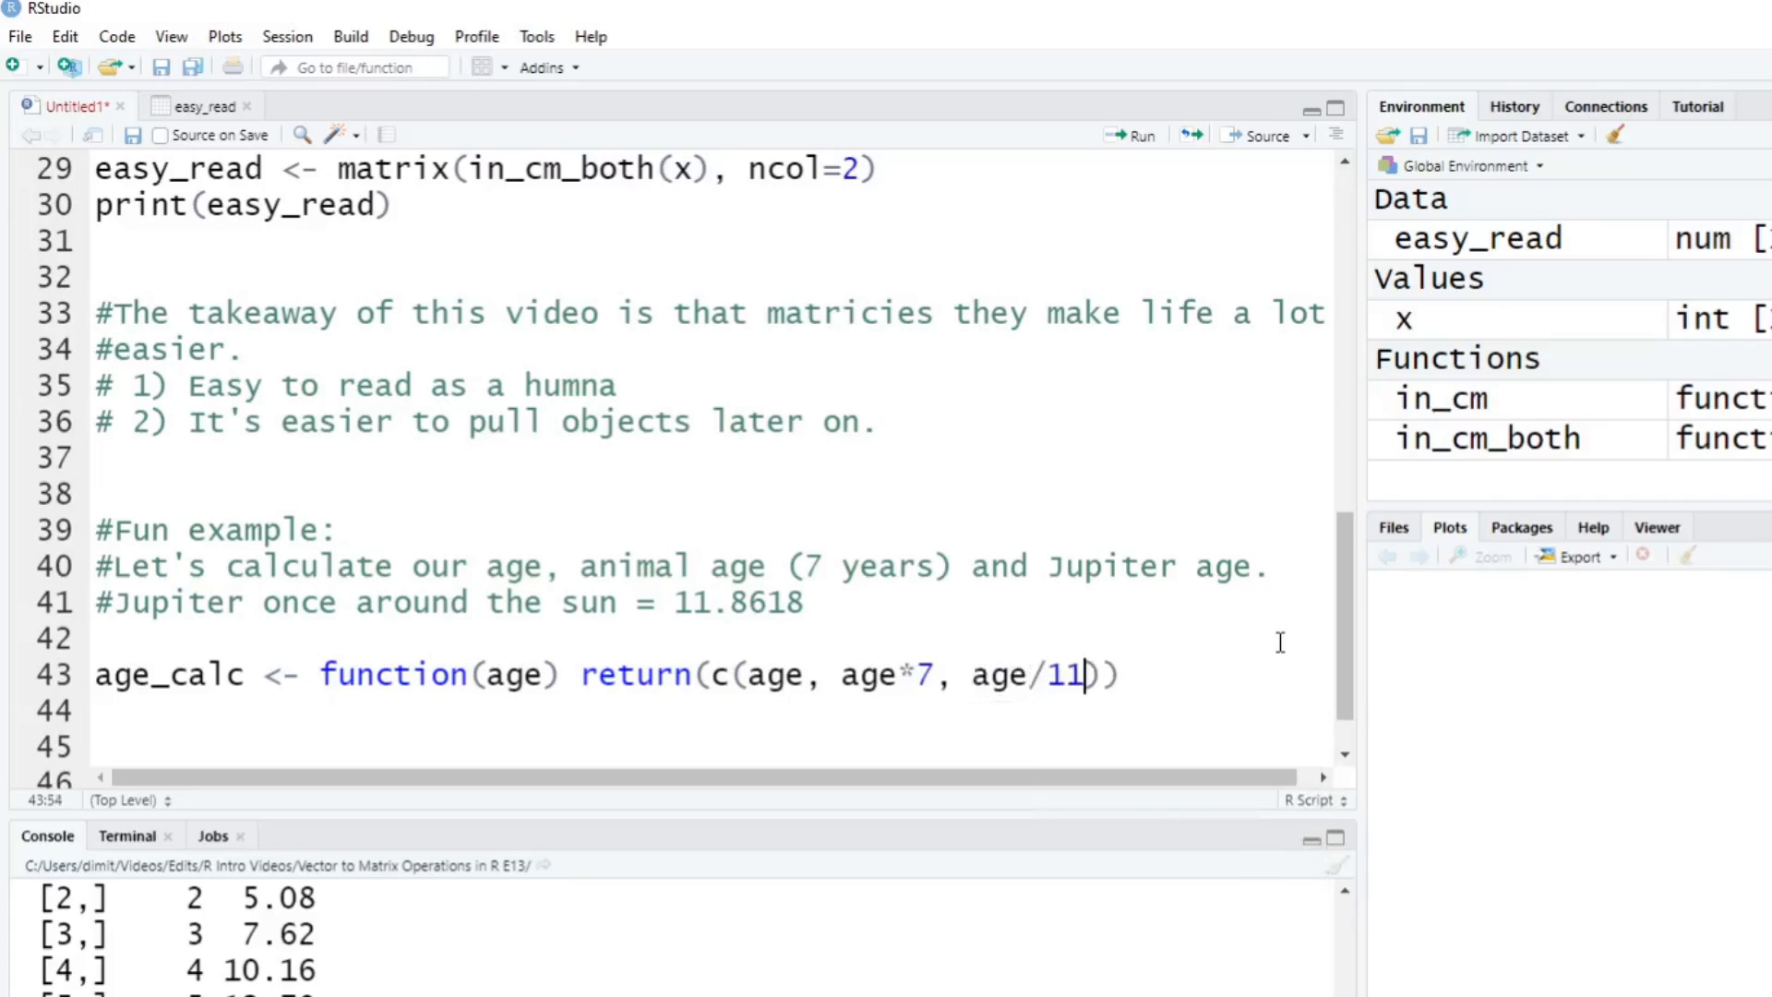
text(.86)
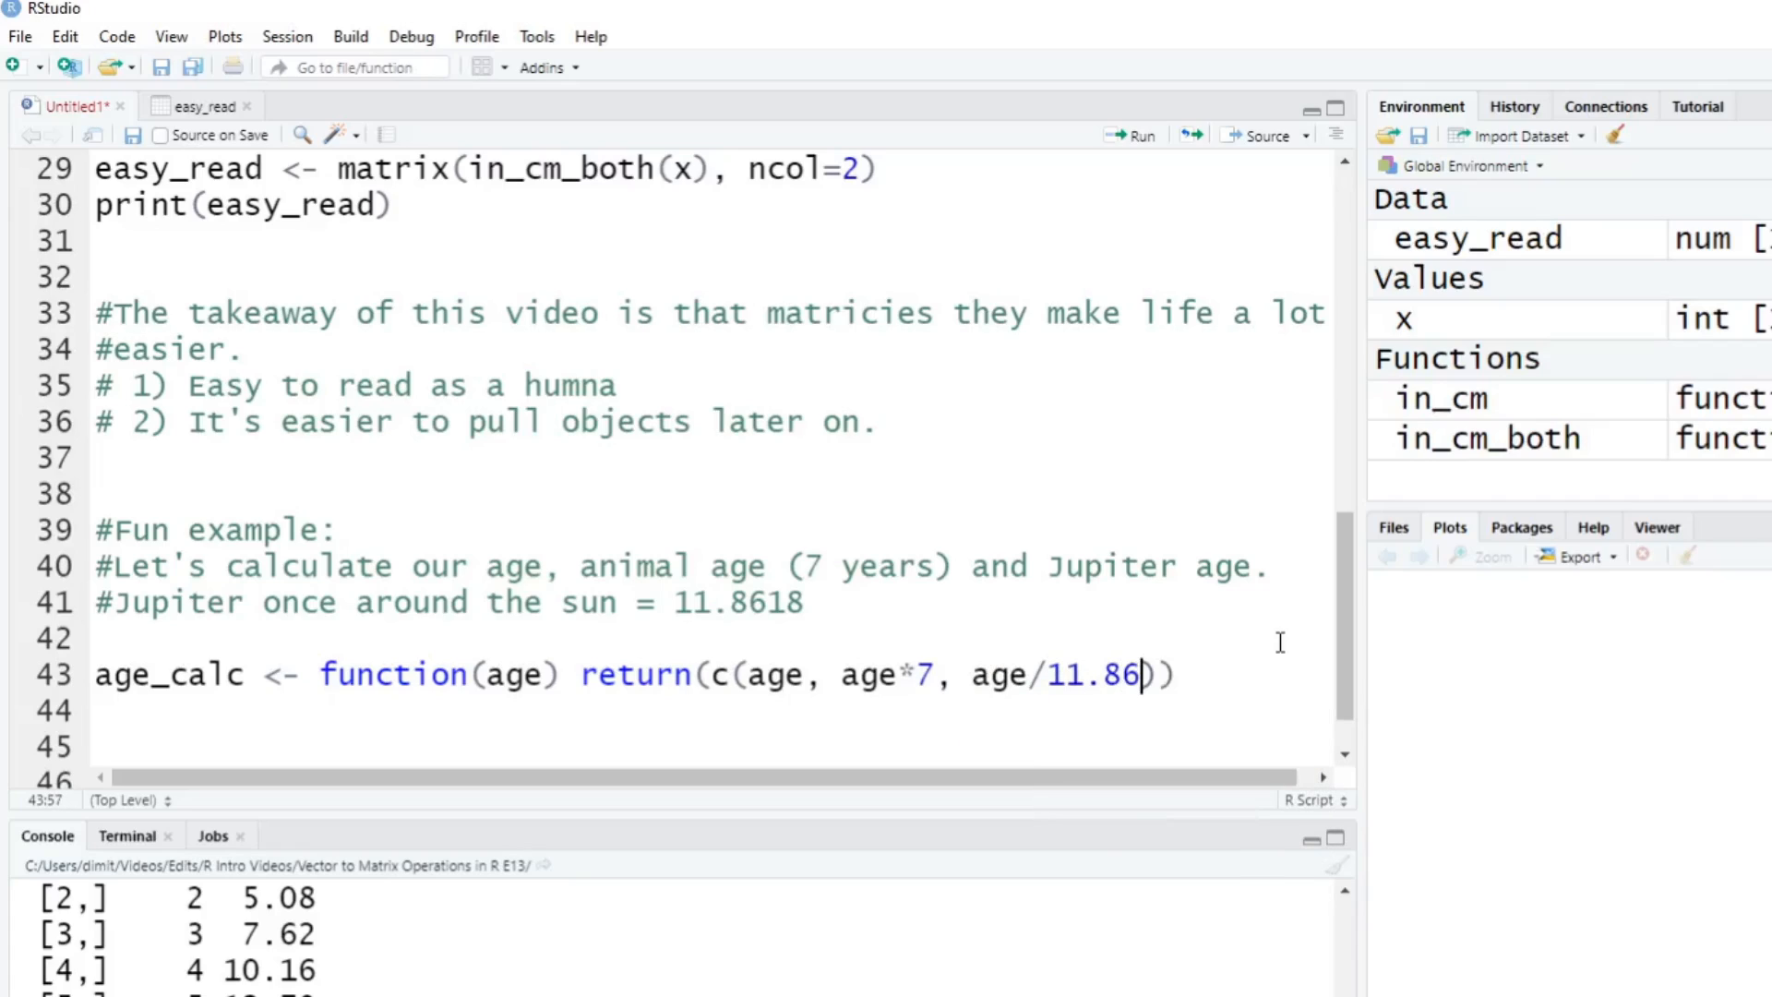
text(18)
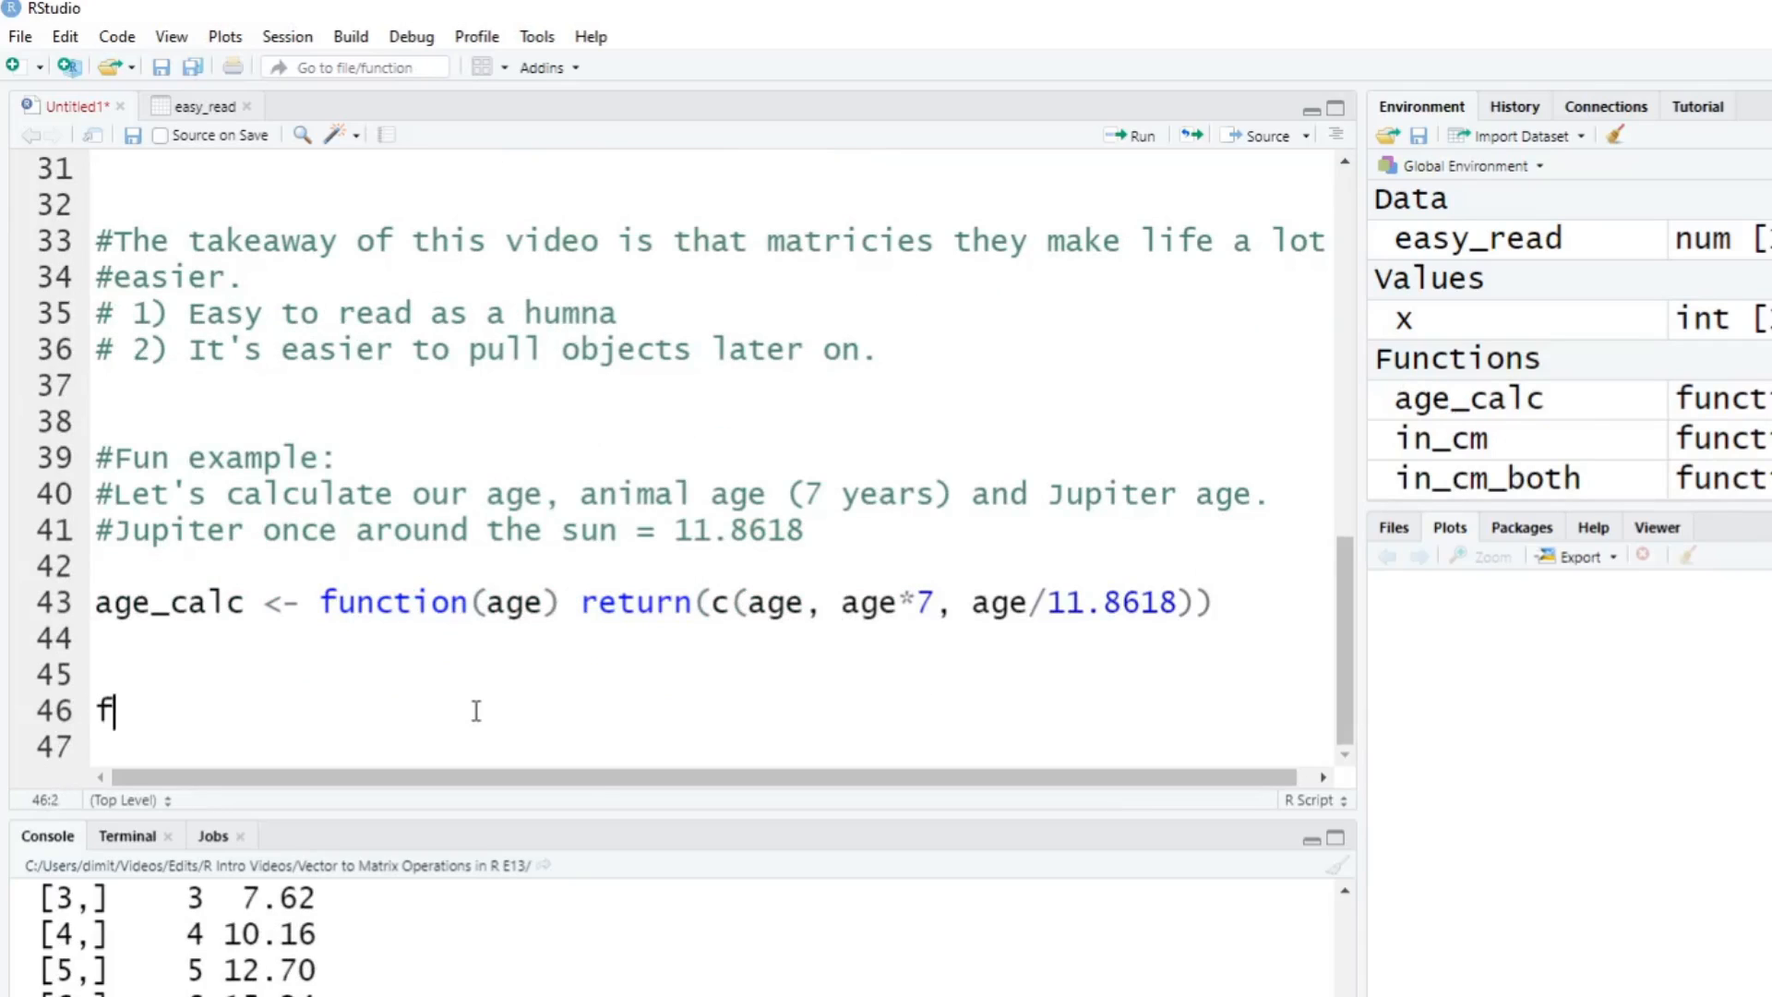
Write and run fun_ages <- c(1, 5, 12, 16, 18, 21, 65, 100).
text(un_a)
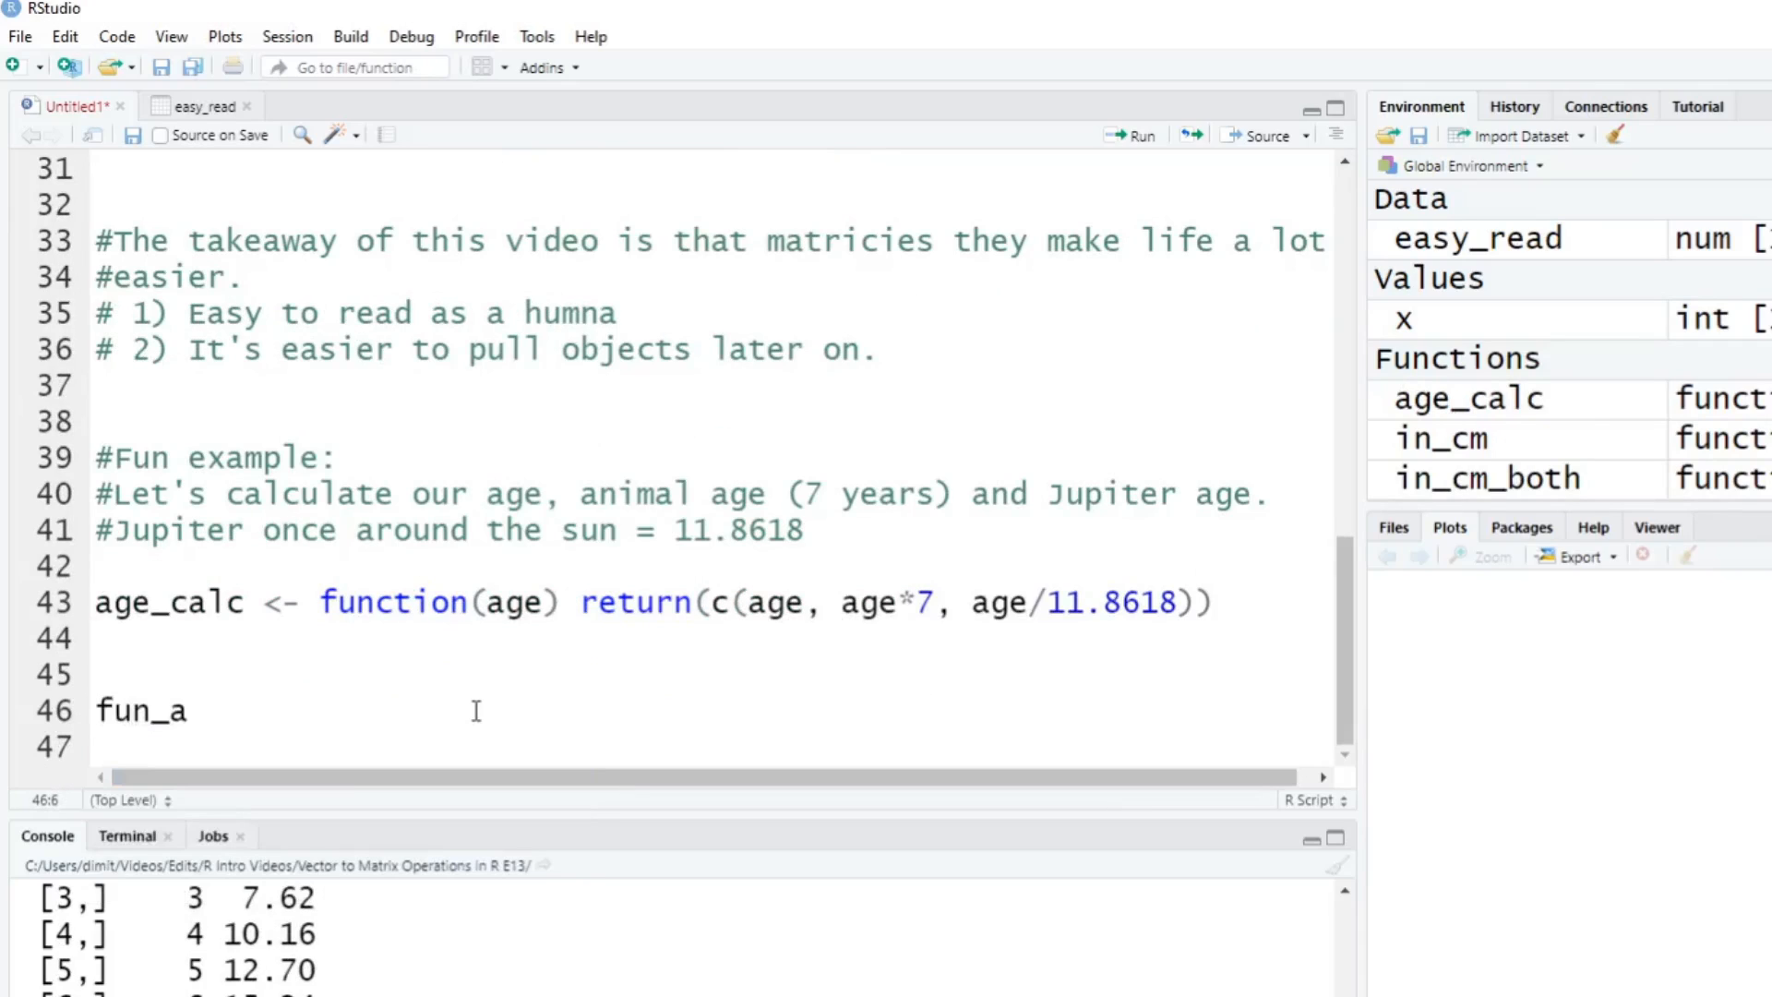
text(ges <-)
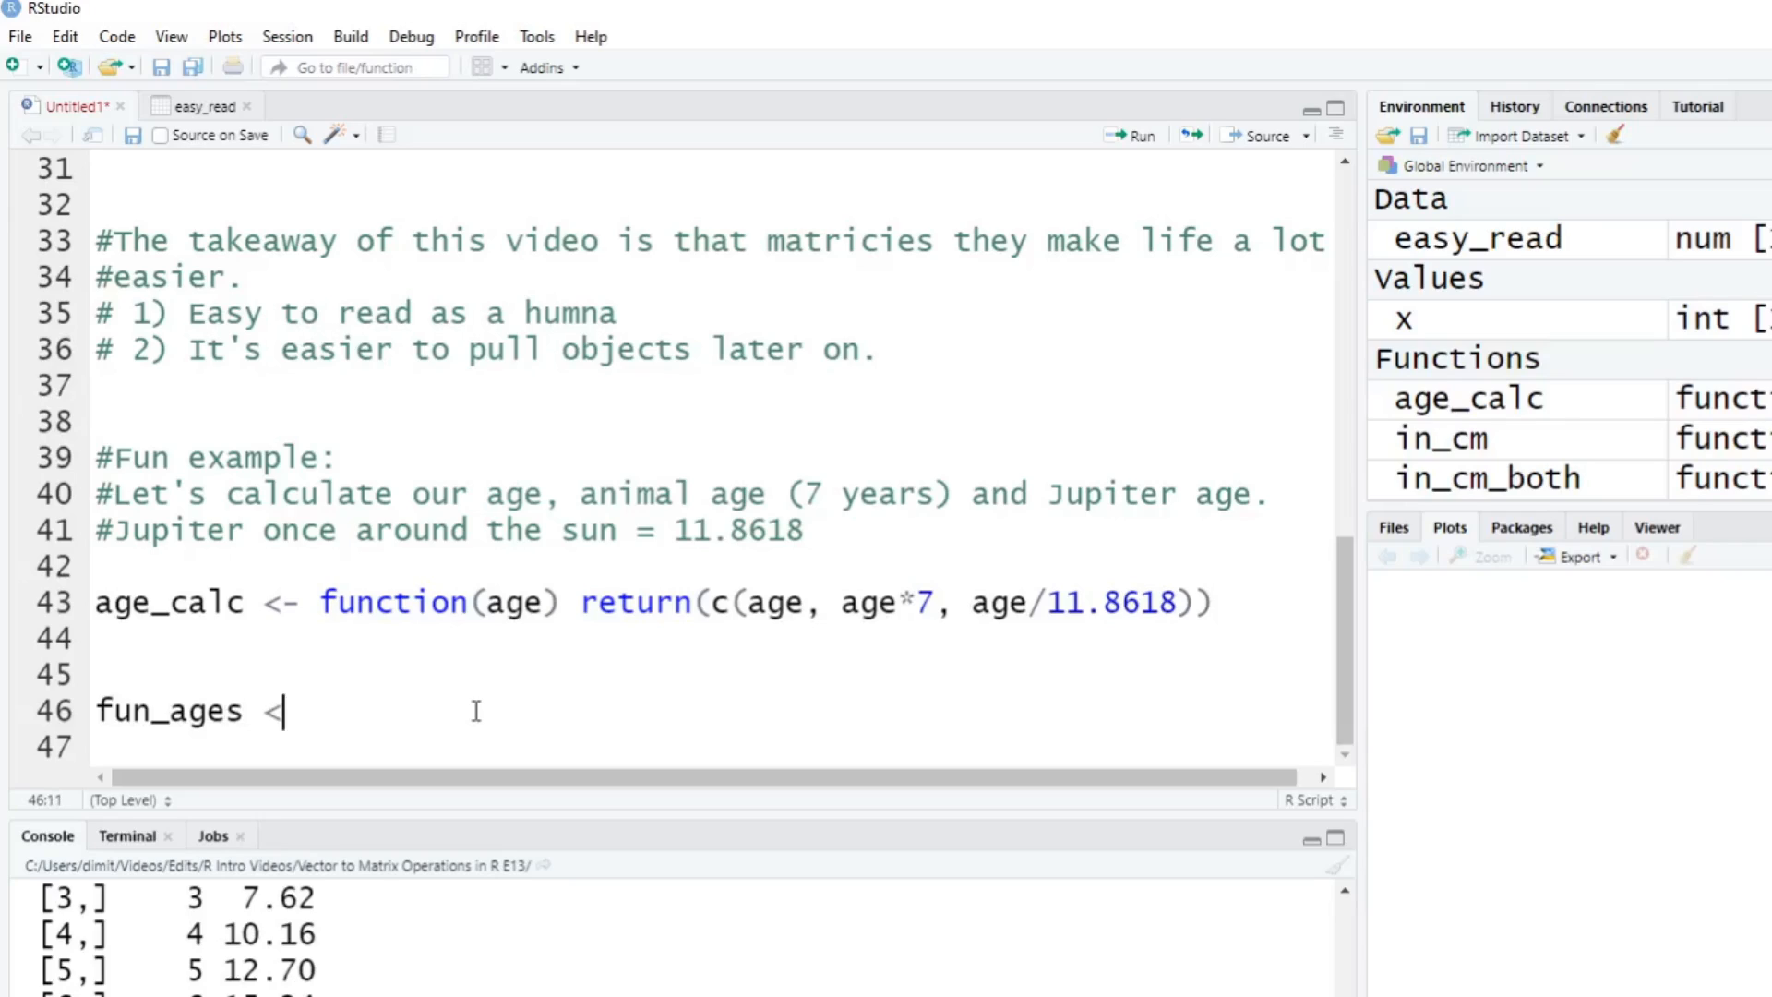
text(- c()
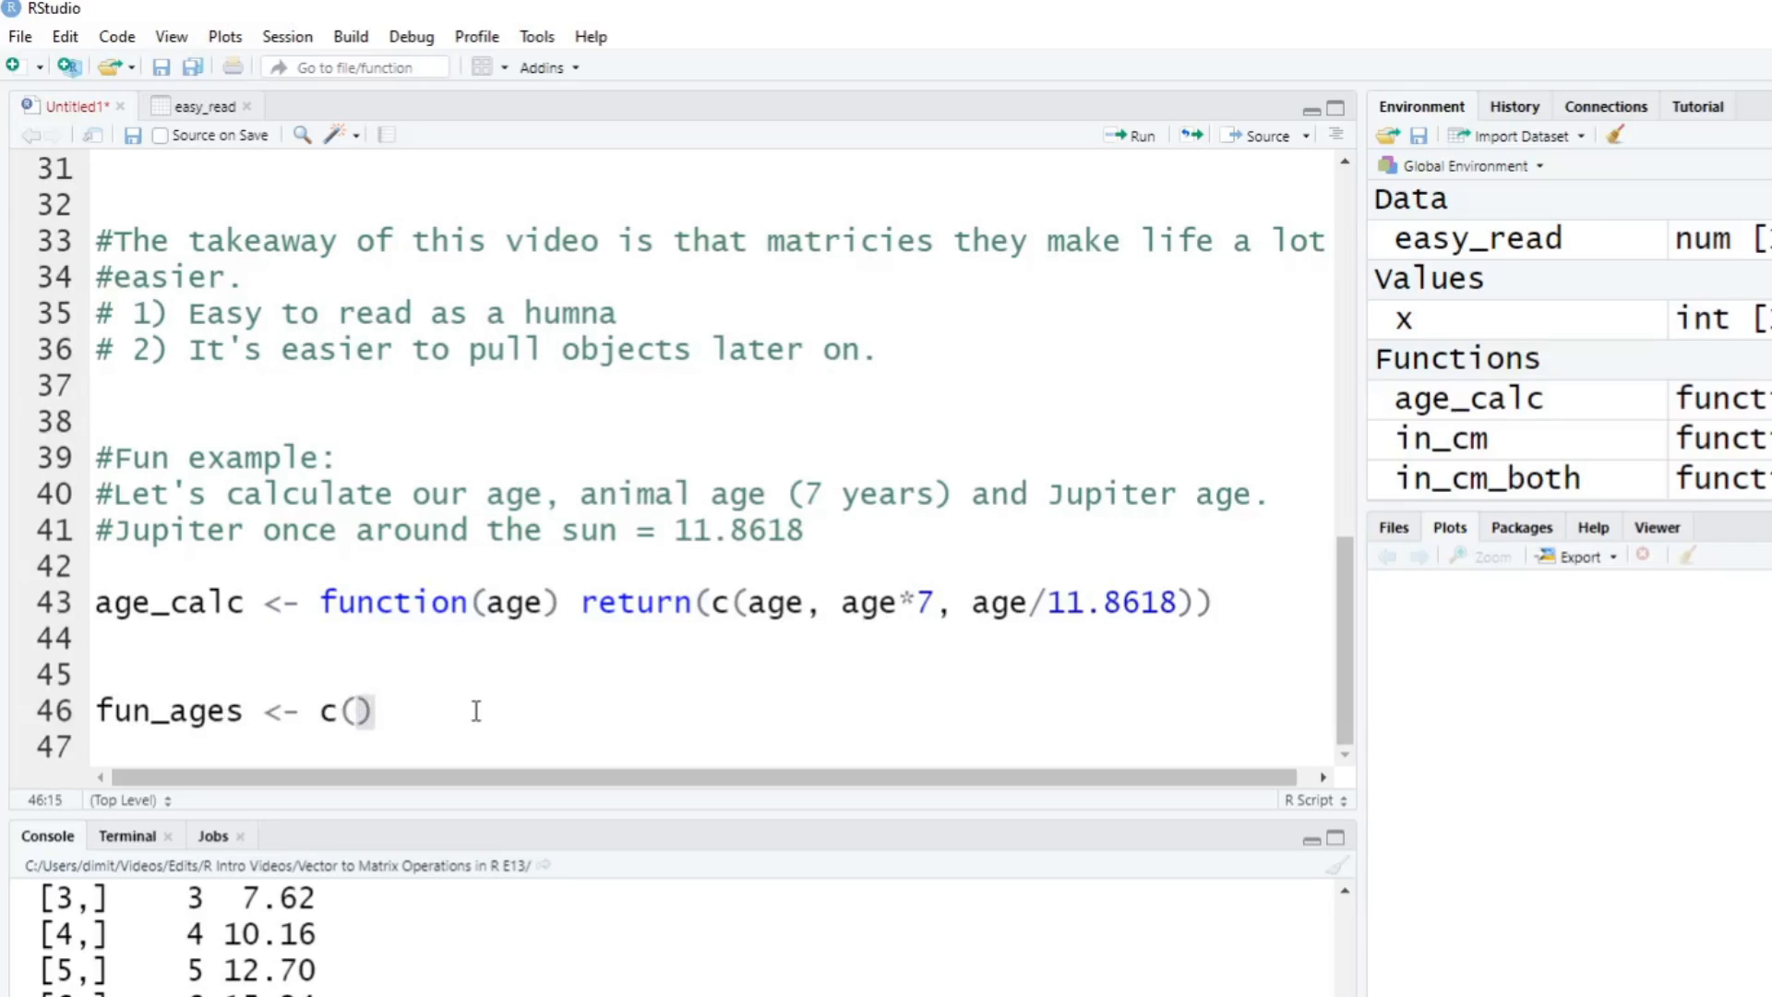
text(1, 5,)
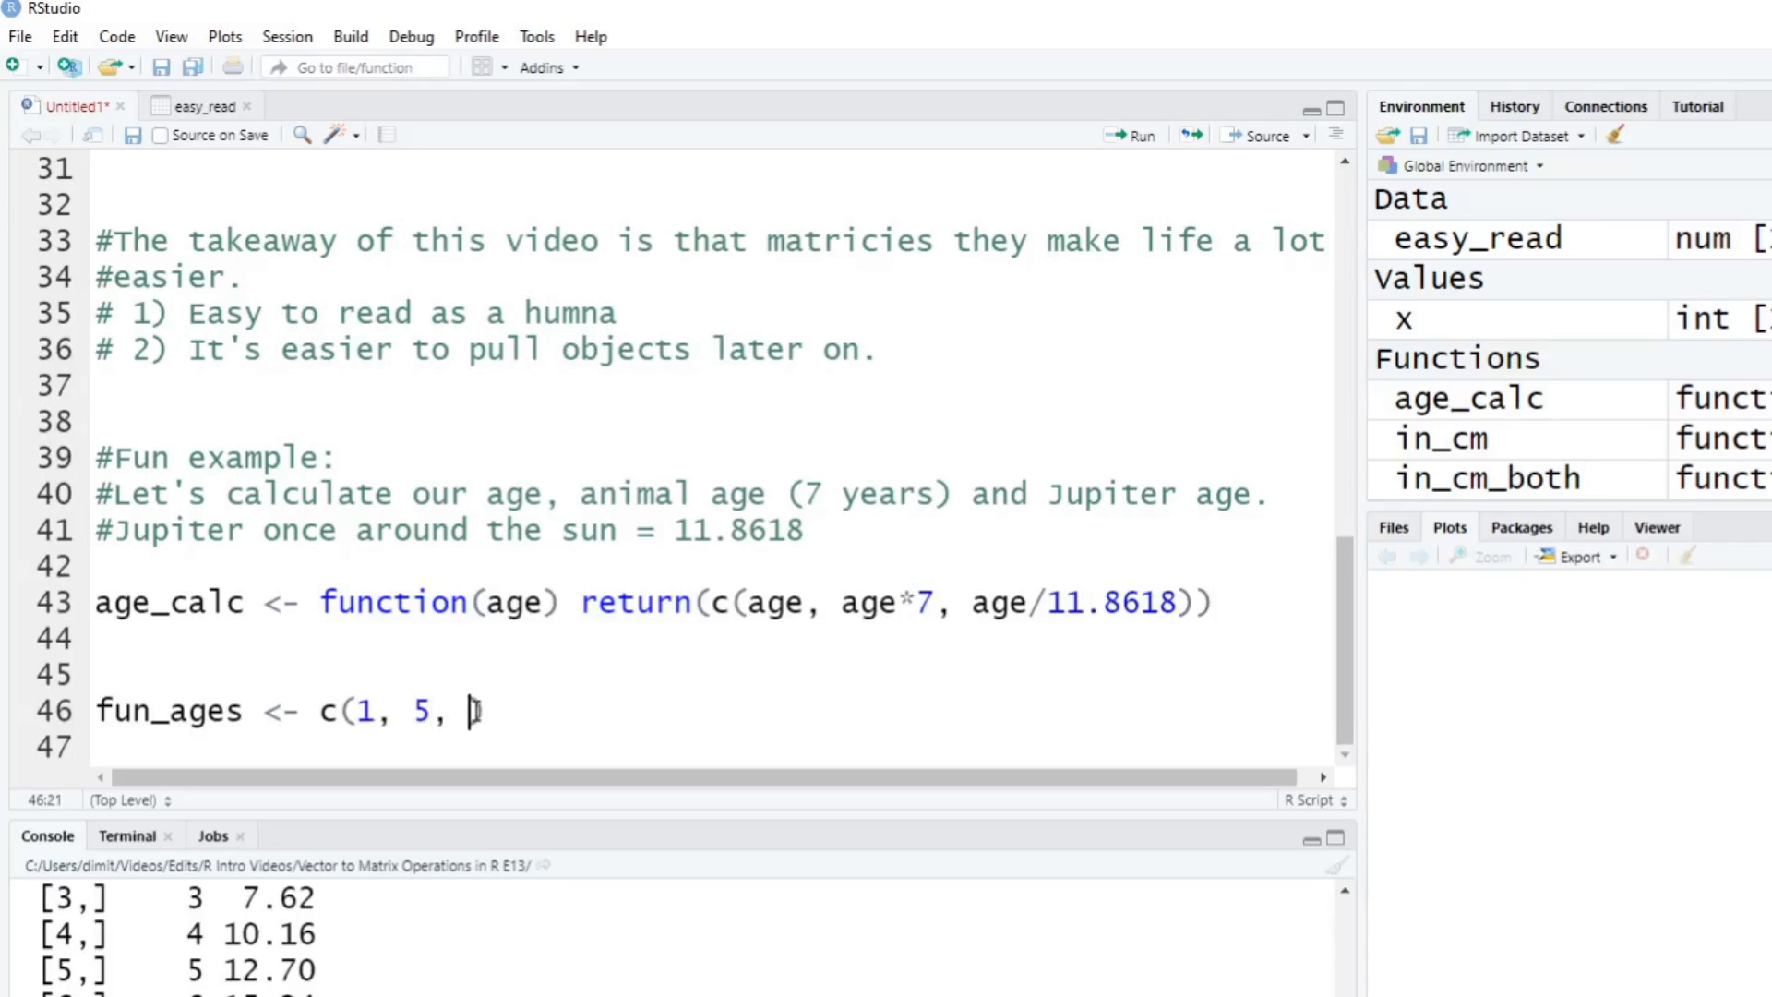
text(12, 16,)
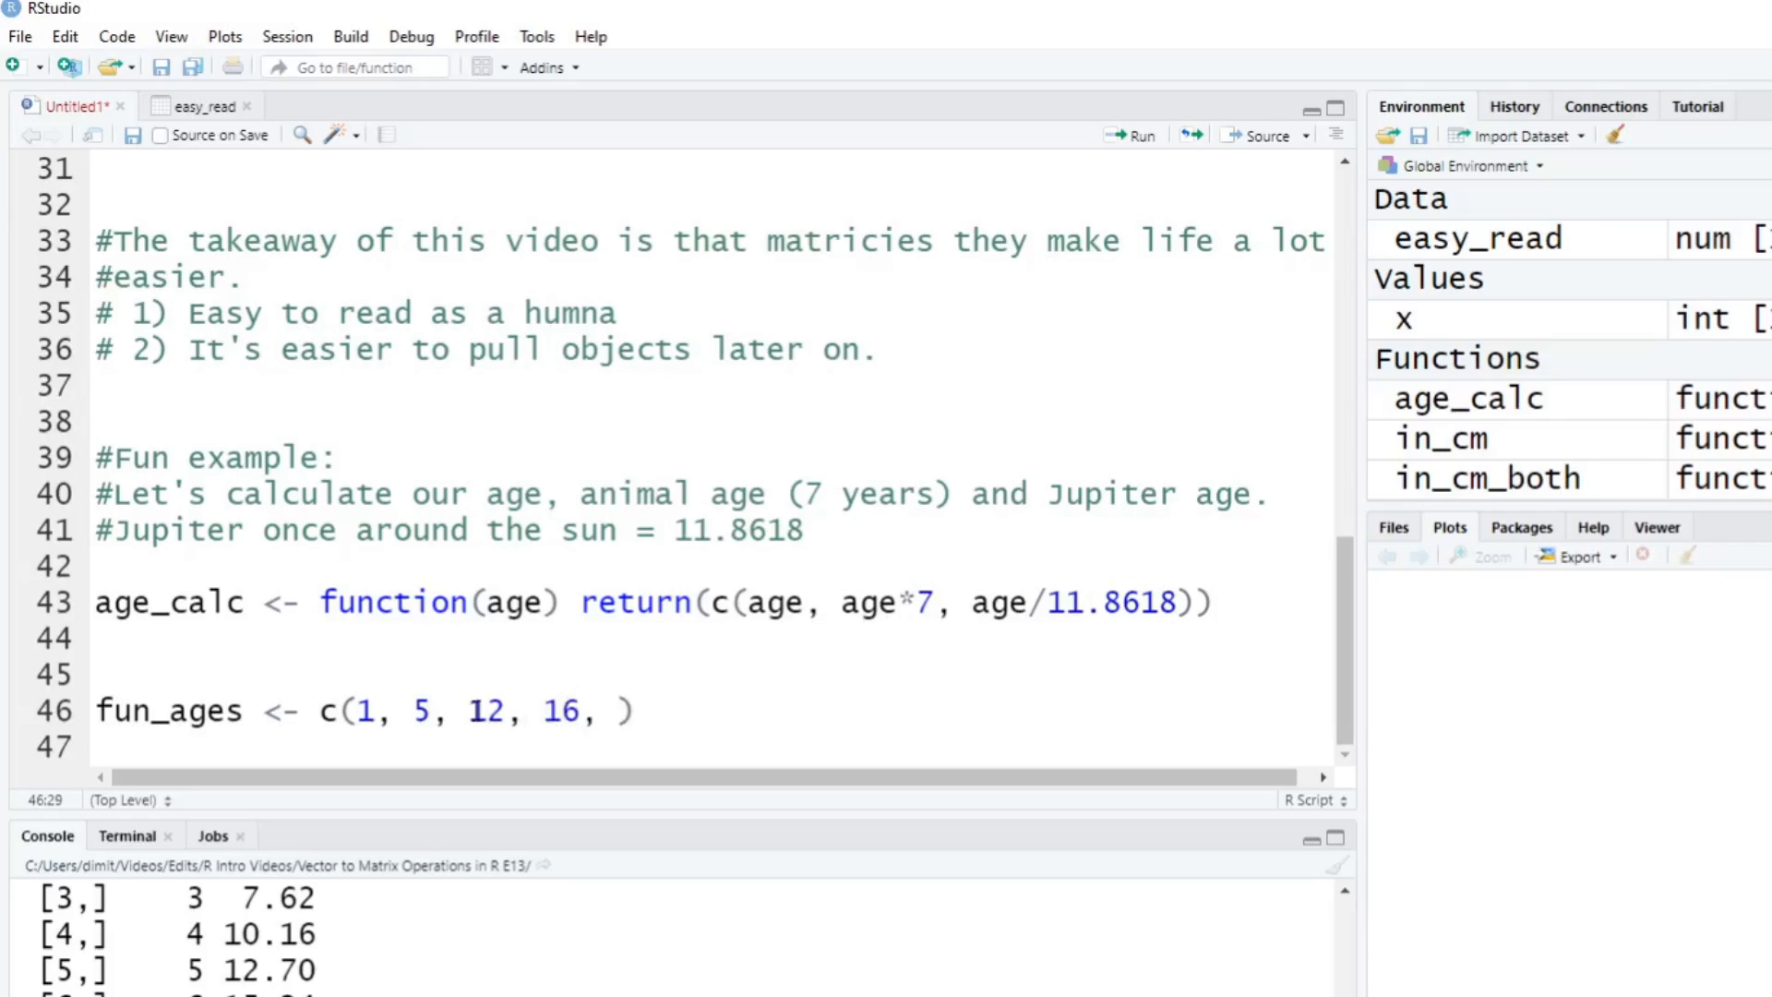
text(18,)
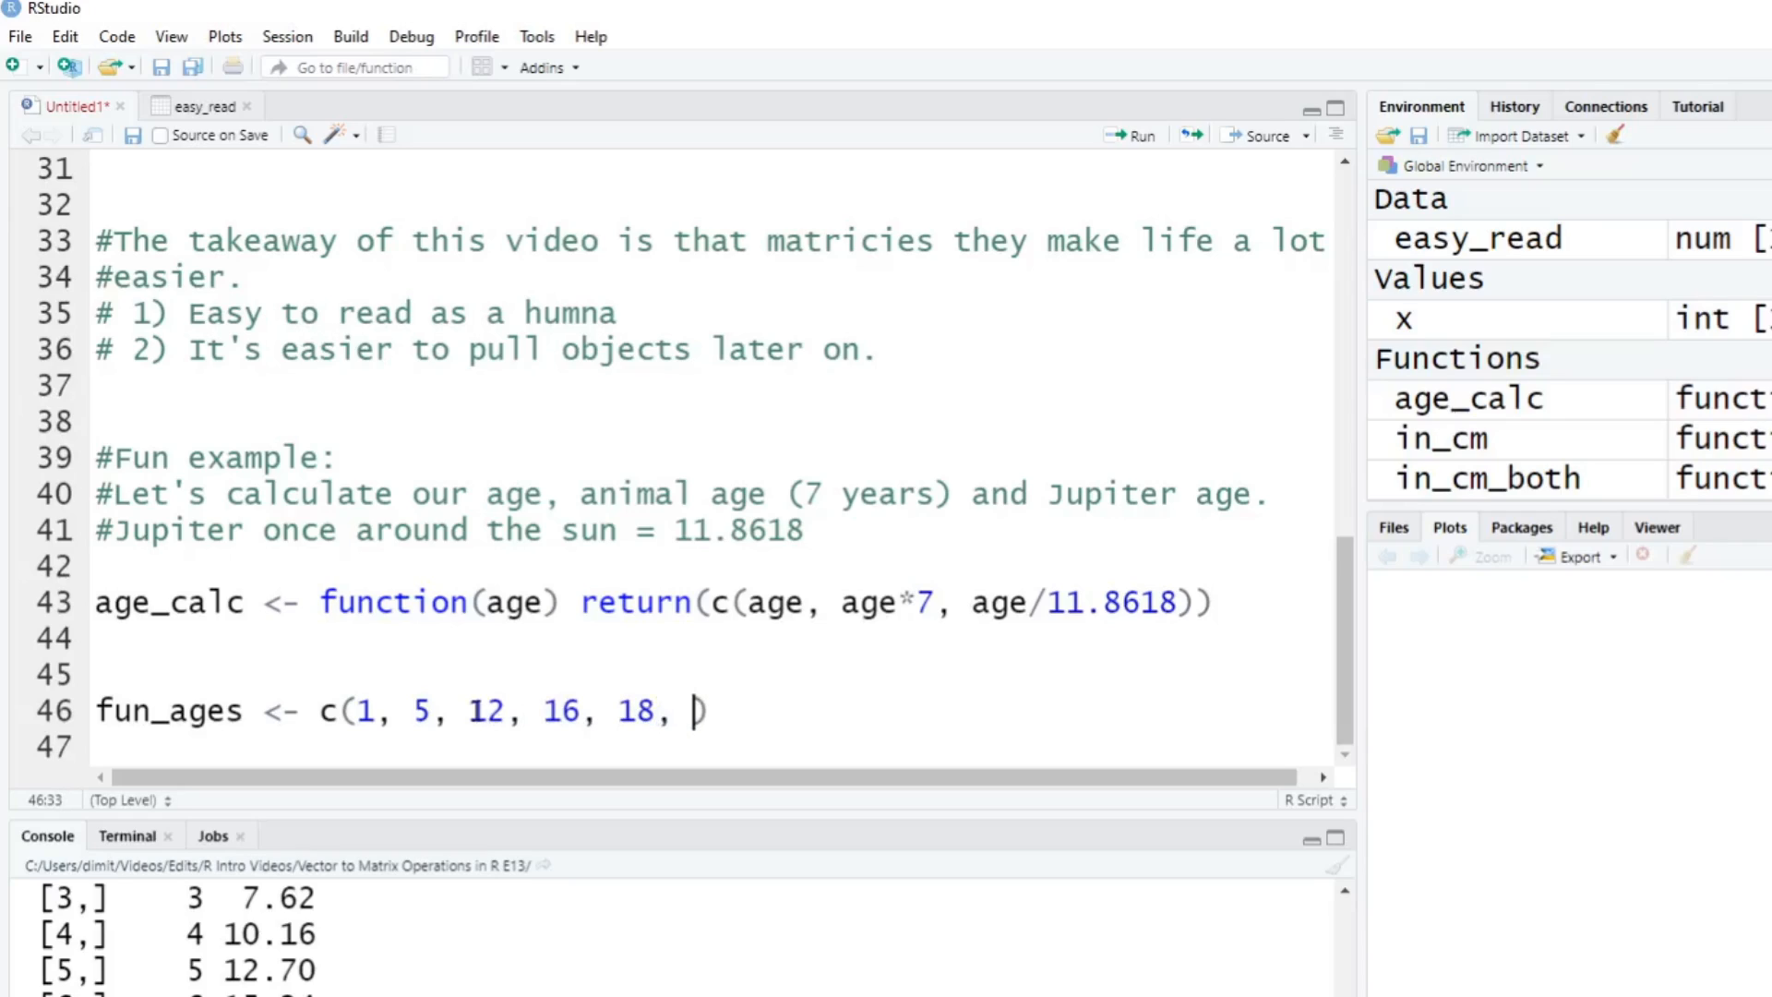
text(21,)
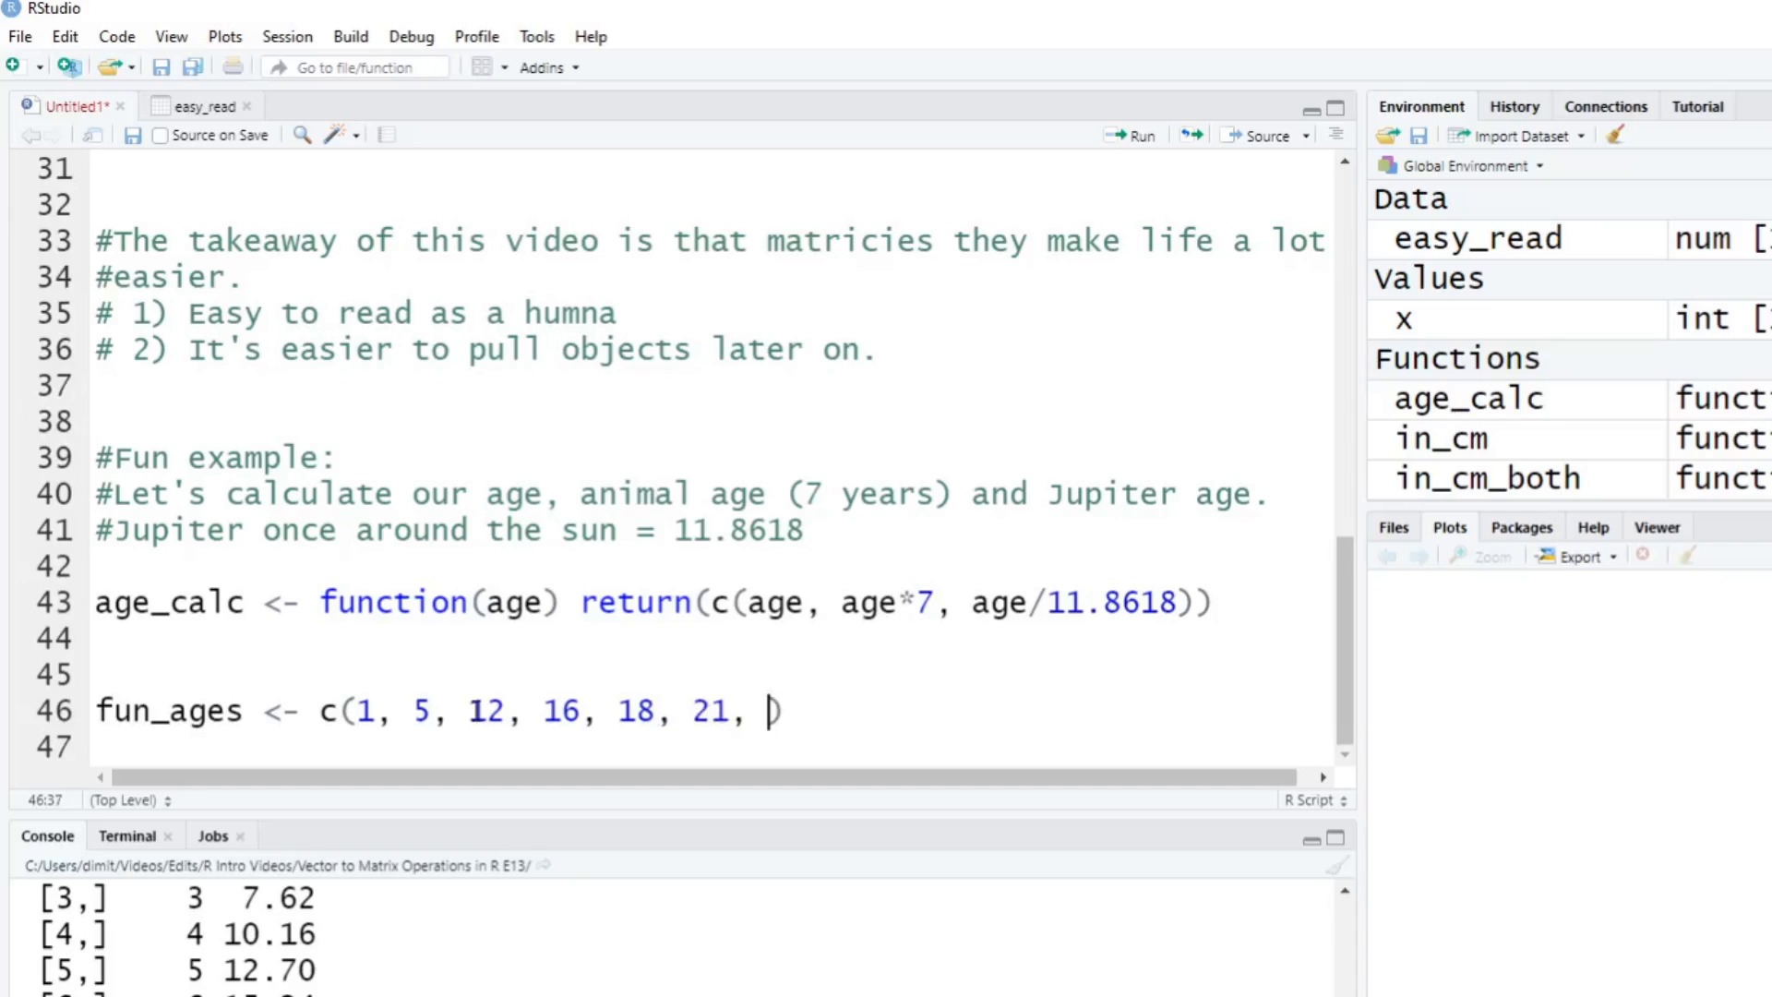
text(65)
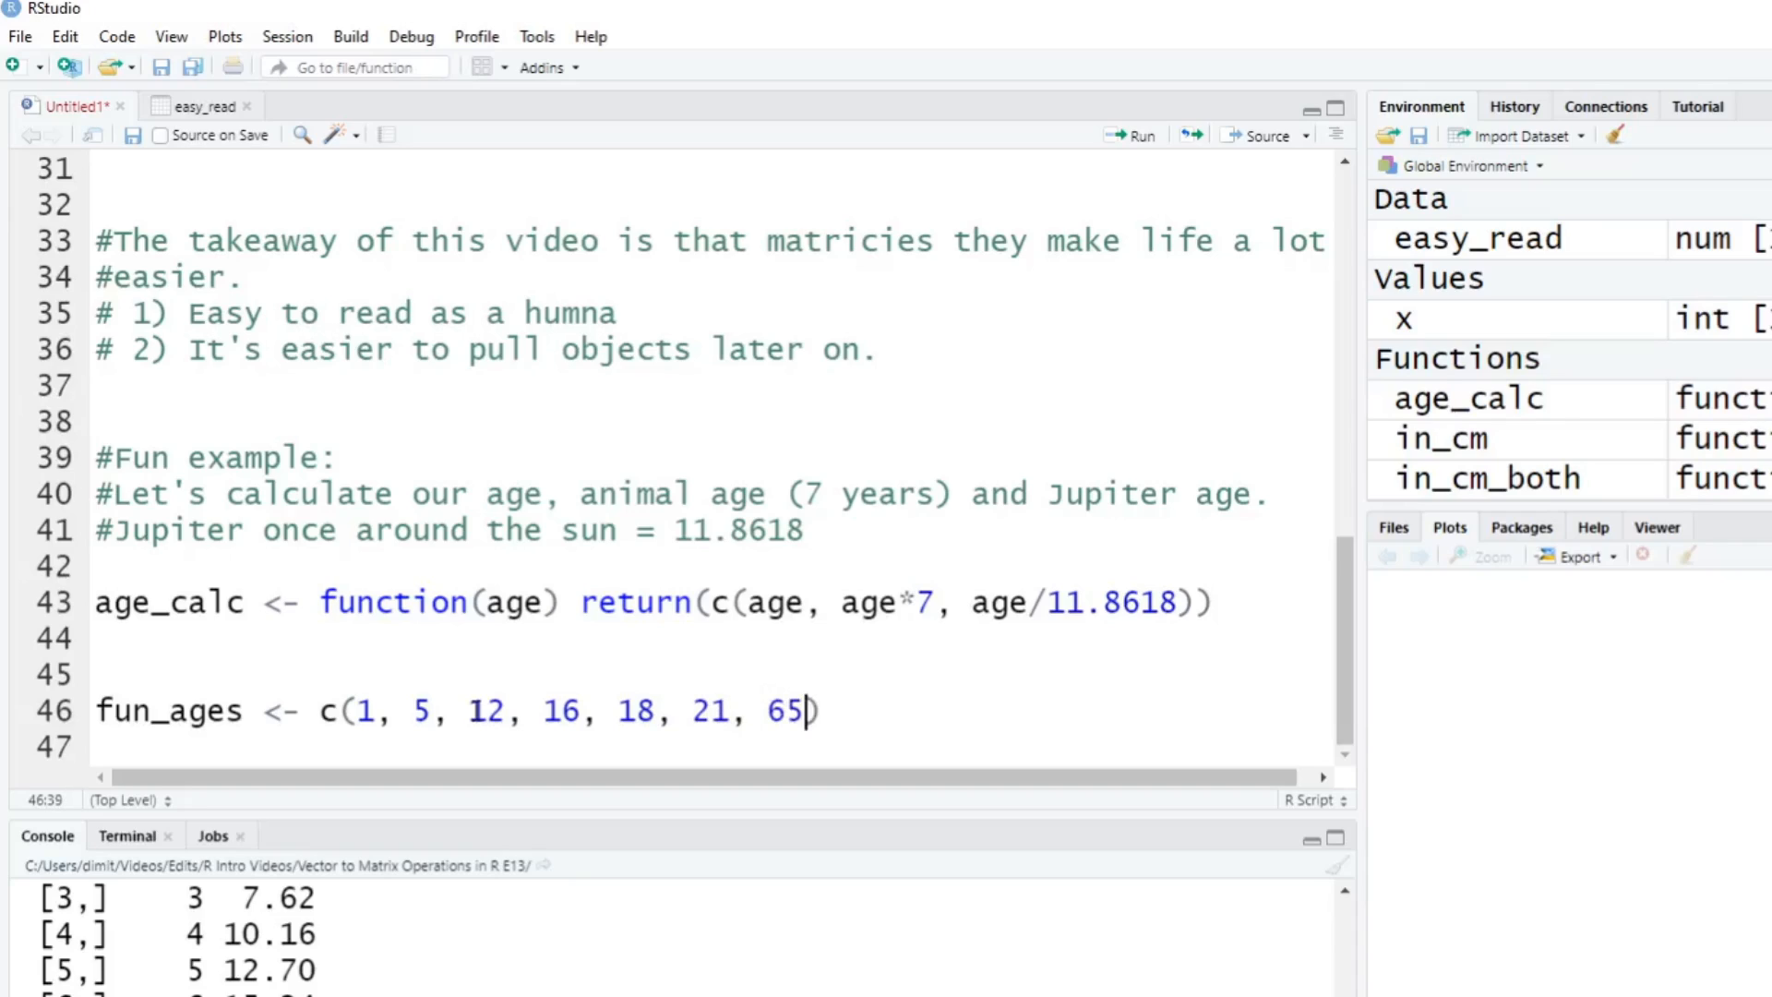
text(, 1)
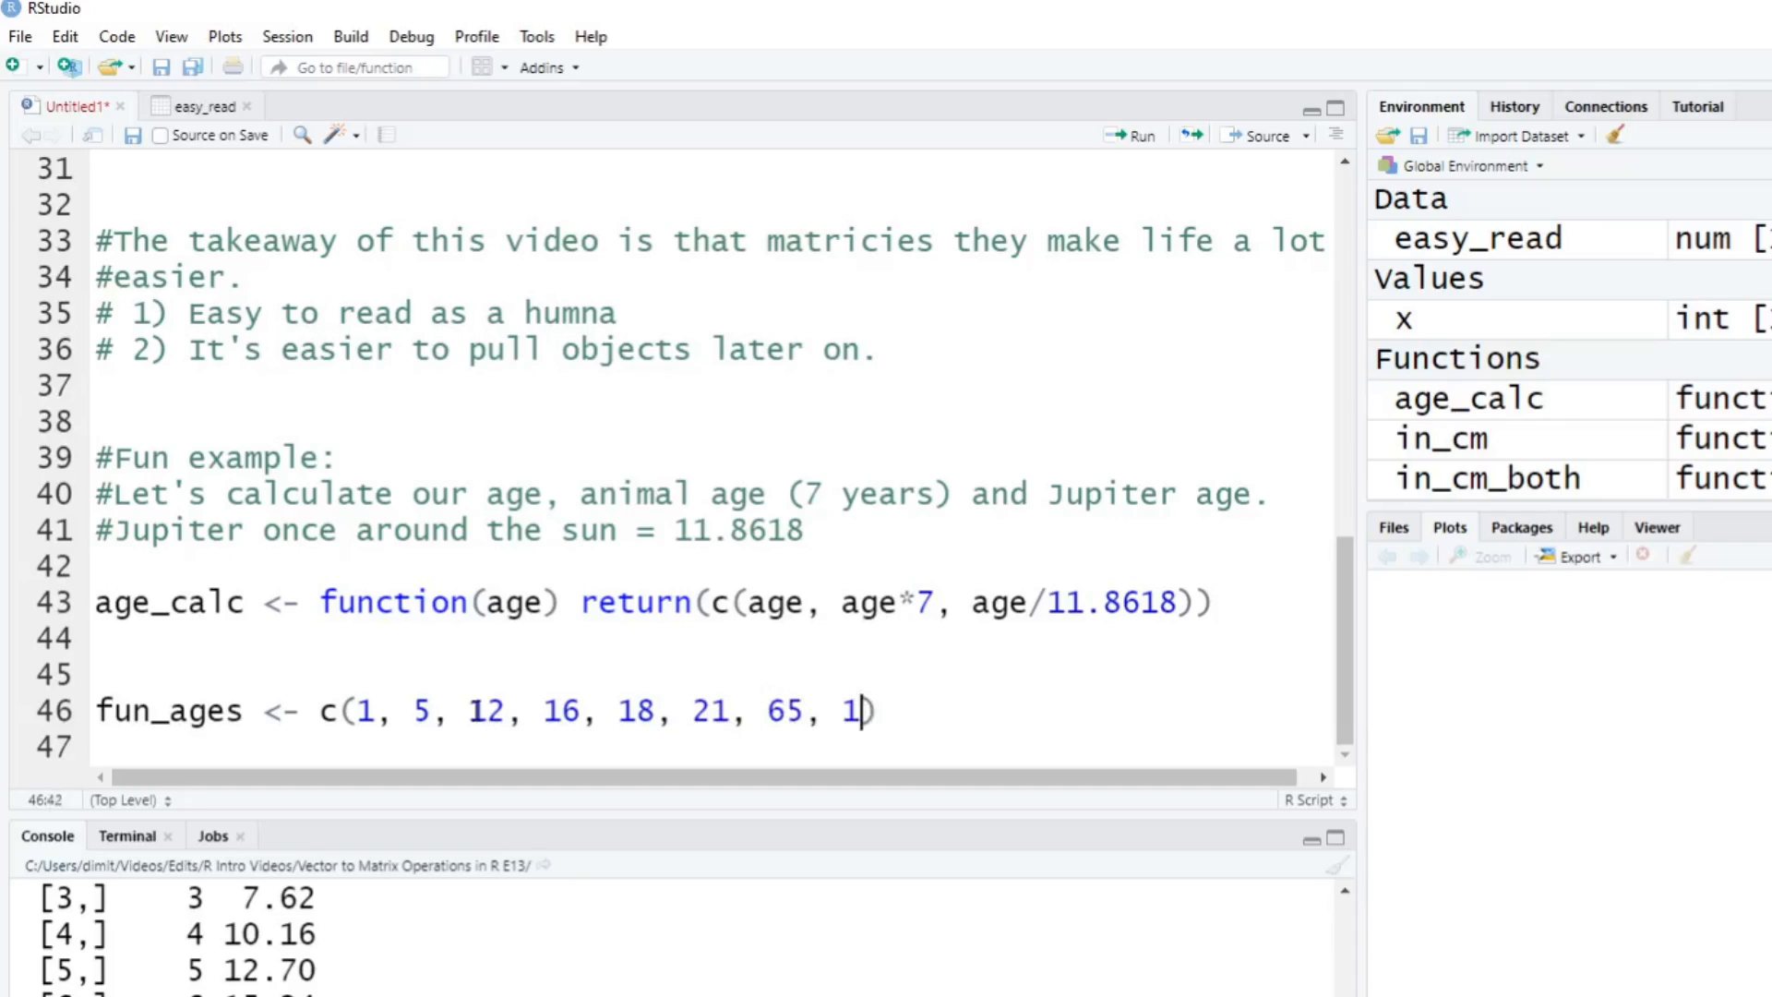
text(00)
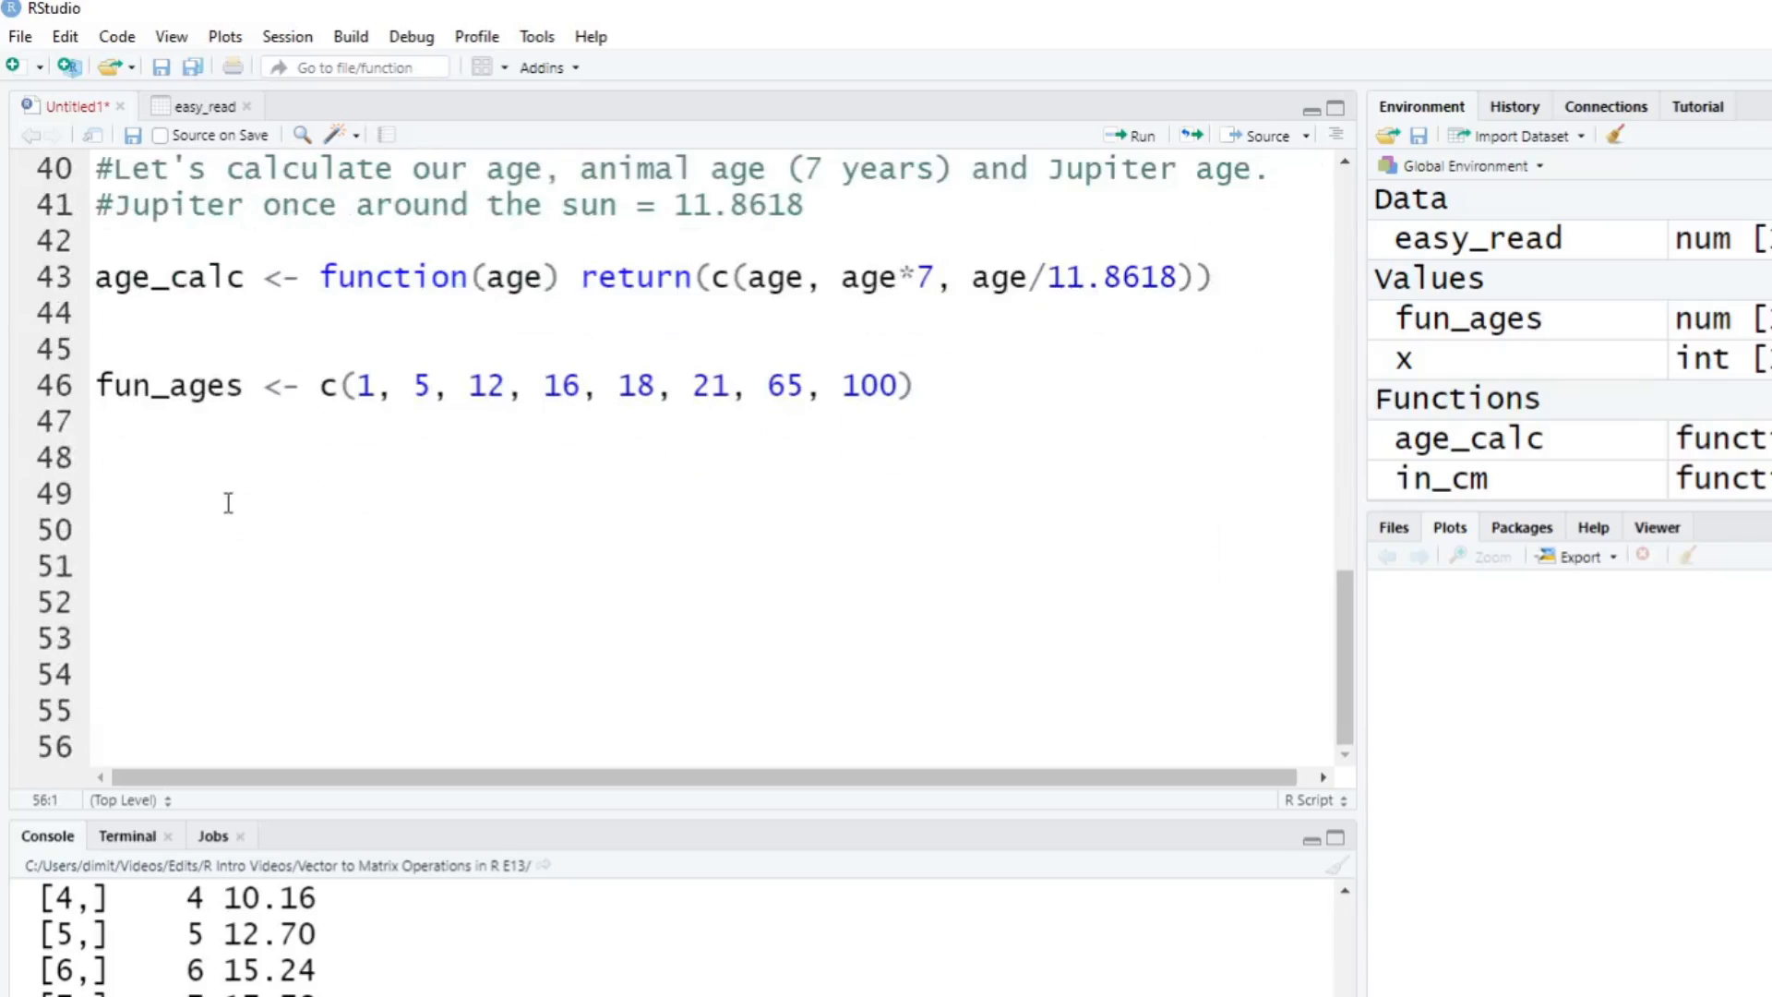
Write save_ages <- matrix(age_calc(fun_ages), ncol=3) on a new line below fun_ages.
click(186, 480)
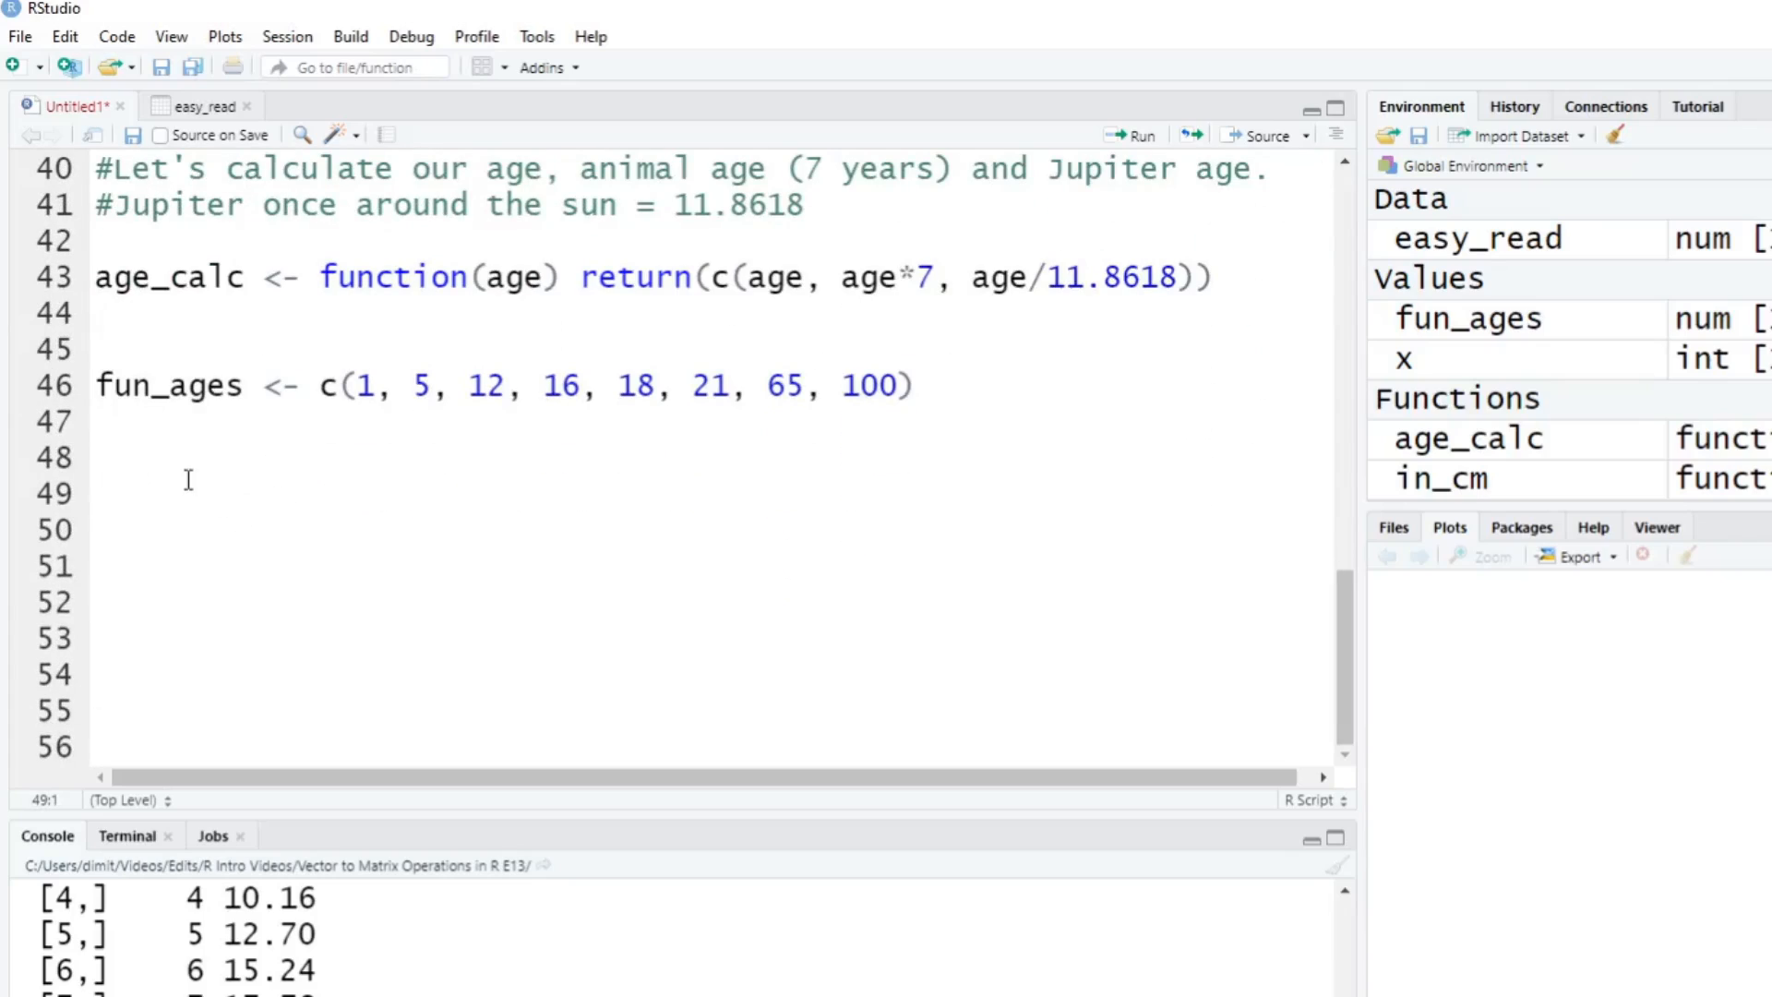
text(save_ag)
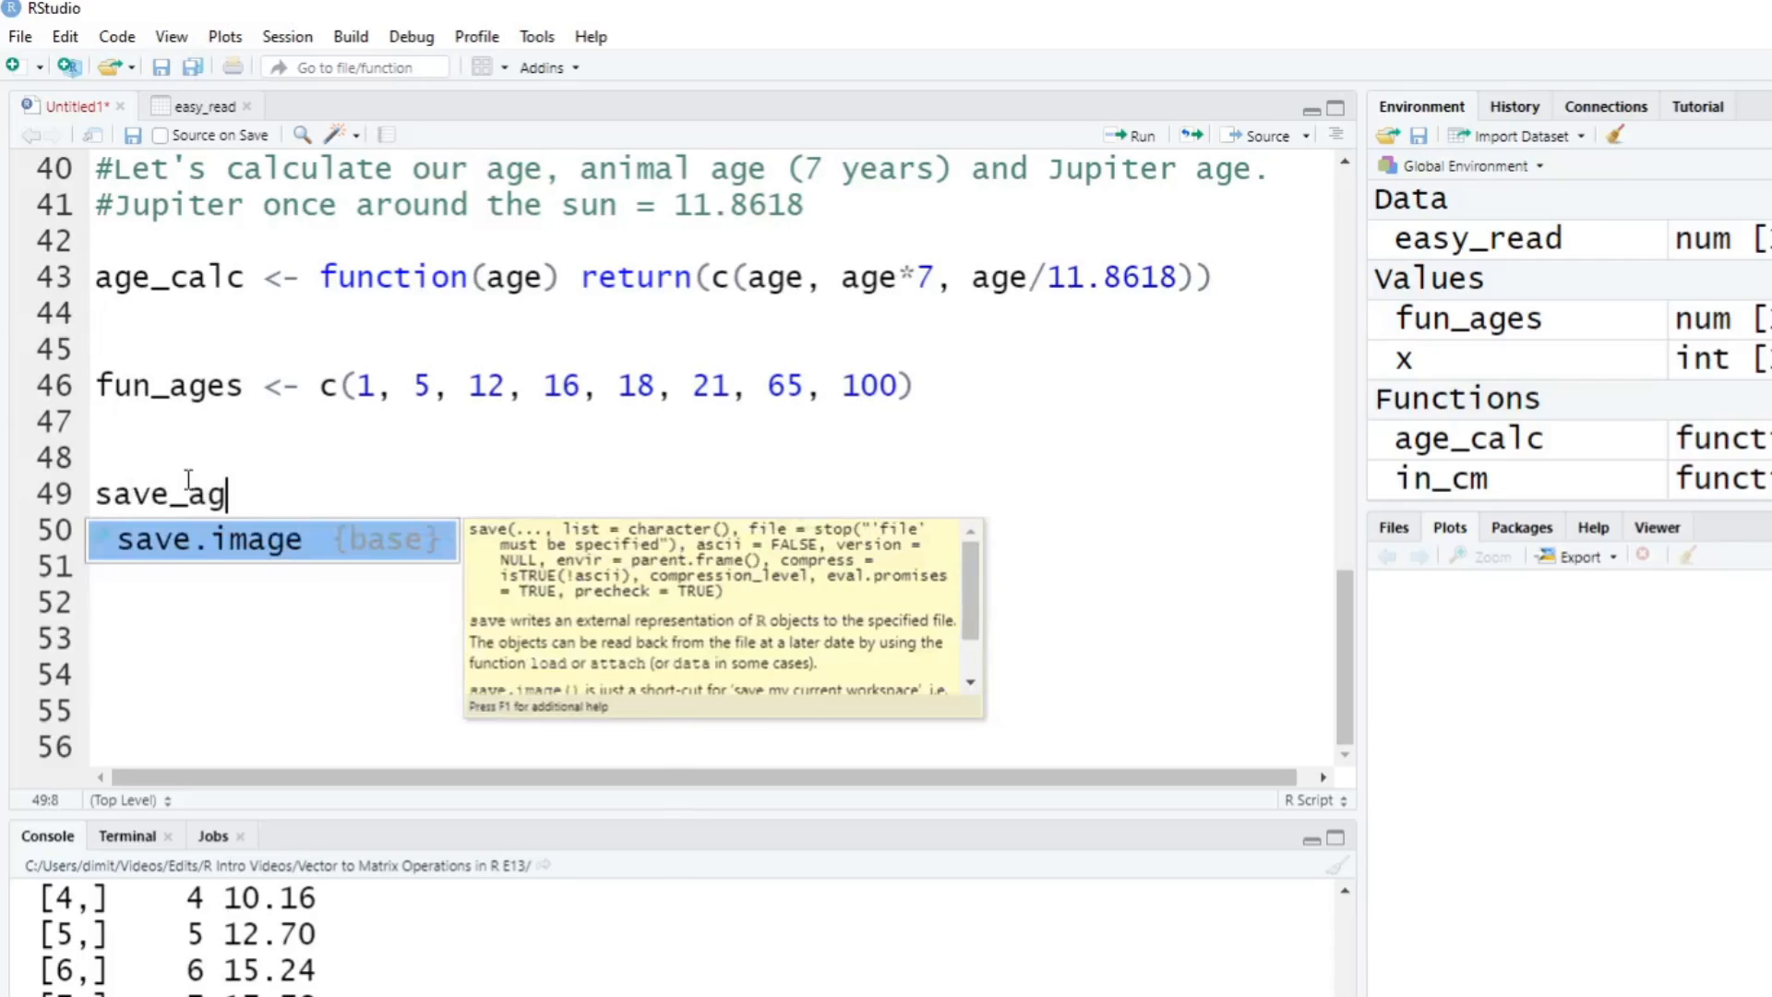
text(es)
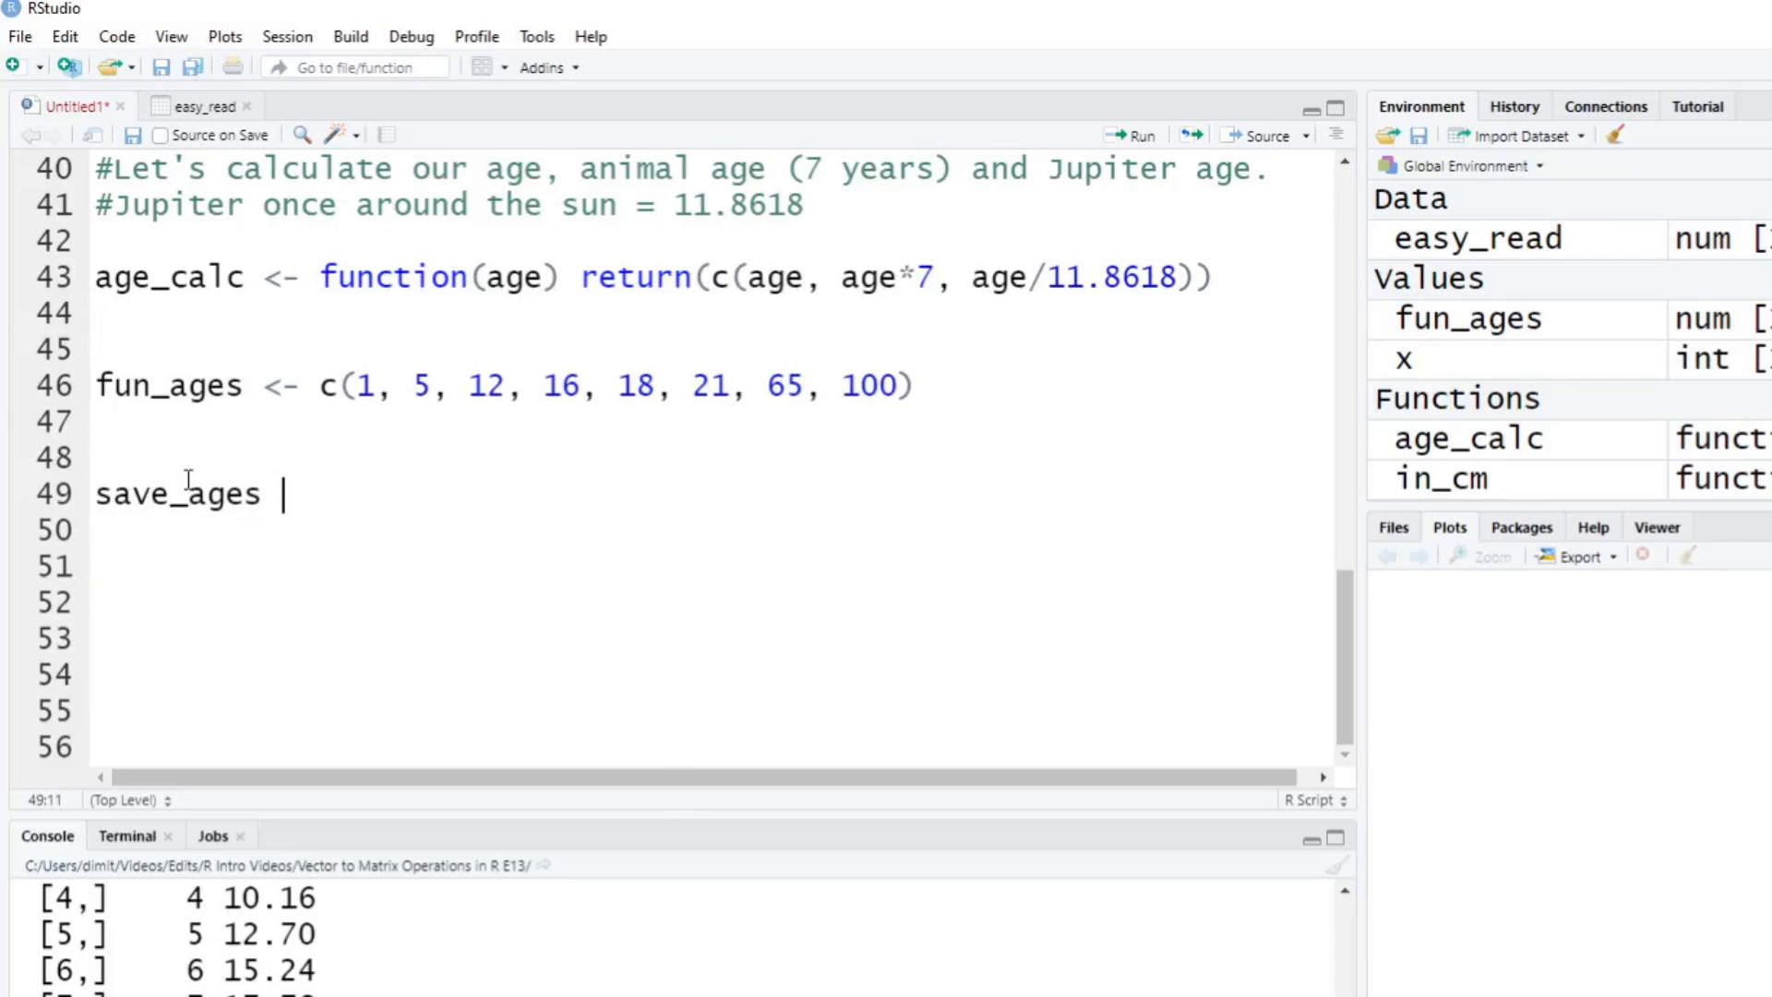
text(<-)
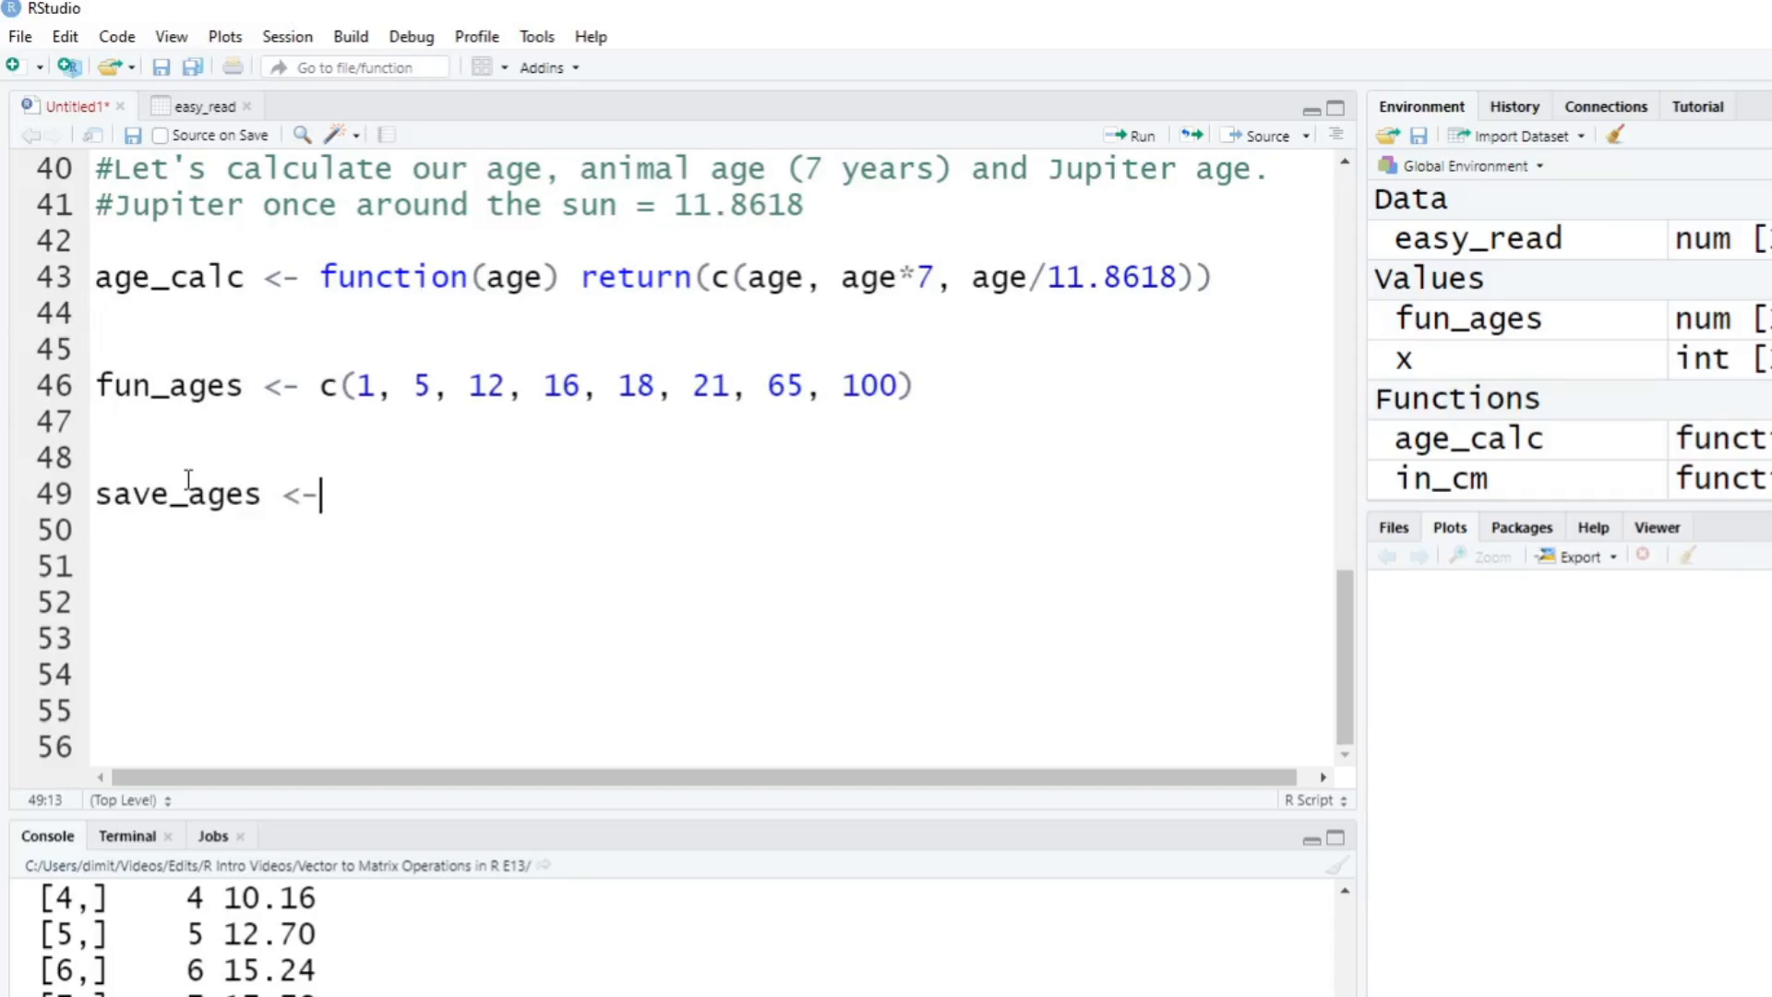
key(space)
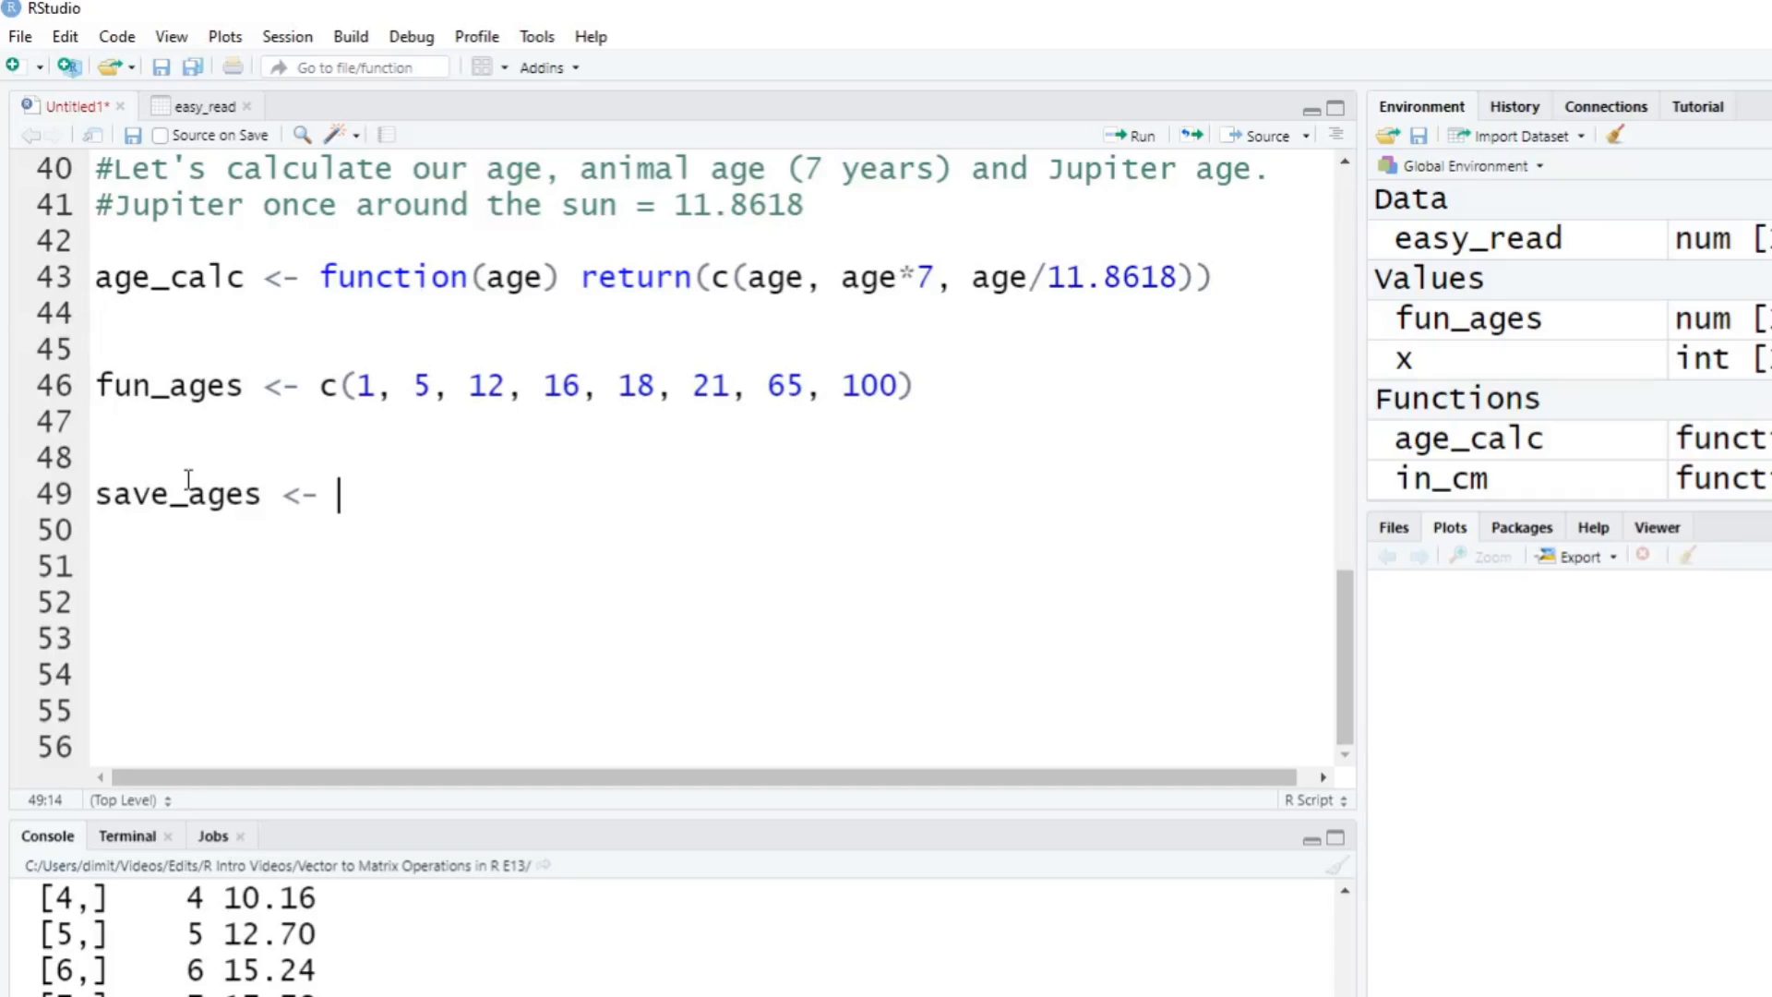
text(matrix()
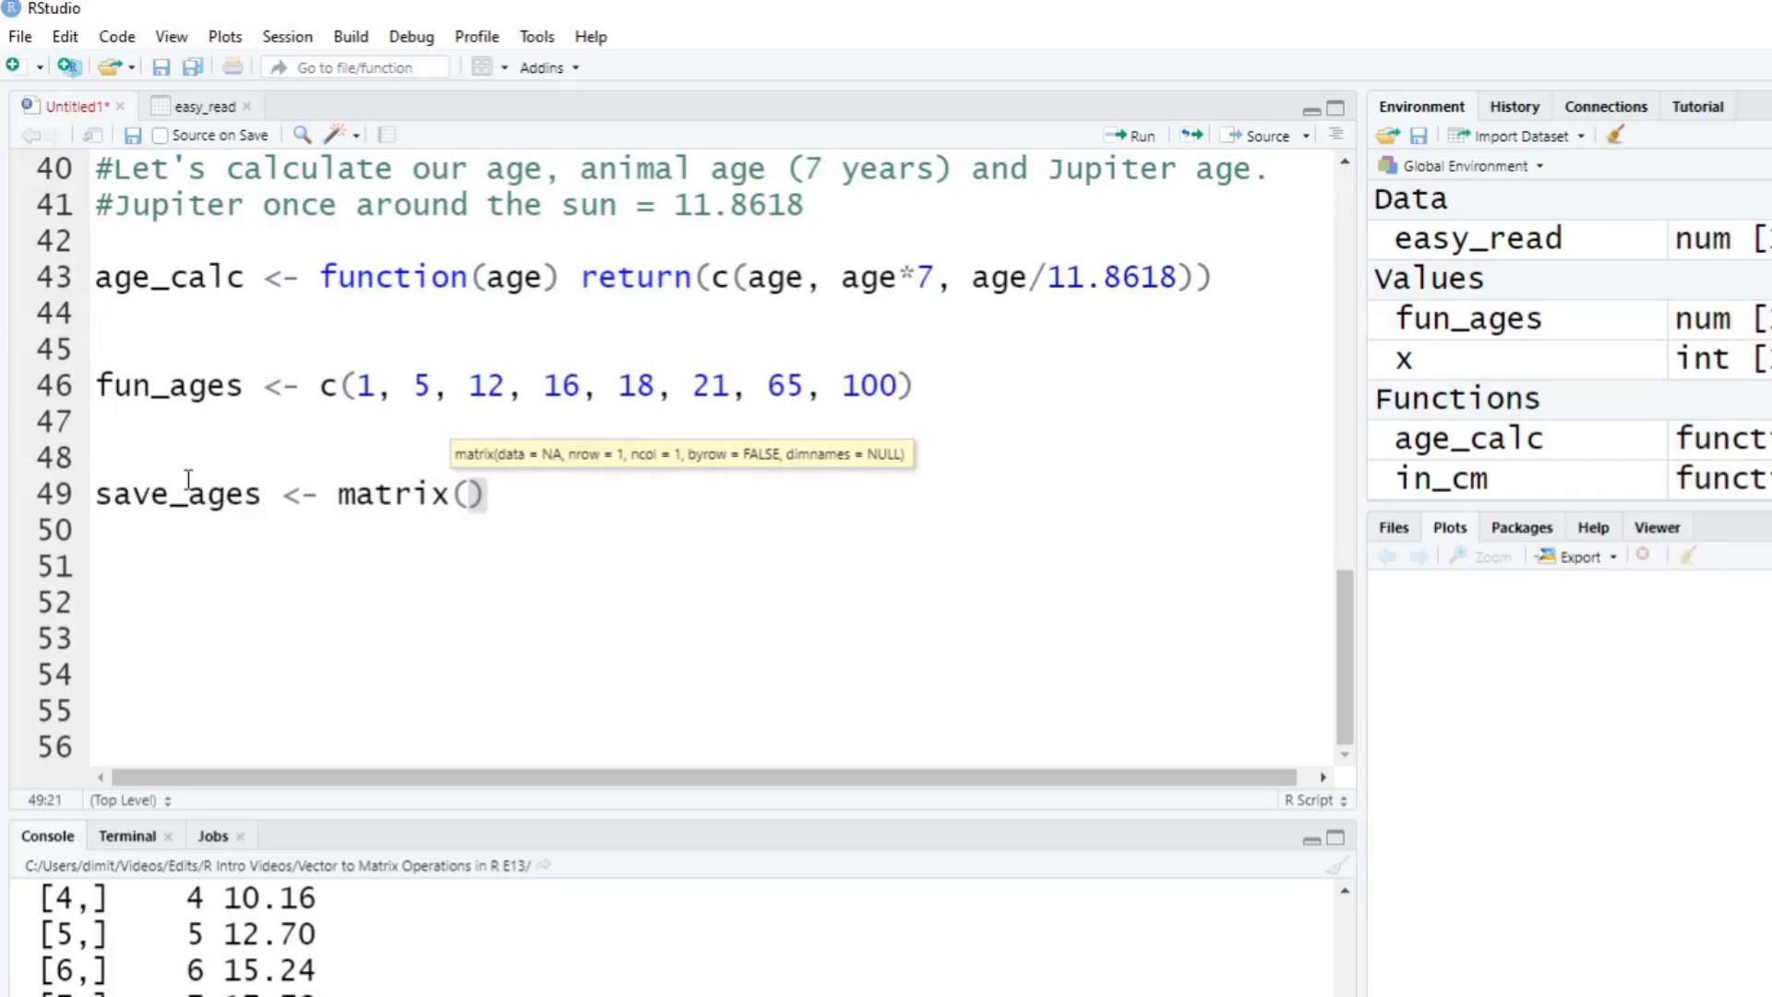
text(age_calc())
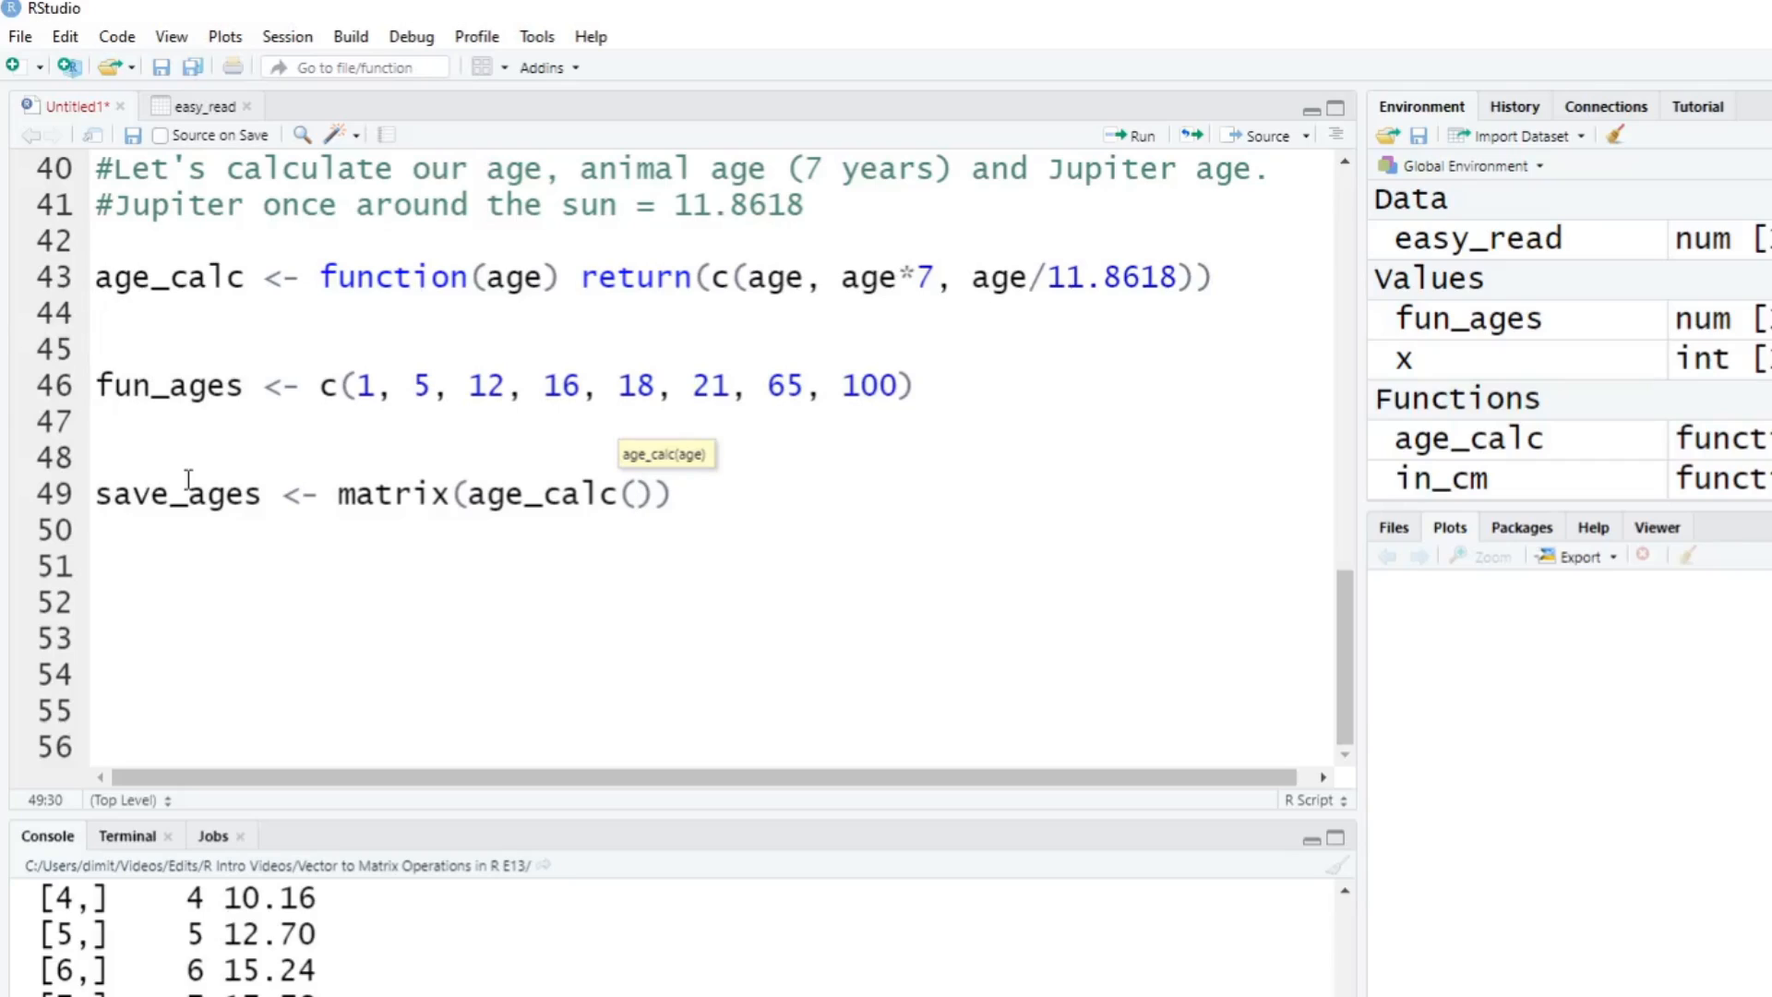
text(fun_age)
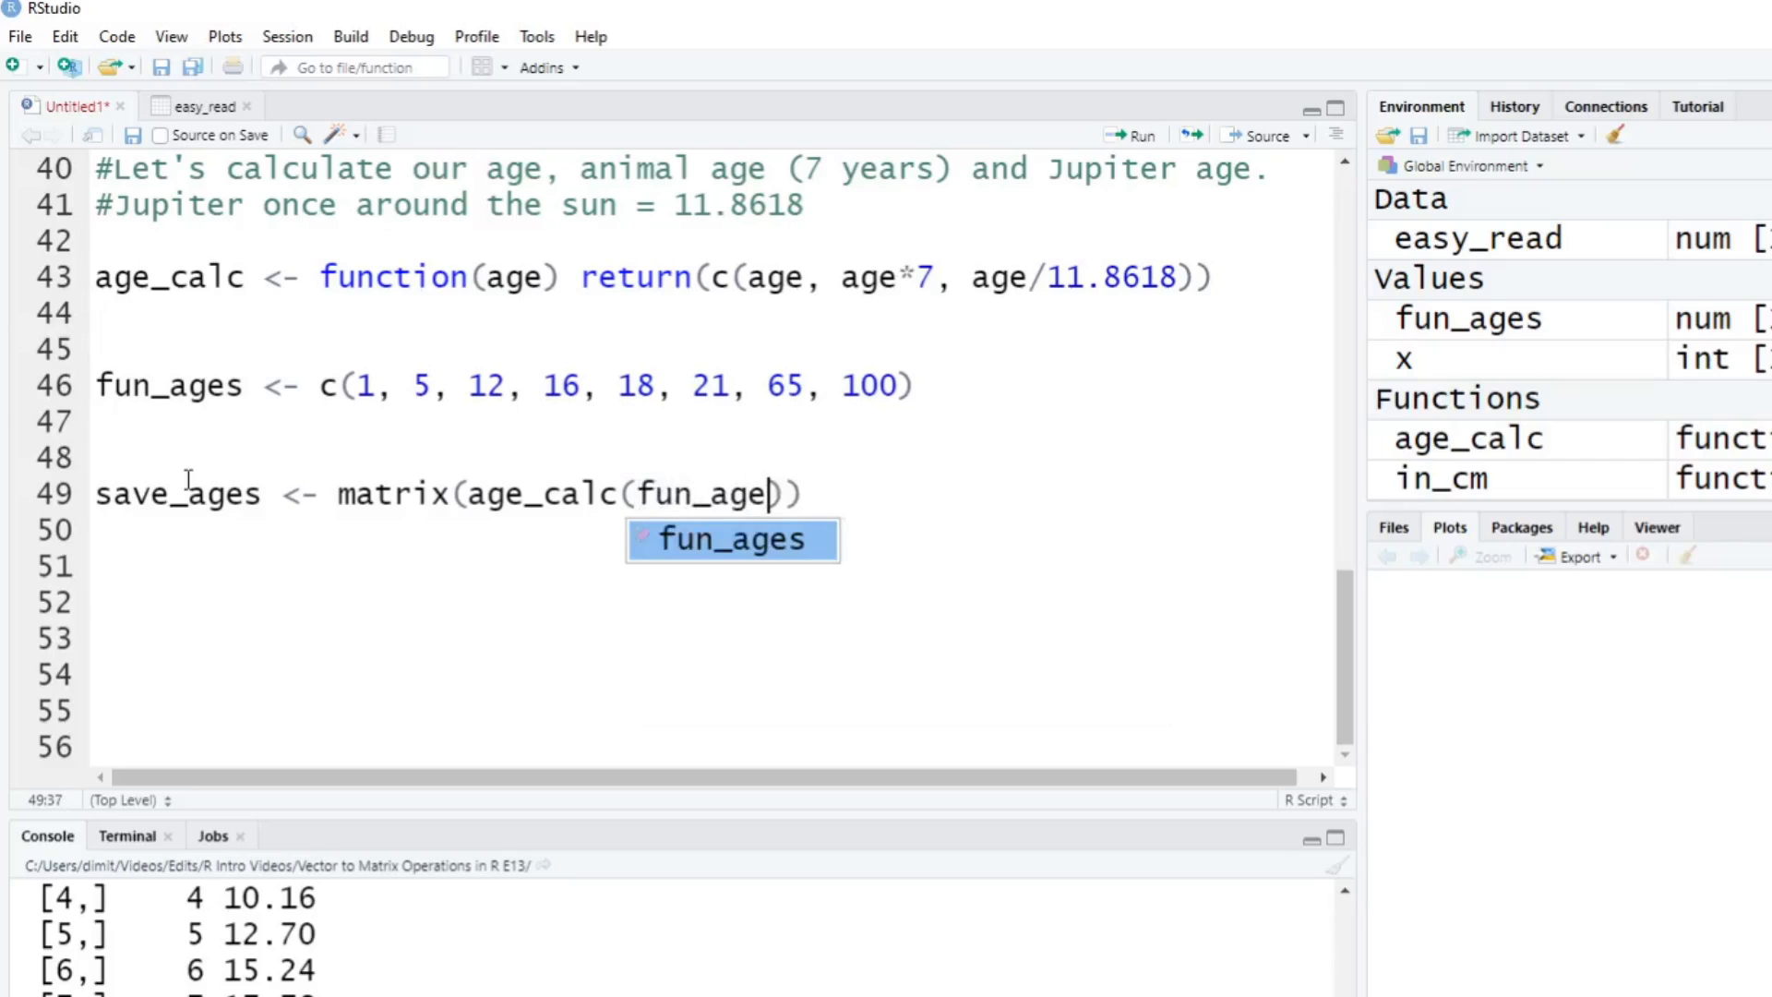
key(Tab)
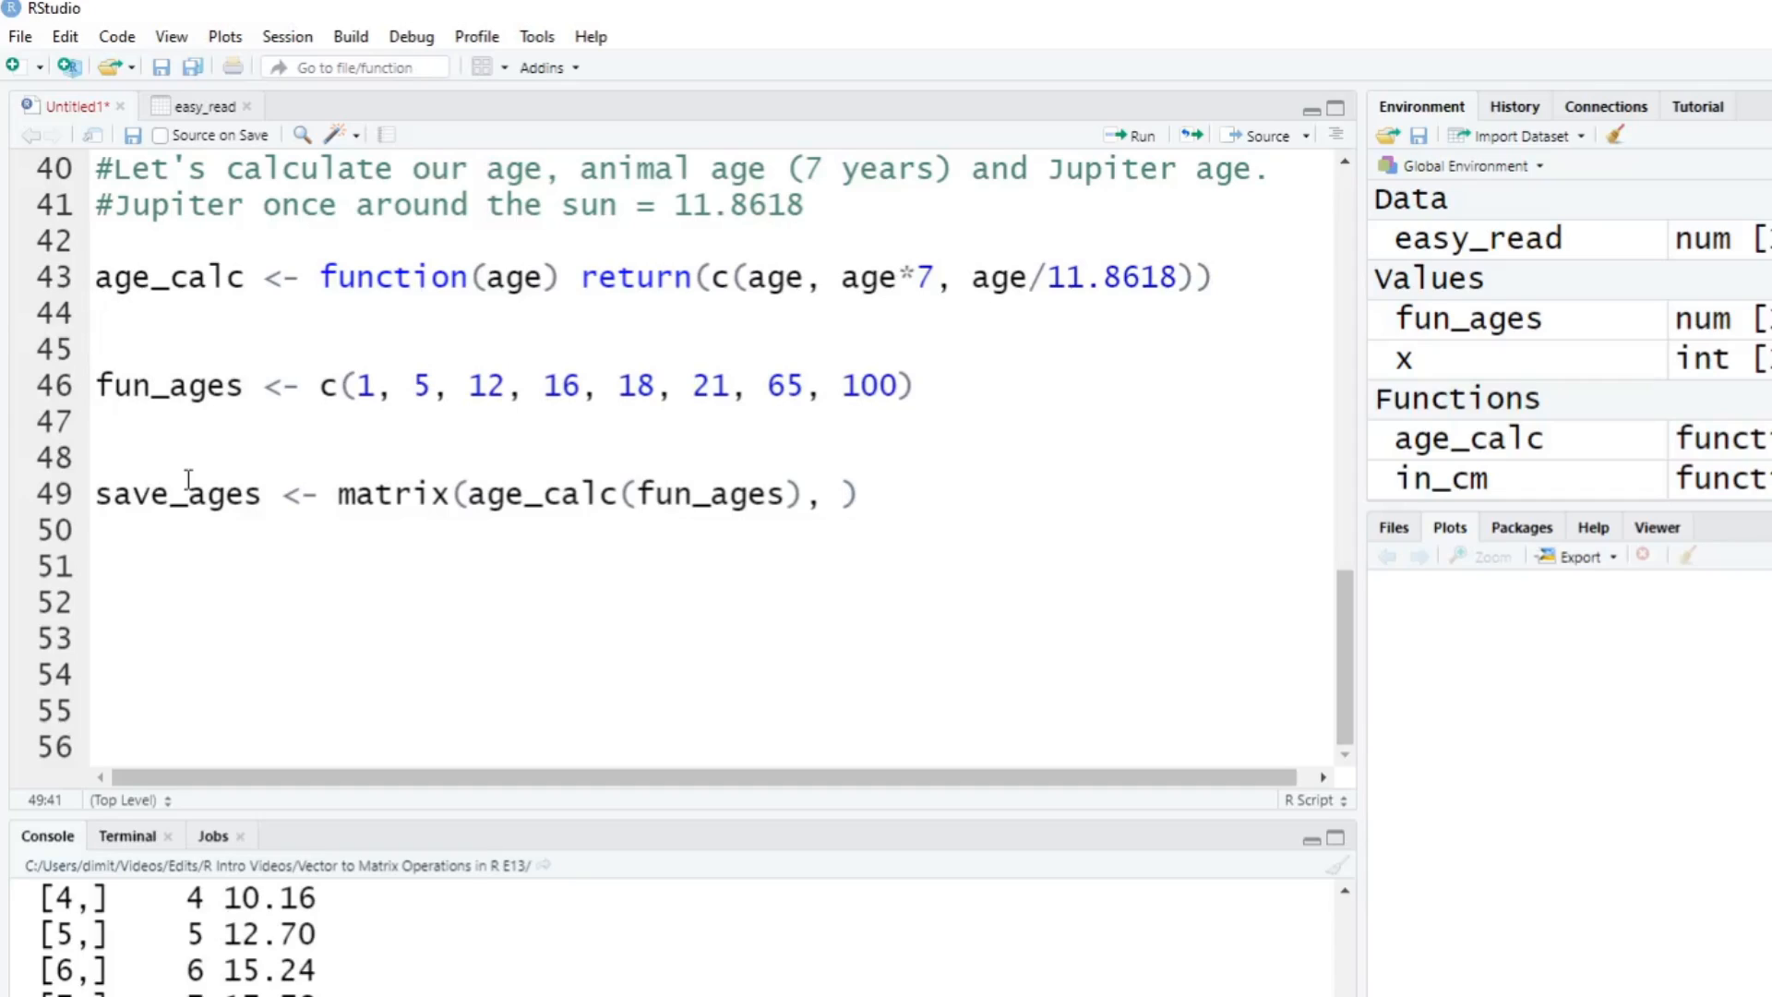
text(n)
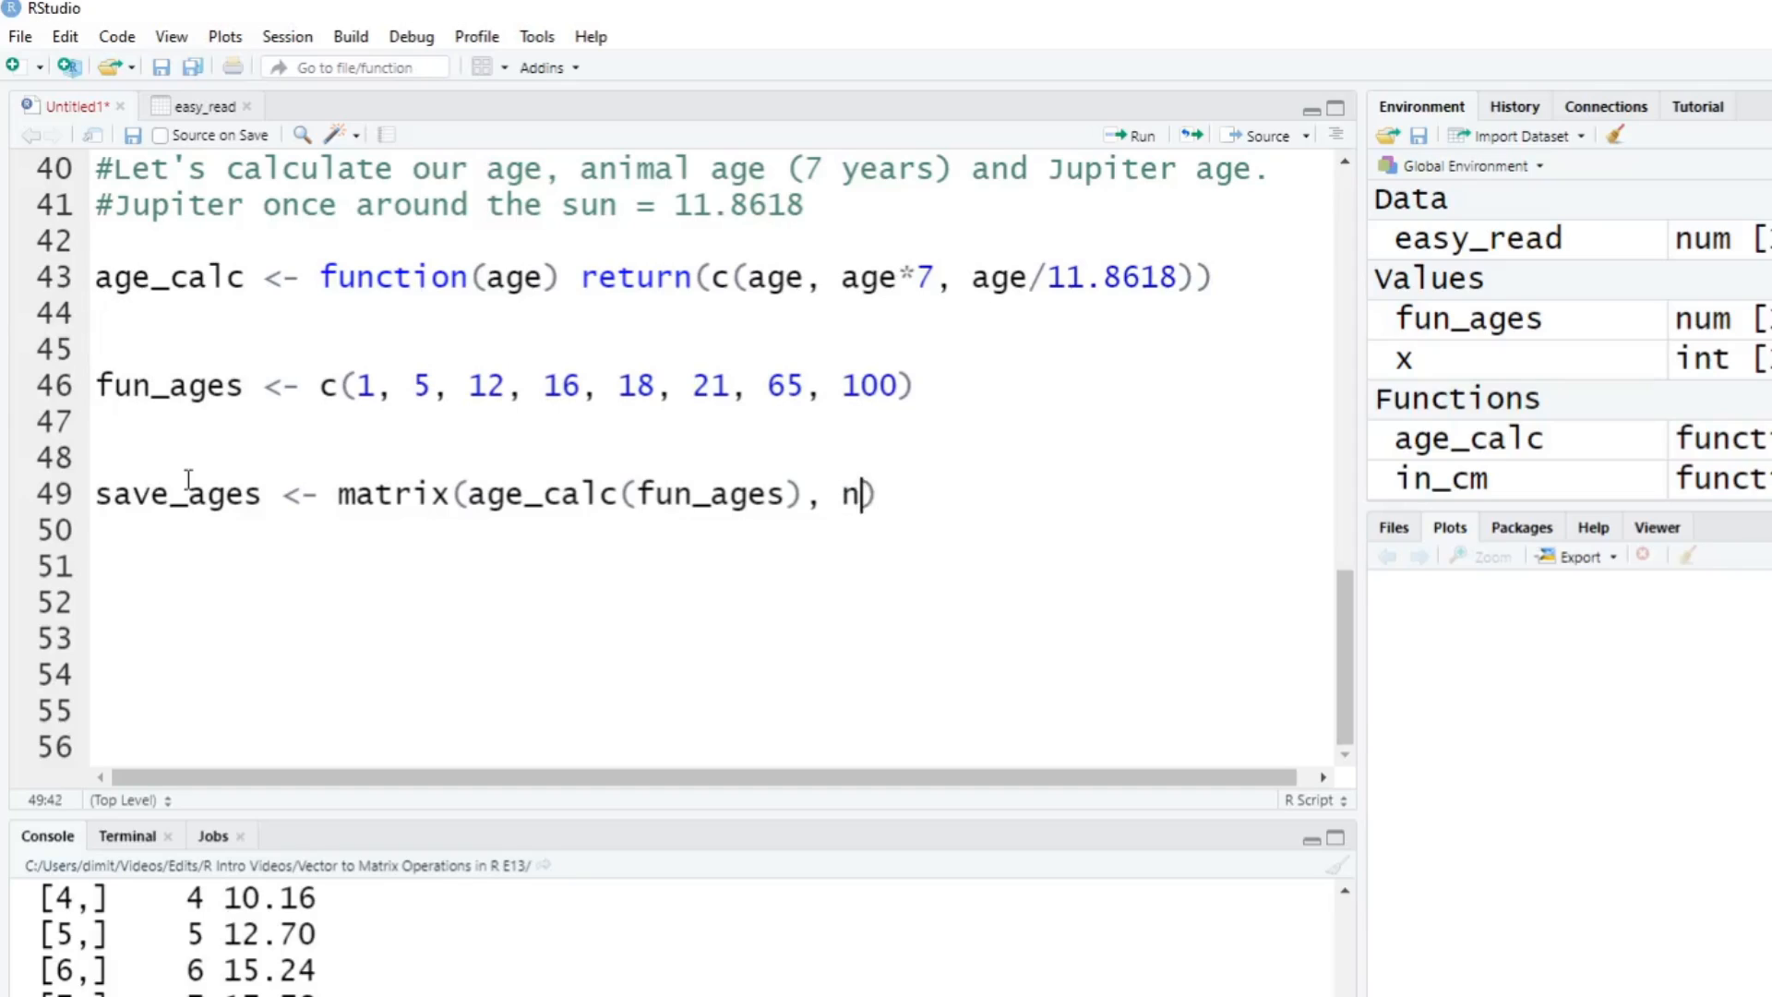
text(col=3)
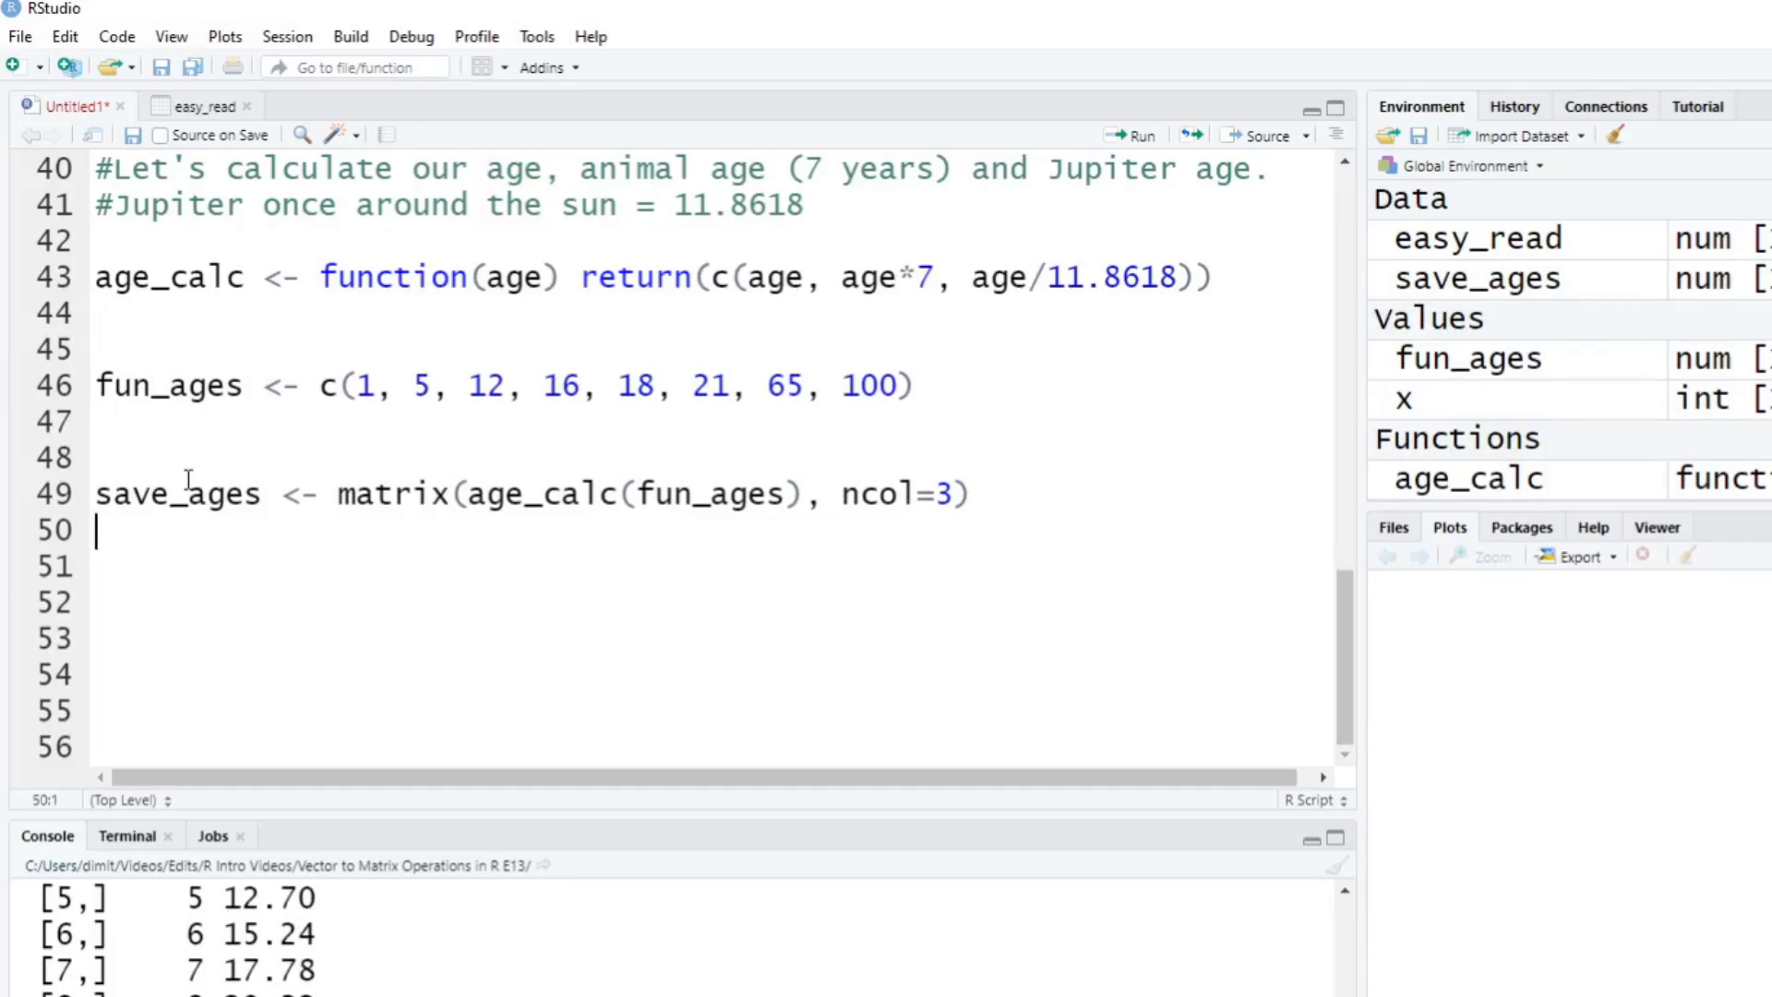
mouse_move(174, 542)
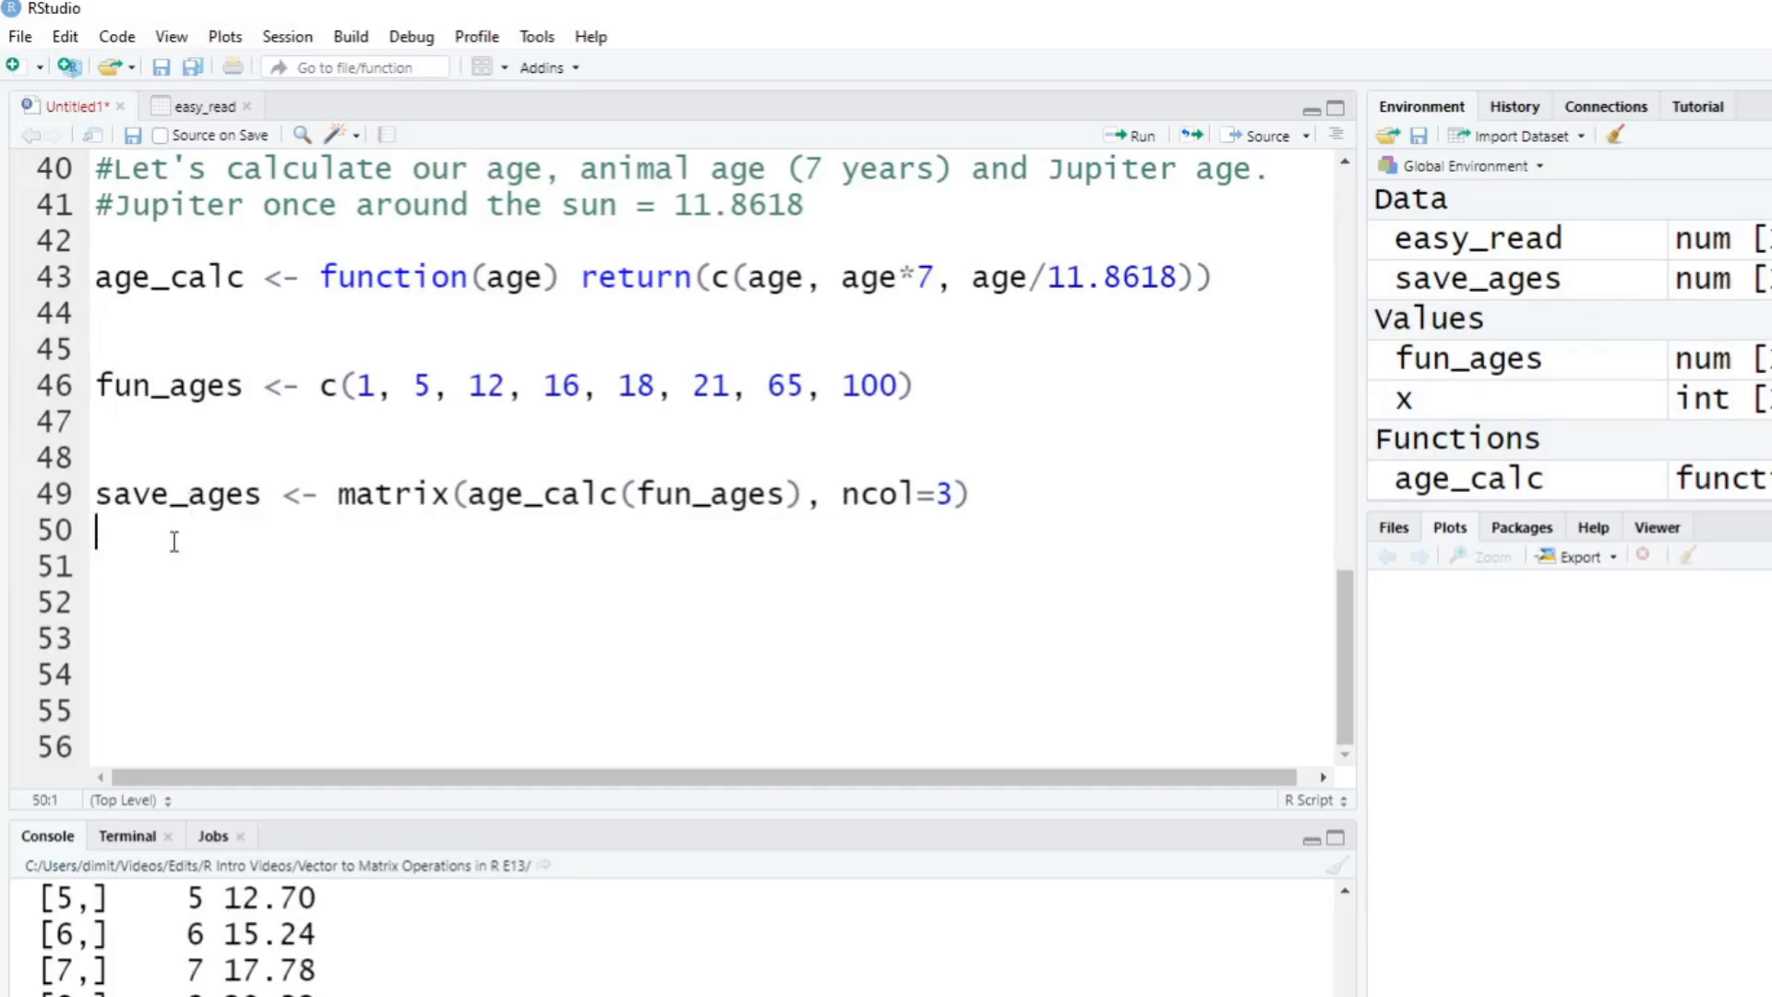
Add print(save_ages) and run both lines so the three-column matrix prints.
text(print()
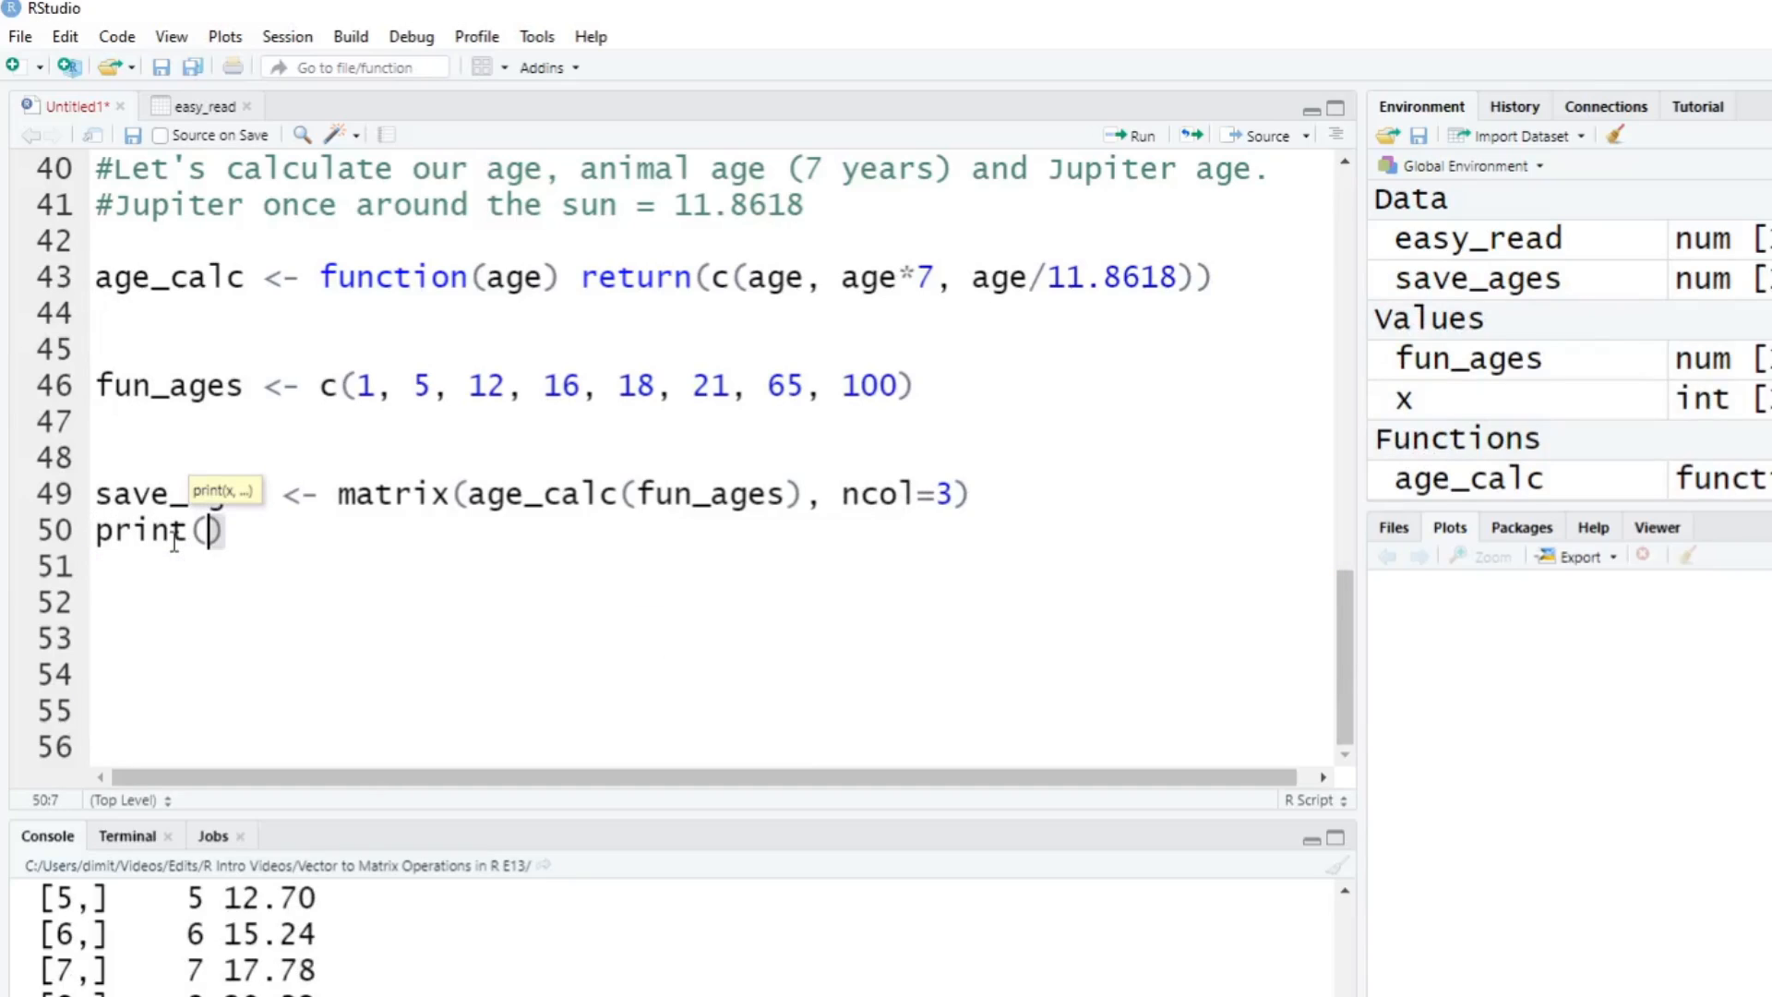
text(save_ag)
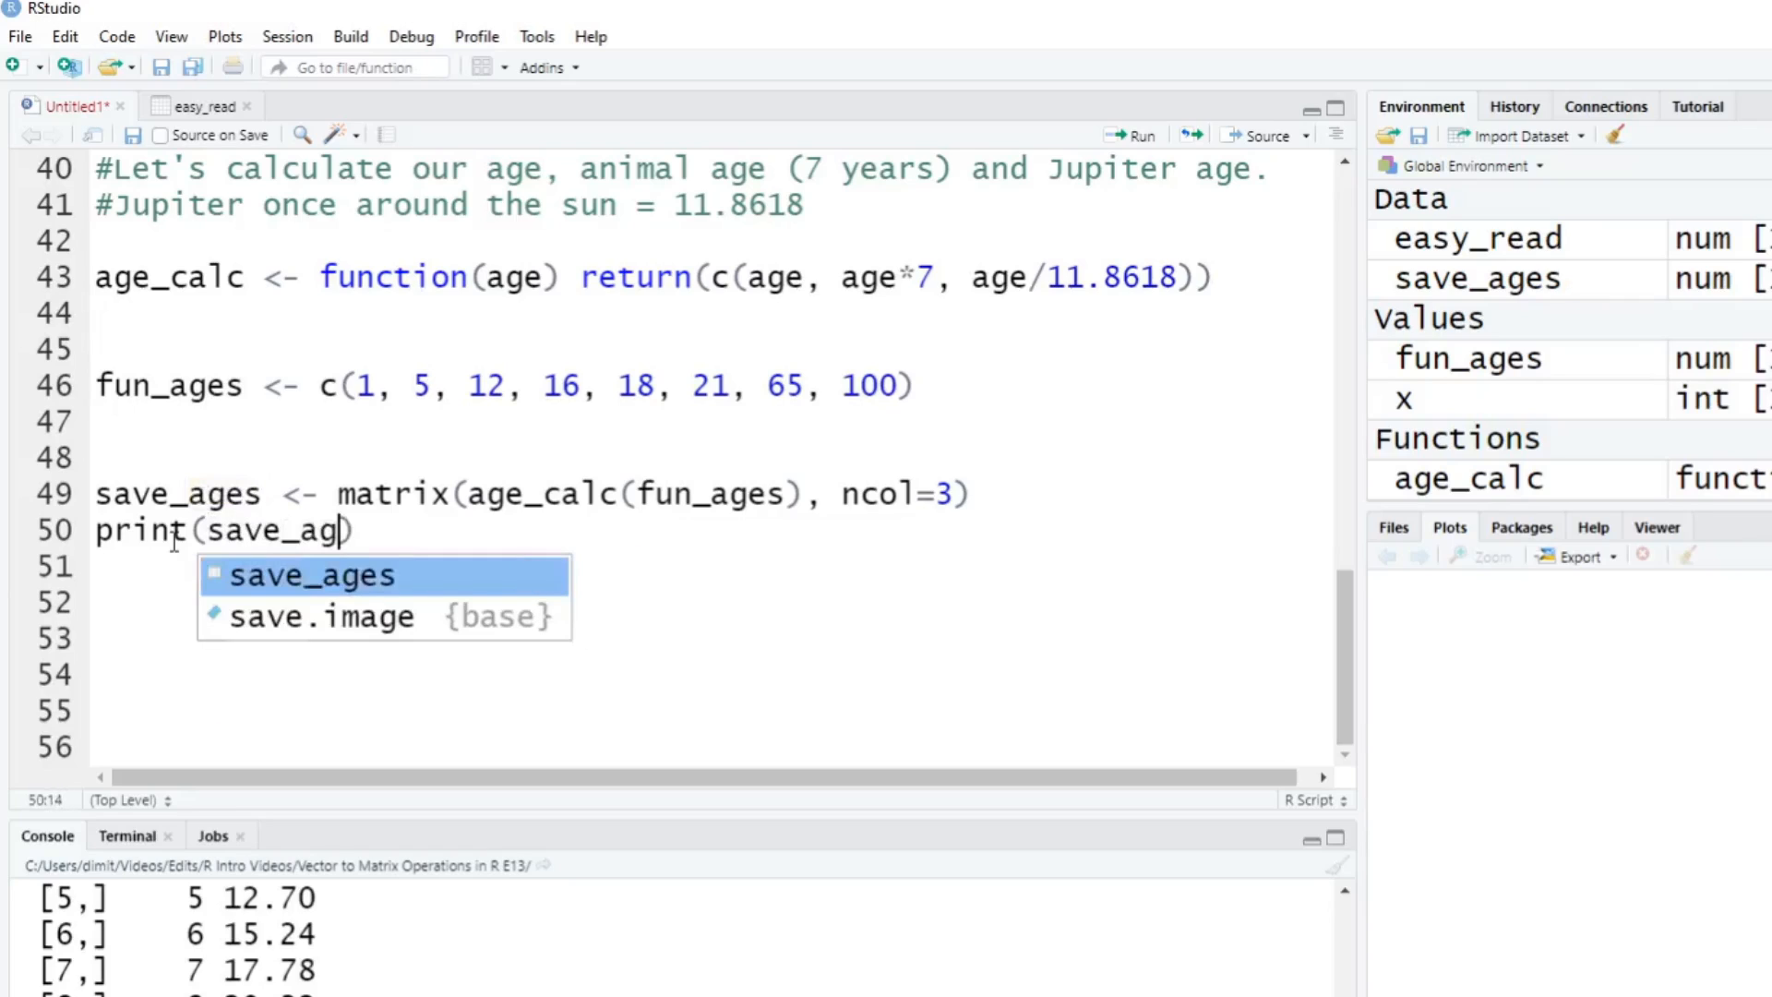
key(Enter)
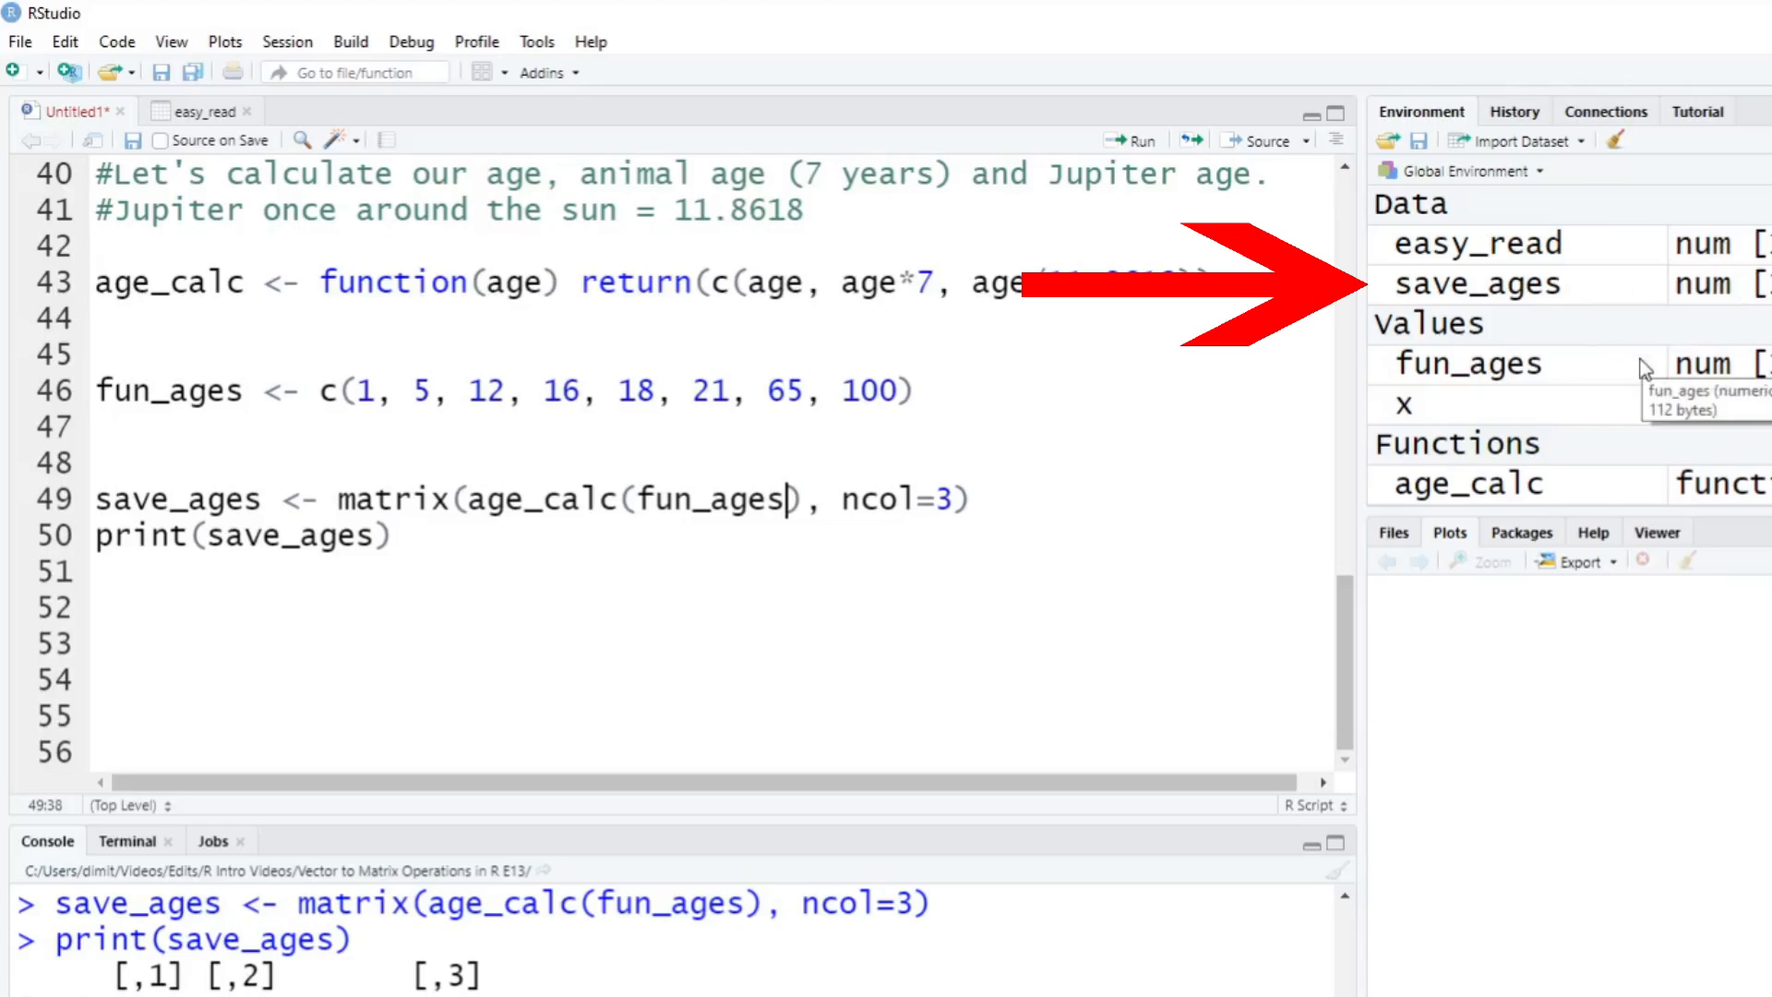
View save_ages as a V1/V2/V3 table and check the 8.43 Jupiter value for age 100.
click(1476, 285)
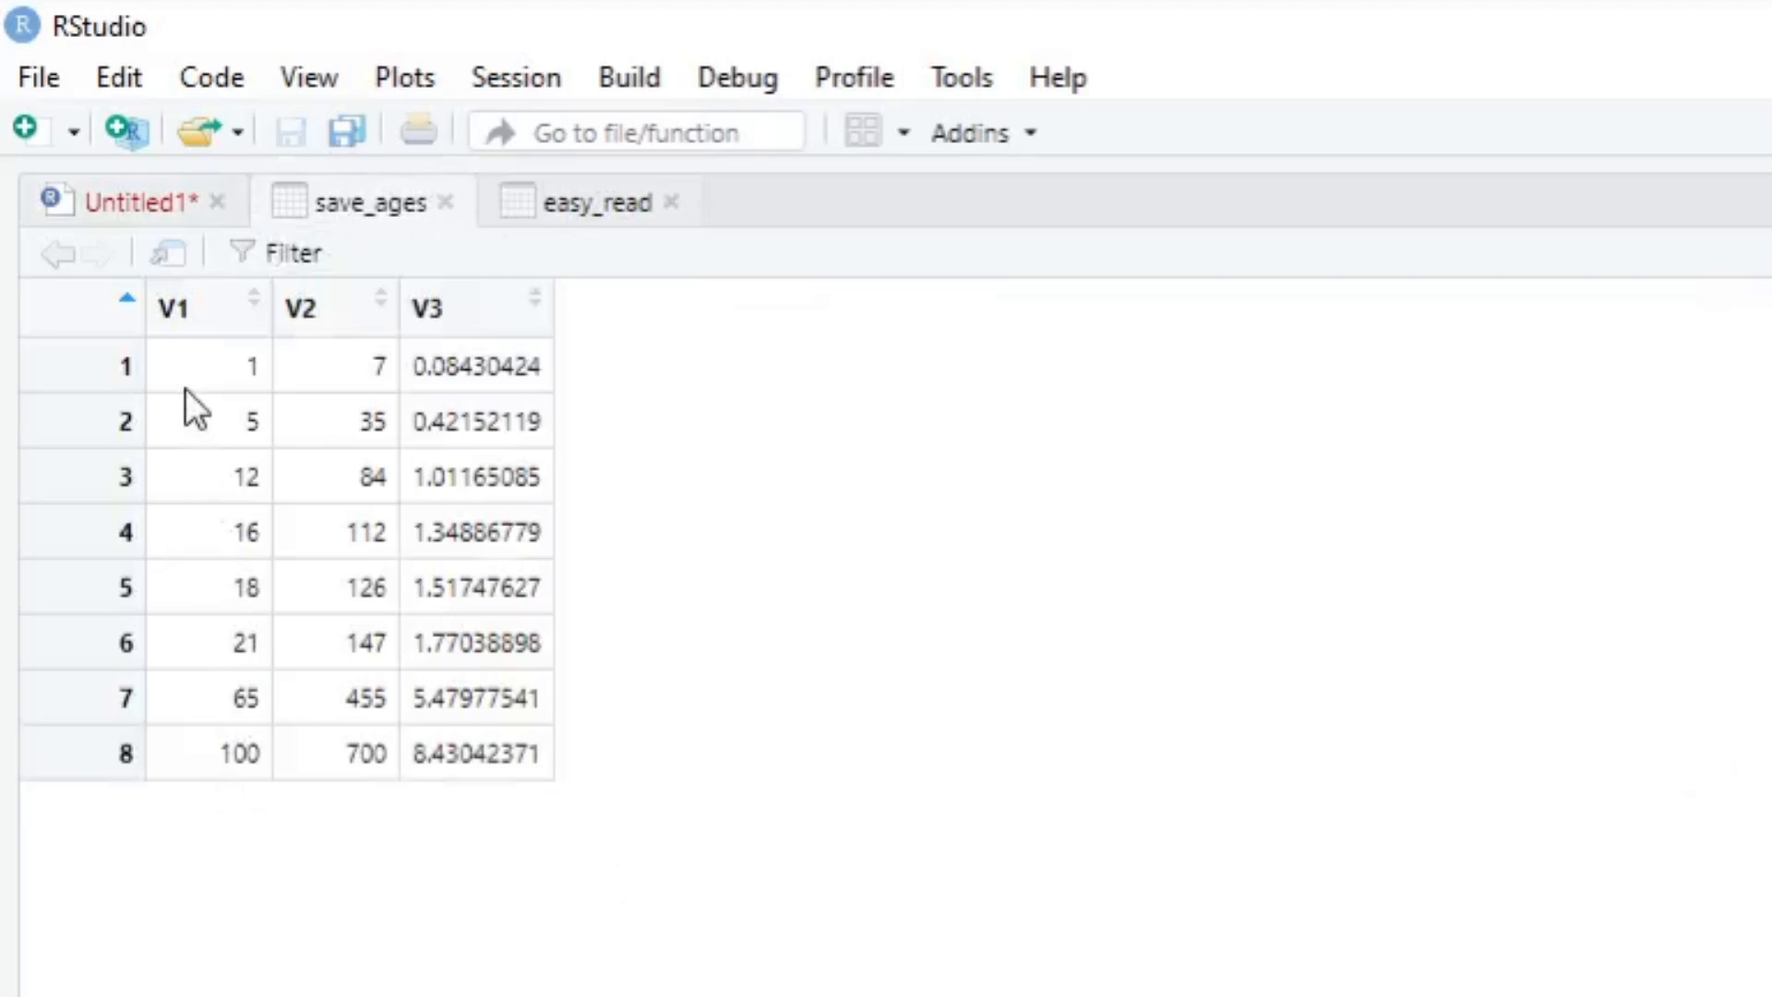
mouse_move(205, 620)
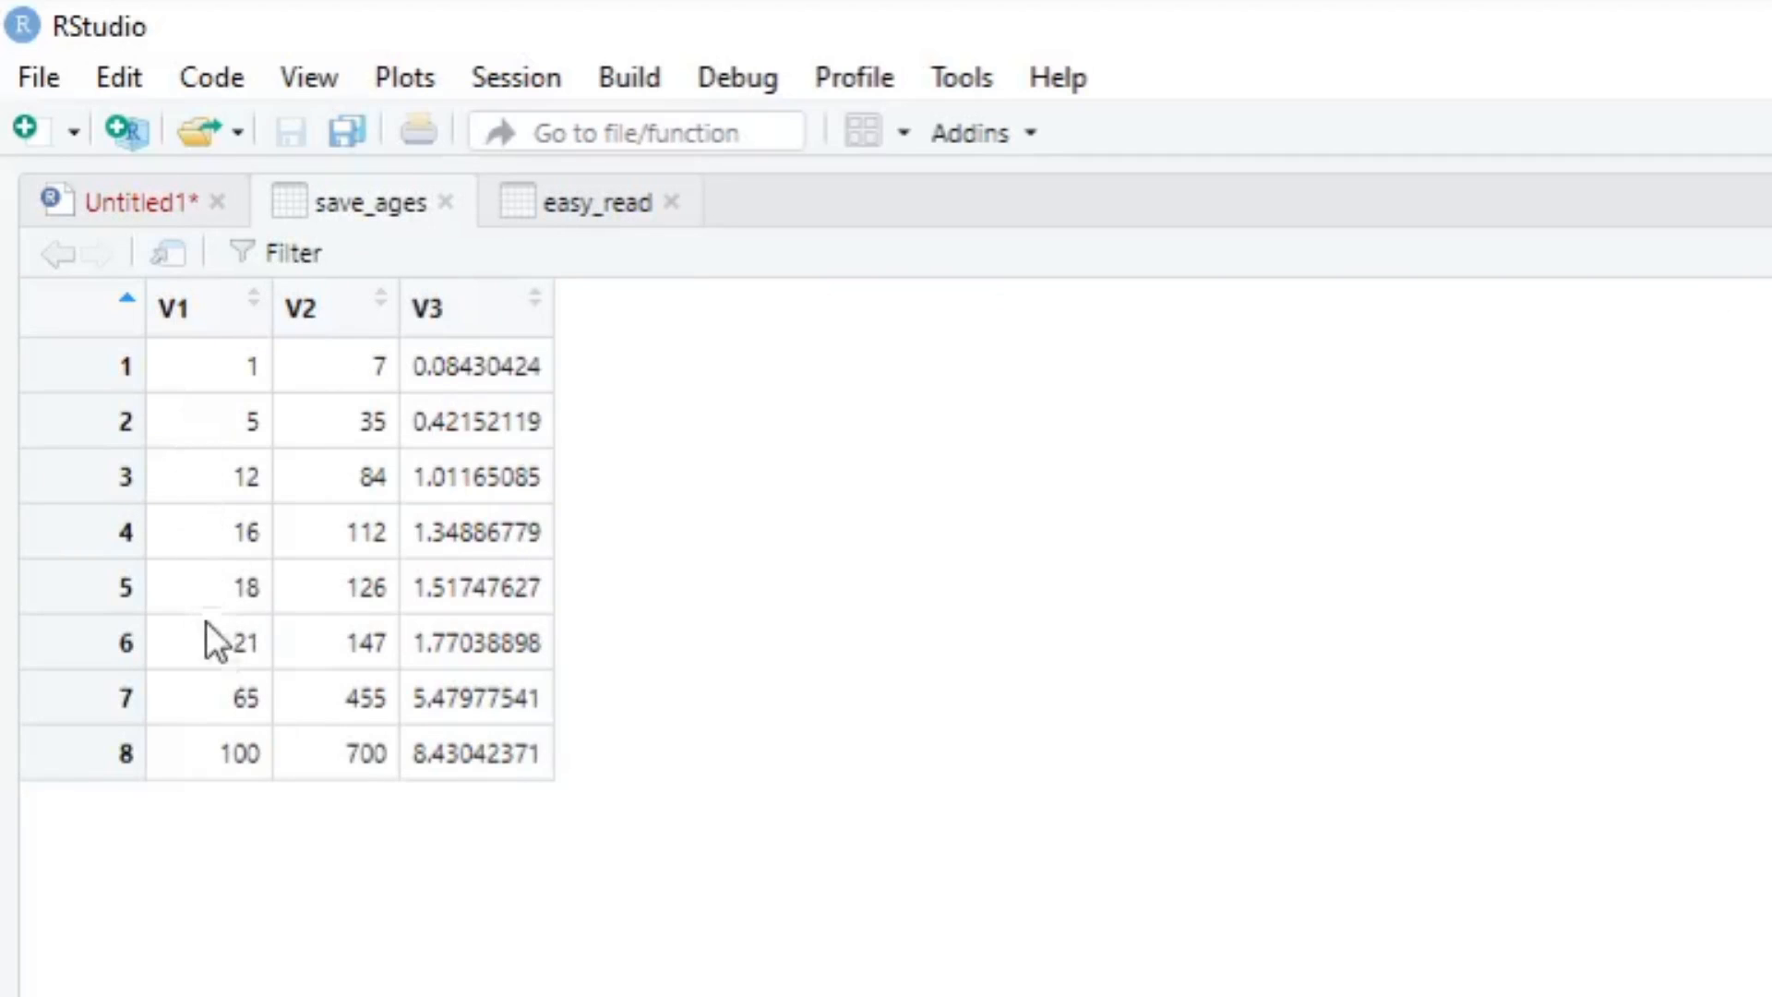
mouse_move(185, 778)
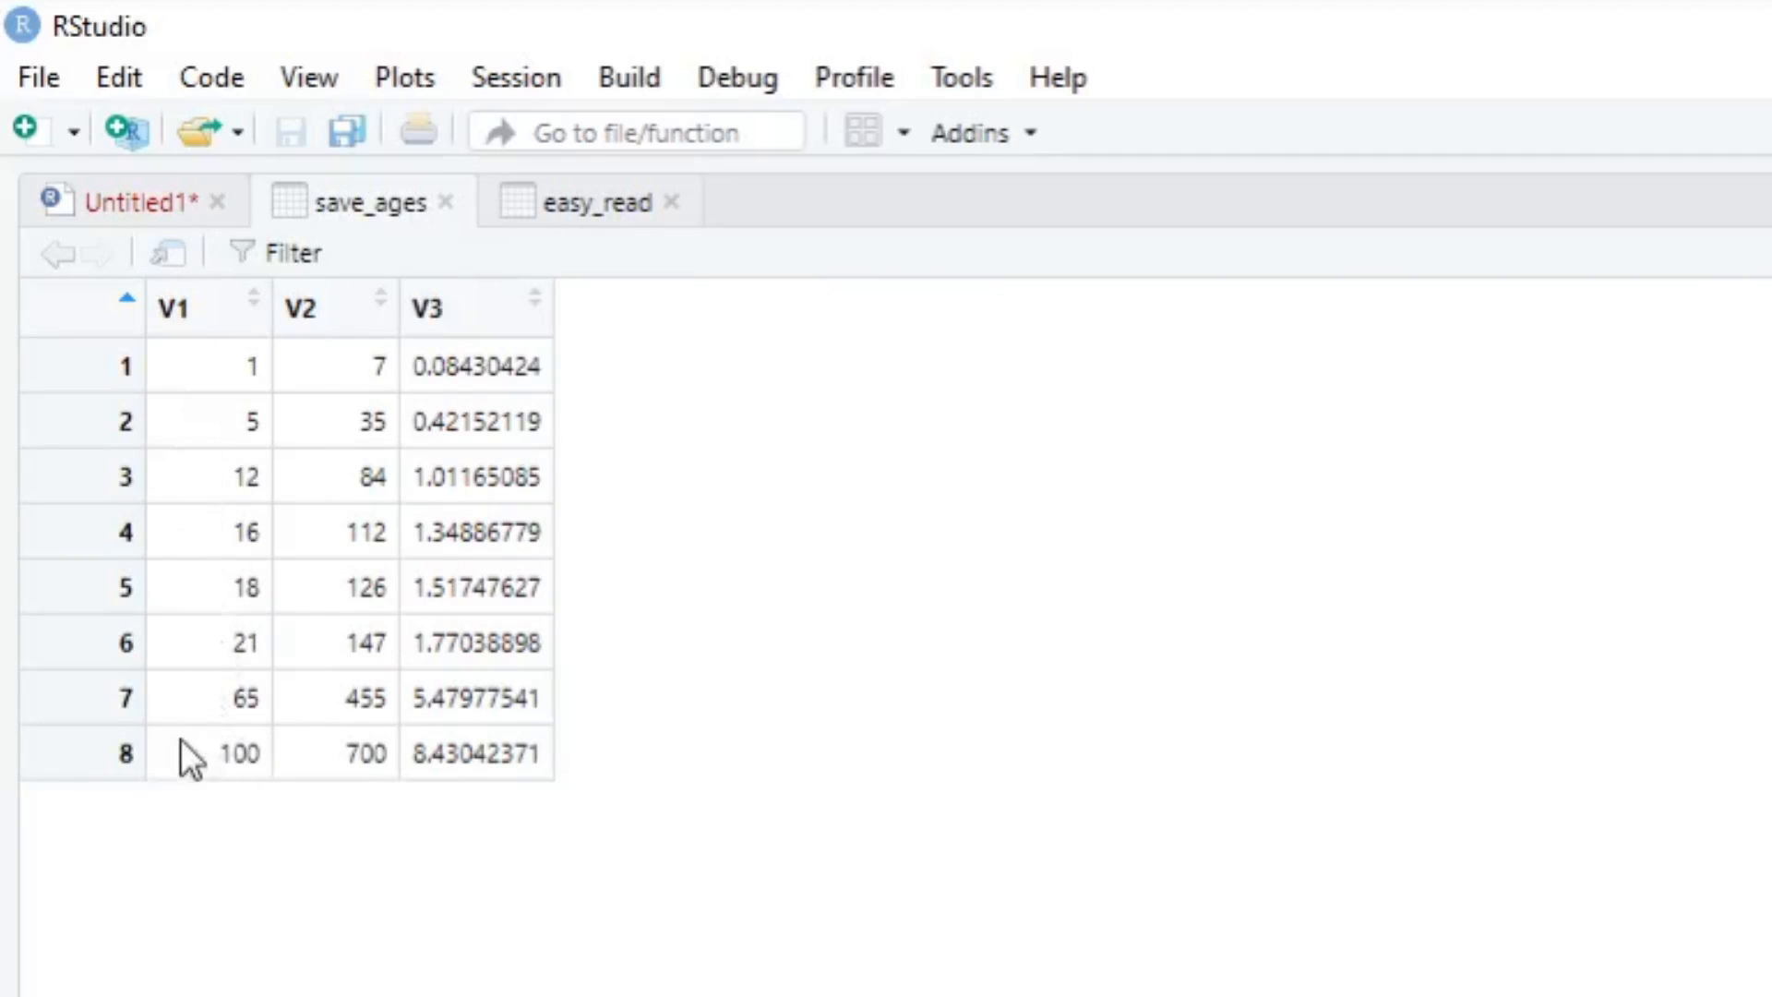
mouse_move(419, 603)
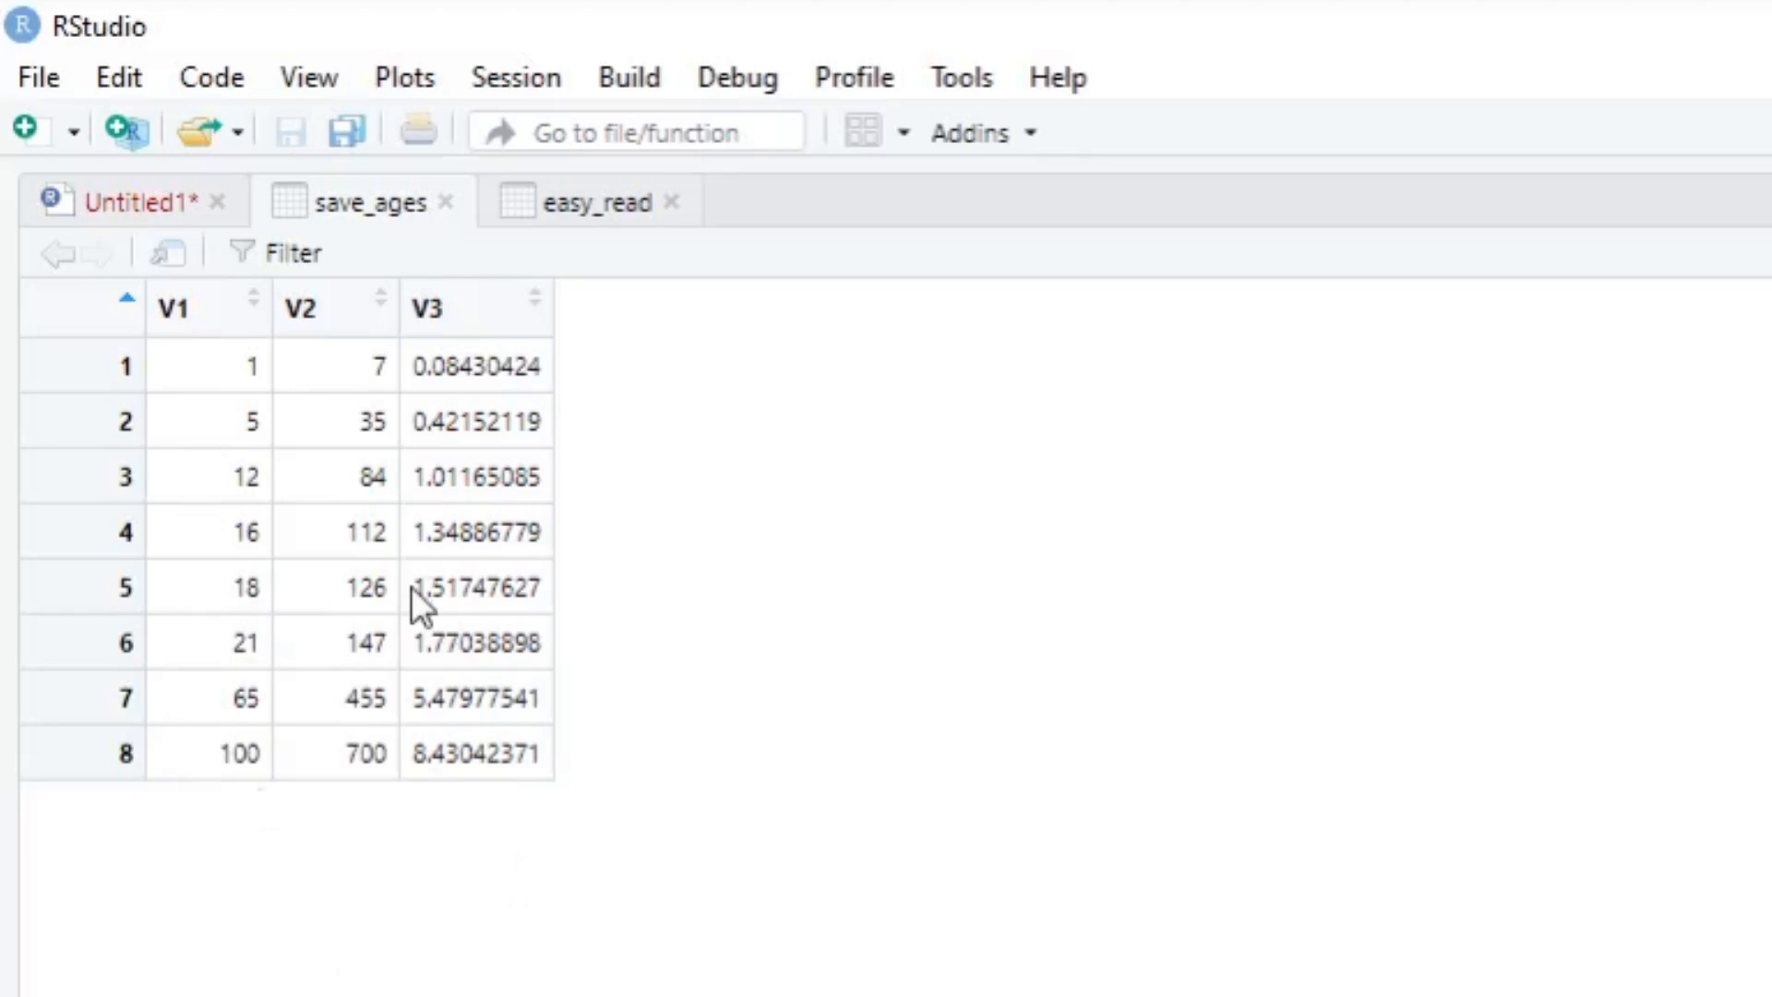
mouse_move(300, 391)
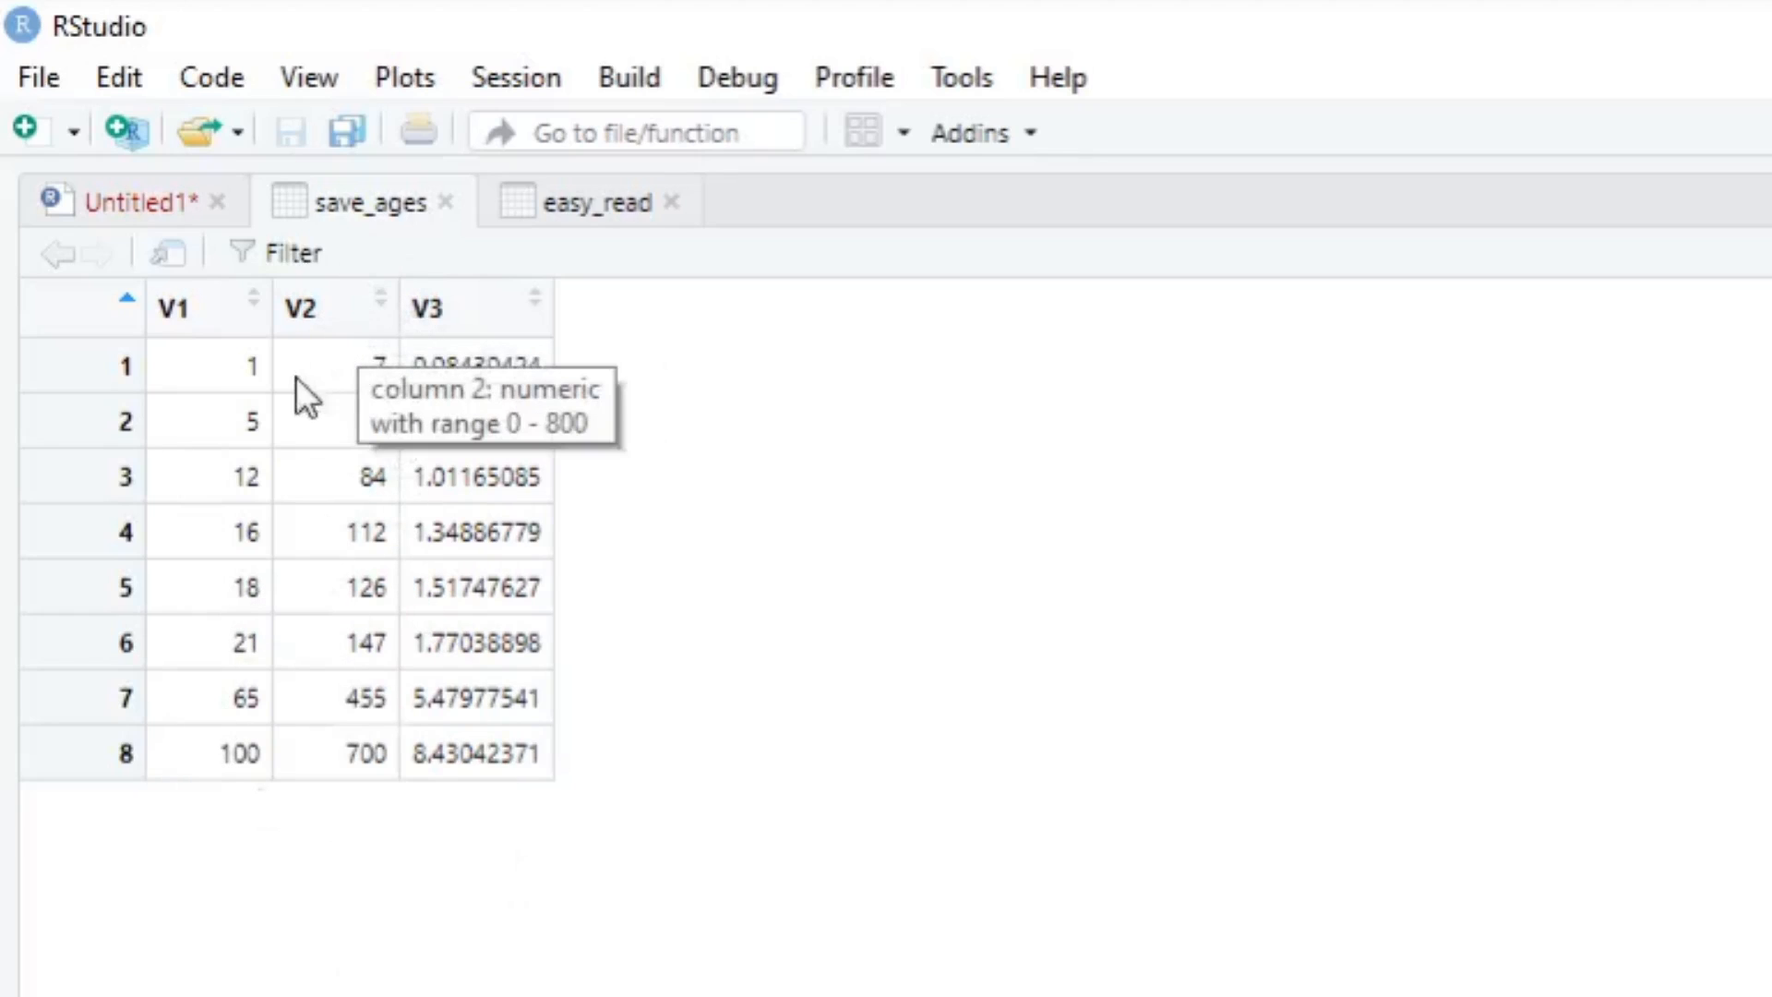
mouse_move(351, 824)
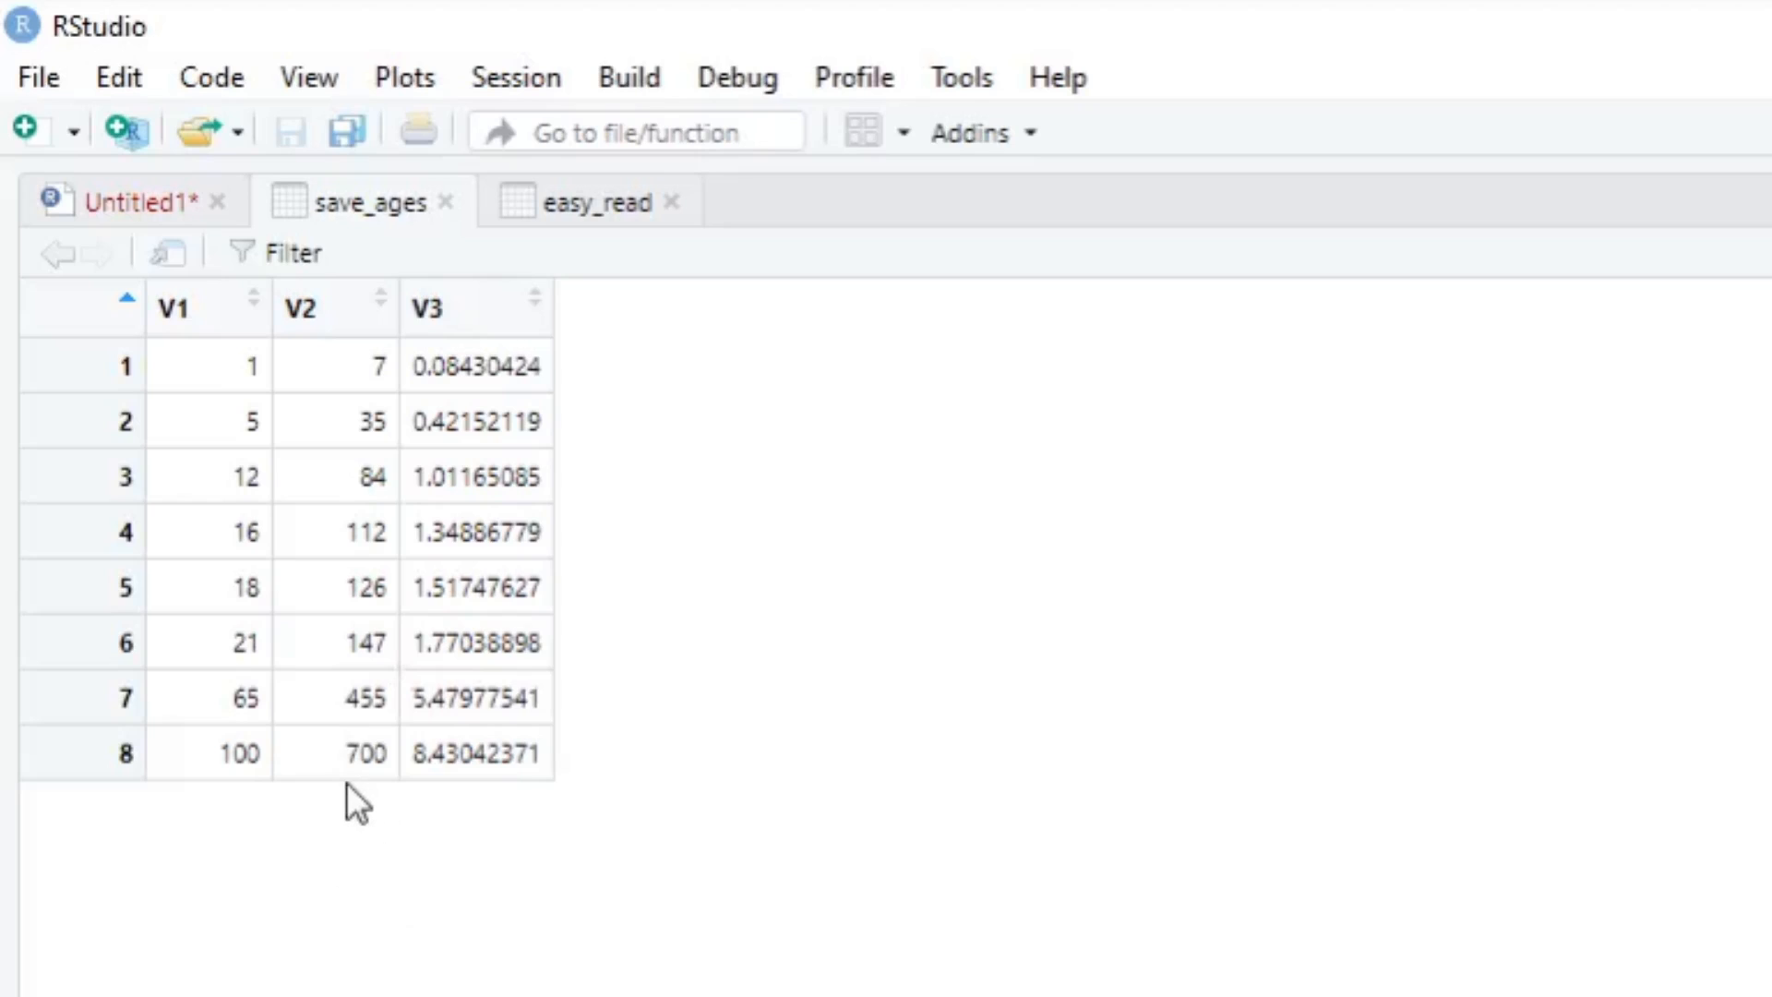
double_click(332, 779)
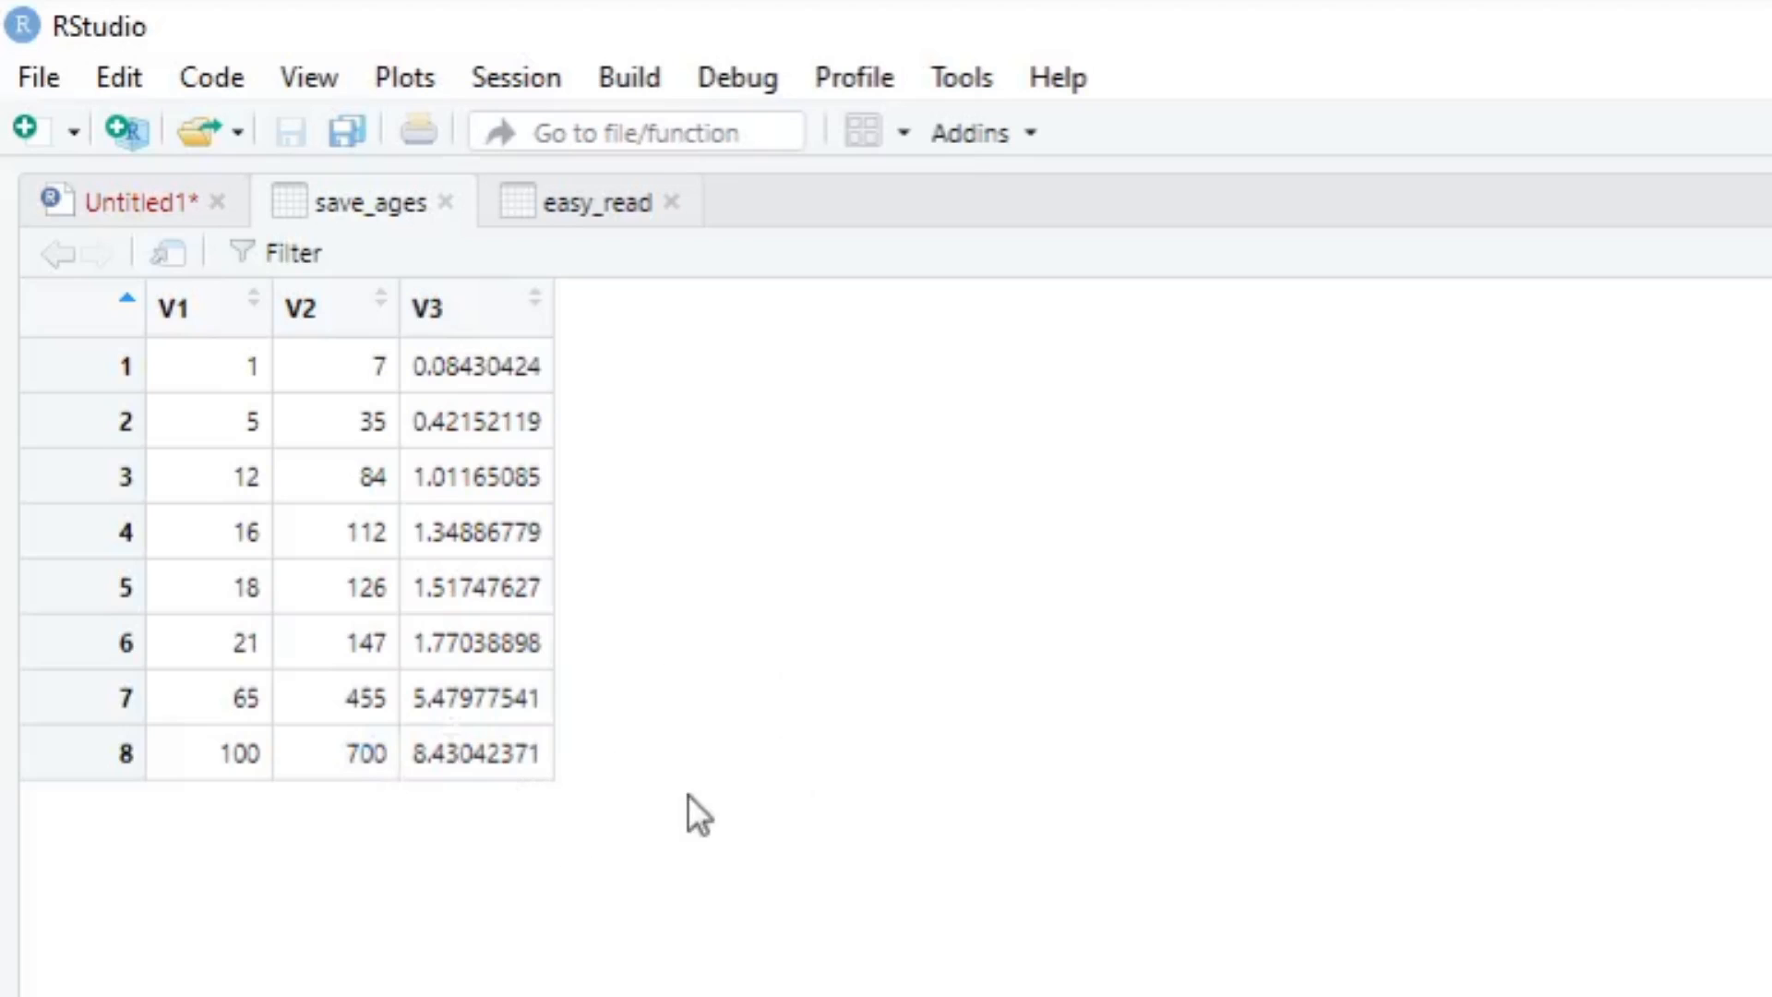
mouse_move(321, 883)
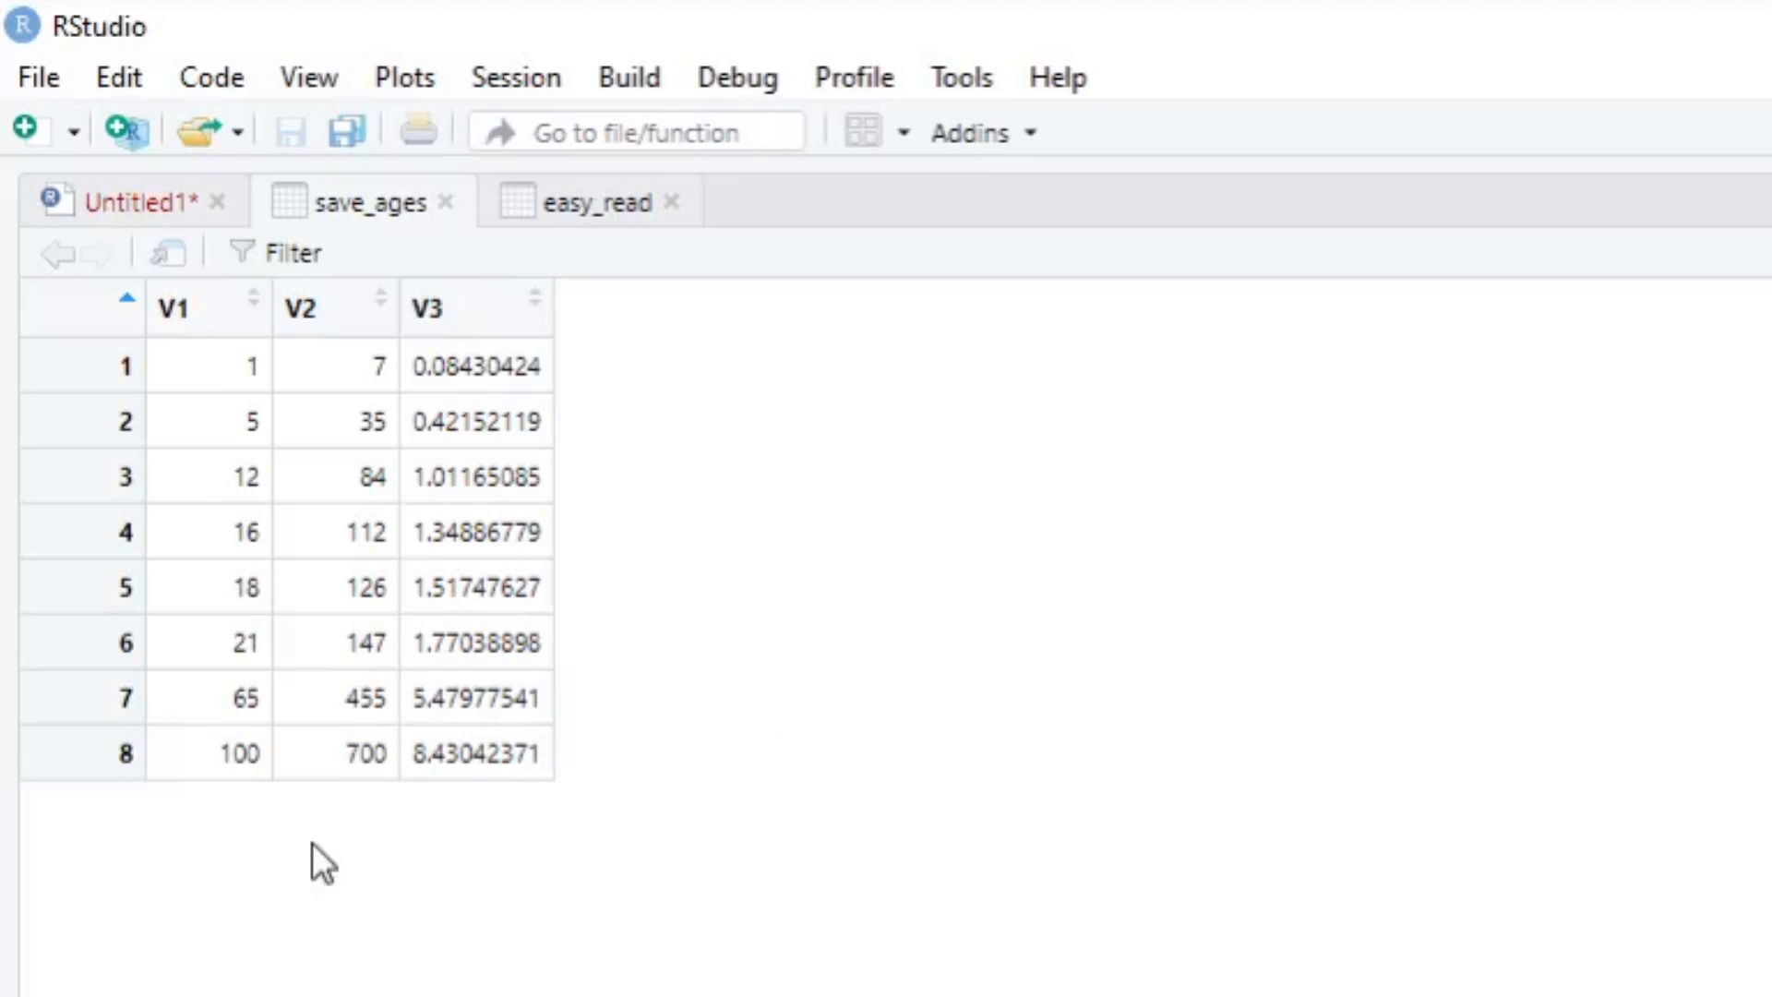
double_click(476, 753)
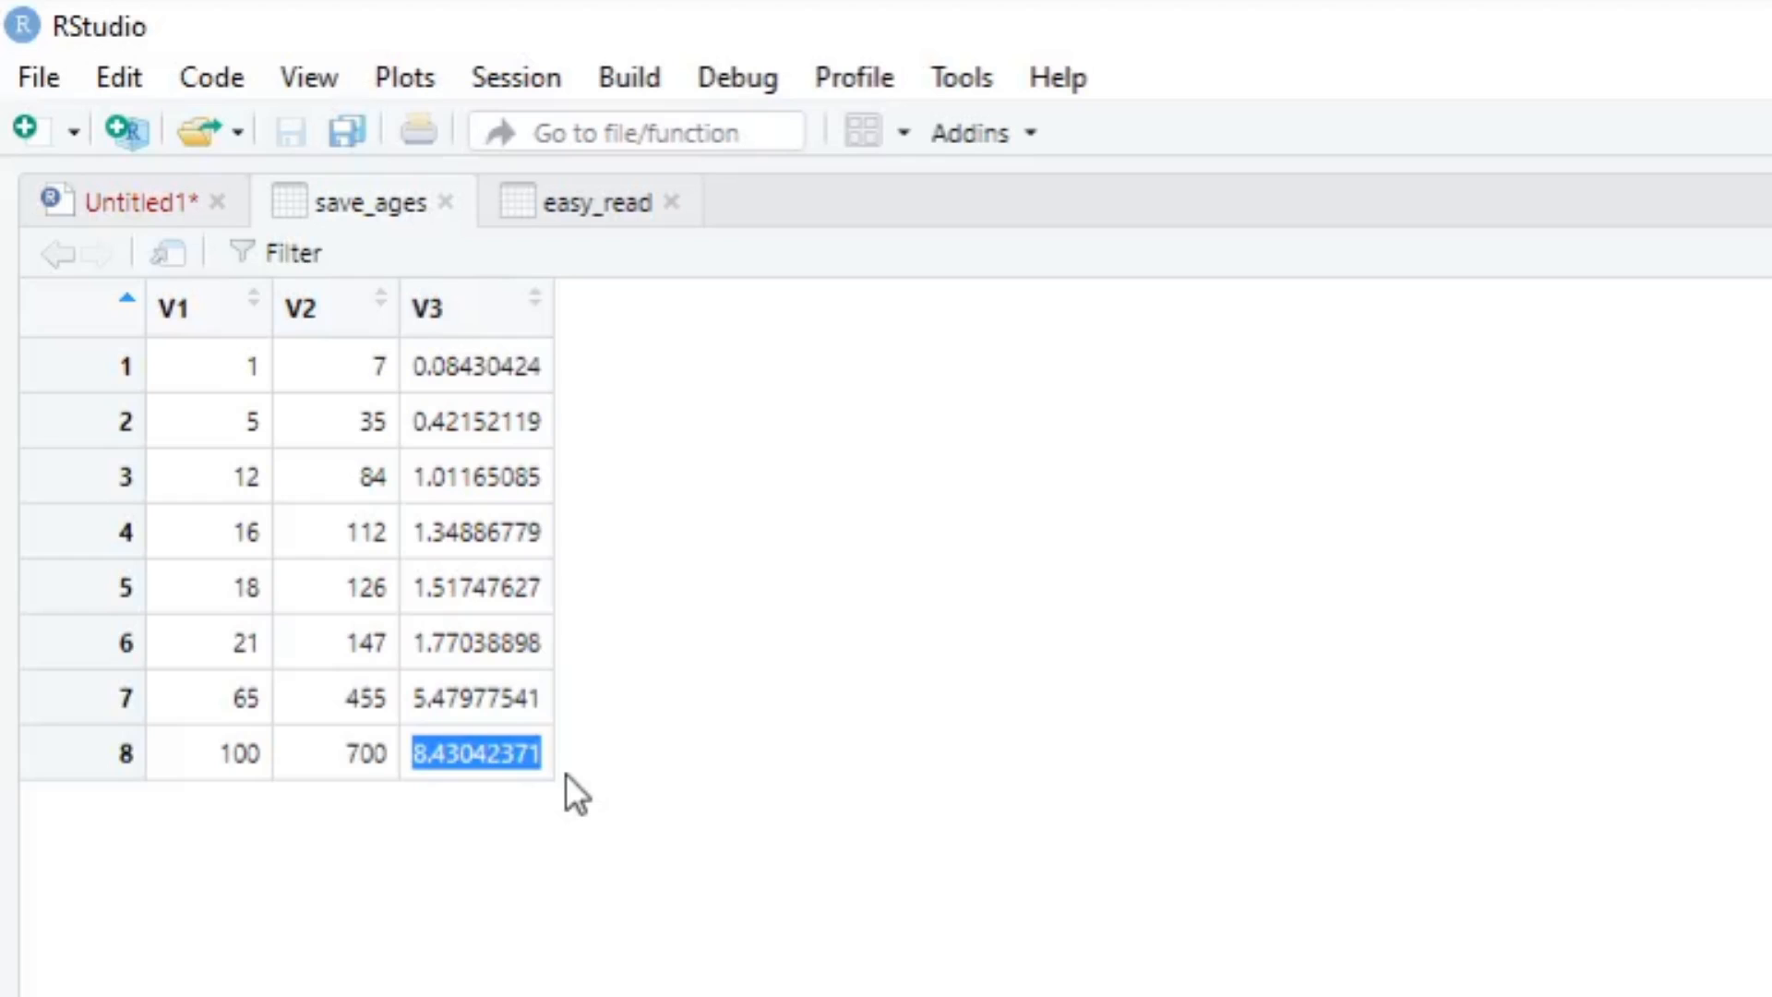
click(762, 598)
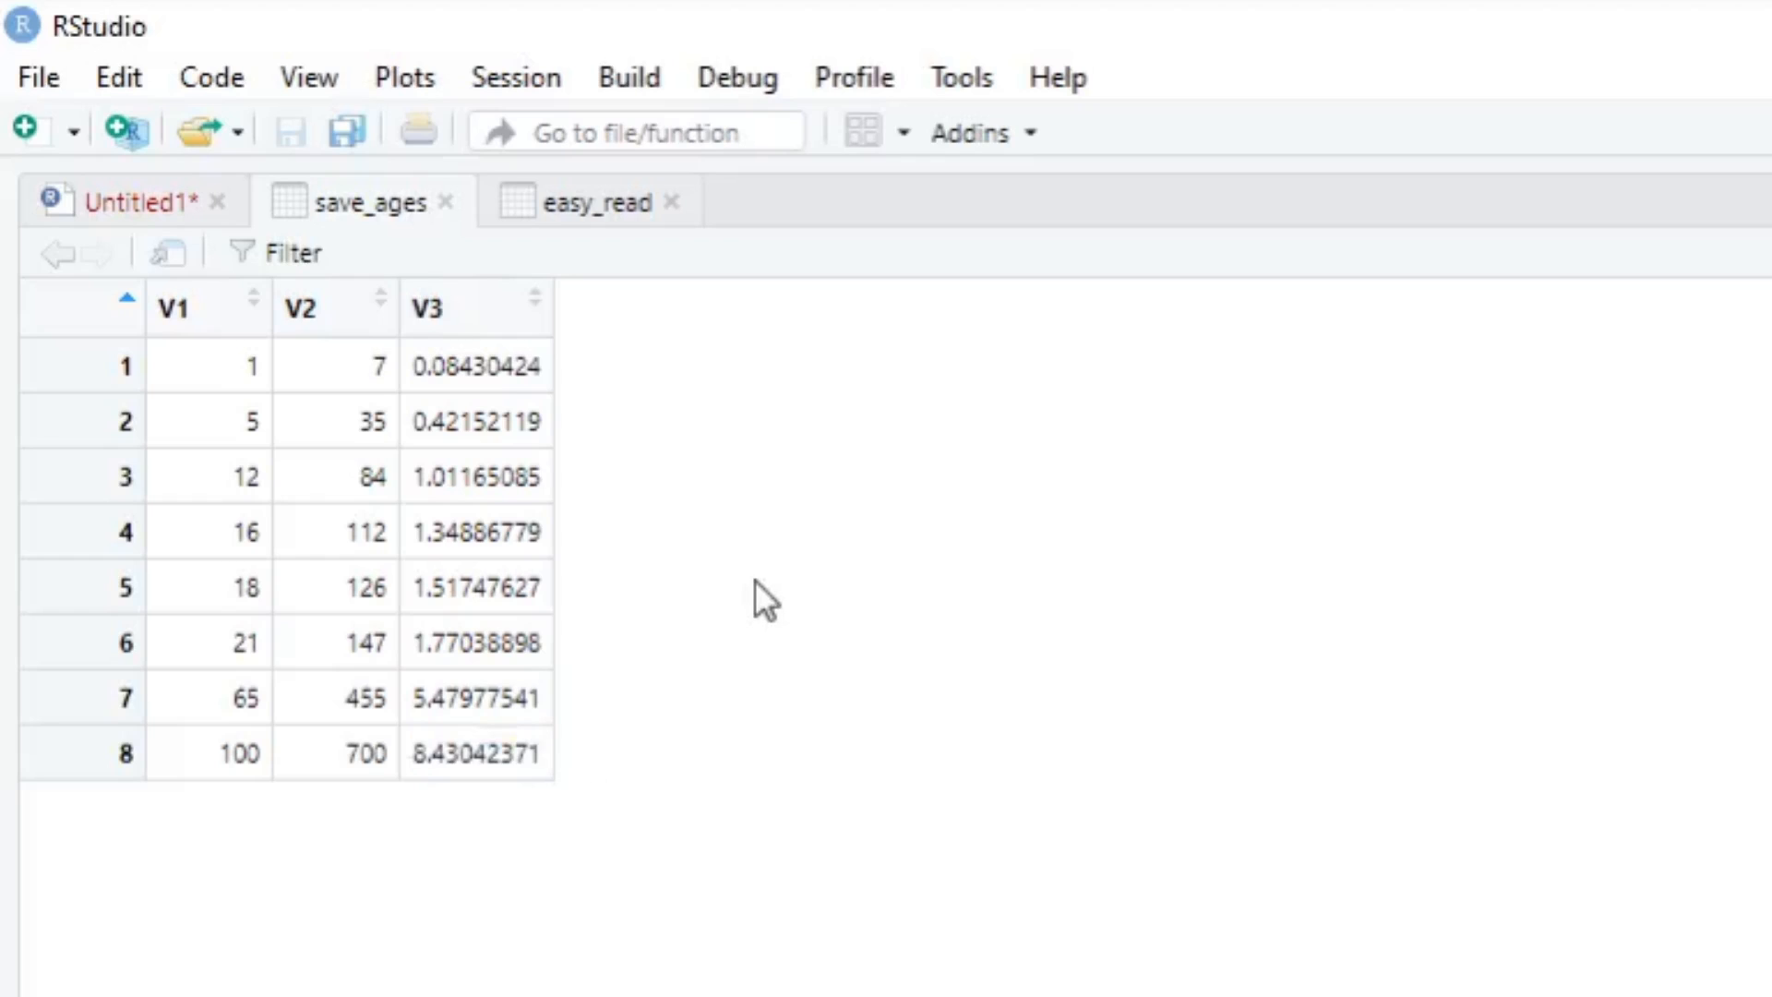
mouse_move(715, 671)
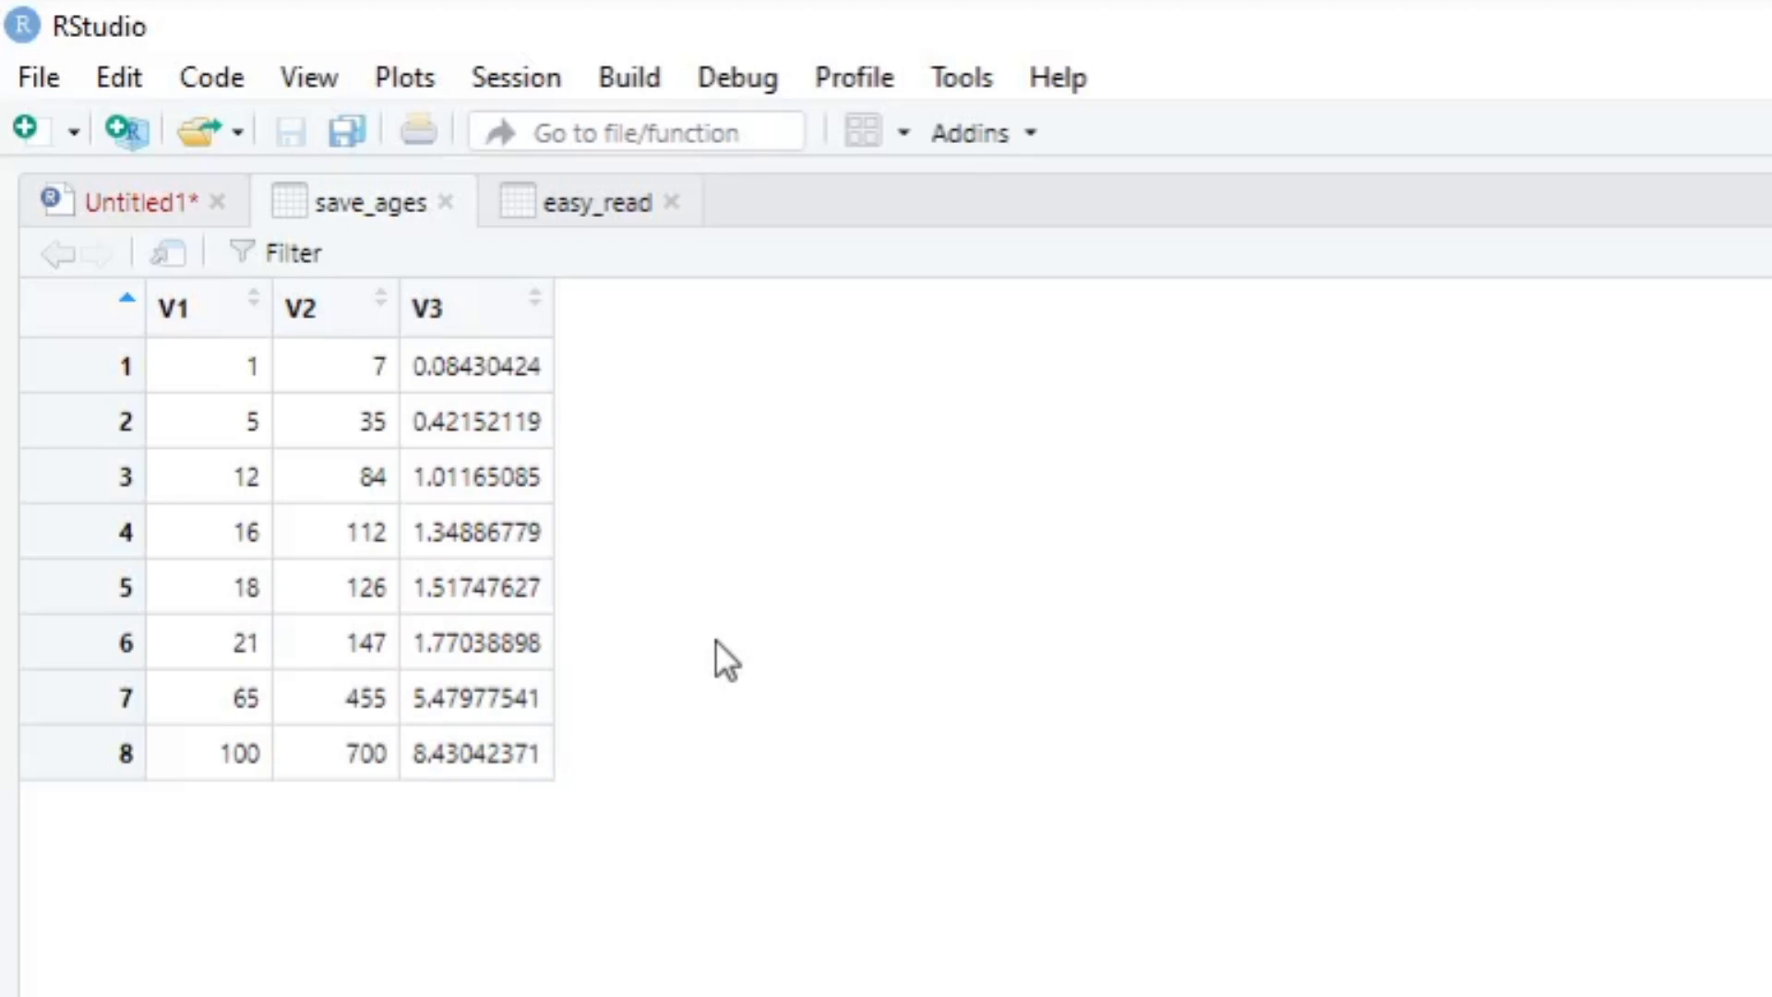
mouse_move(277, 328)
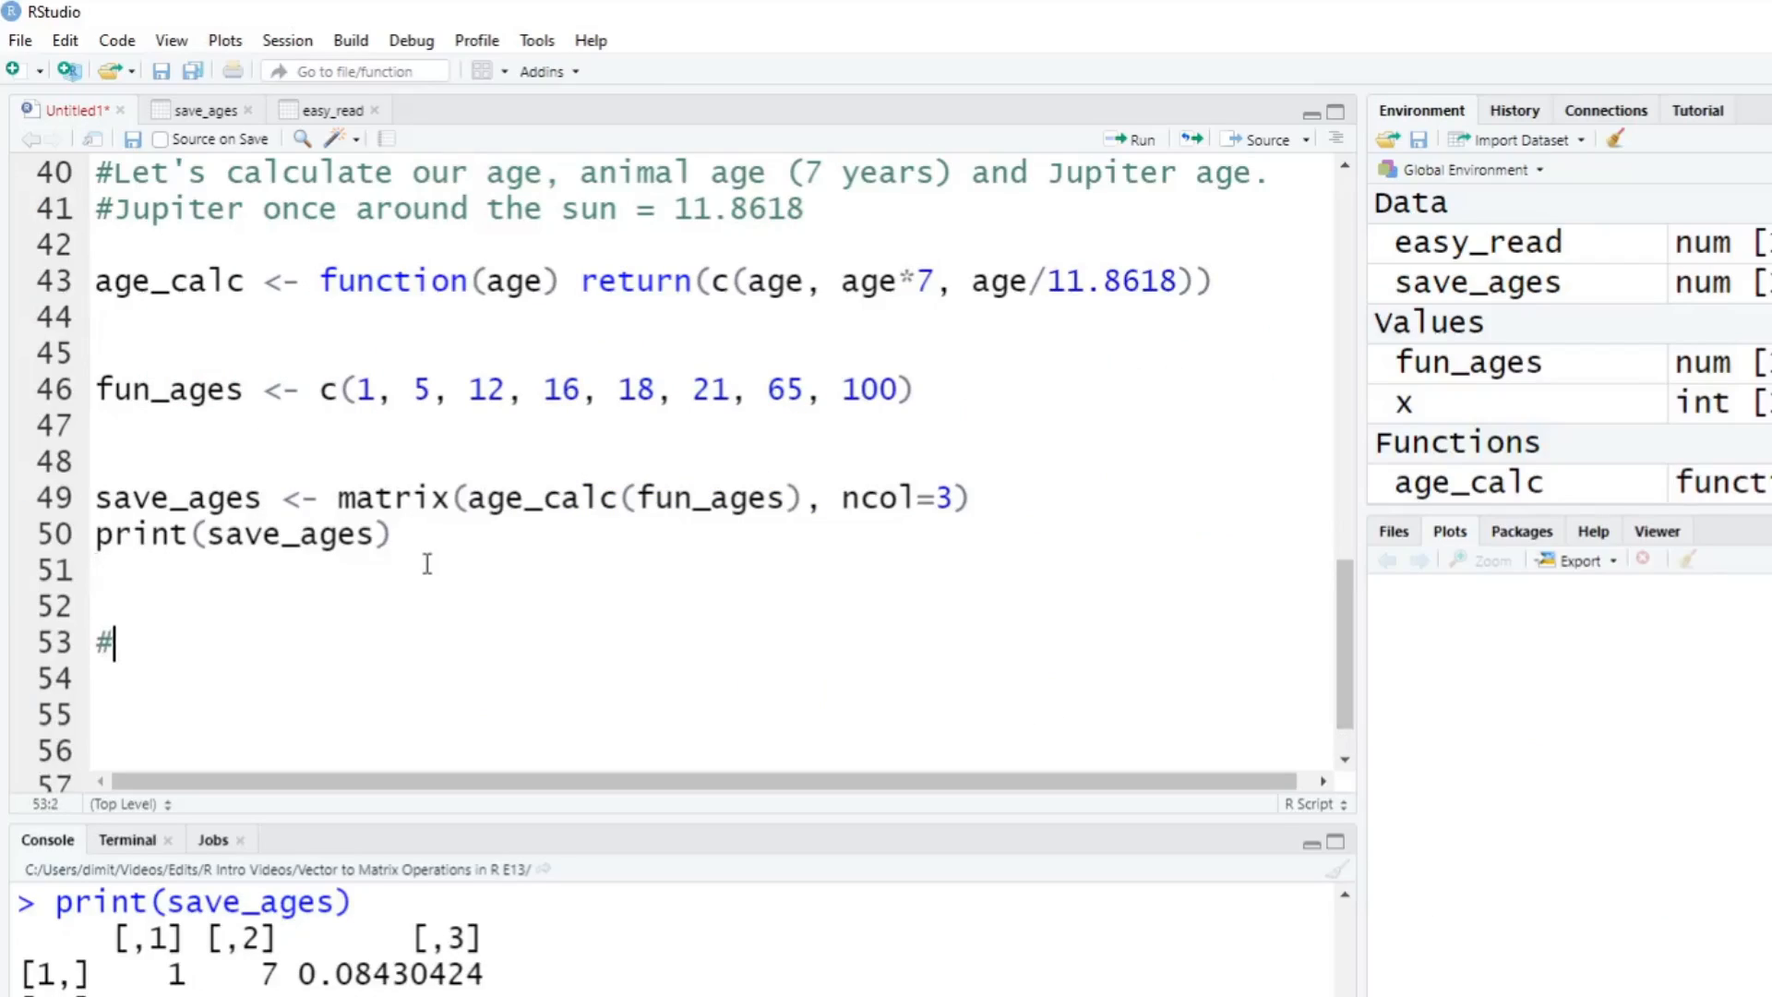
Add the comment '#Jupiter years are CRAZY long!!!!' below print(save_ages).
text(Jupiter years are CRA)
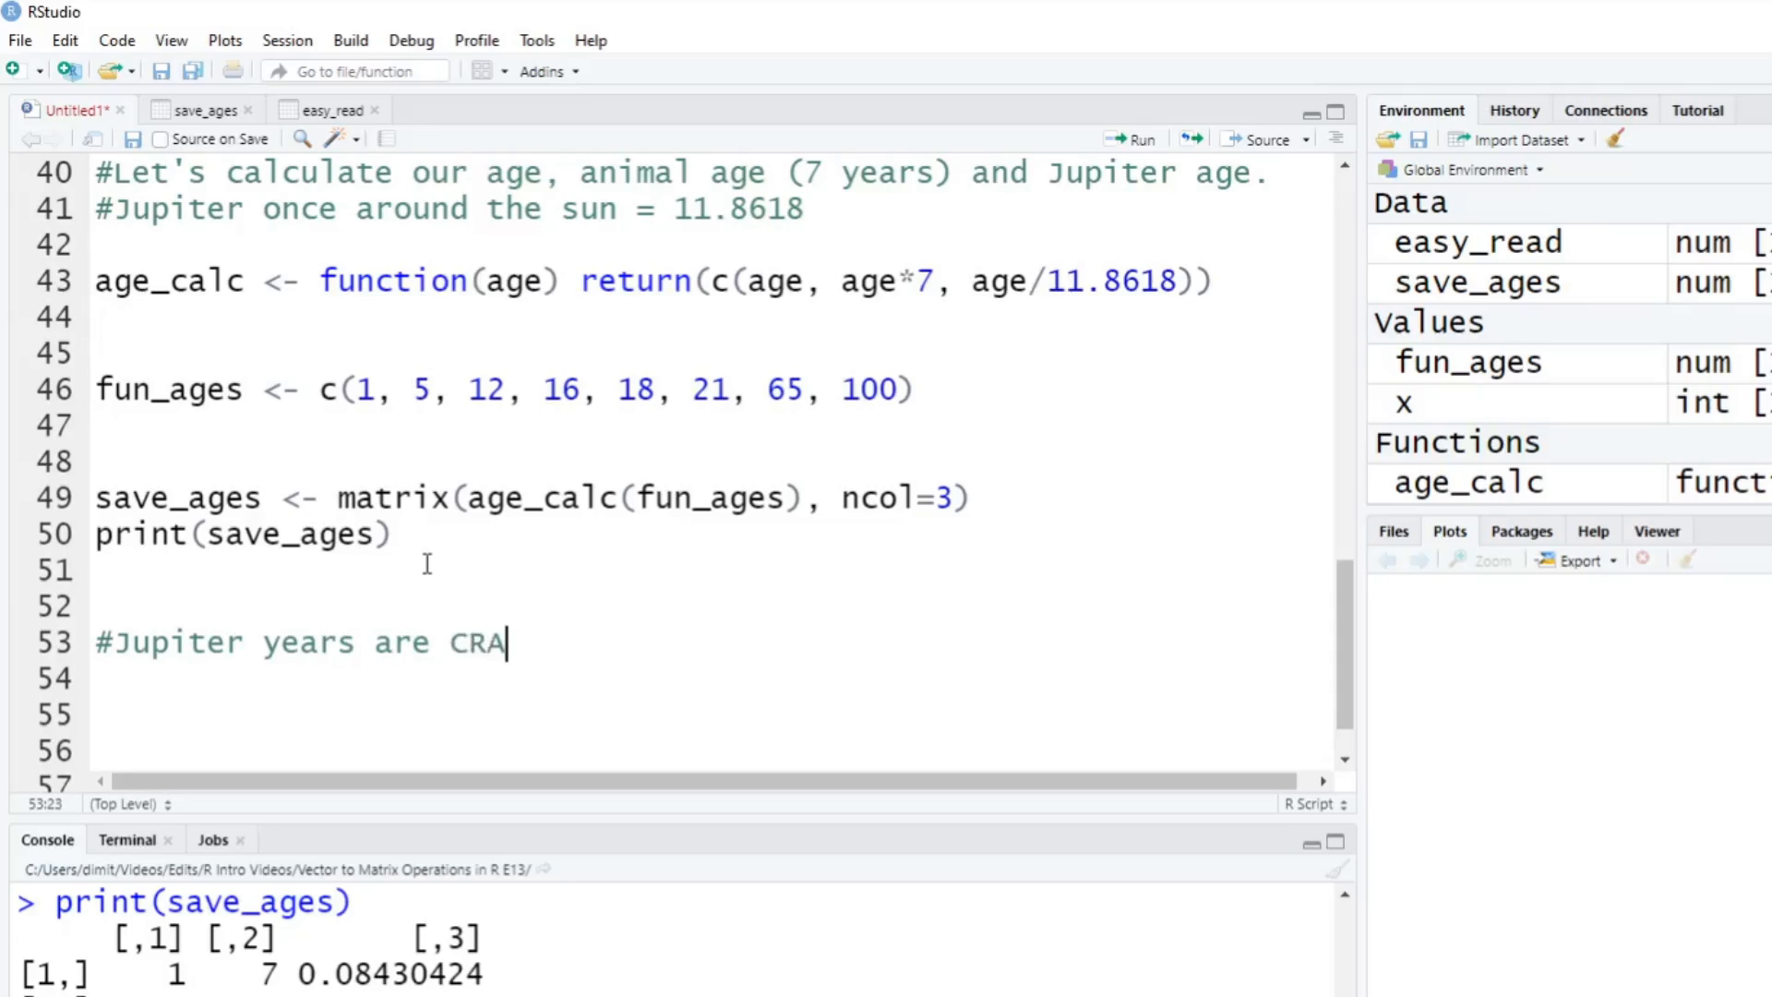
text(ZY long!)
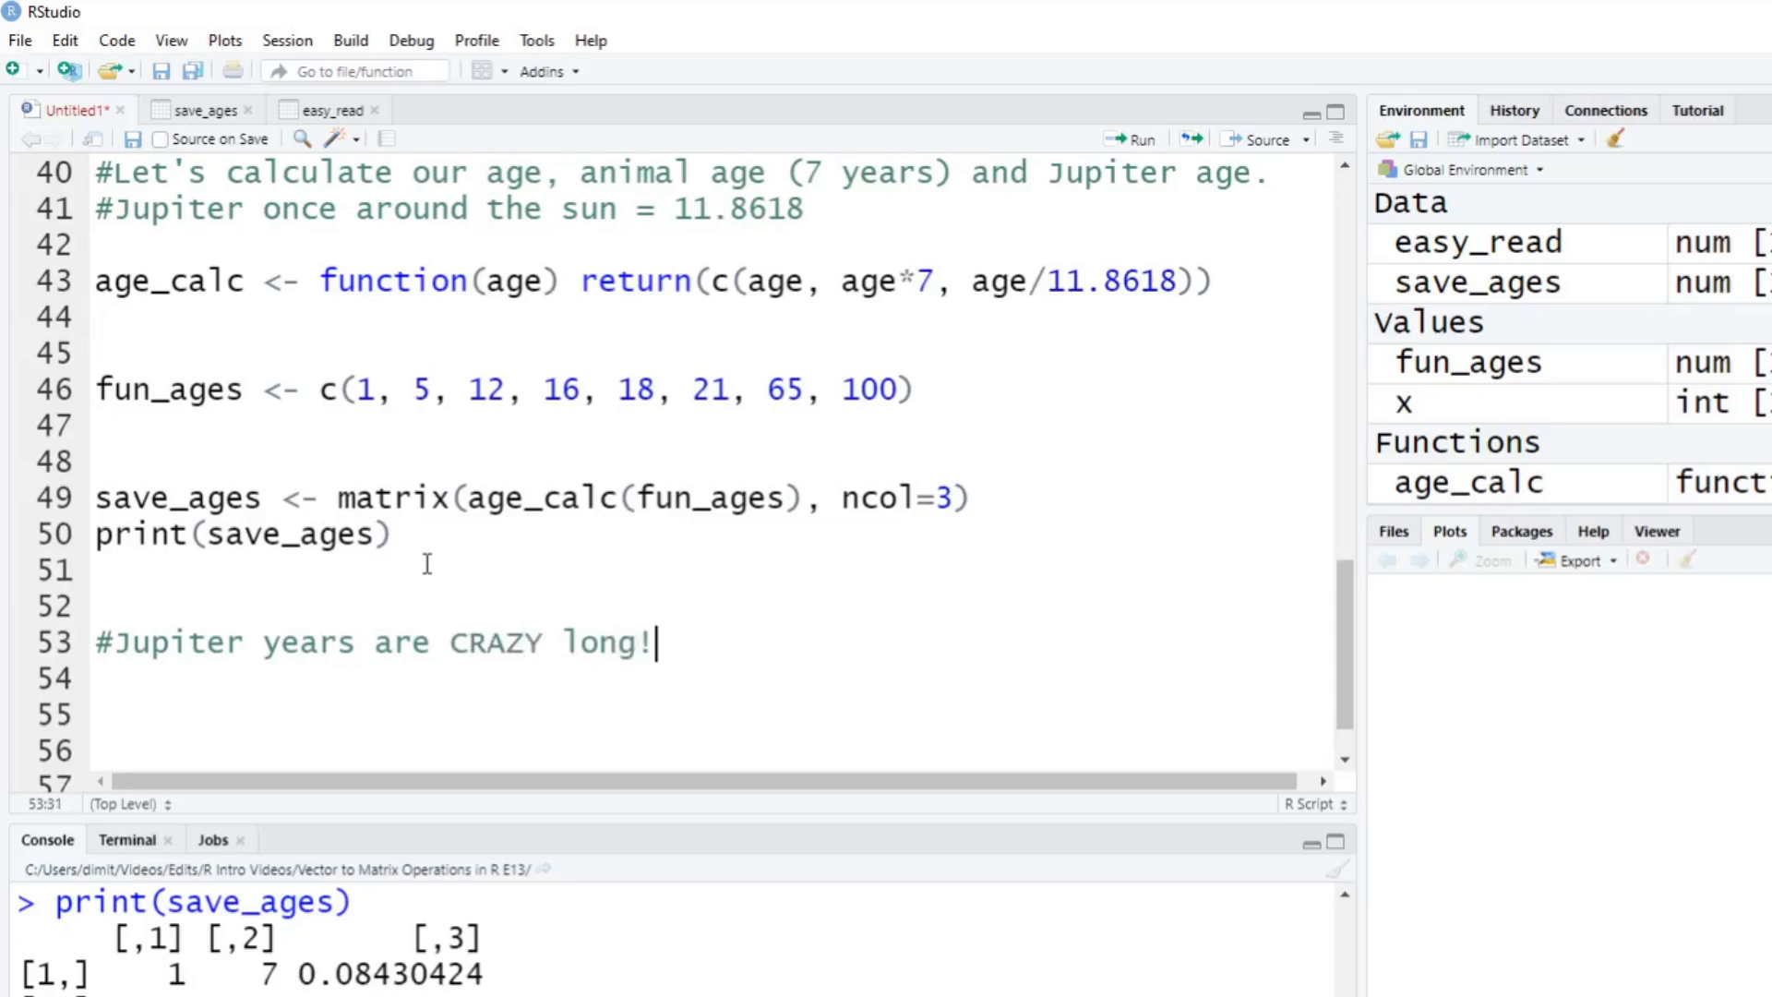
text(!!!)
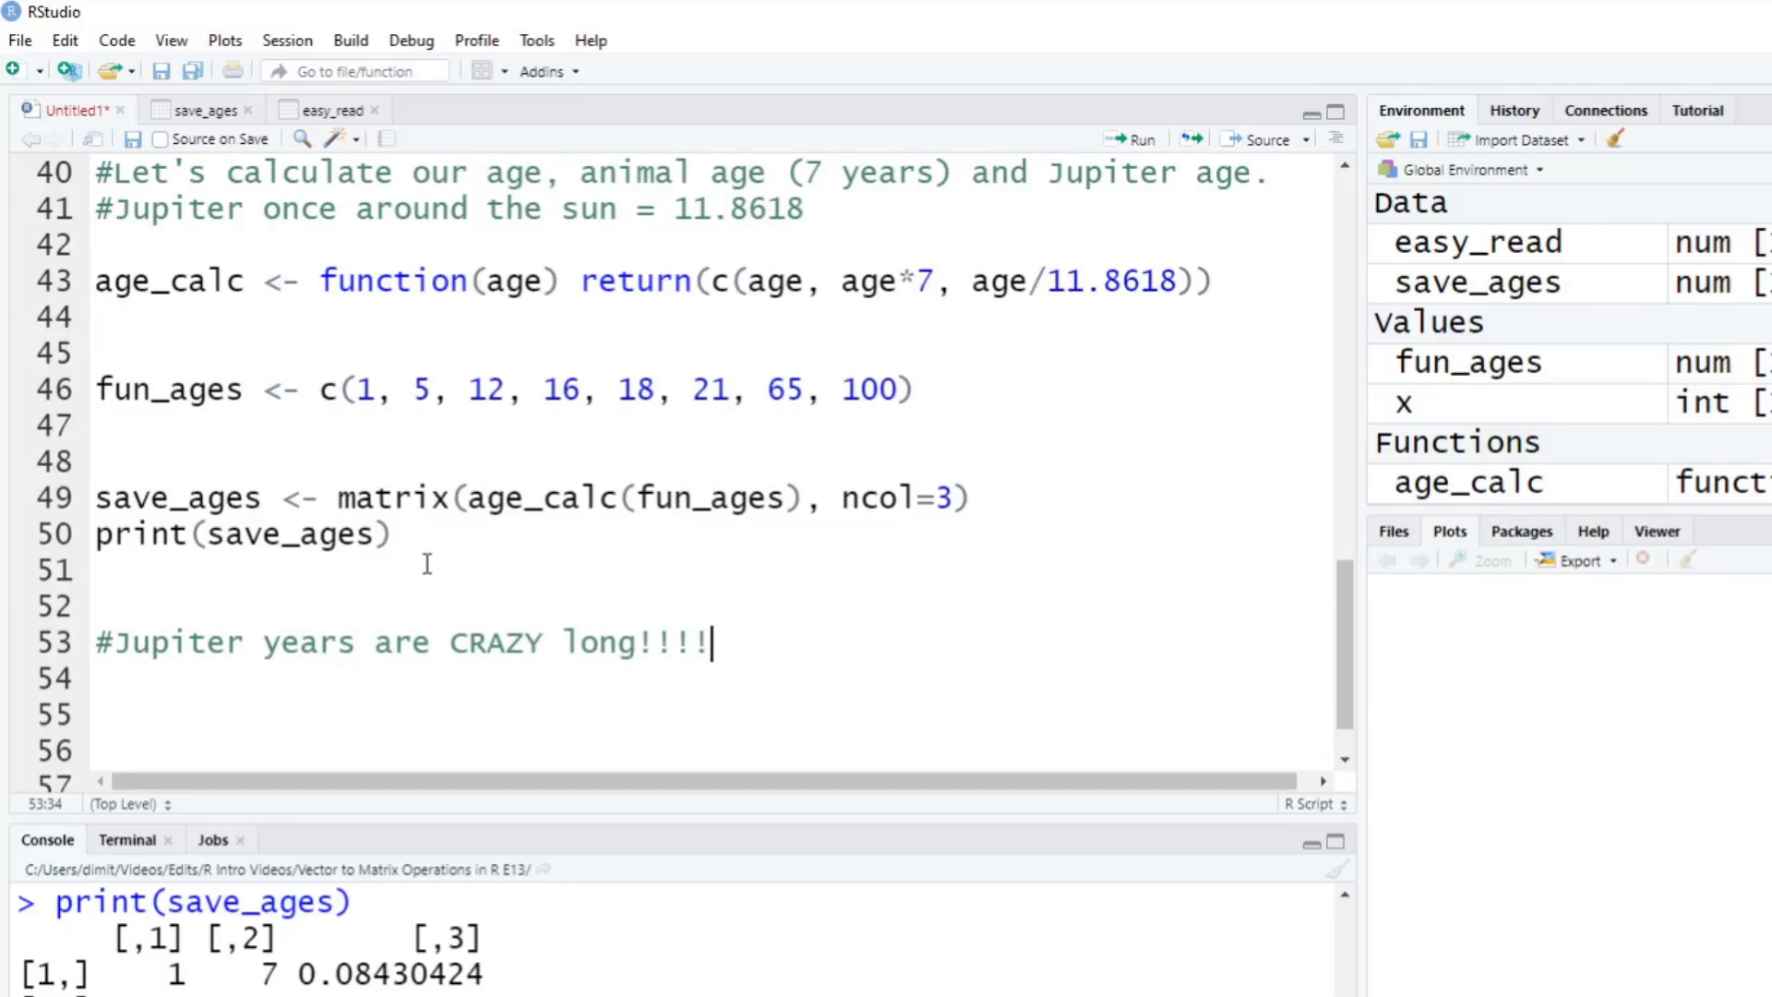